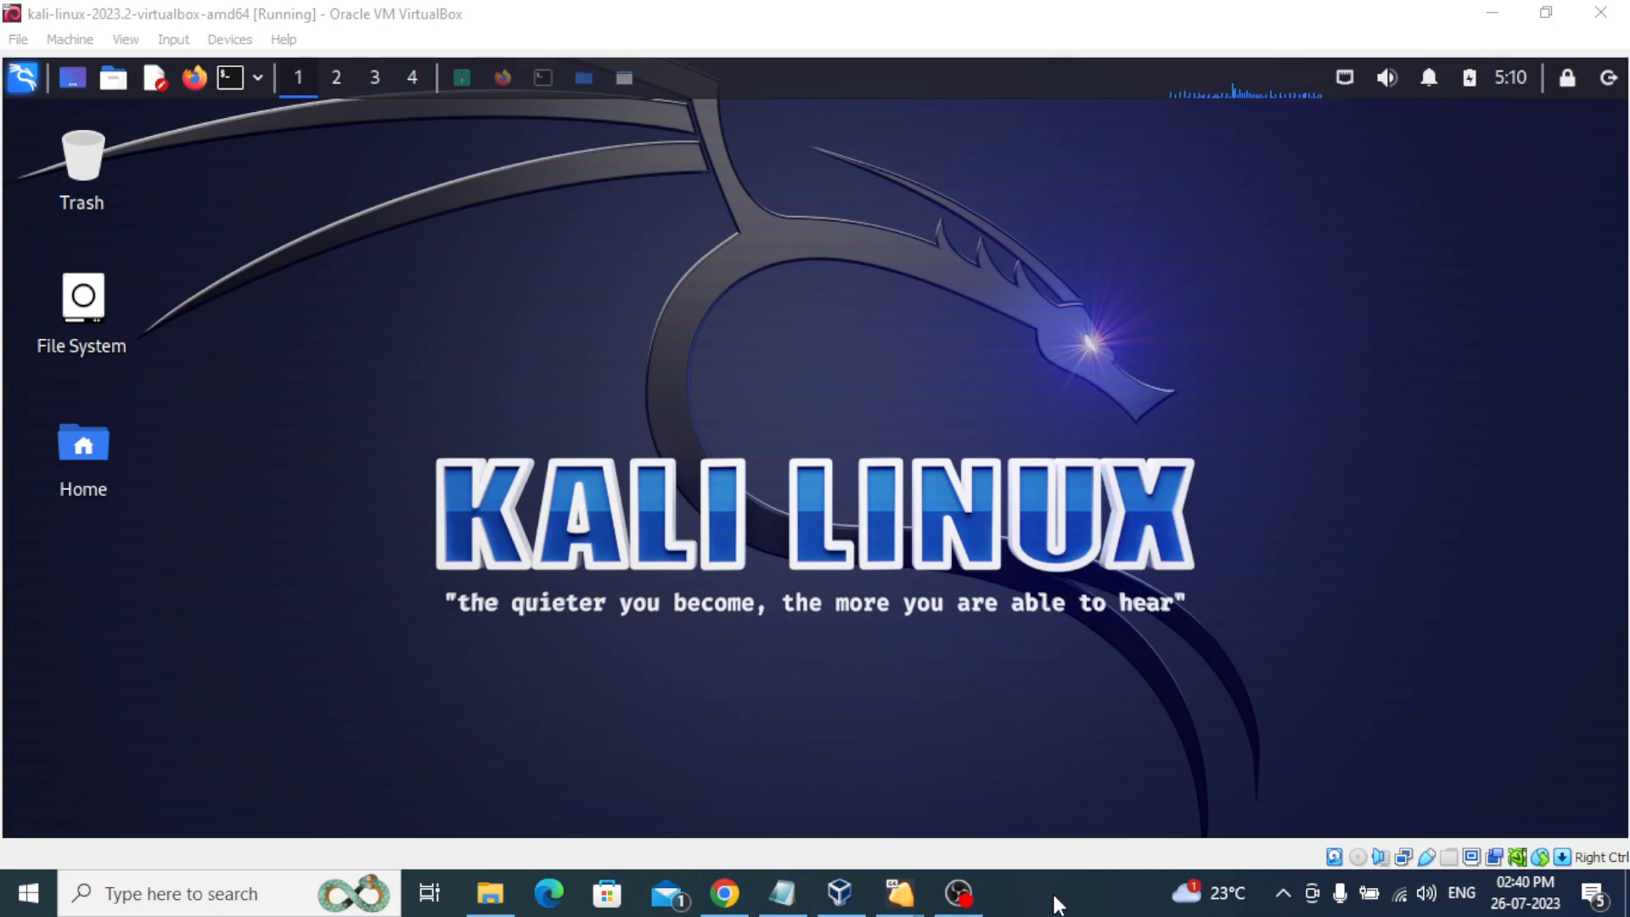
mouse_move(1010, 835)
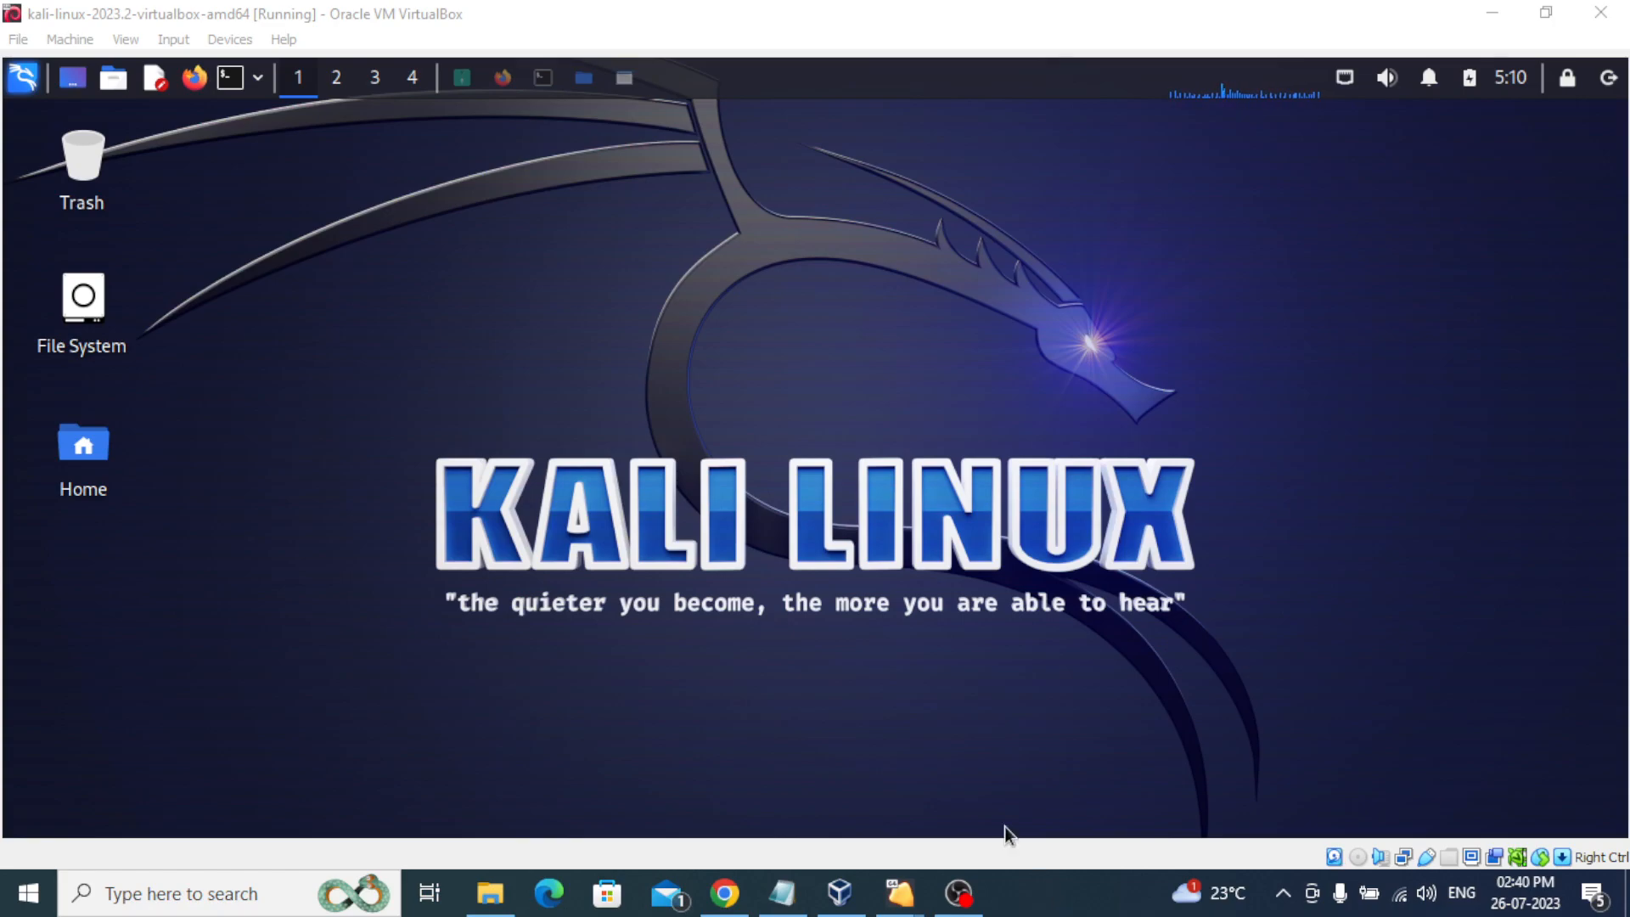
Browse from htdocs up to opt in Thunar and open the lampp folder.
left_click(899, 894)
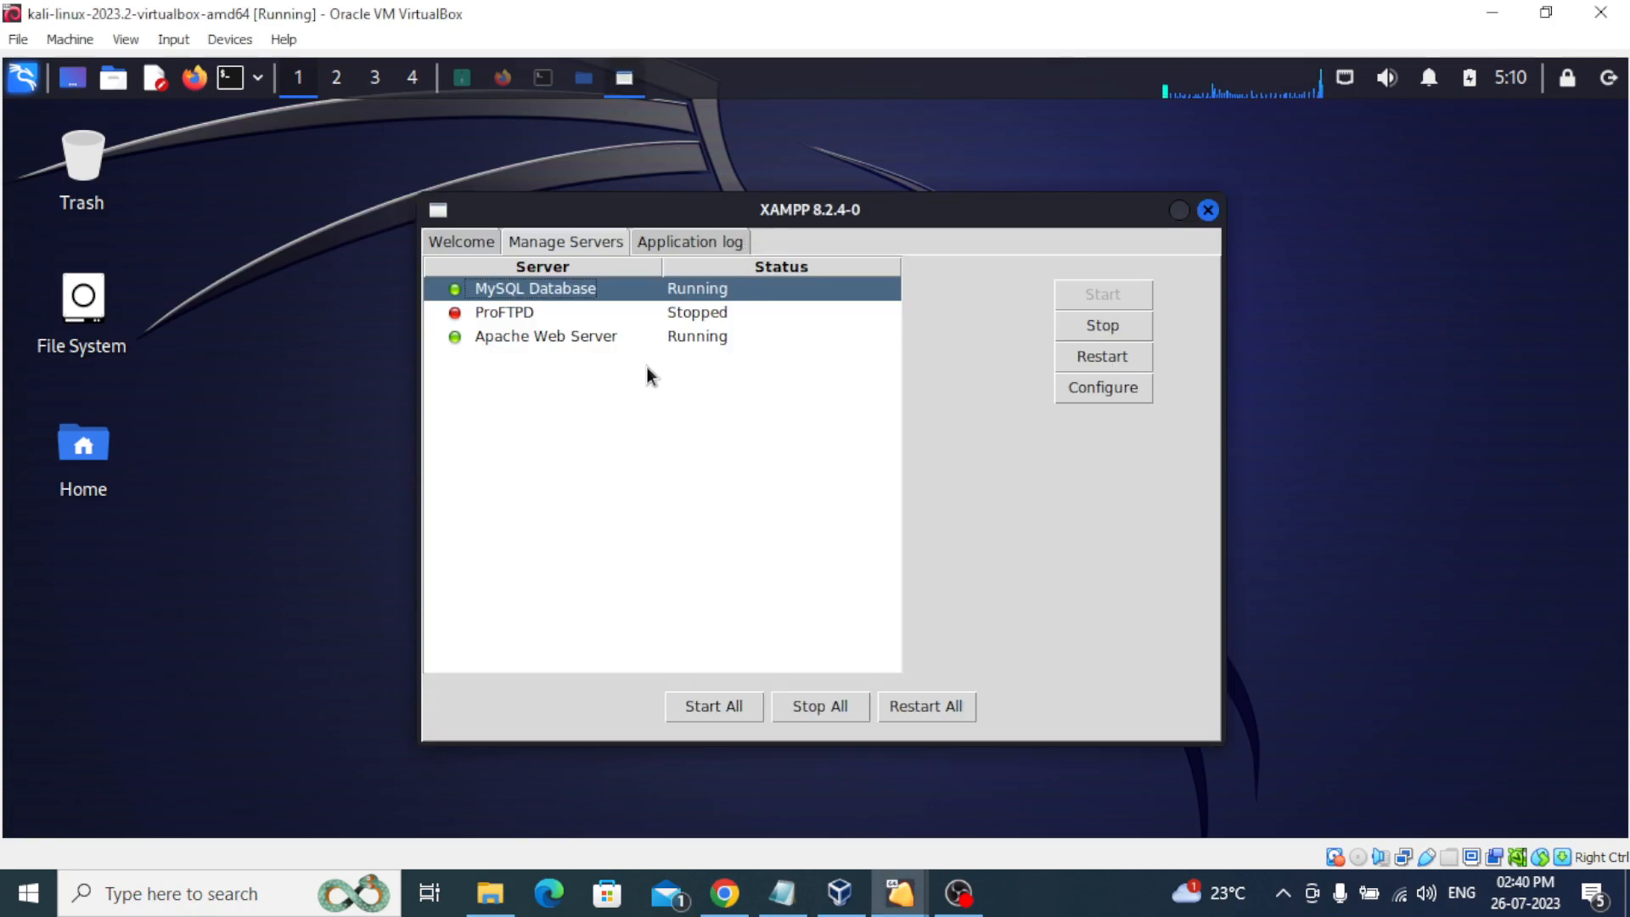
mouse_move(695, 166)
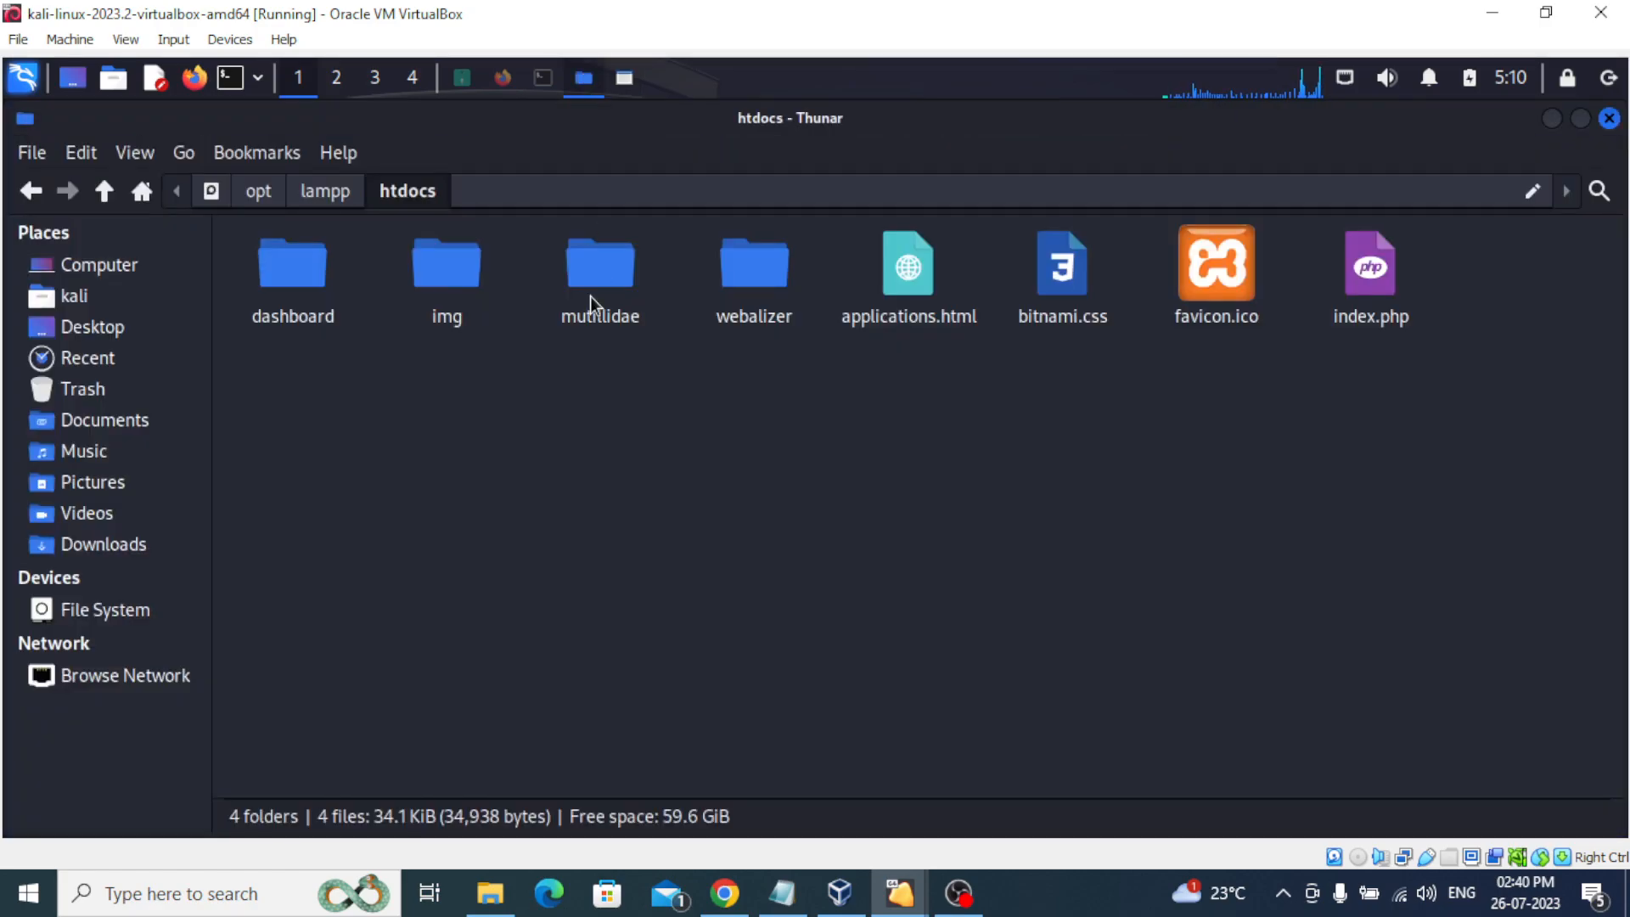
left_click(325, 190)
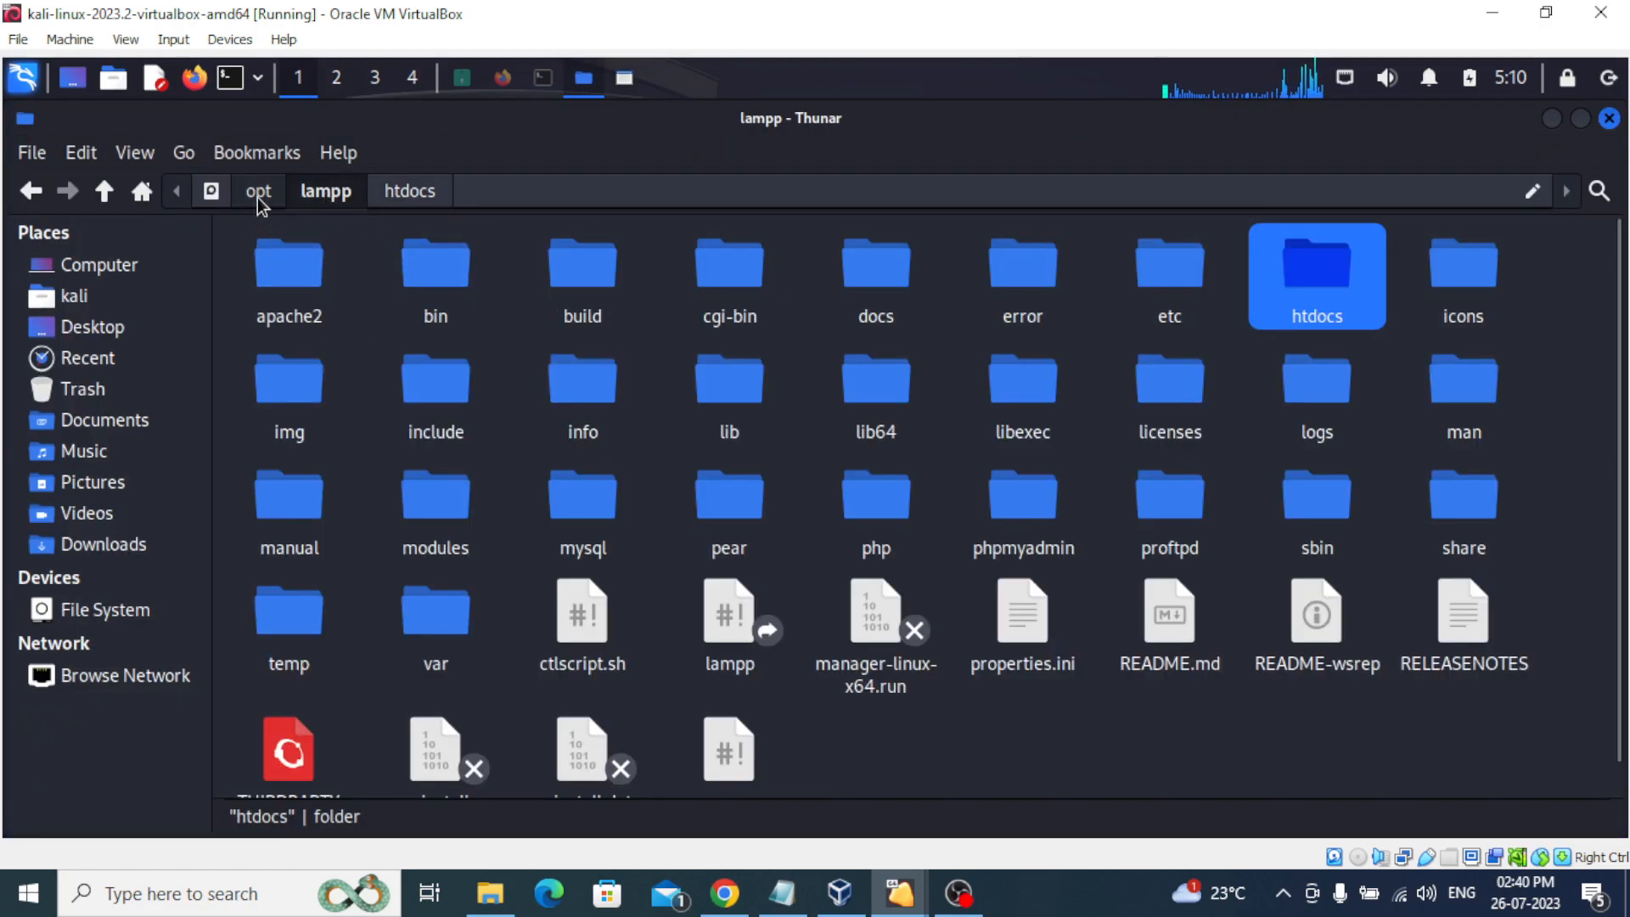
left_click(103, 610)
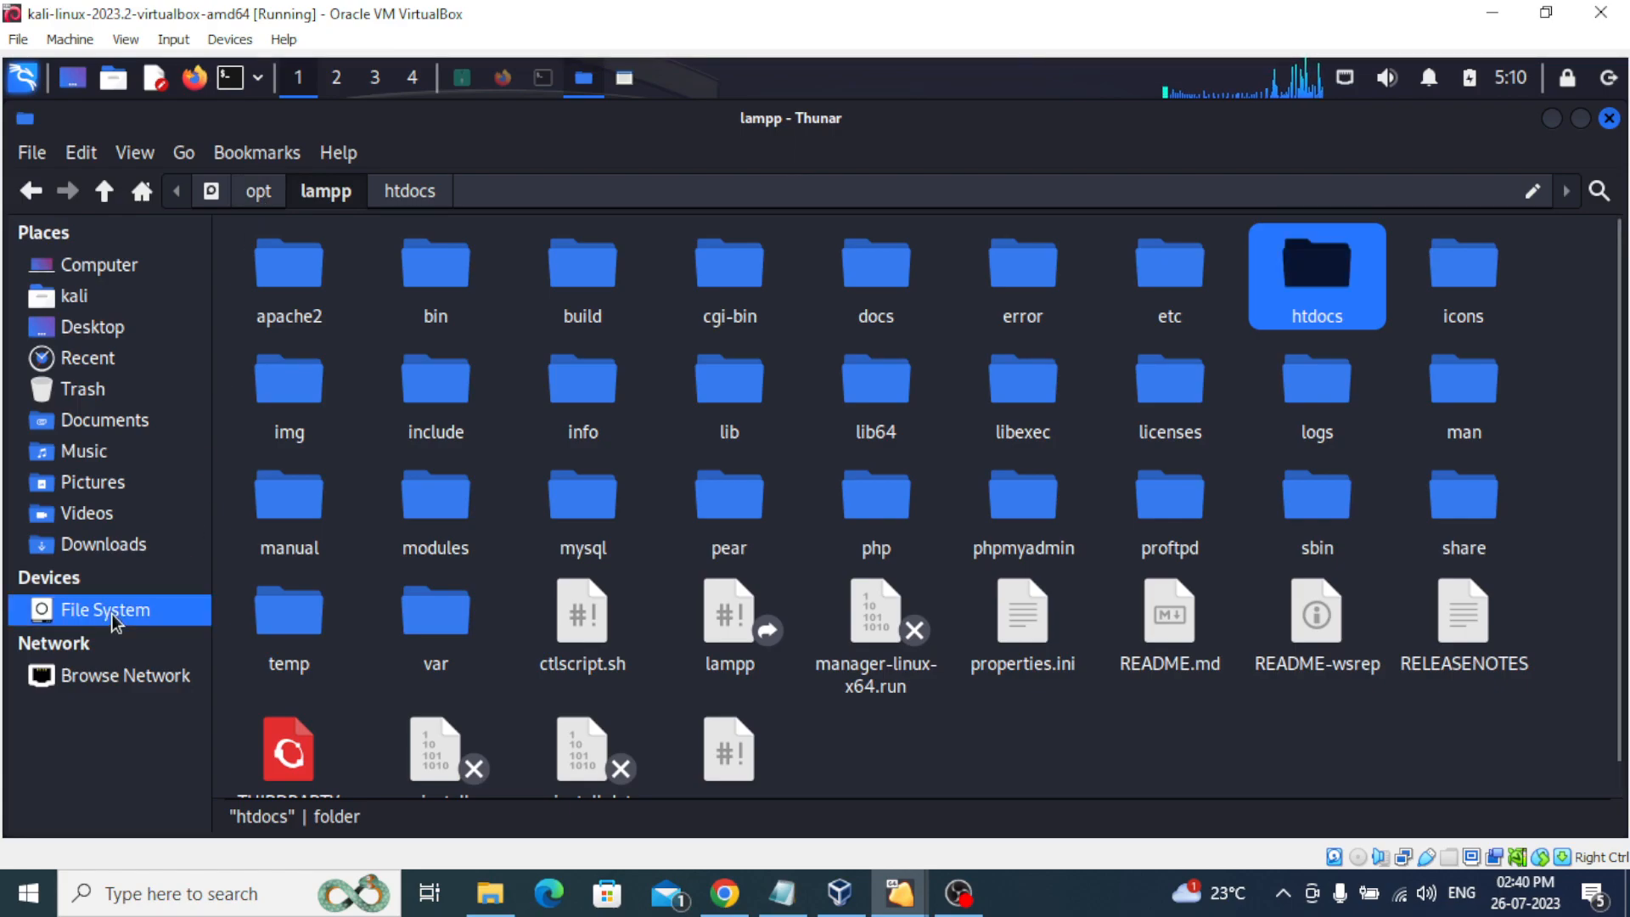
left_click(104, 610)
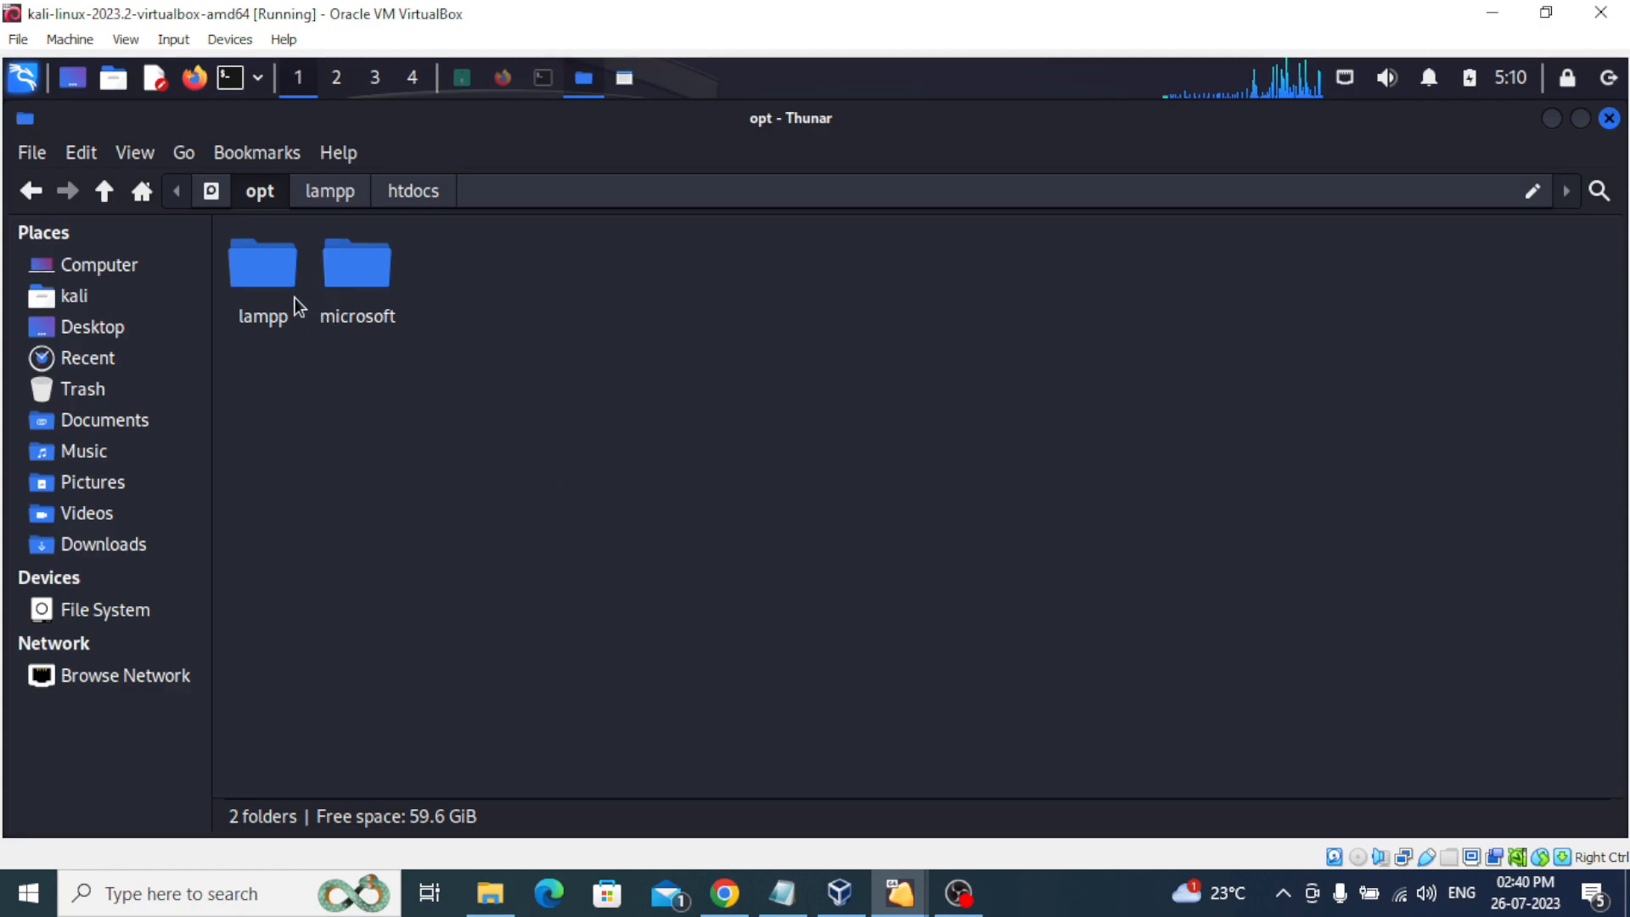
double_click(261, 265)
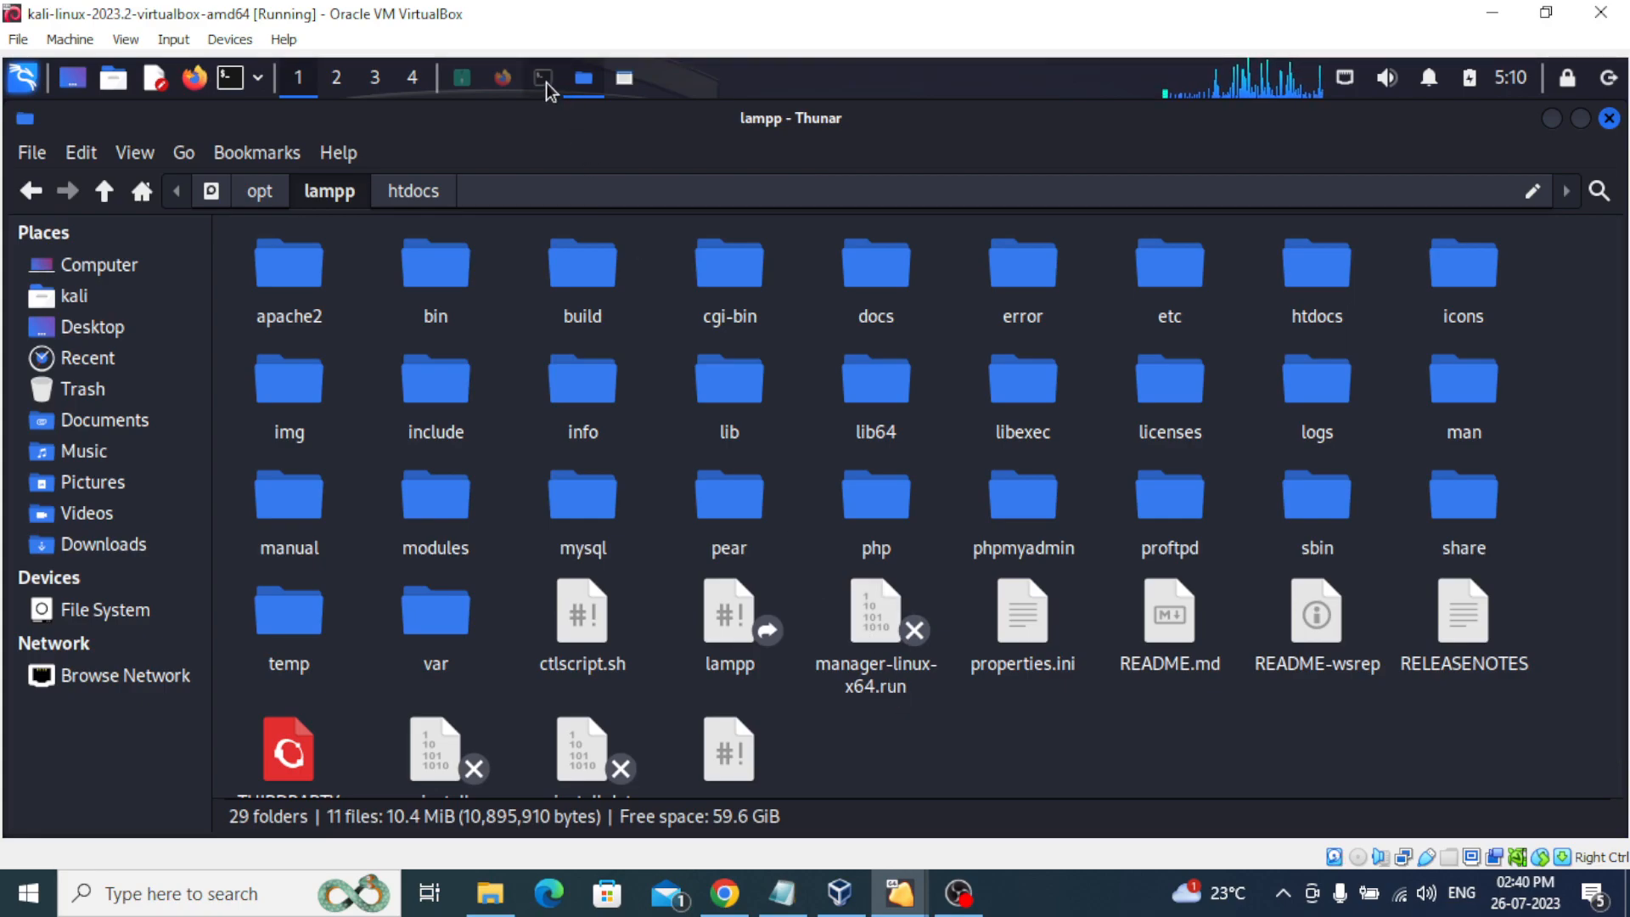
mouse_move(543, 79)
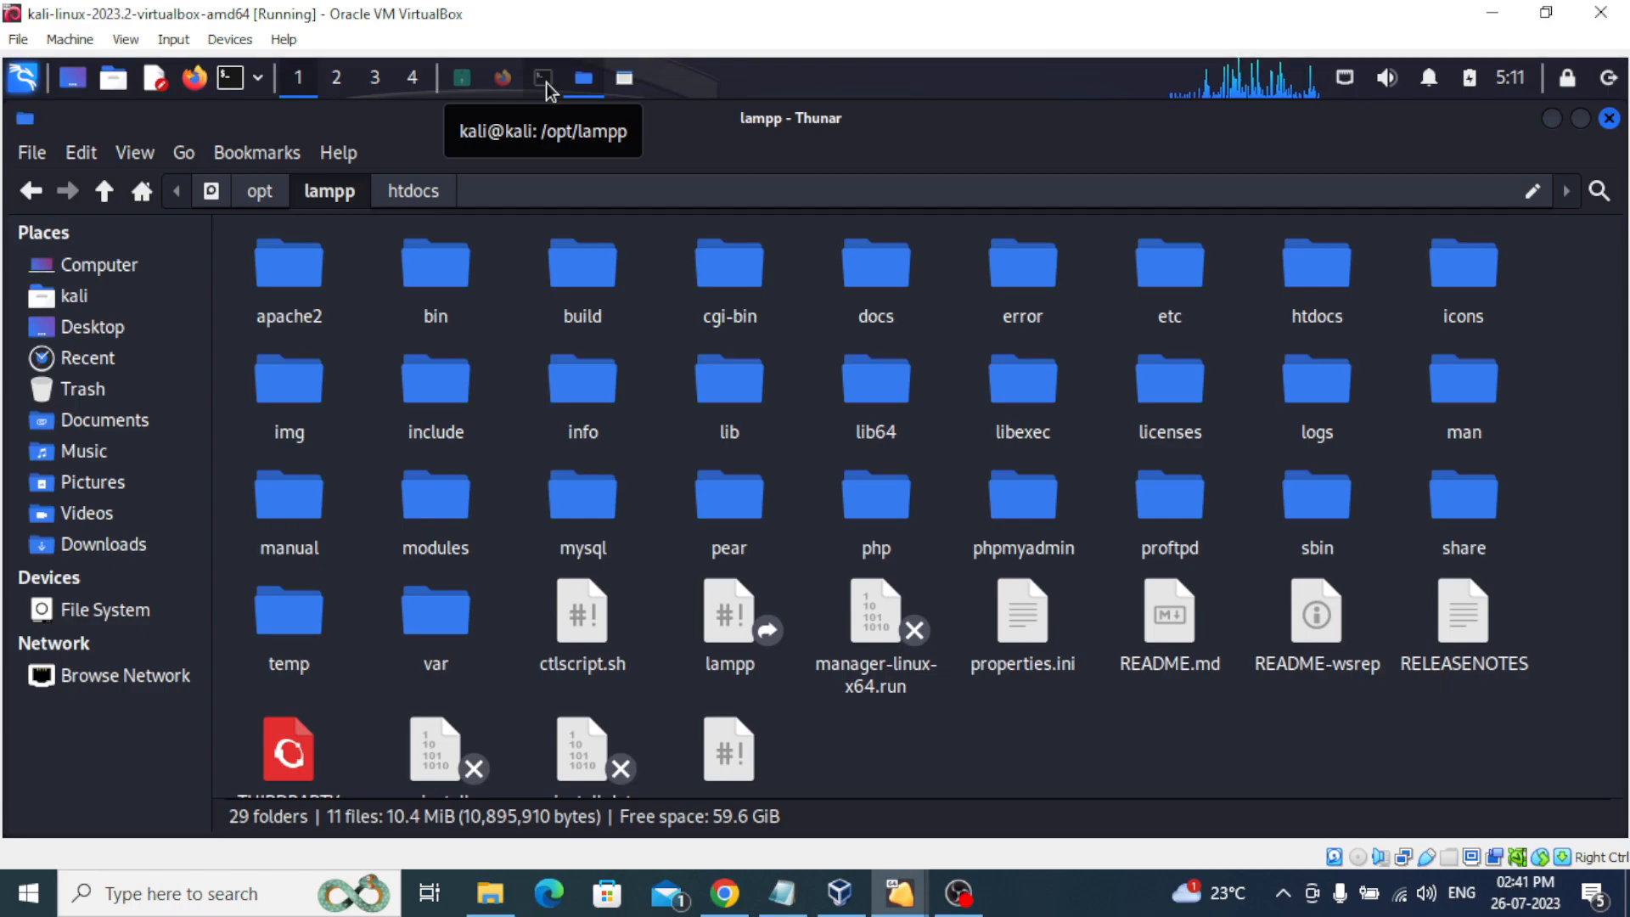
Bring the /opt/lampp Terminal window with the manager-linux-x64.run attempts to the front.
left_click(541, 78)
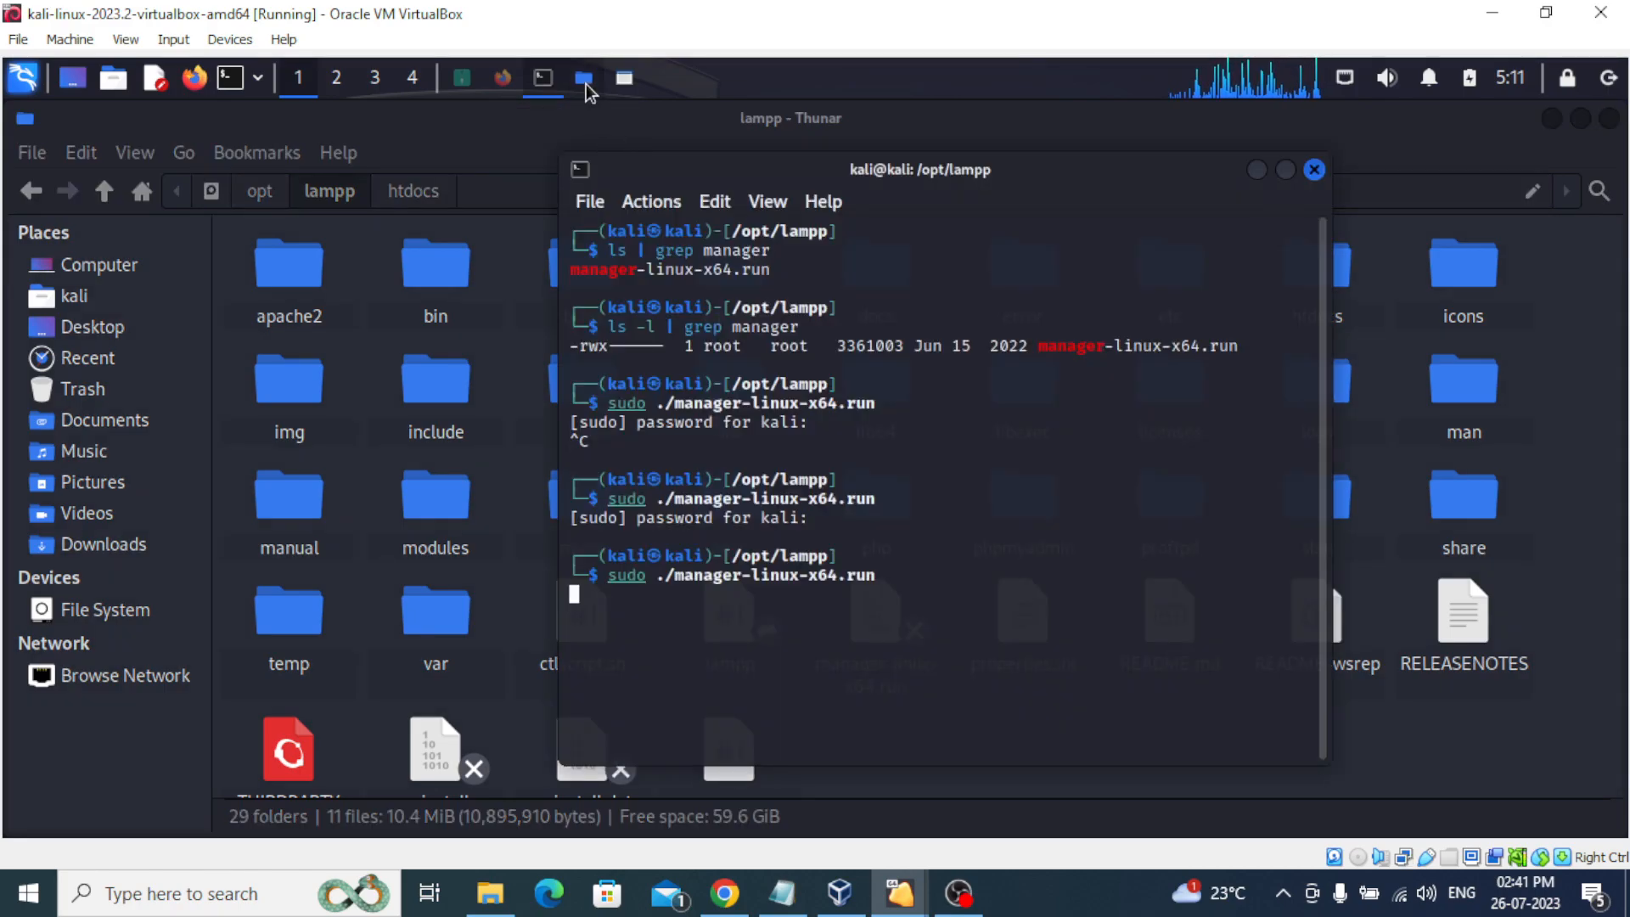
mouse_move(747, 585)
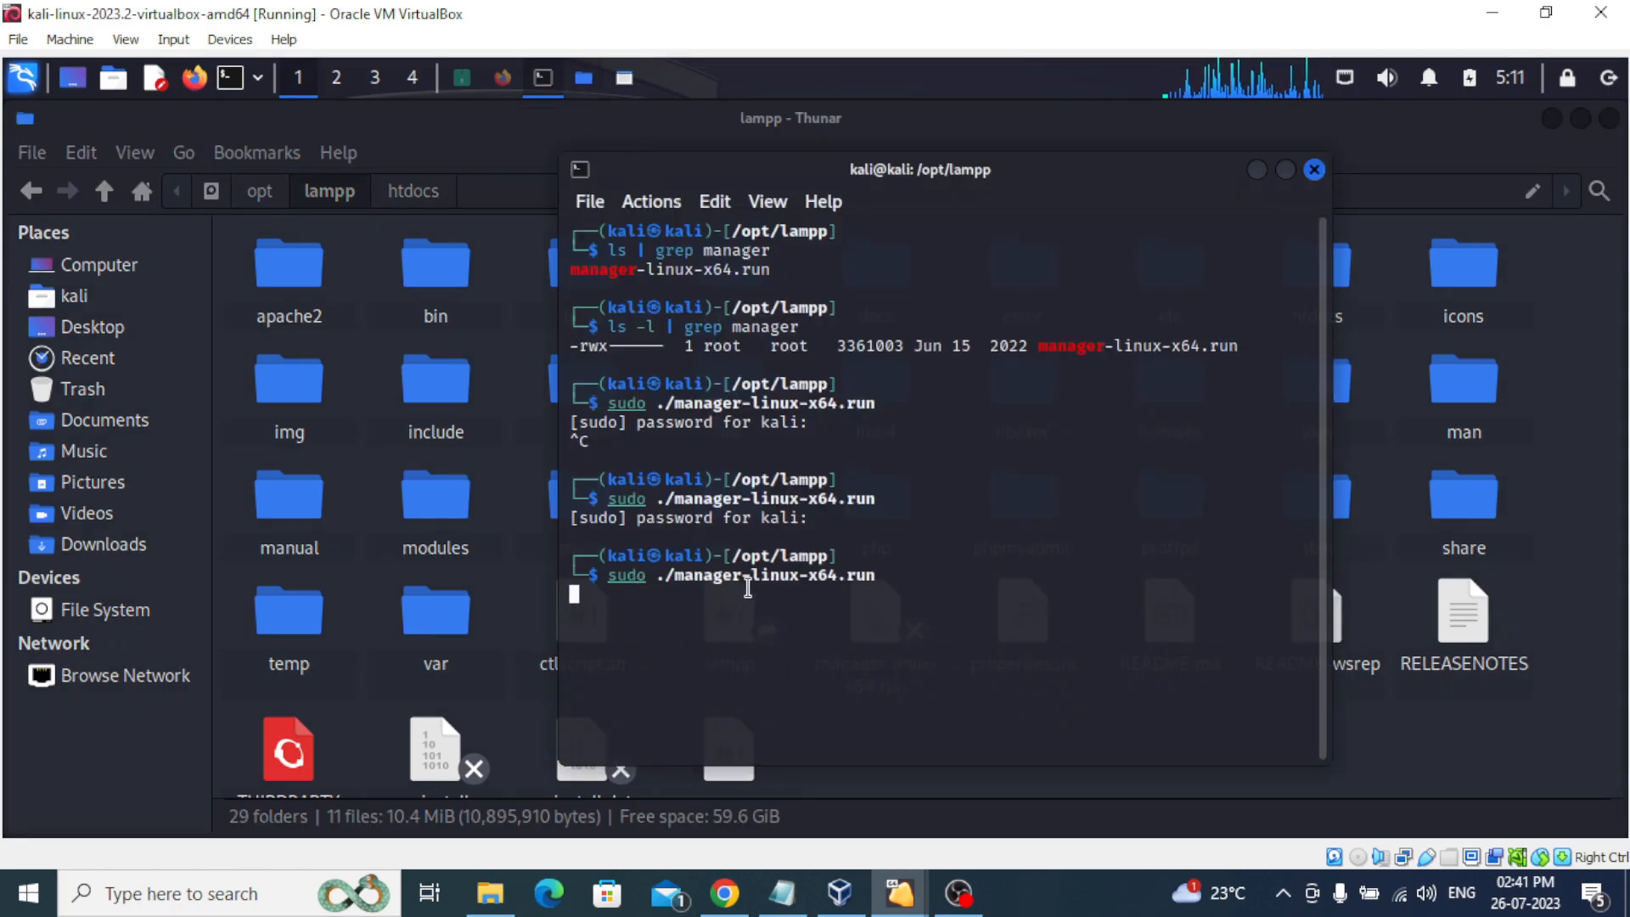
mouse_move(652, 444)
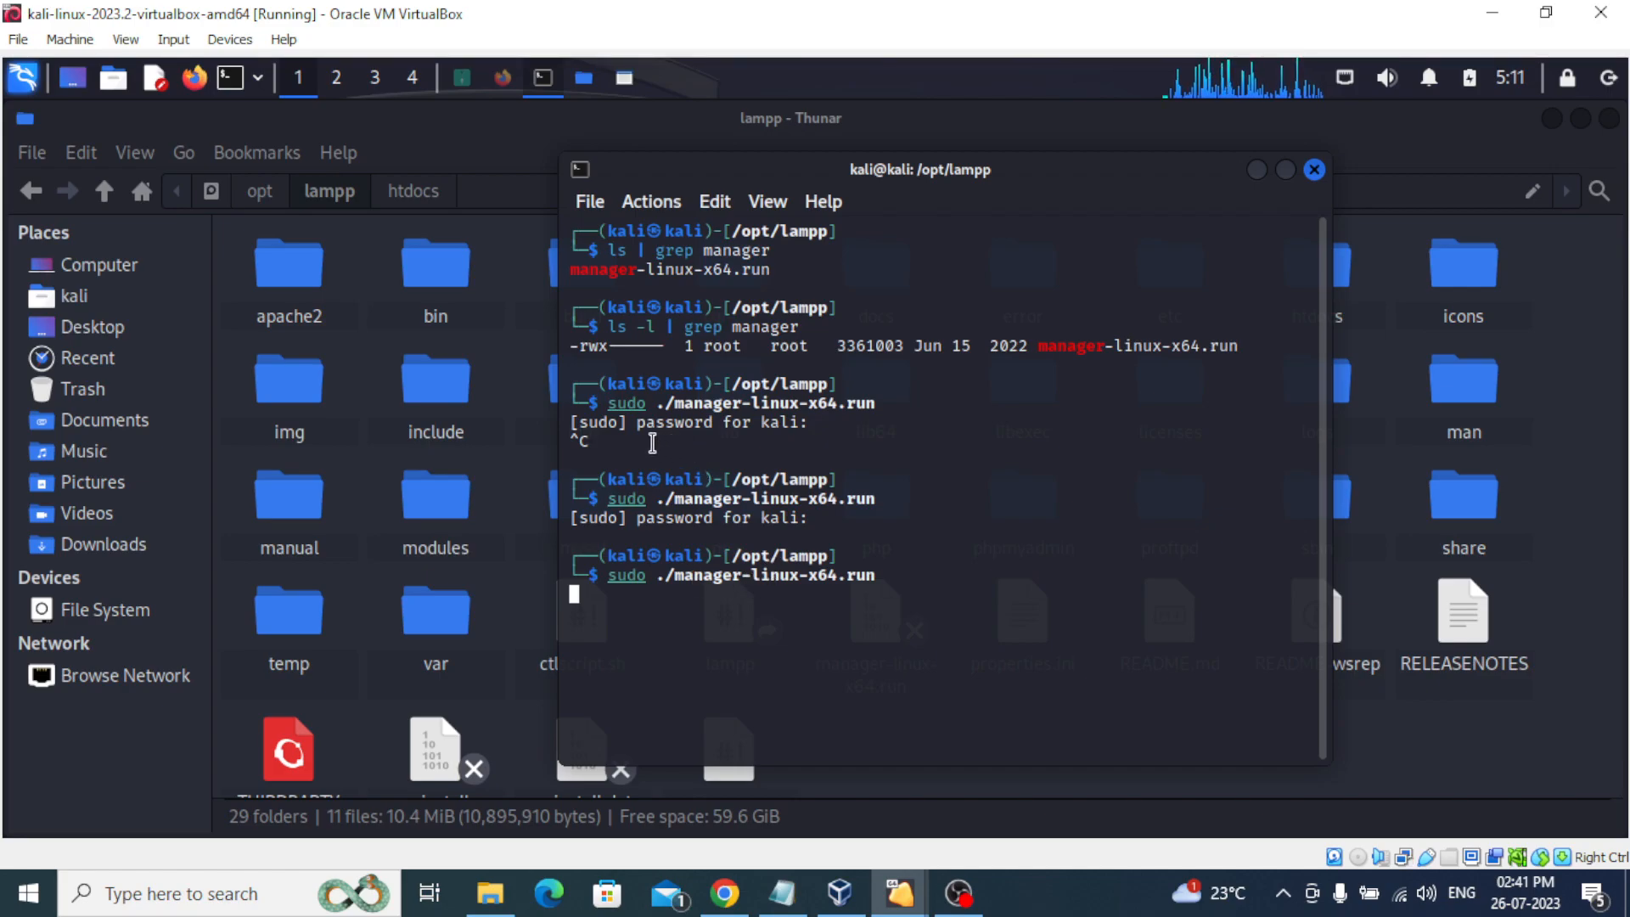
mouse_move(815, 356)
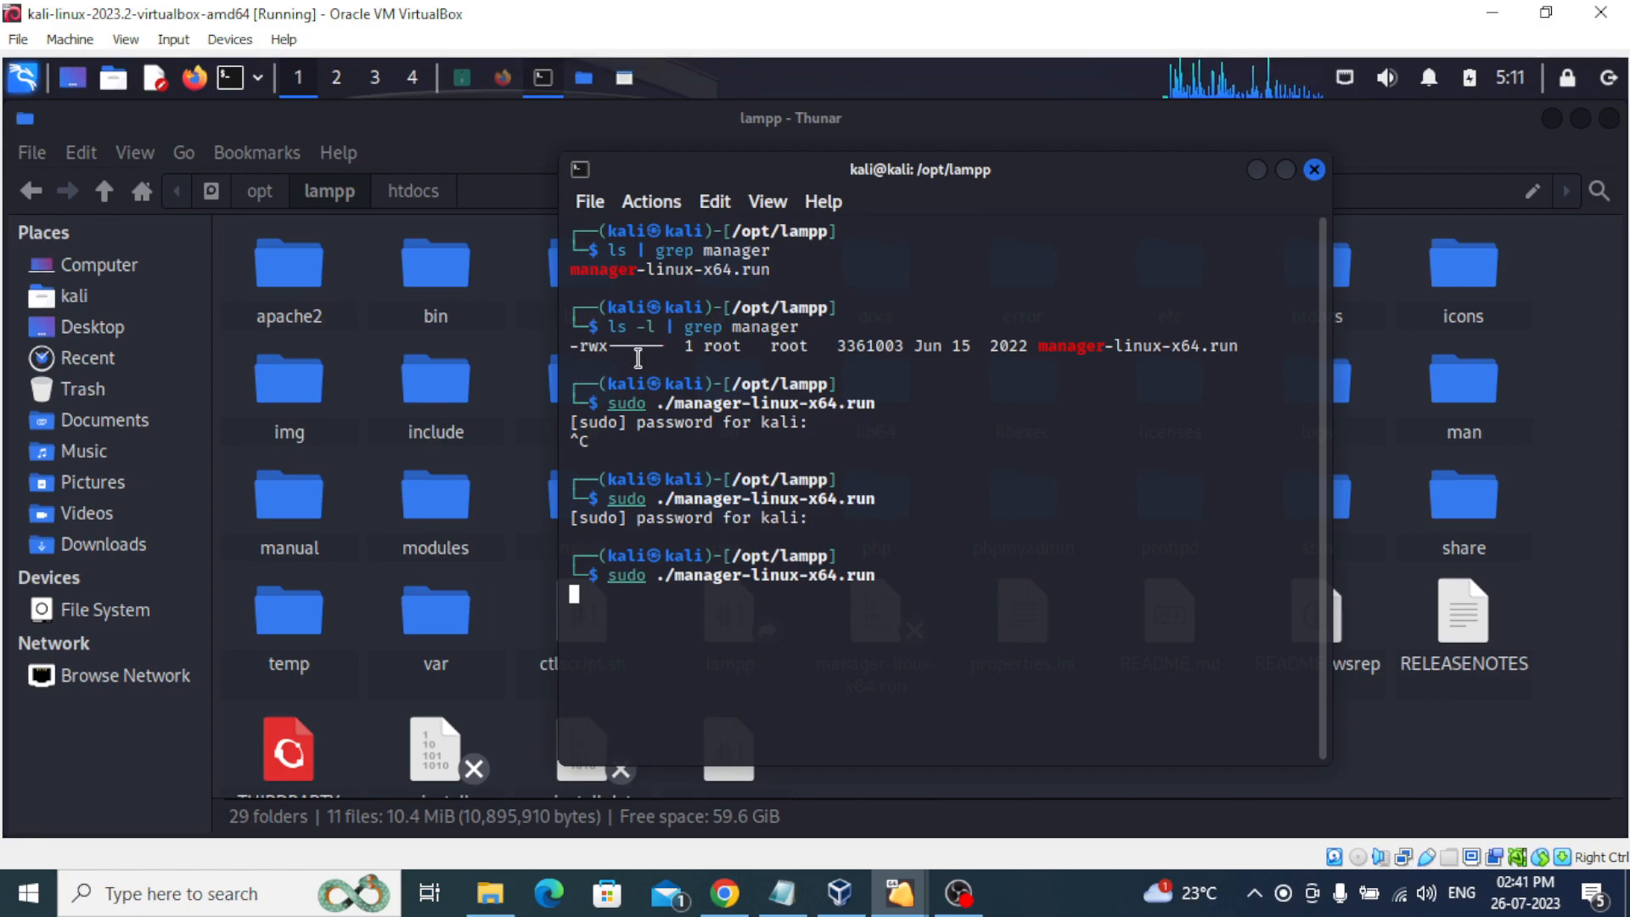
mouse_move(653, 516)
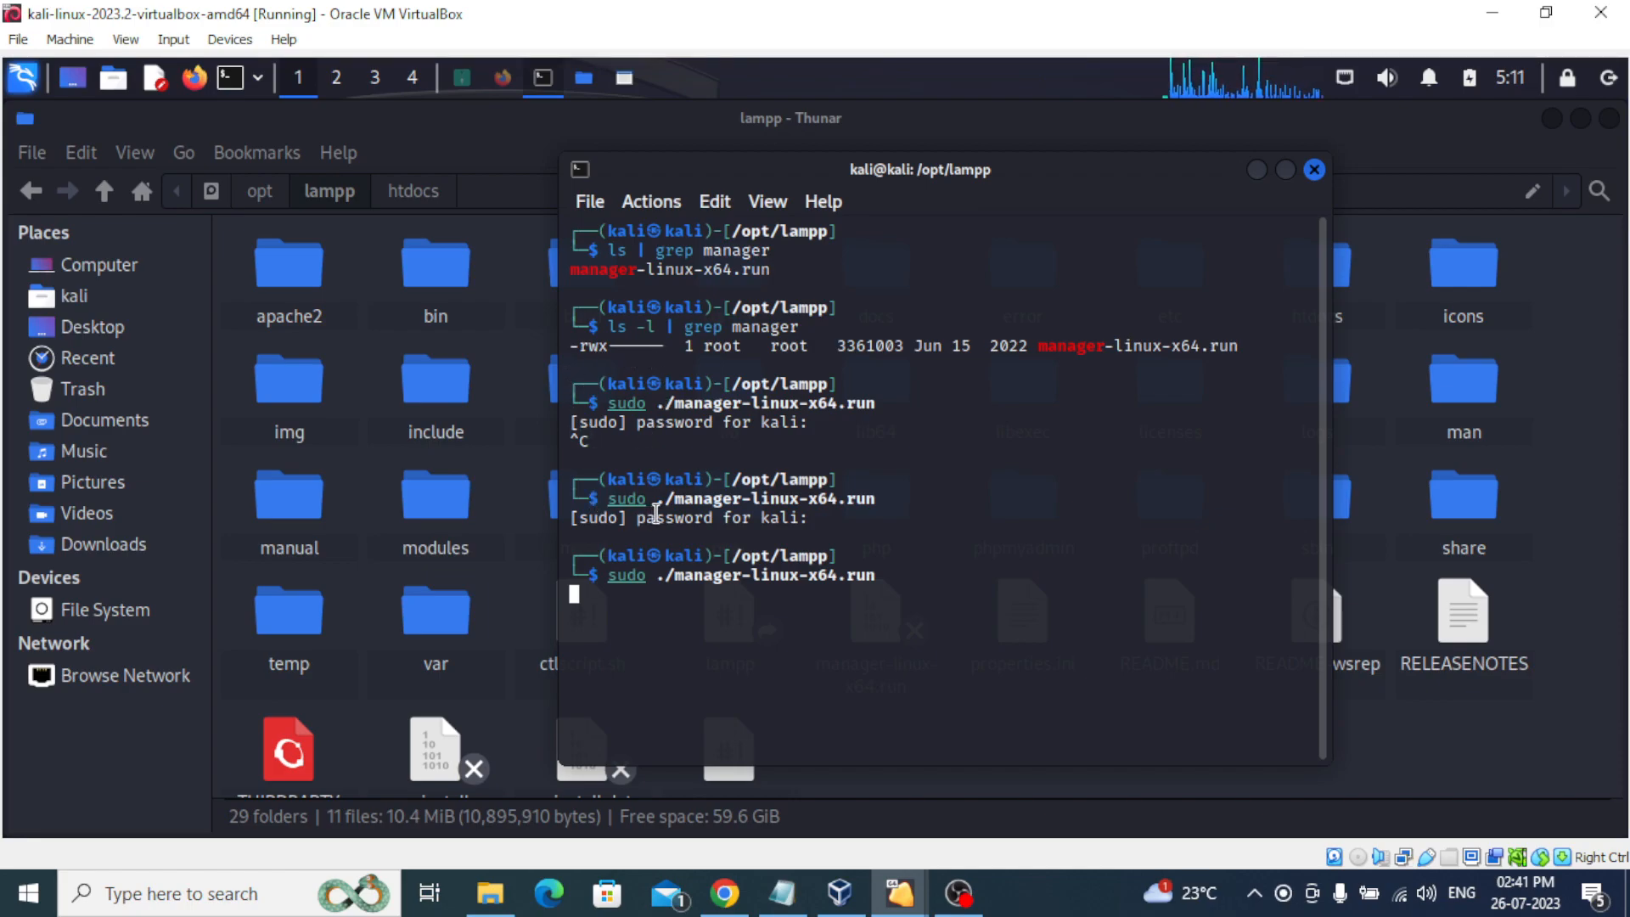
mouse_move(608, 596)
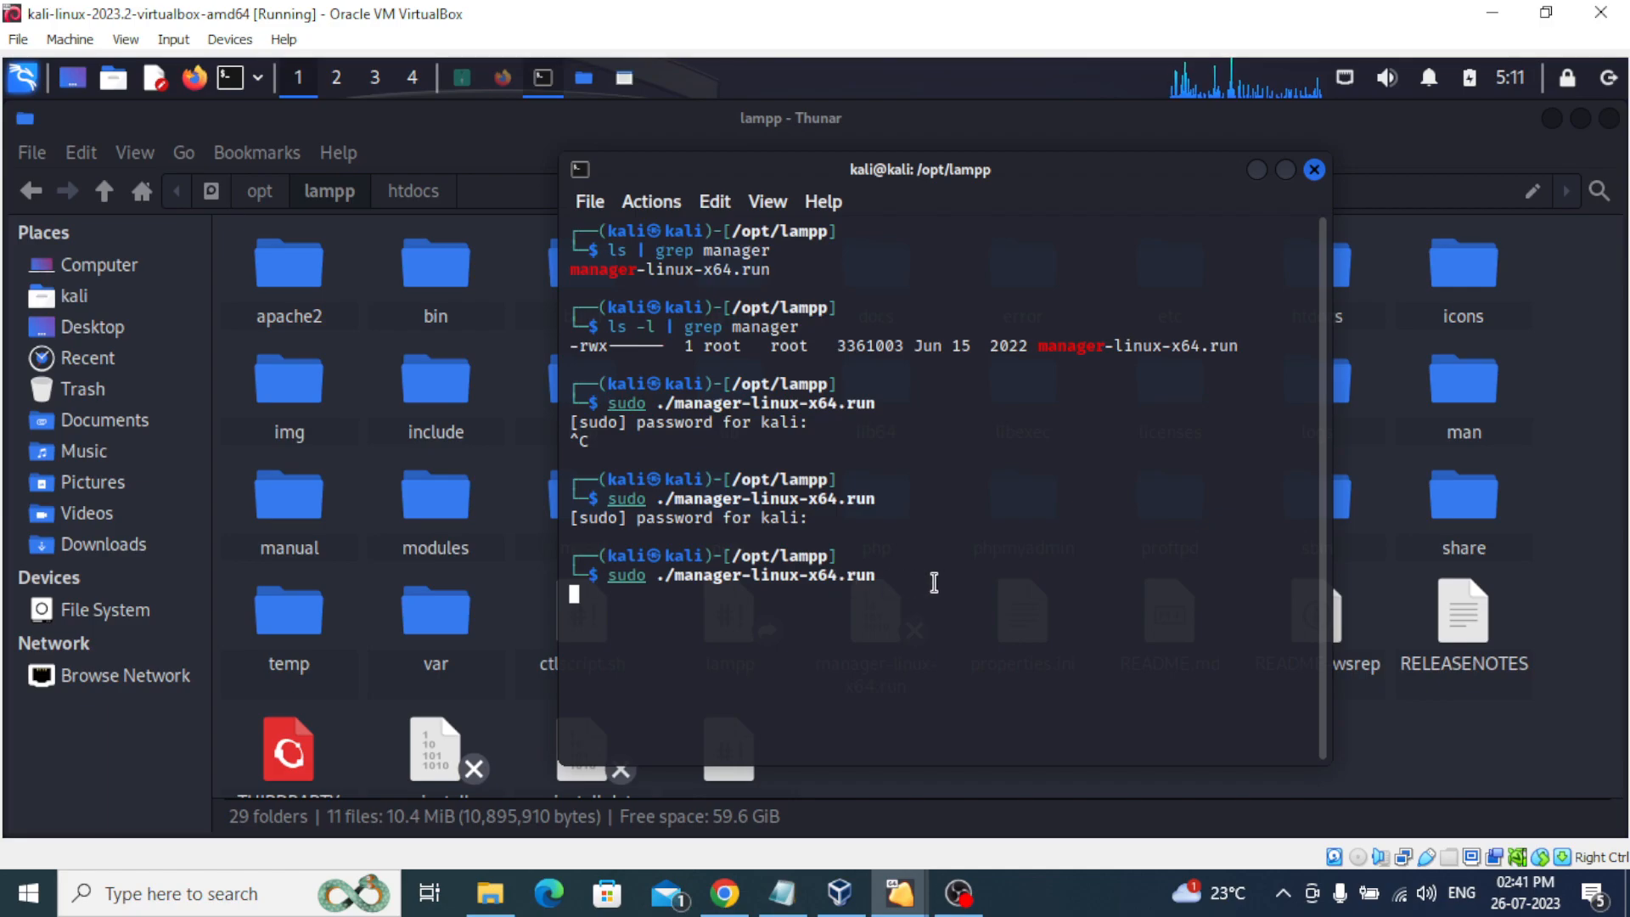
Confirm MySQL and Apache are running in XAMPP Control Panel, then close it.
left_click(1315, 170)
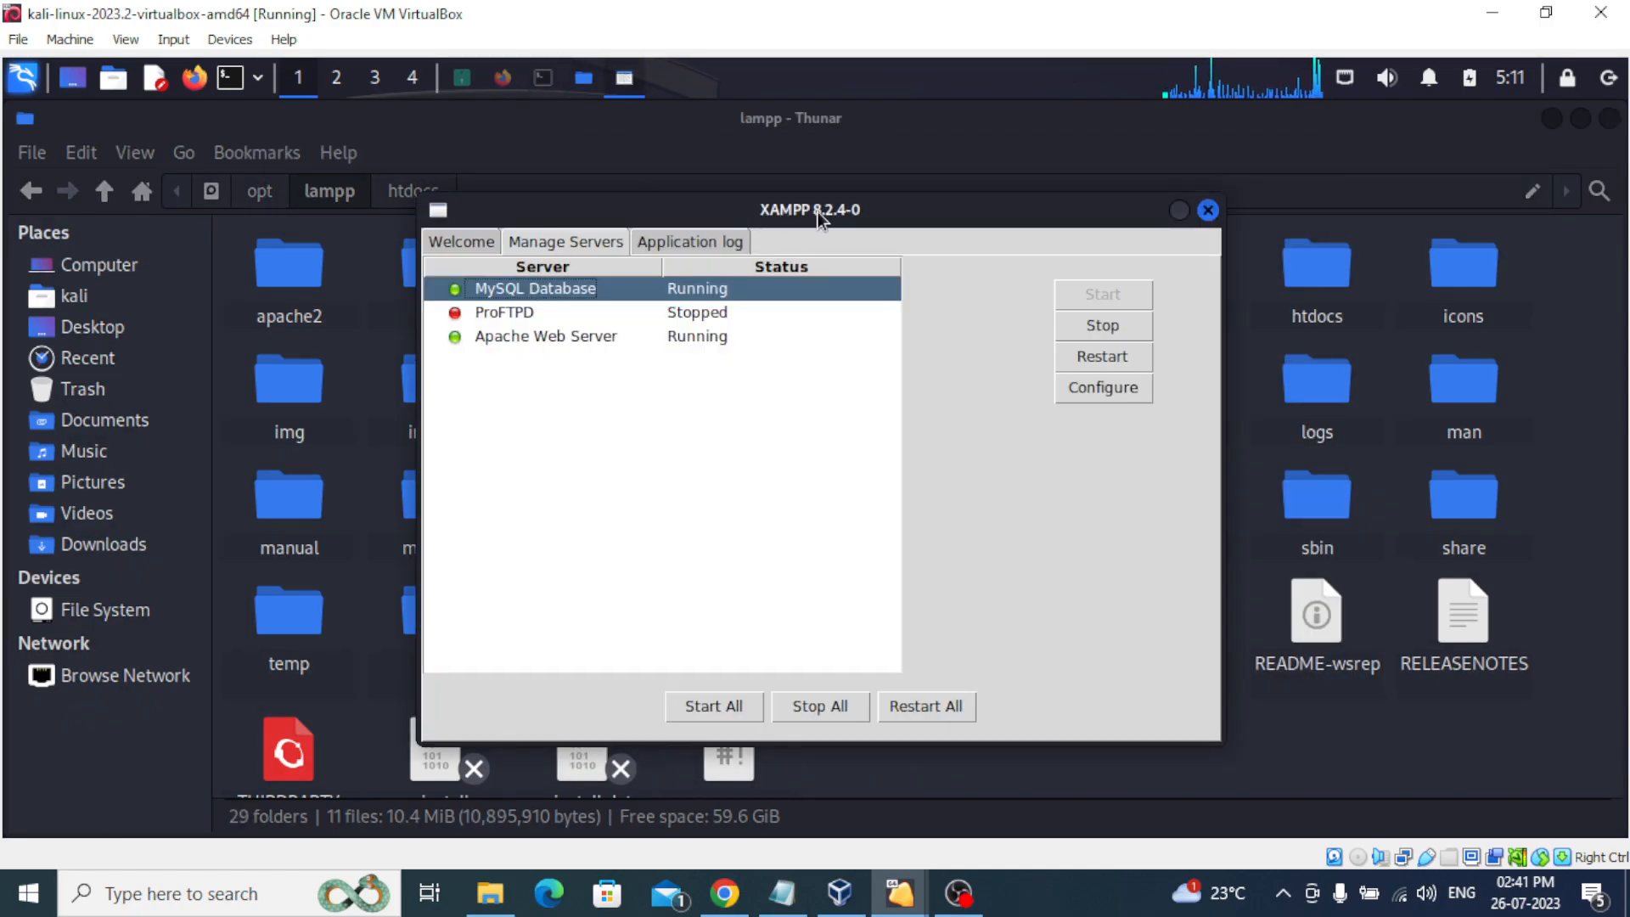
mouse_move(625, 301)
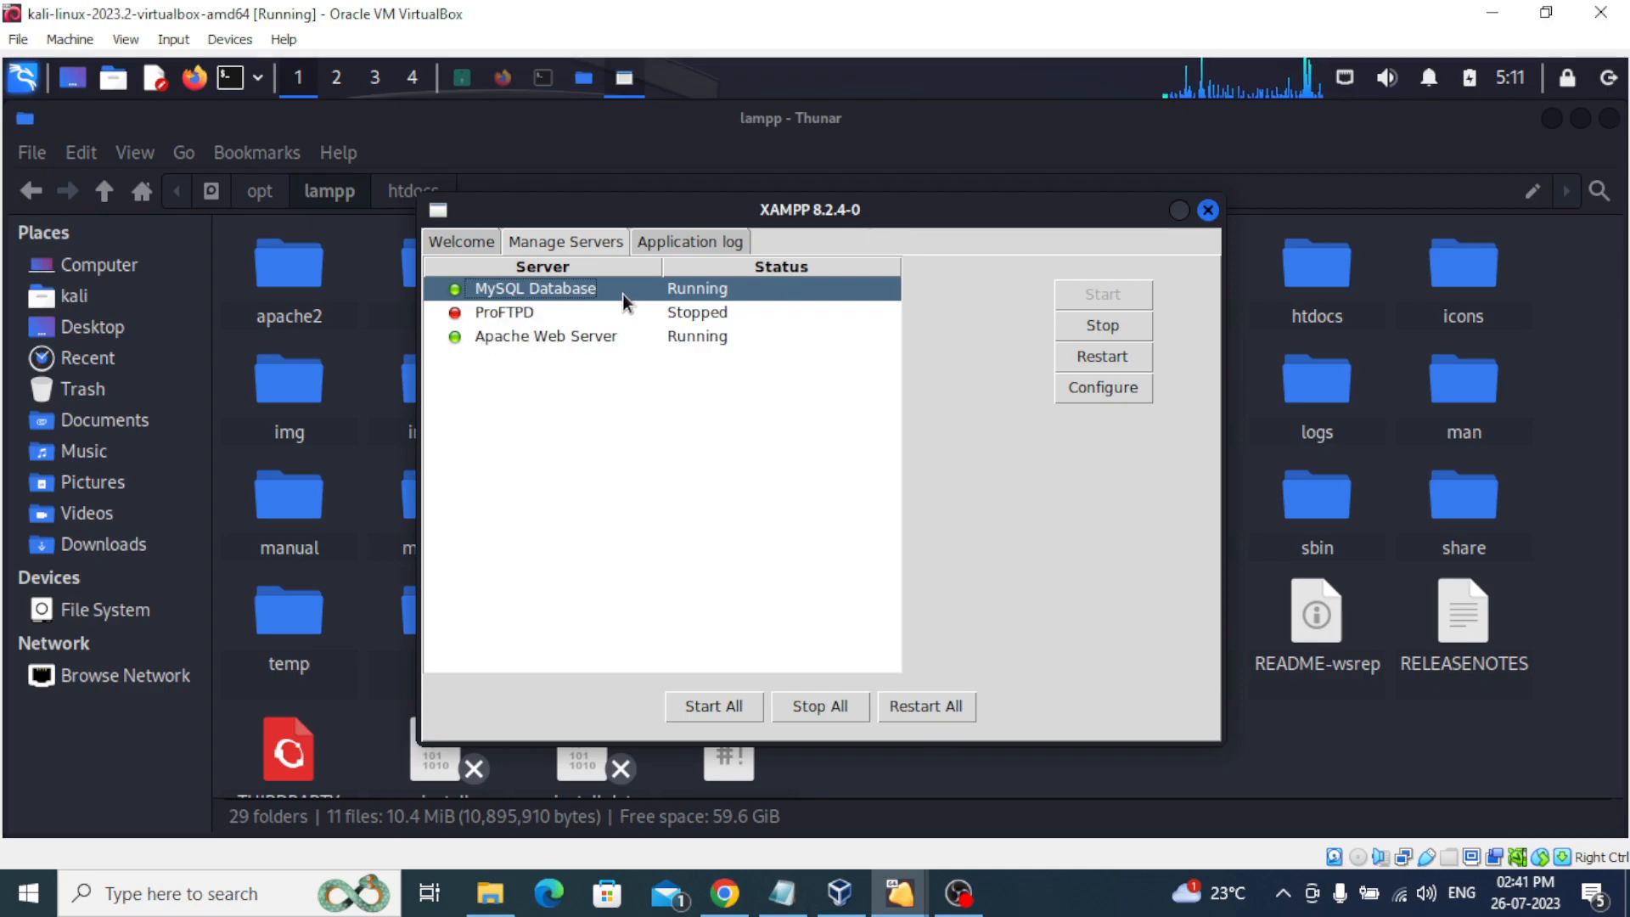
mouse_move(671, 347)
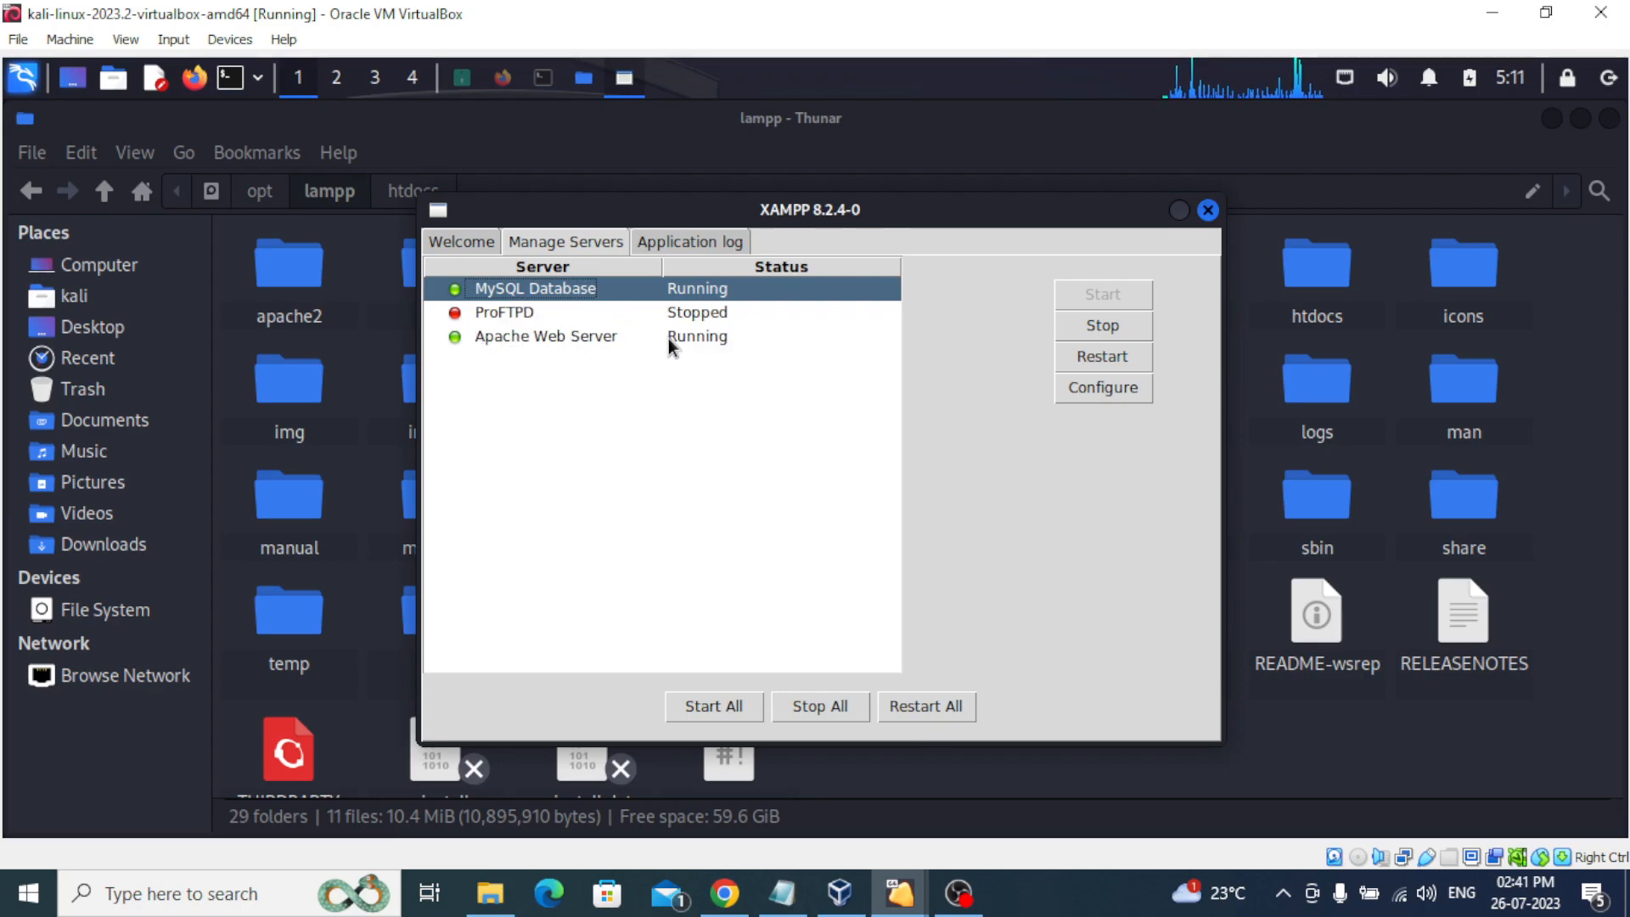
mouse_move(977, 319)
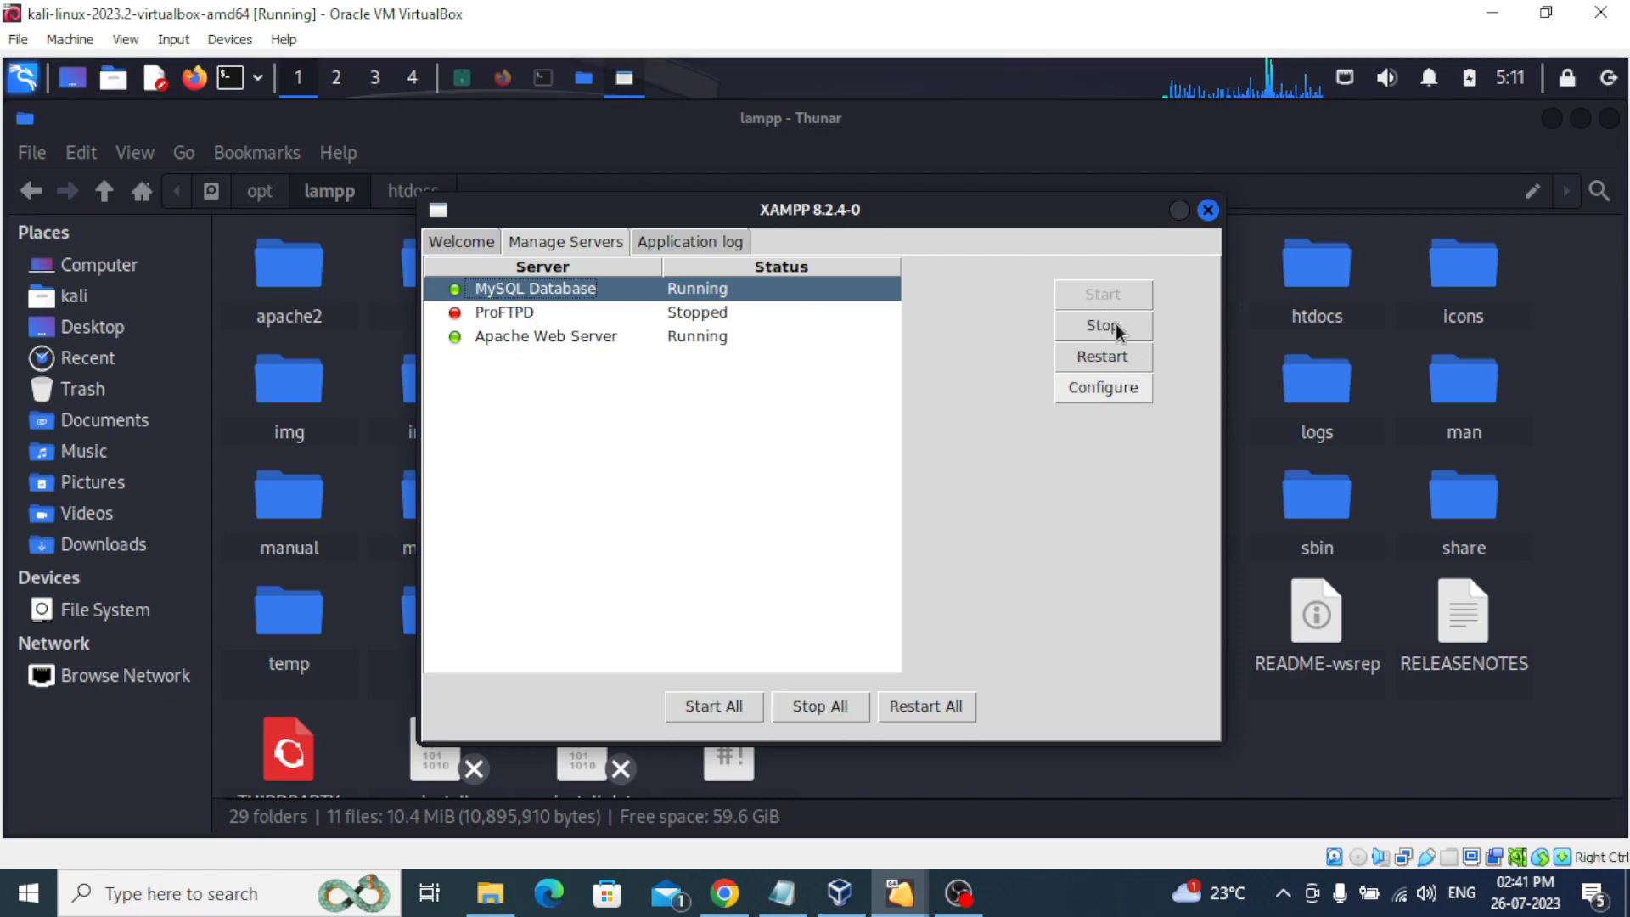
mouse_move(1152, 263)
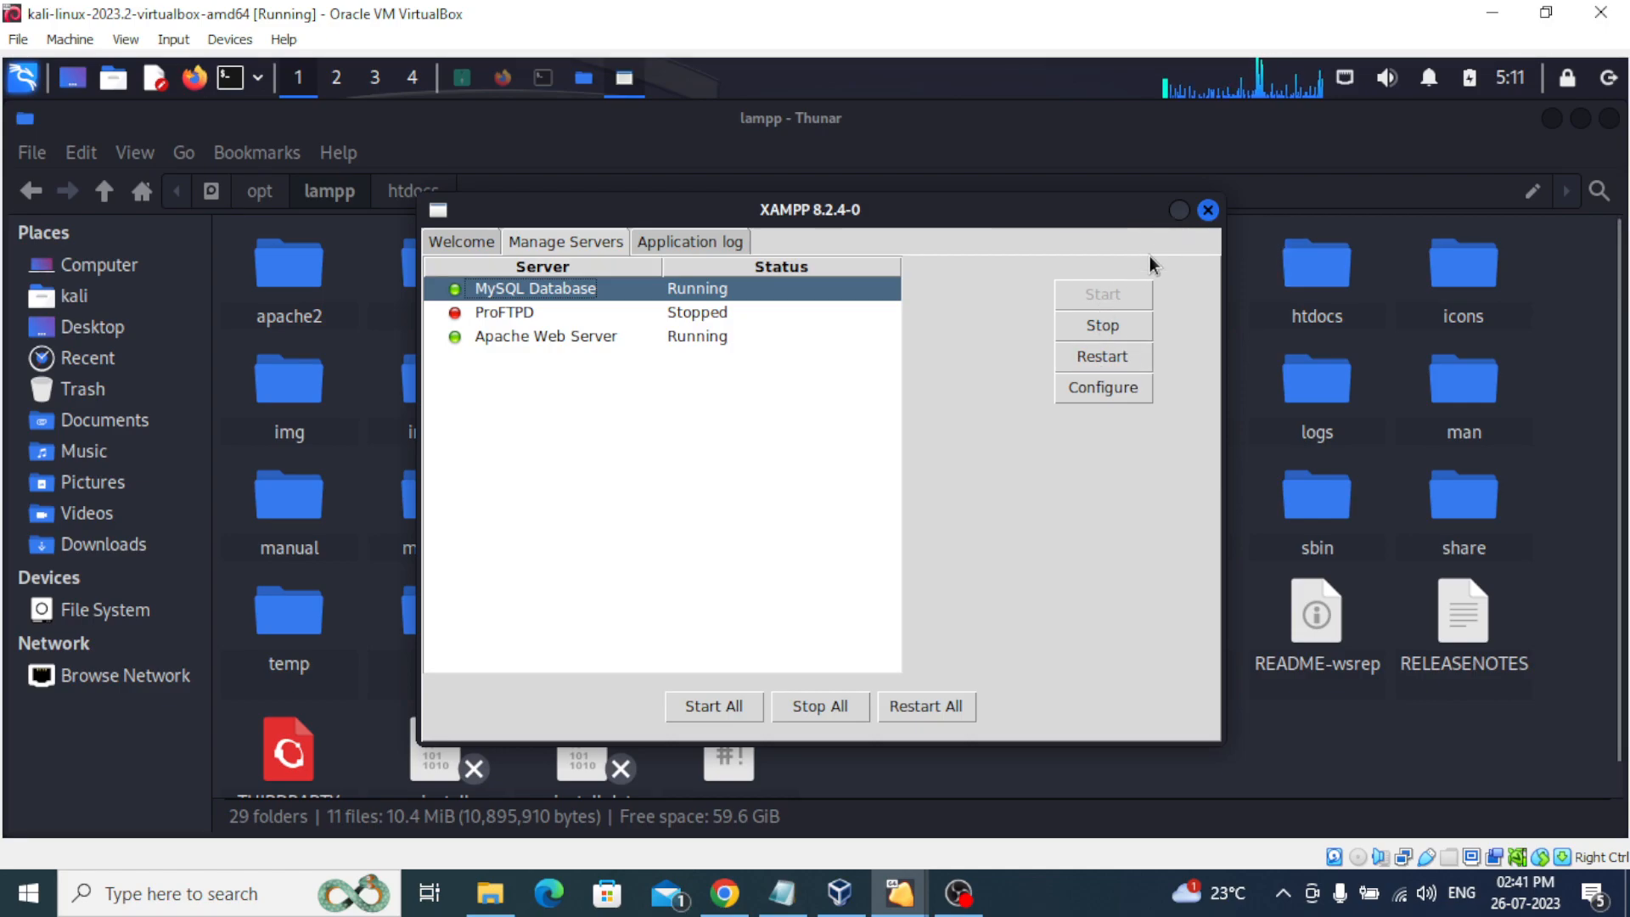
left_click(1208, 209)
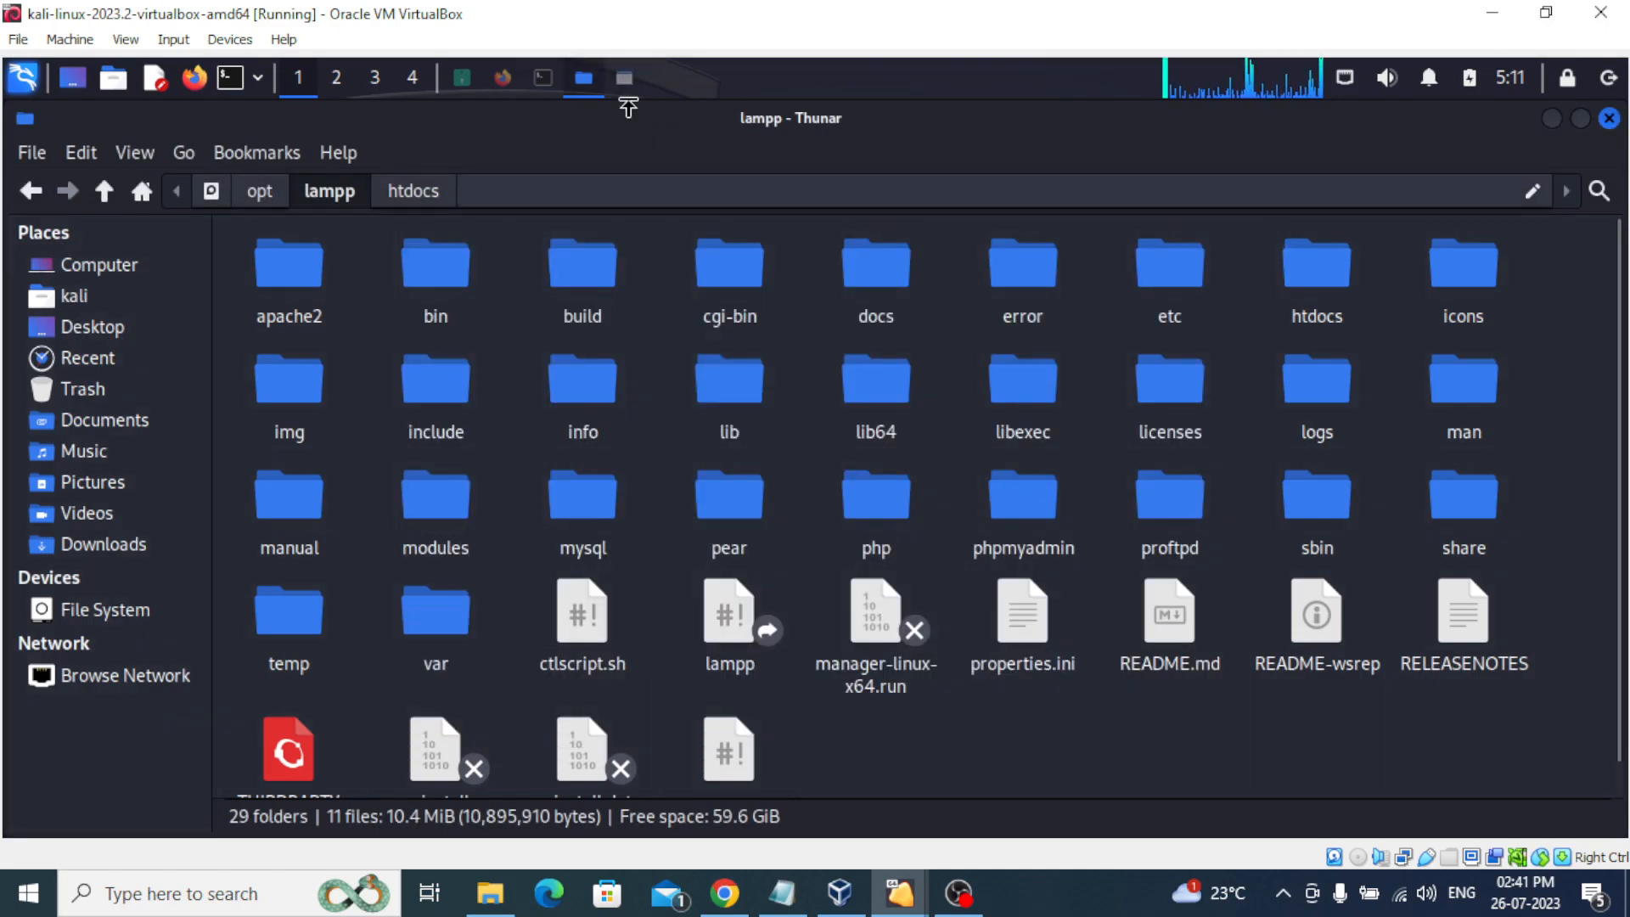
mouse_move(541, 77)
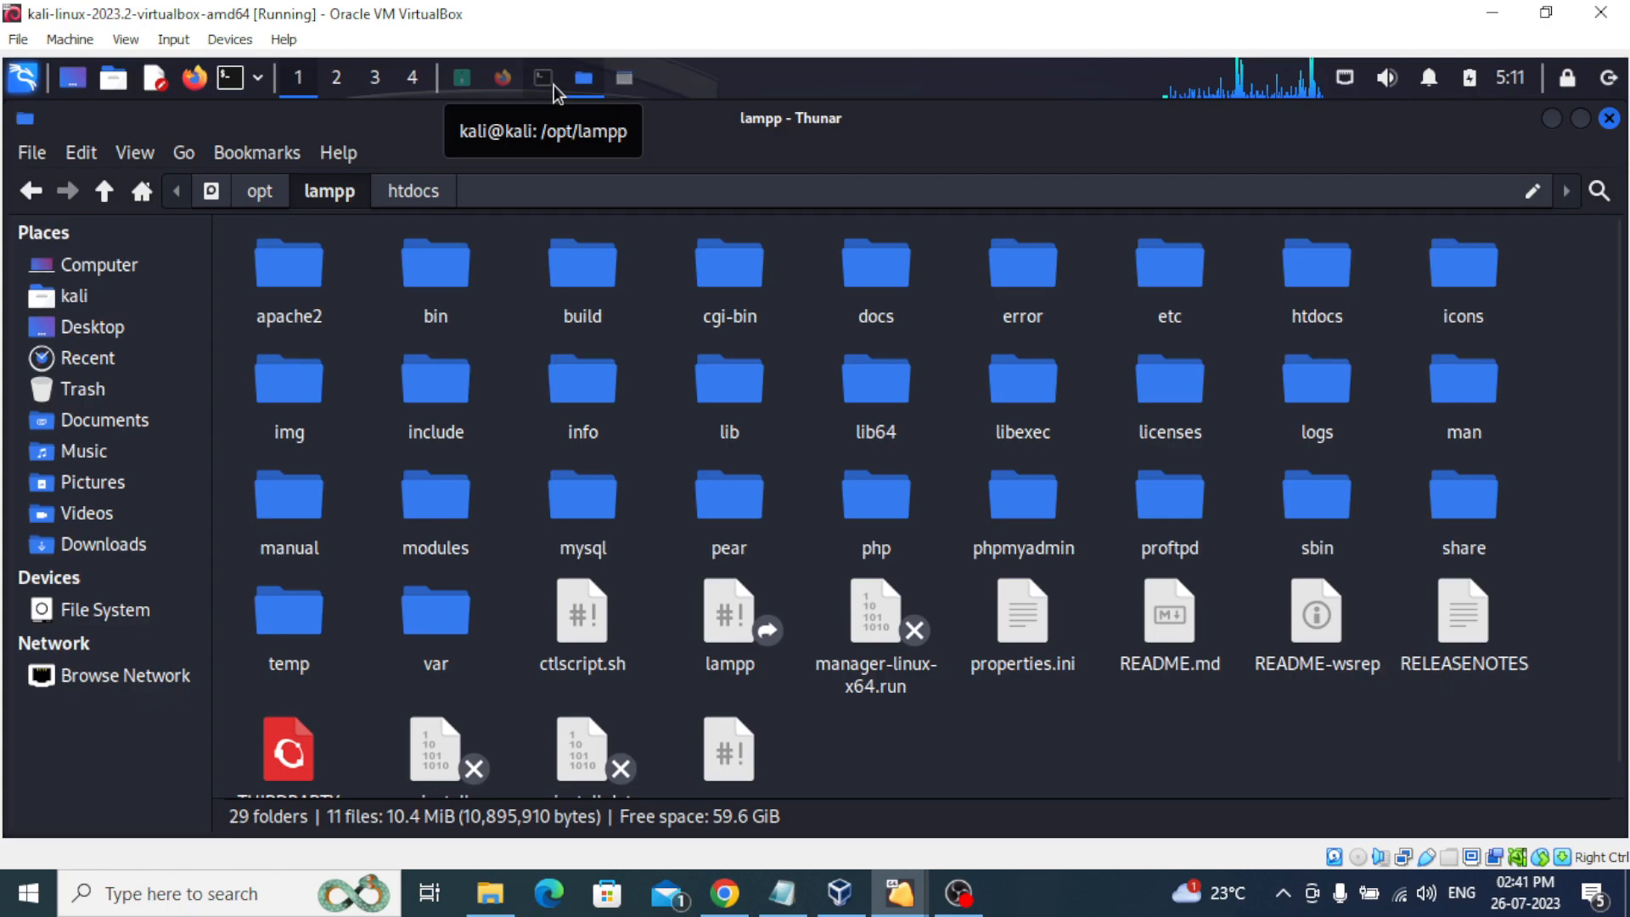
mouse_move(502, 94)
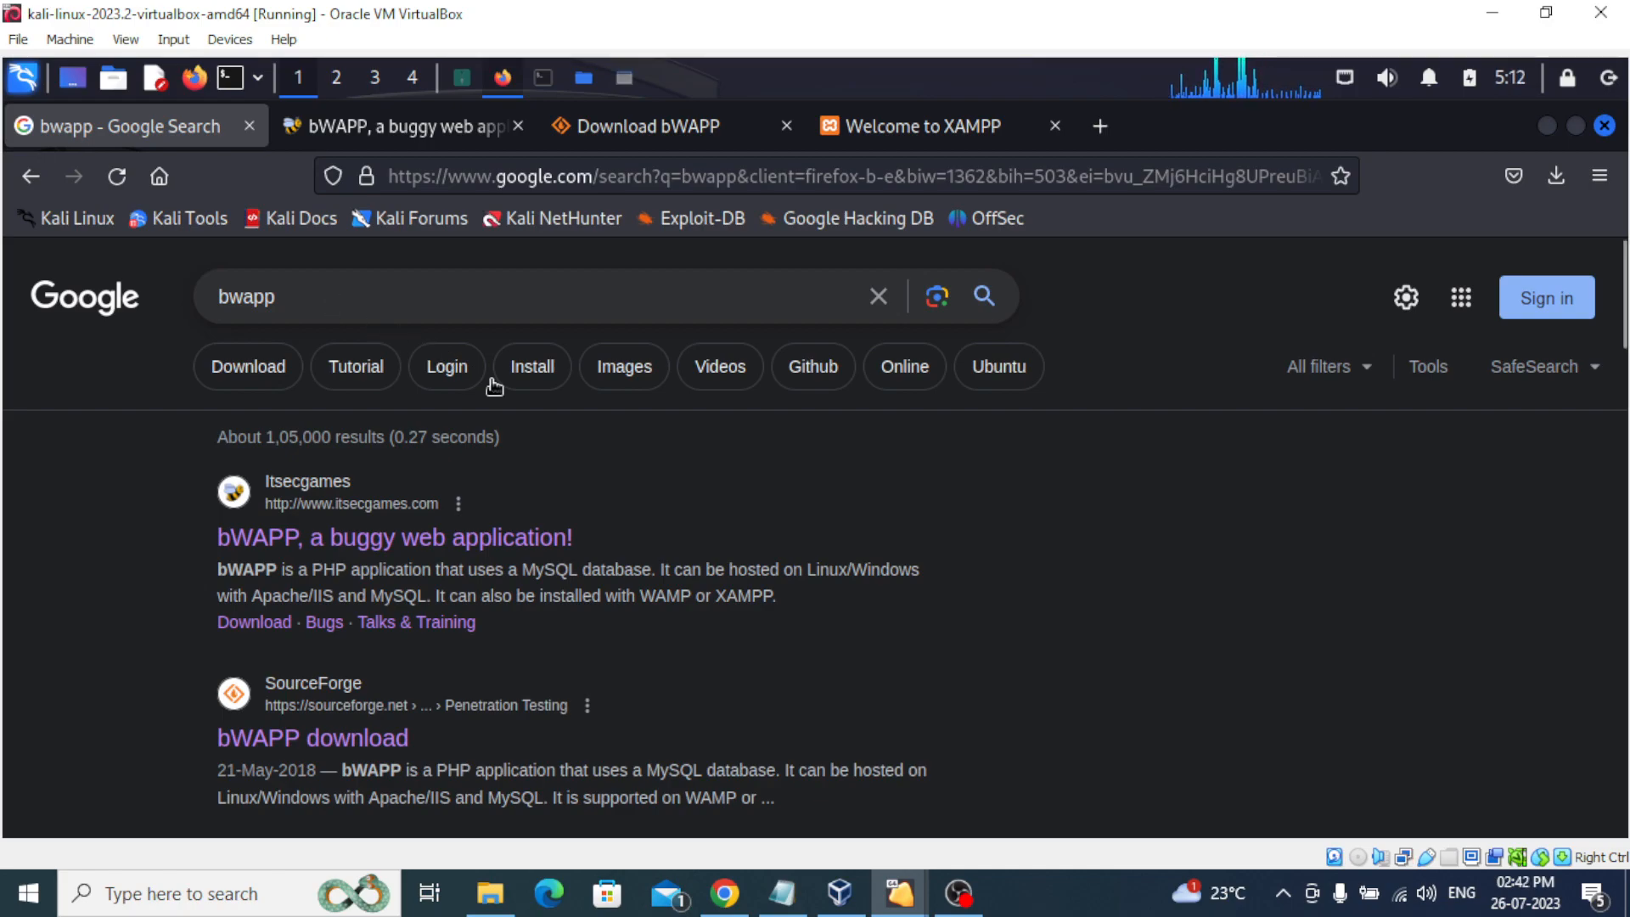
mouse_move(653, 496)
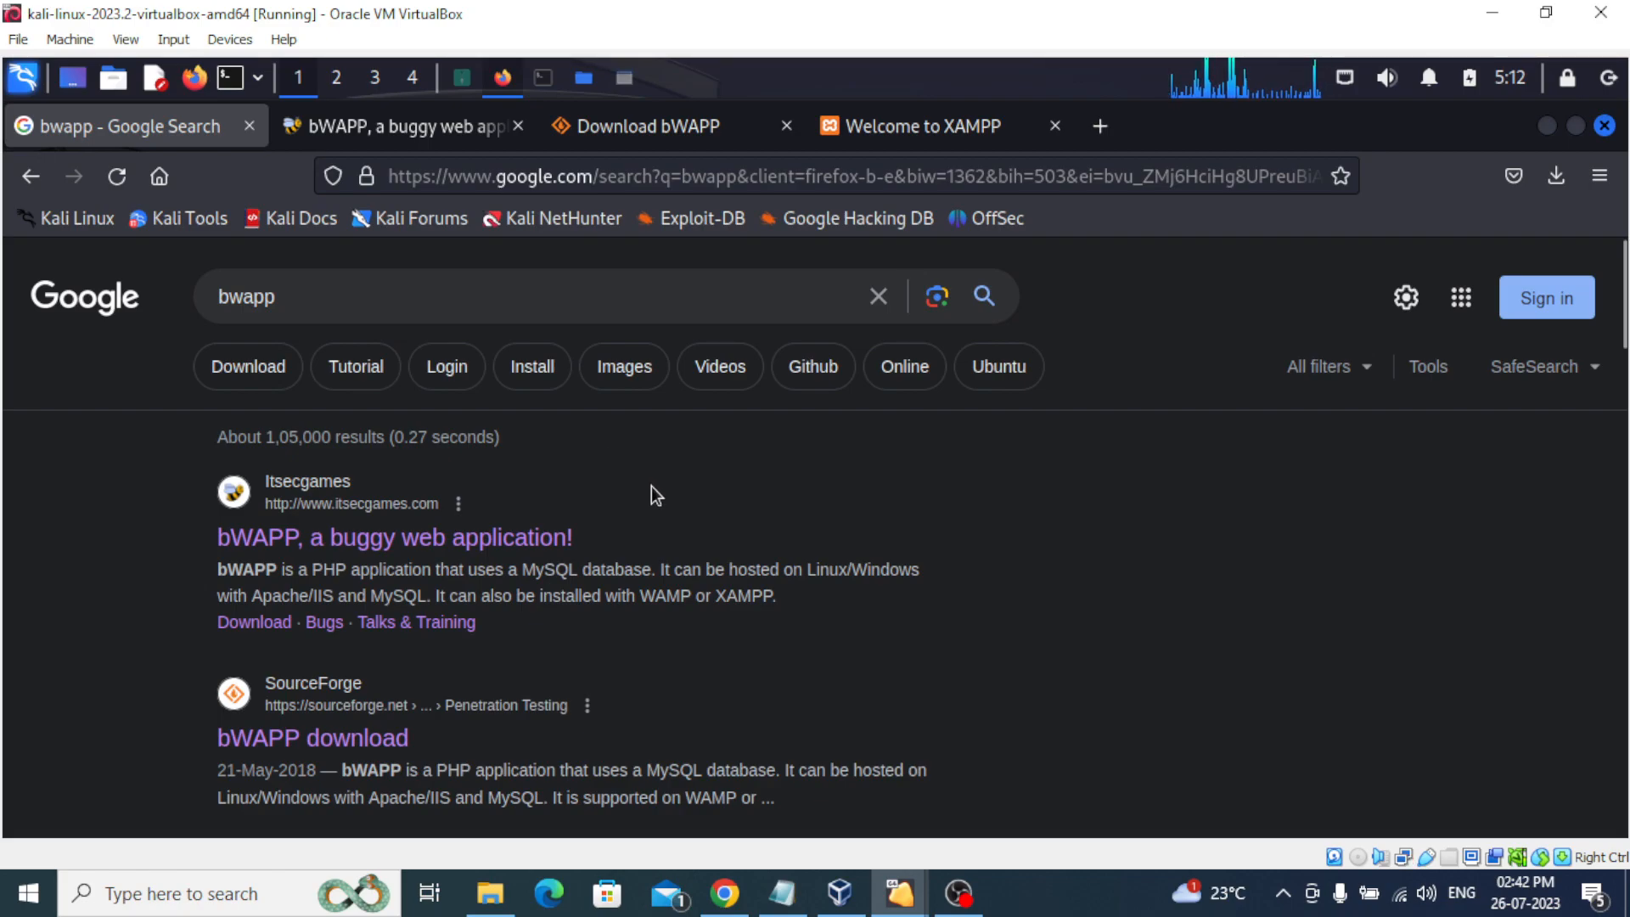
mouse_move(295, 352)
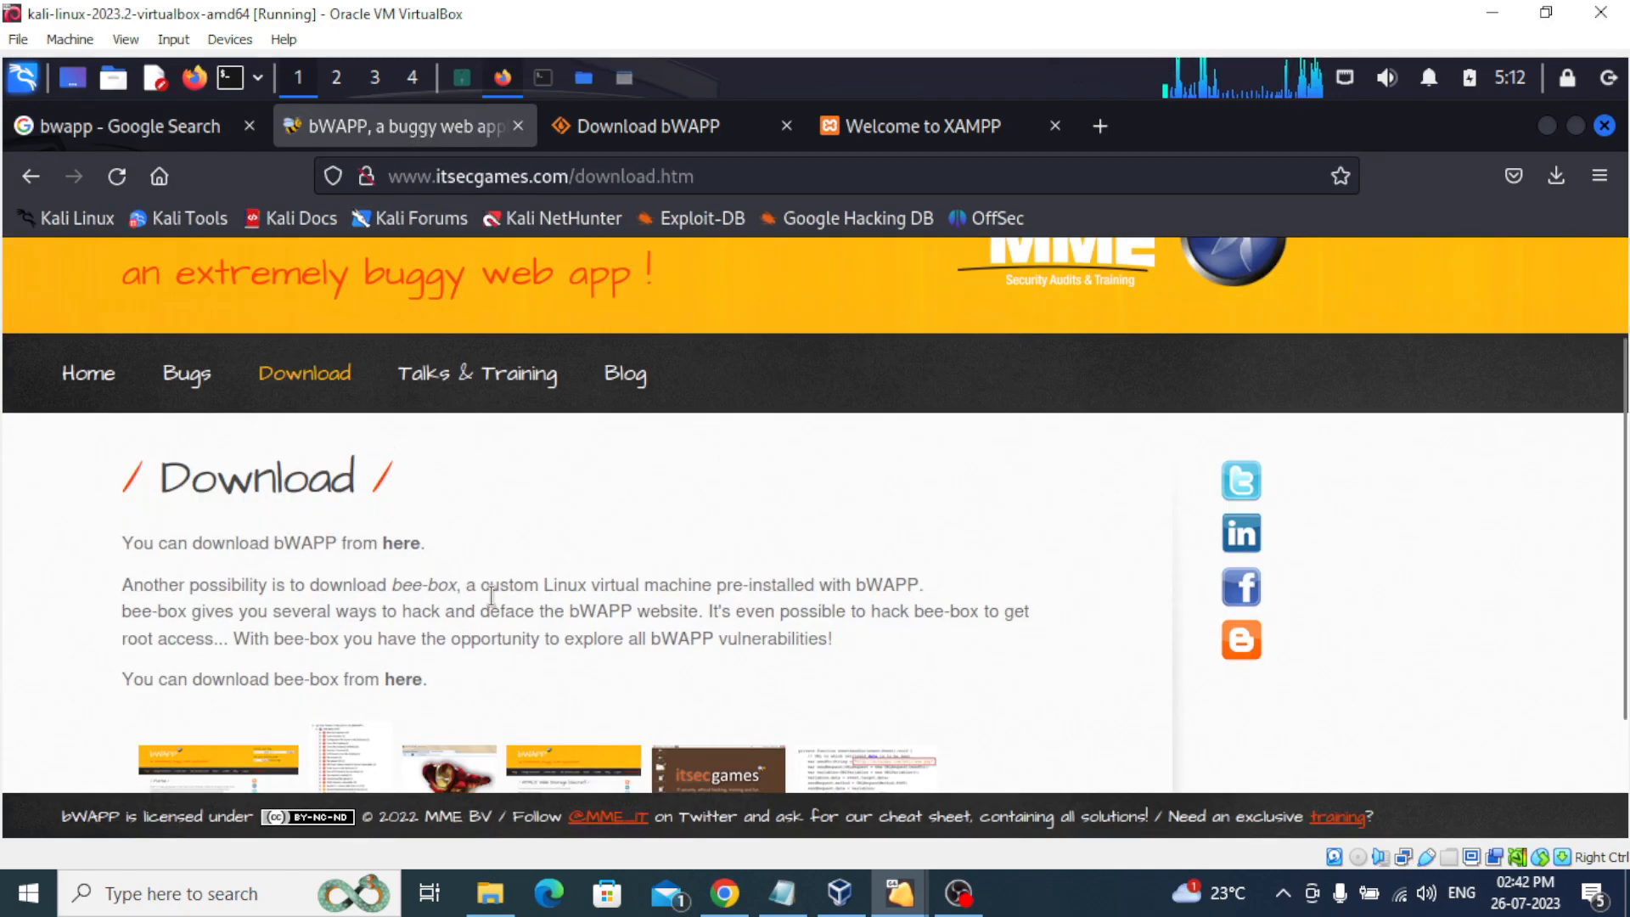
mouse_move(402, 679)
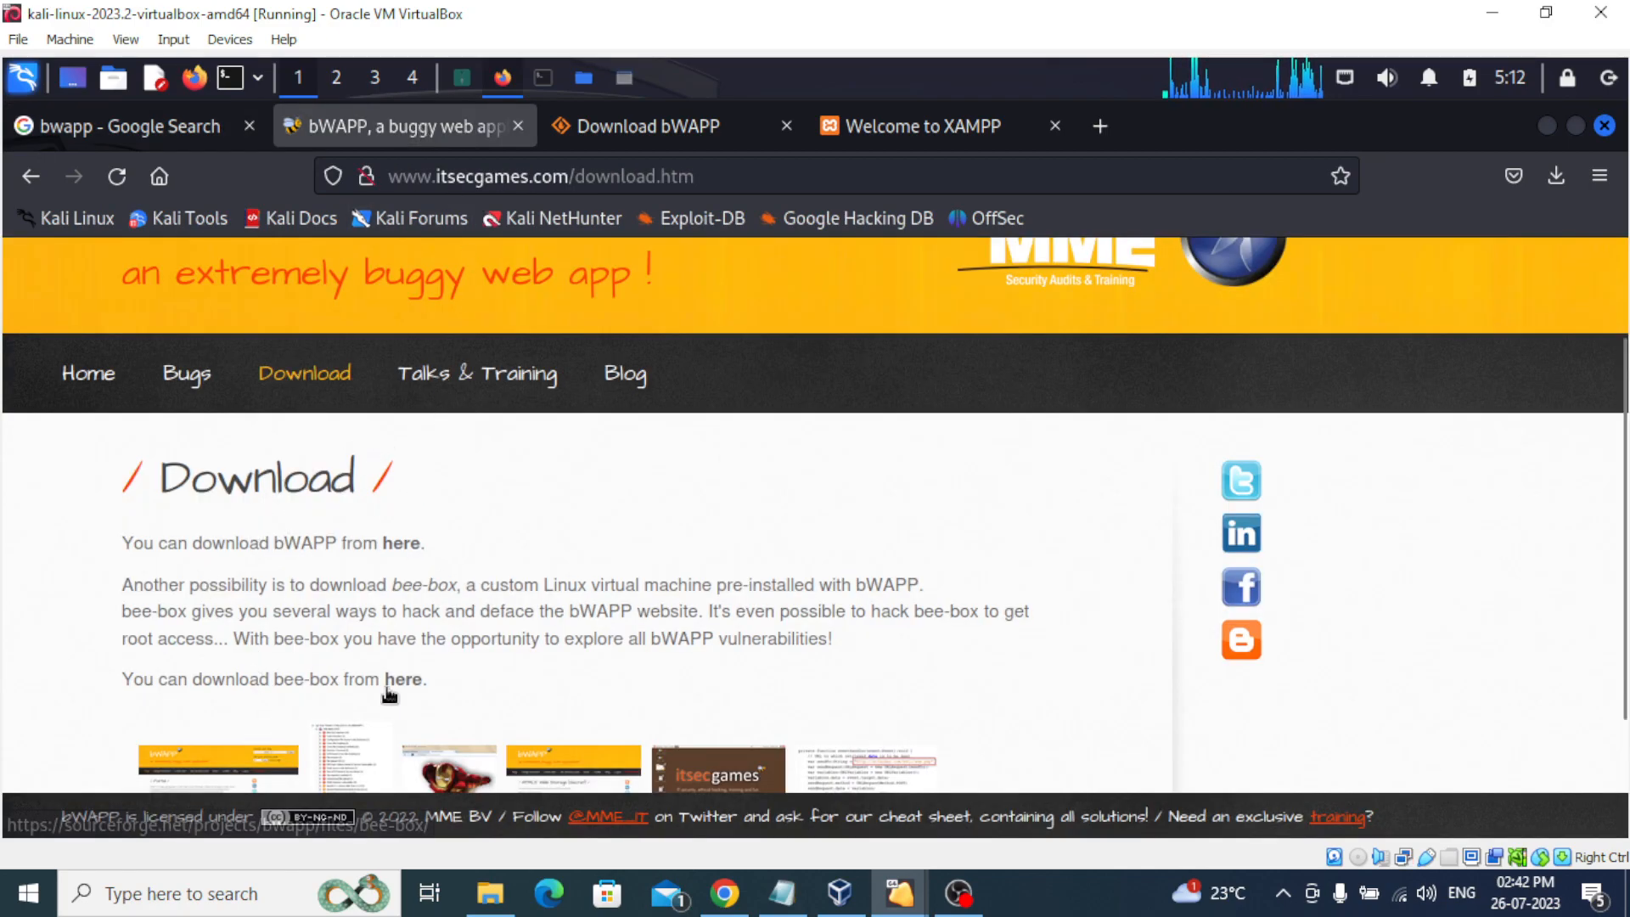
mouse_move(281, 703)
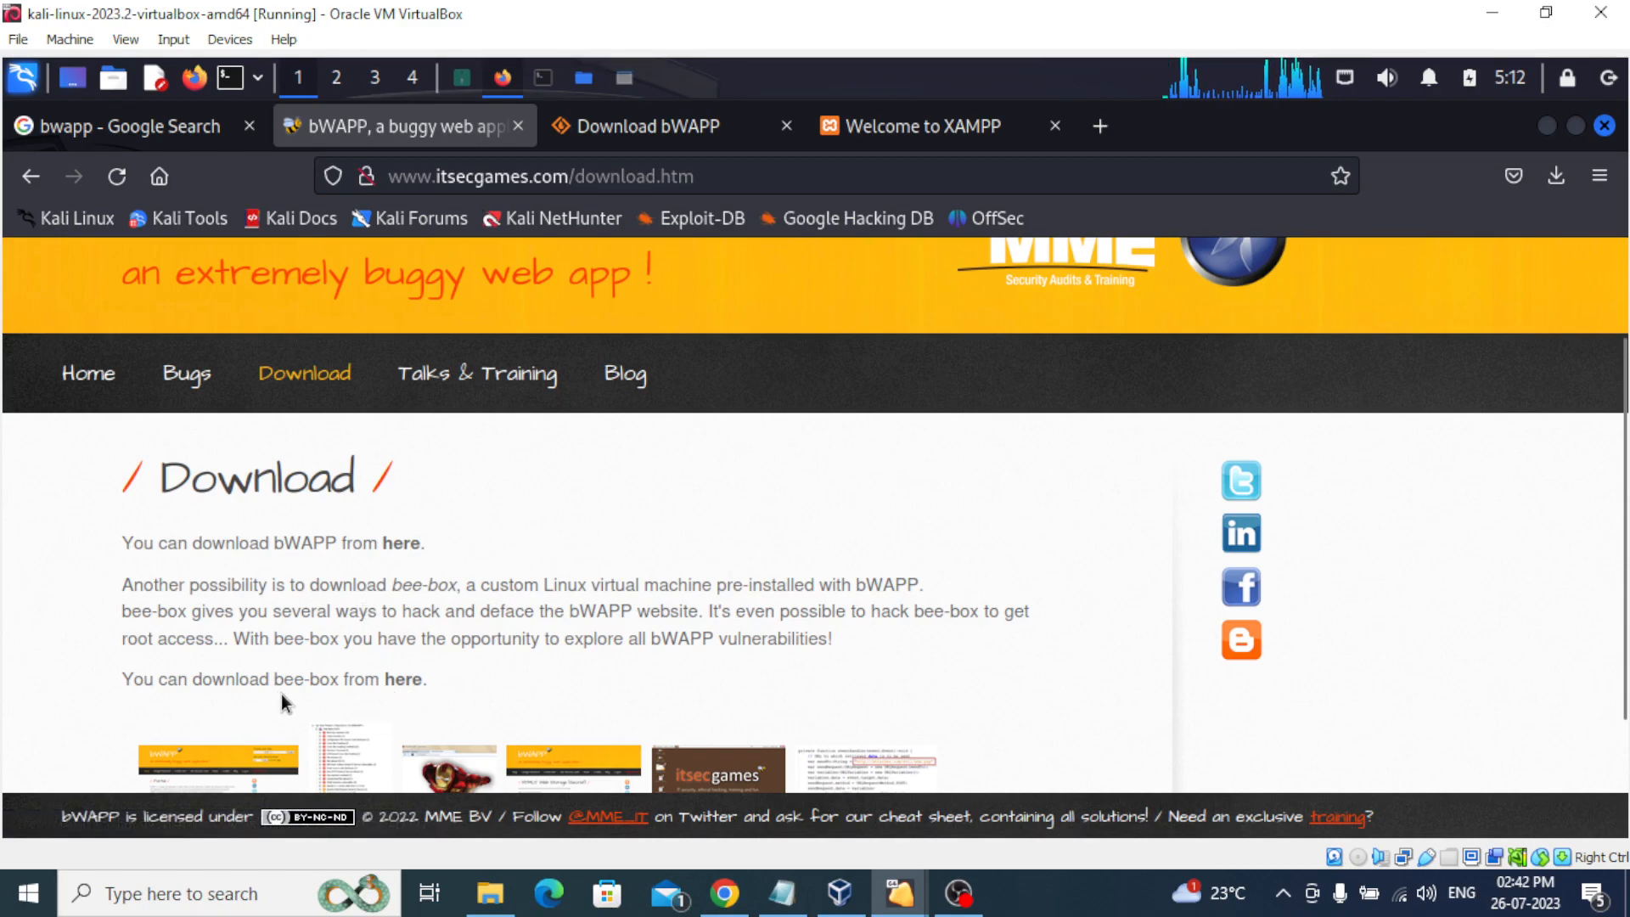
mouse_move(237, 572)
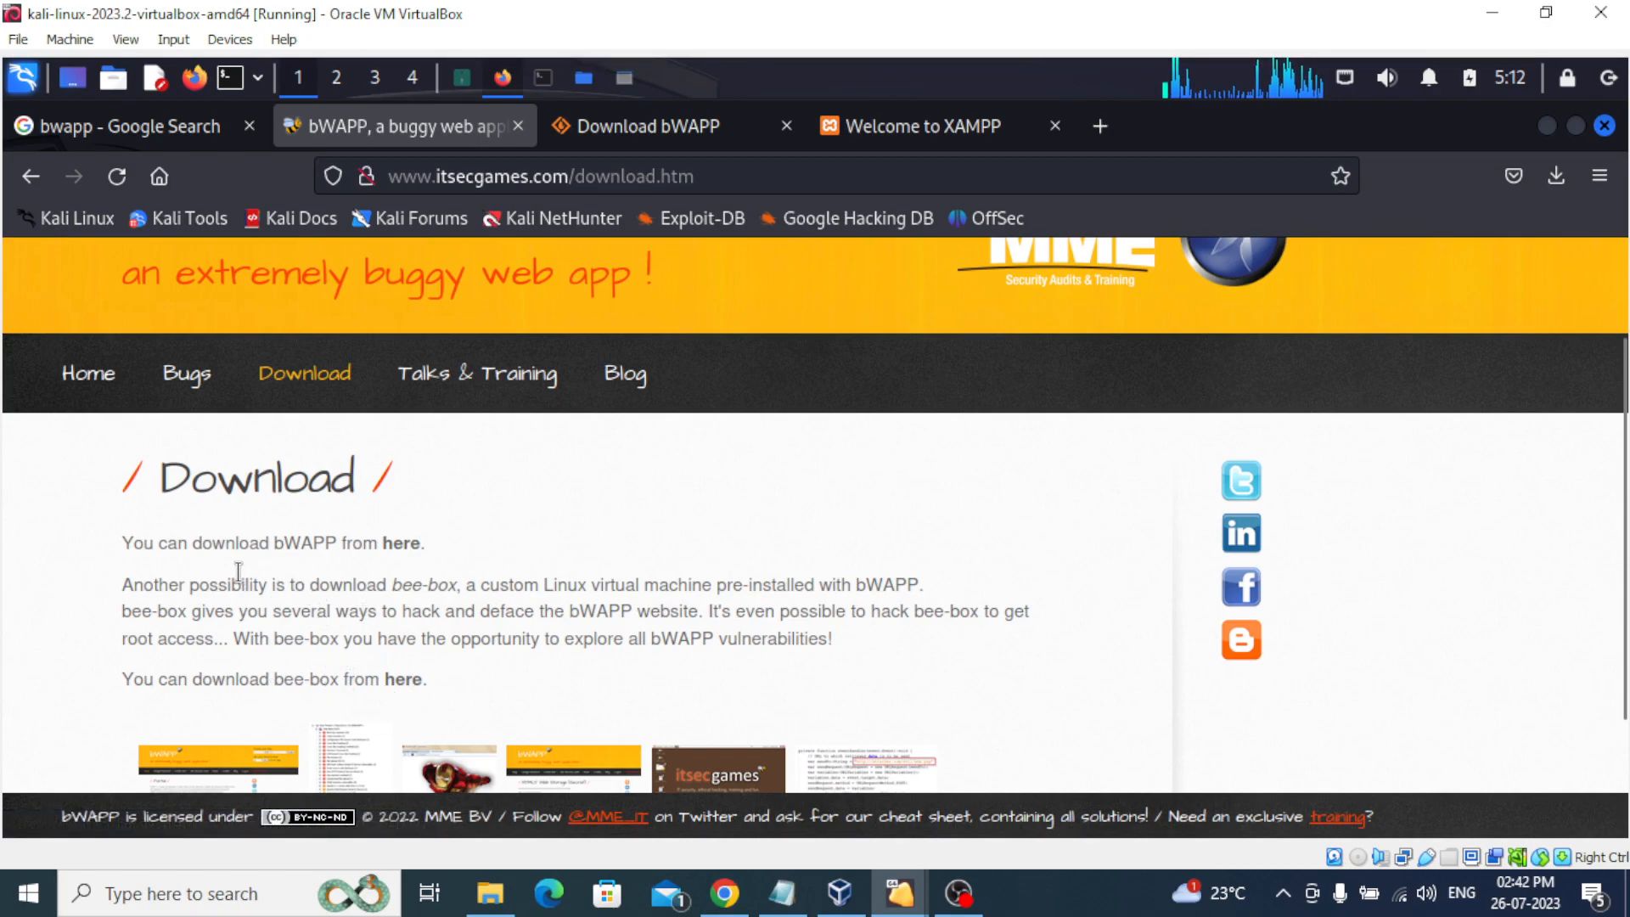
mouse_move(402, 542)
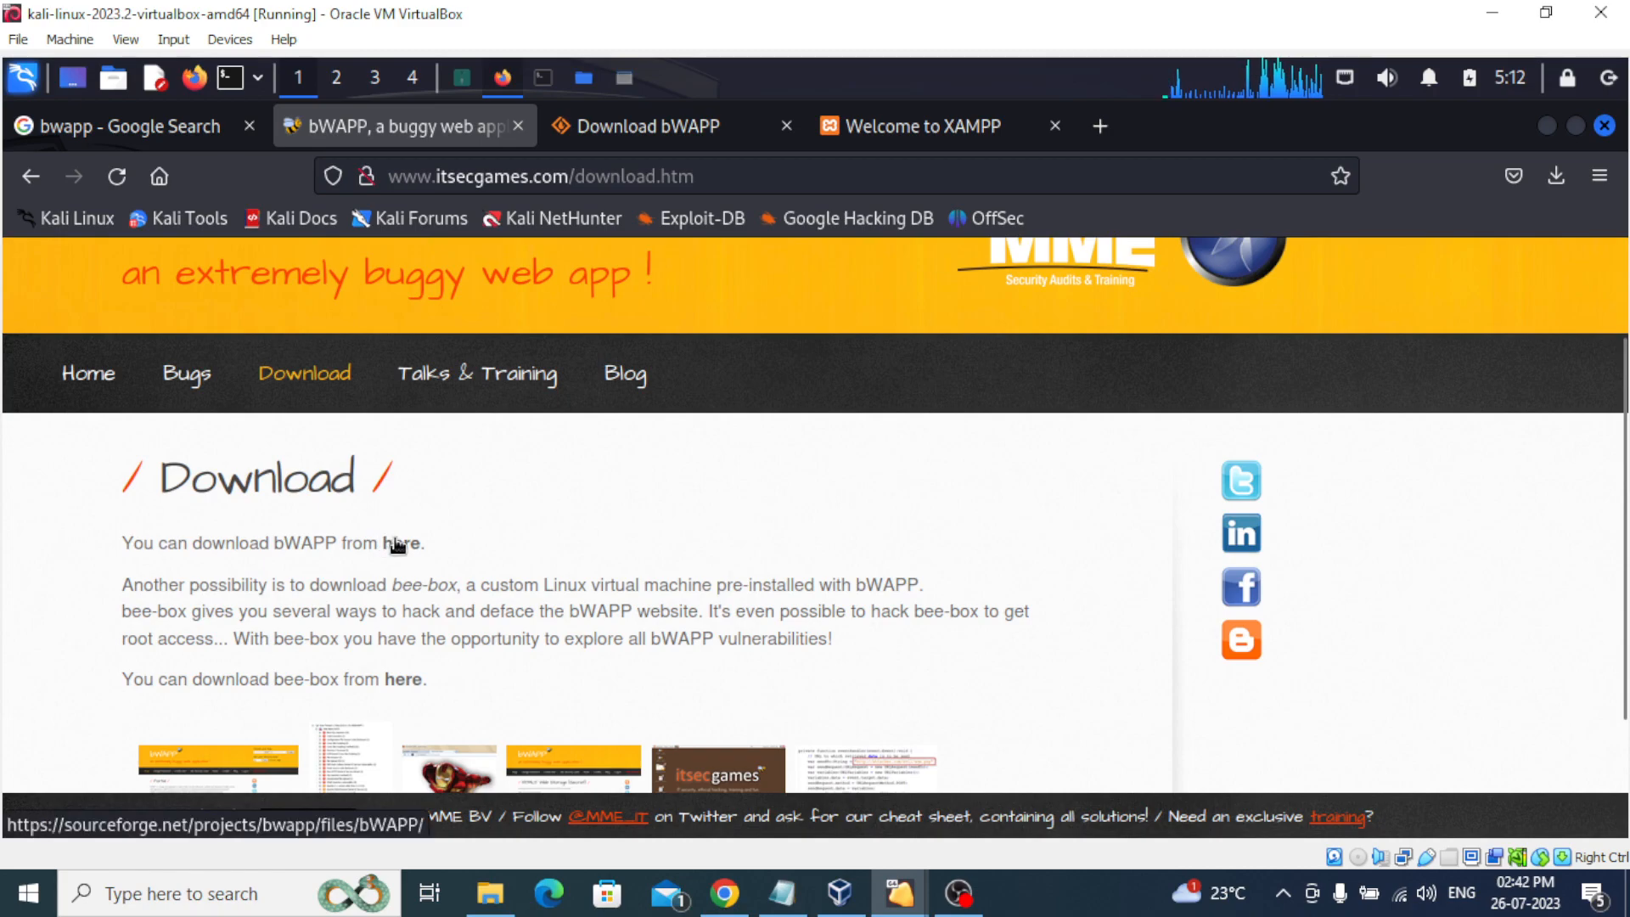
Open the latest bWAPP version download page from the SourceForge files page.
left_click(402, 542)
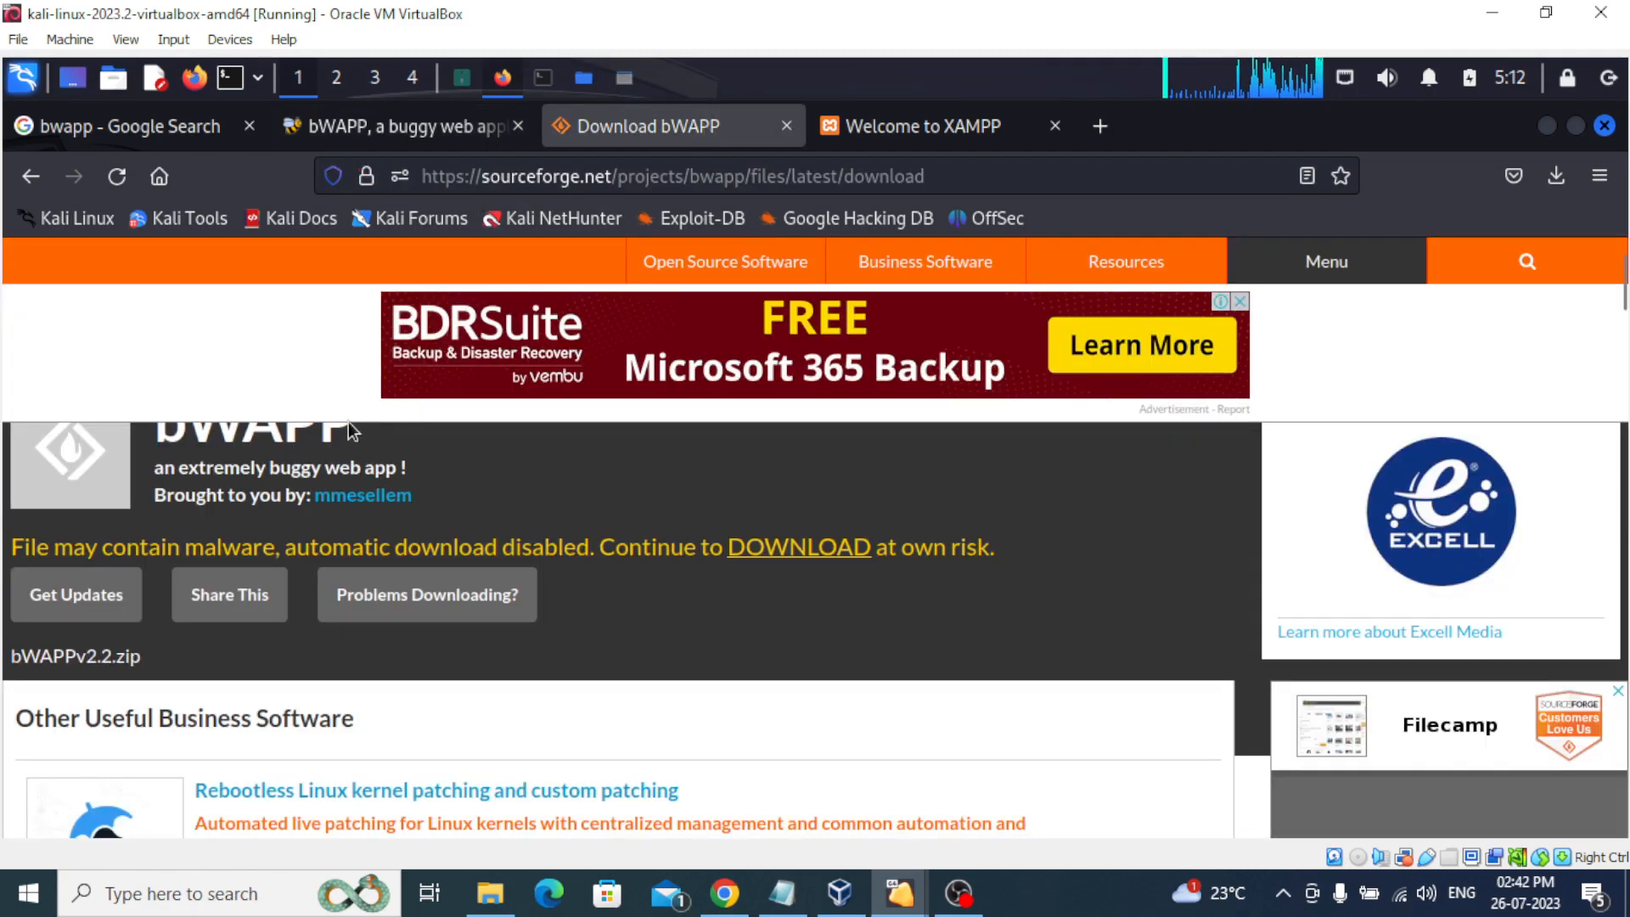
mouse_move(784, 126)
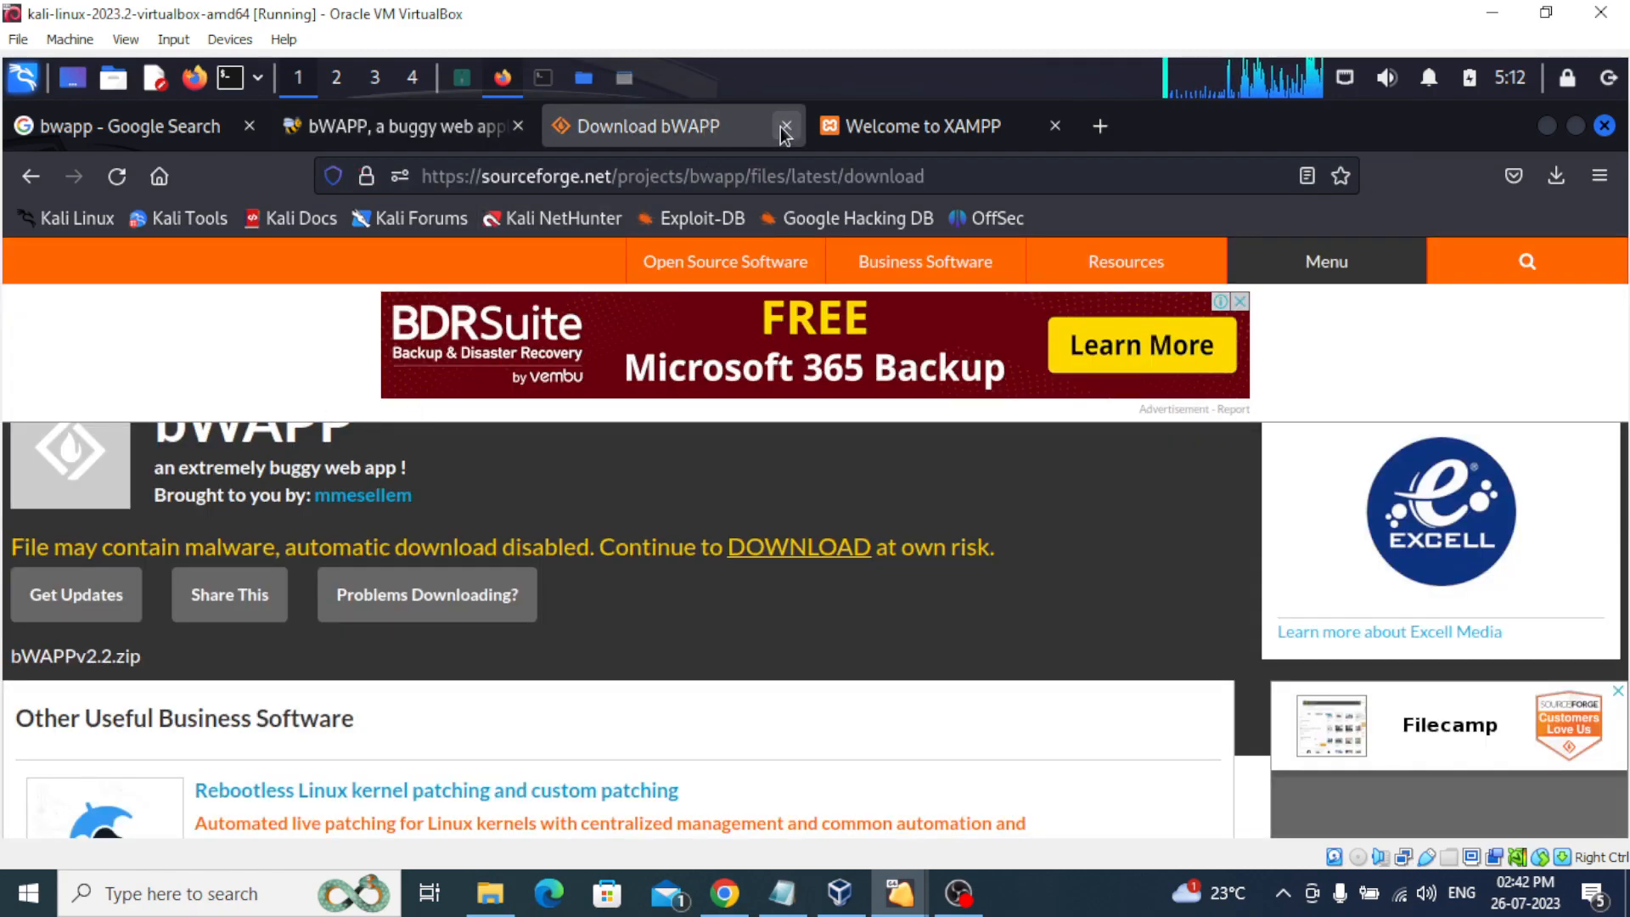
left_click(785, 126)
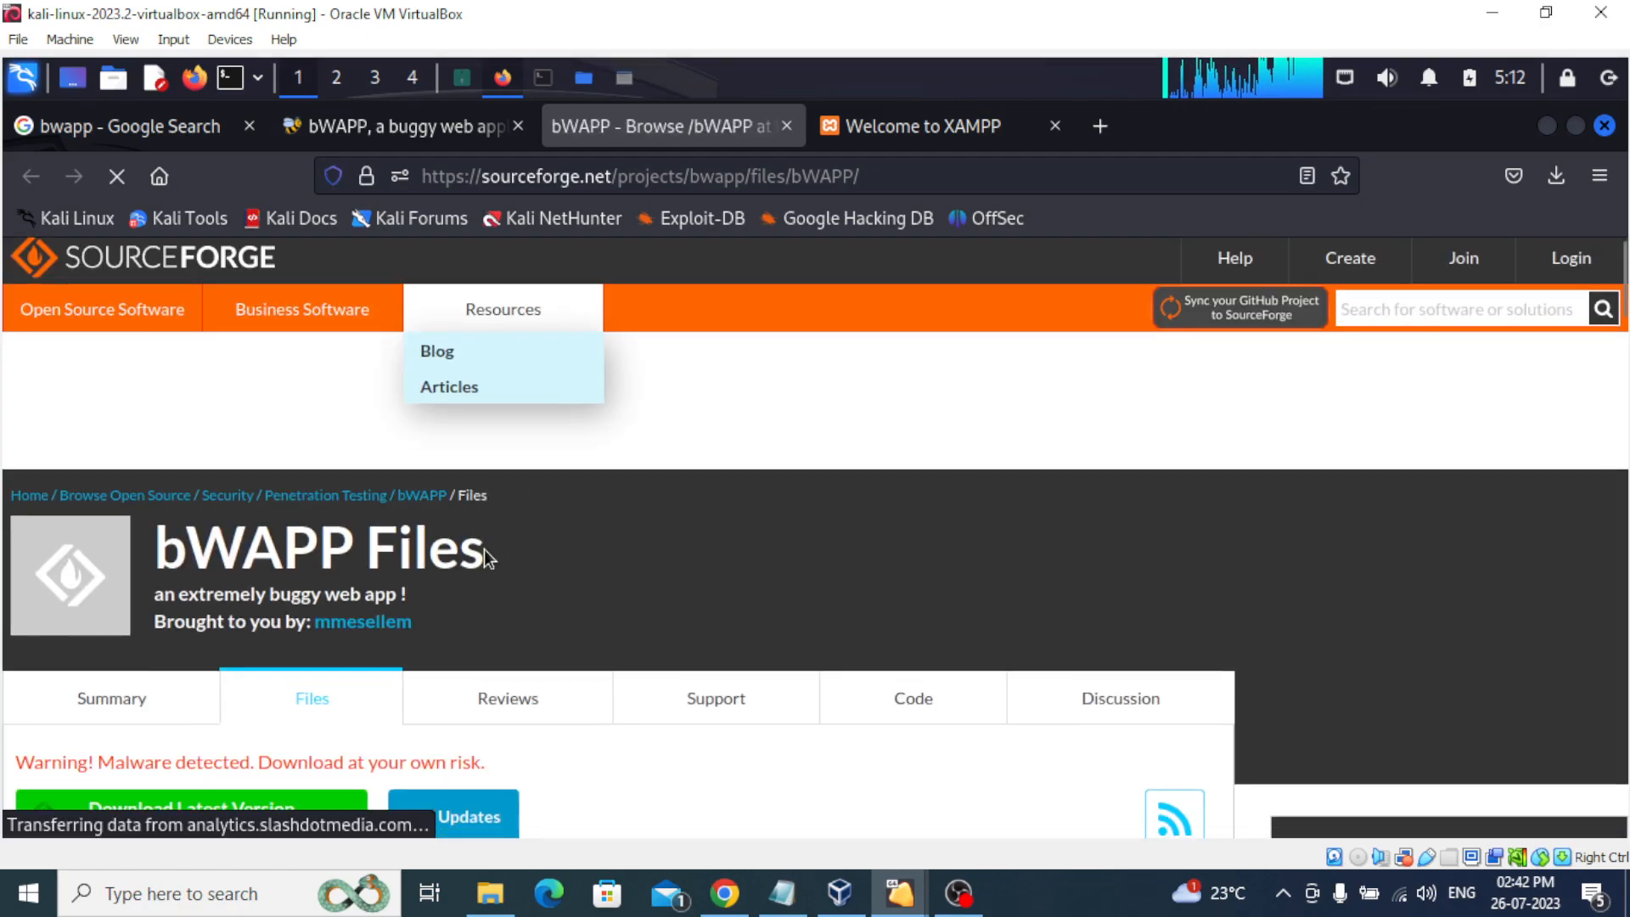
scroll("down", 3)
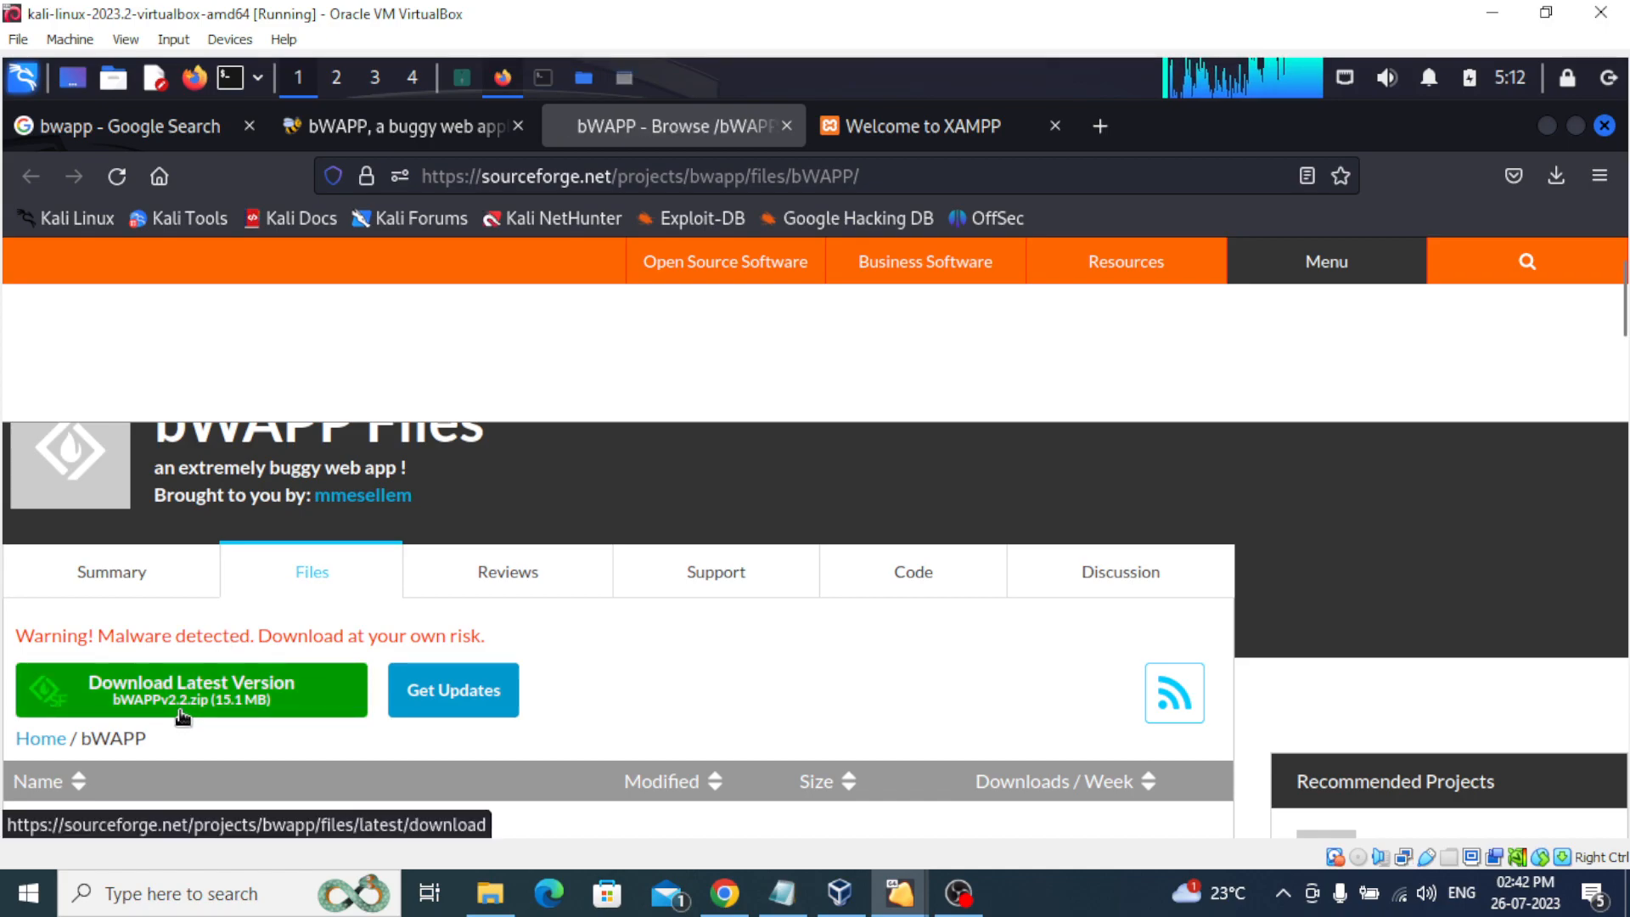
left_click(191, 689)
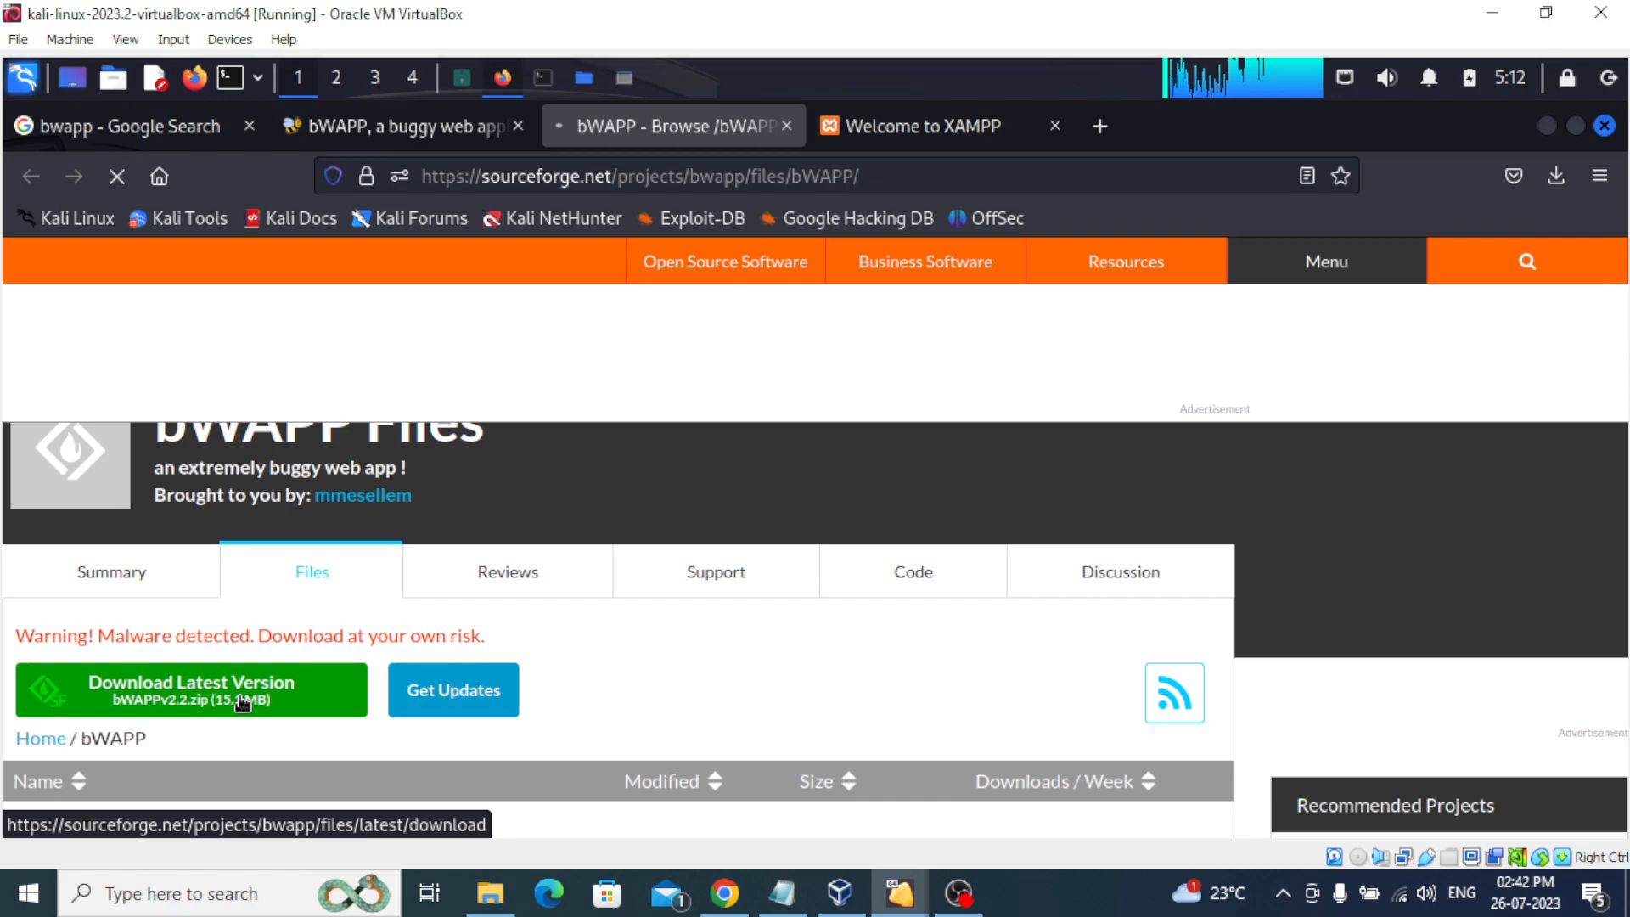
left_click(192, 689)
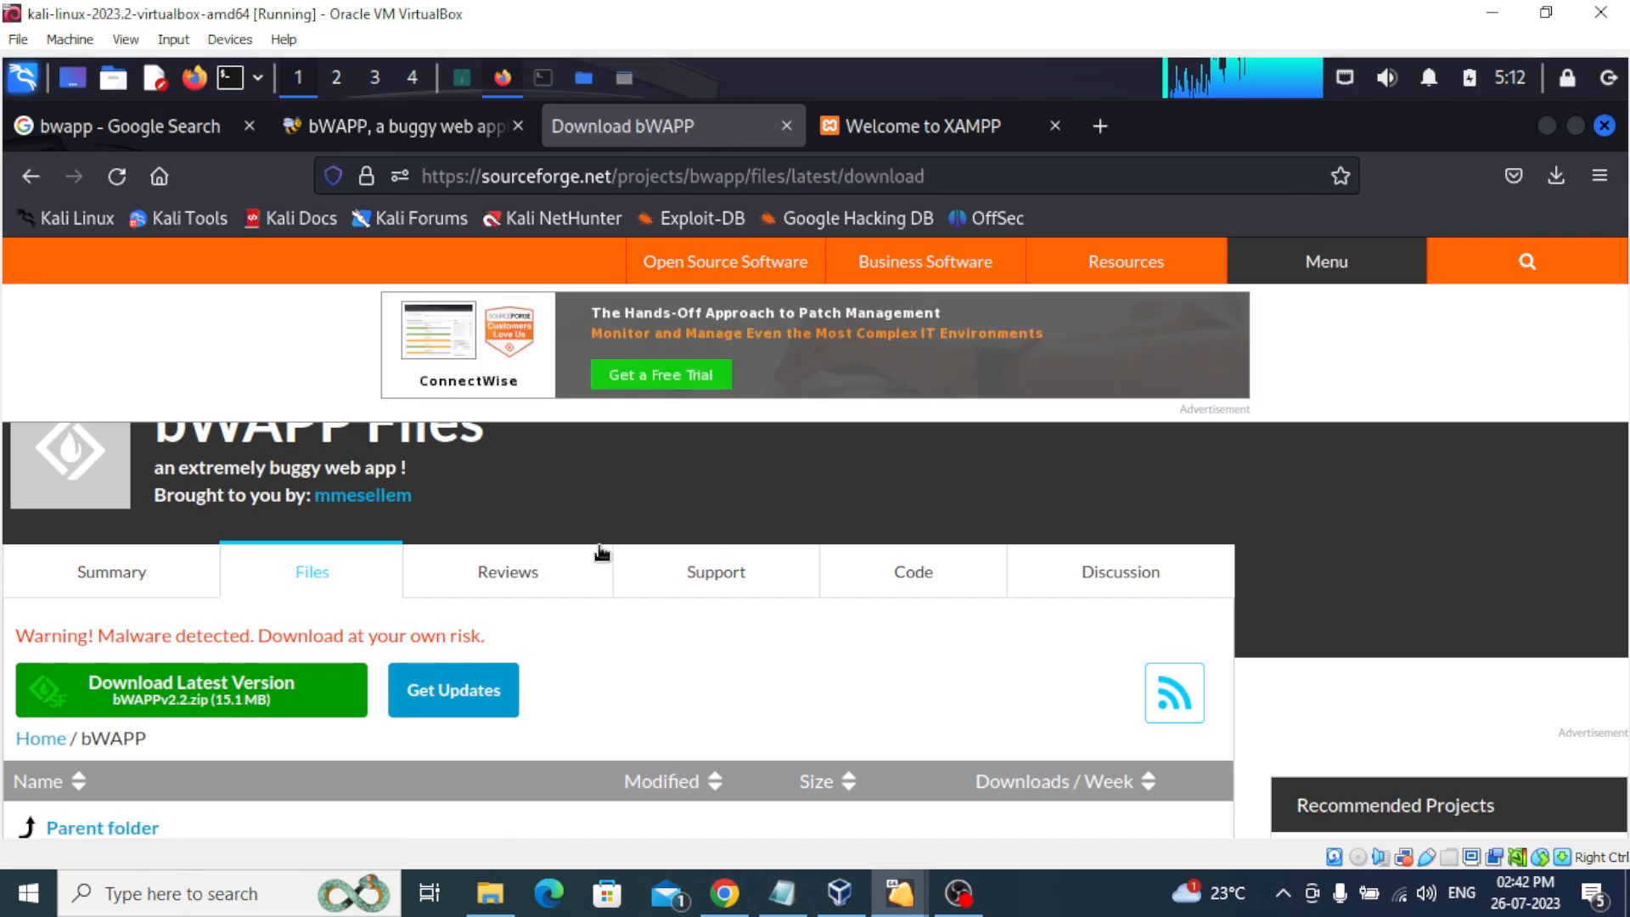
left_click(191, 689)
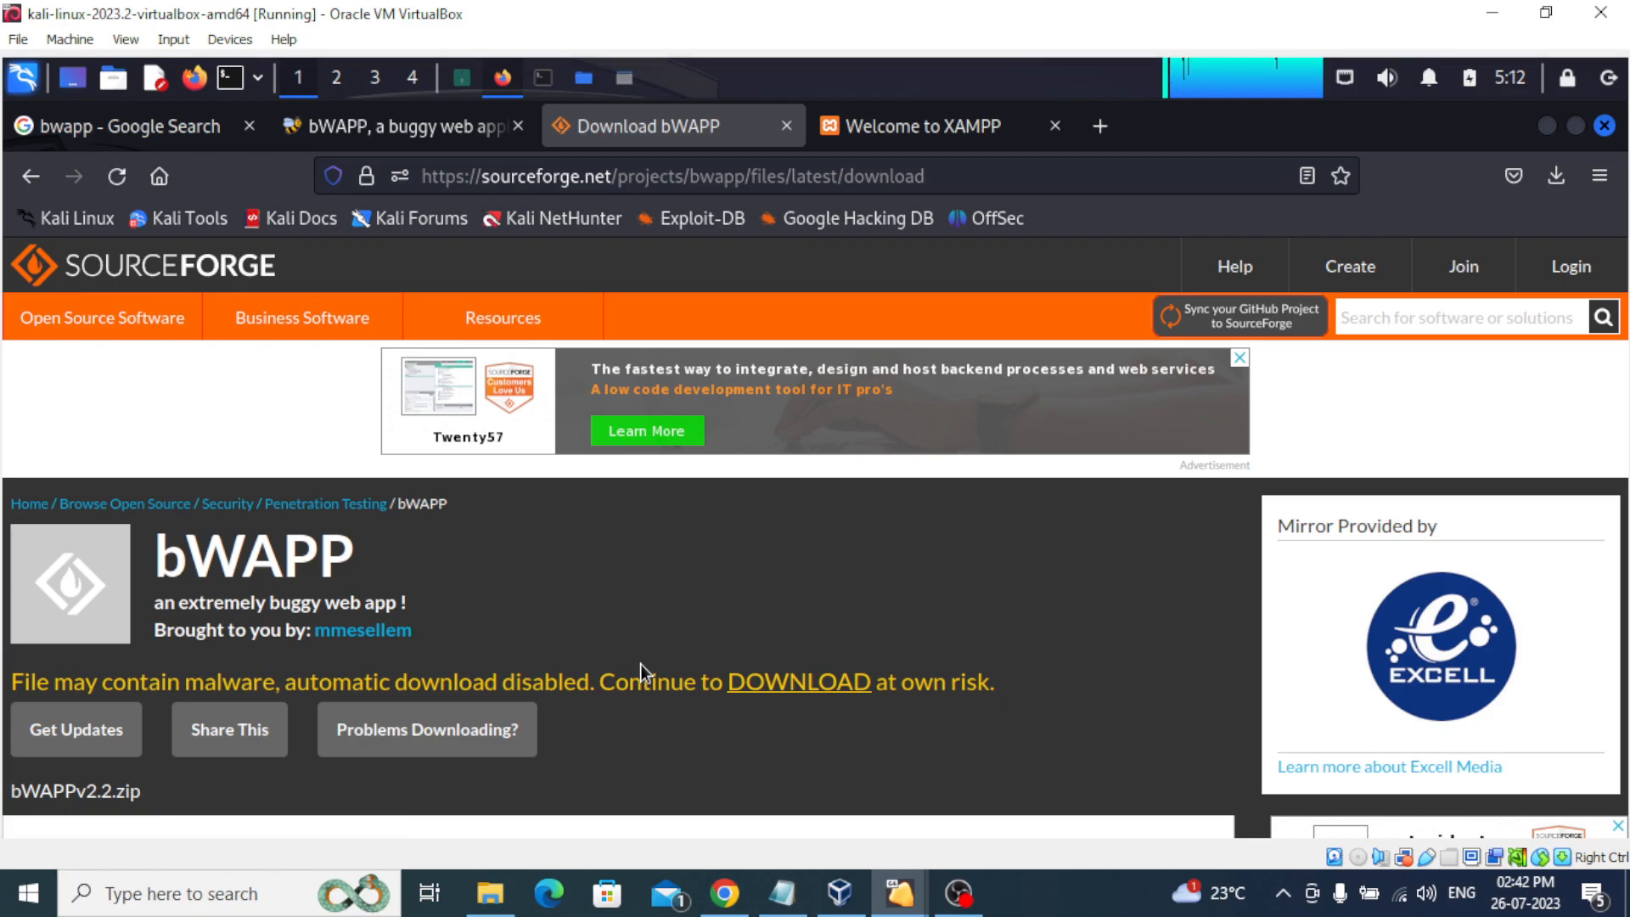
mouse_move(797, 682)
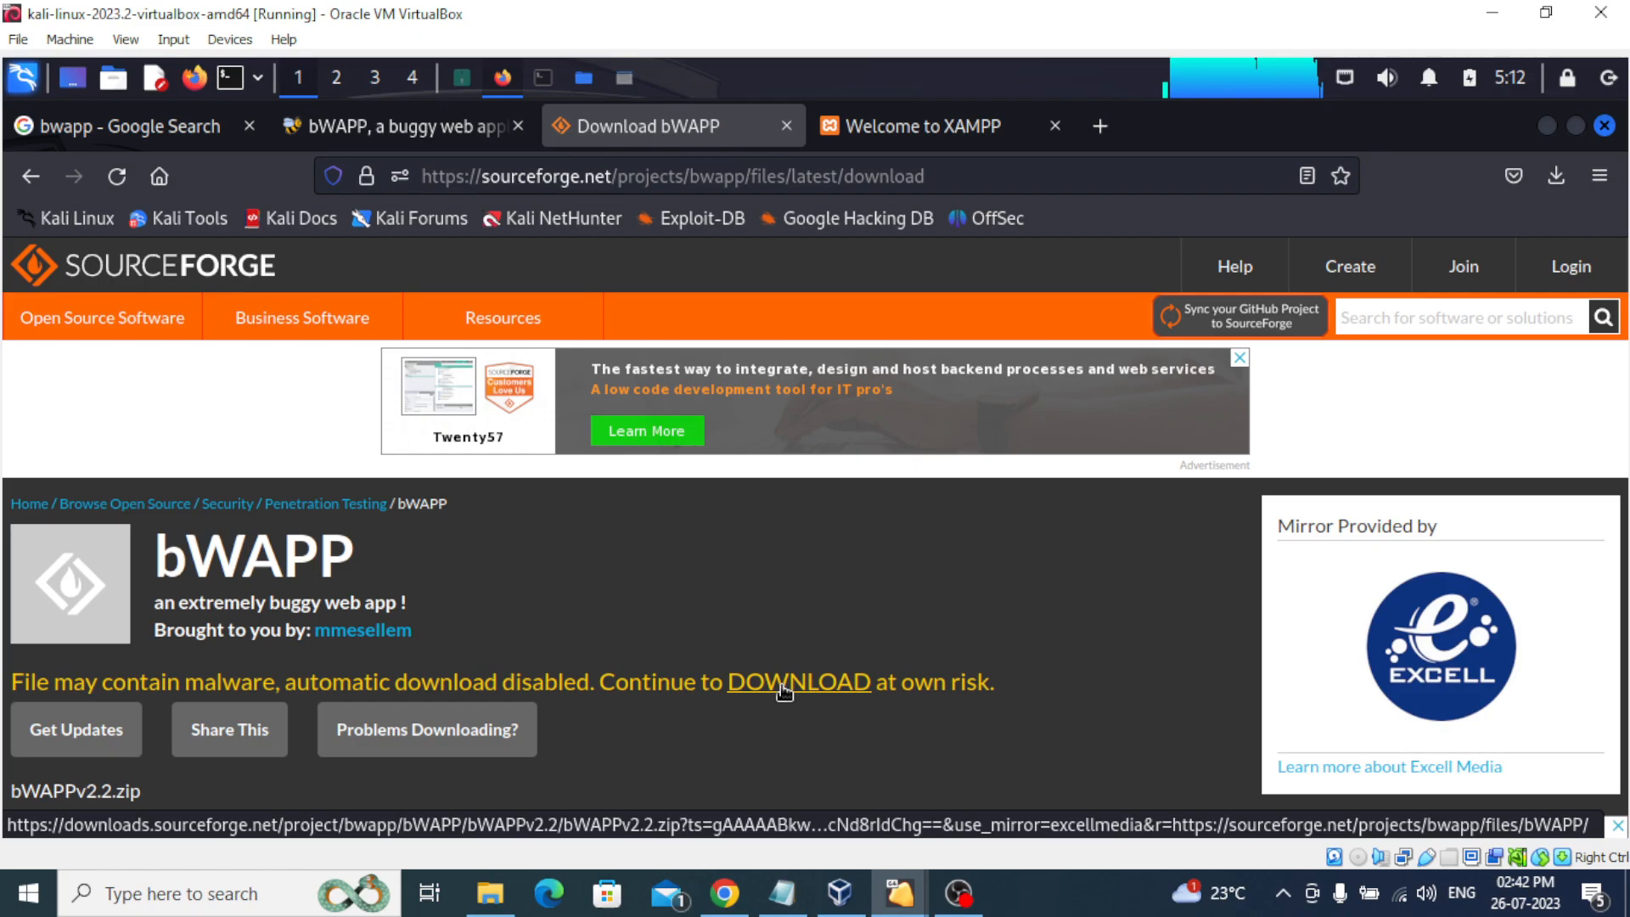
Start the bWAPP zip download, then cancel the duplicate bWAPPv2.2(1).zip in Downloads.
left_click(795, 682)
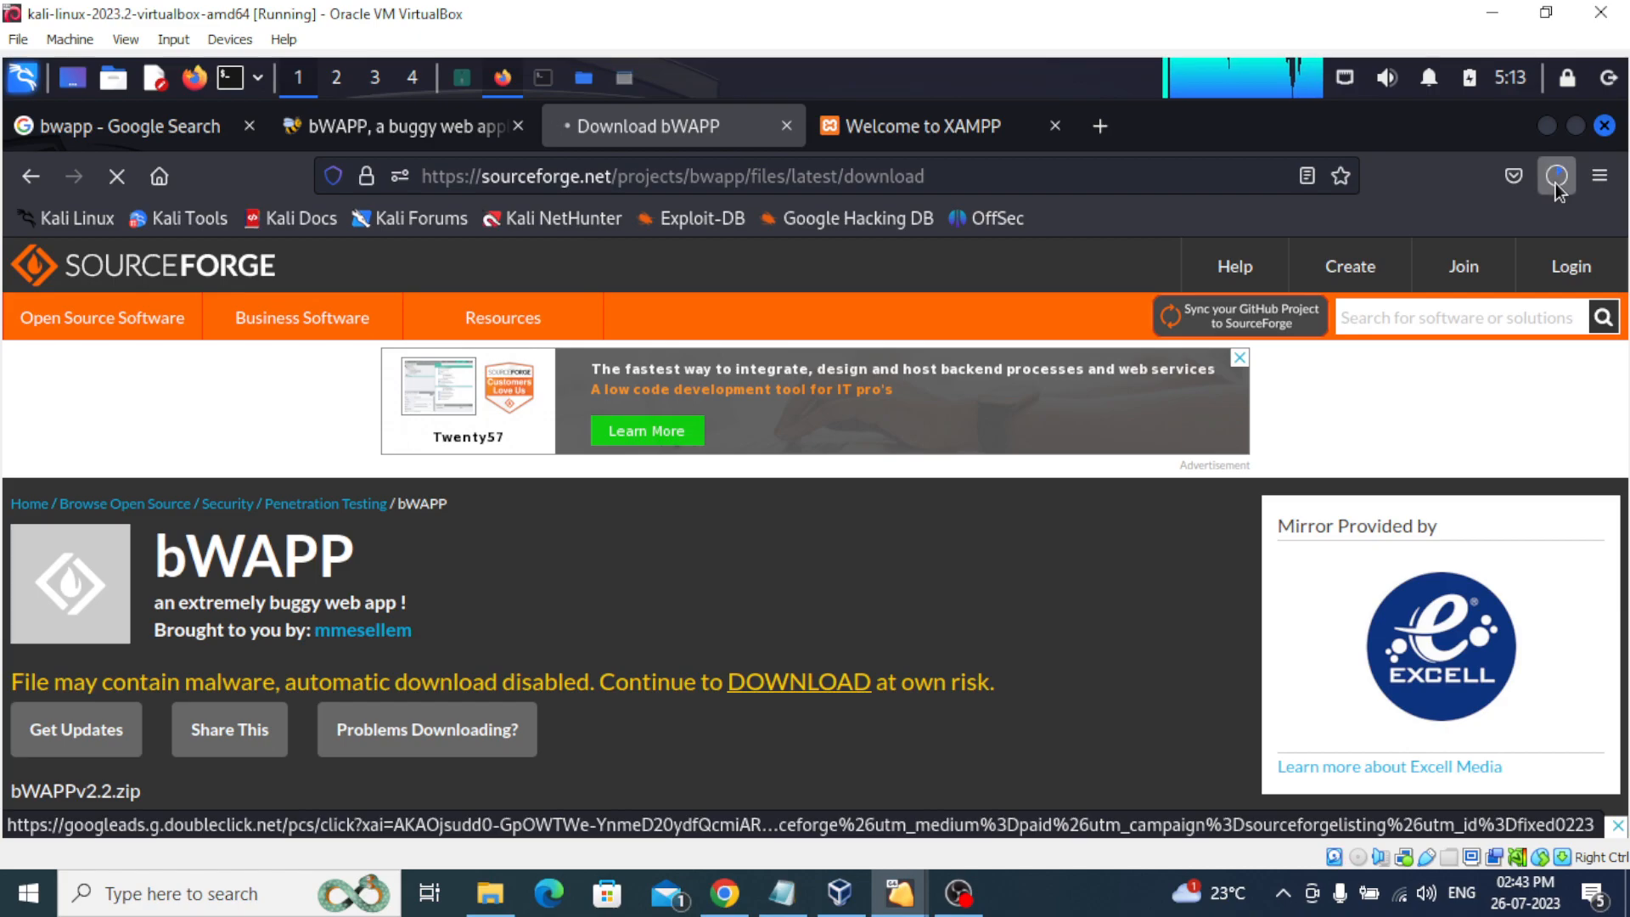
left_click(1557, 175)
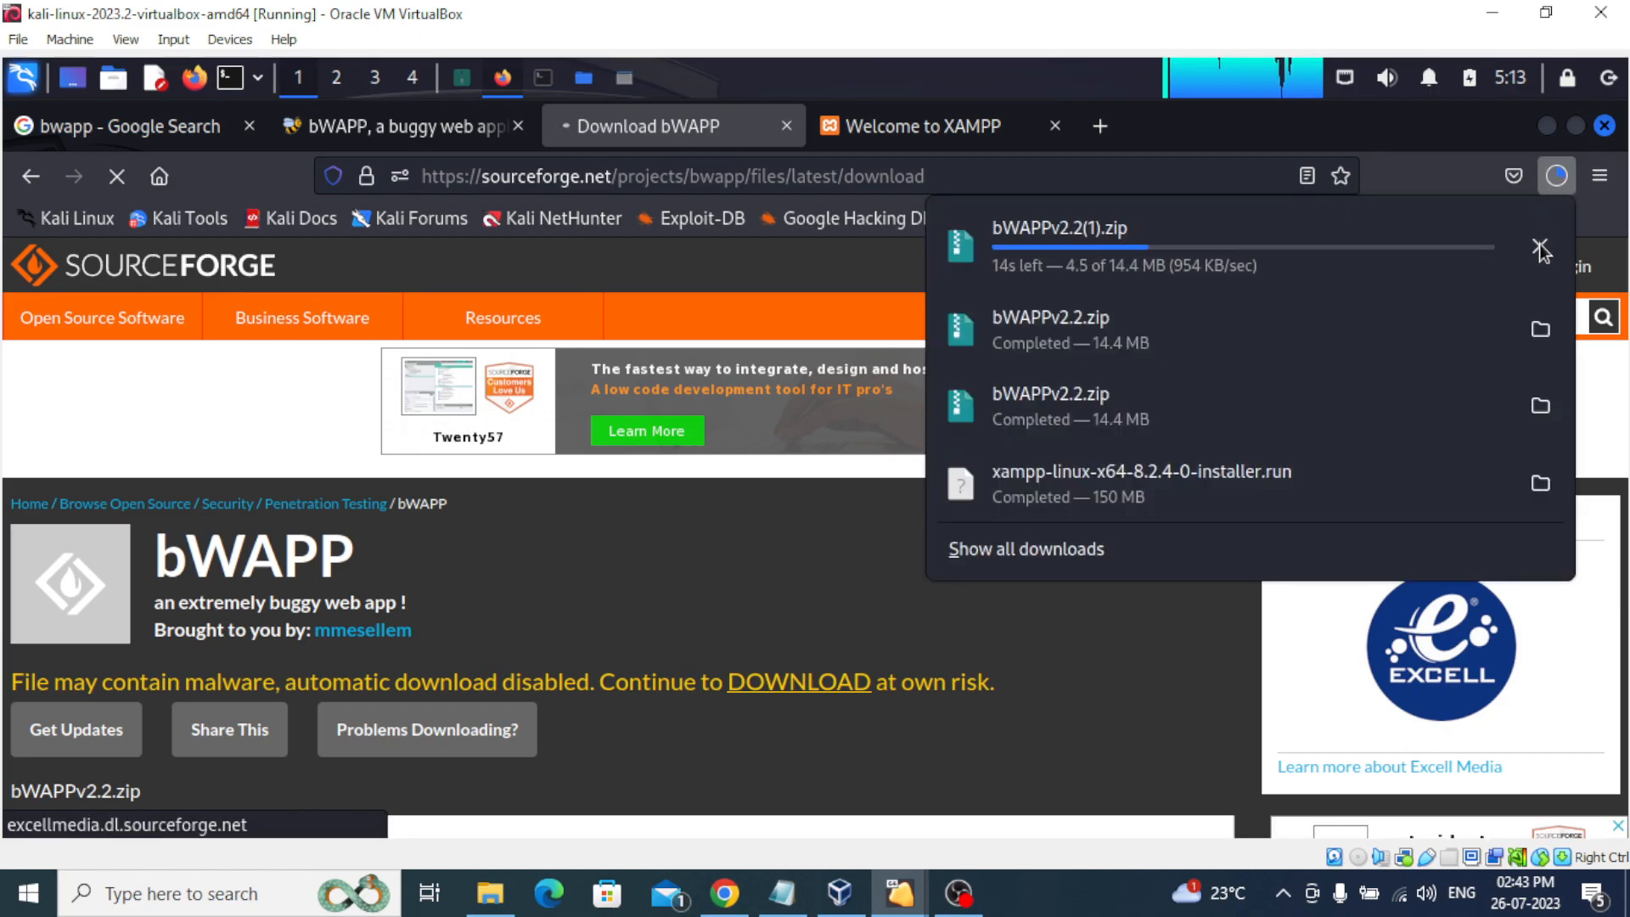
left_click(1543, 249)
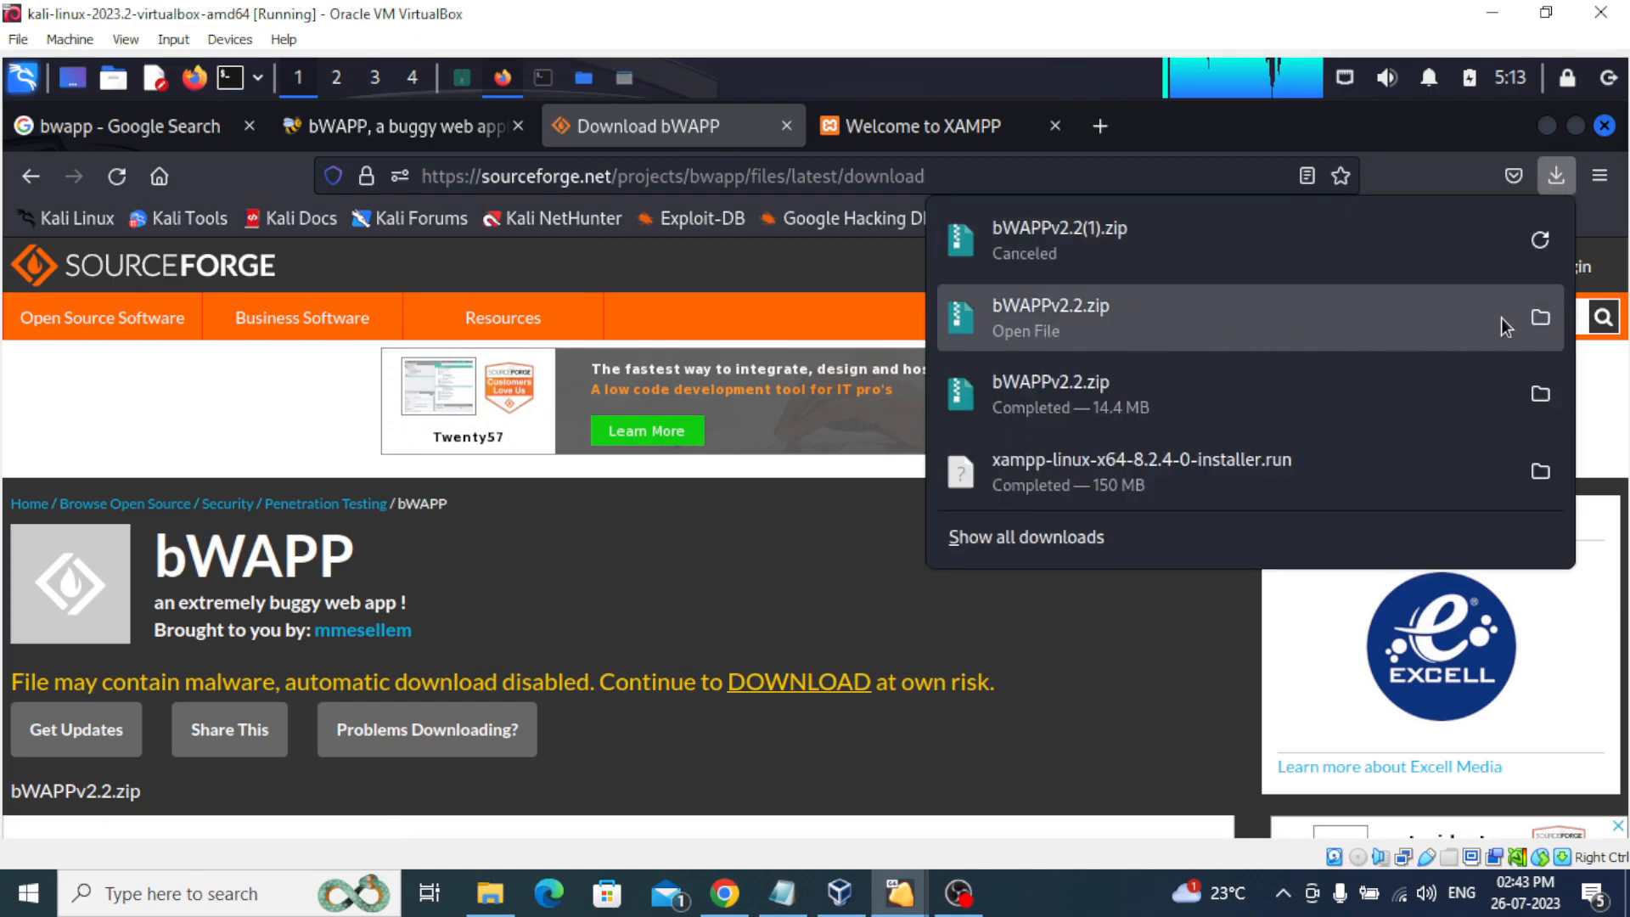
Show bWAPPv2.2.zip in its folder, then switch to the 'lampp - Thunar' htdocs window.
left_click(1540, 317)
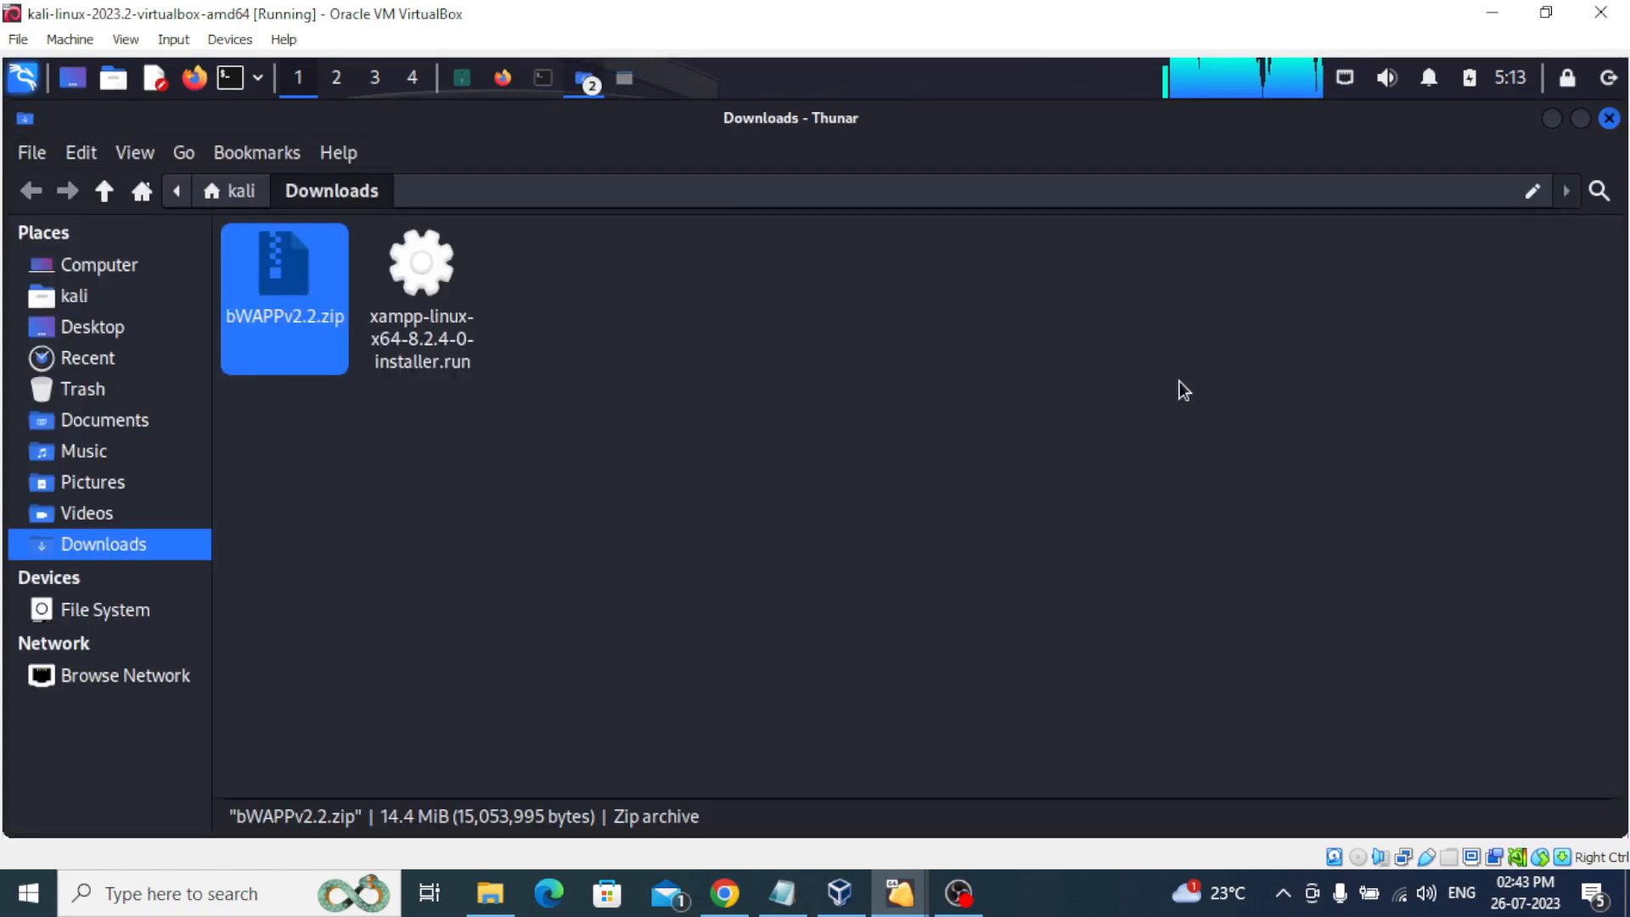
mouse_move(354, 388)
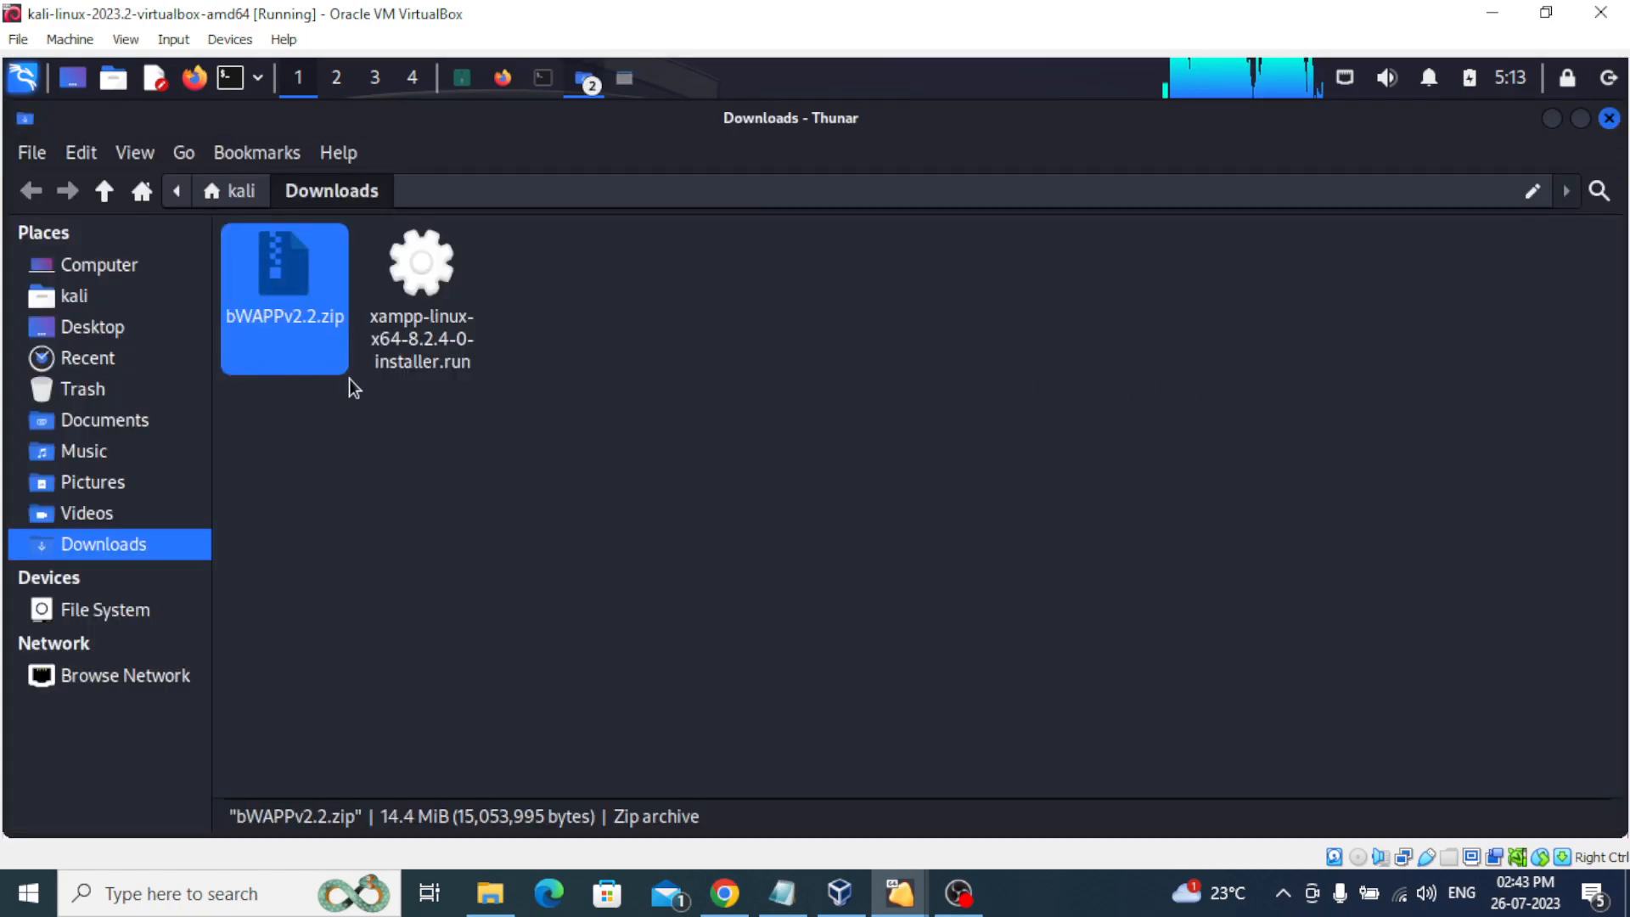
mouse_move(510, 440)
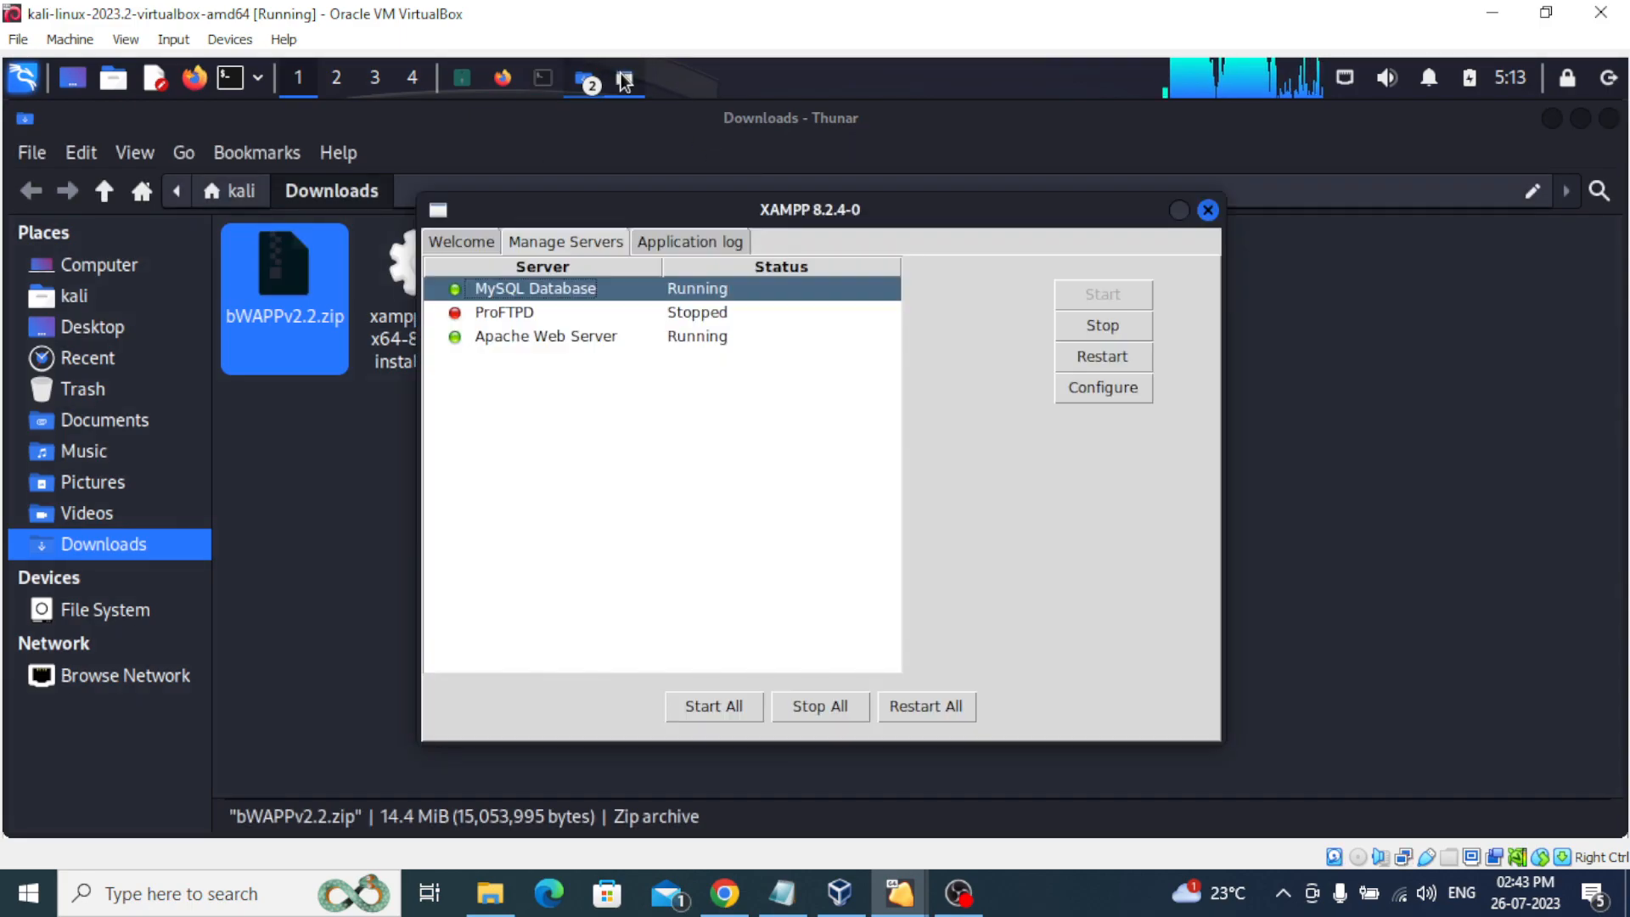
left_click(589, 78)
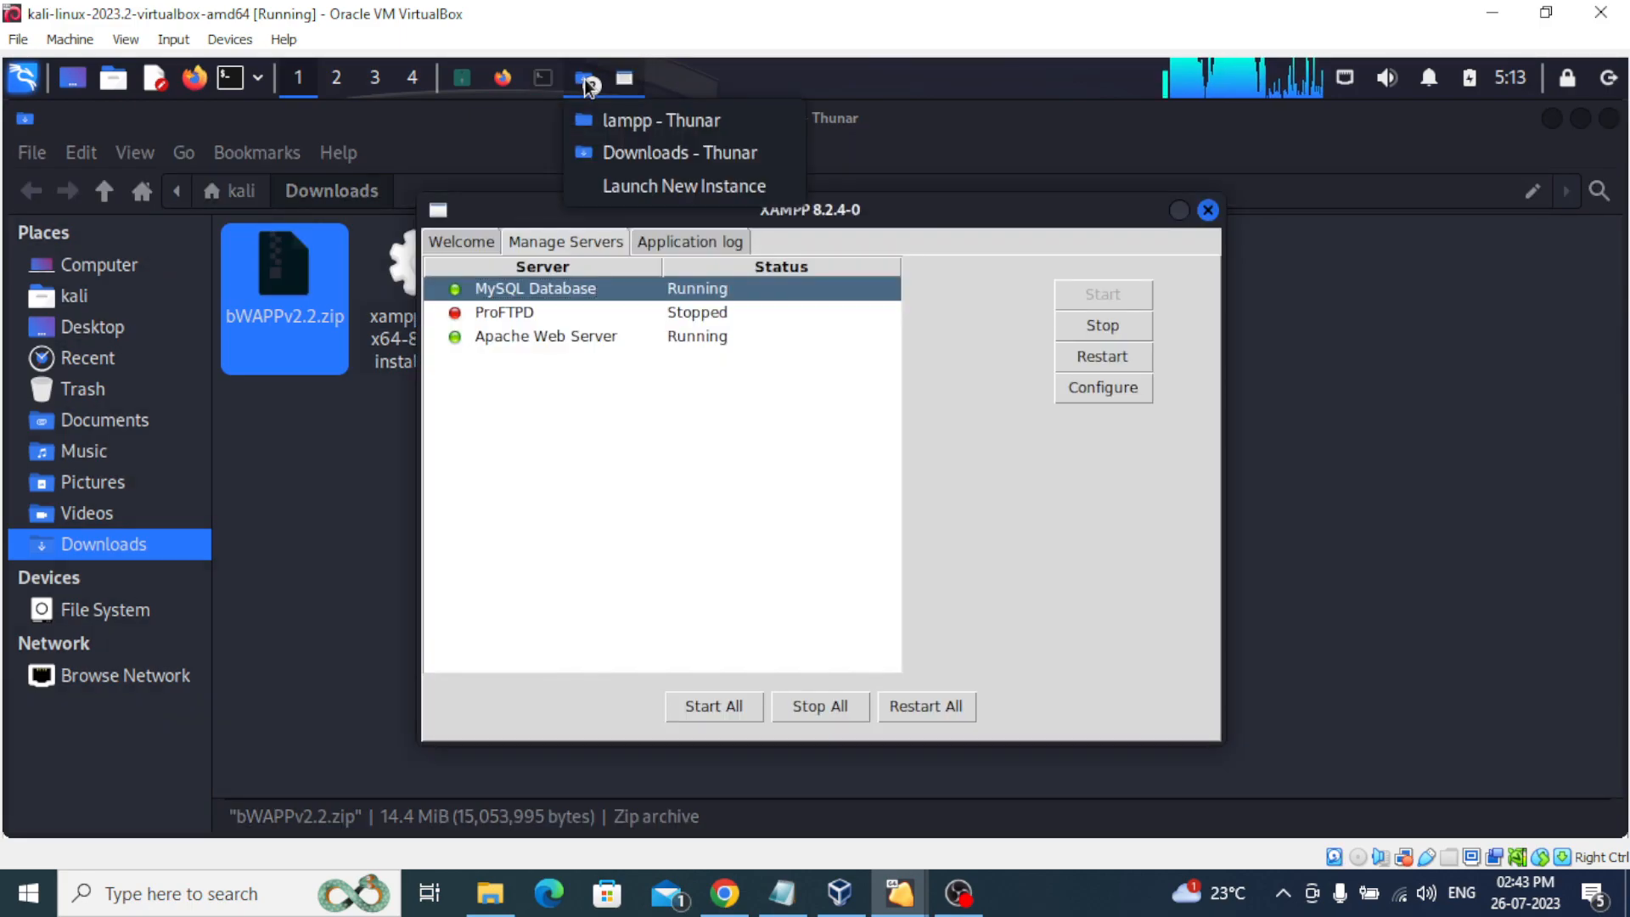
left_click(661, 120)
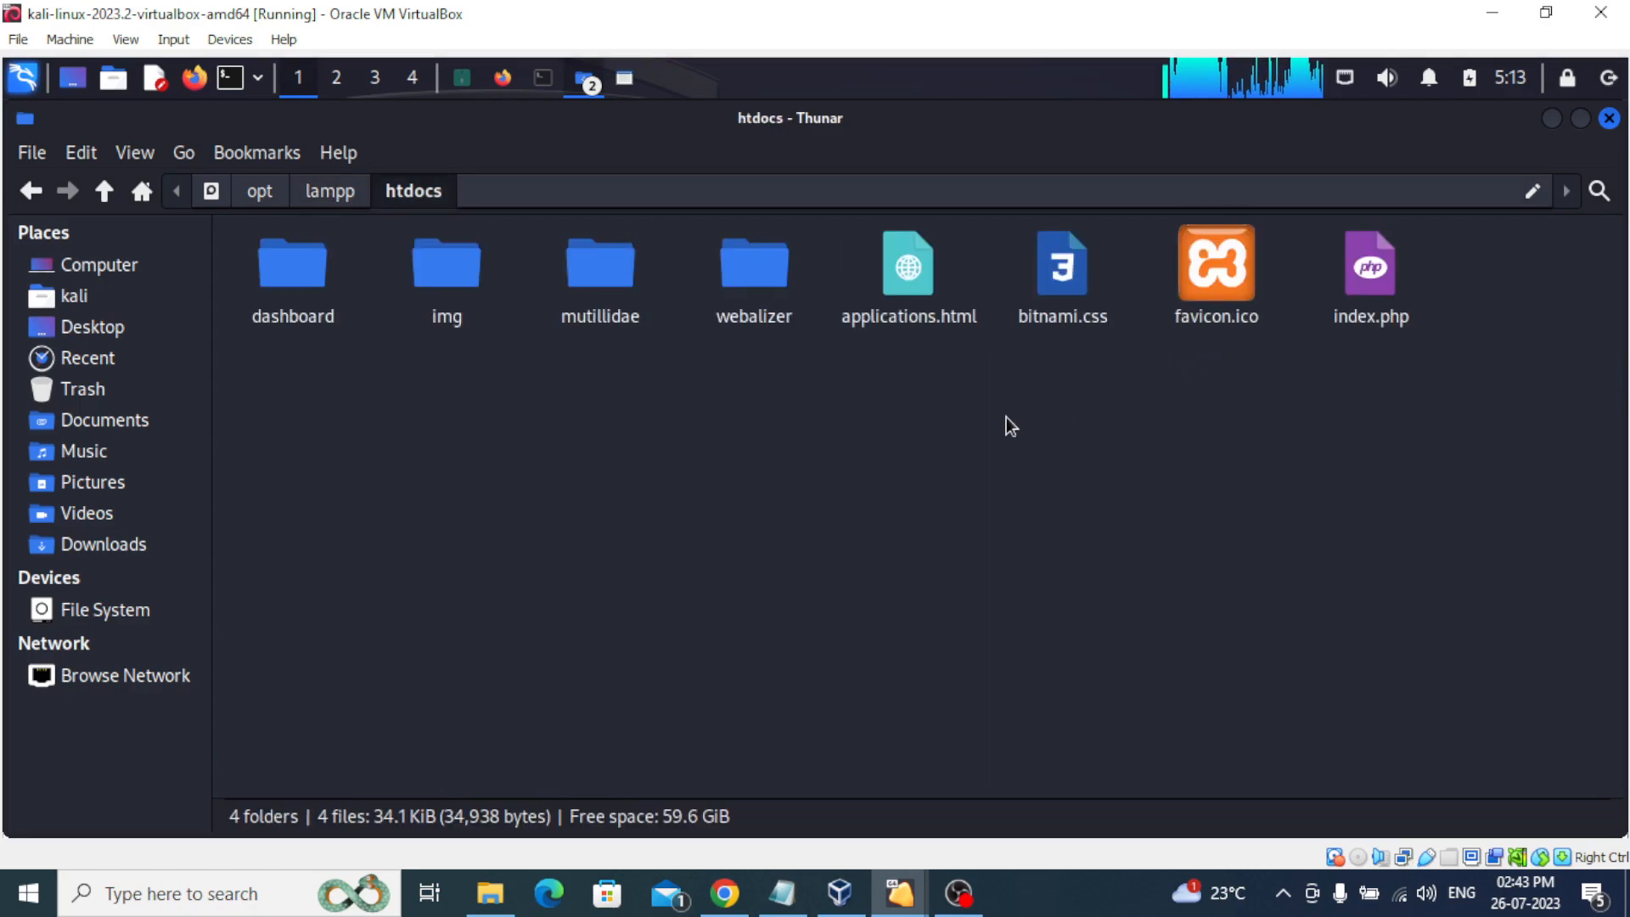
mouse_move(654, 395)
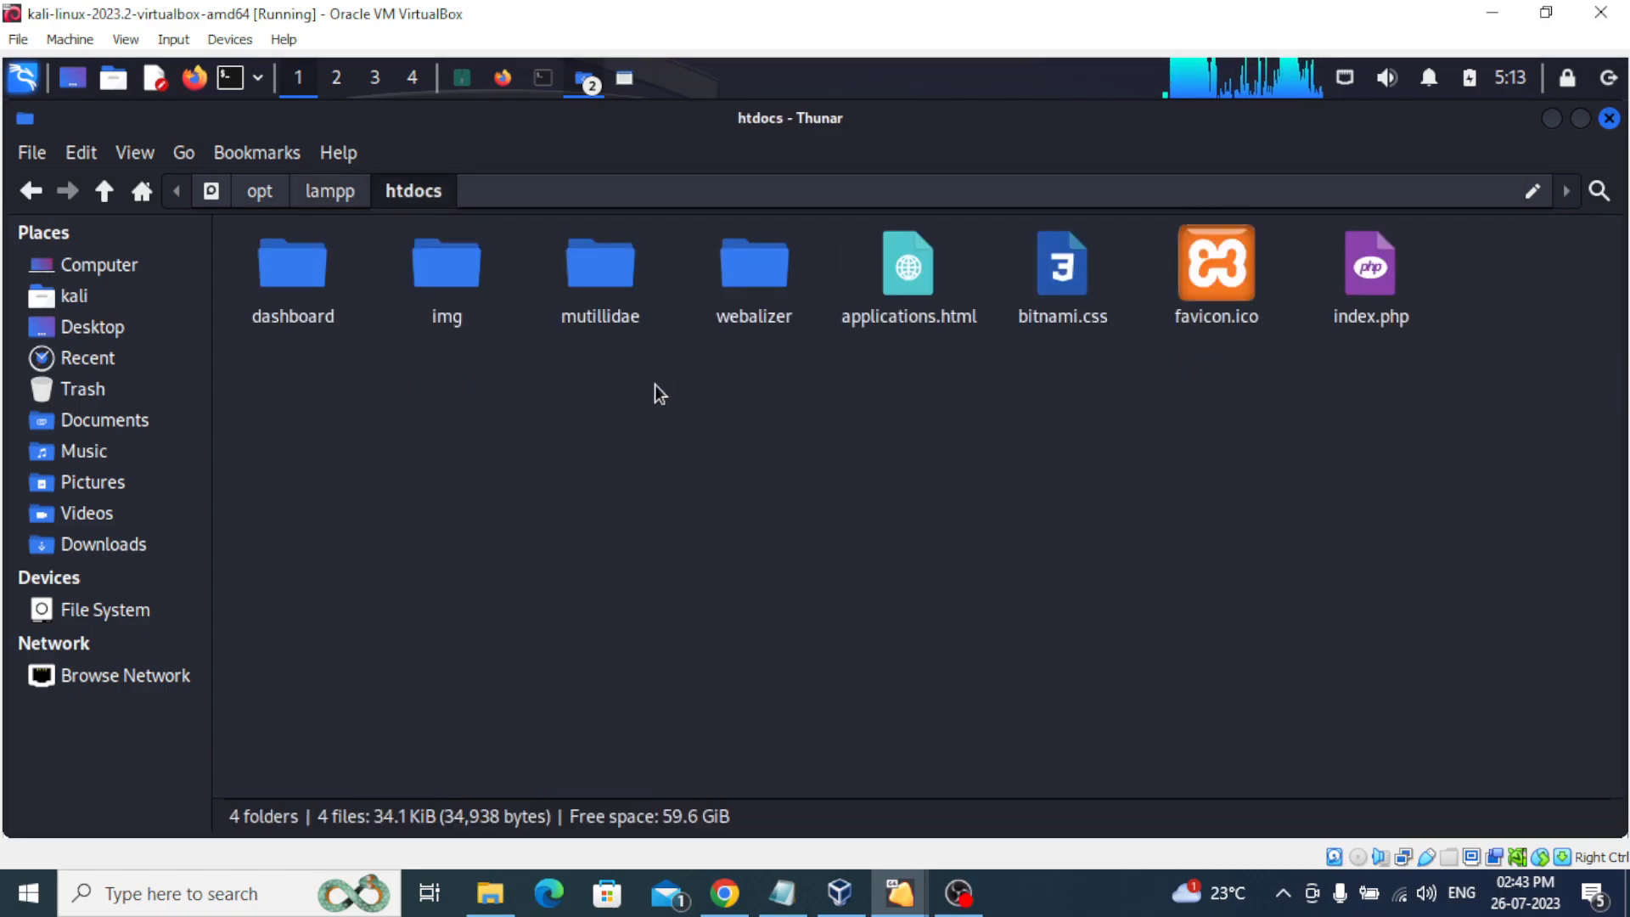
mouse_move(587, 352)
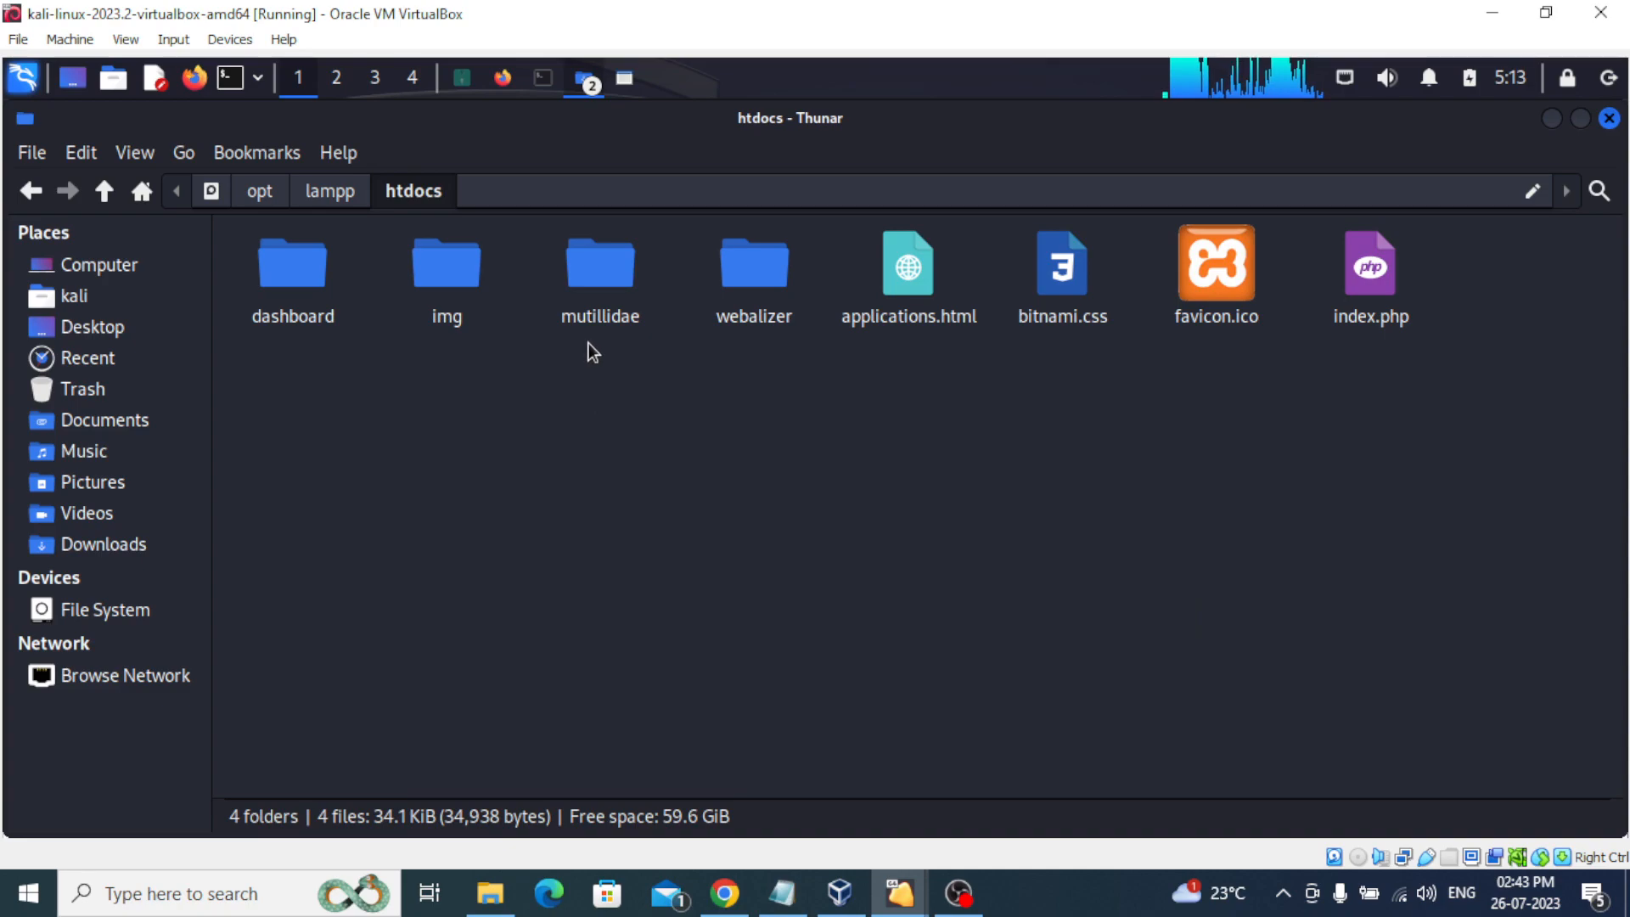
mouse_move(529, 370)
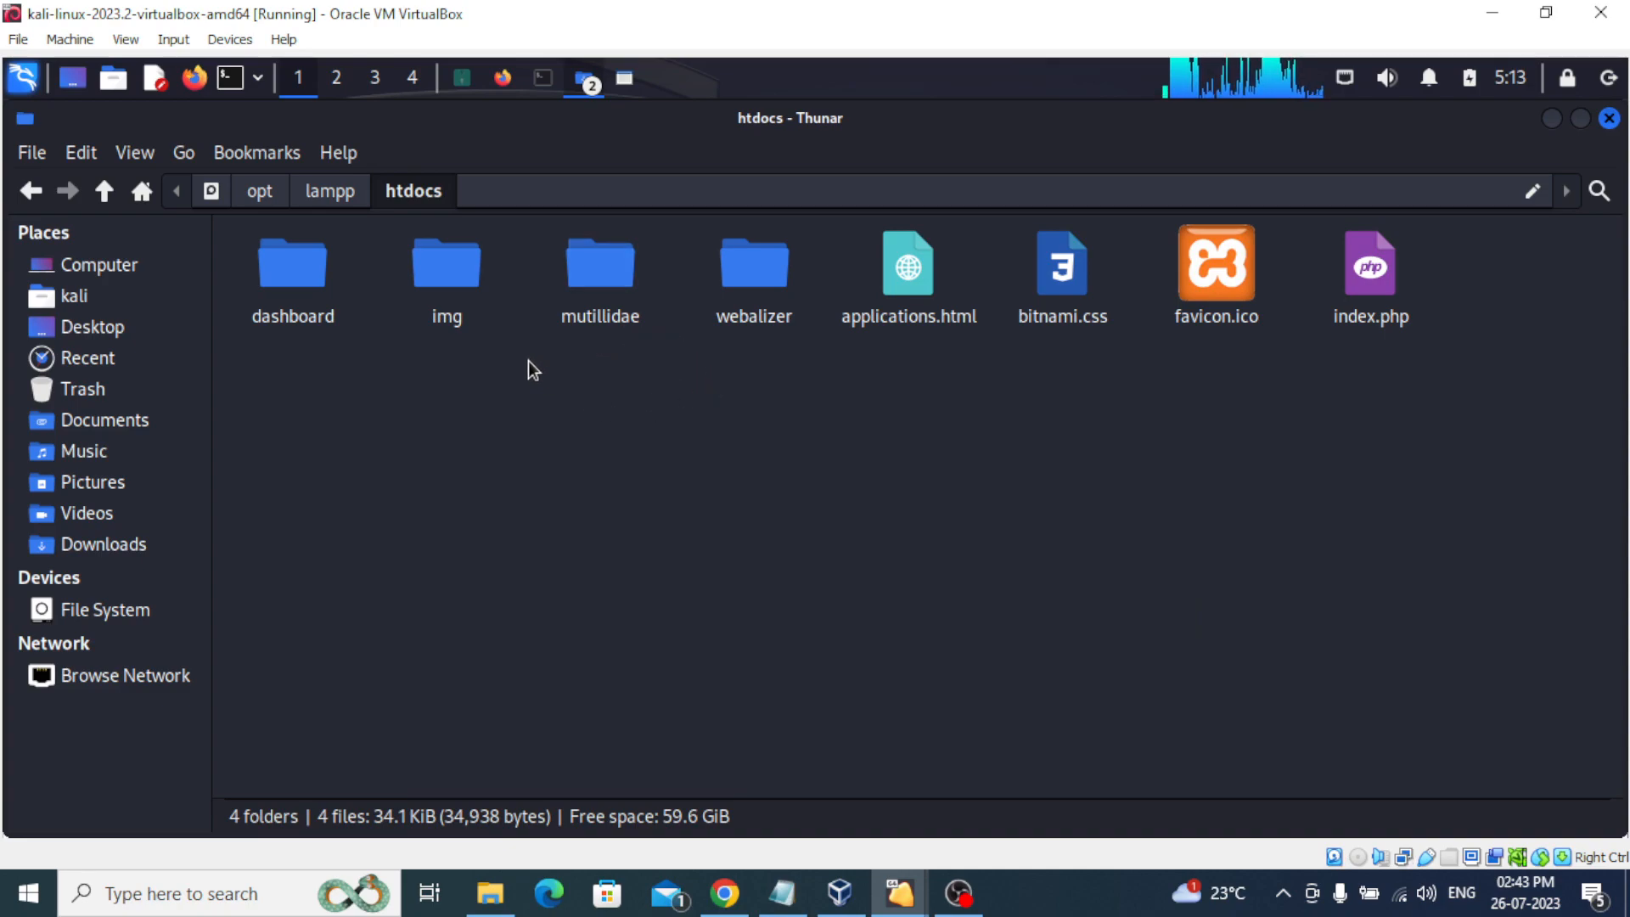
Open a terminal in /opt/lampp/htdocs and run sudo su, entering the password.
right_click(530, 369)
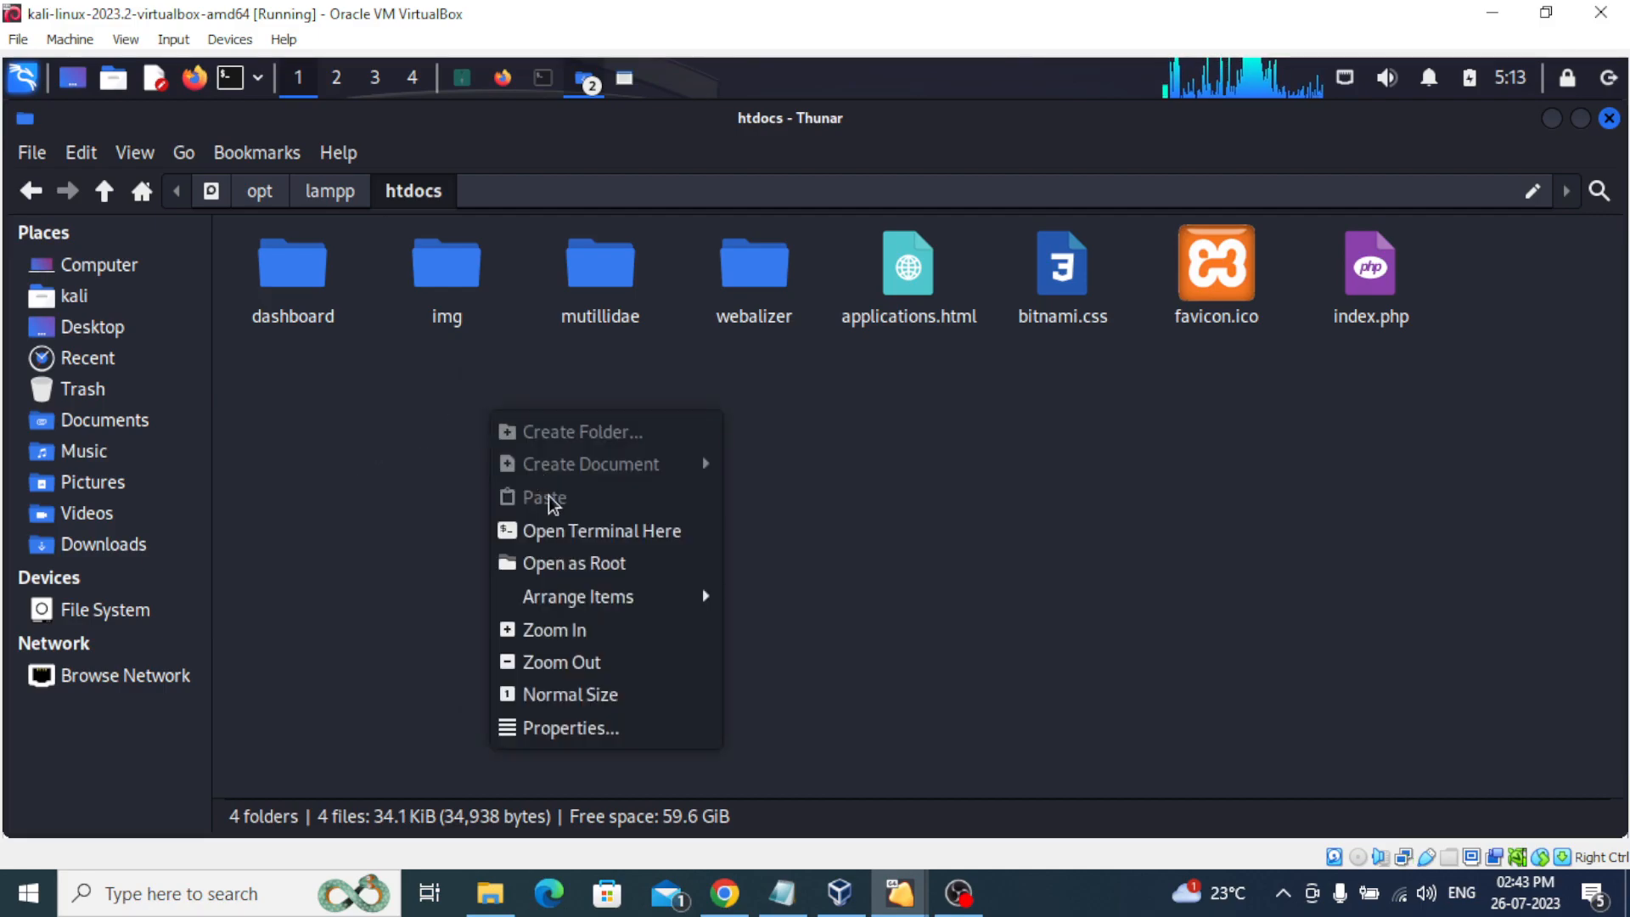
mouse_move(599, 529)
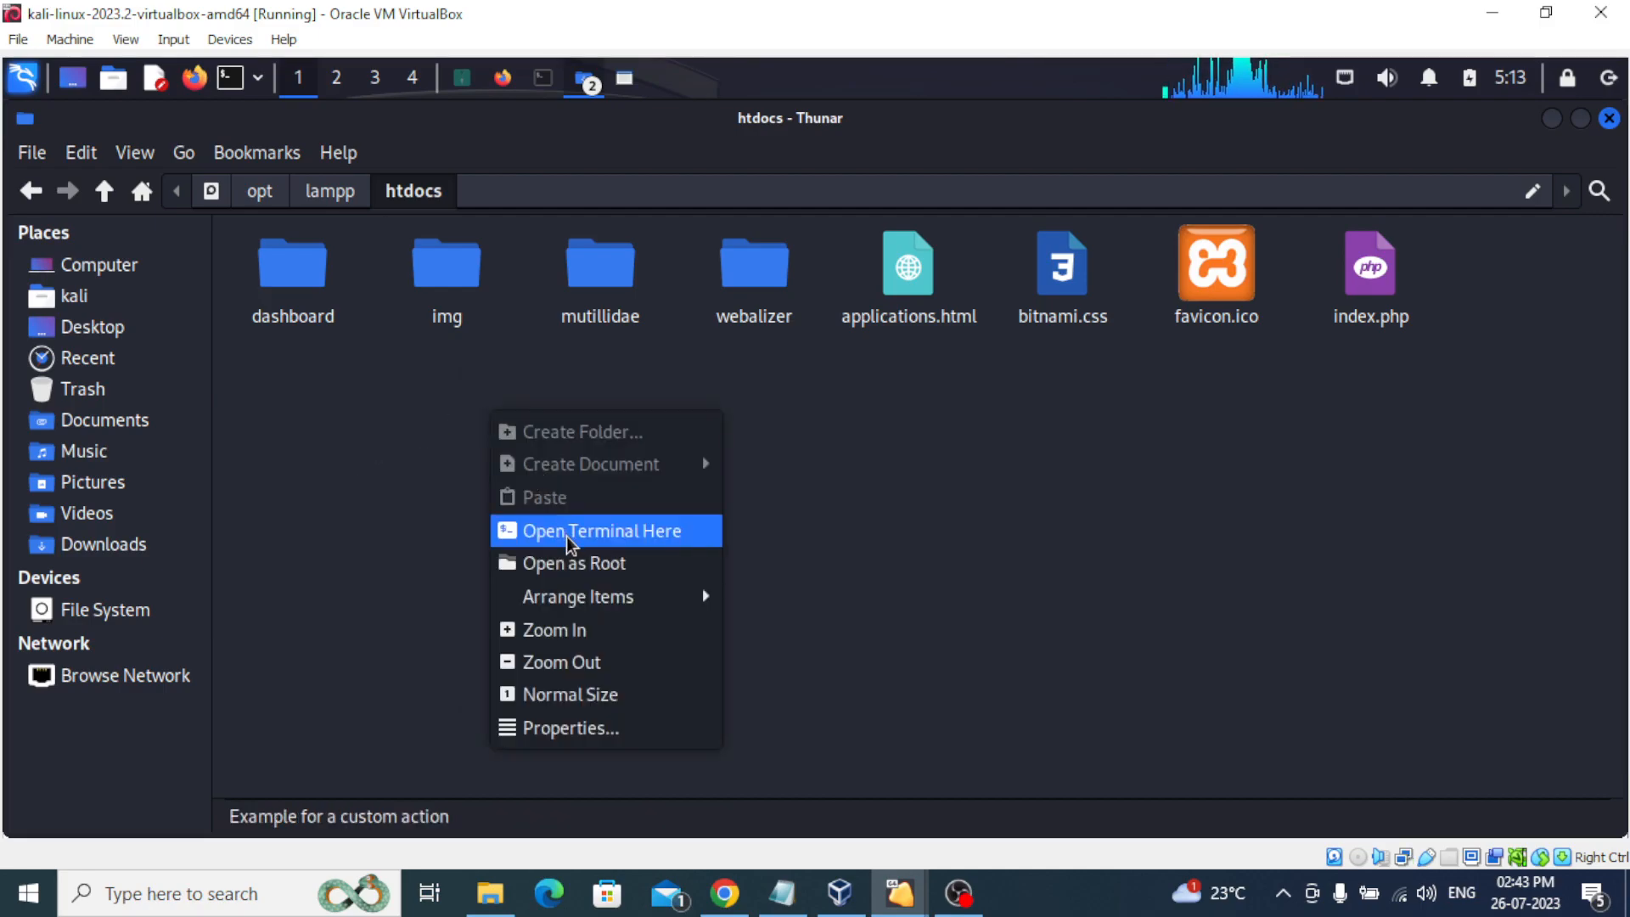
left_click(600, 530)
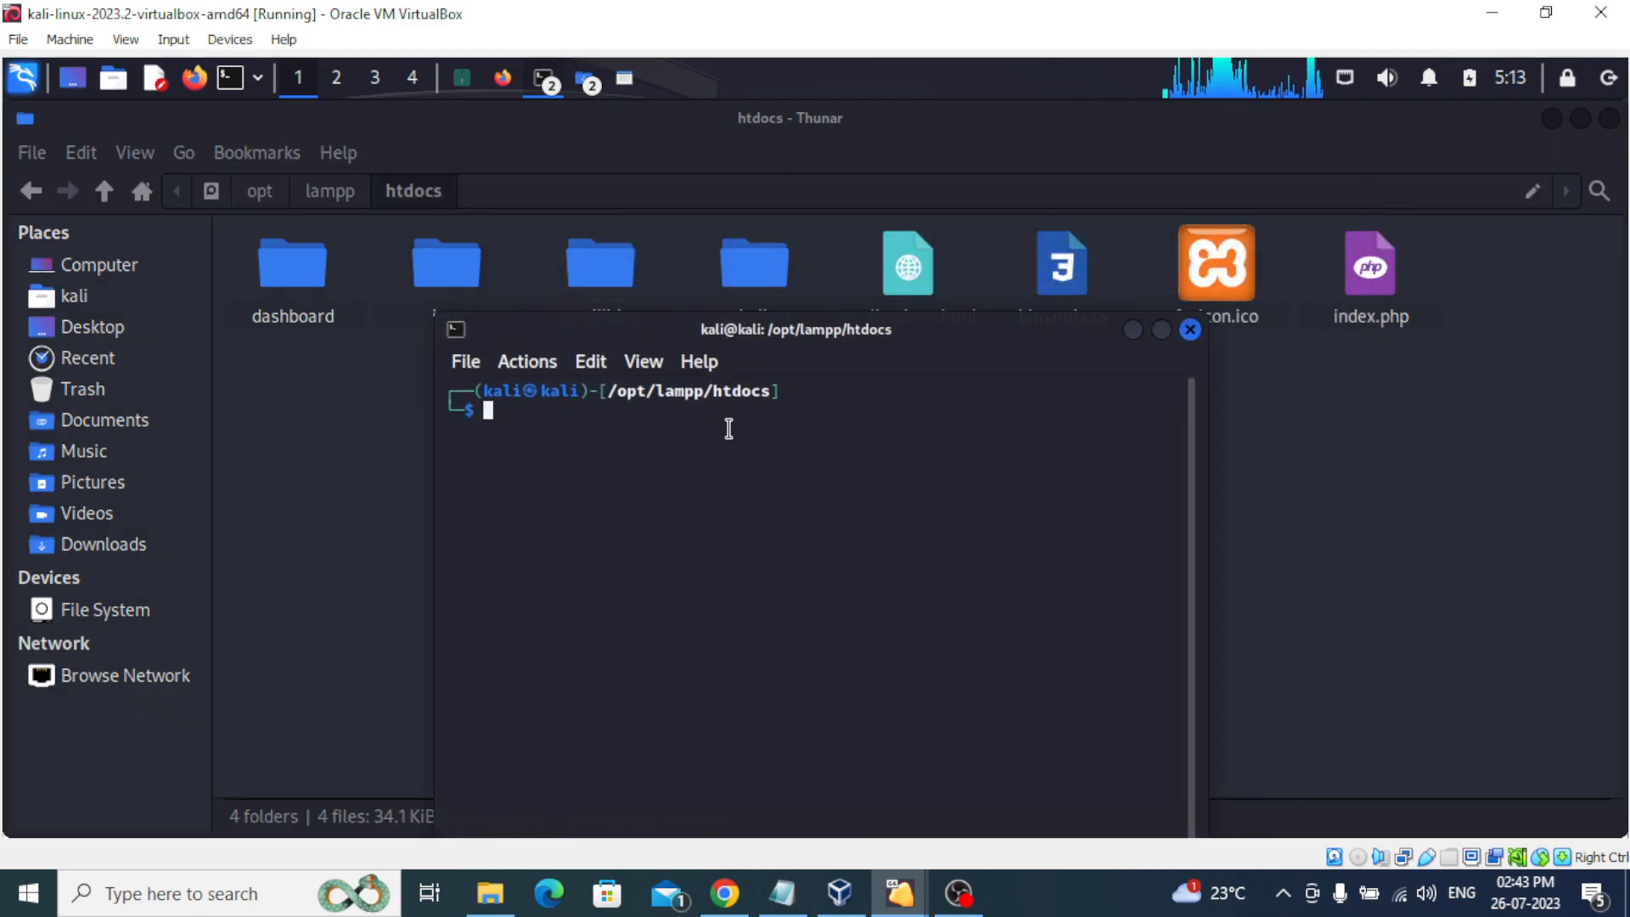
type("sudo rm -rf 1")
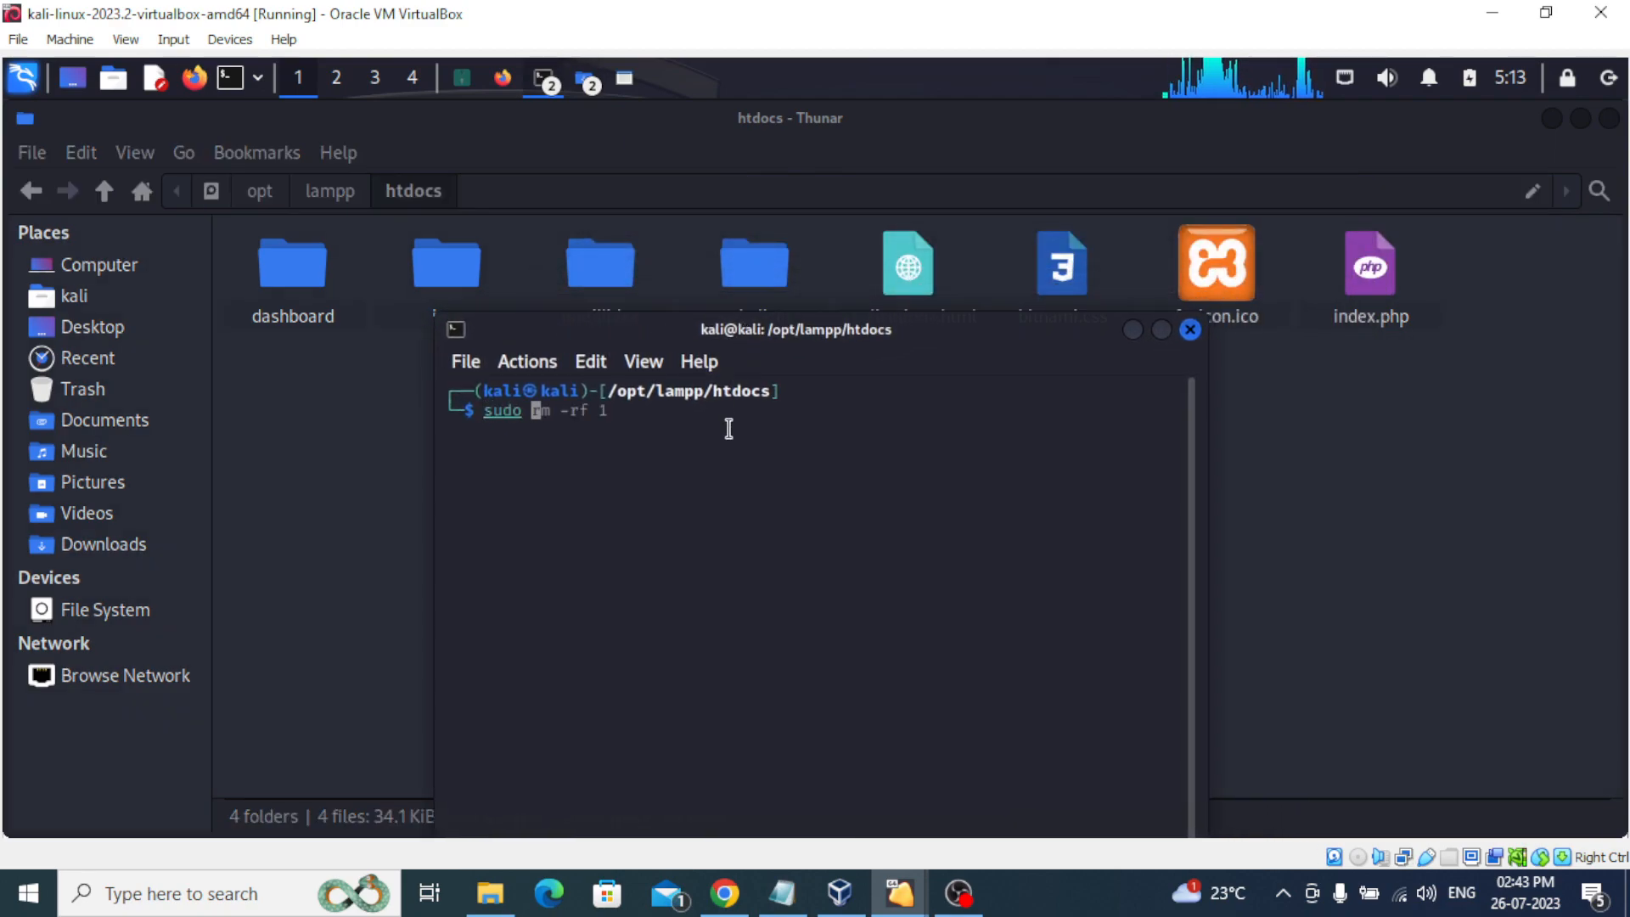
type("su")
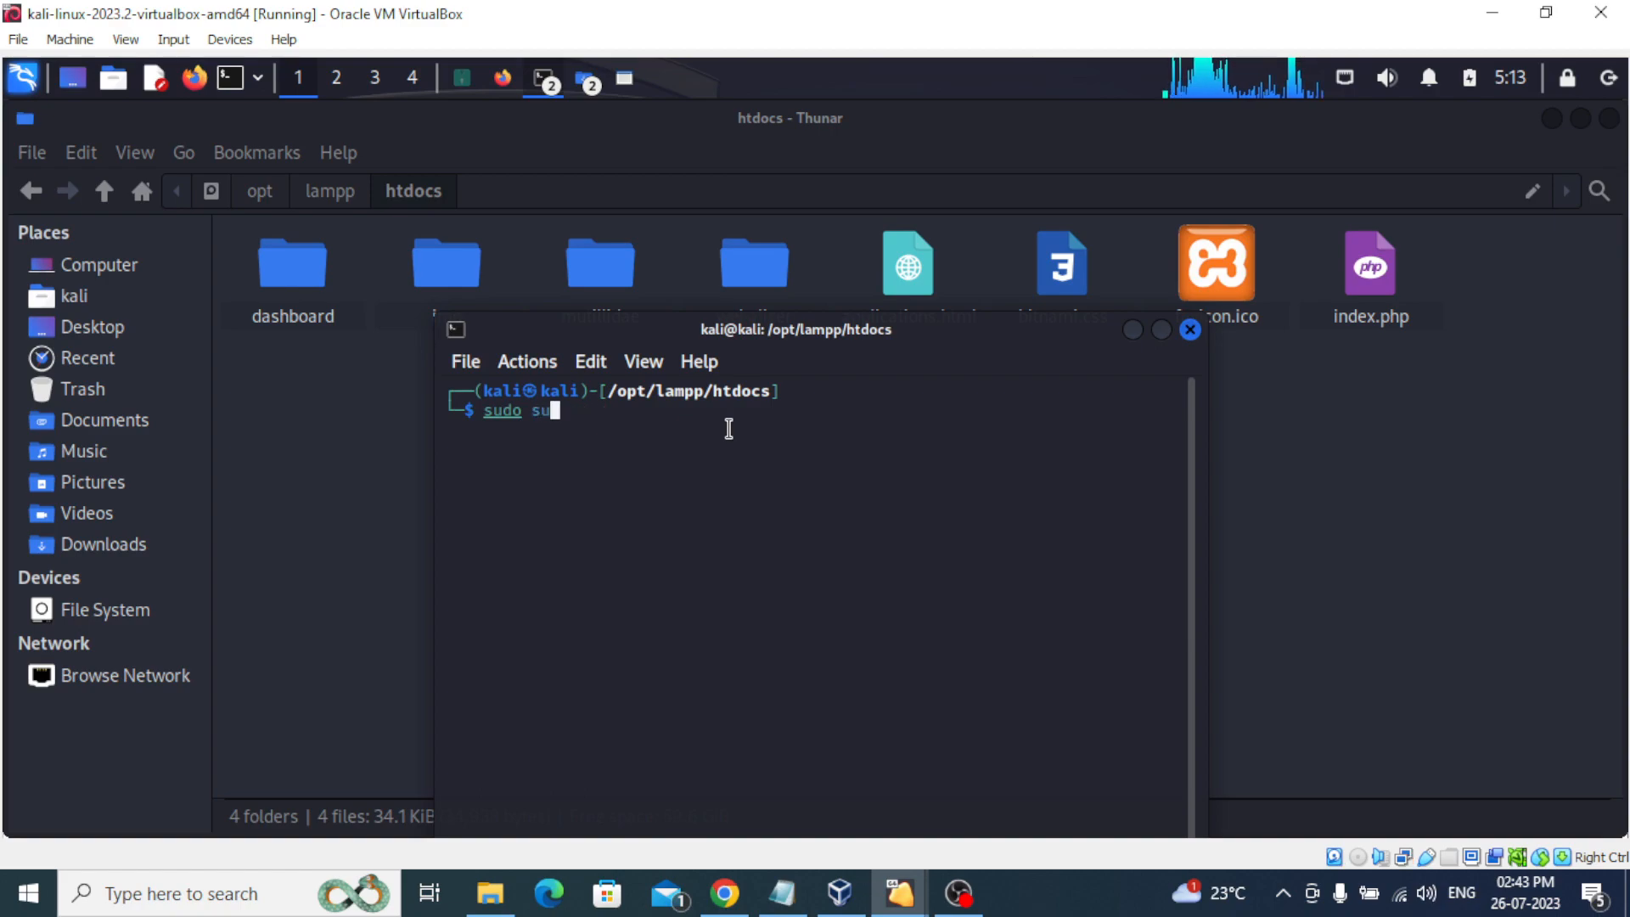
key("Return")
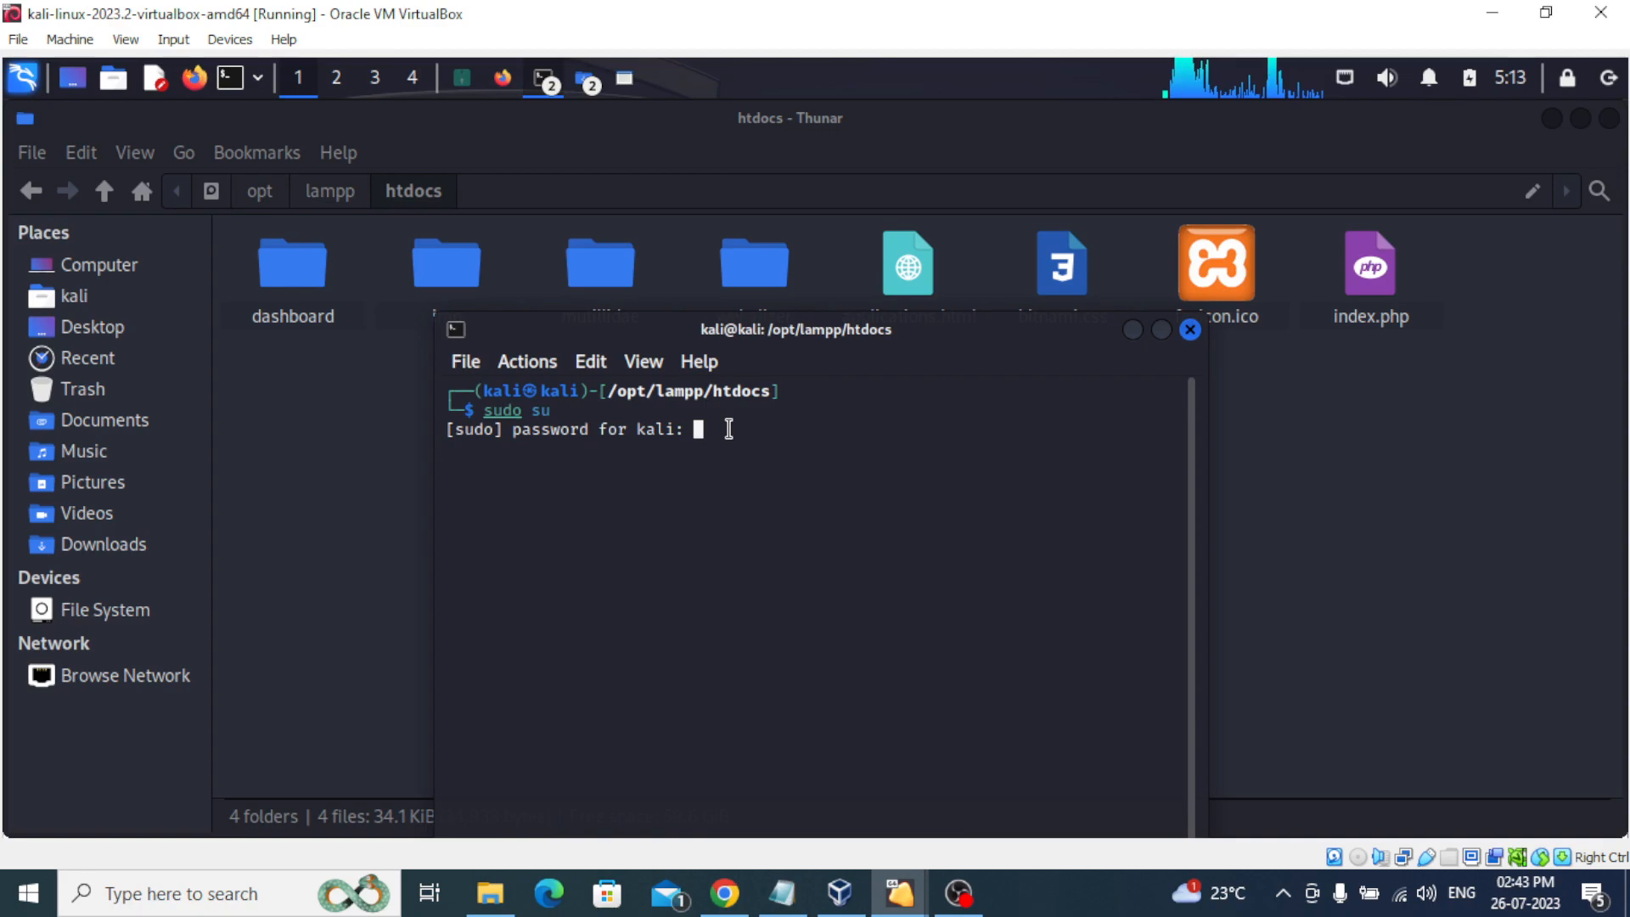
key("Return")
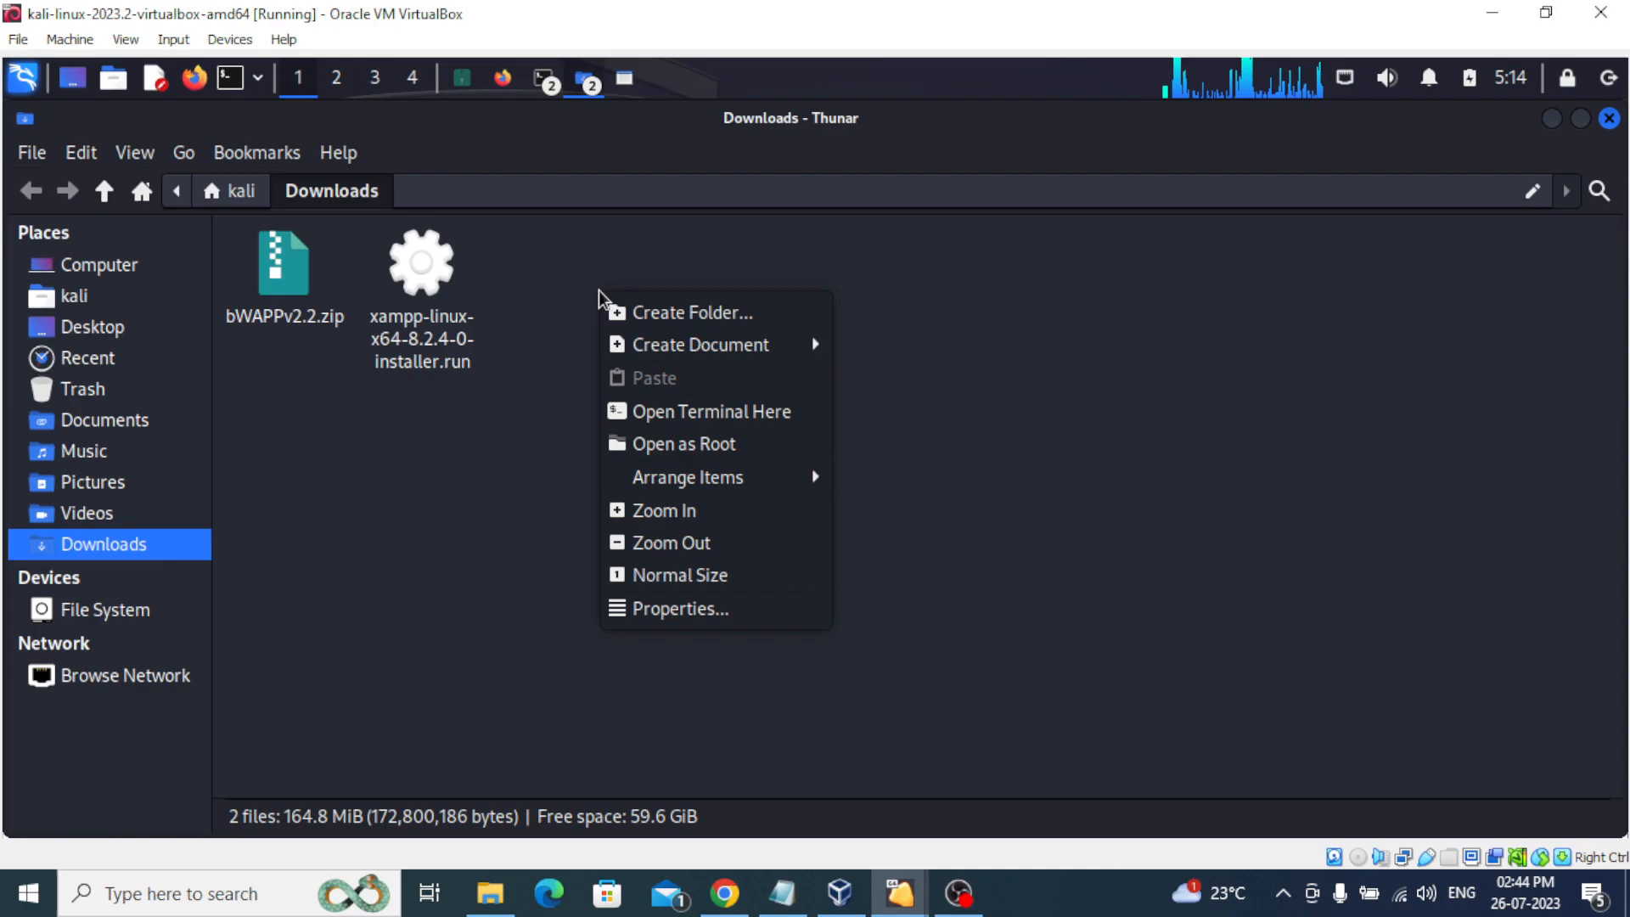
List Downloads in a terminal and type 'sudo mv bWAPPv2.2.zip /opt/lampp/htdocs/' without running it.
left_click(724, 426)
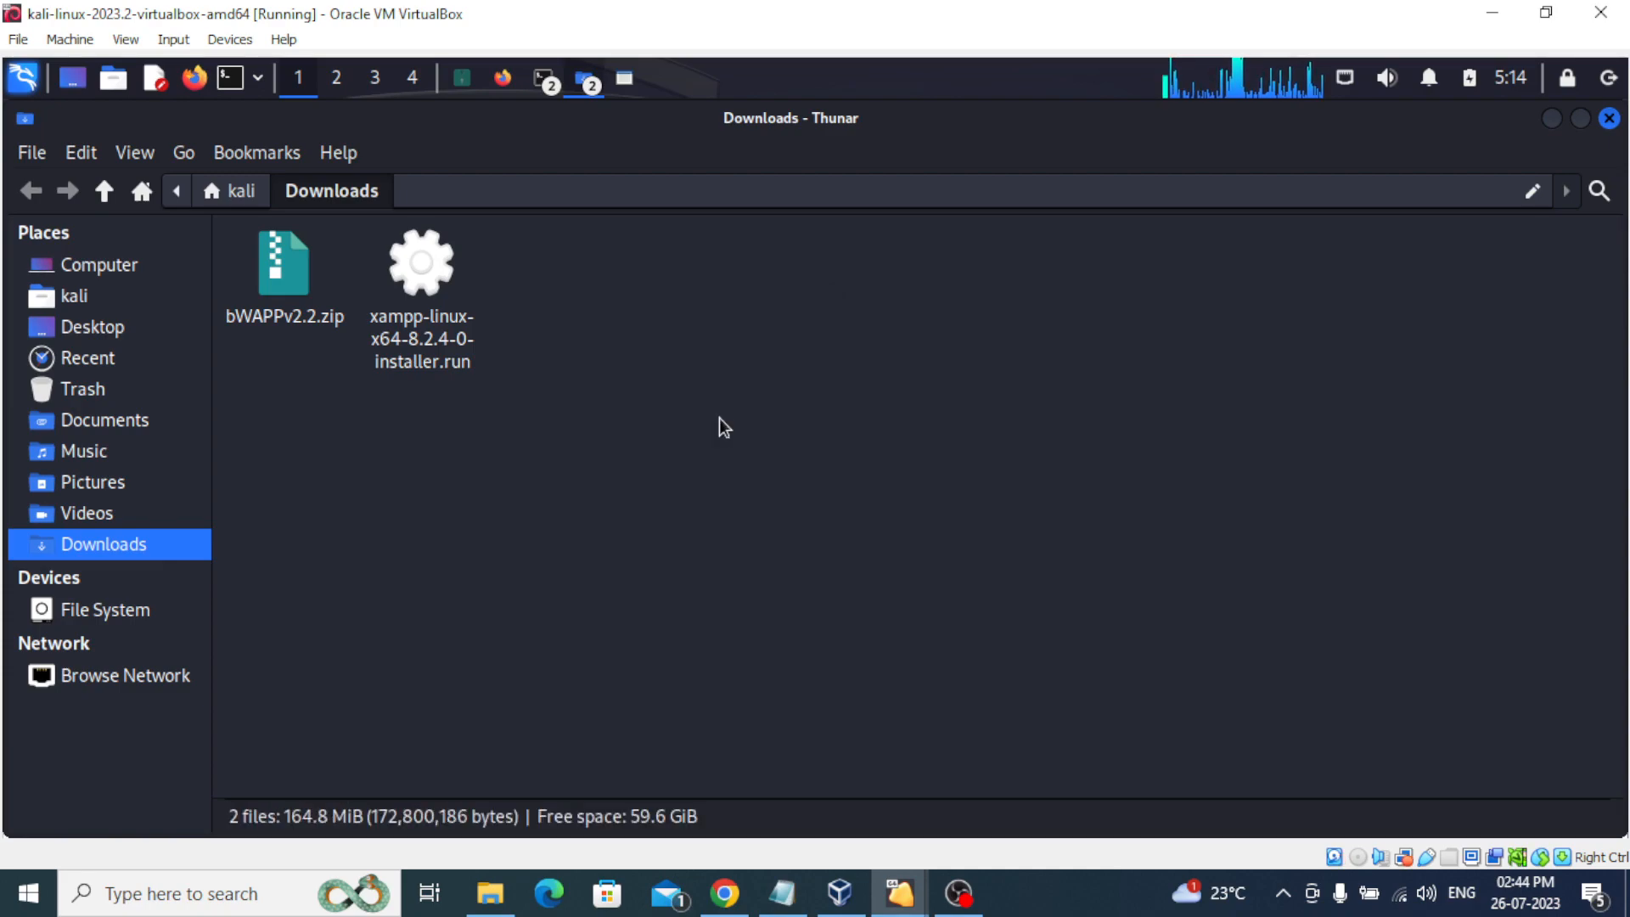
left_click(231, 78)
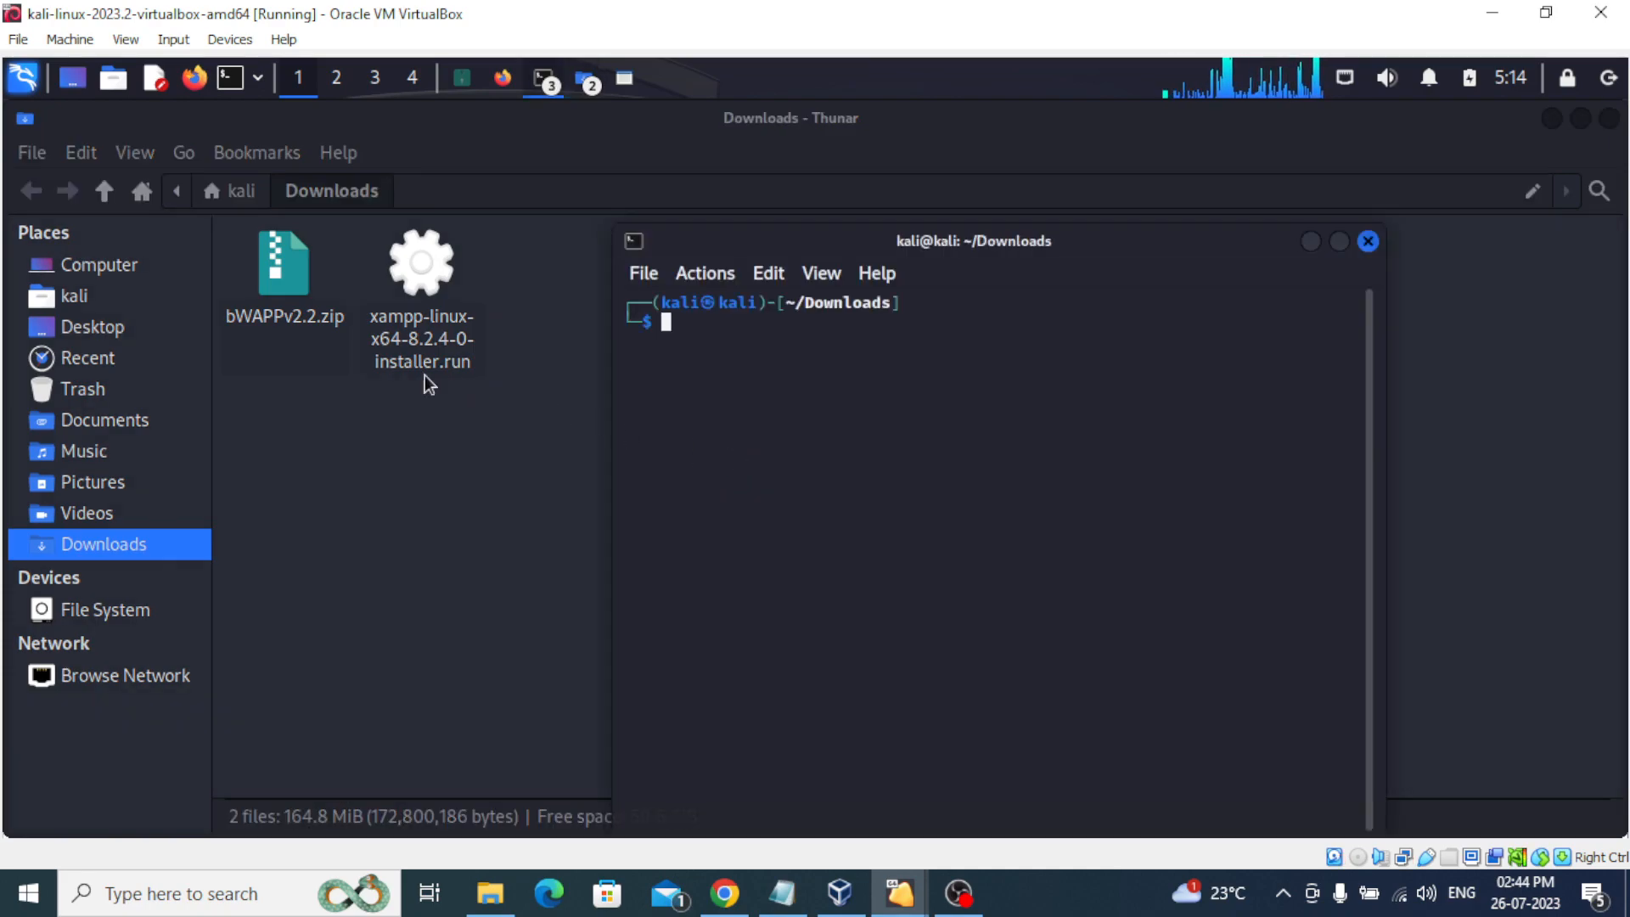
mouse_move(447, 388)
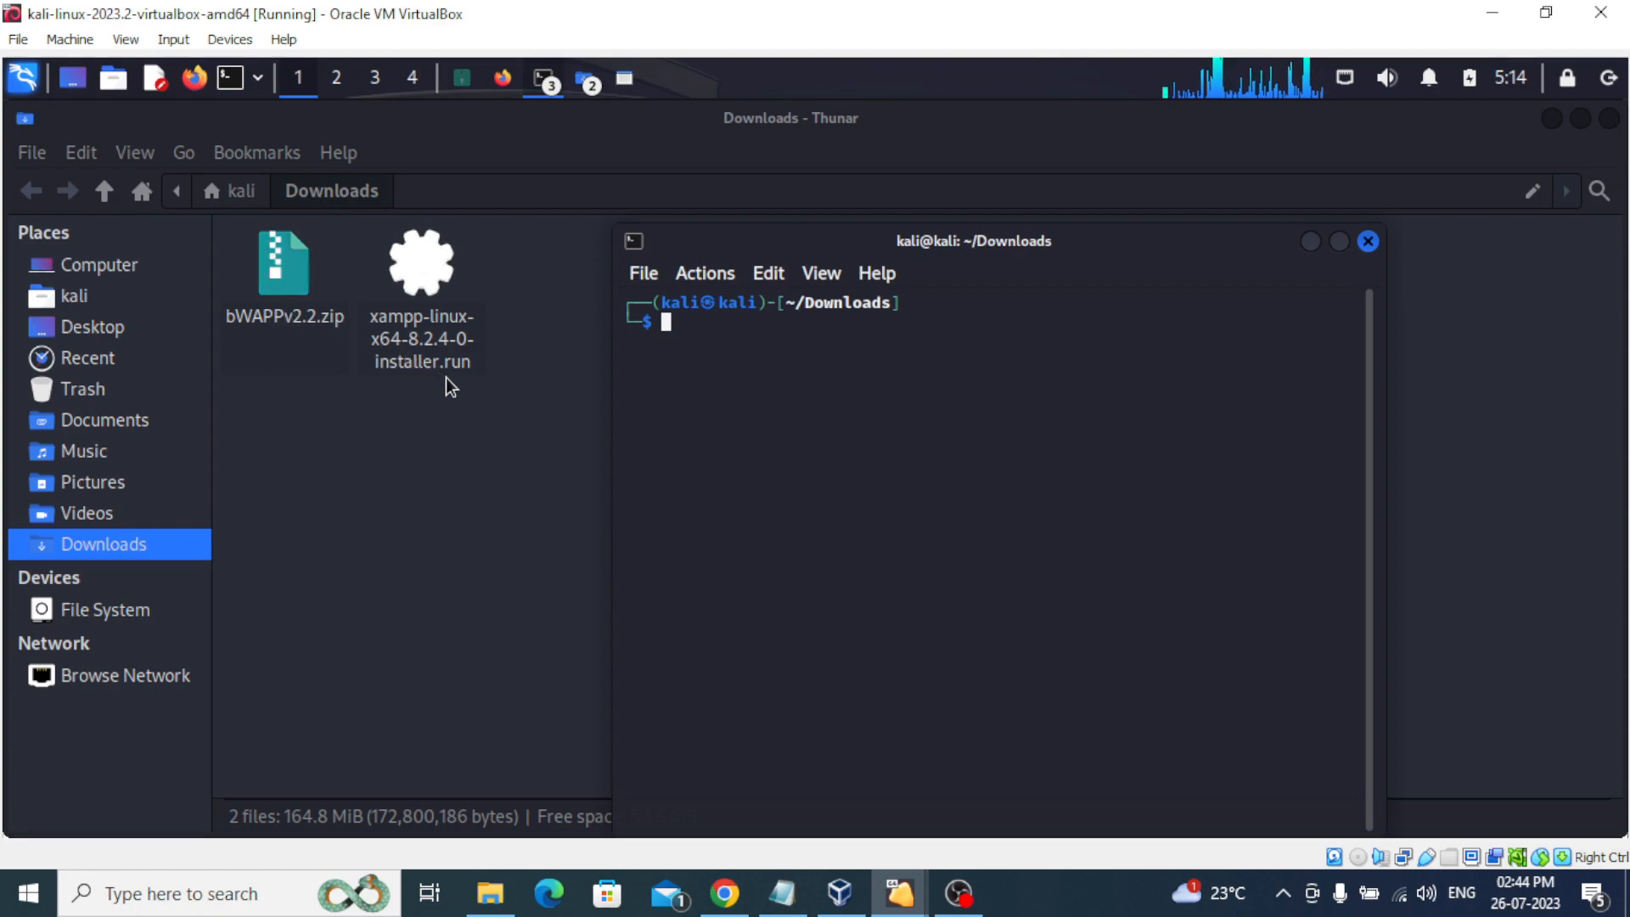
mouse_move(742, 382)
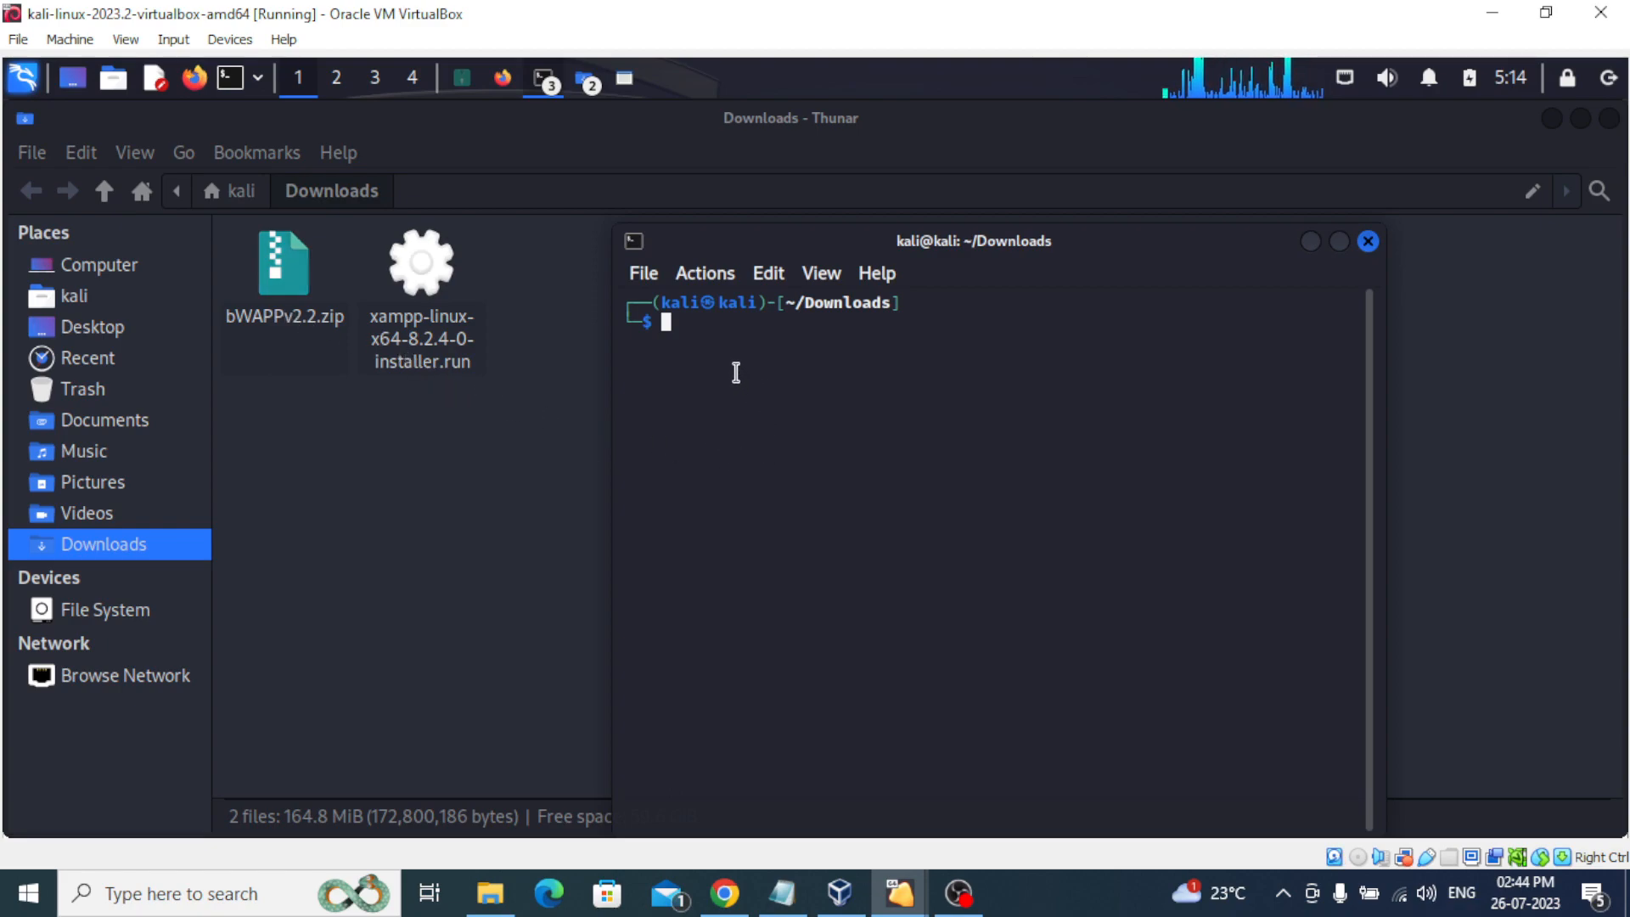
key("Return")
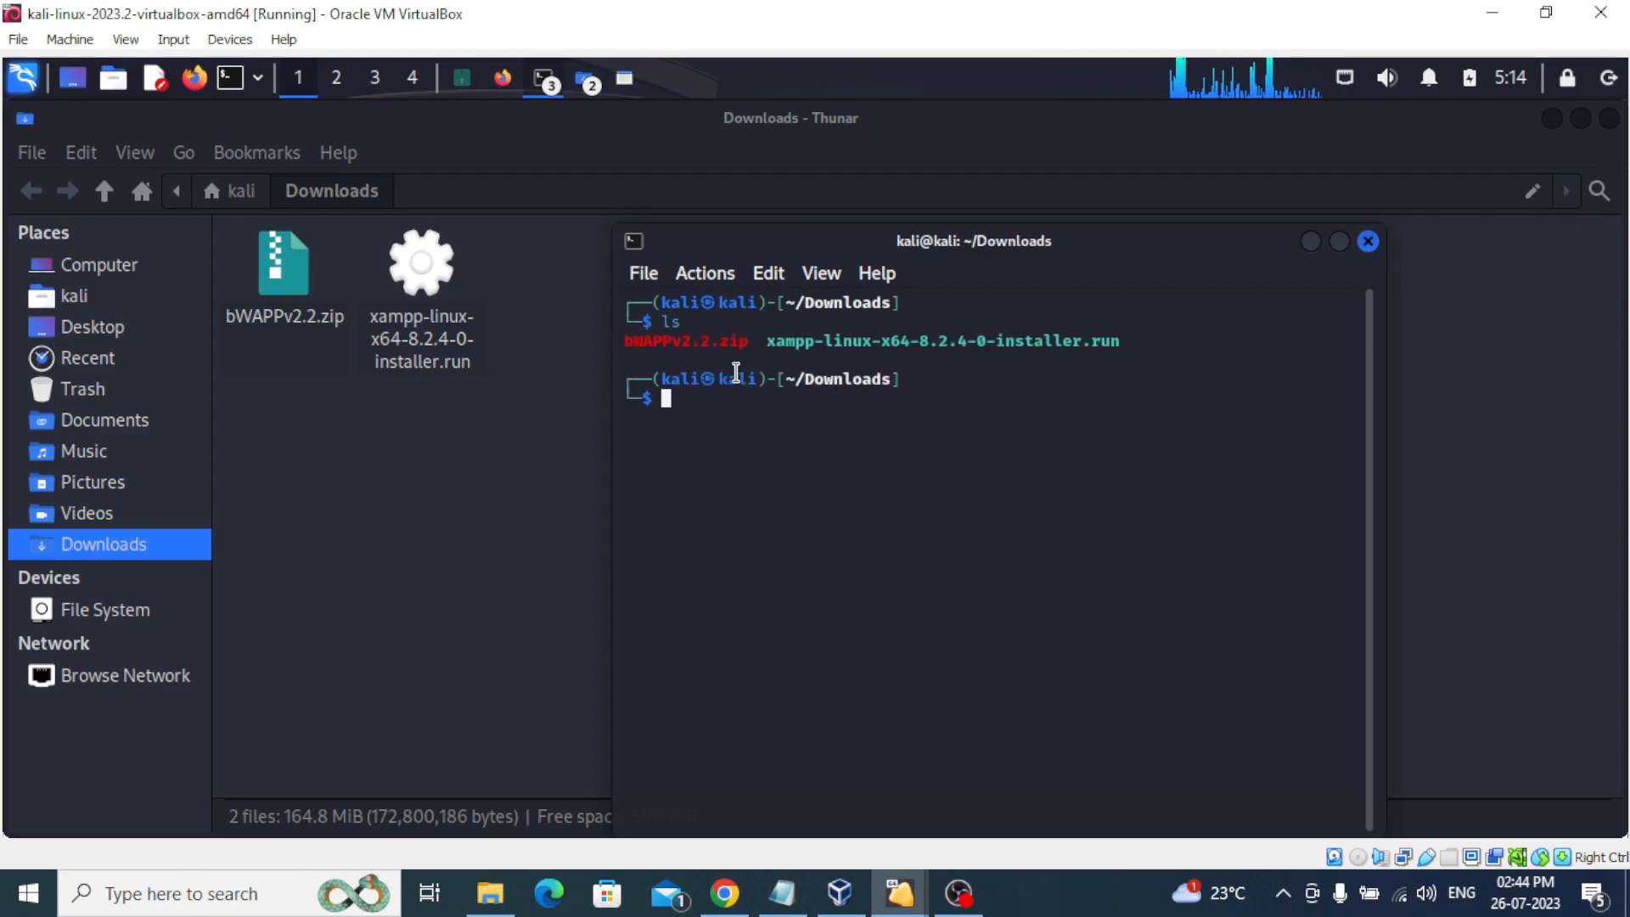
type("sudo rm -rf 1")
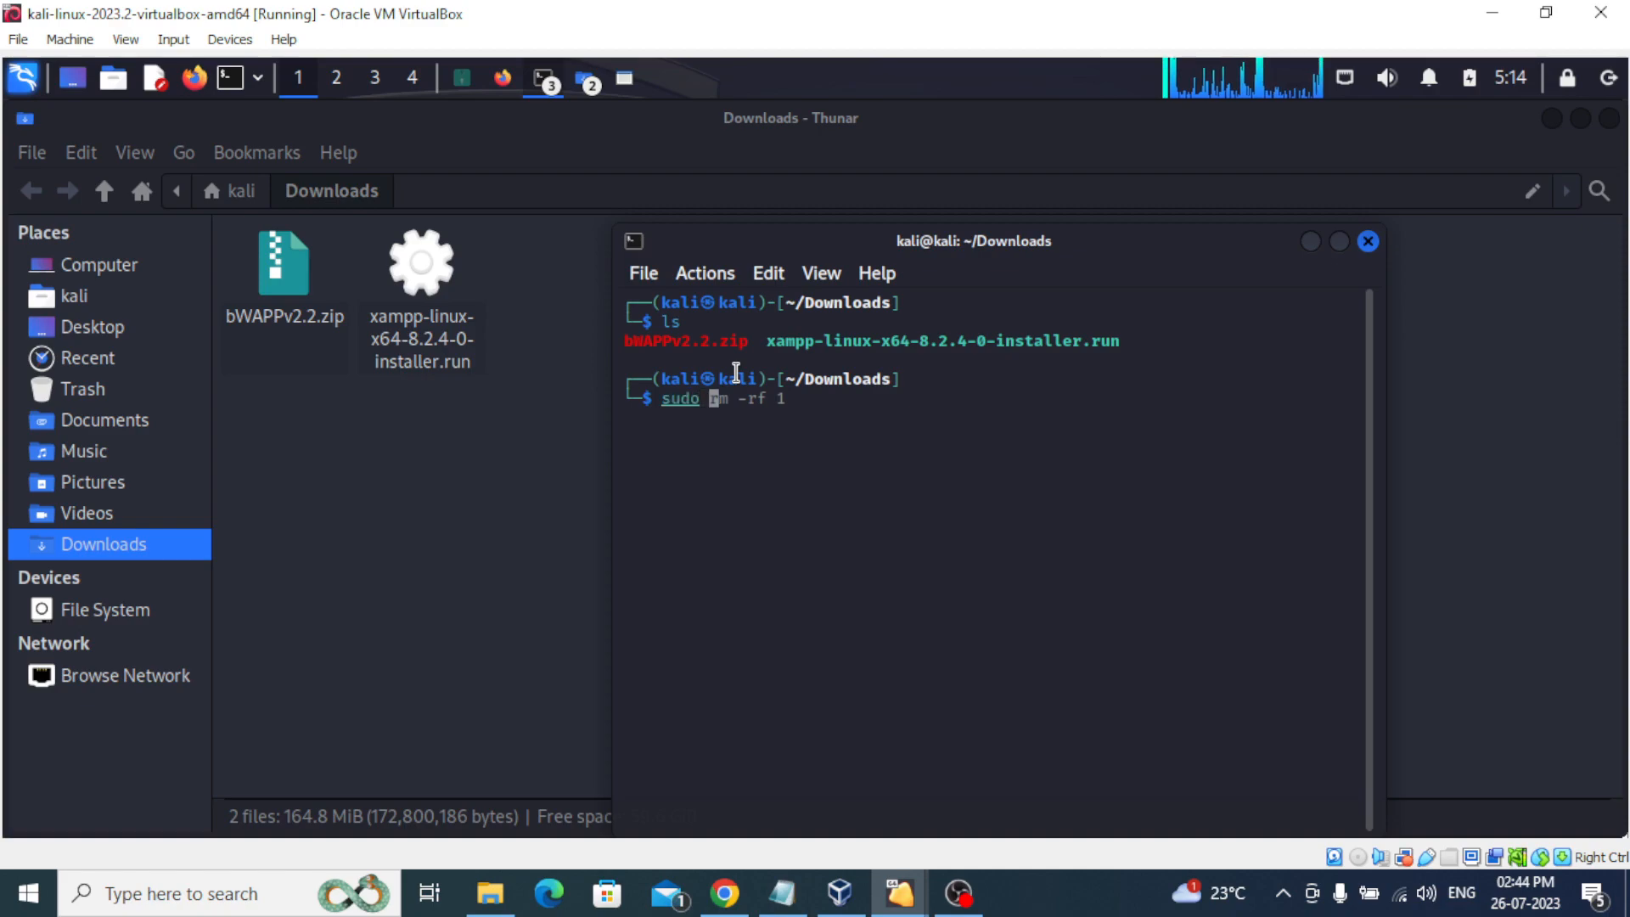
type("mv bWAPPv2.2.zip /opt/lampp/htdocs/")
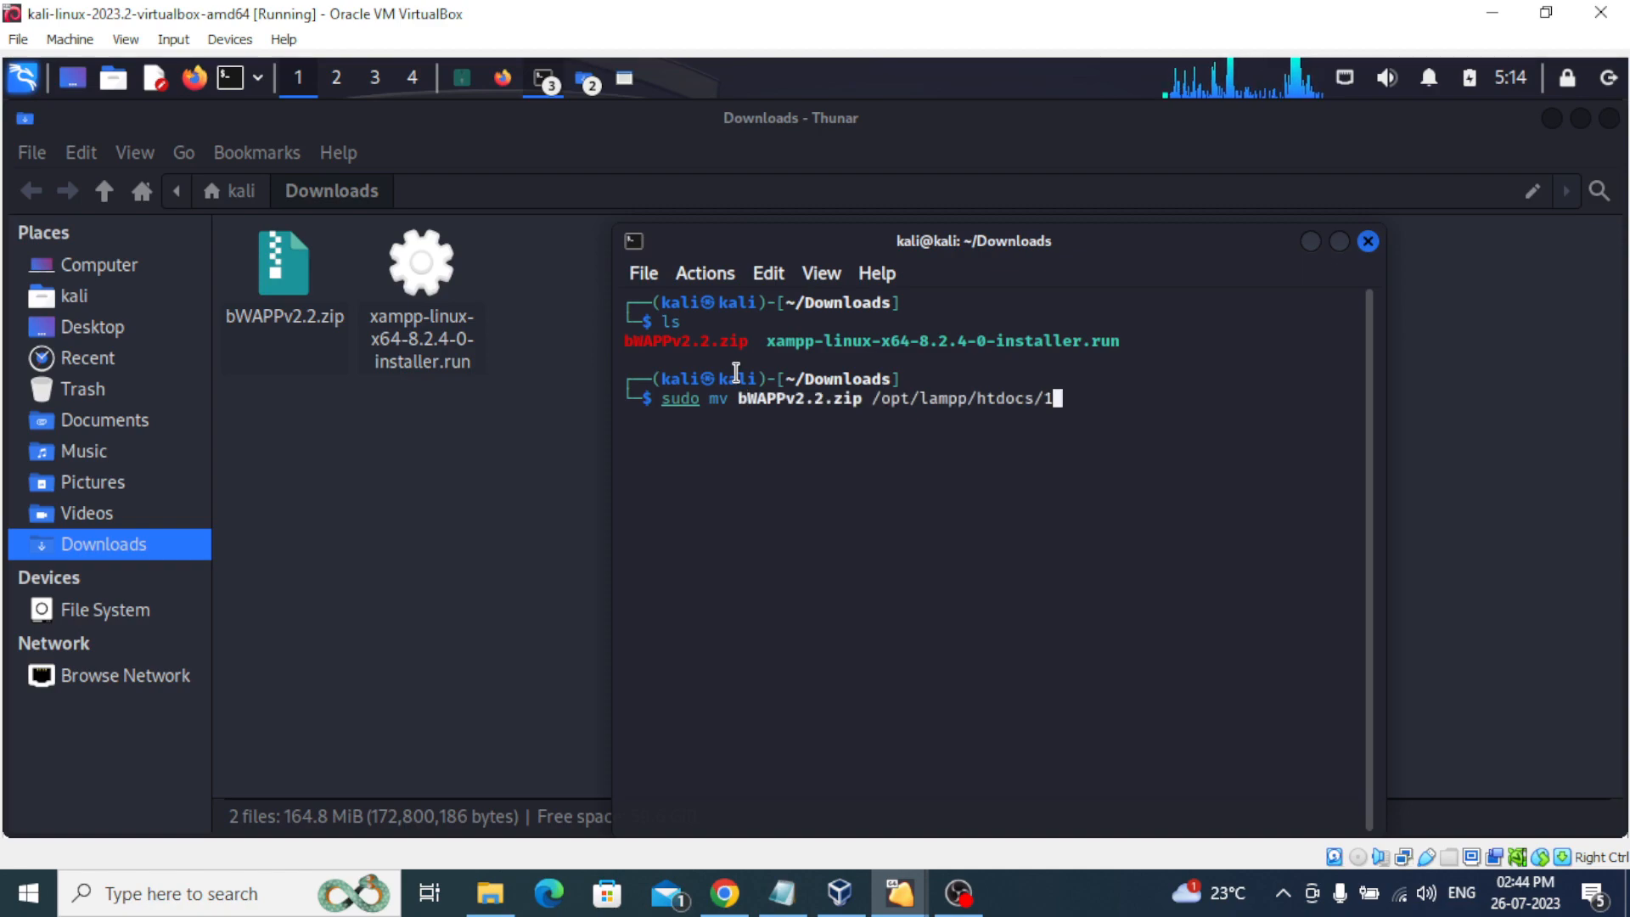
mouse_move(996, 416)
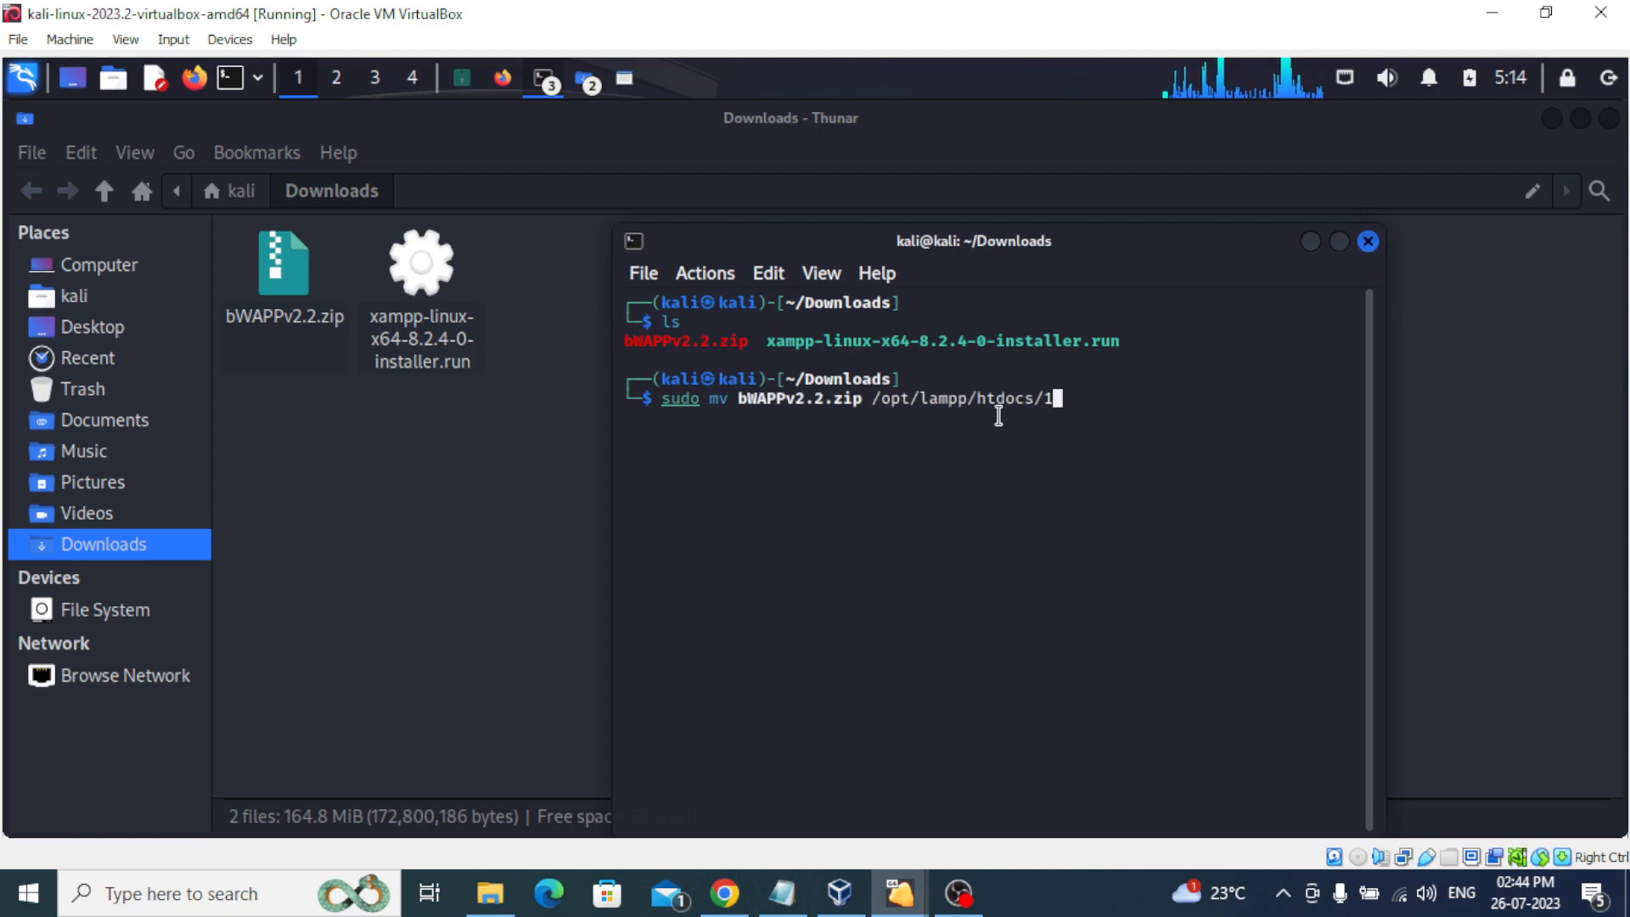
In the root htdocs terminal, run ls, mkdir 1, then ls to confirm the folder.
left_click(540, 78)
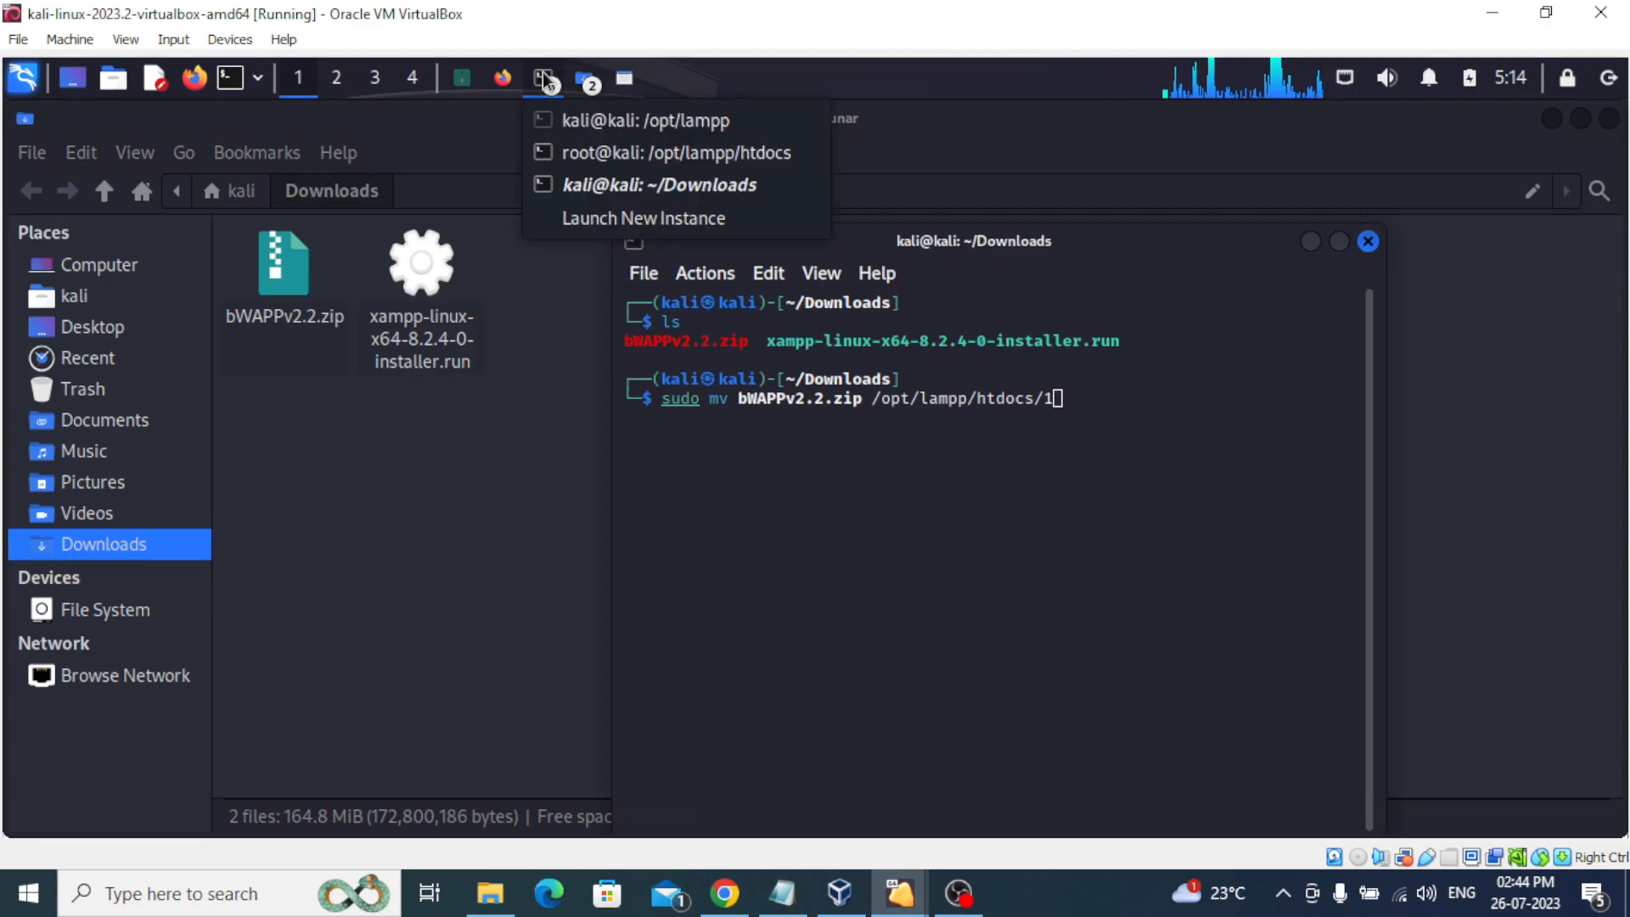
left_click(677, 152)
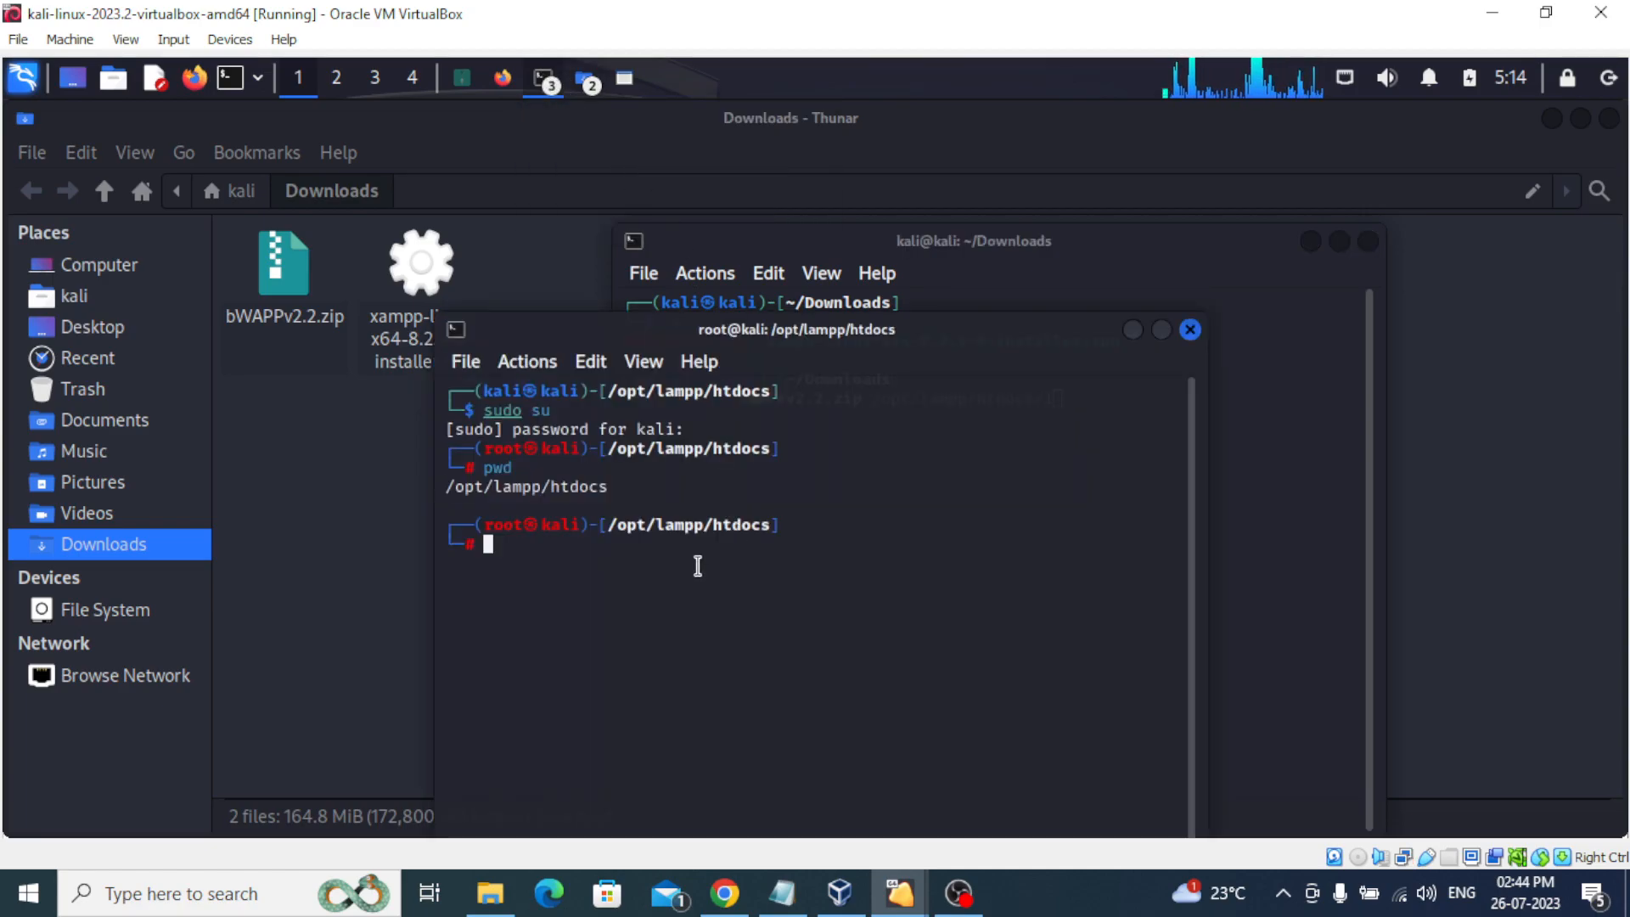
type("ls")
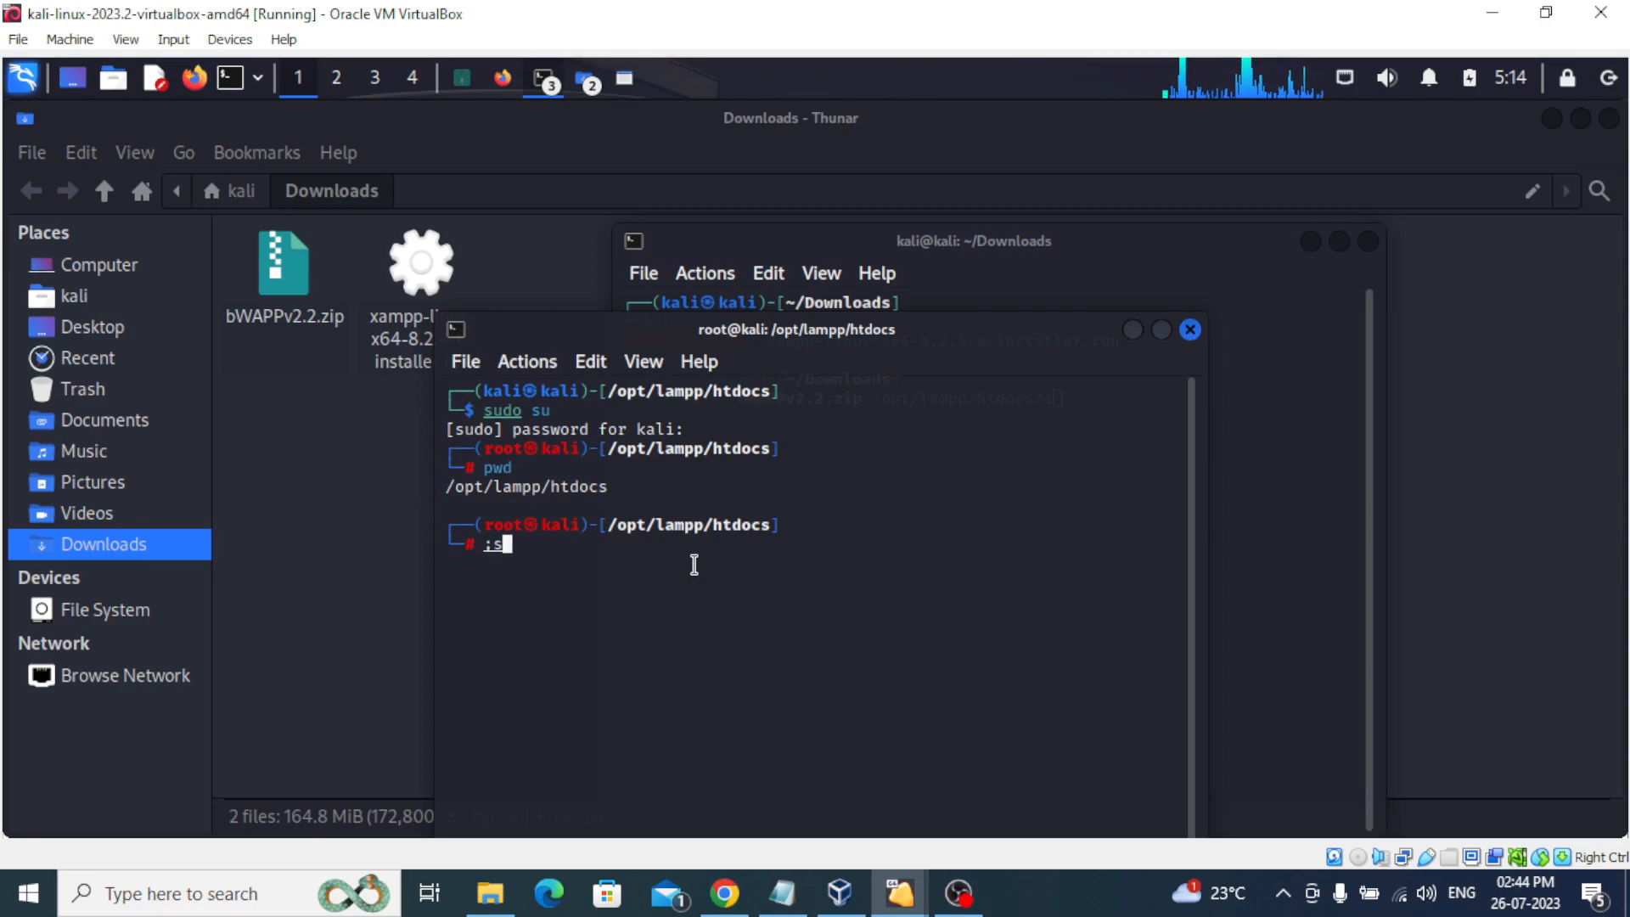
key("Return")
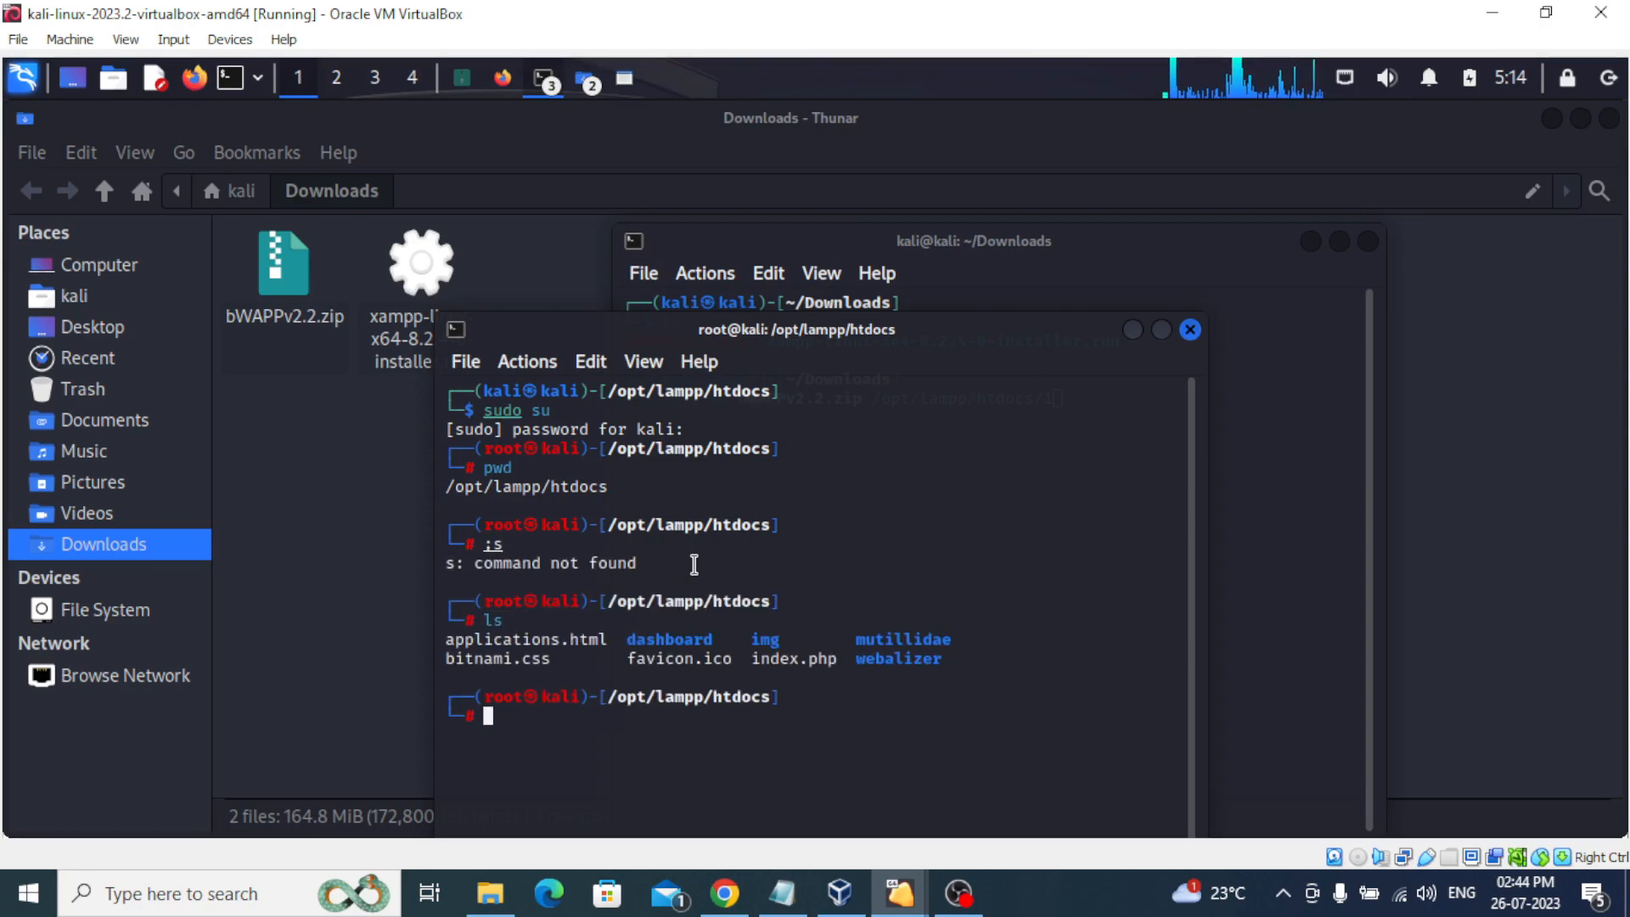
type("mk")
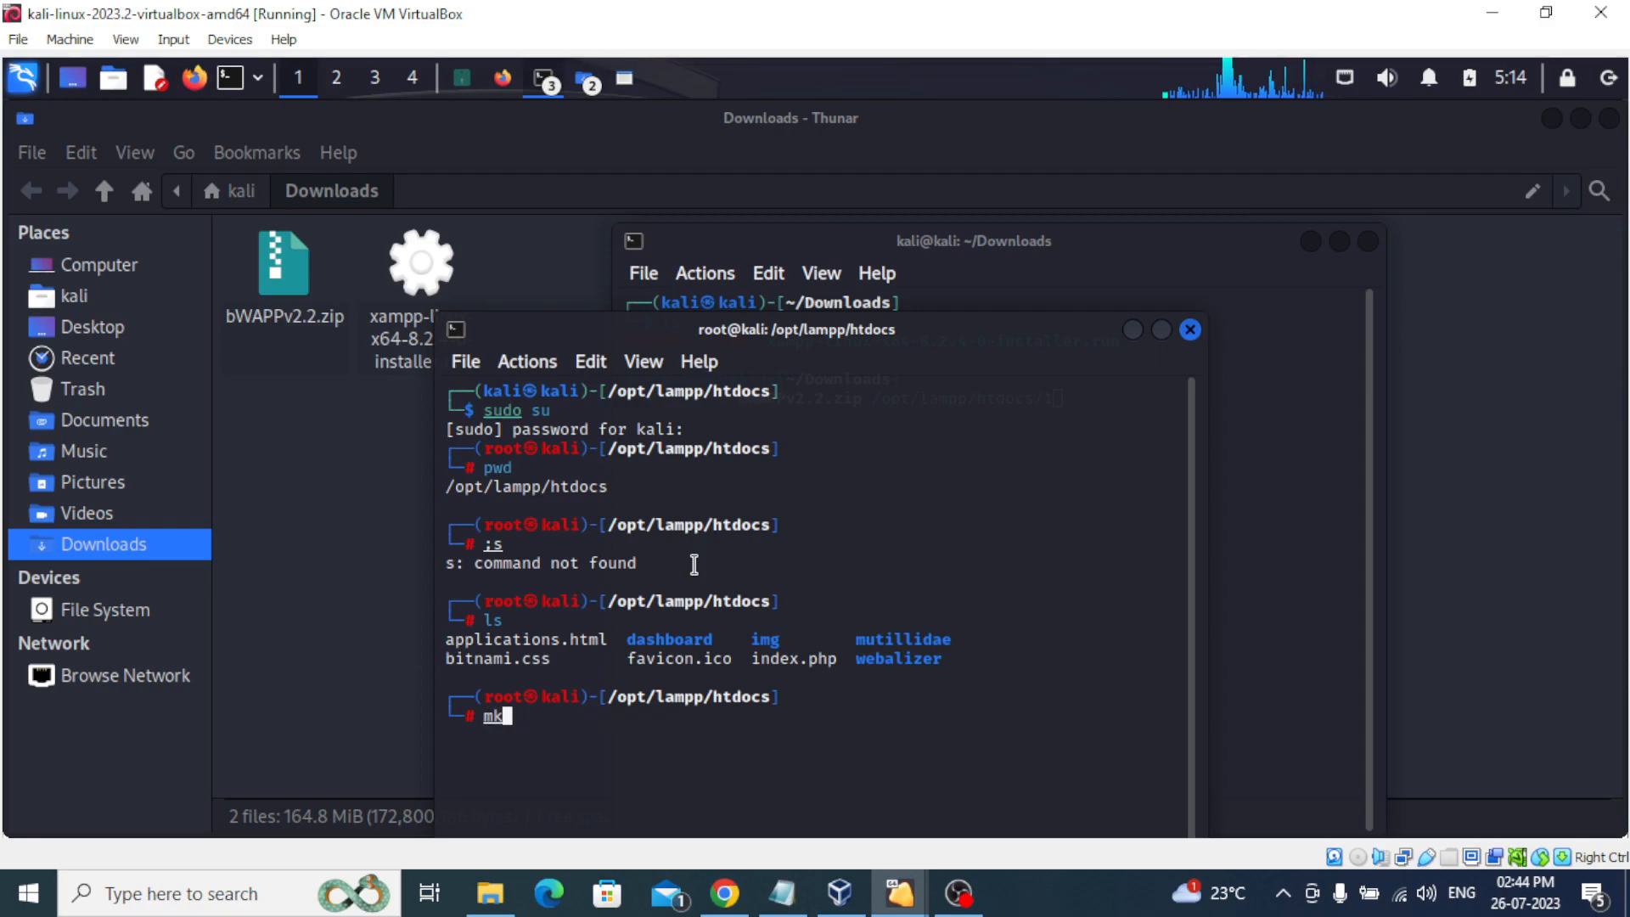
type("dir")
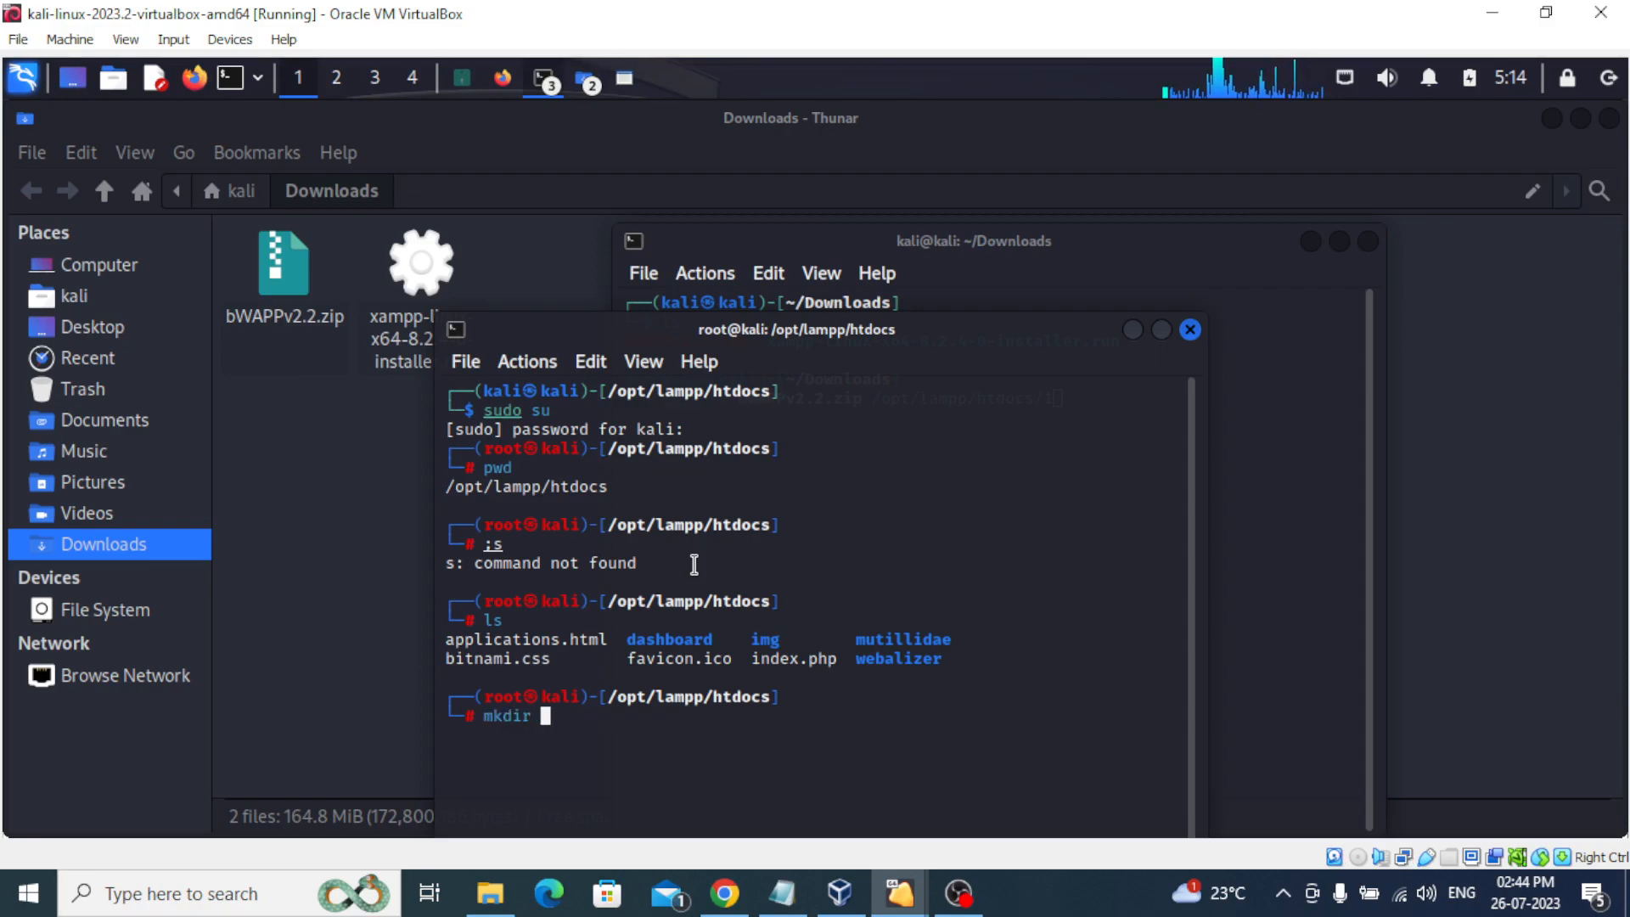
key("Return")
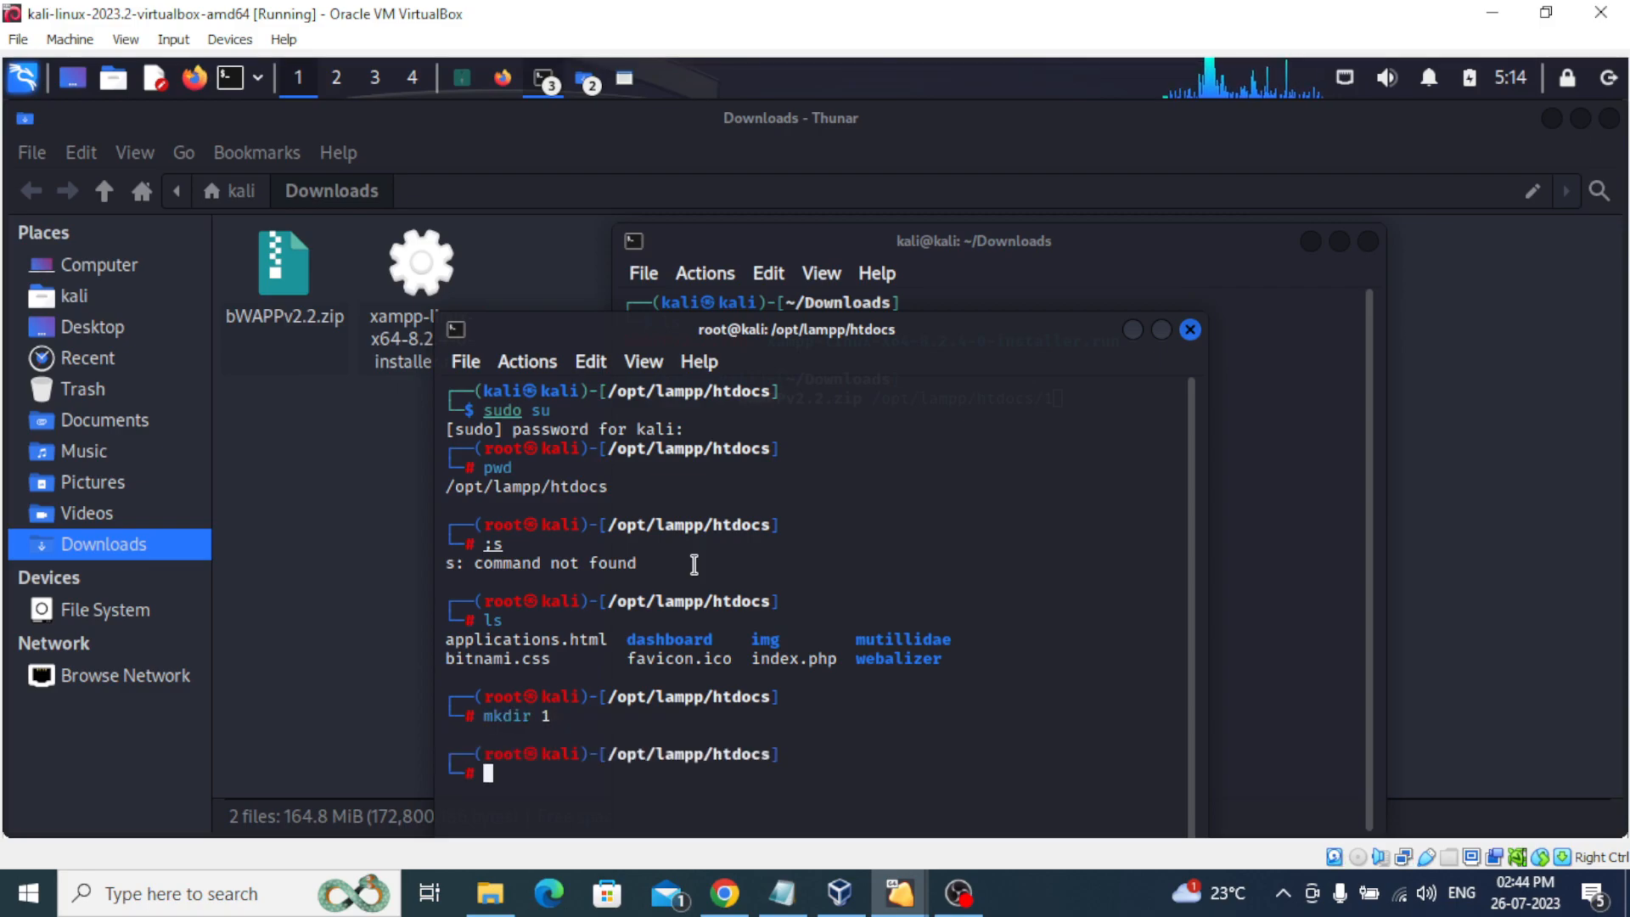
type("ls")
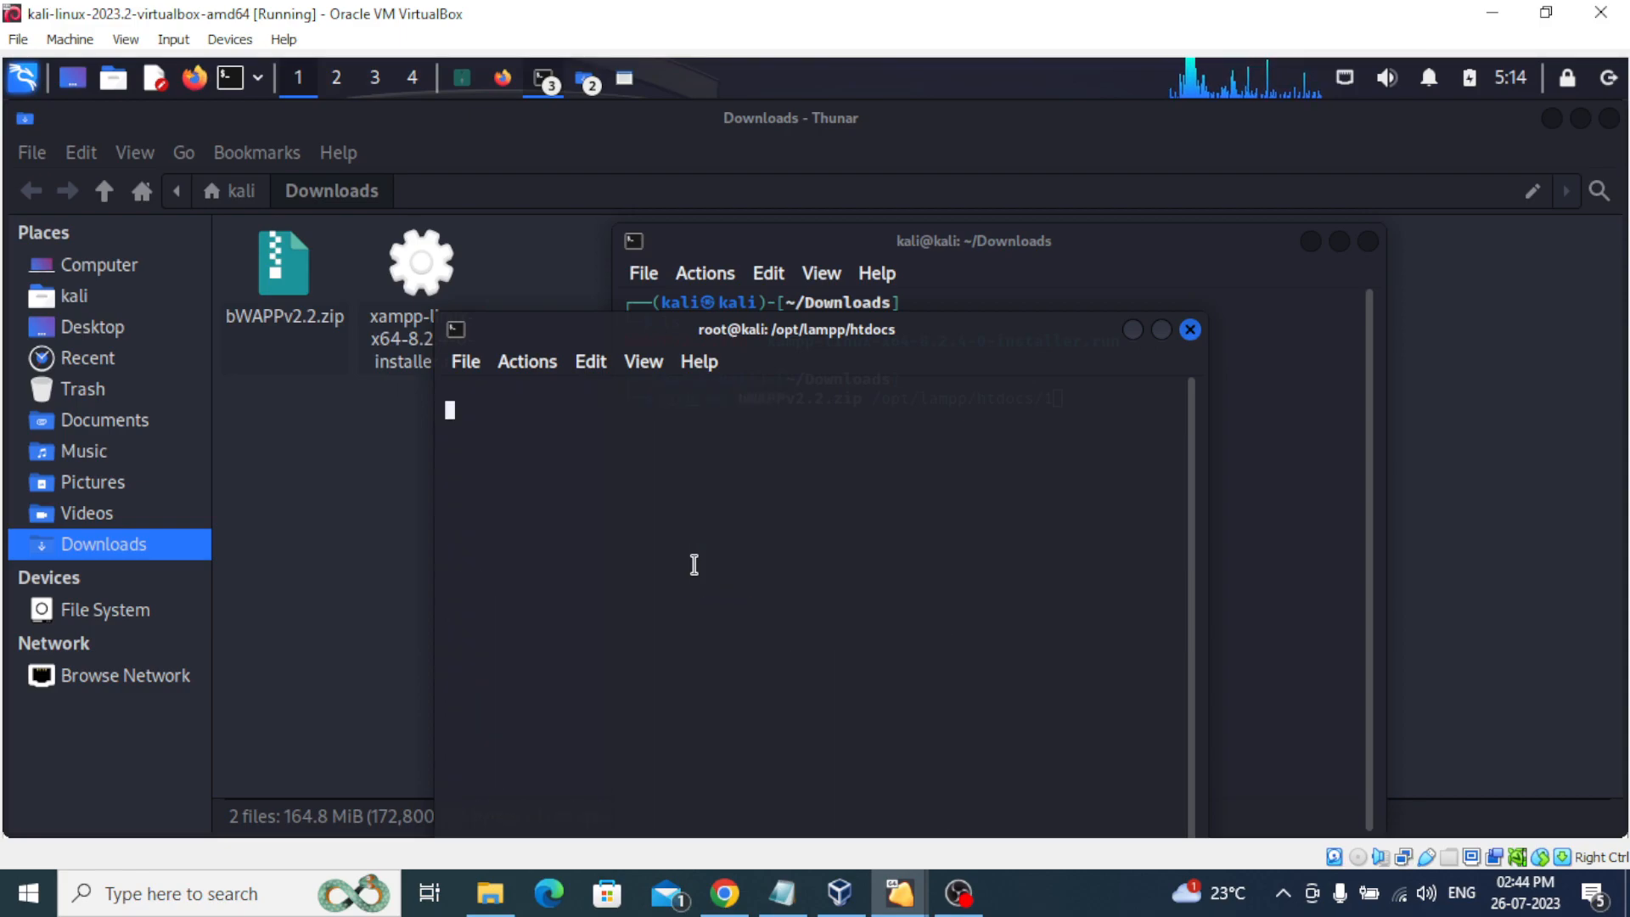
key("Return")
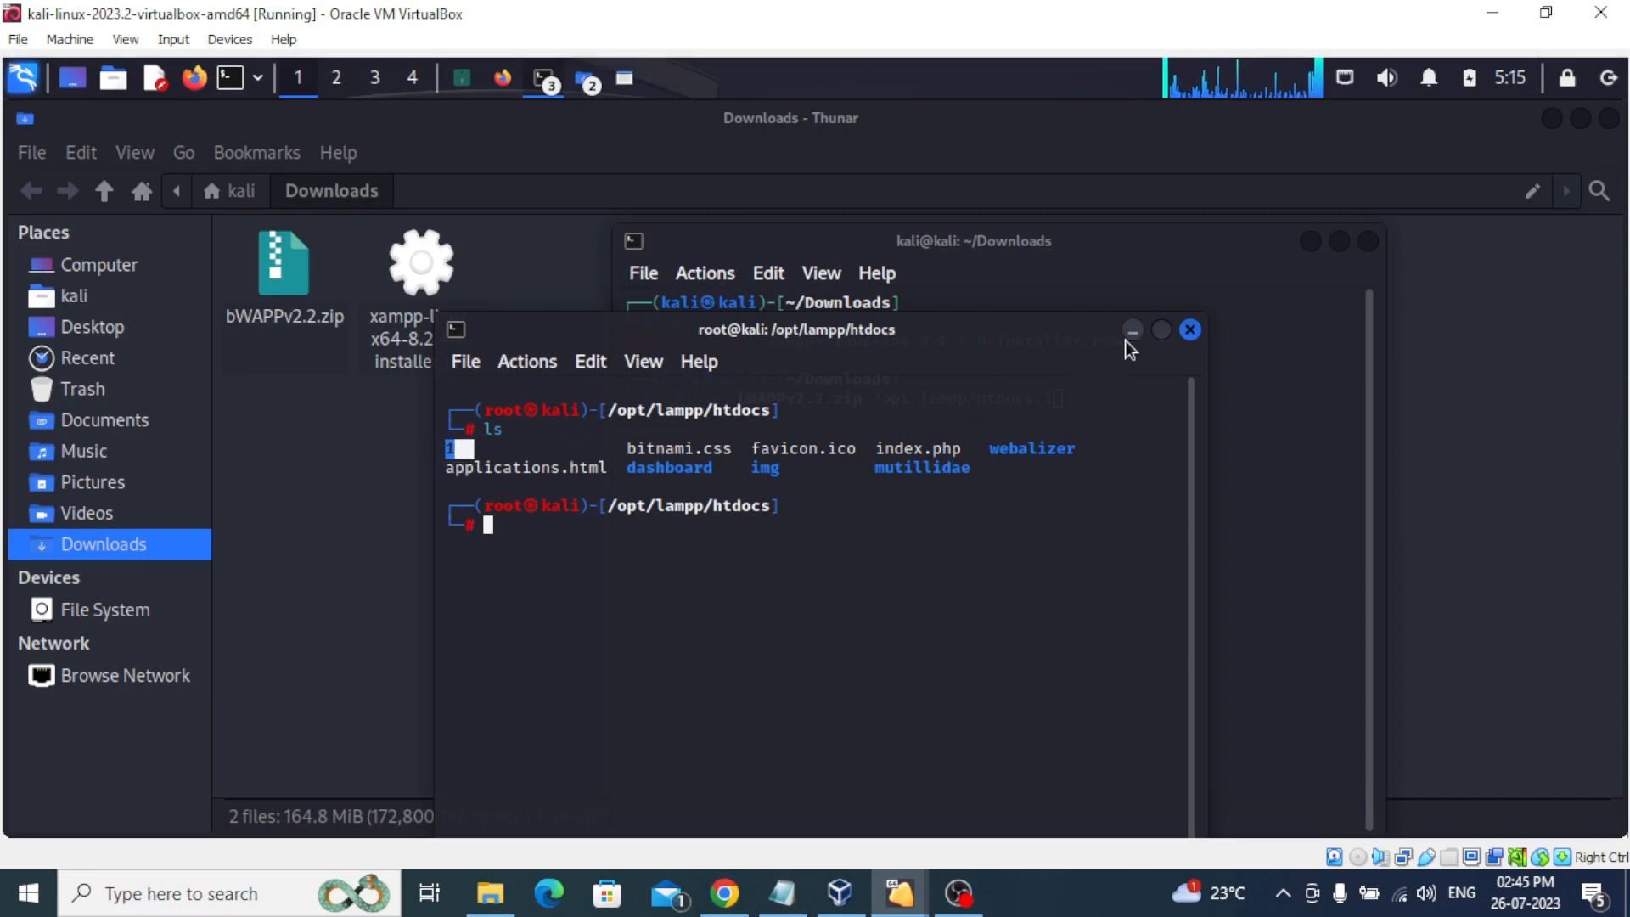
Minimize the root terminal and run the sudo mv on bWAPPv2.2.zip with the password.
left_click(1190, 330)
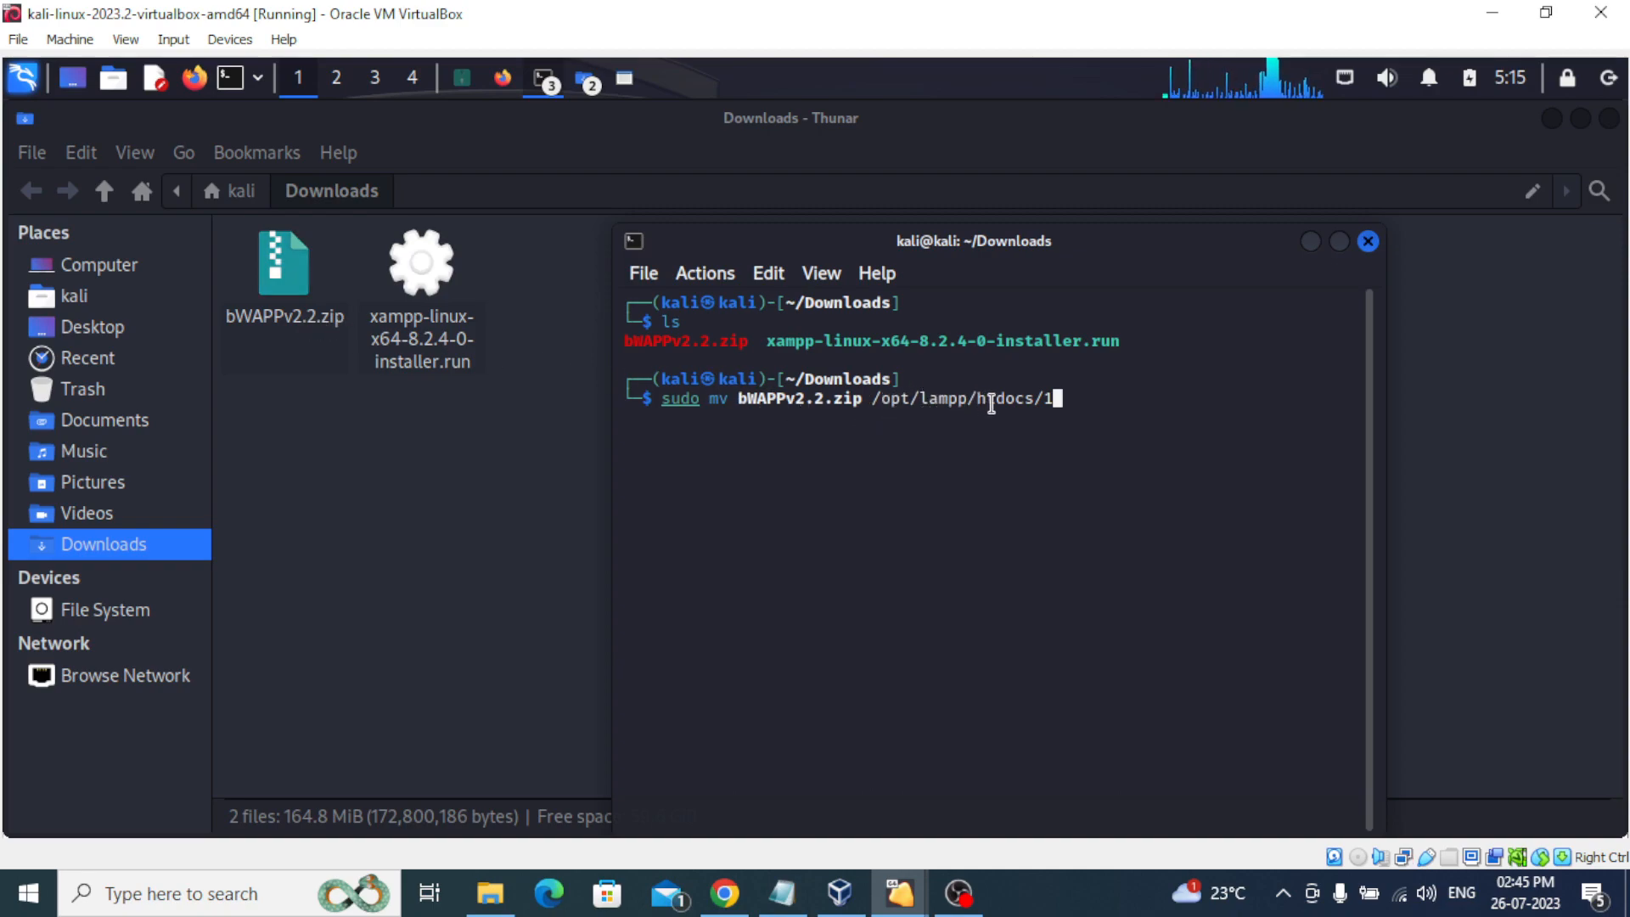
mouse_move(704, 439)
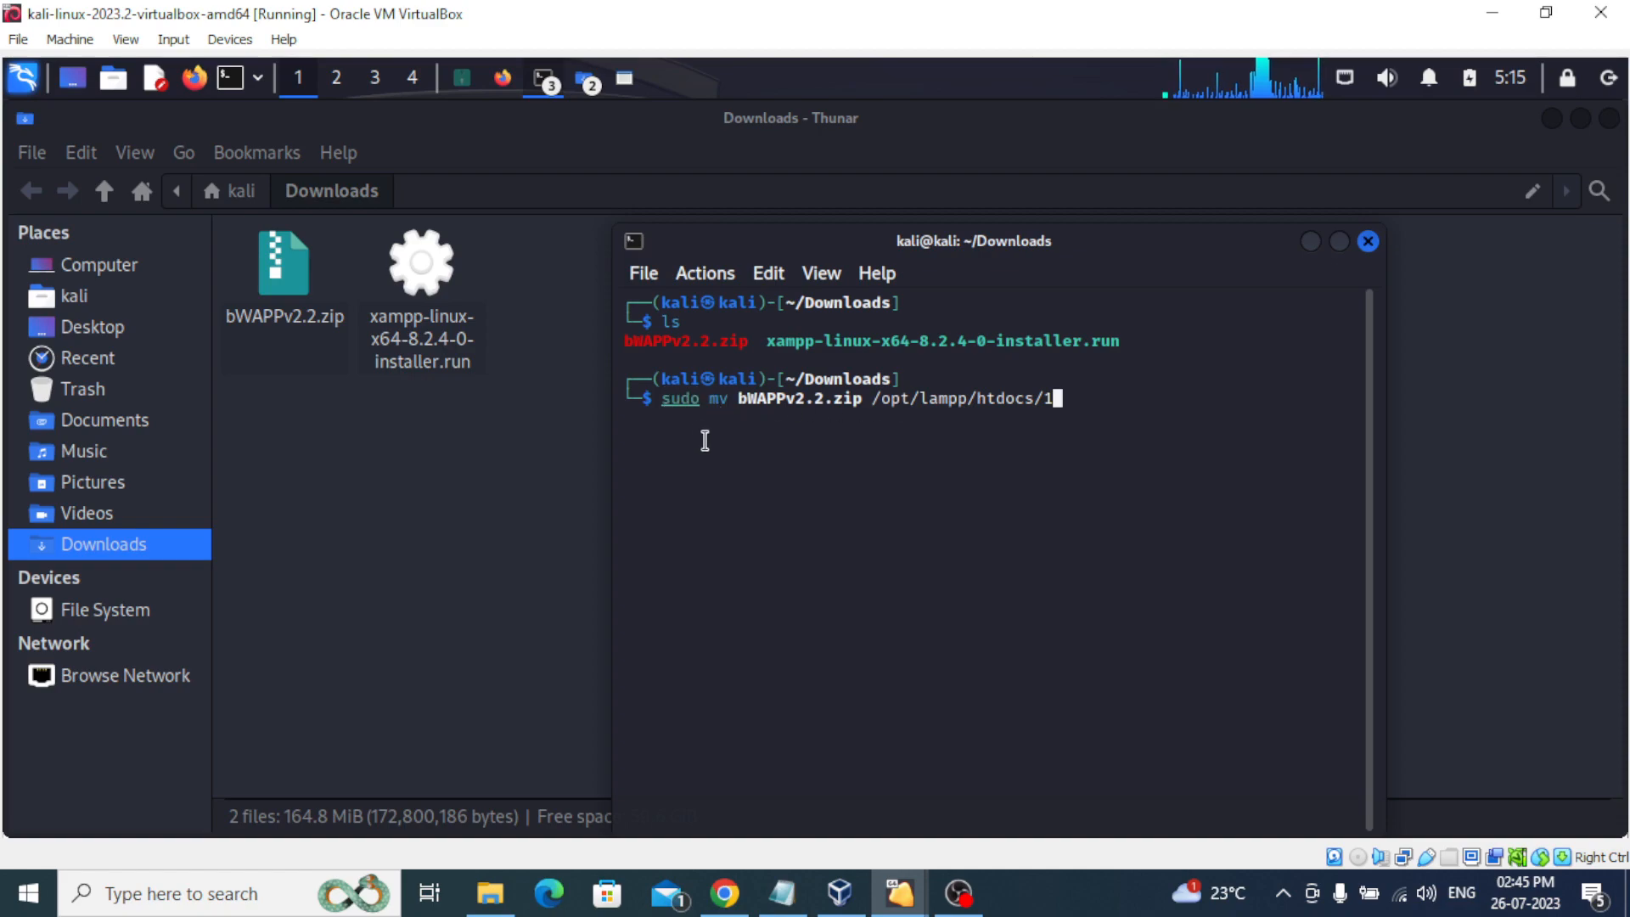
key("Return")
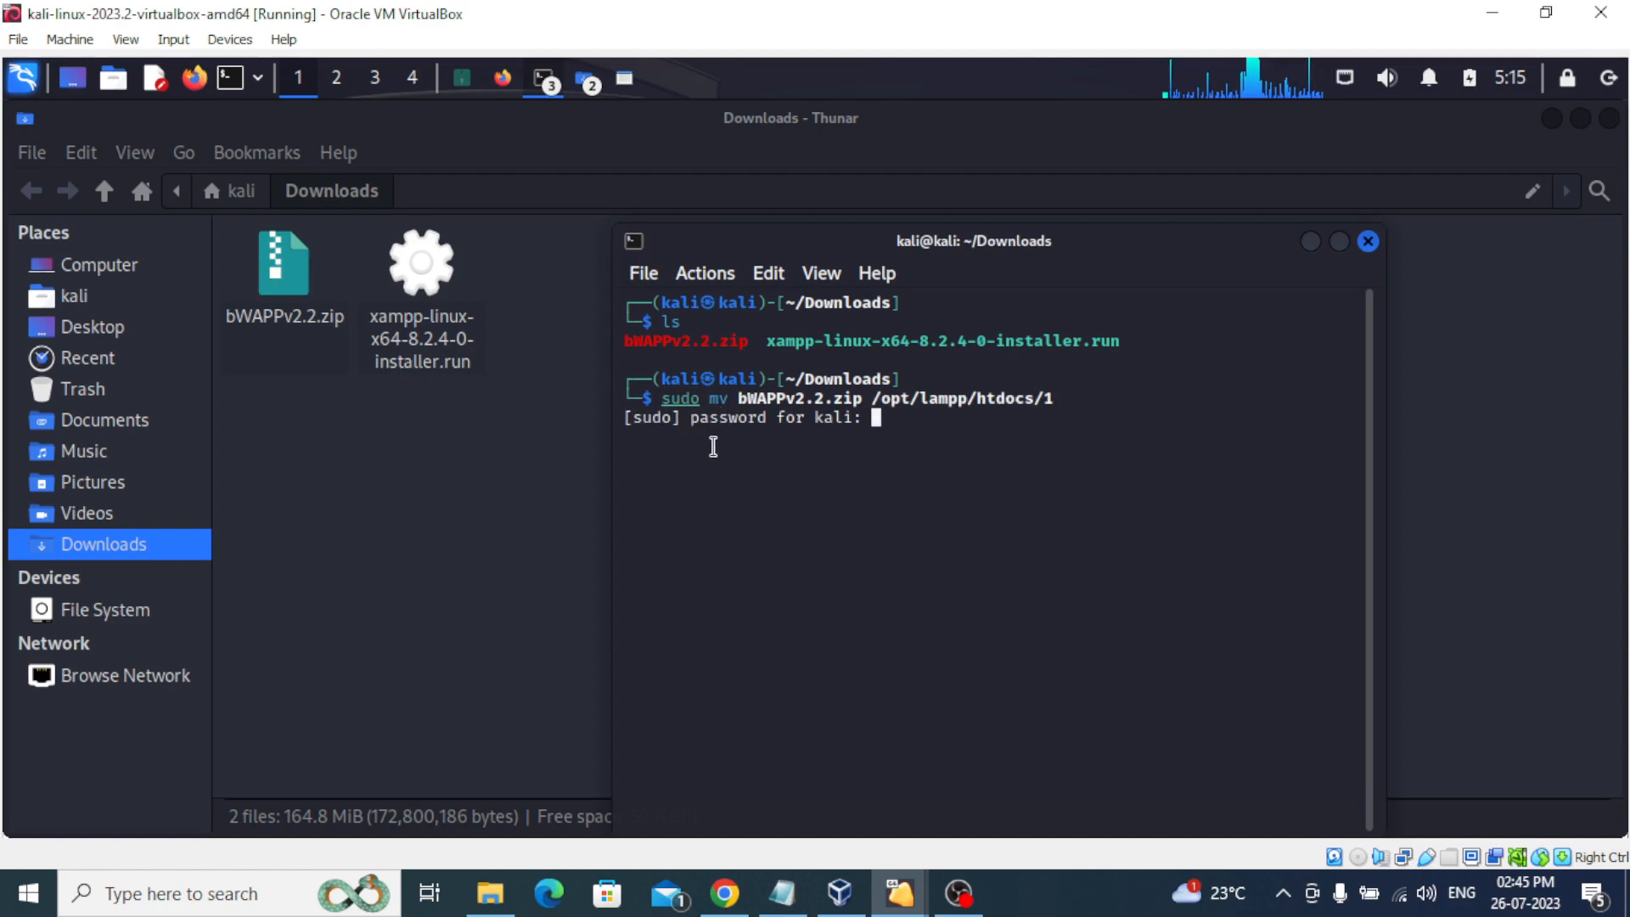
key("Return")
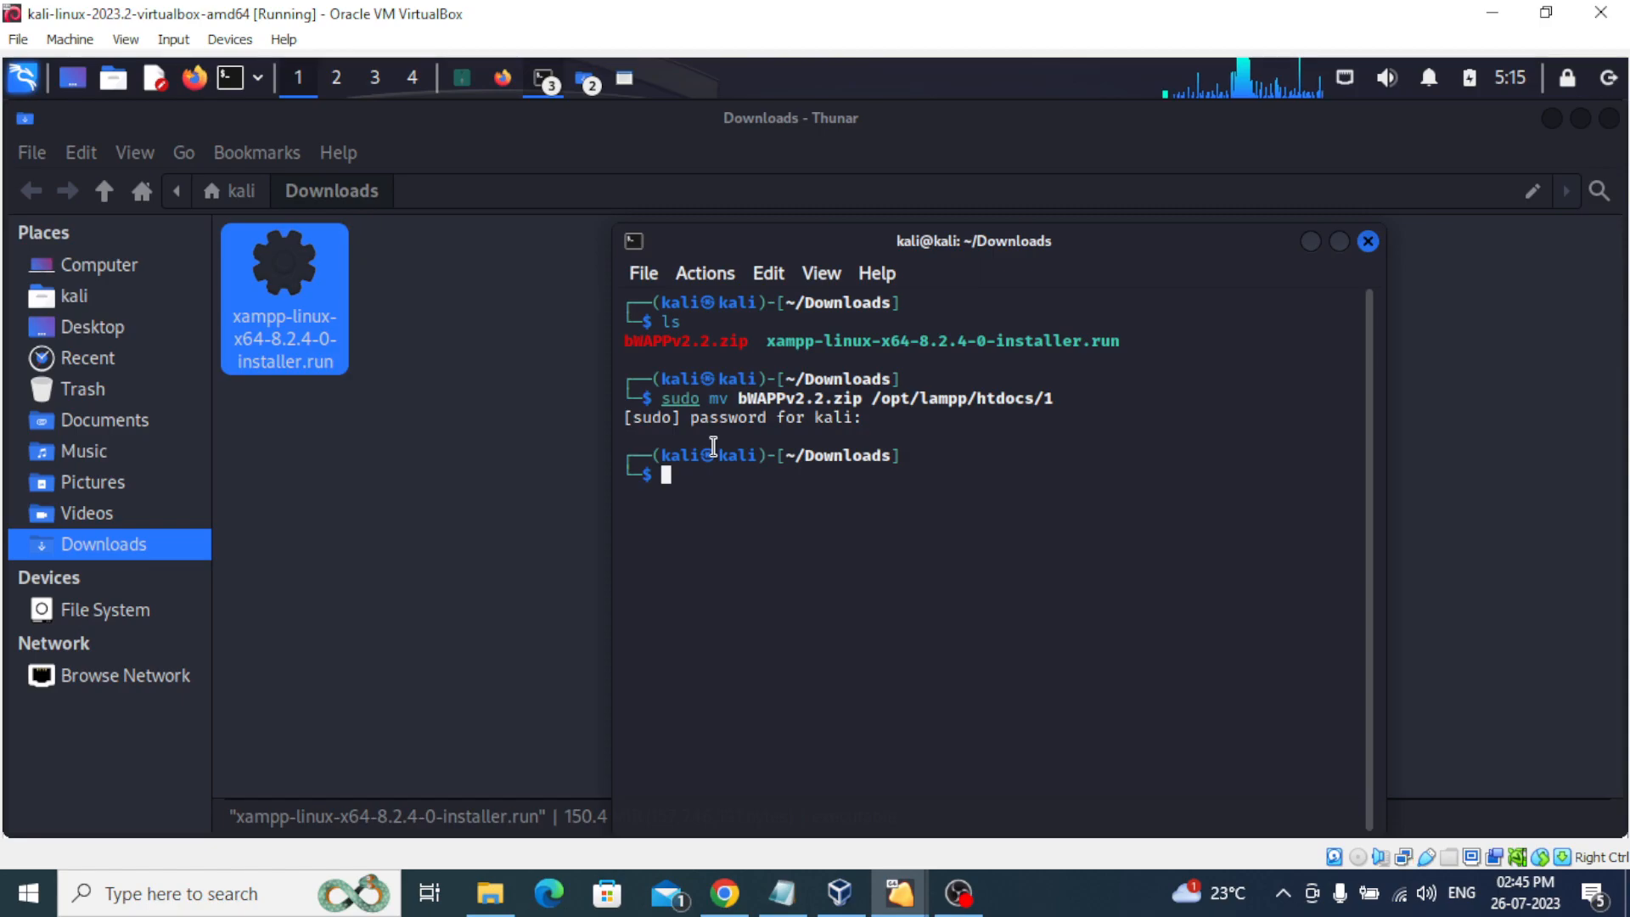
mouse_move(489, 422)
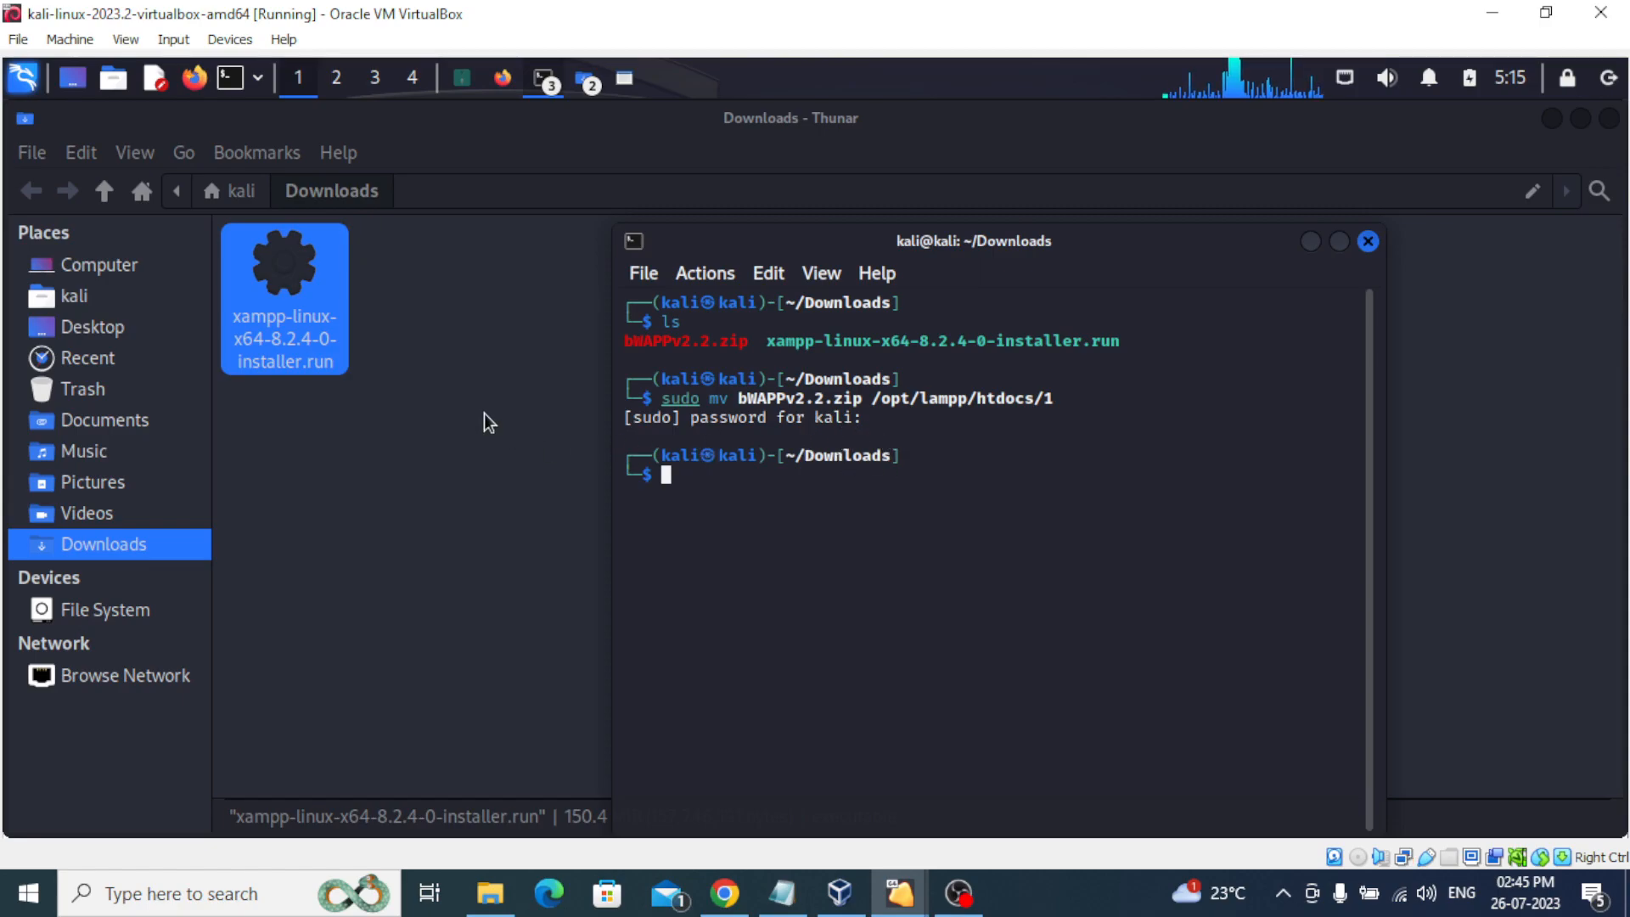
mouse_move(333, 328)
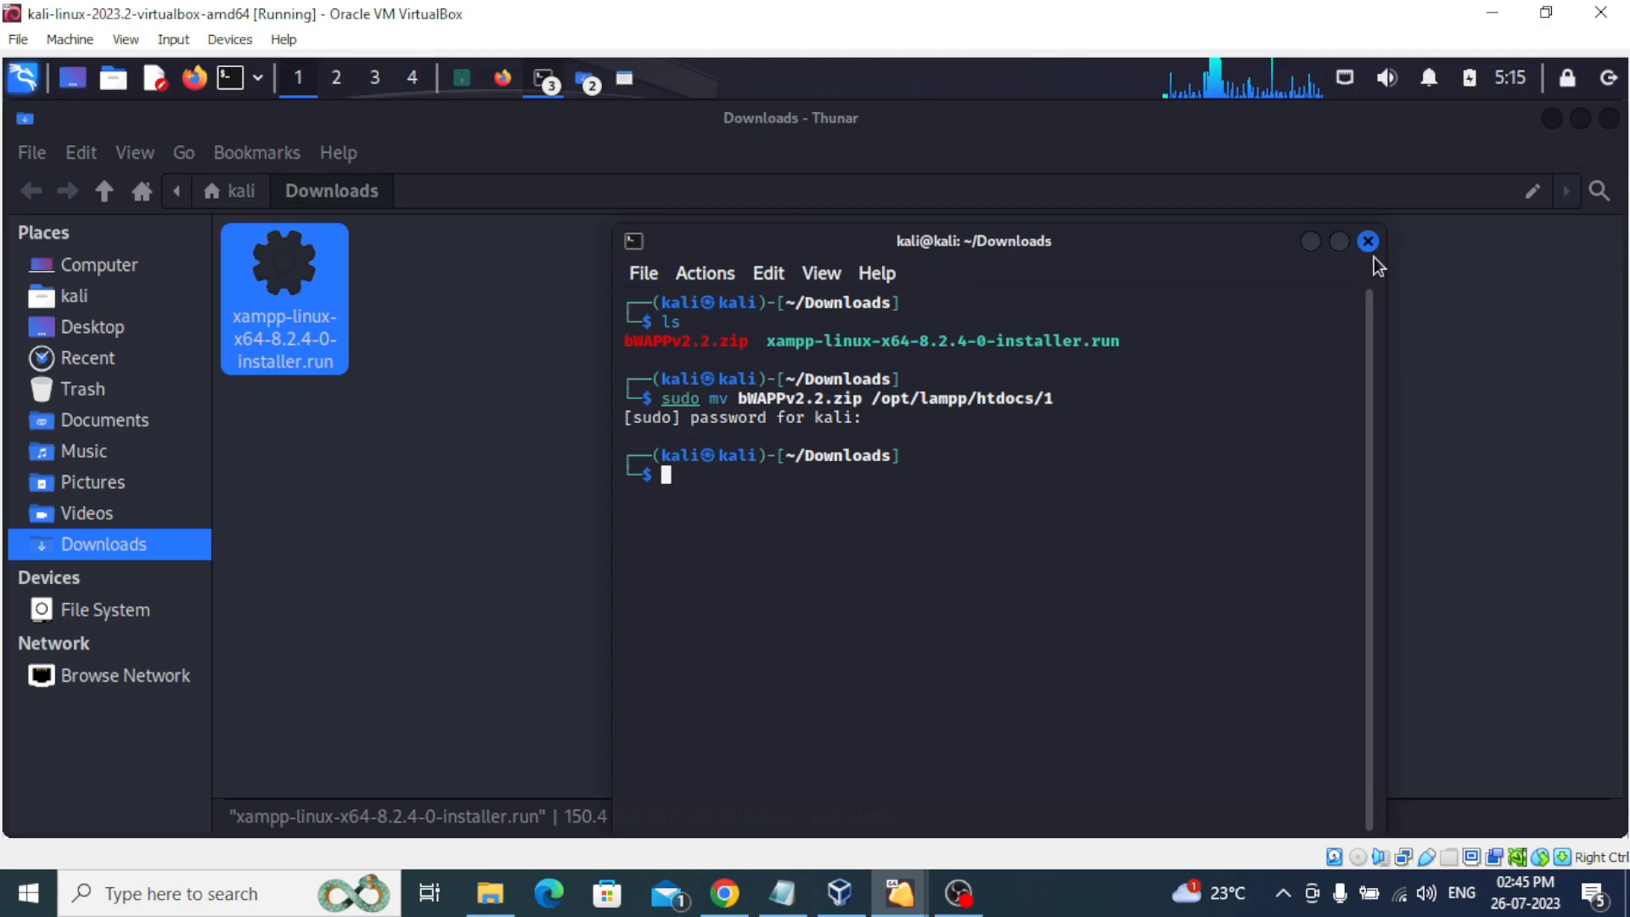
mouse_move(957, 406)
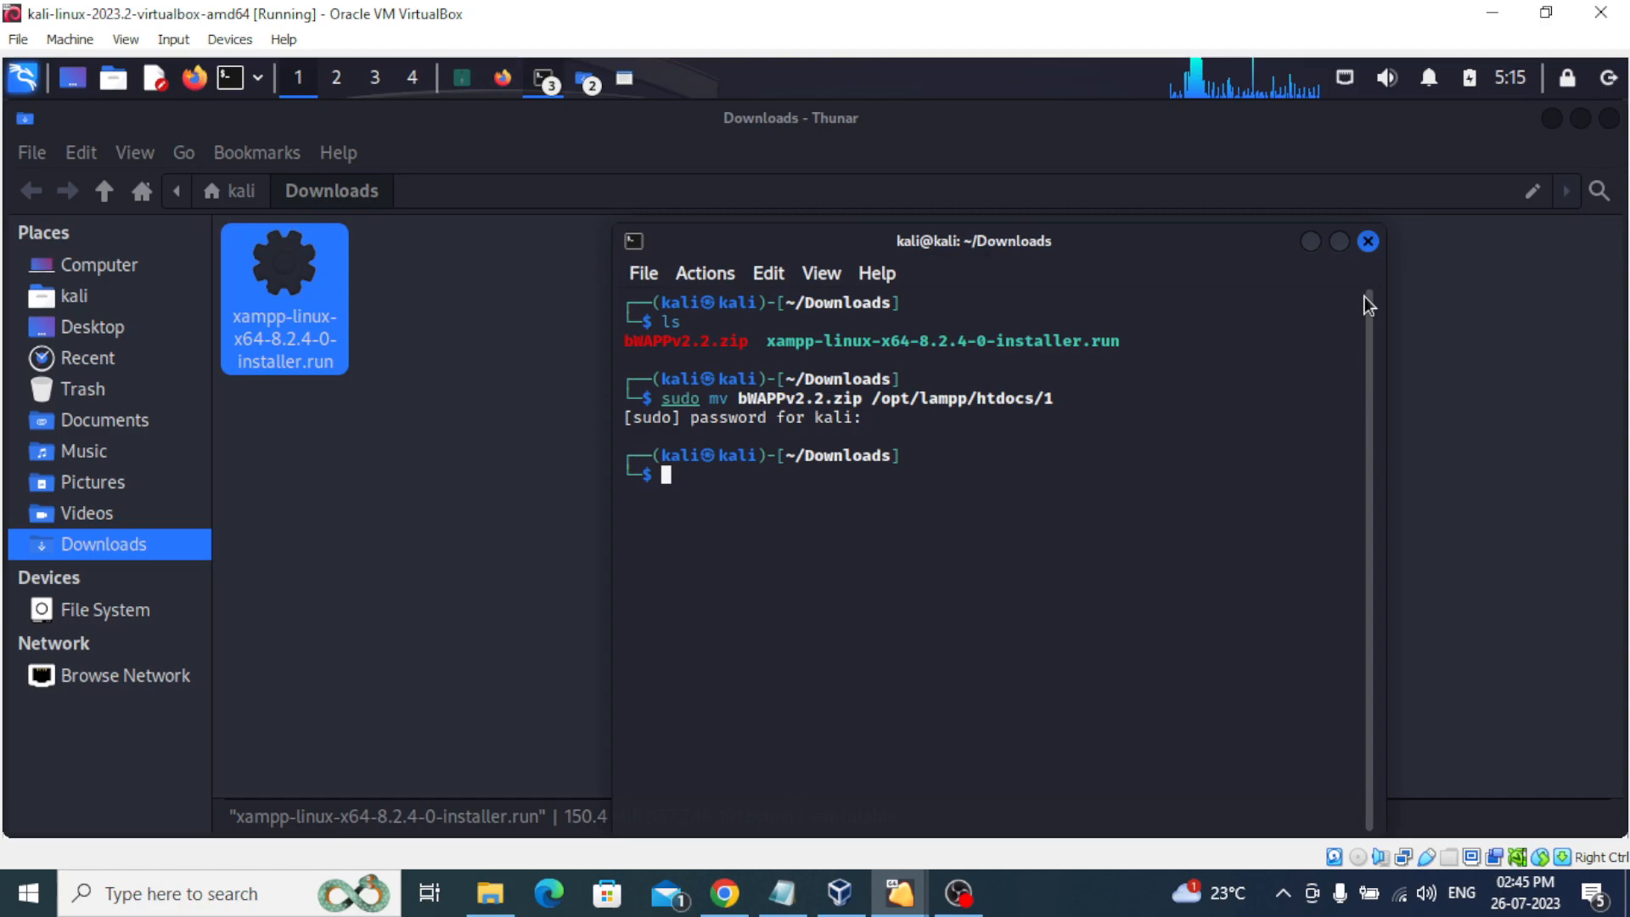
Close the Downloads terminal, cd into folder 1 as root, and copy the bWAPPv2.2.zip name.
left_click(1367, 240)
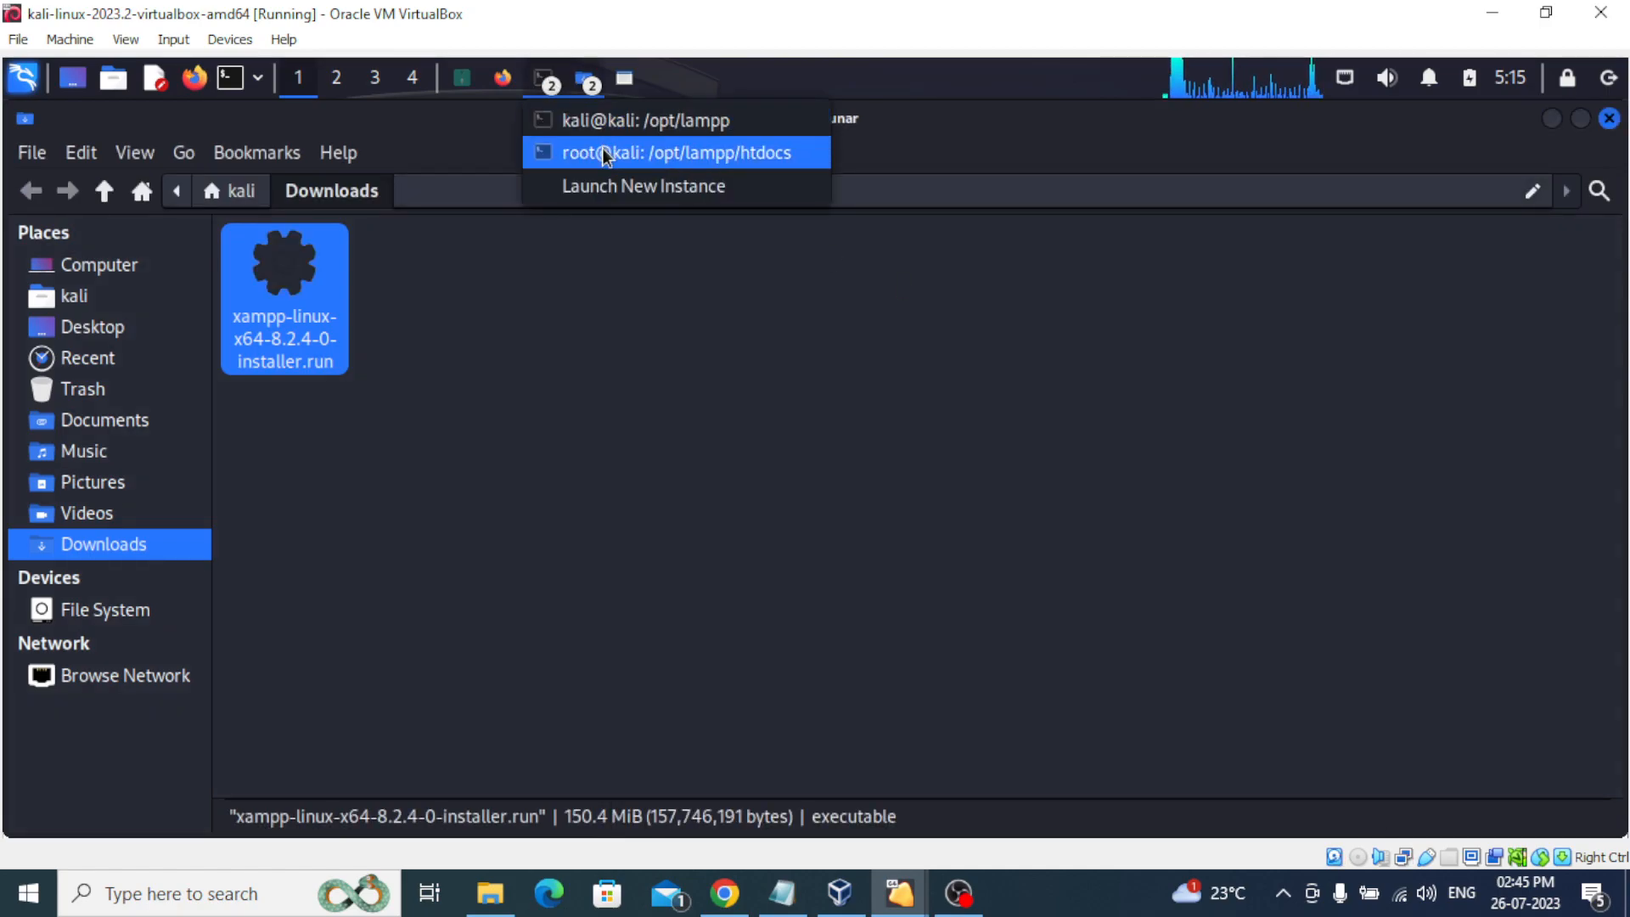
left_click(680, 152)
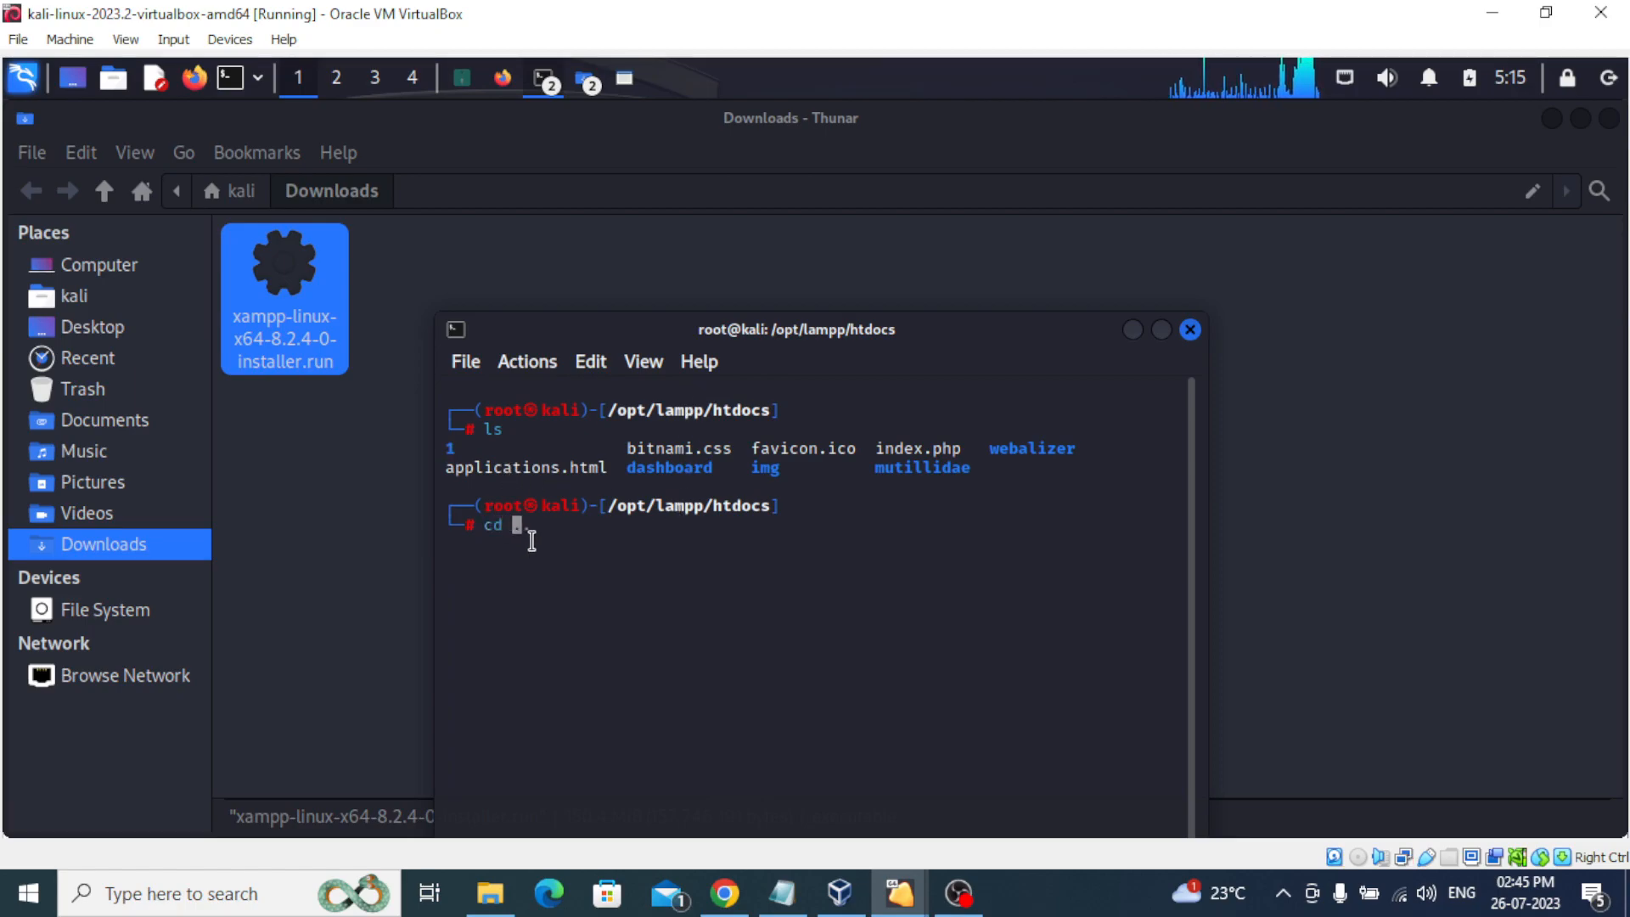
type(" 1")
key("Return")
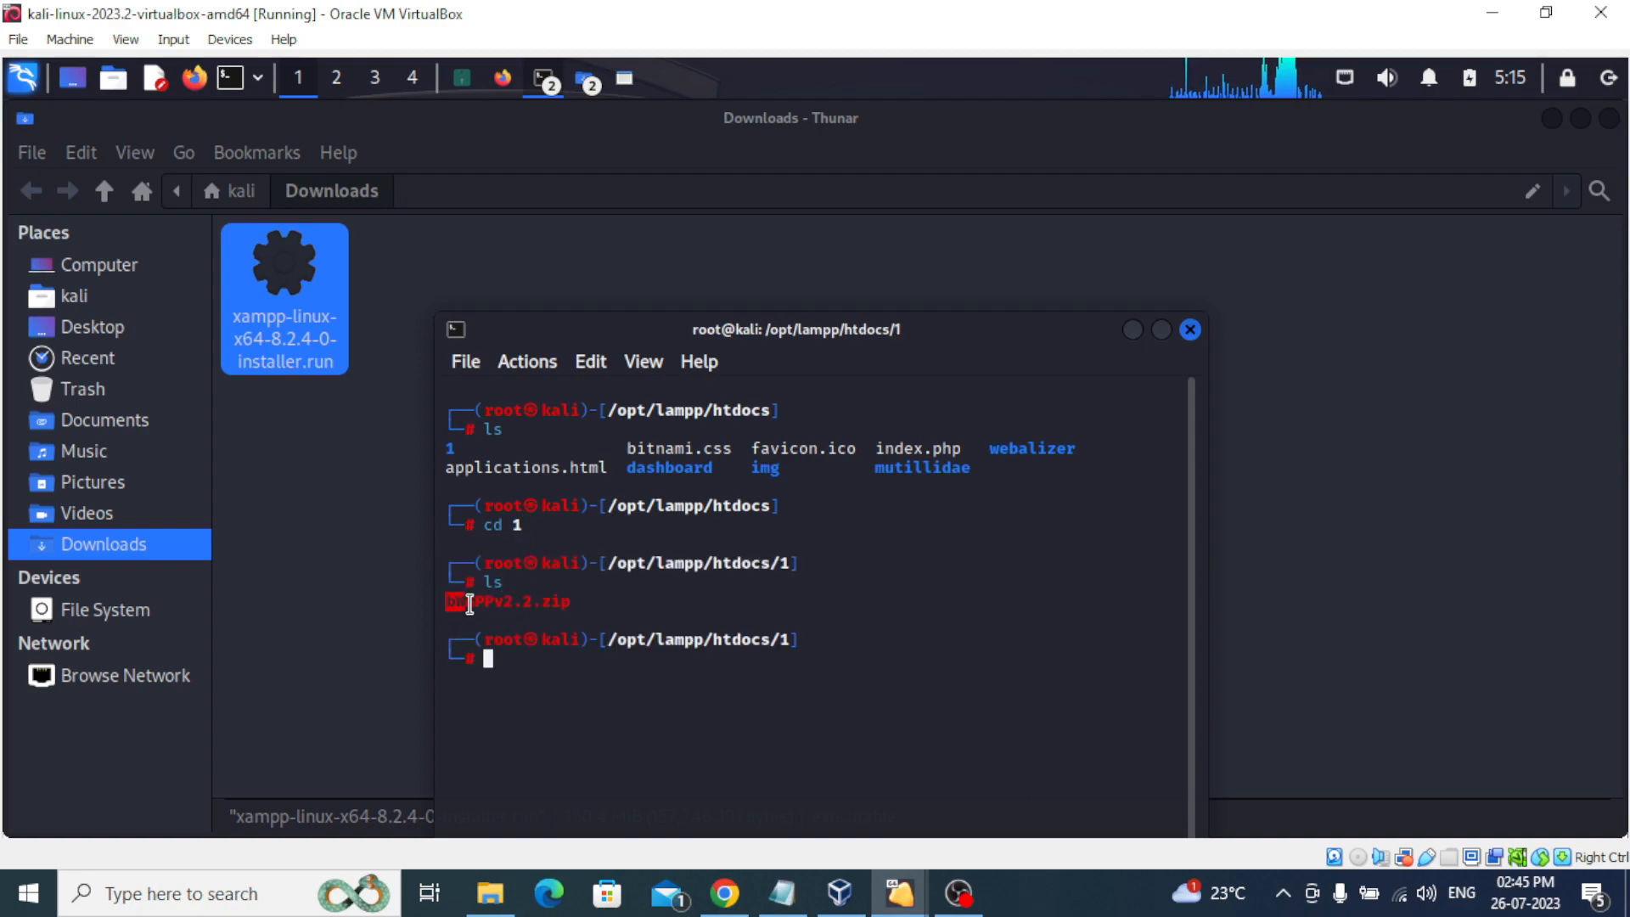
right_click(509, 603)
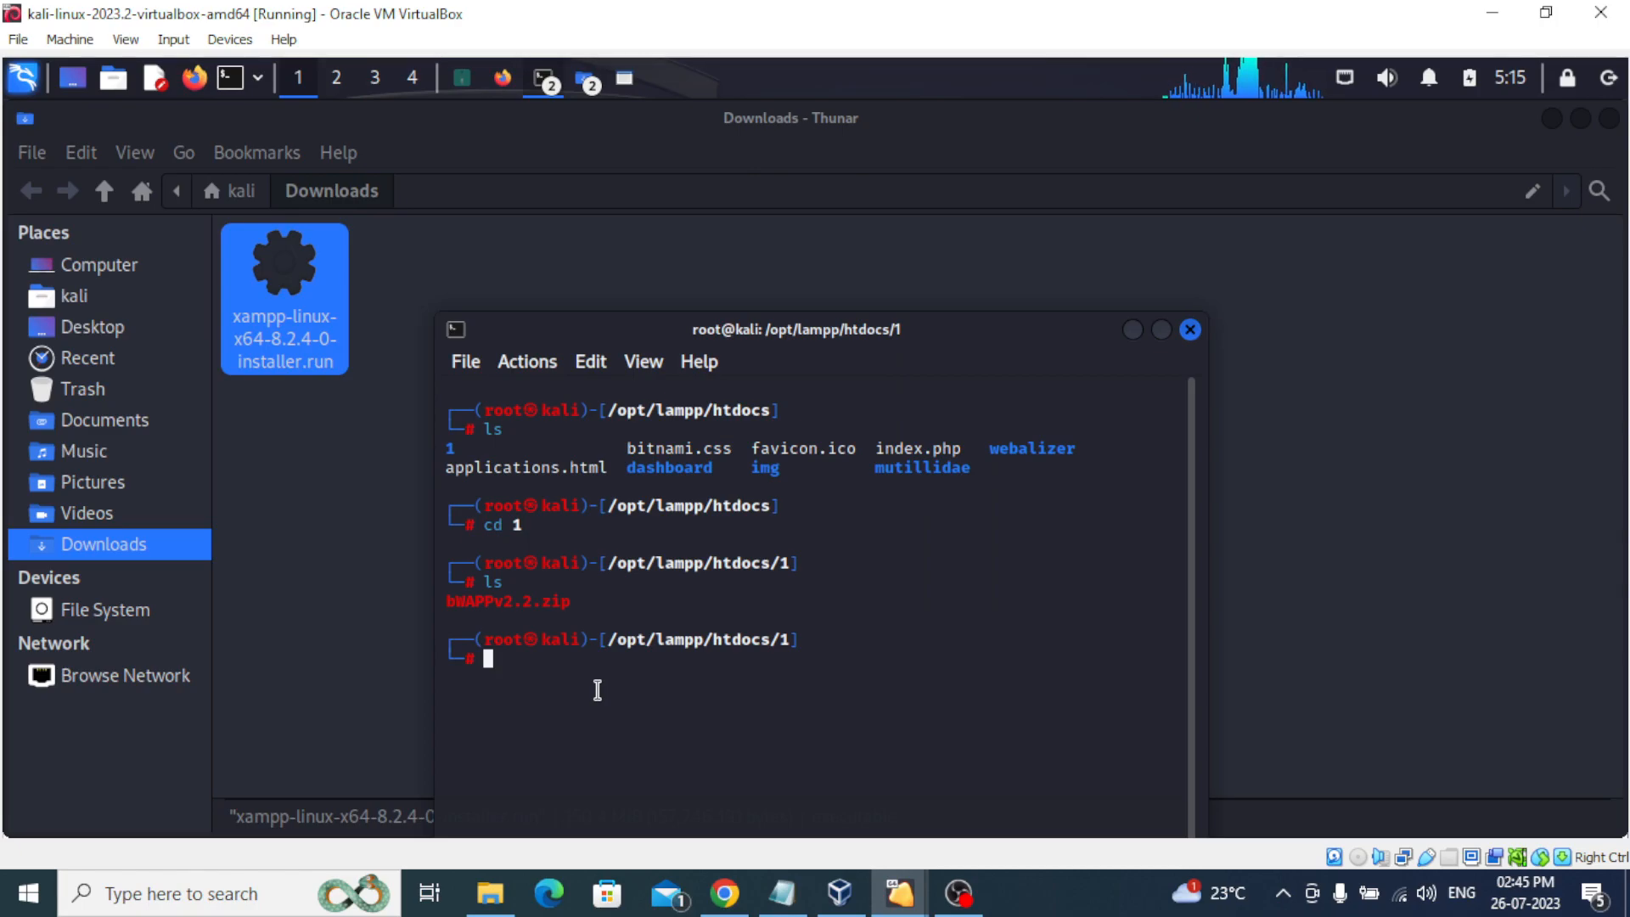
Run unzip bWAPPv2.2.zip to extract the bWAPP files into /opt/lampp/htdocs/1.
type("un")
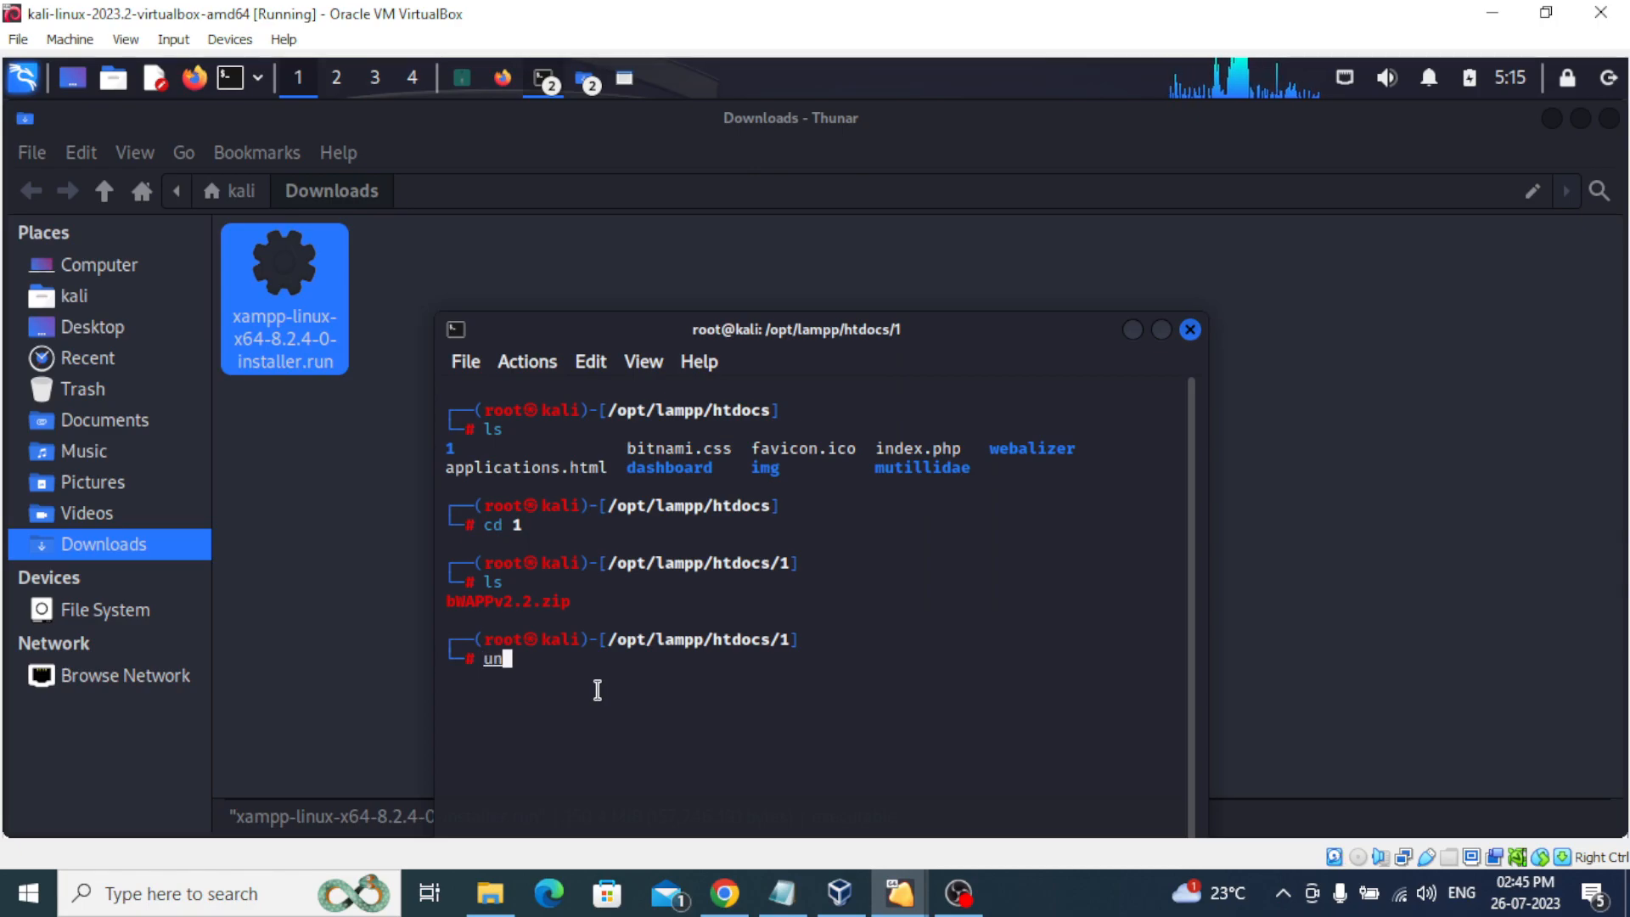
type("zip bWAPPv2.2.zip")
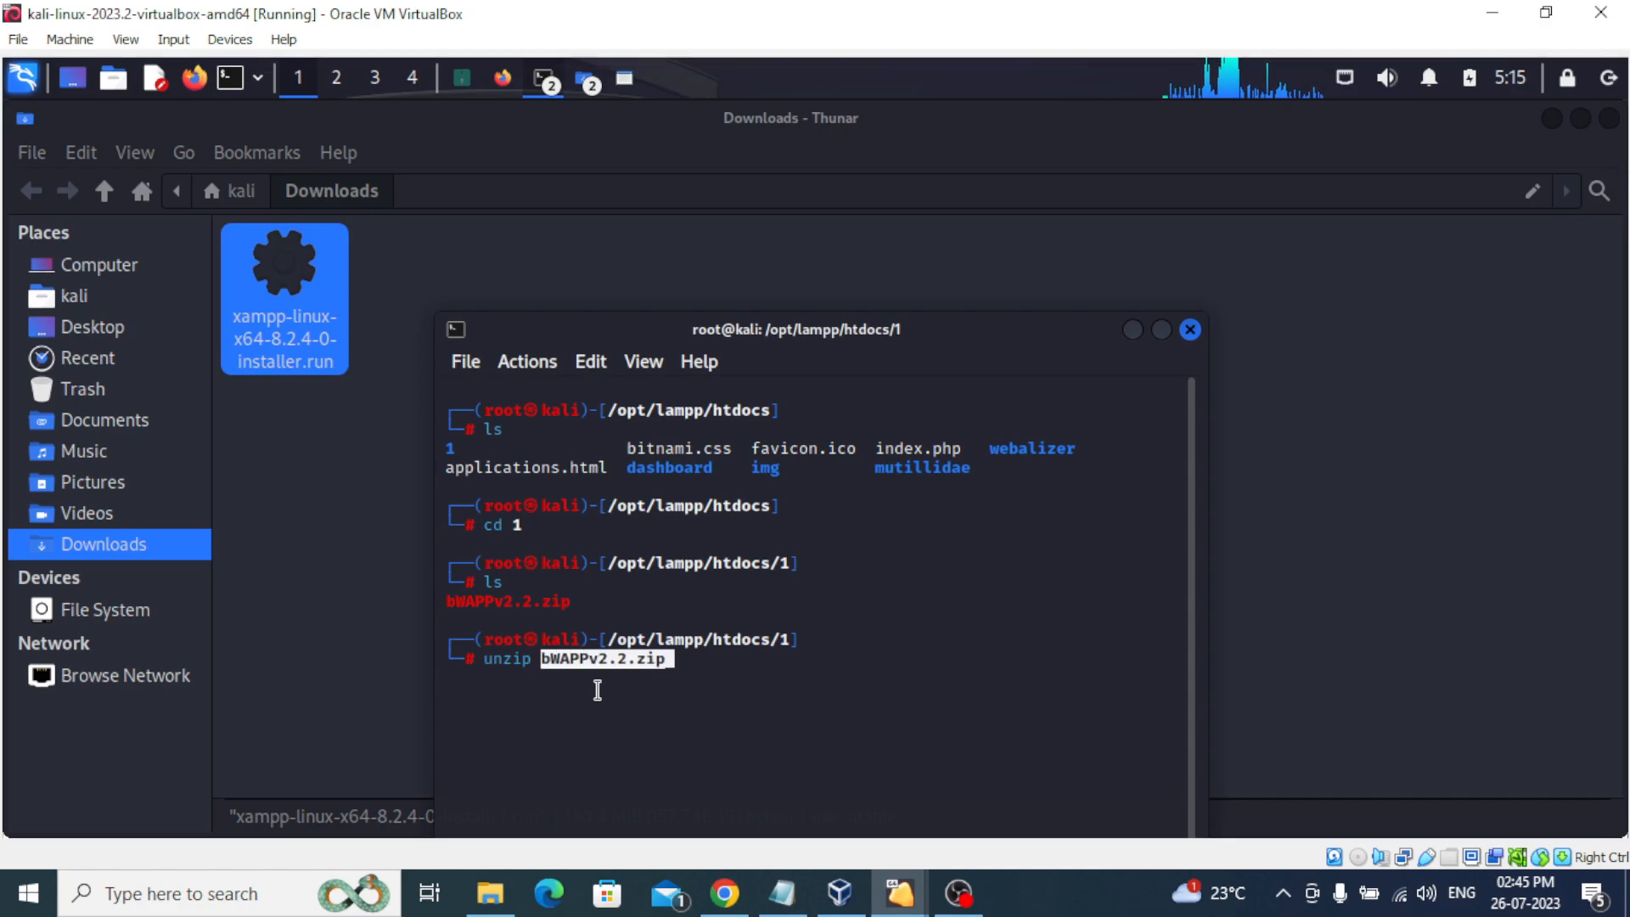
key("Return")
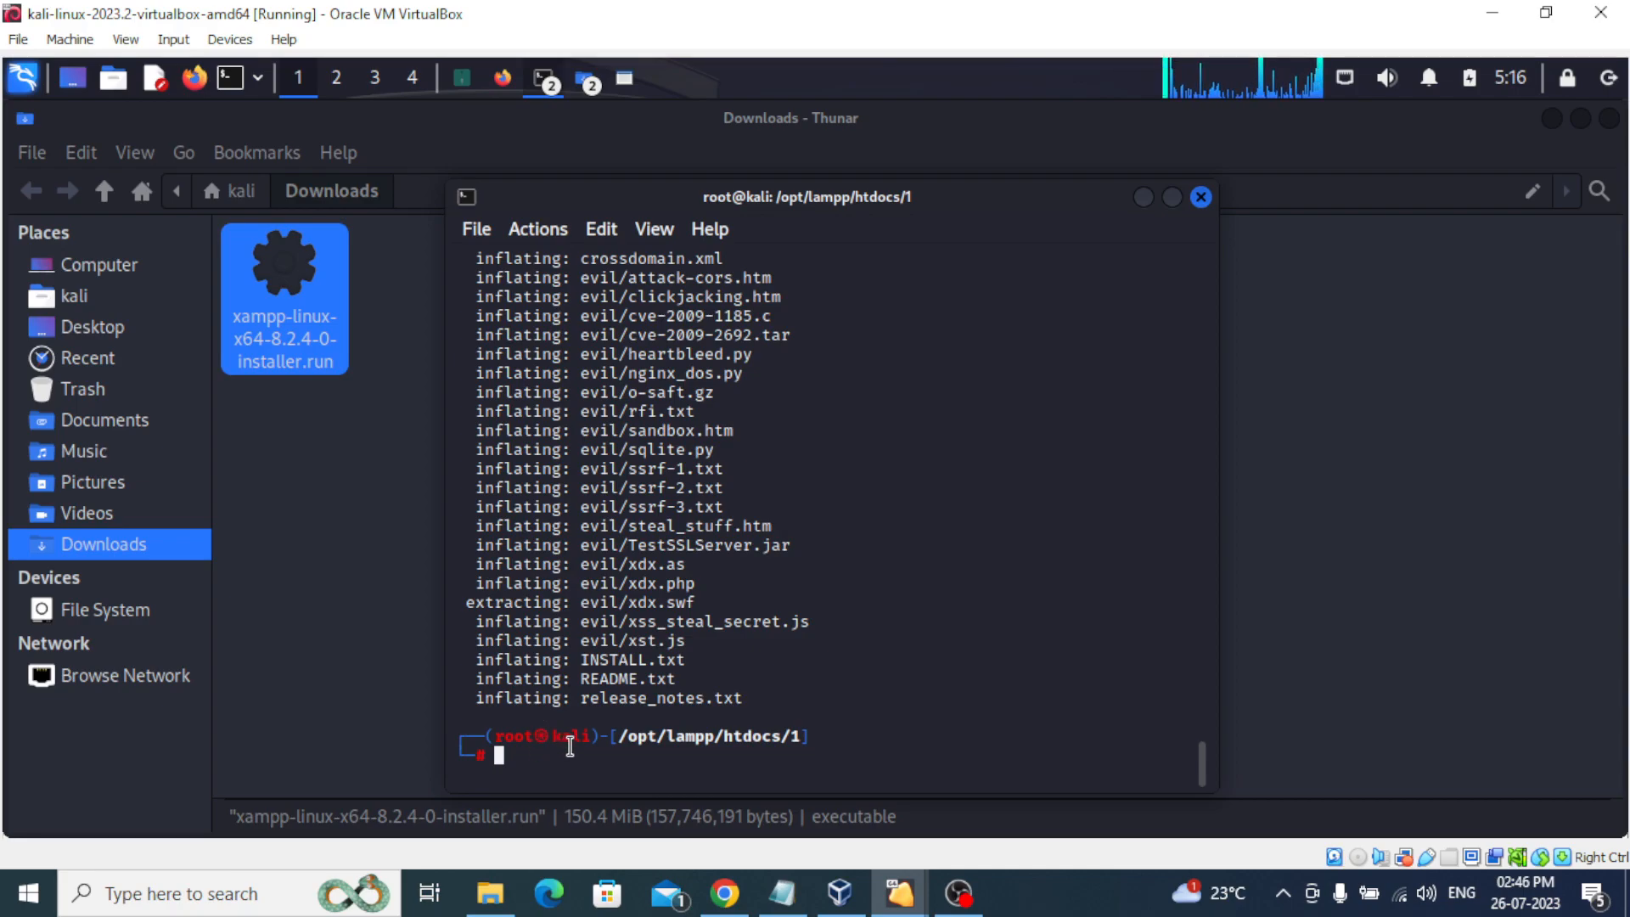
mouse_move(579, 179)
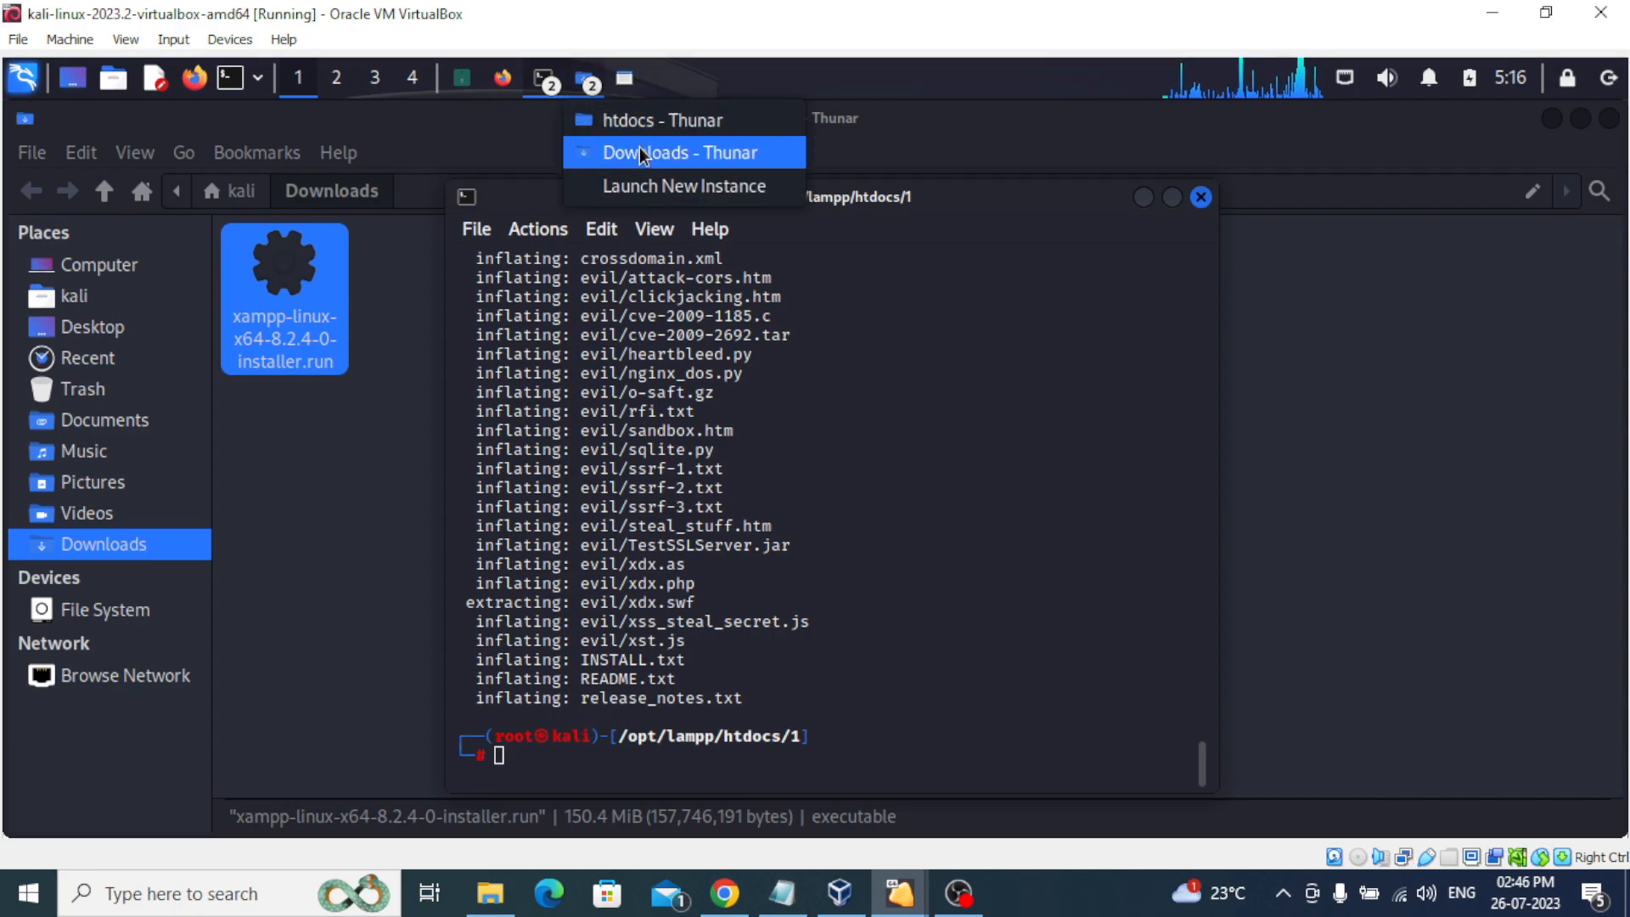
mouse_move(663, 120)
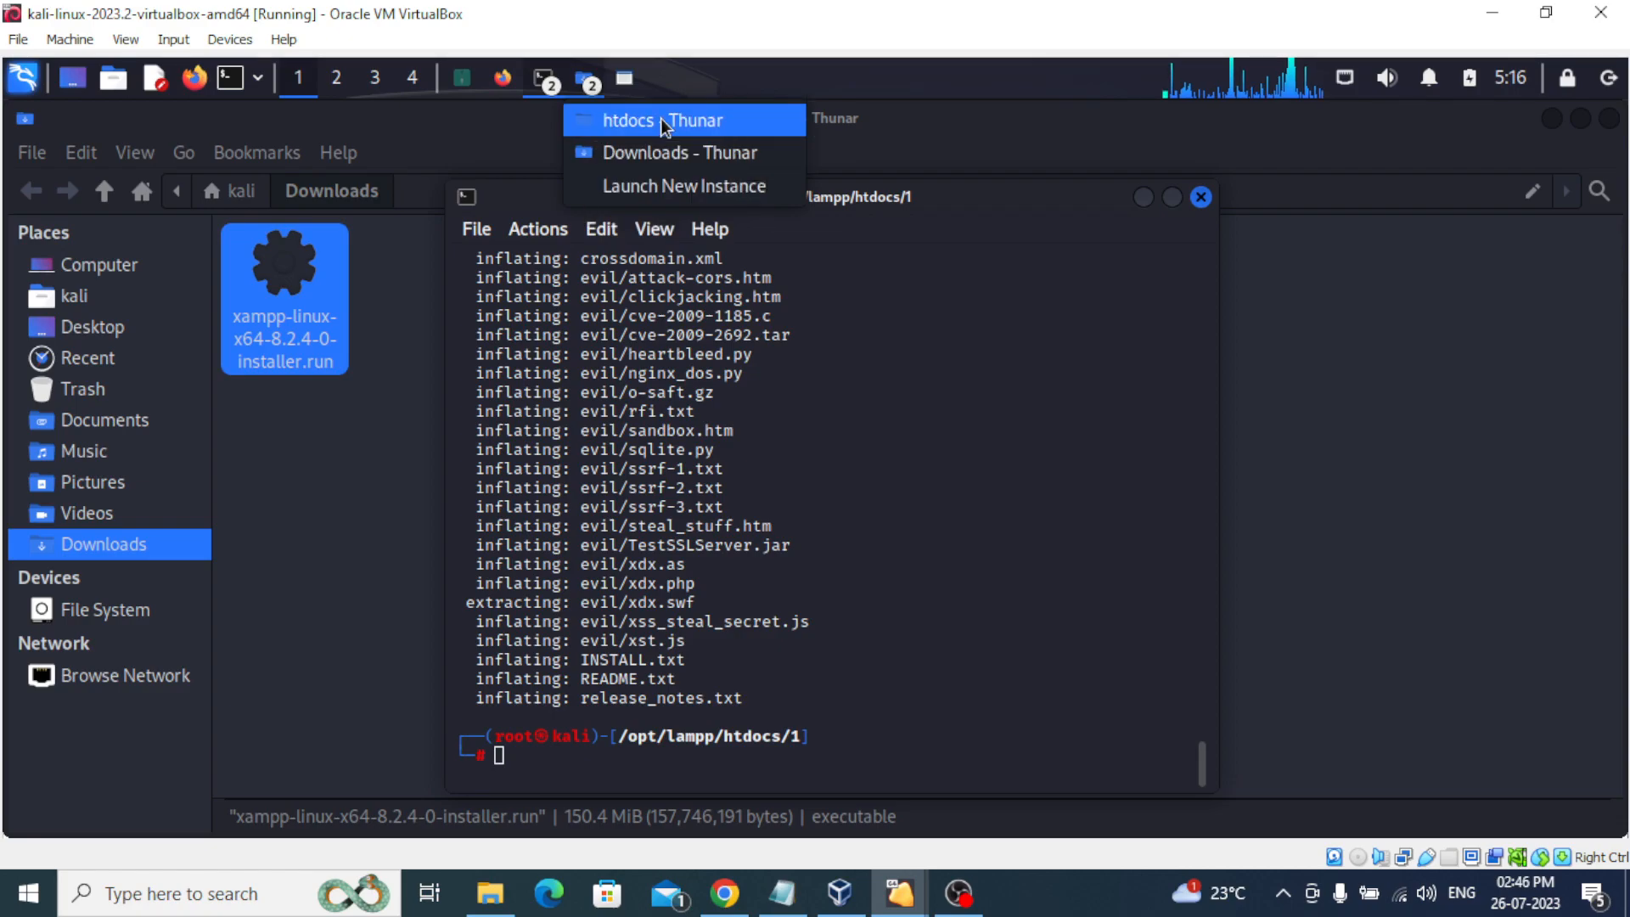
In Thunar, open folder 1, browse the extracted bWAPP folder's files, then return to folder 1.
left_click(663, 120)
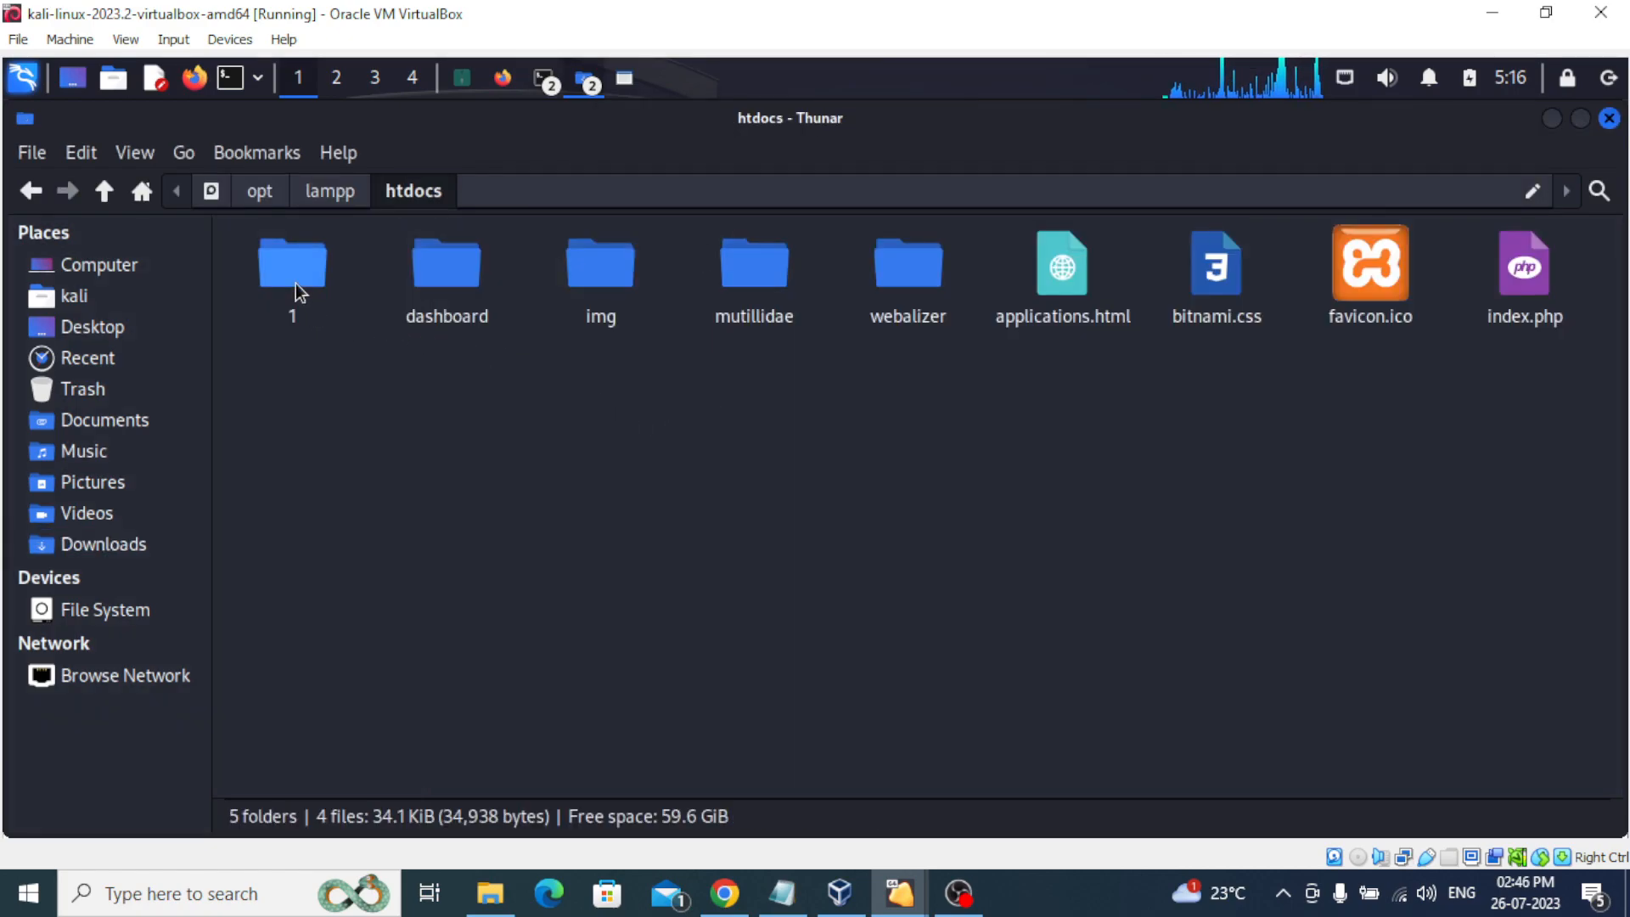
double_click(292, 263)
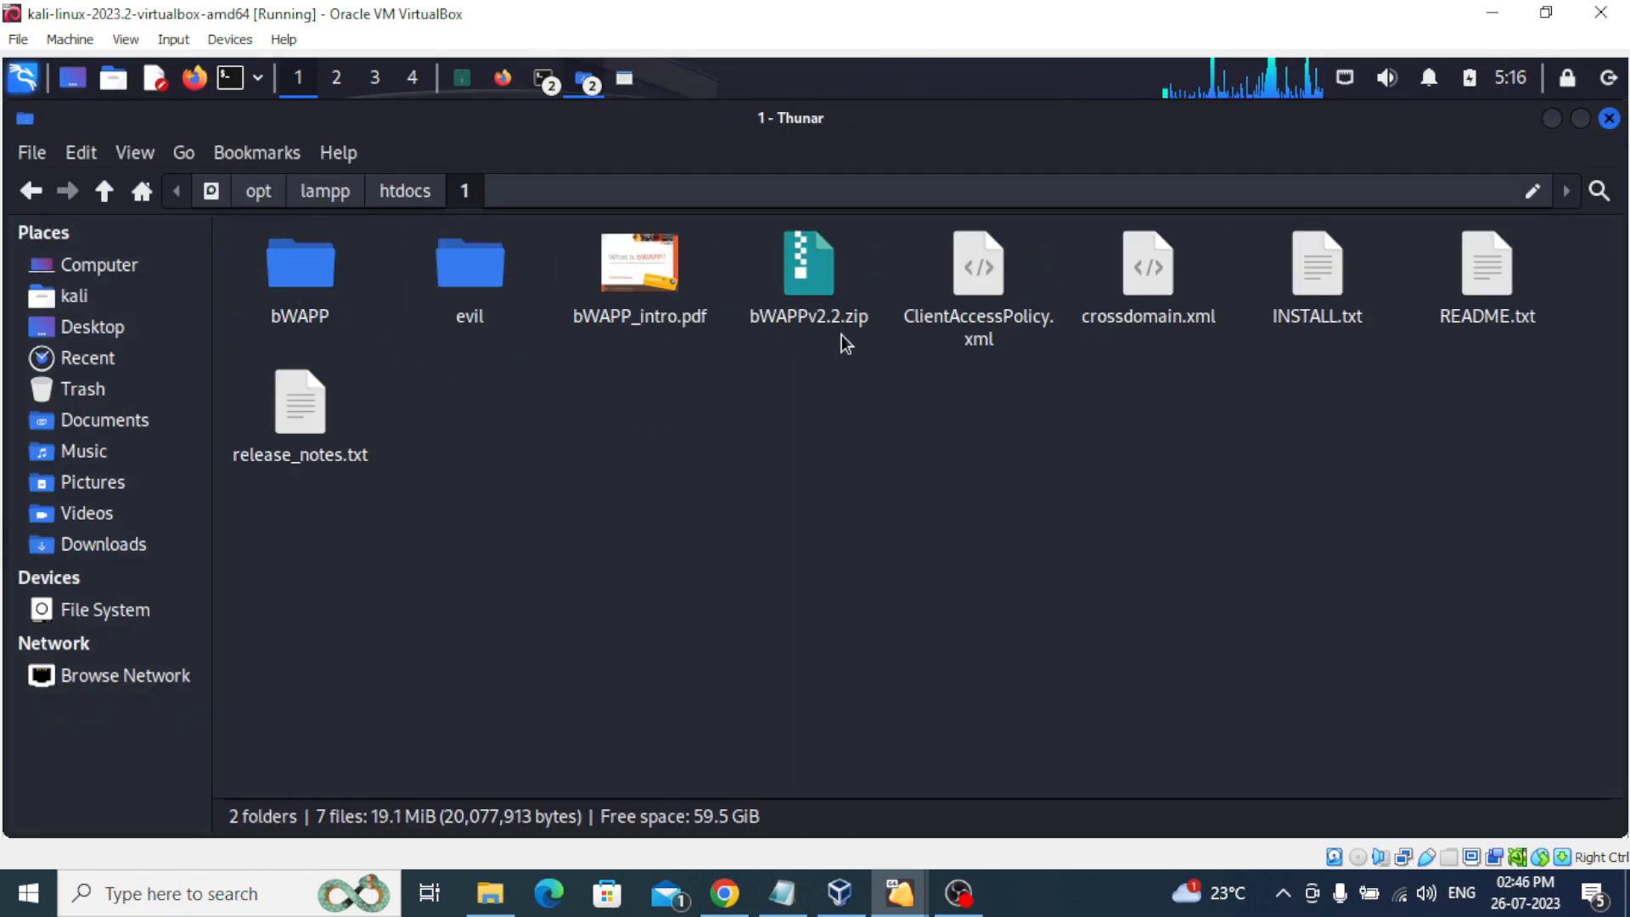
left_click(808, 264)
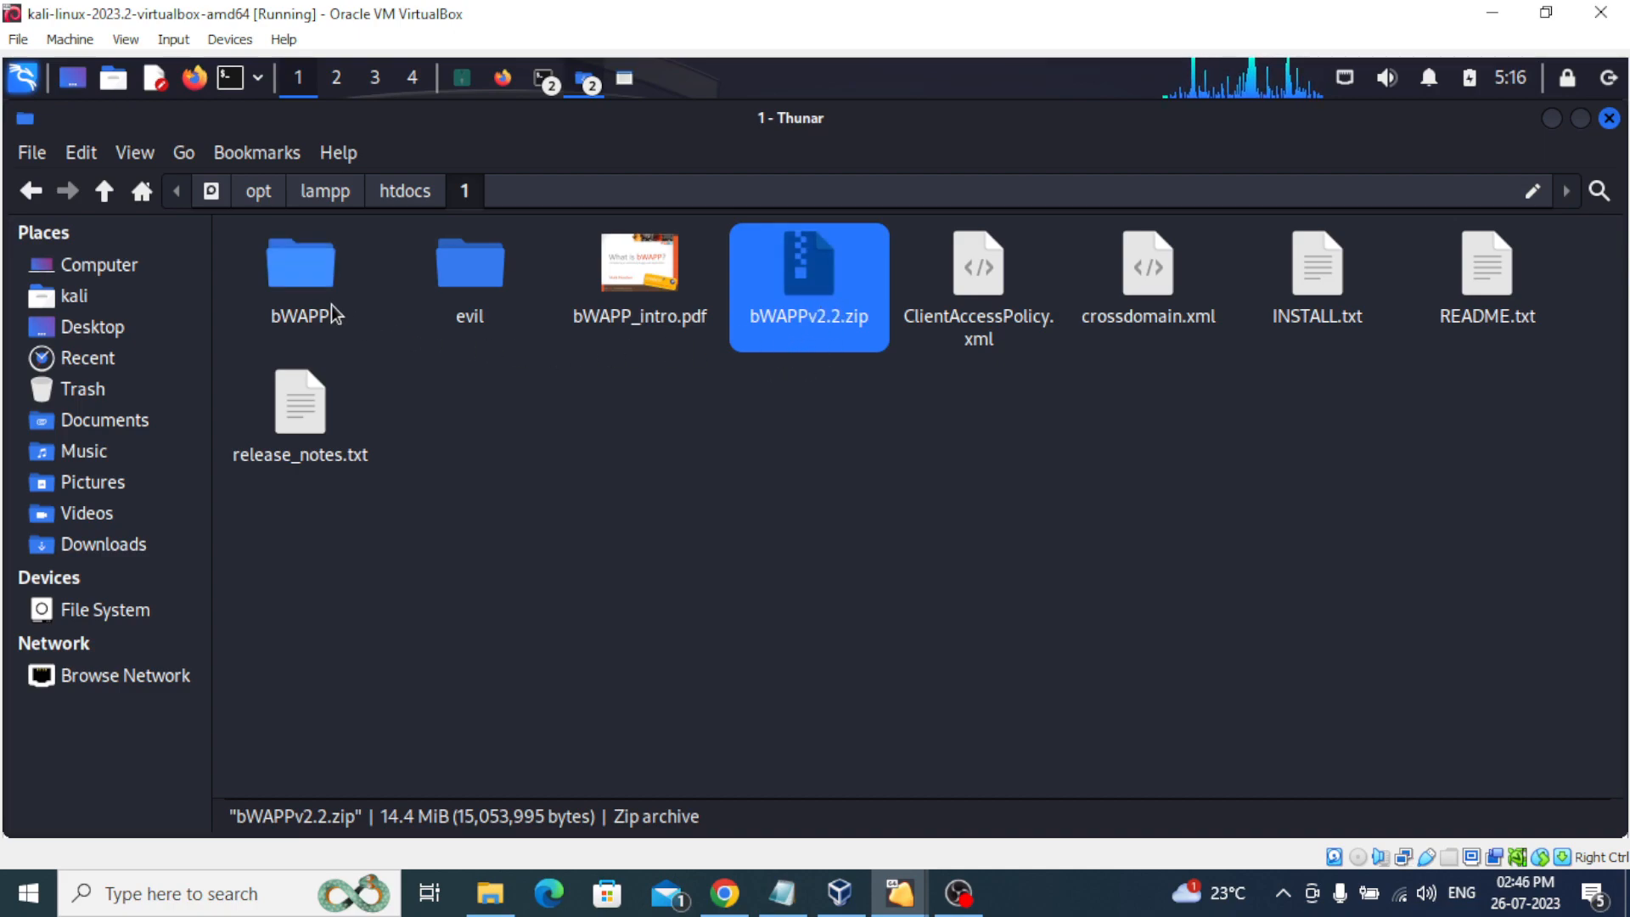
left_click(300, 275)
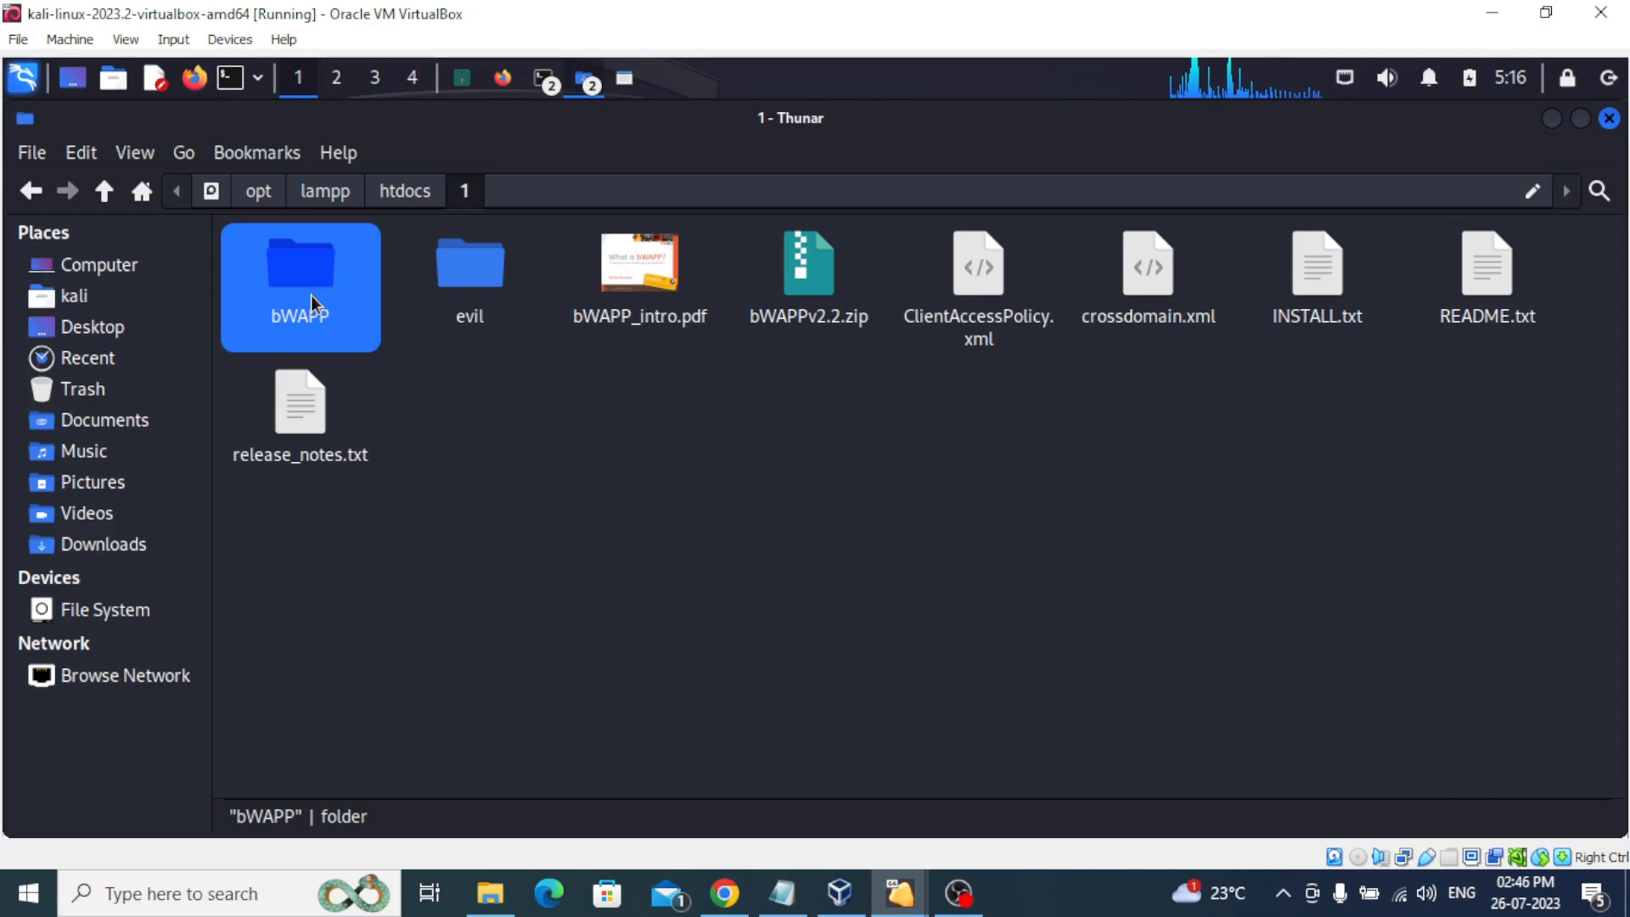
double_click(300, 269)
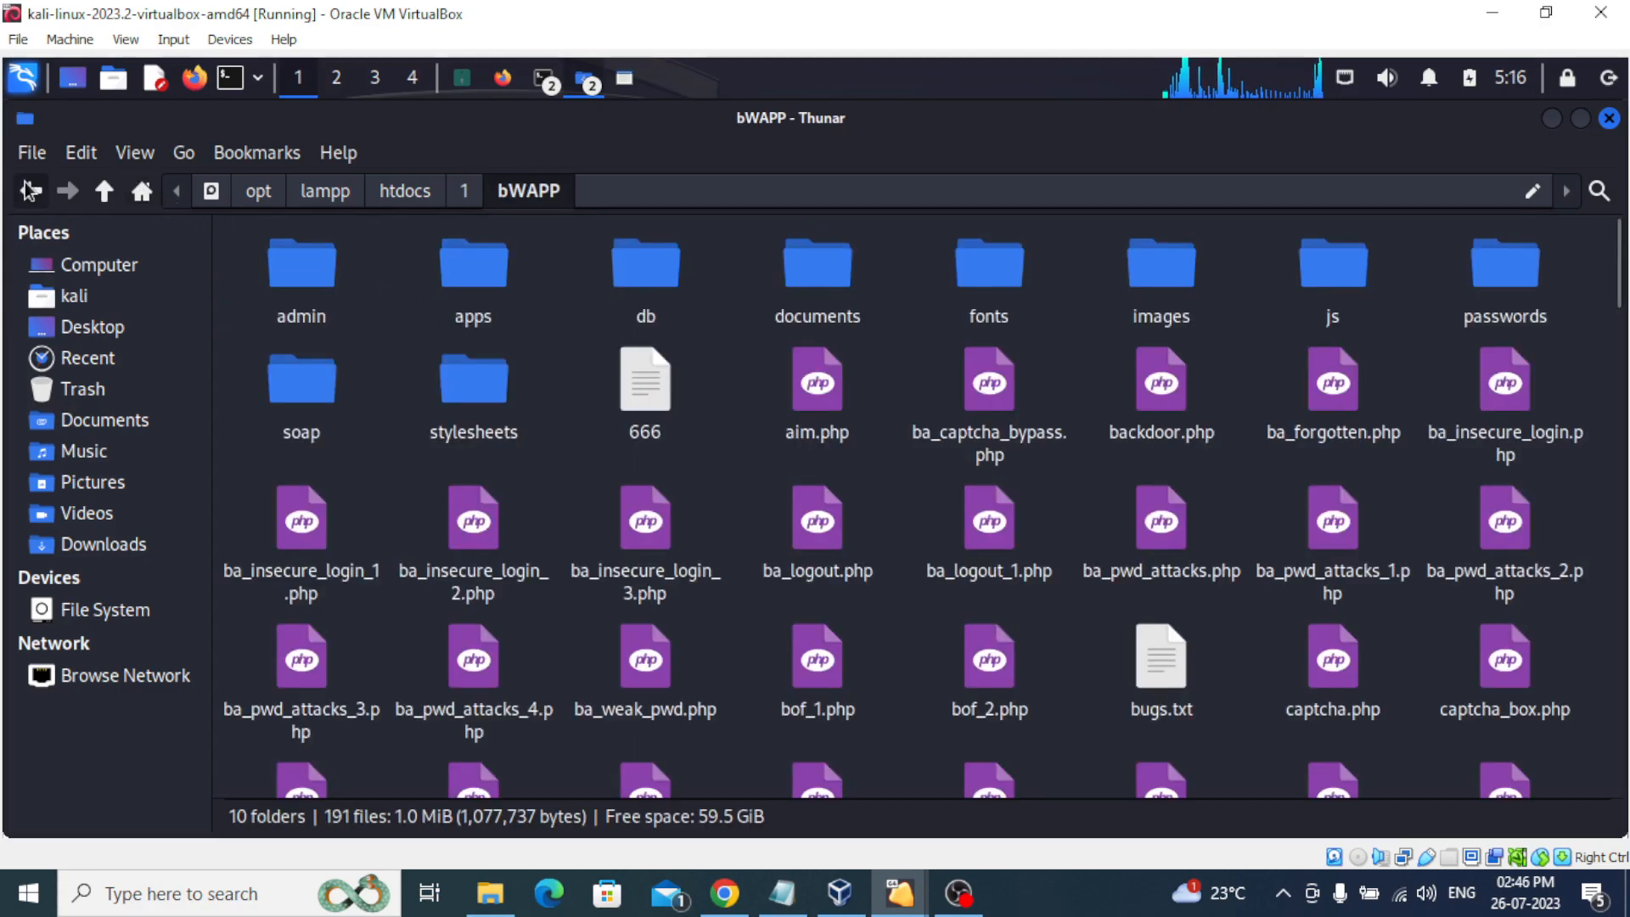
left_click(104, 190)
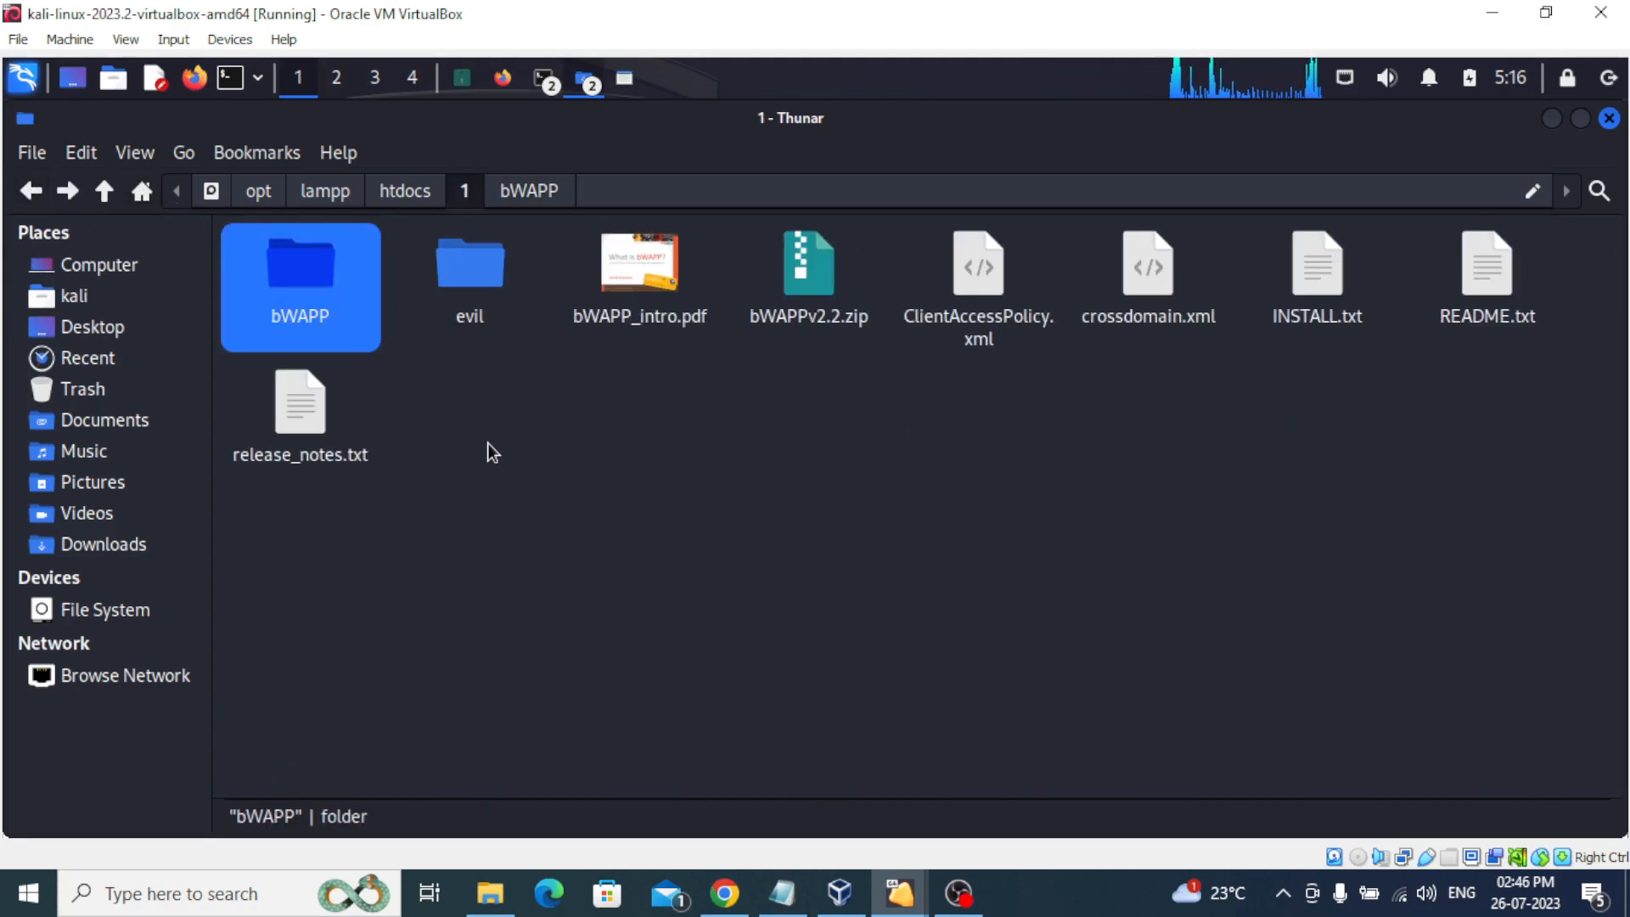
mouse_move(588, 167)
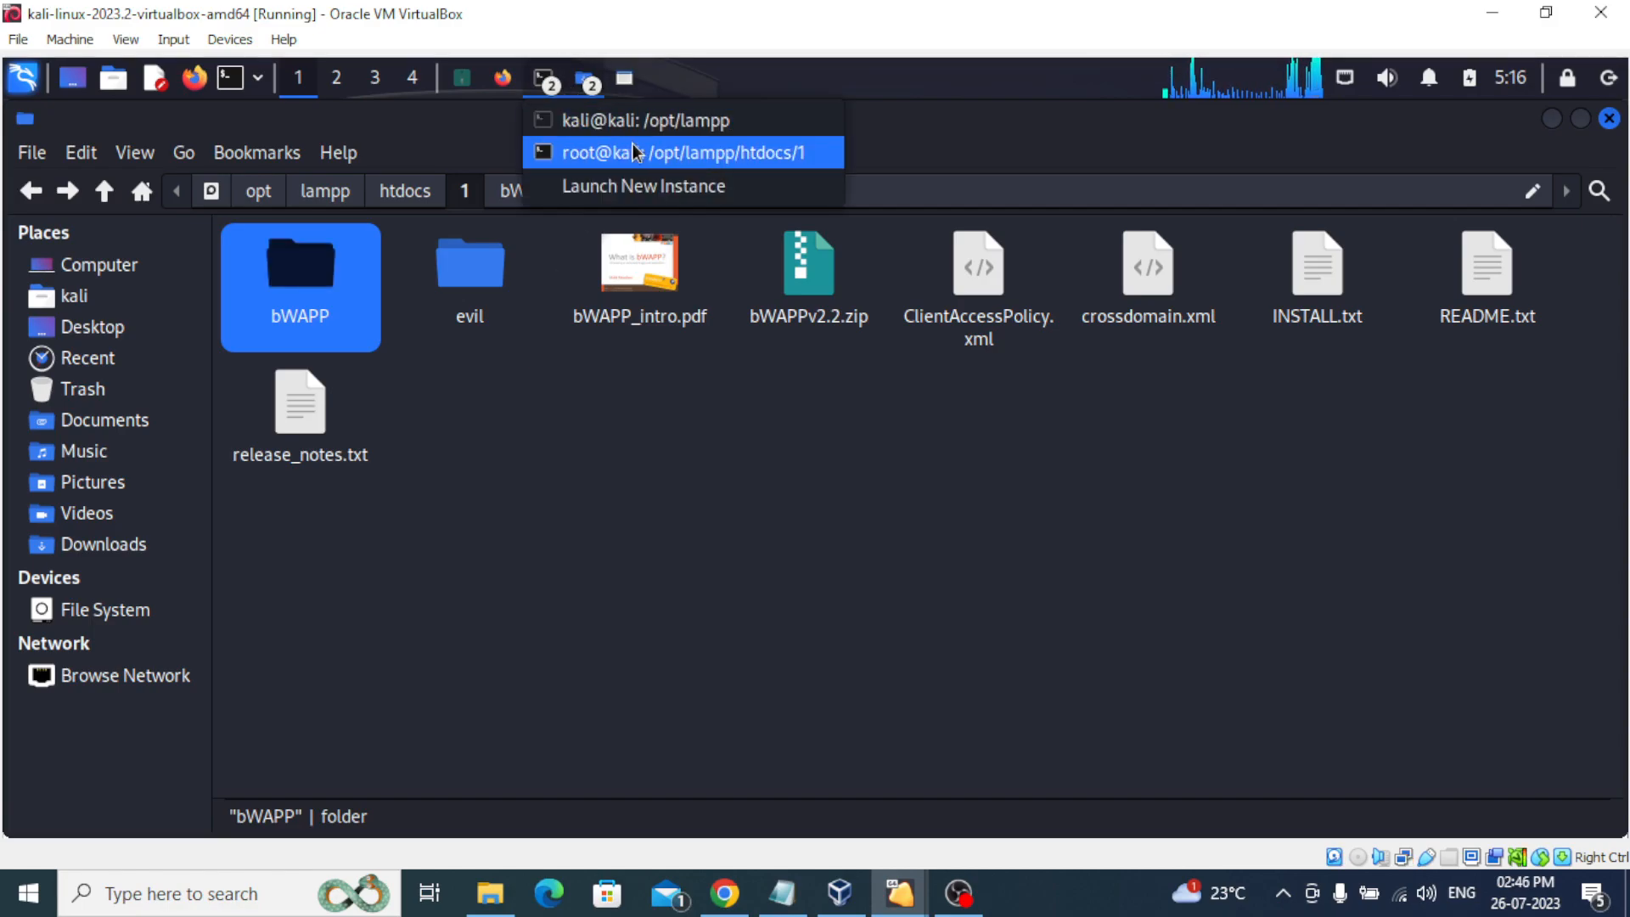
Run chmod -R 777 bWAPP in the root terminal for folder 1.
left_click(680, 152)
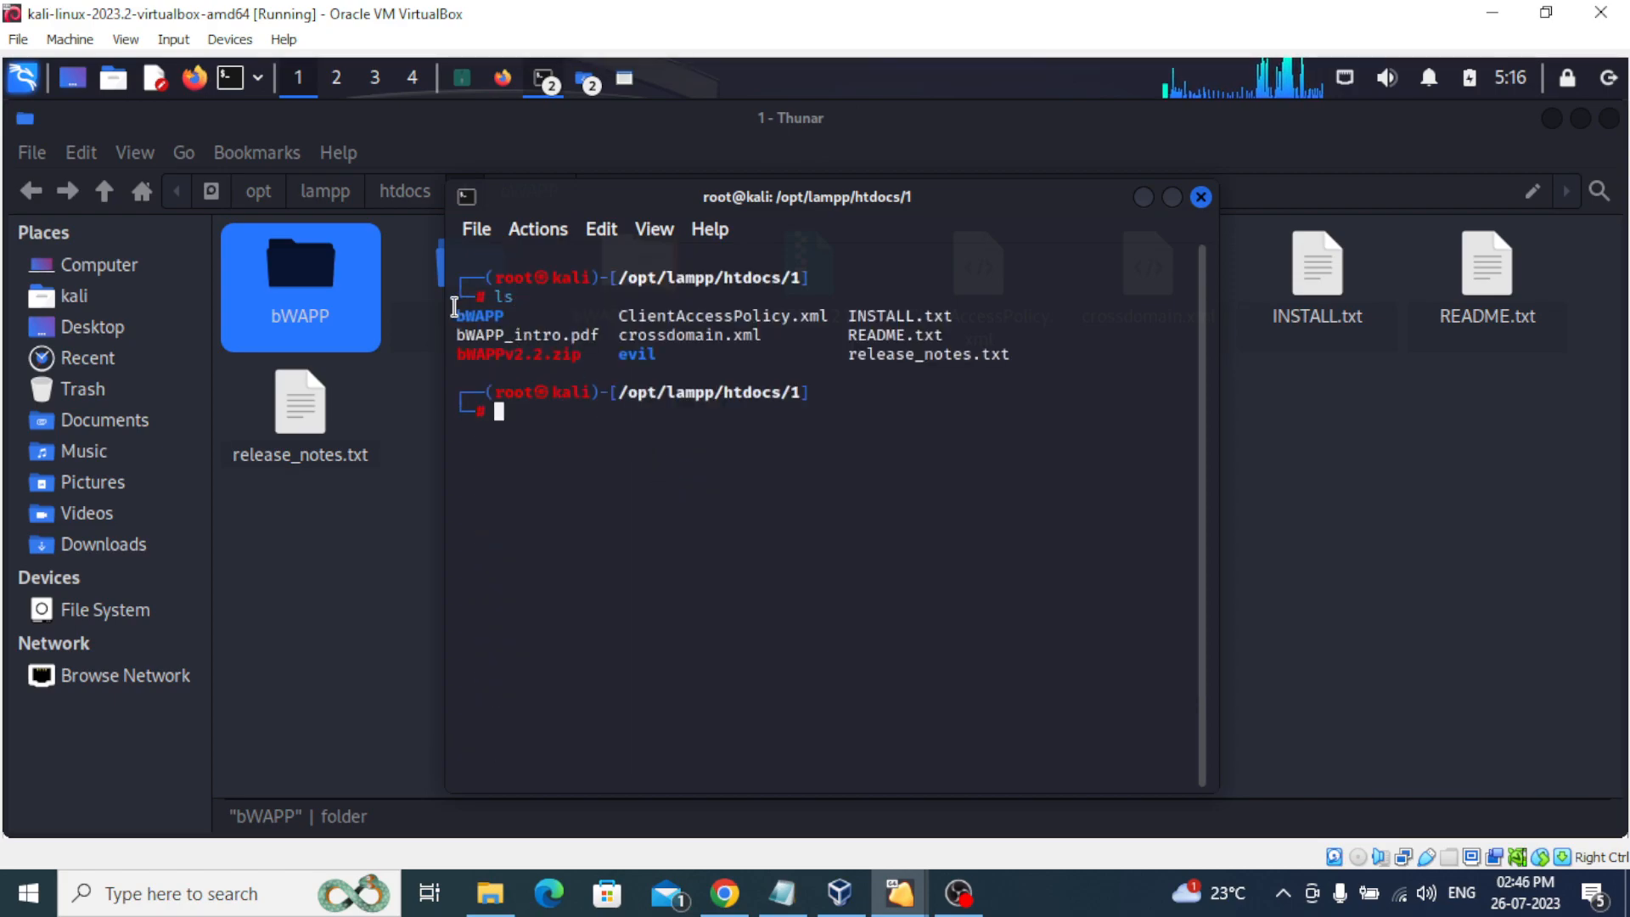
right_click(496, 320)
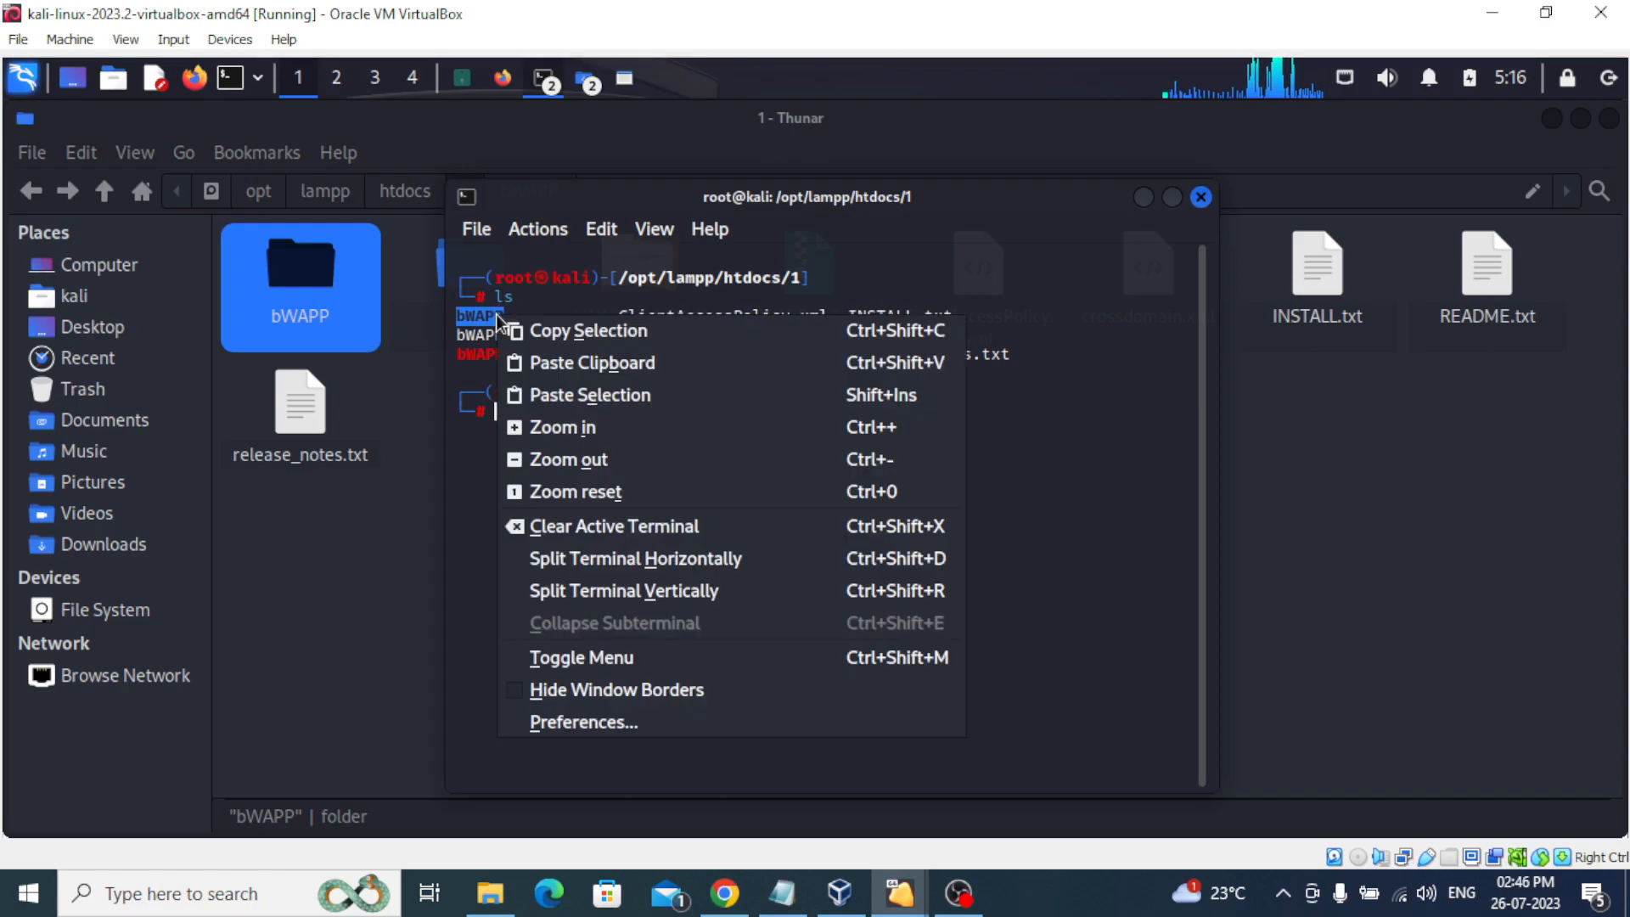
left_click(588, 450)
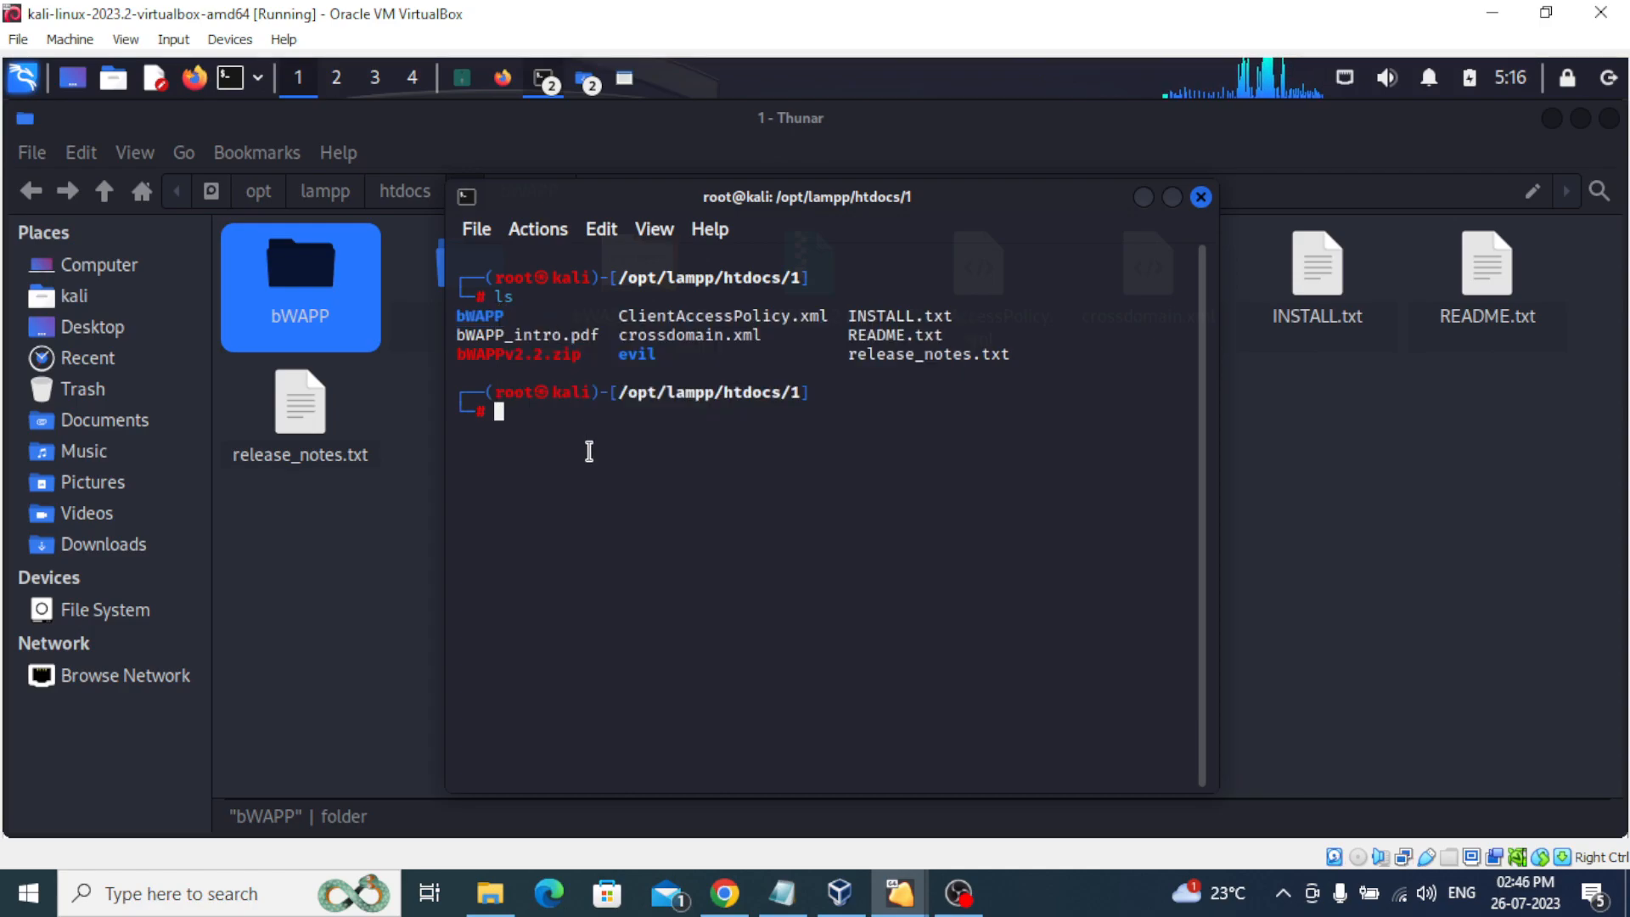
type("chmod")
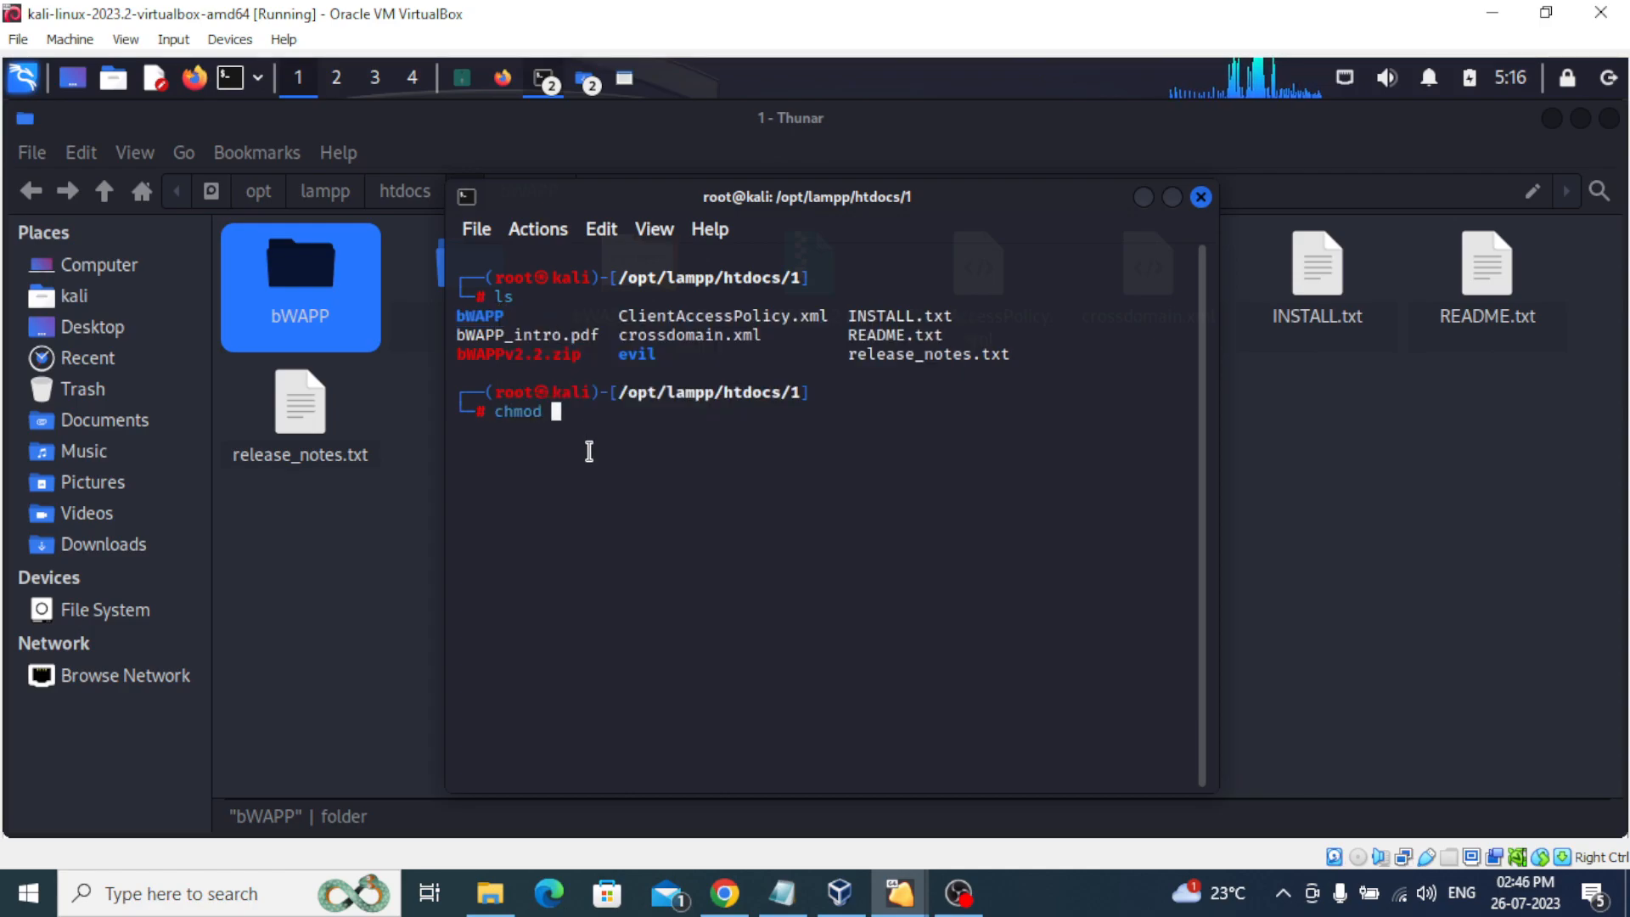
type("-")
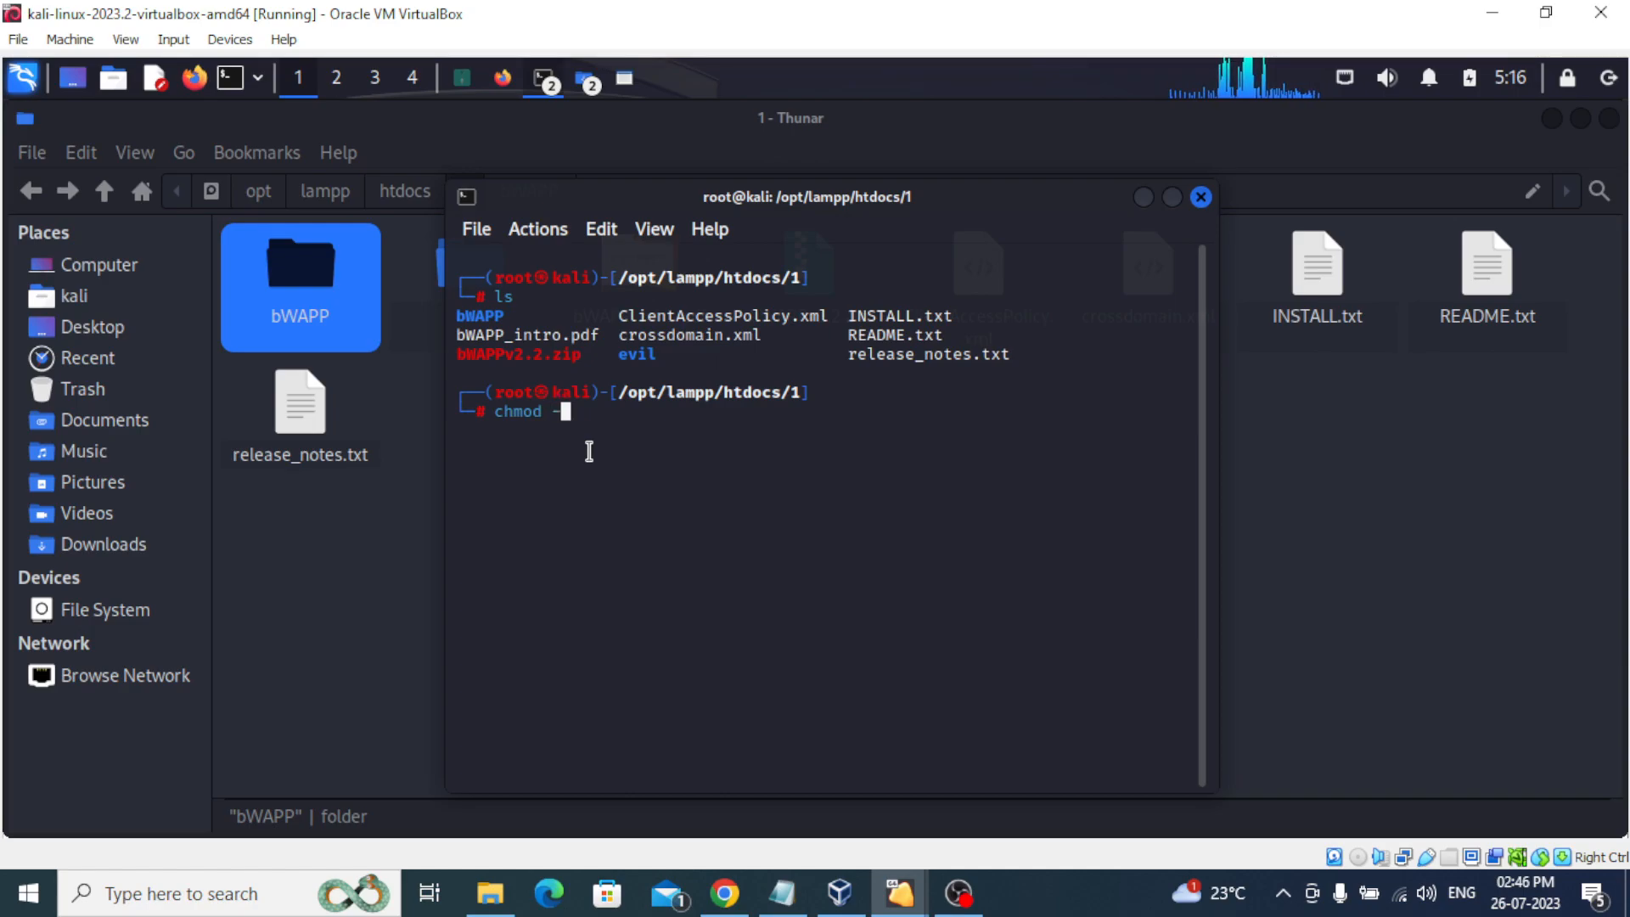
type("R 777")
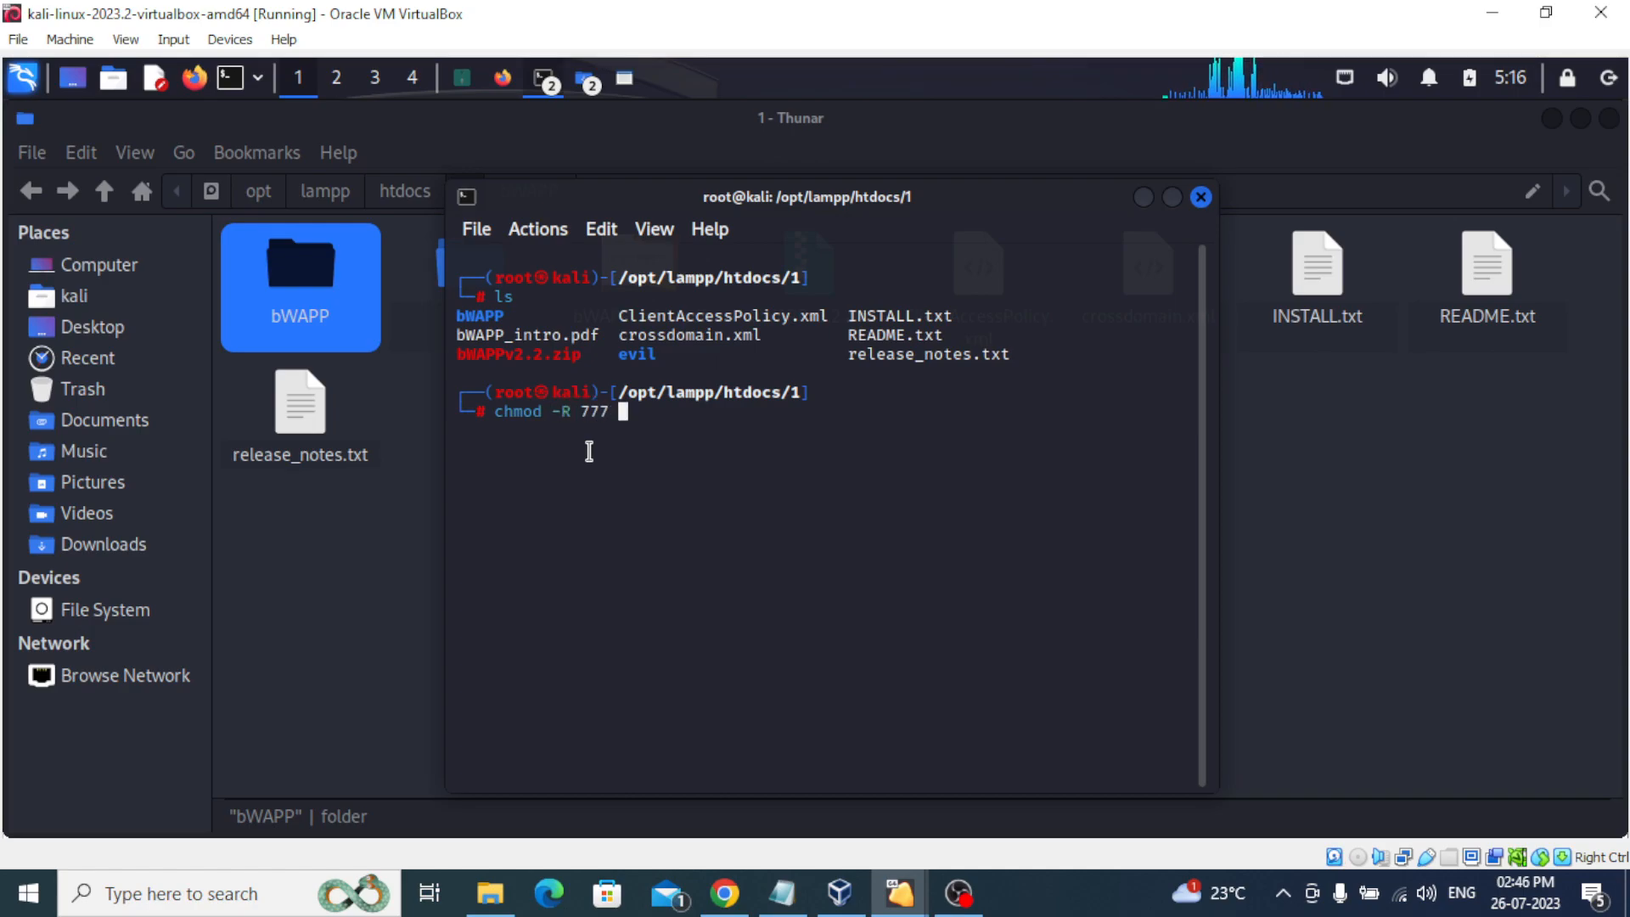
type("bWAPP")
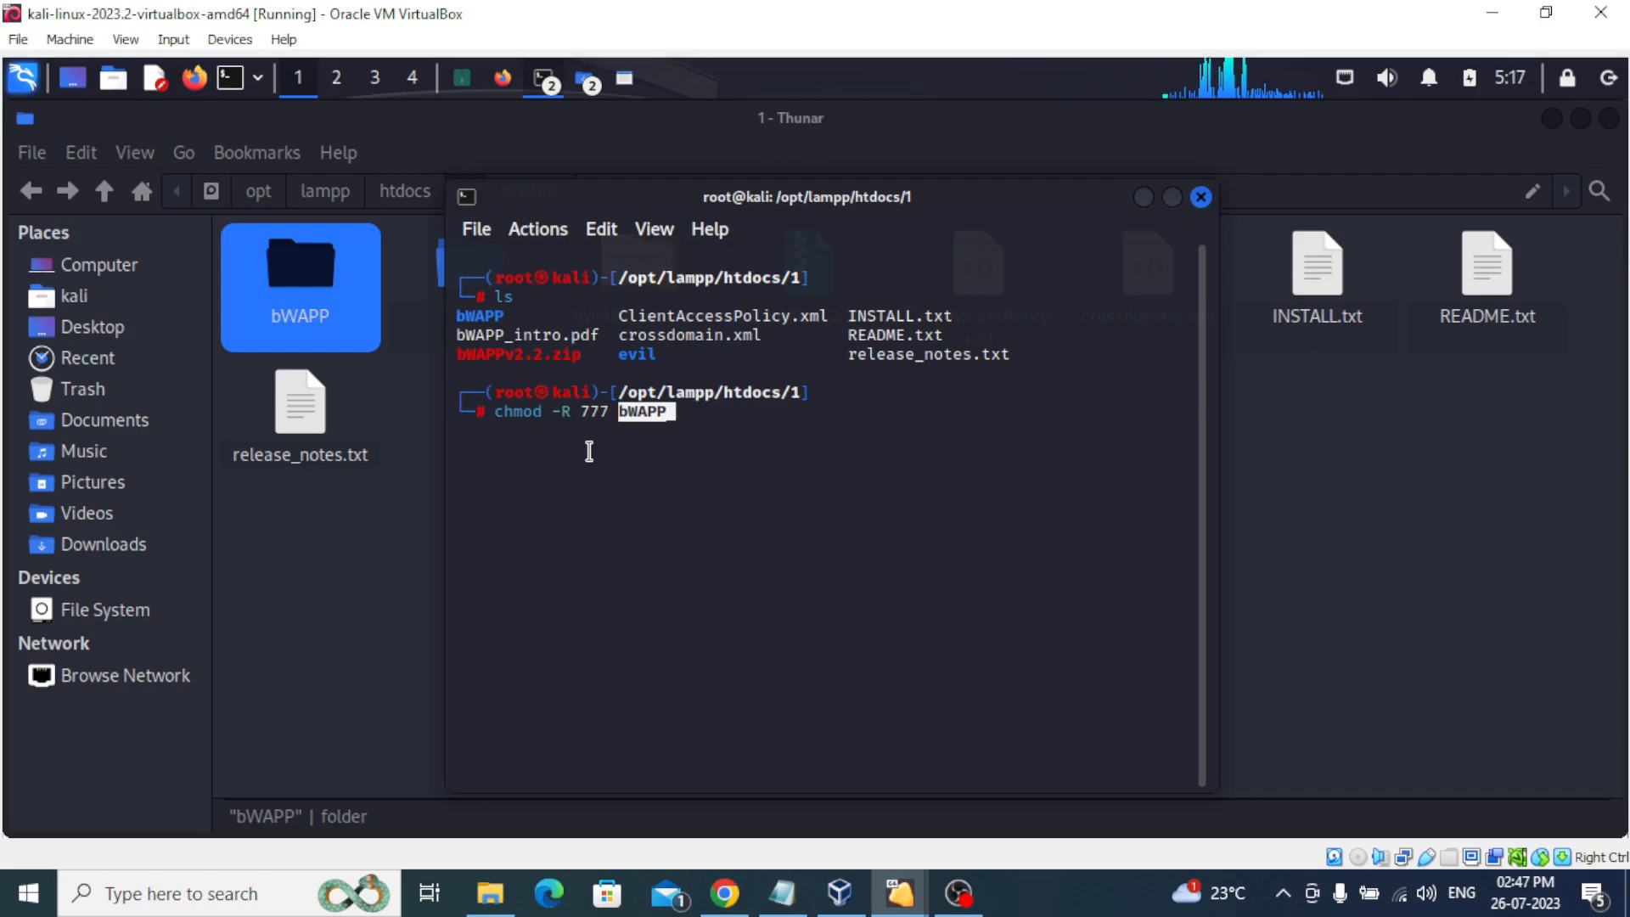
key("Return")
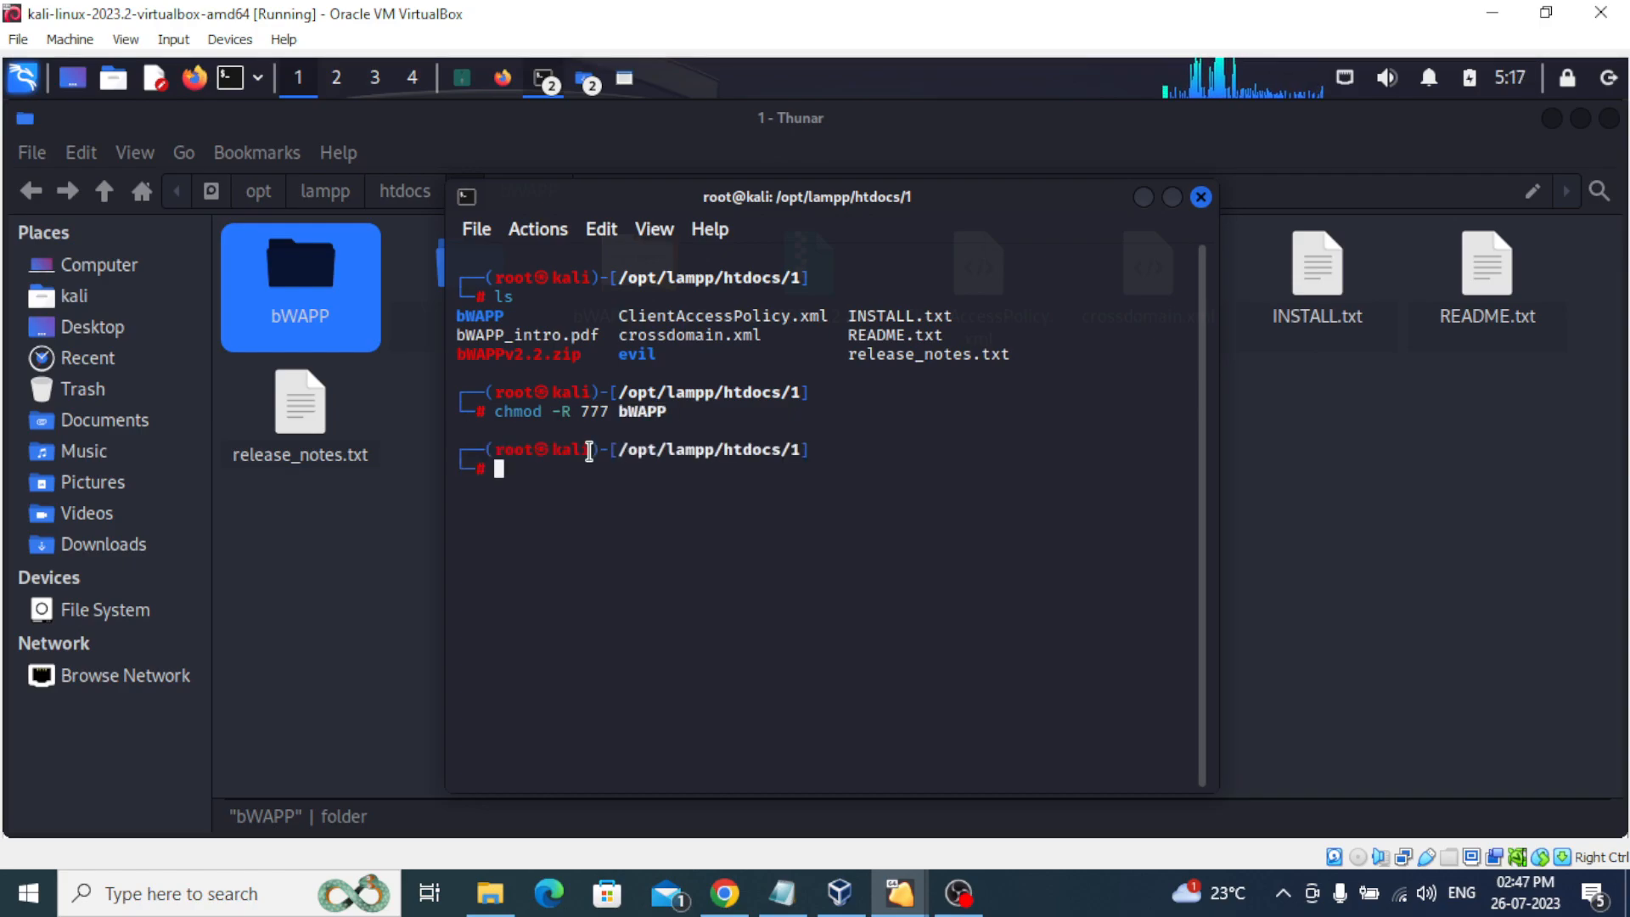
List folder 1 to confirm bWAPP shows drwxrwxrwx, then clear the screen.
type("ls -l")
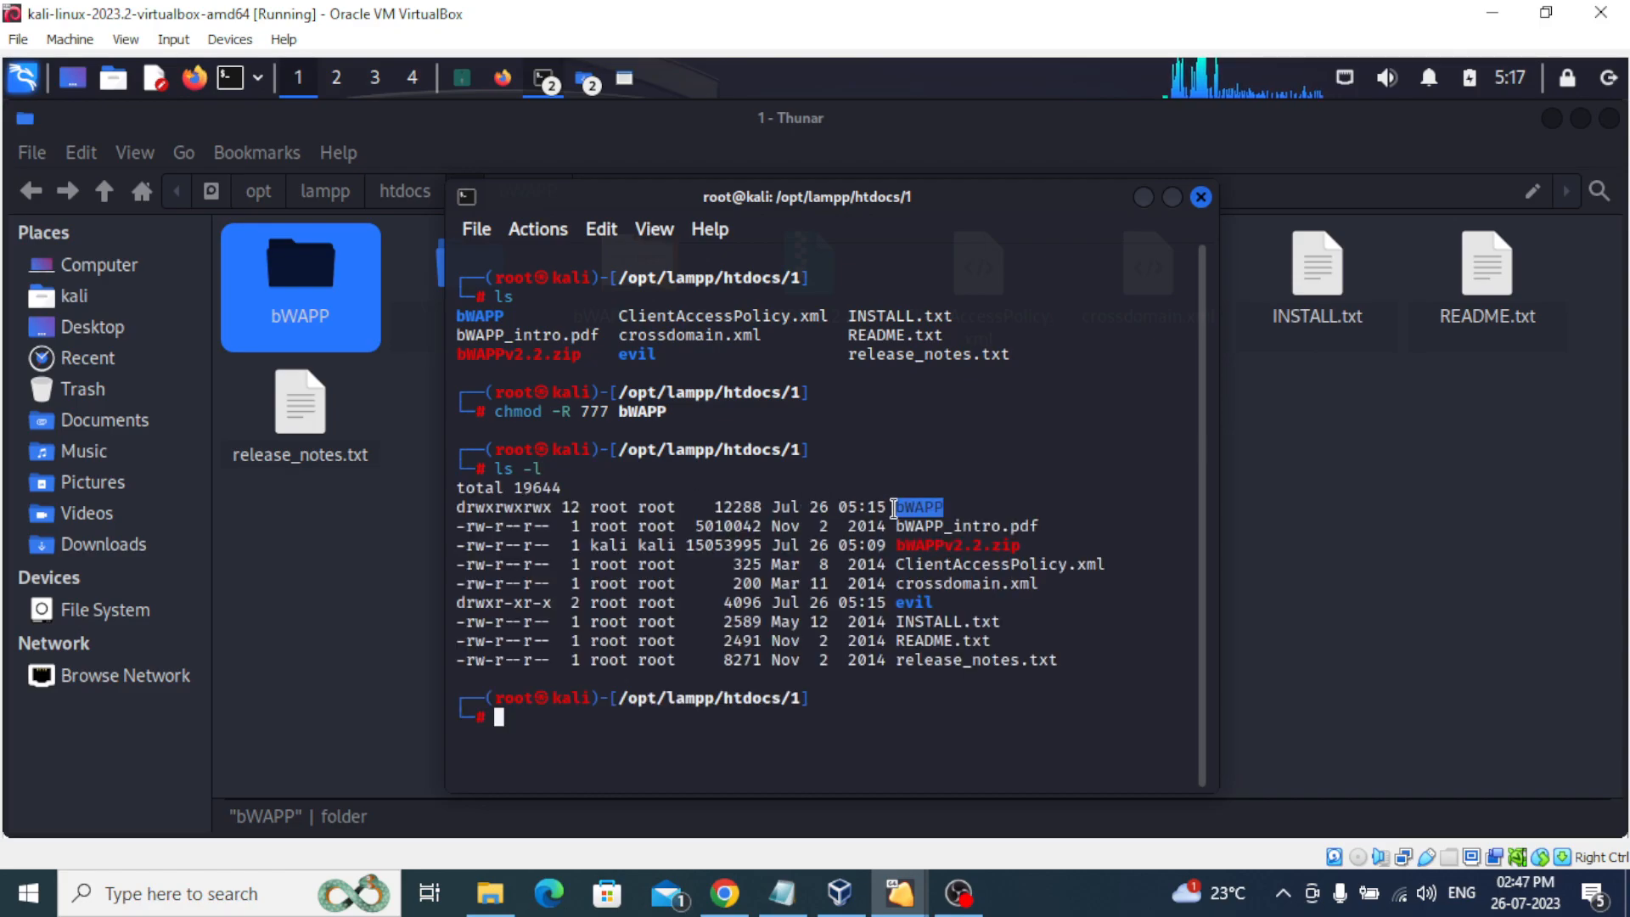
mouse_move(931, 546)
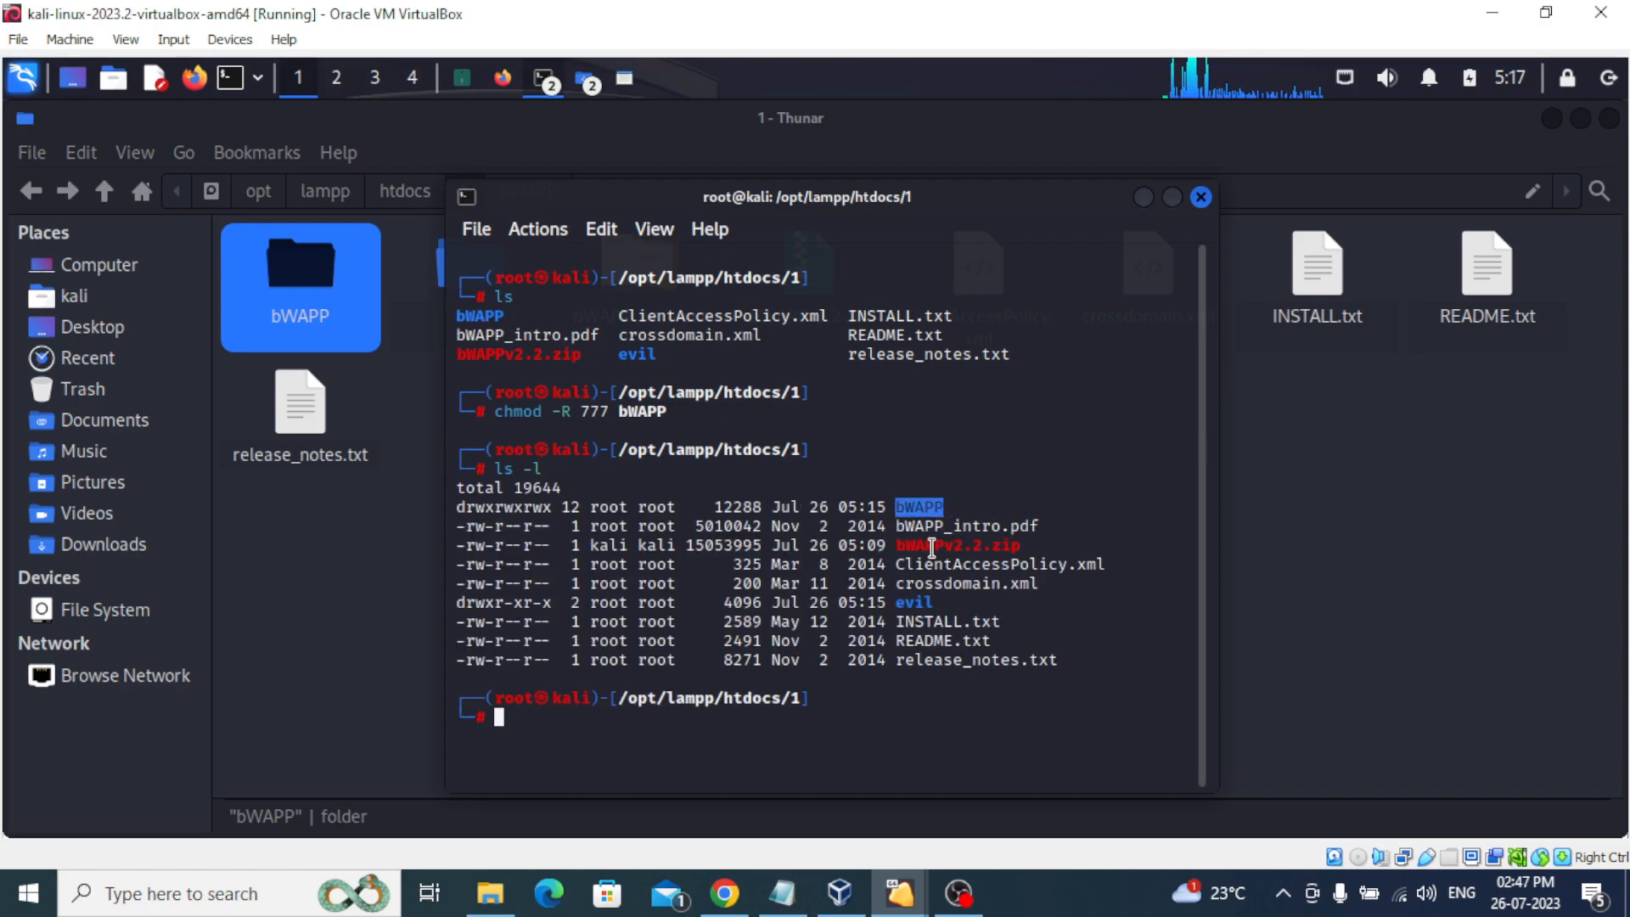
mouse_move(561, 393)
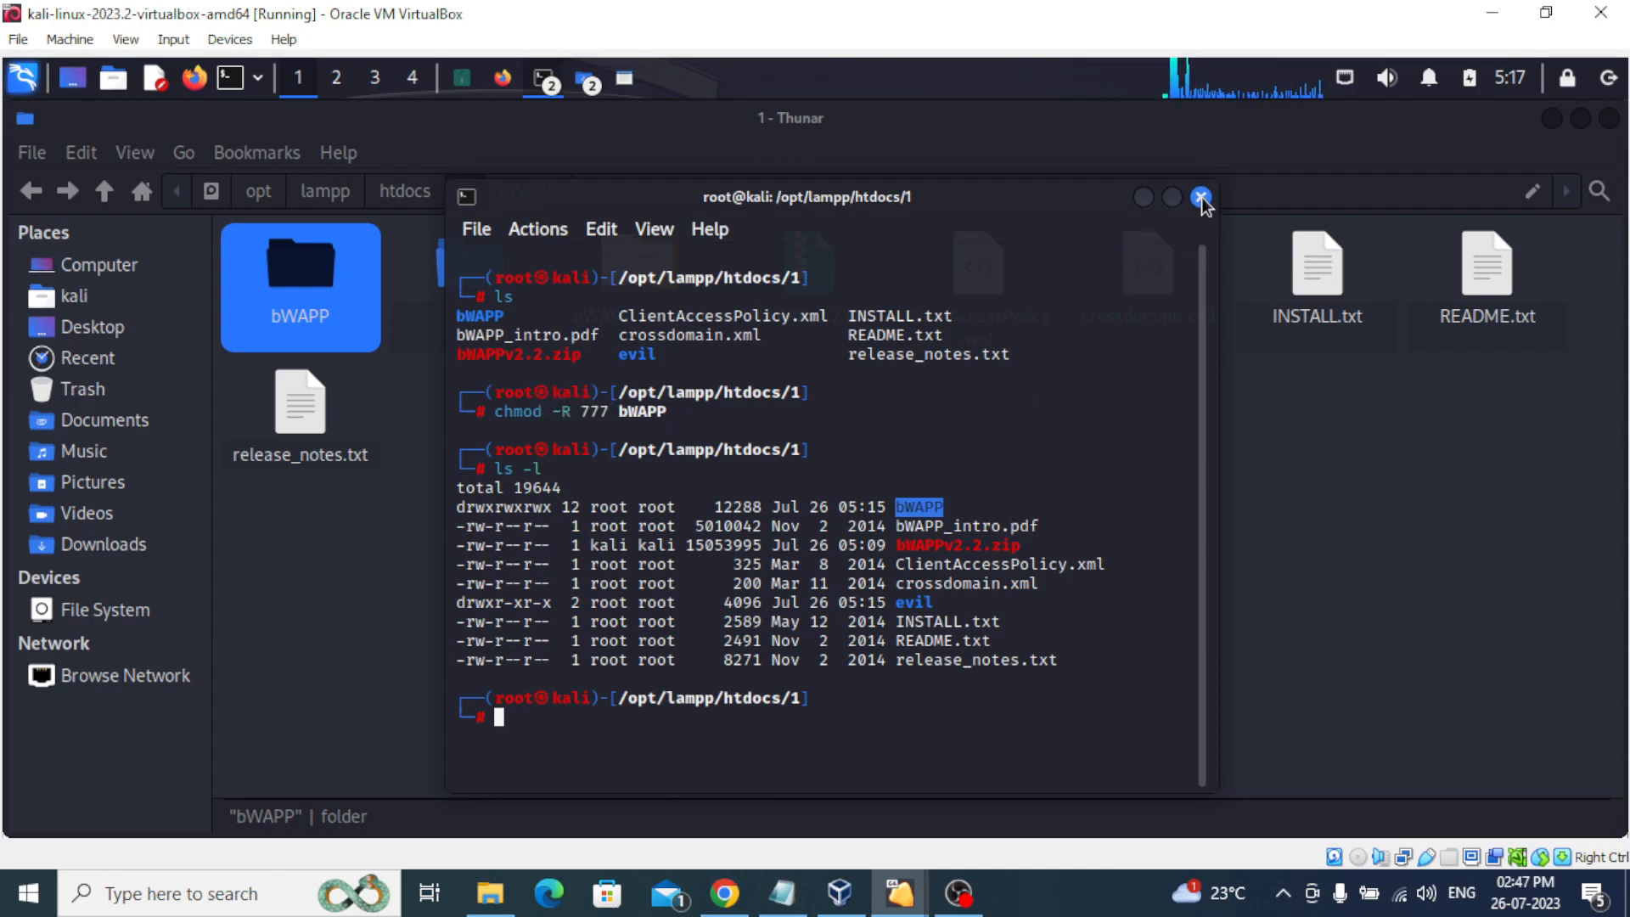
type("clear")
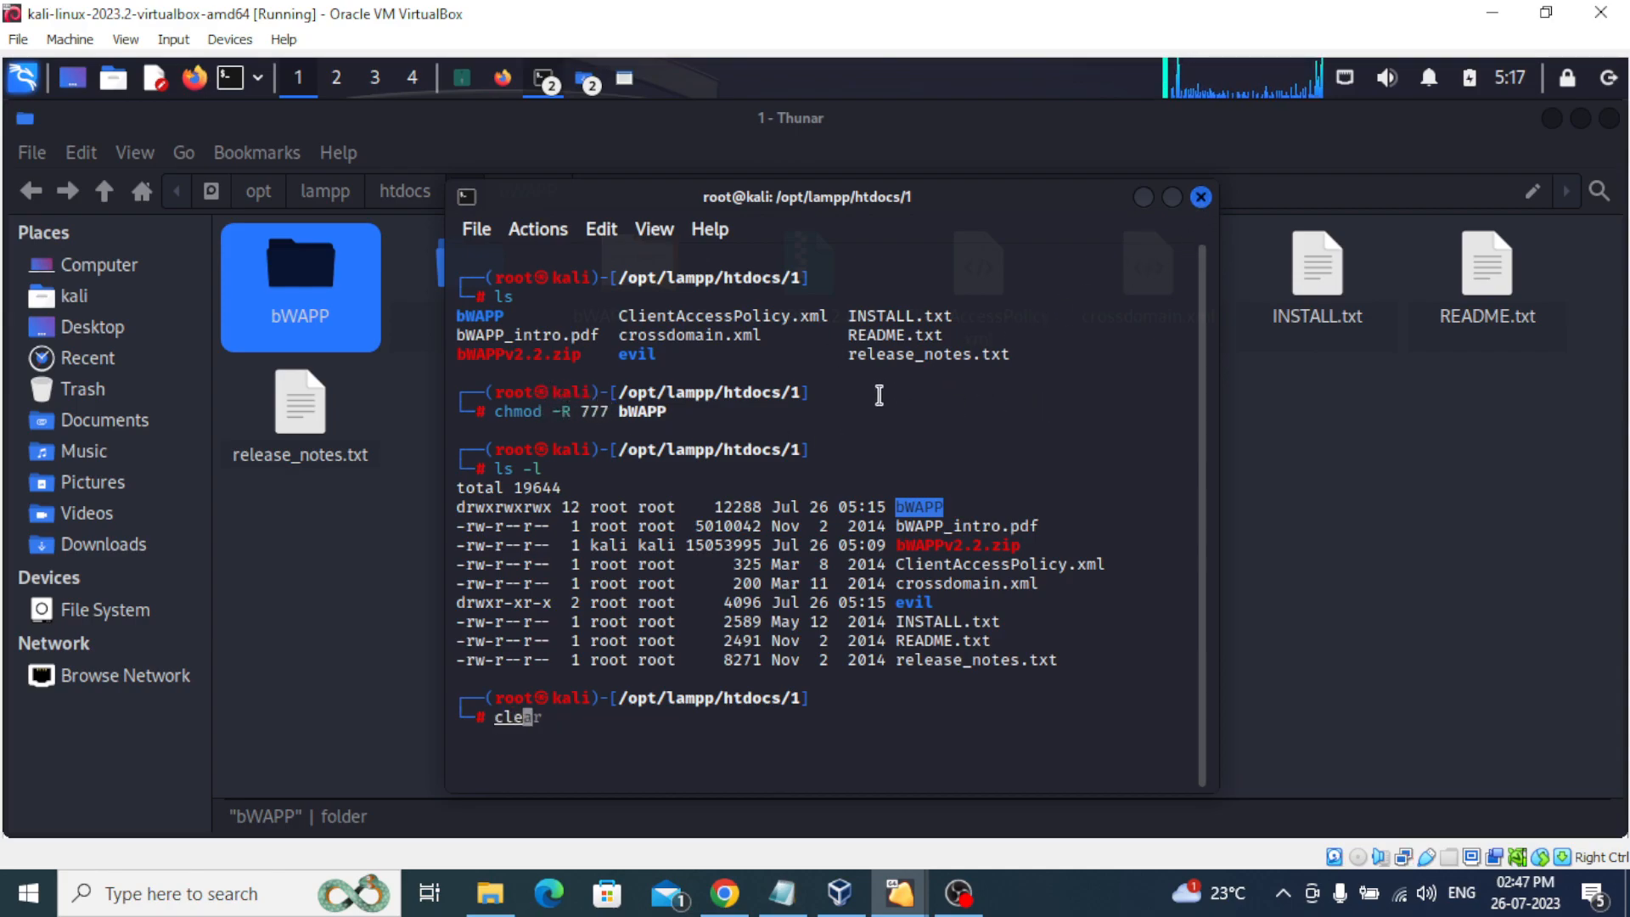
key("Return")
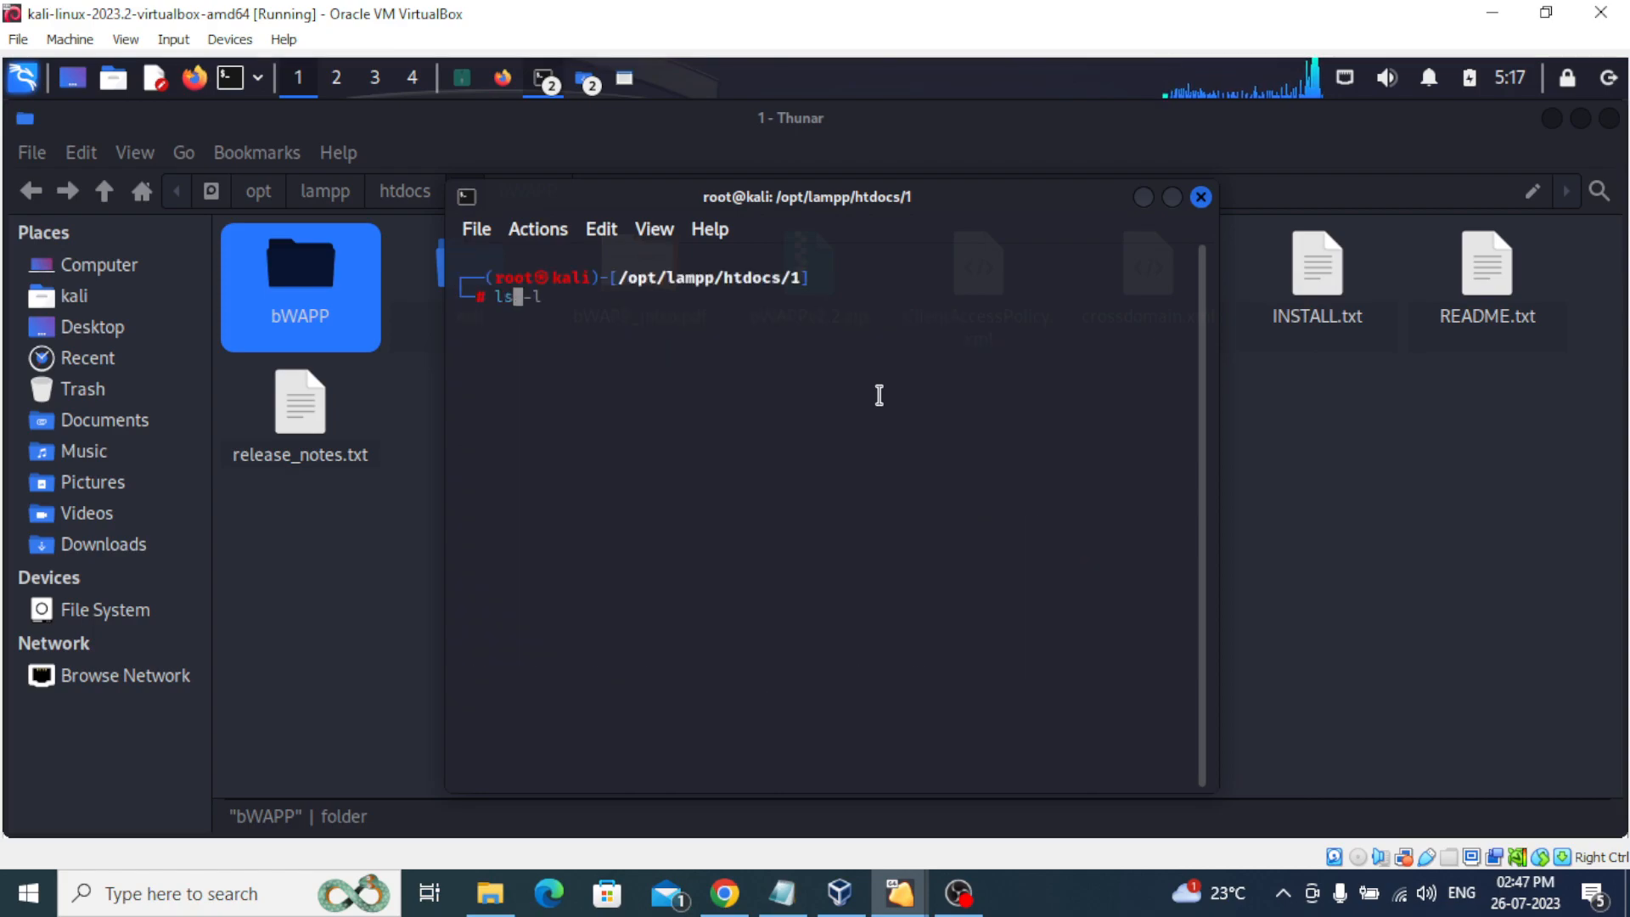
key("Return")
type("cd")
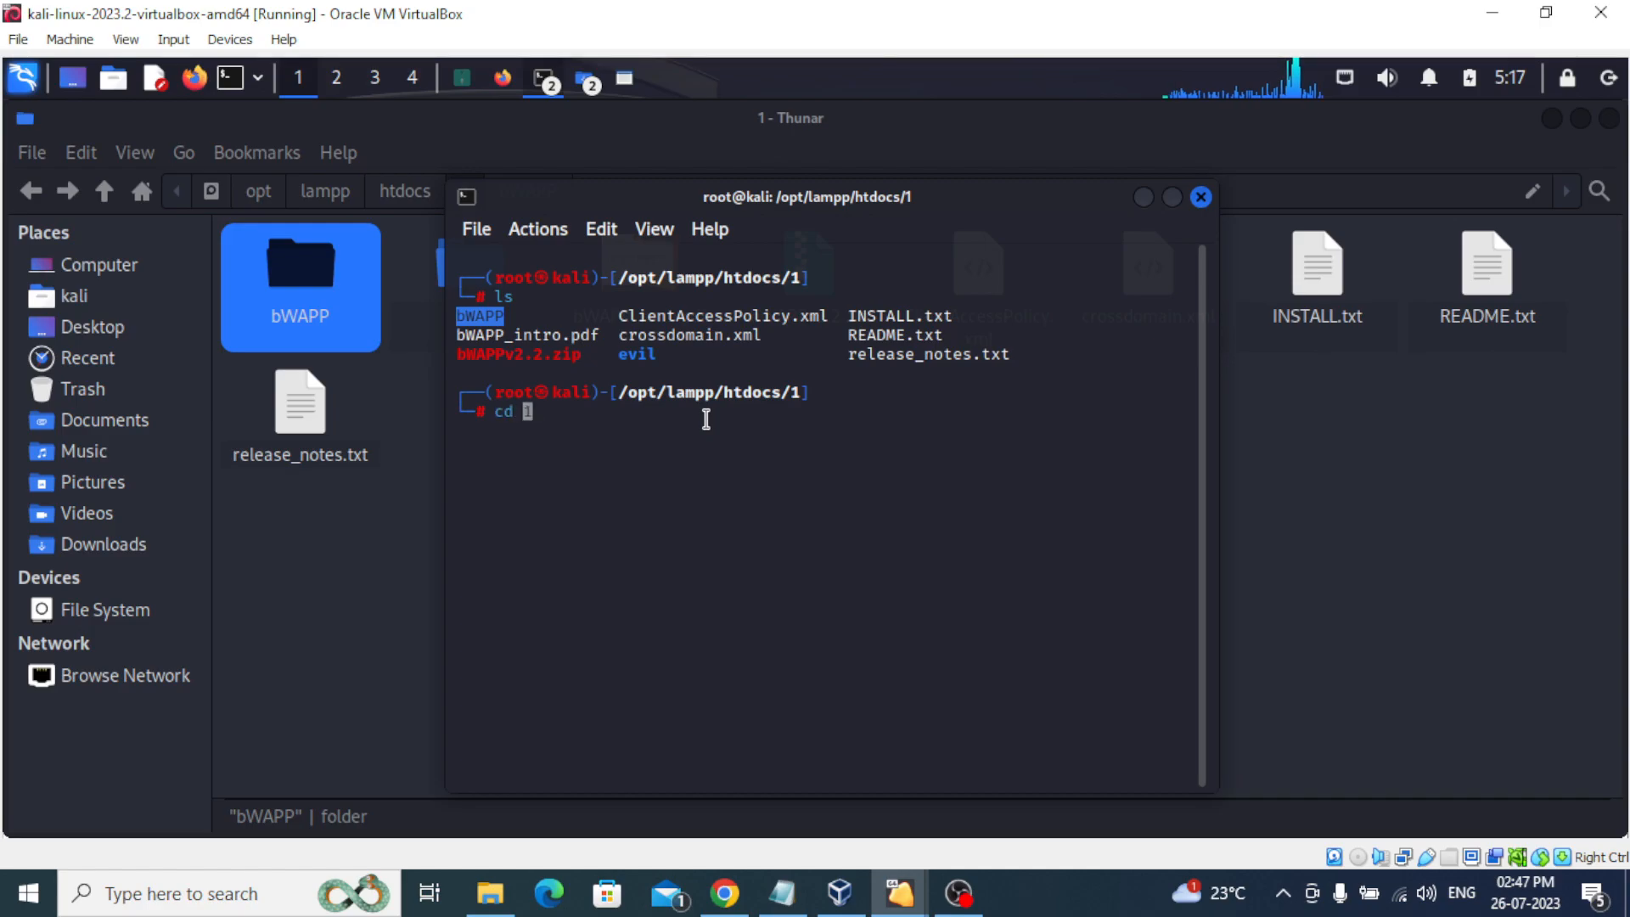
Run cd bWAPP and ls in the terminal, then view bWAPP's subfolders and PHP files in Thunar.
type("bW")
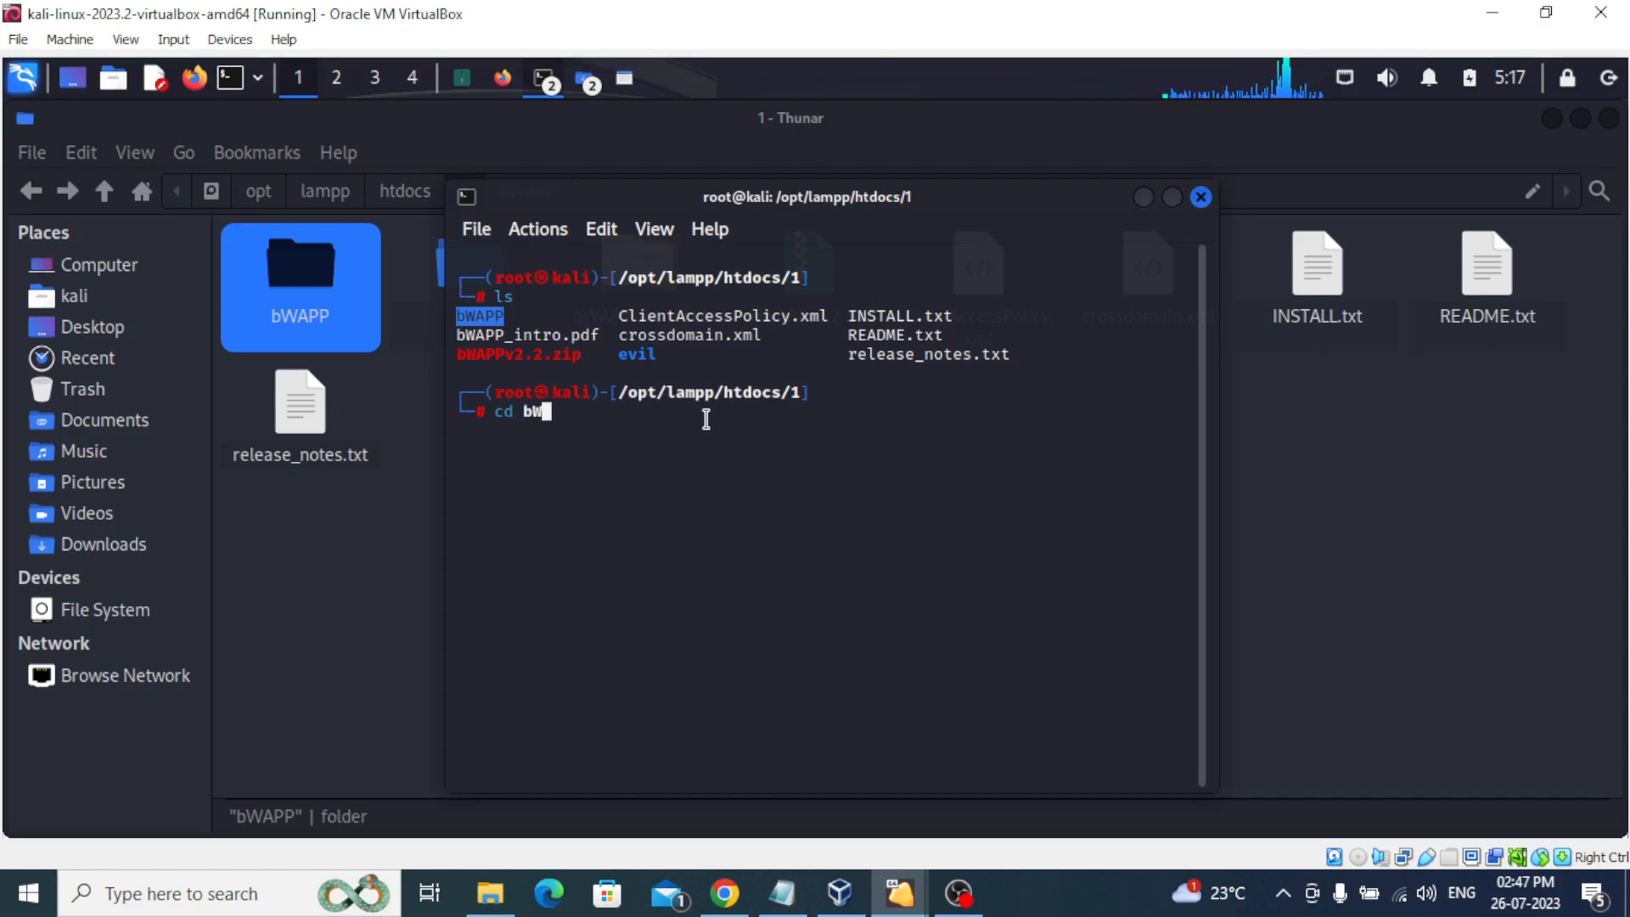
key("Return")
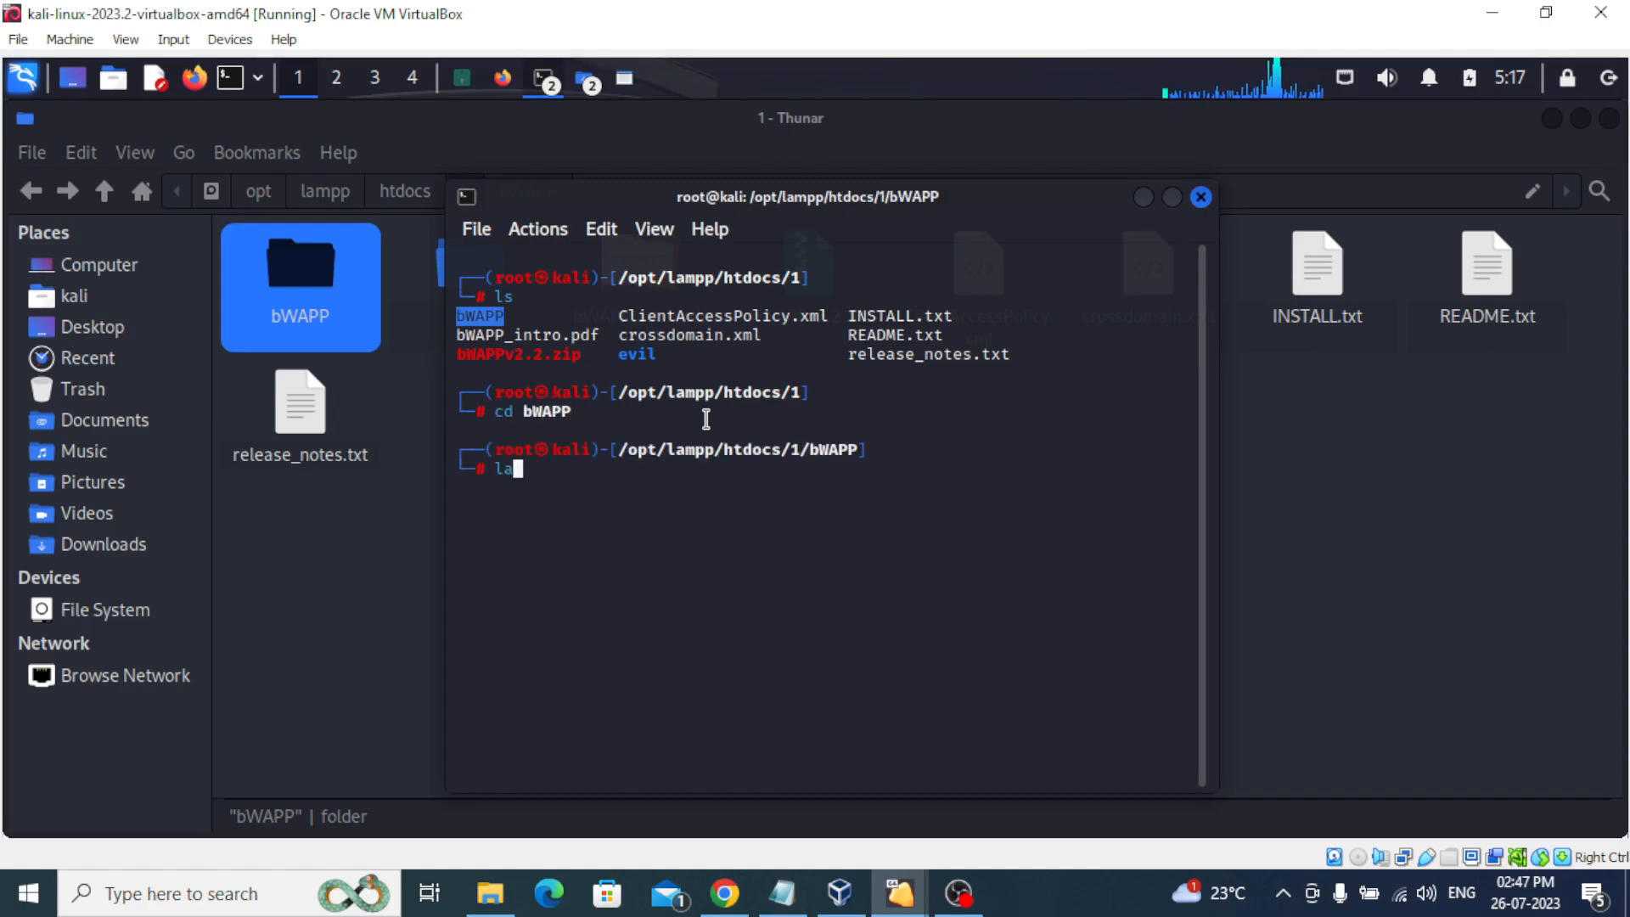
key("Return")
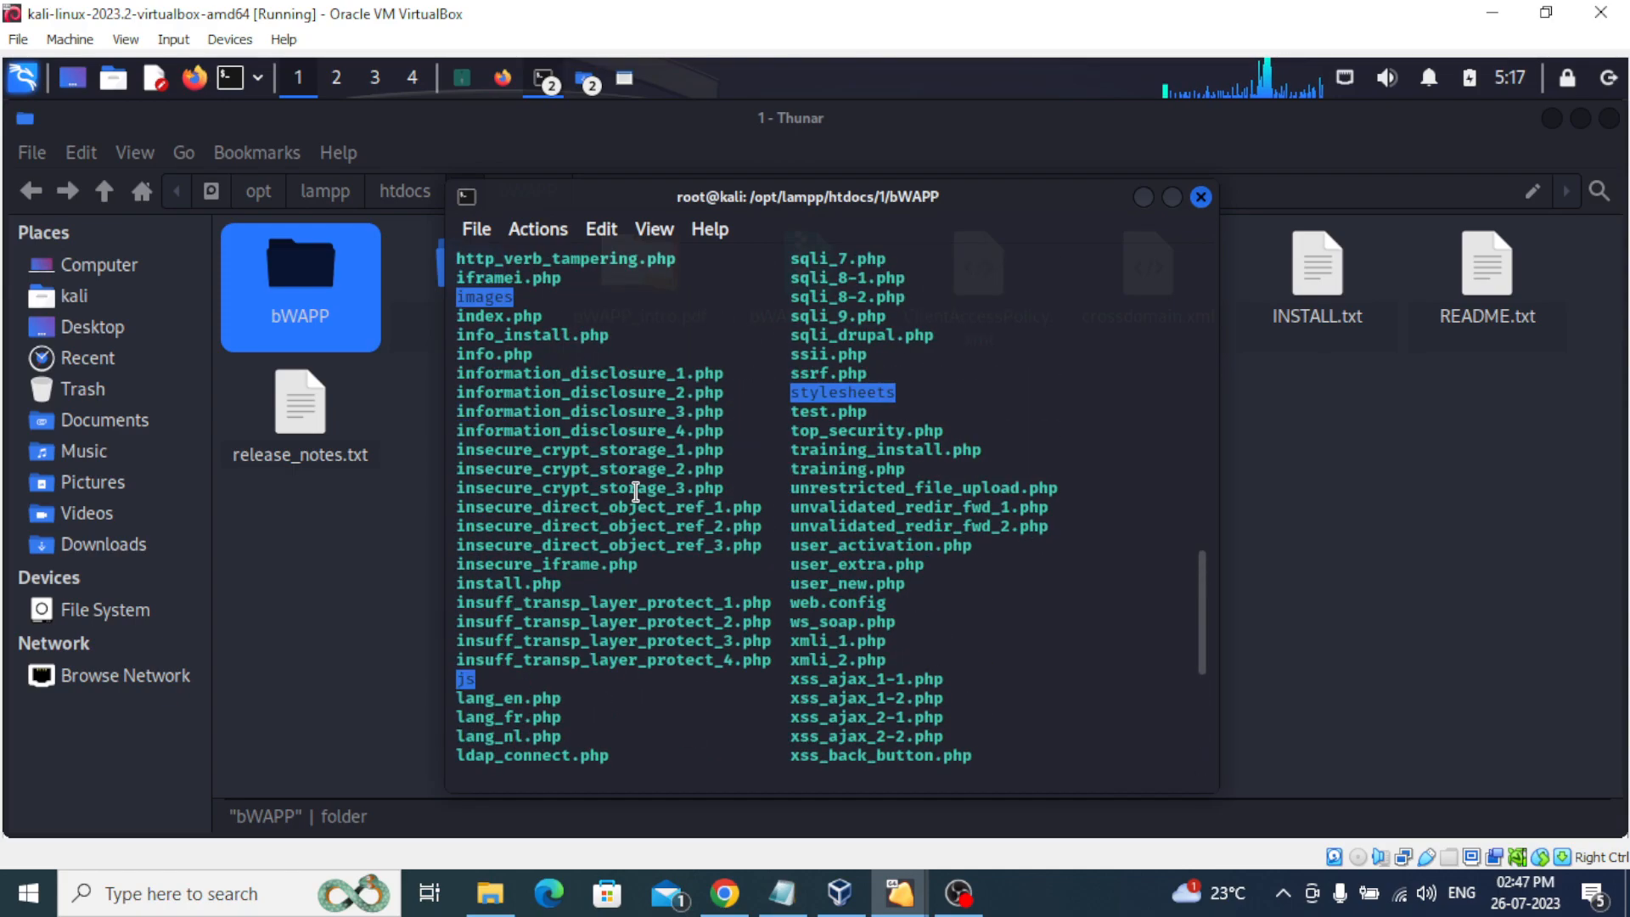
left_click(1200, 196)
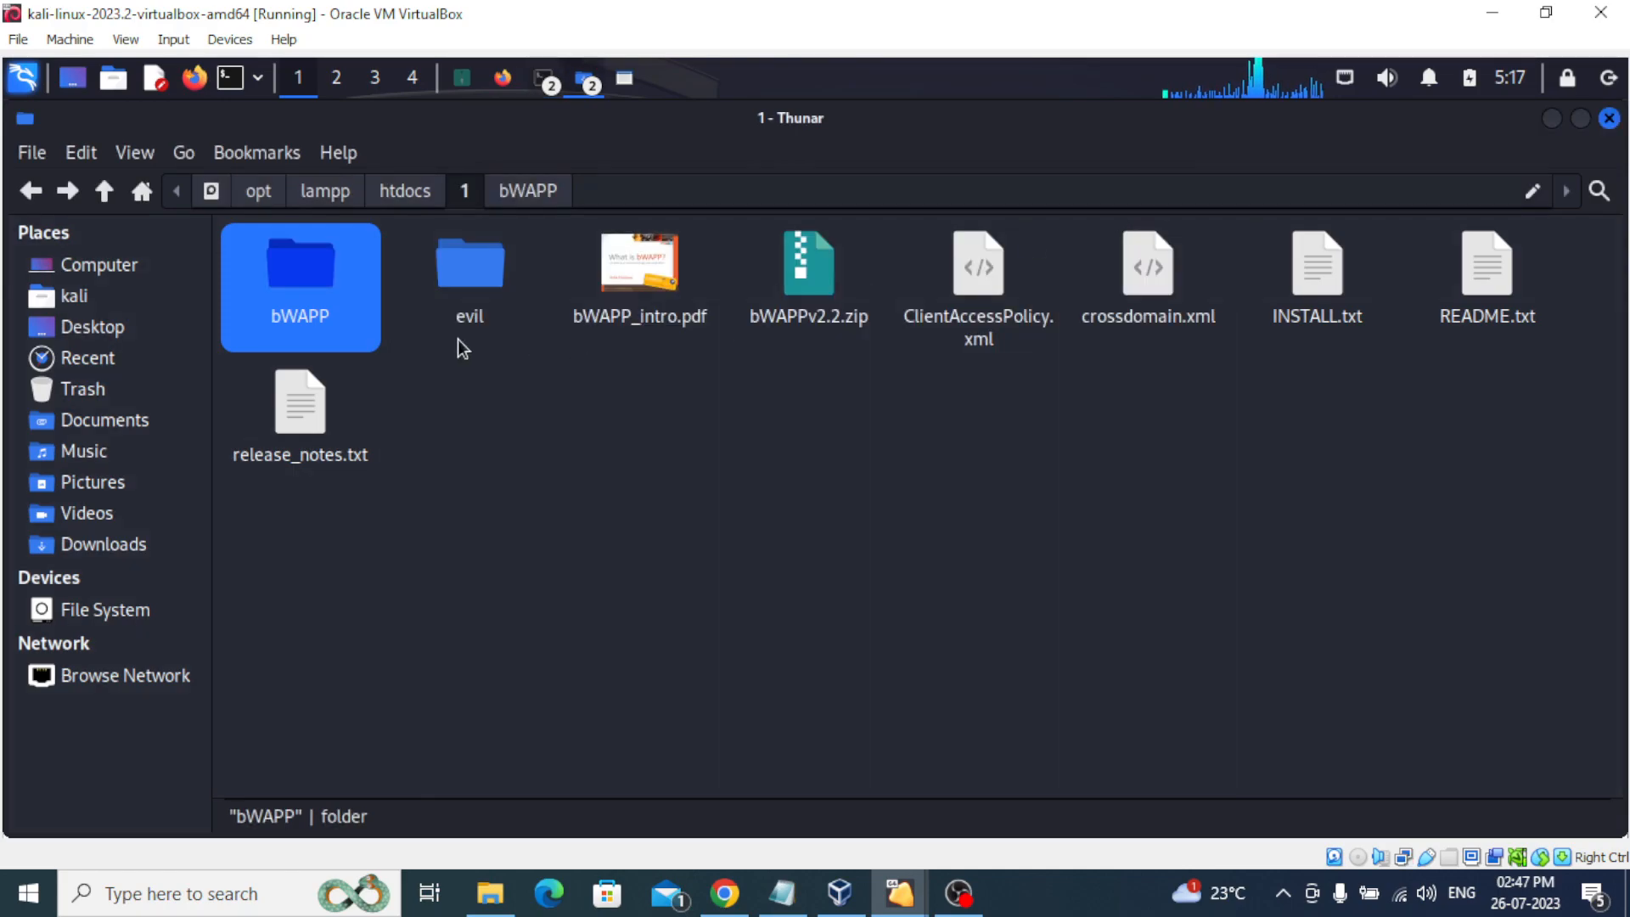
double_click(299, 270)
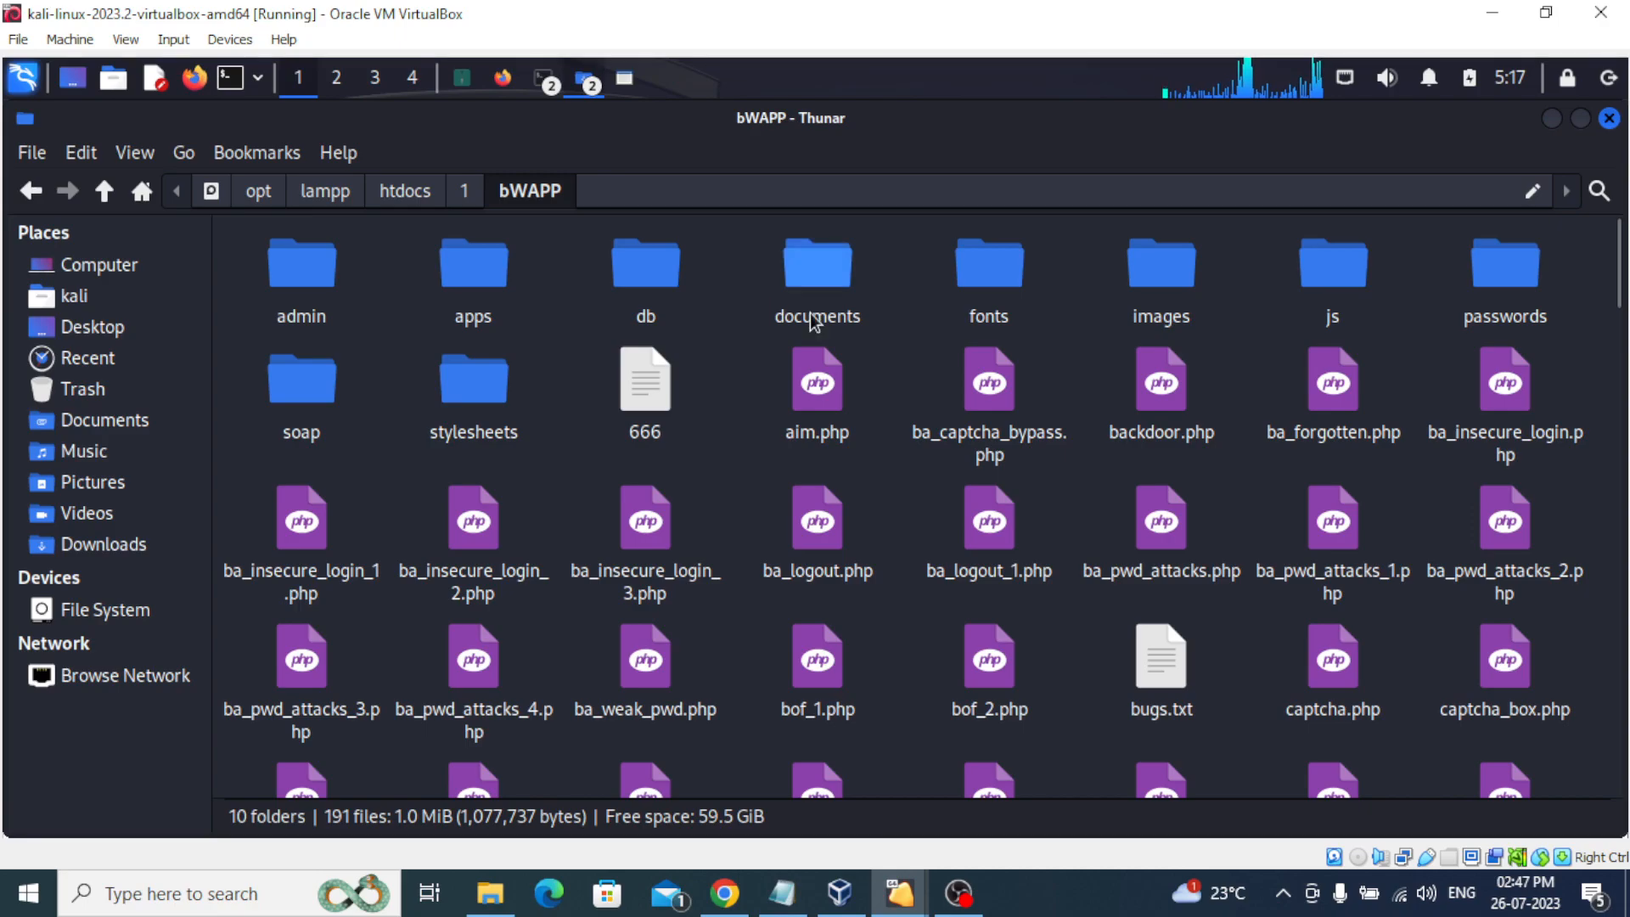
mouse_move(504, 133)
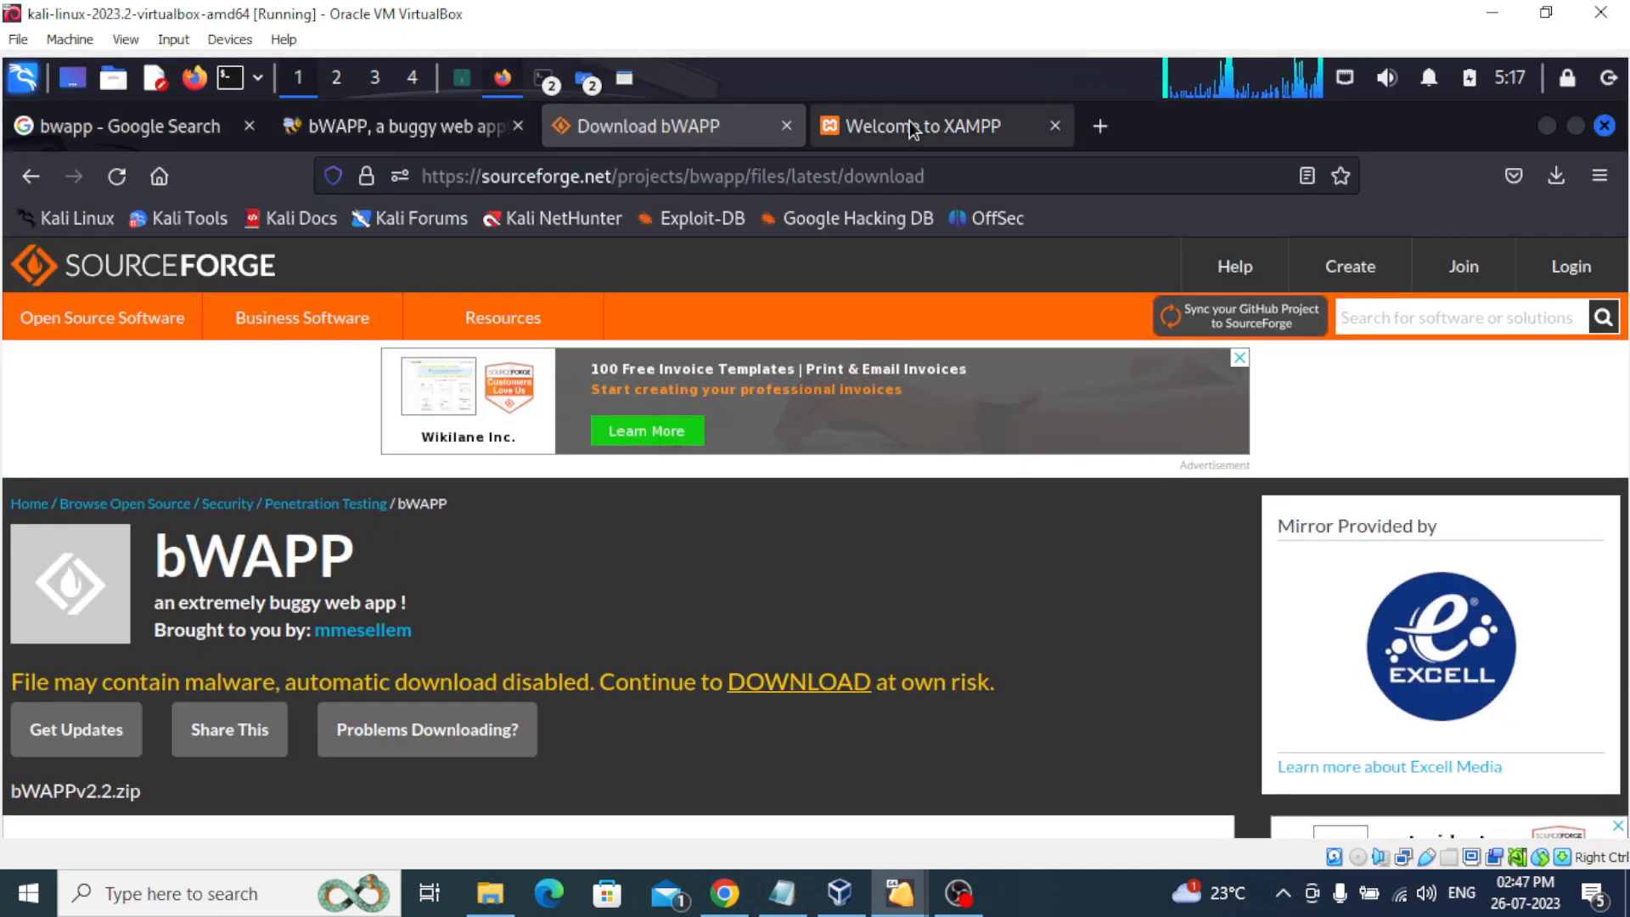
Enter 127.0.0.1/1/bWAPP/ in the address bar of Firefox's XAMPP welcome tab.
left_click(931, 126)
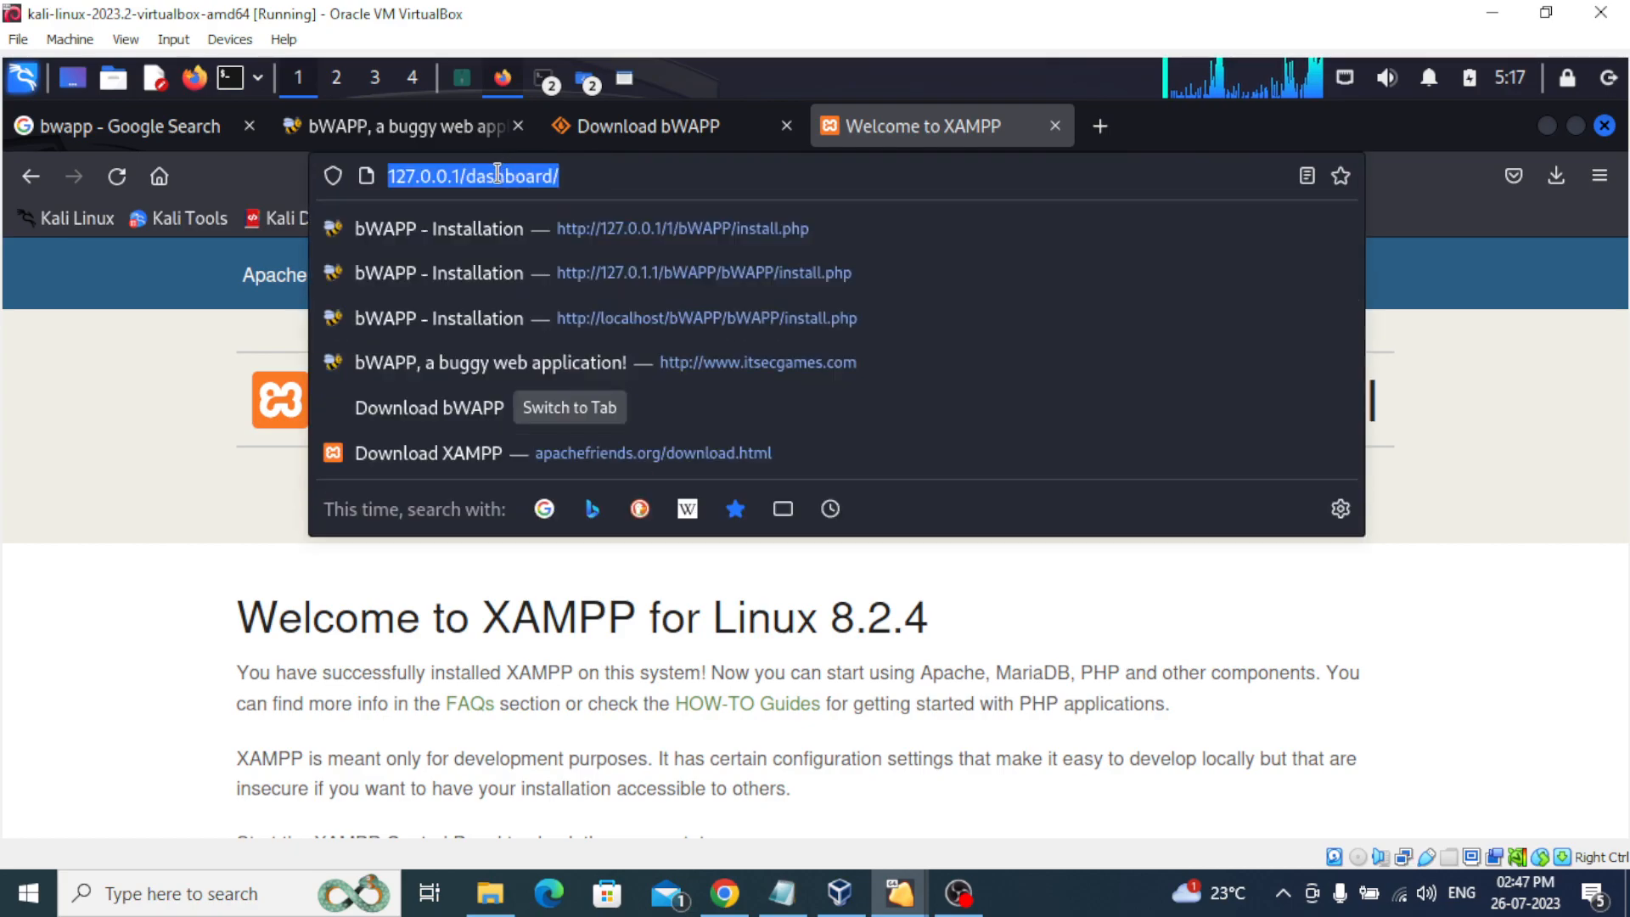
type("127.0.0.1/")
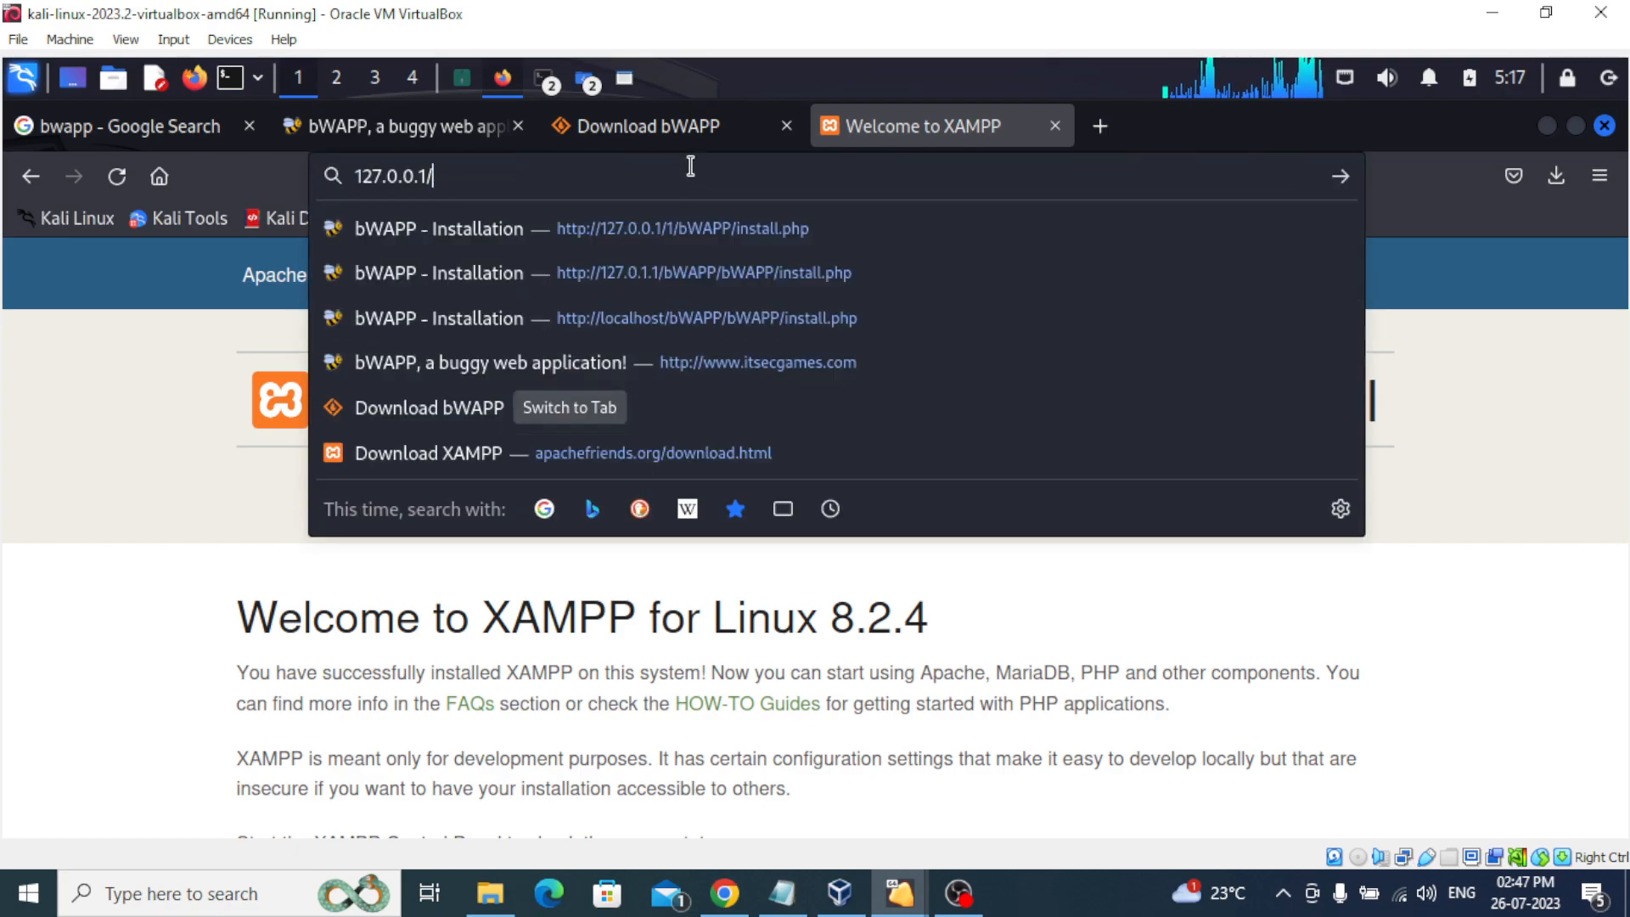
key("Return")
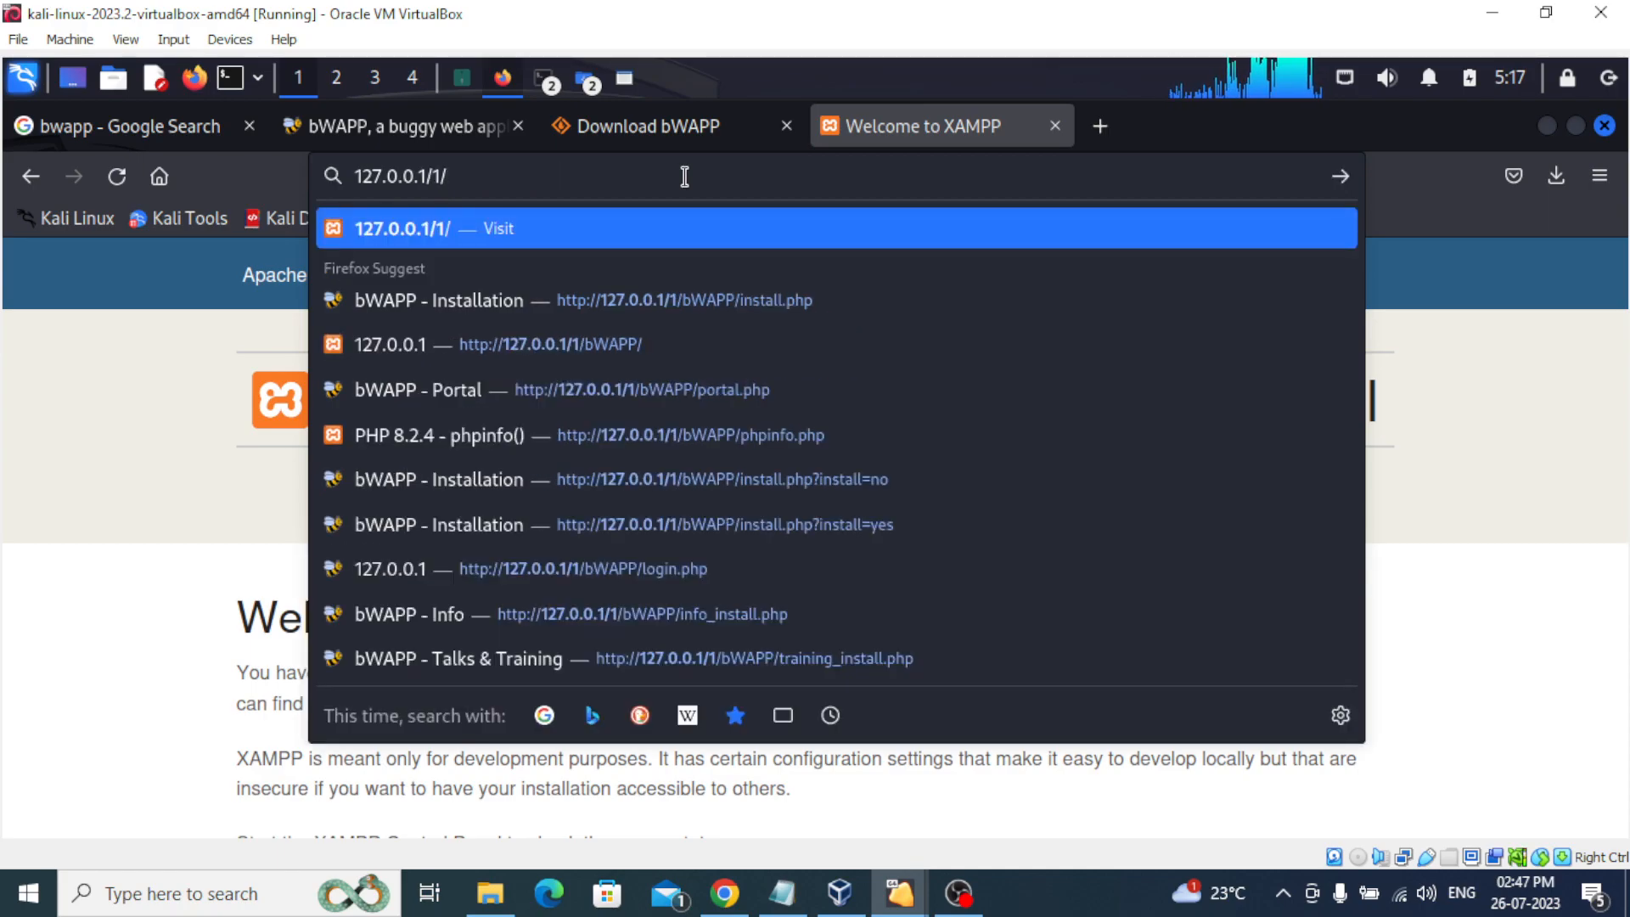
type("bWAPP/")
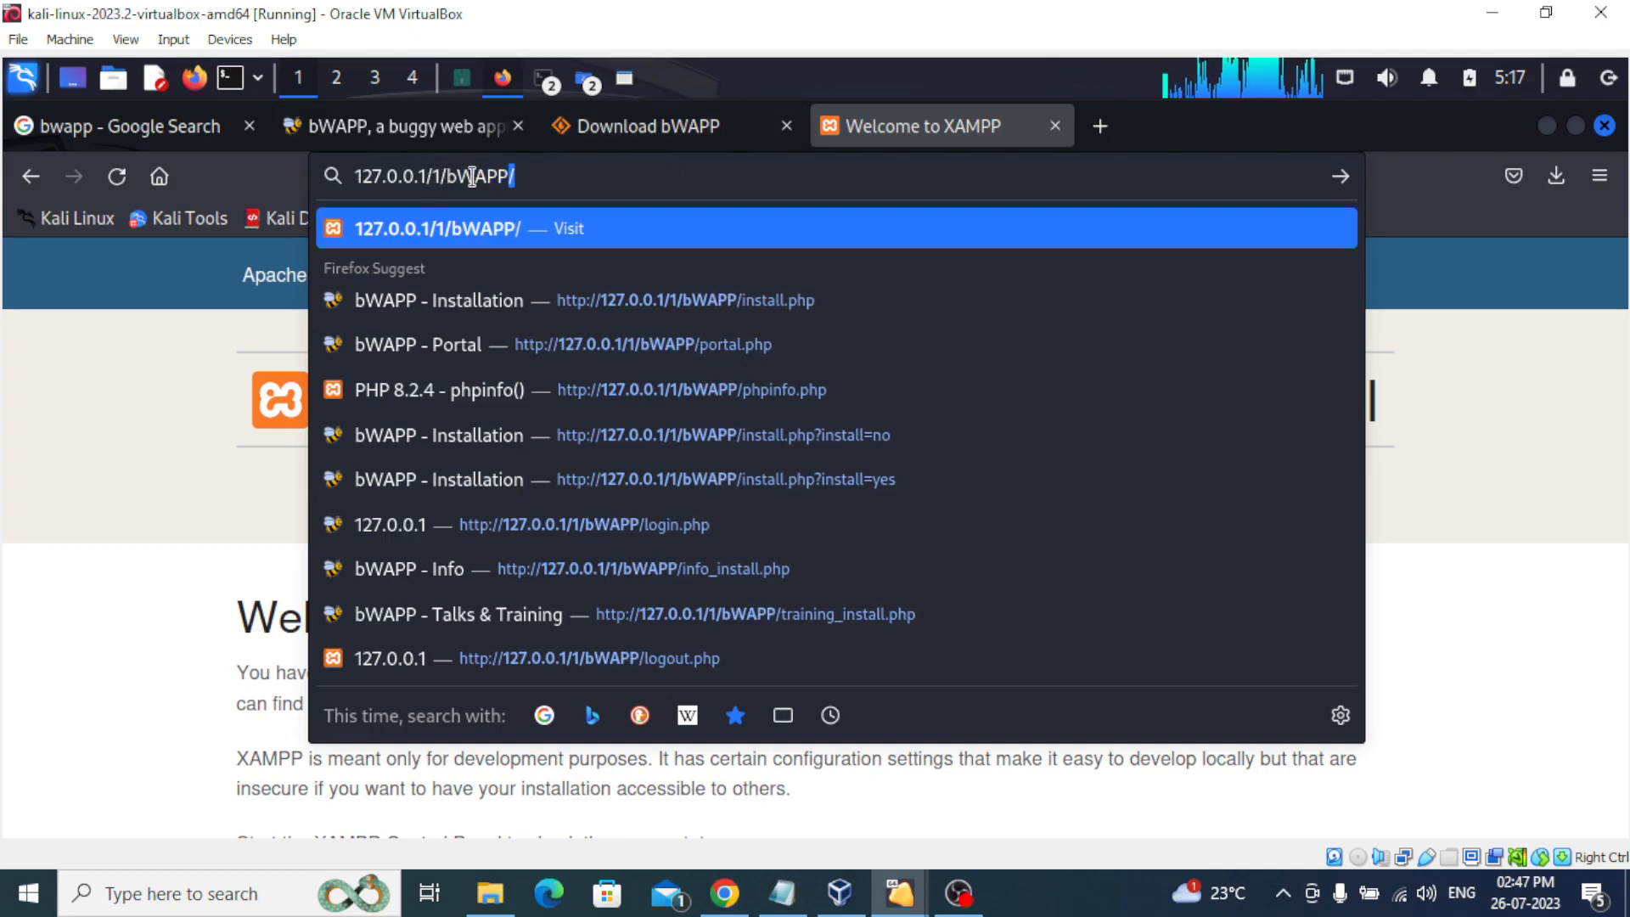
mouse_move(577, 101)
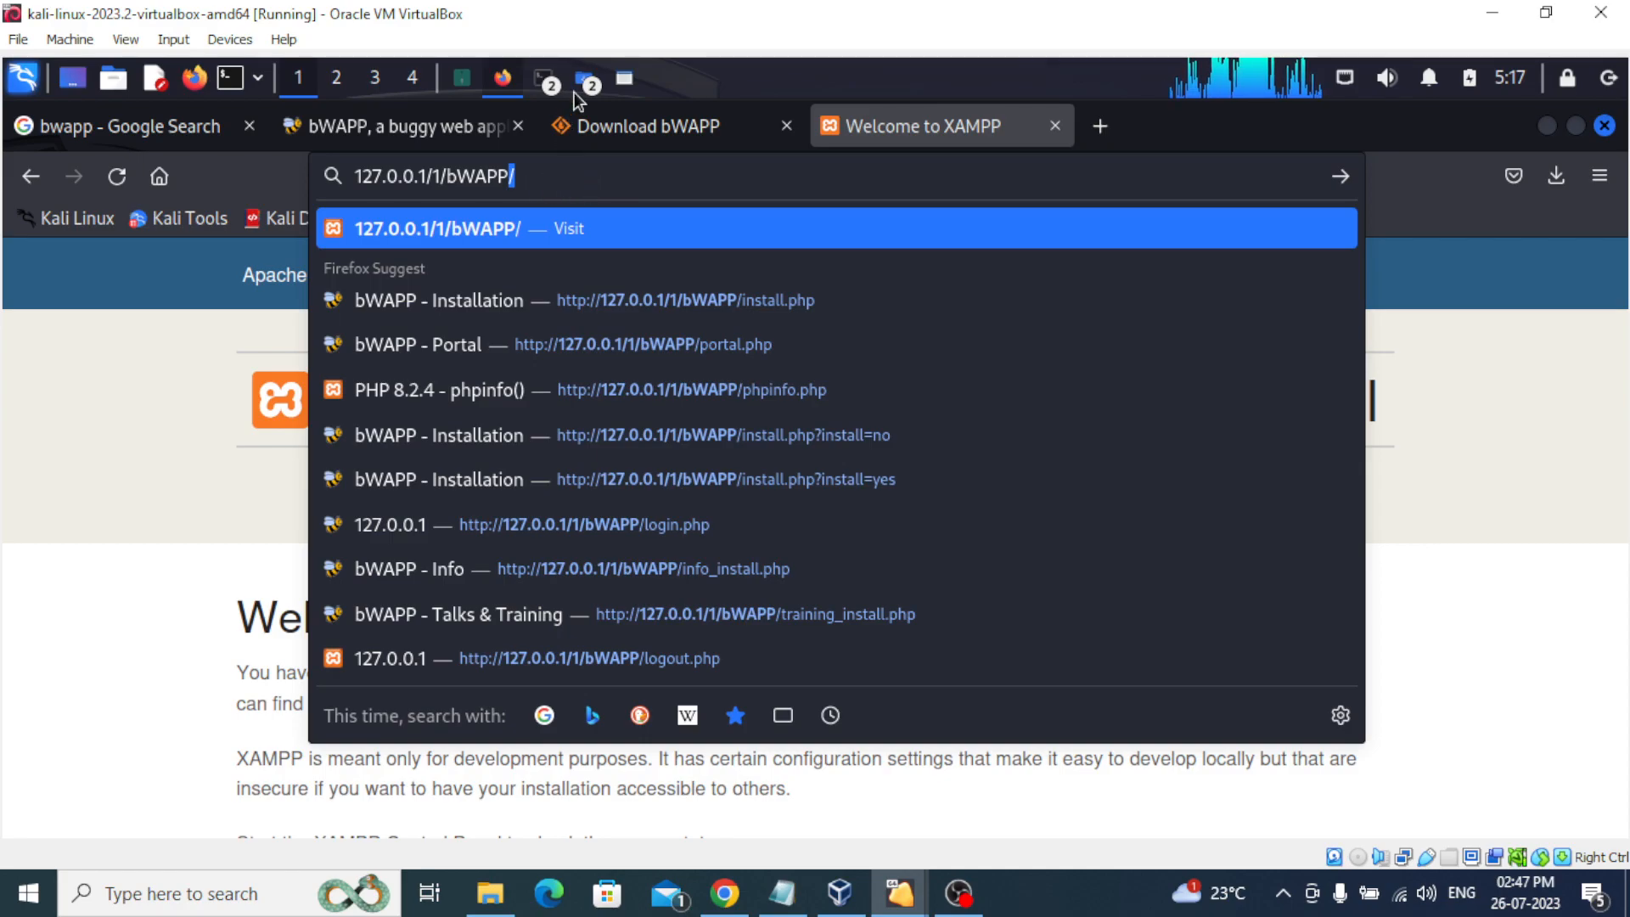
left_click(624, 78)
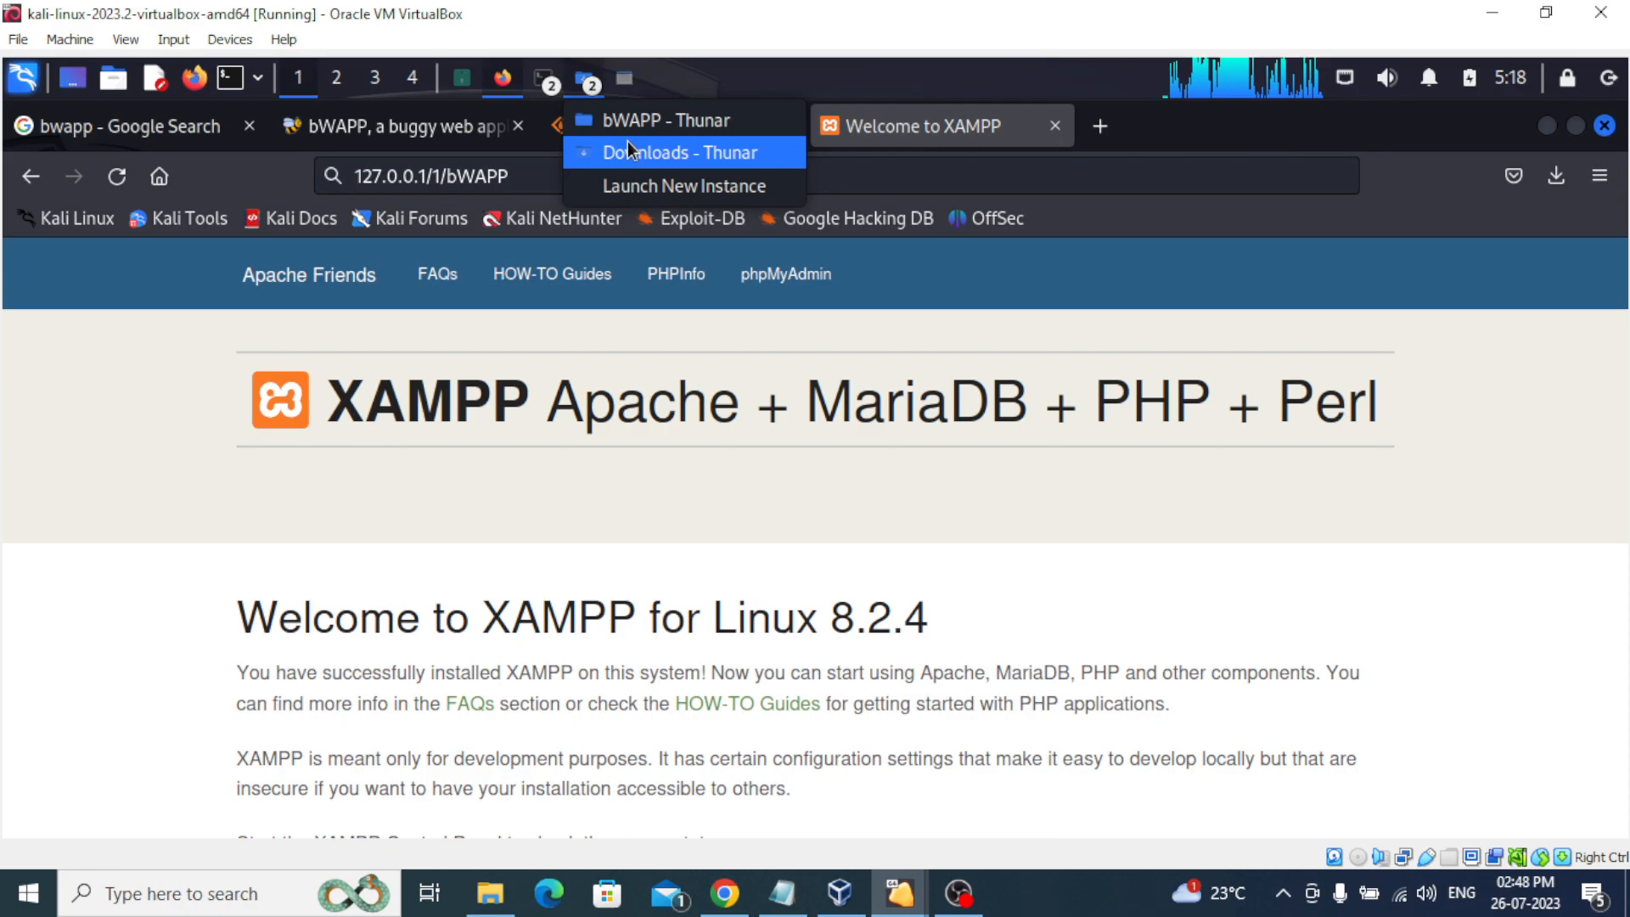
Check the bWAPP folder in Thunar, then start installation from Firefox's install.php page.
left_click(673, 120)
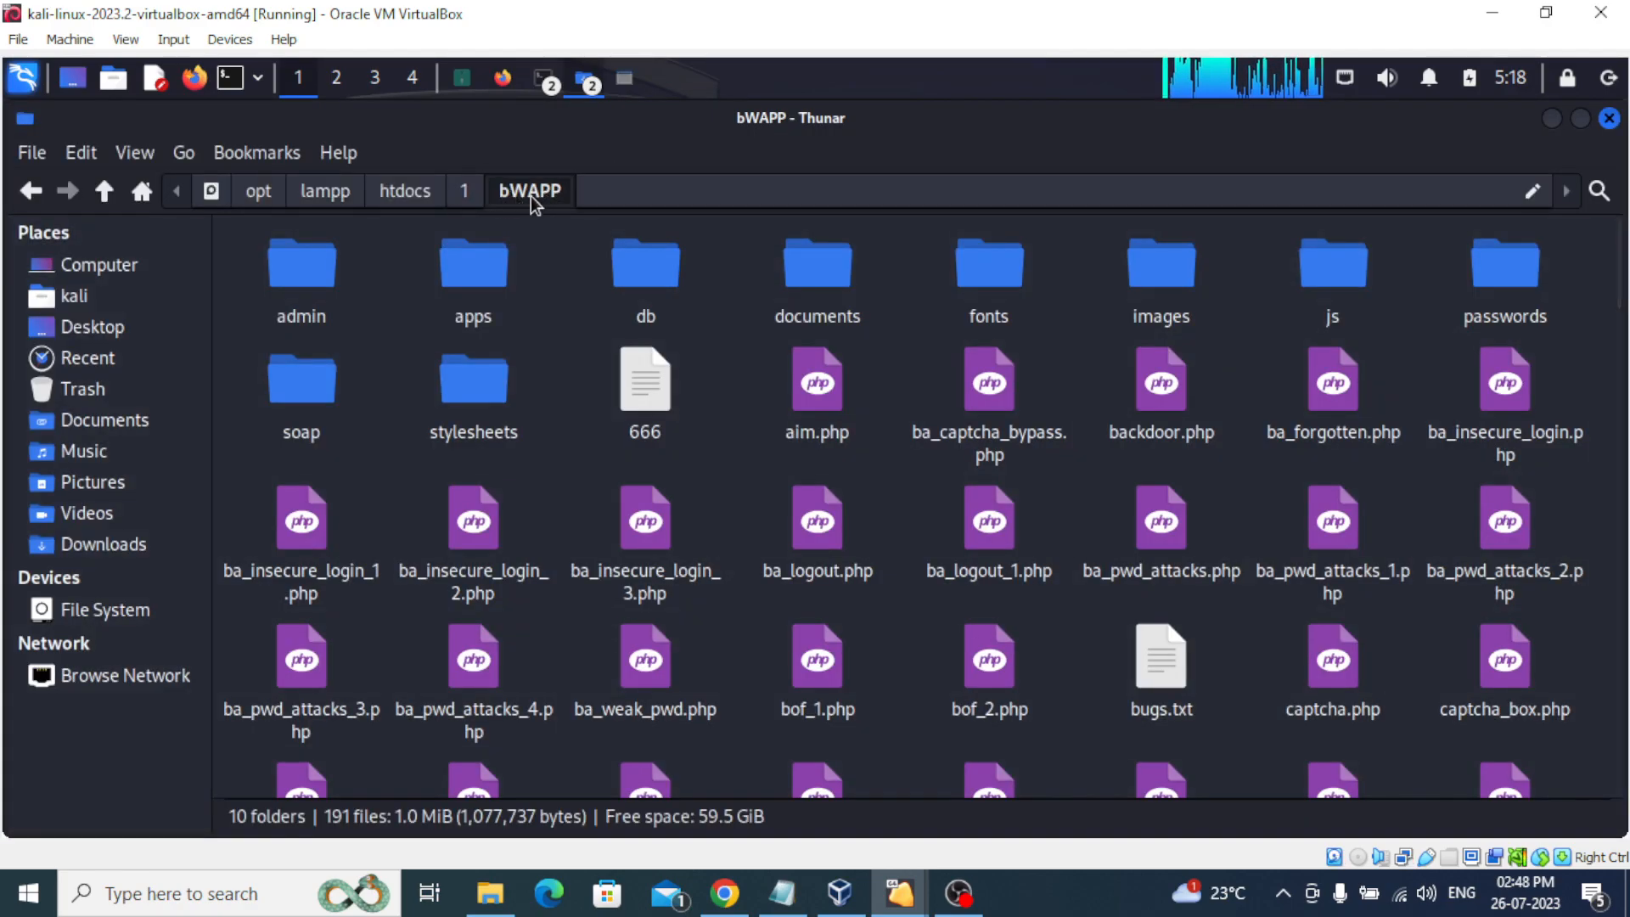
left_click(464, 190)
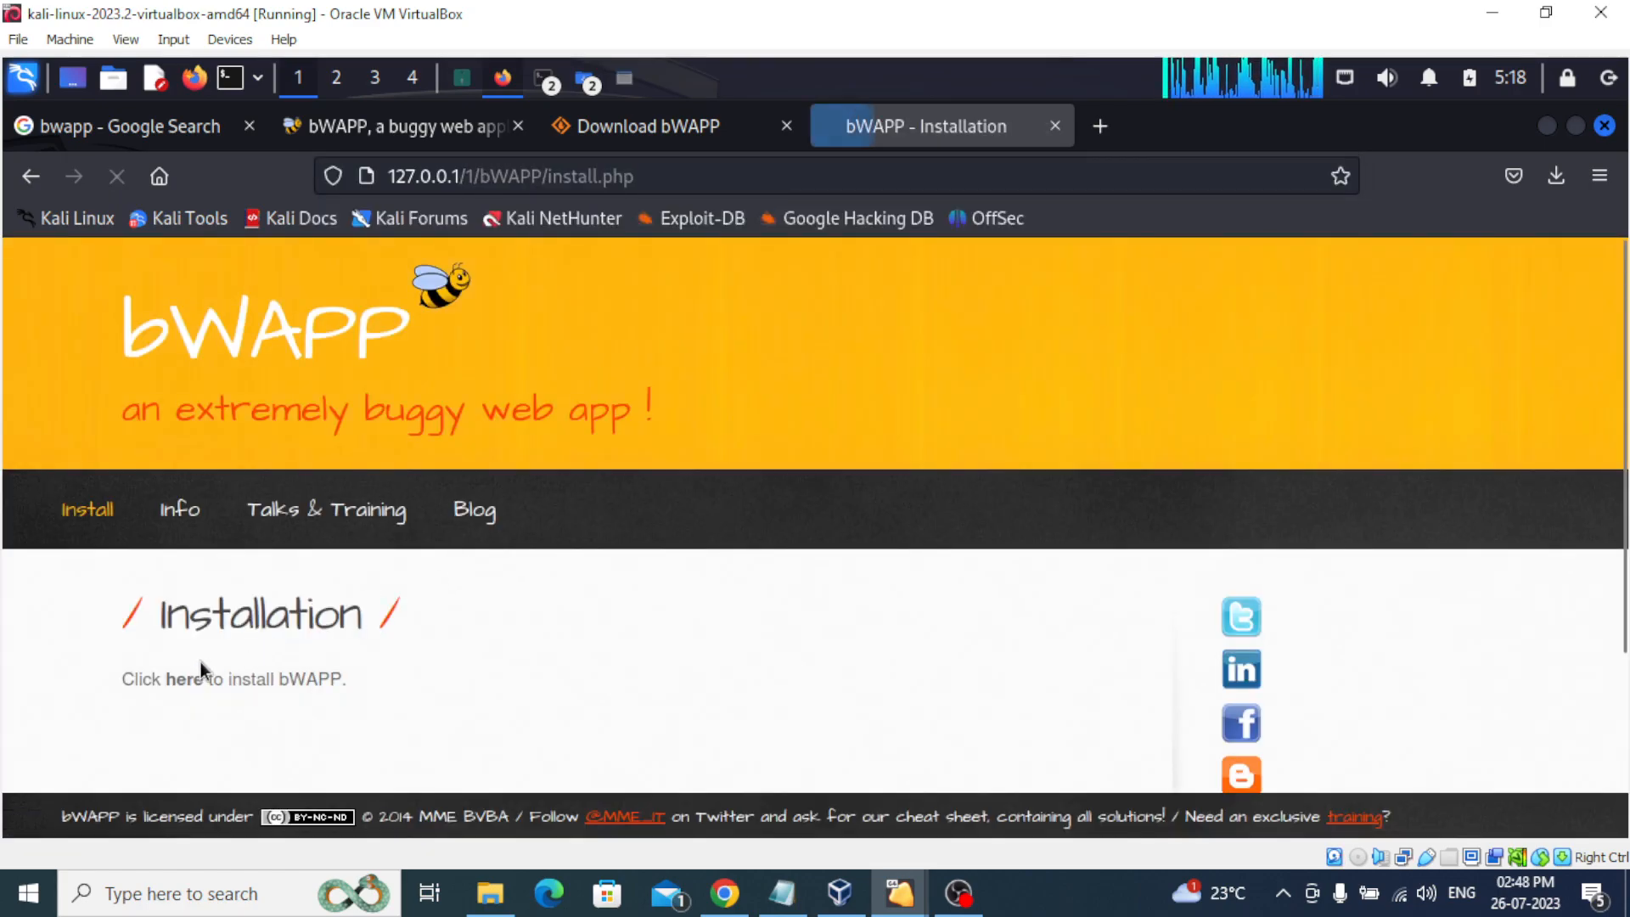
left_click(183, 680)
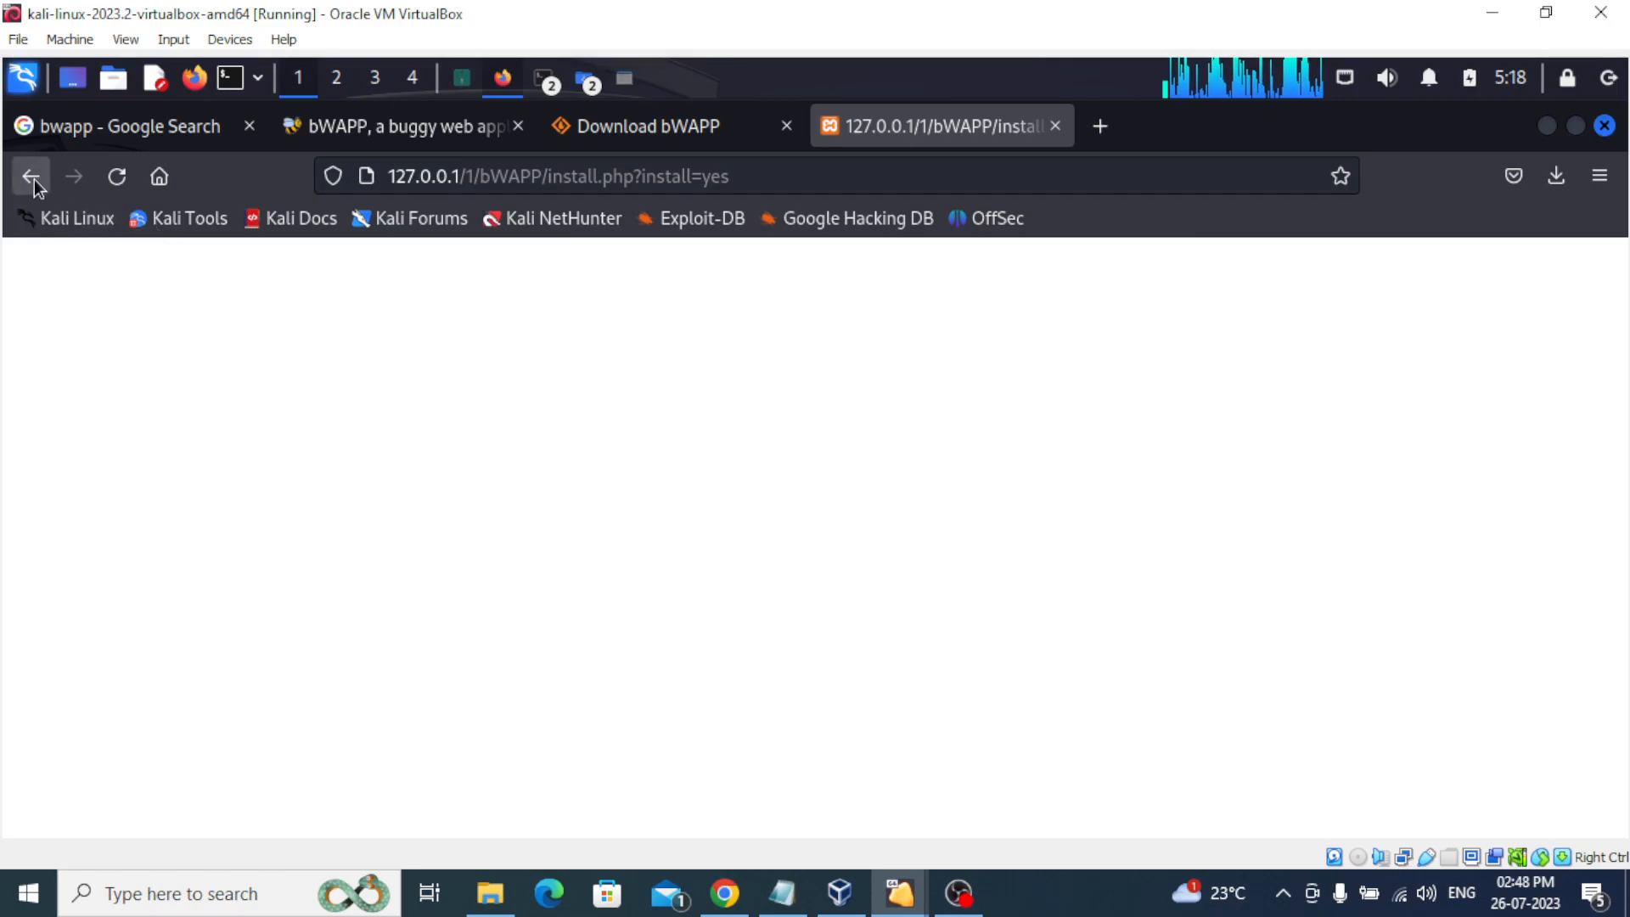
Go back from the blank install.php?install=yes page to the bWAPP Installation page.
left_click(31, 176)
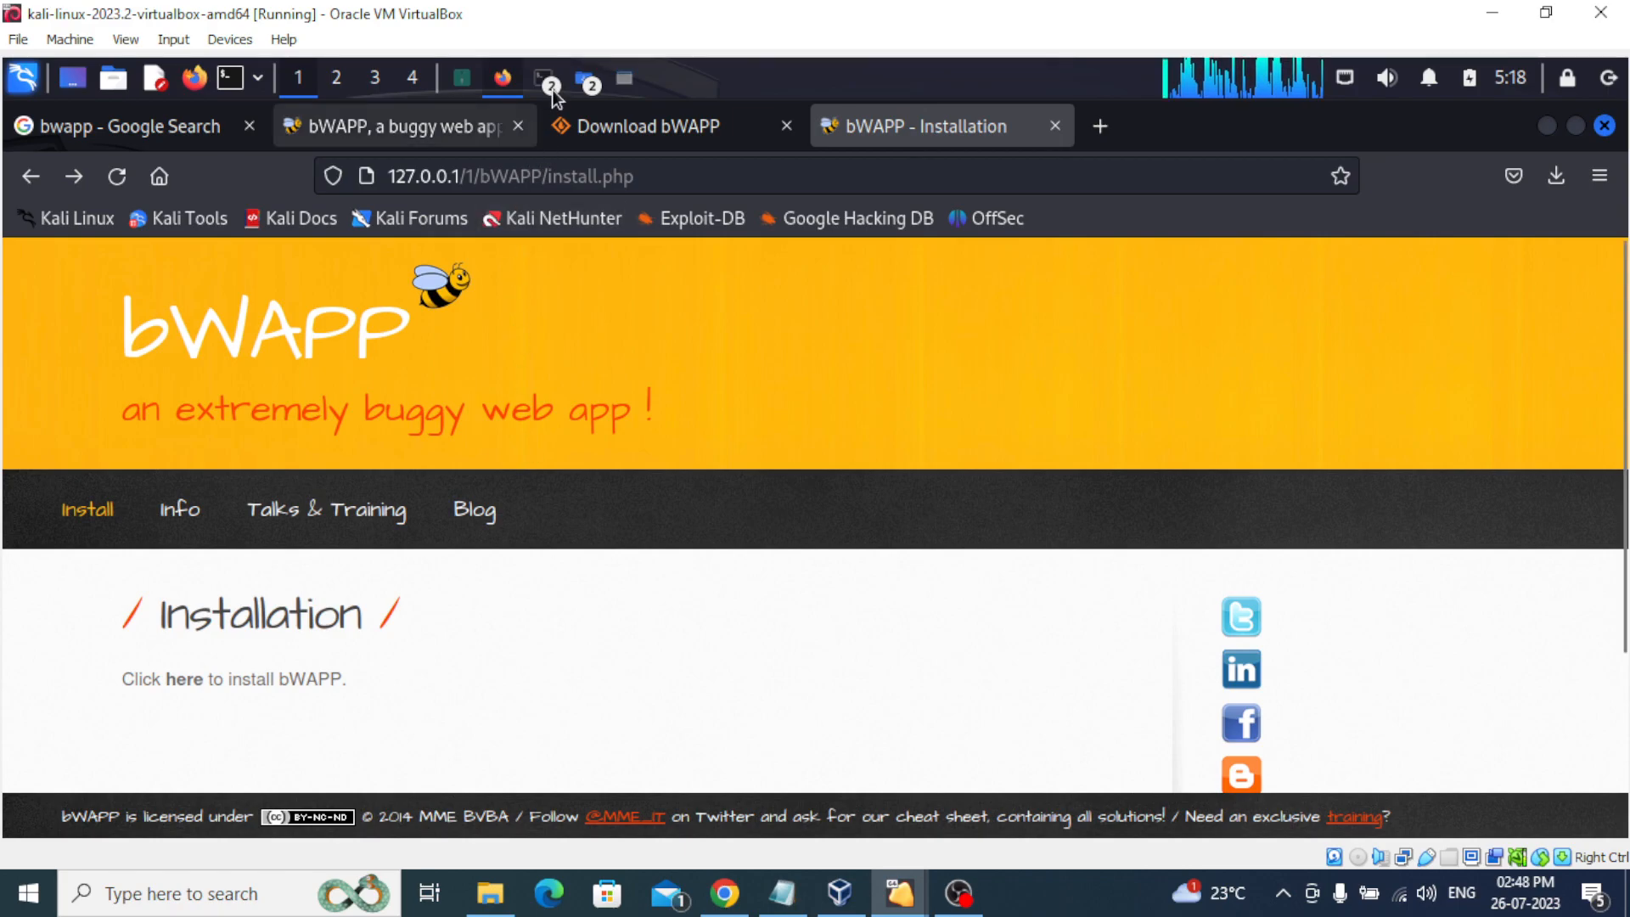
left_click(548, 78)
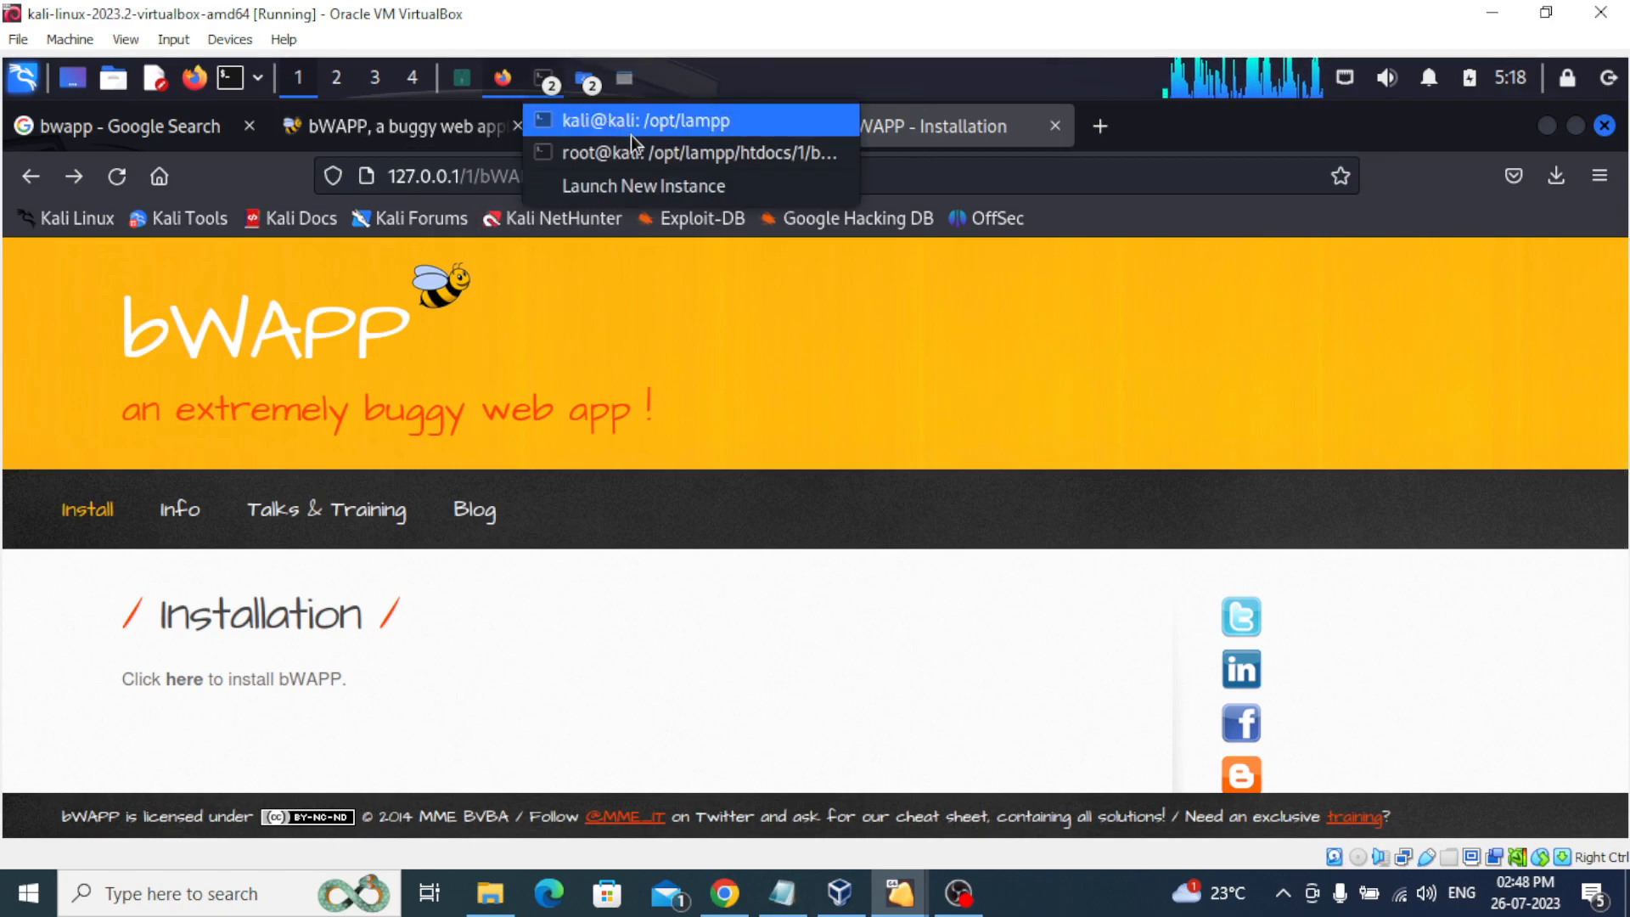
Enter bWAPP's admin folder in the root terminal and open settings.php with mousepad.
left_click(675, 153)
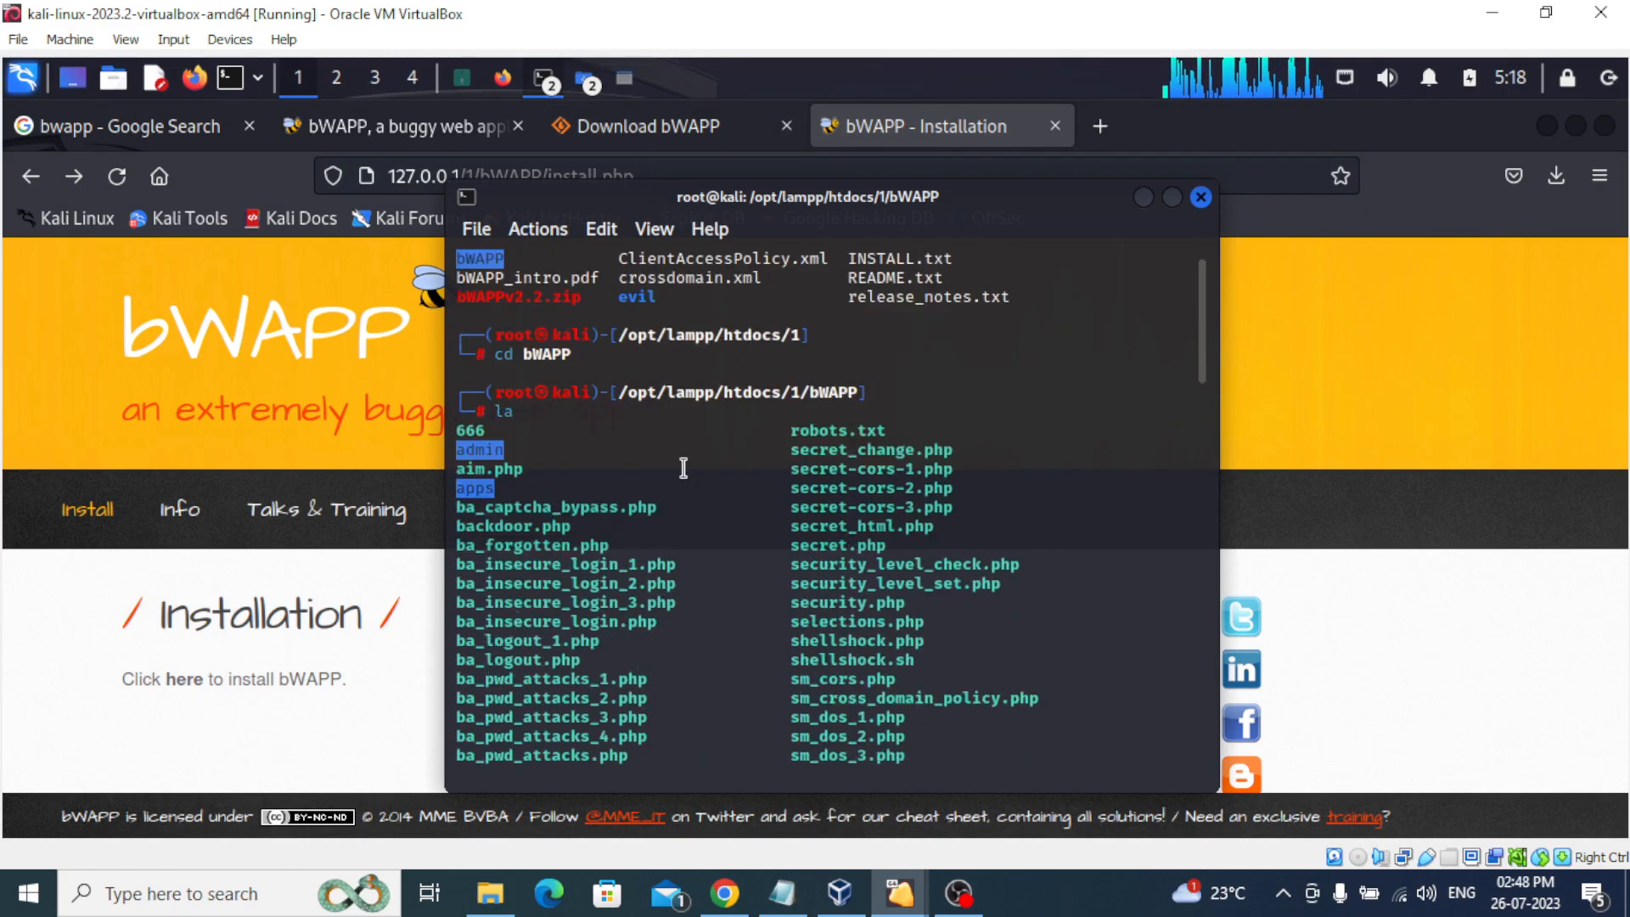
mouse_move(612, 457)
type("cd a")
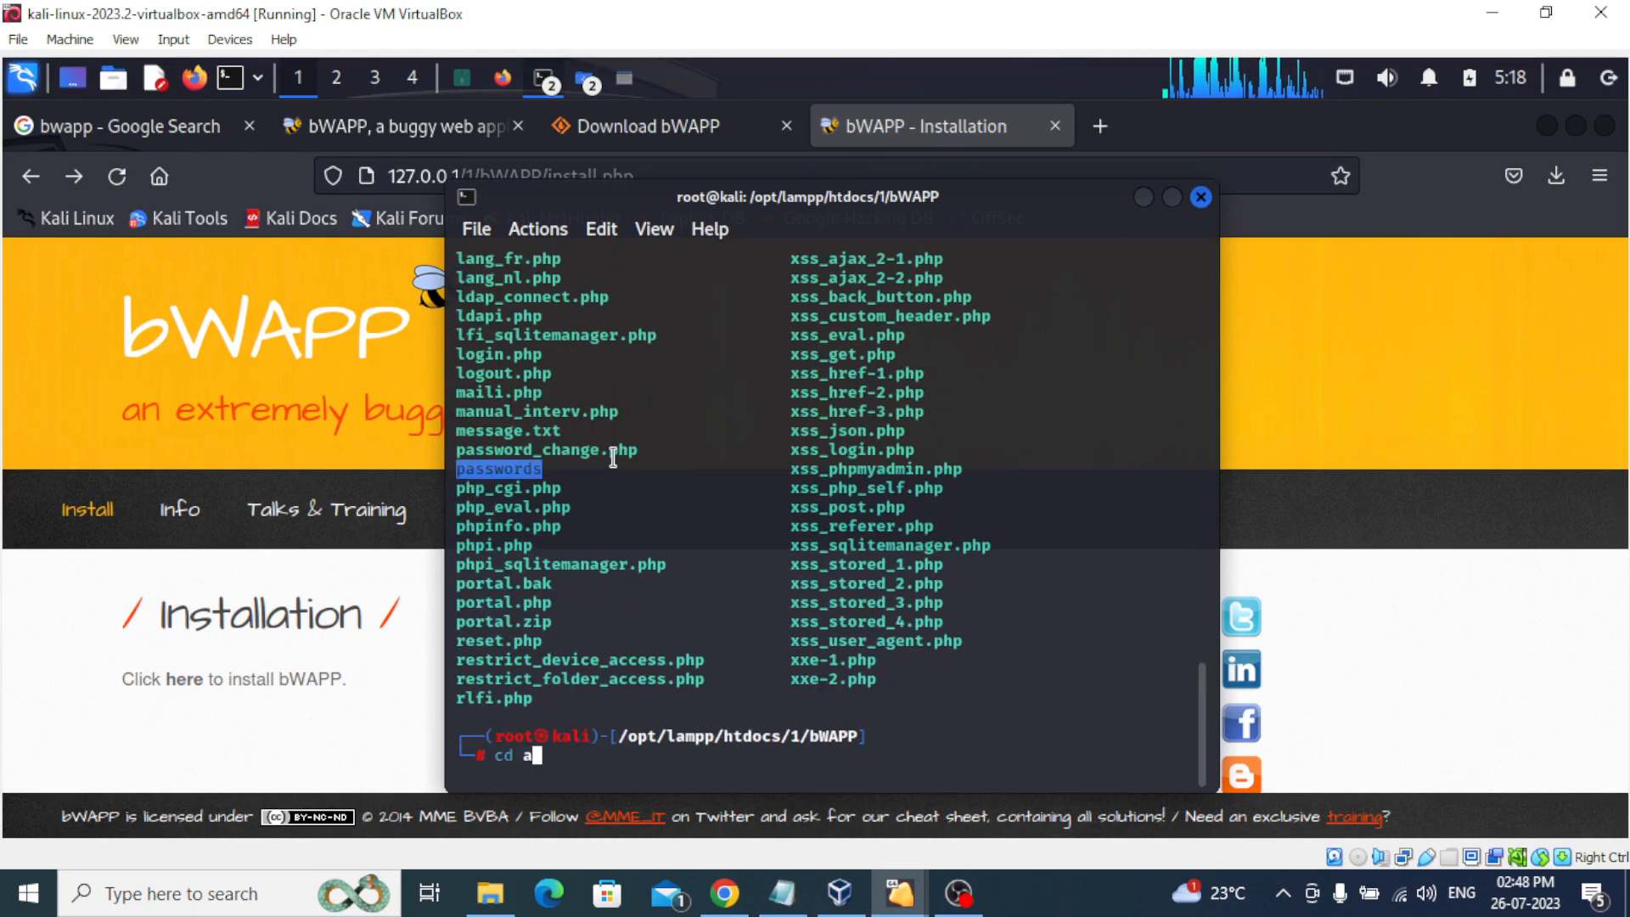
key("Return")
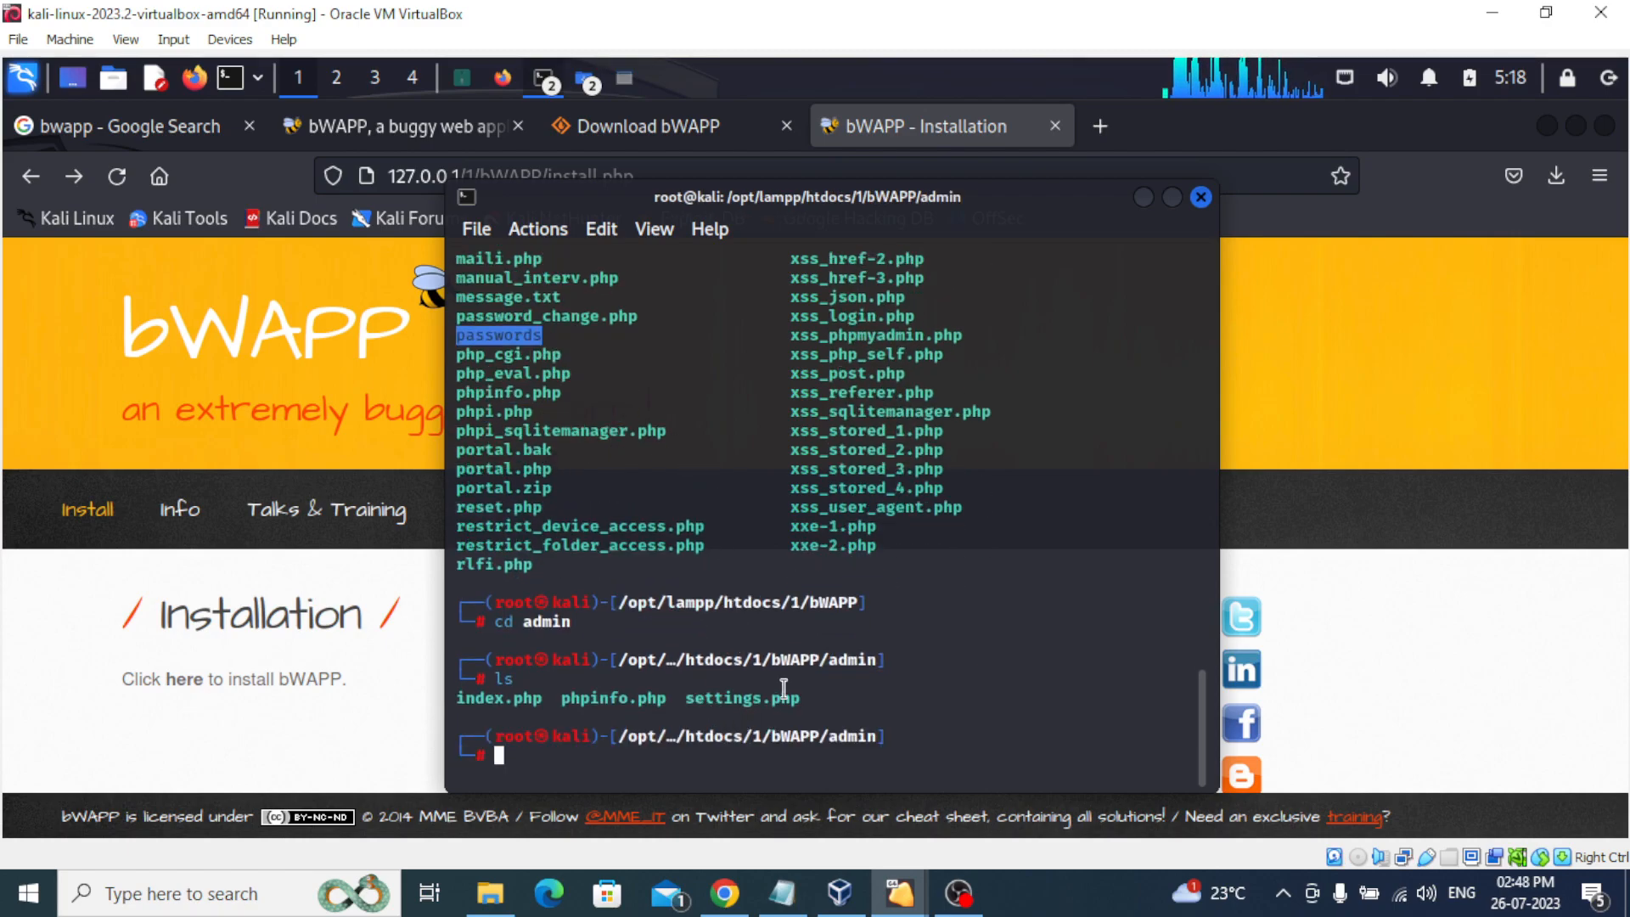
type("mousepad install.php")
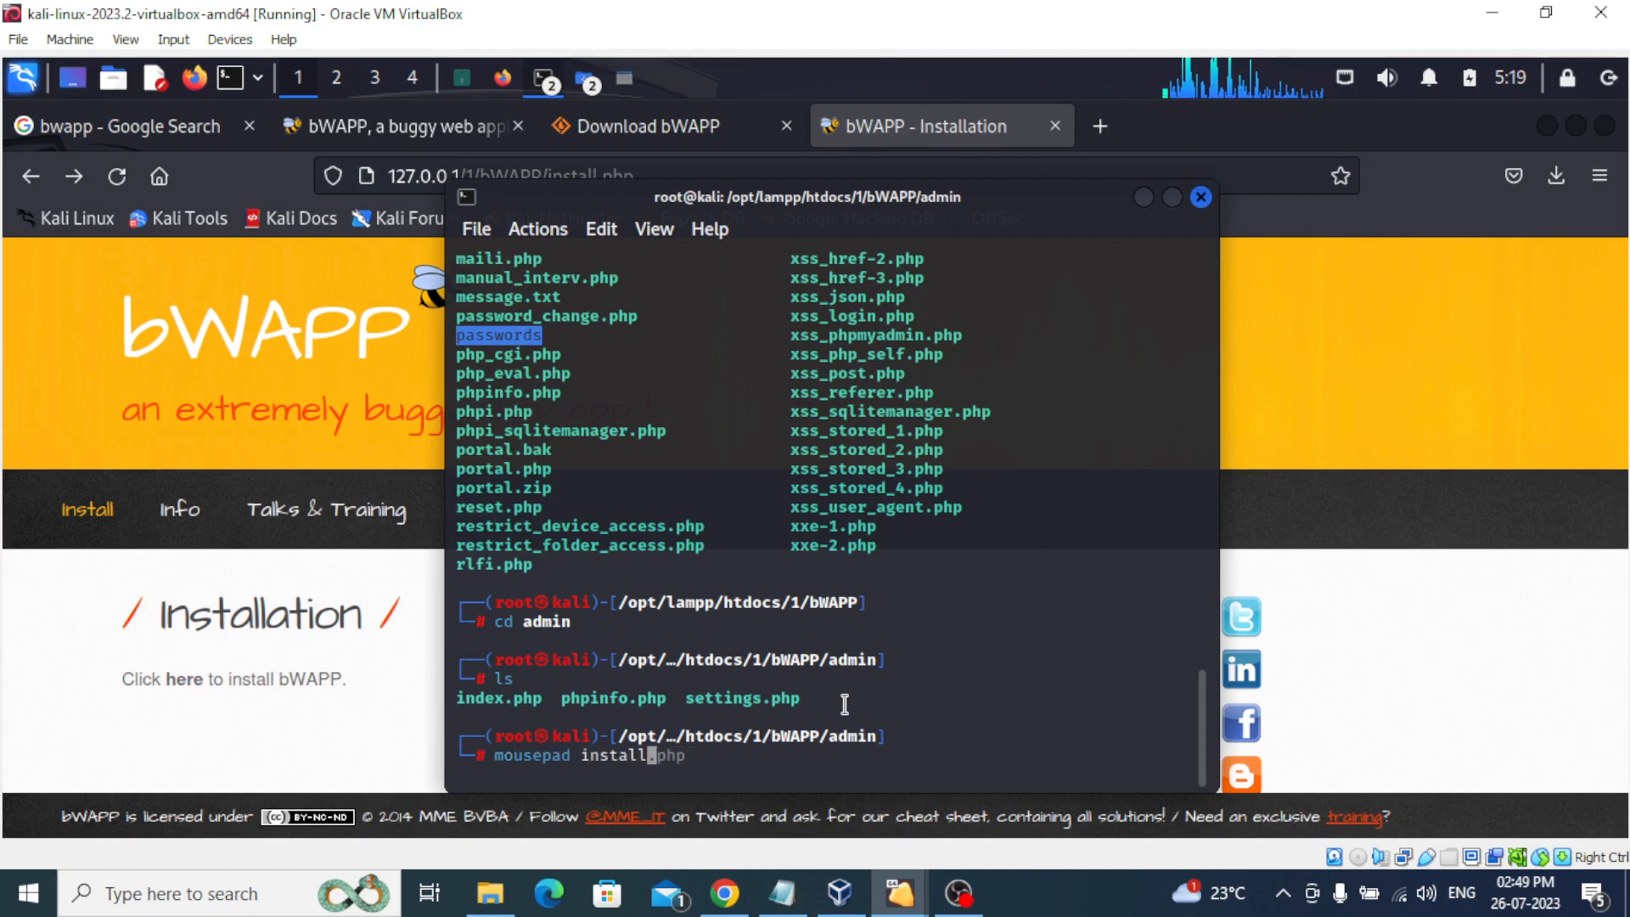
type("settings.php")
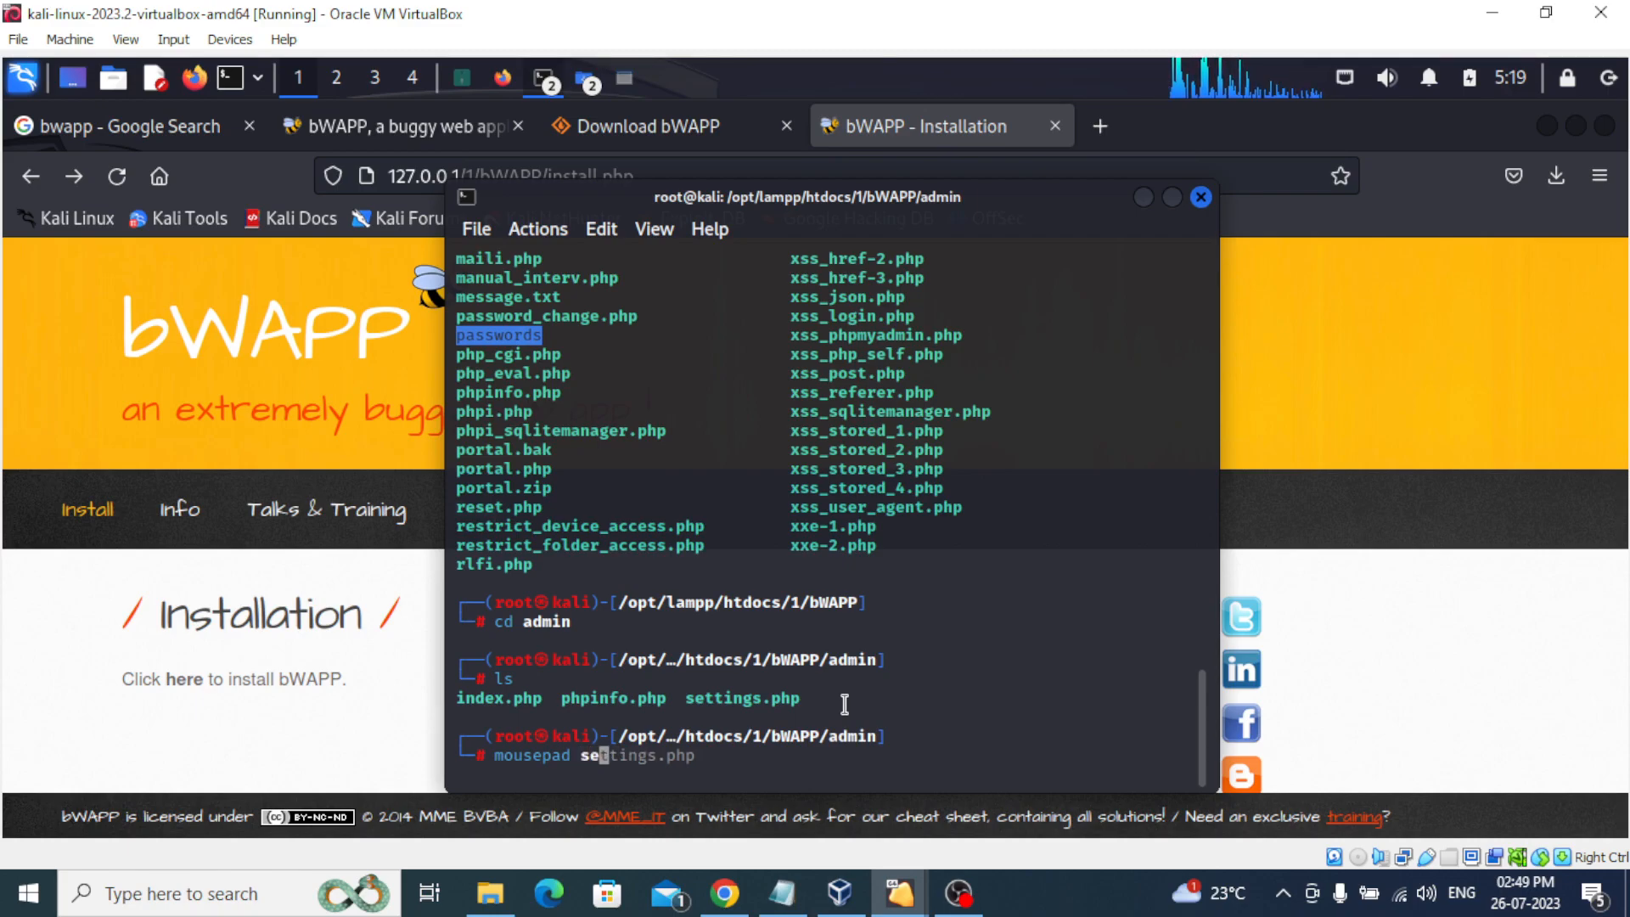
key("Return")
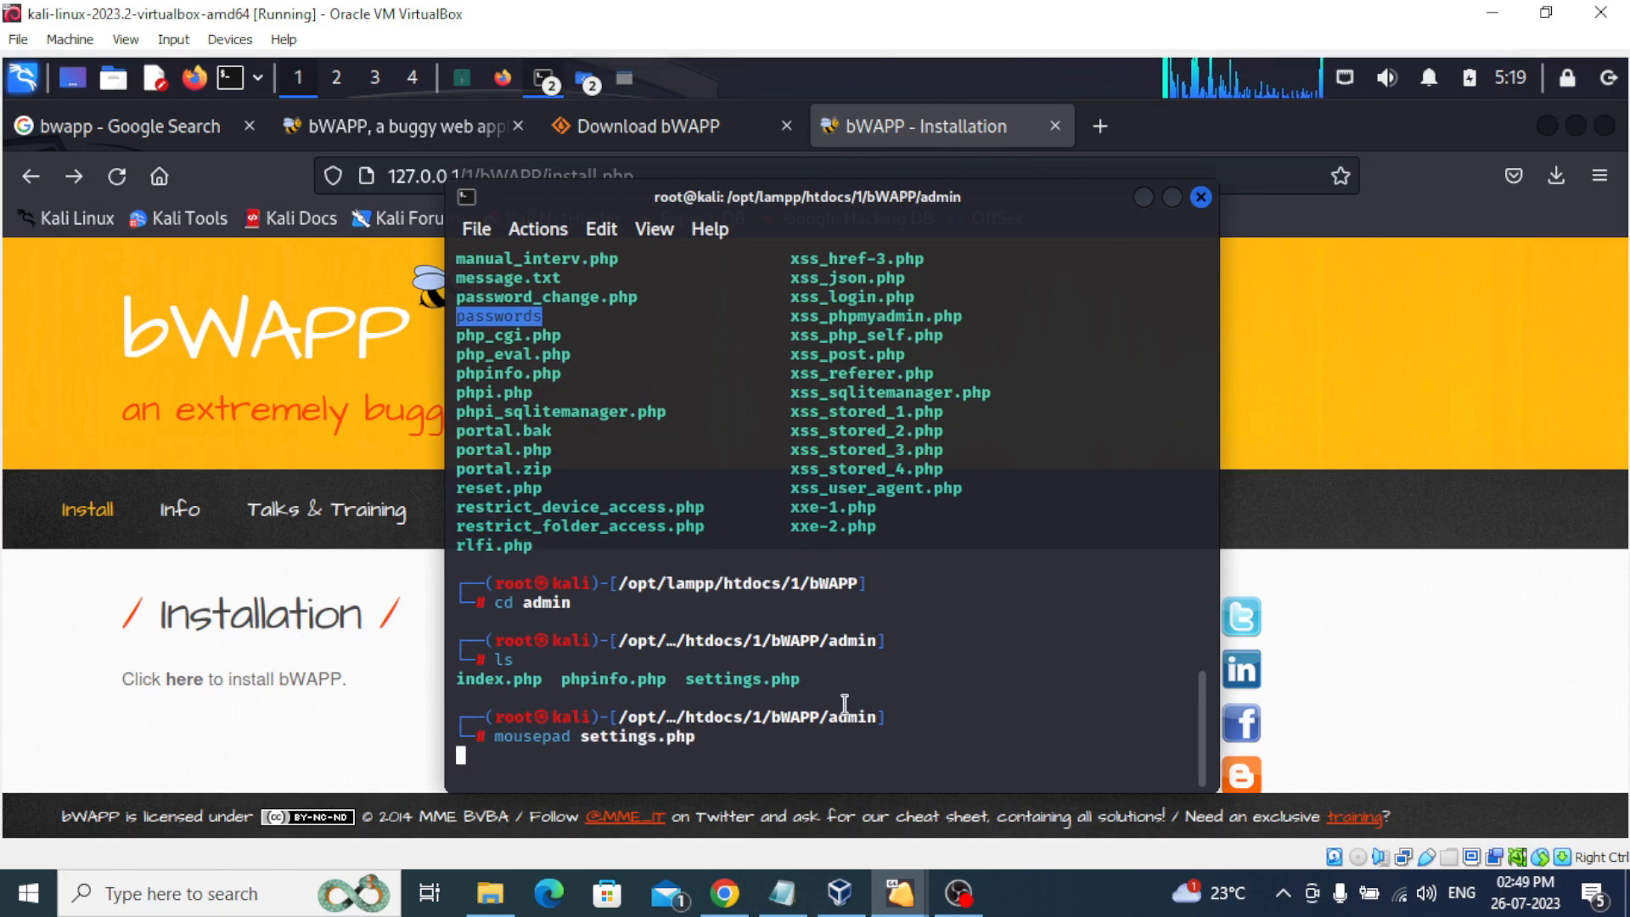
key("Return")
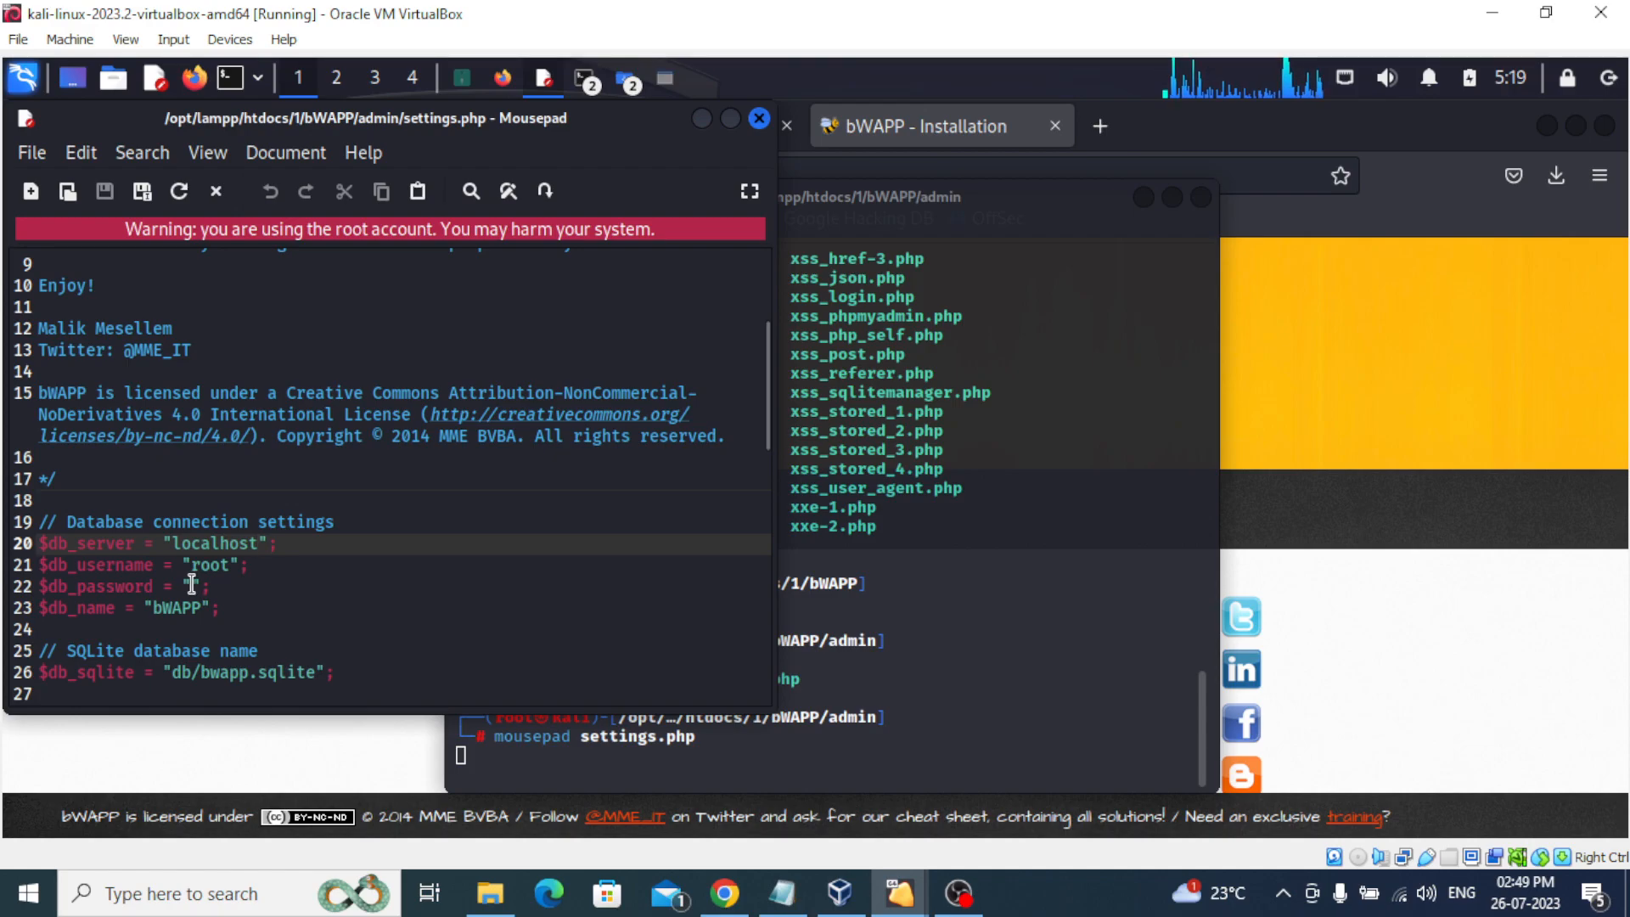
Inspect the database settings (localhost, root, empty password) in settings.php, then close Mousepad.
left_click(256, 543)
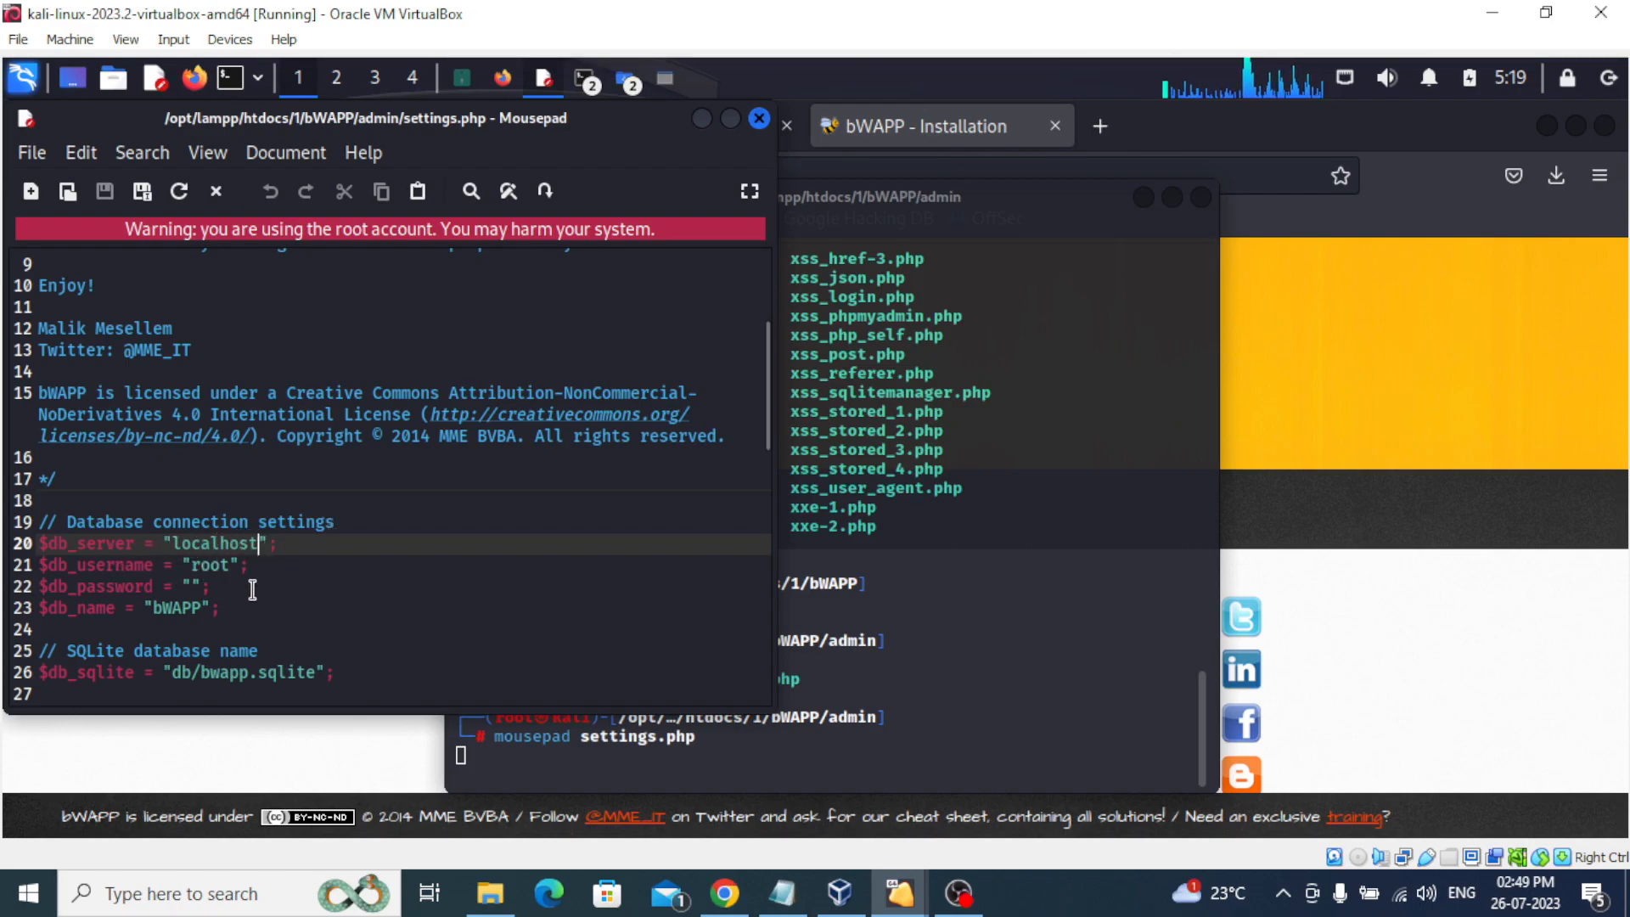
mouse_move(588, 393)
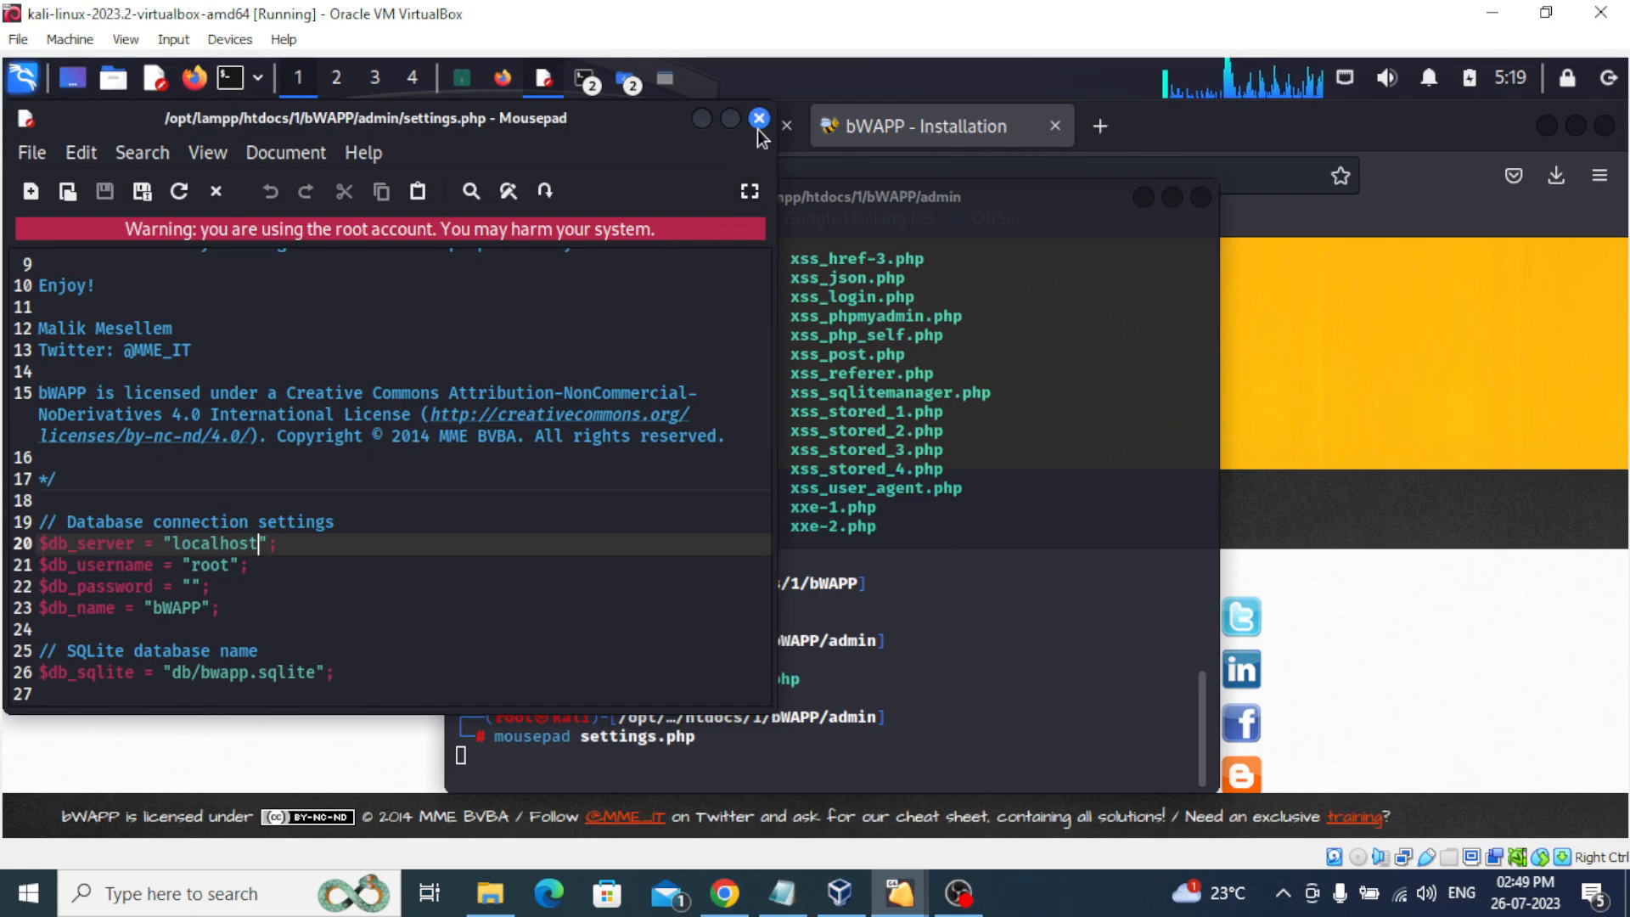
left_click(759, 118)
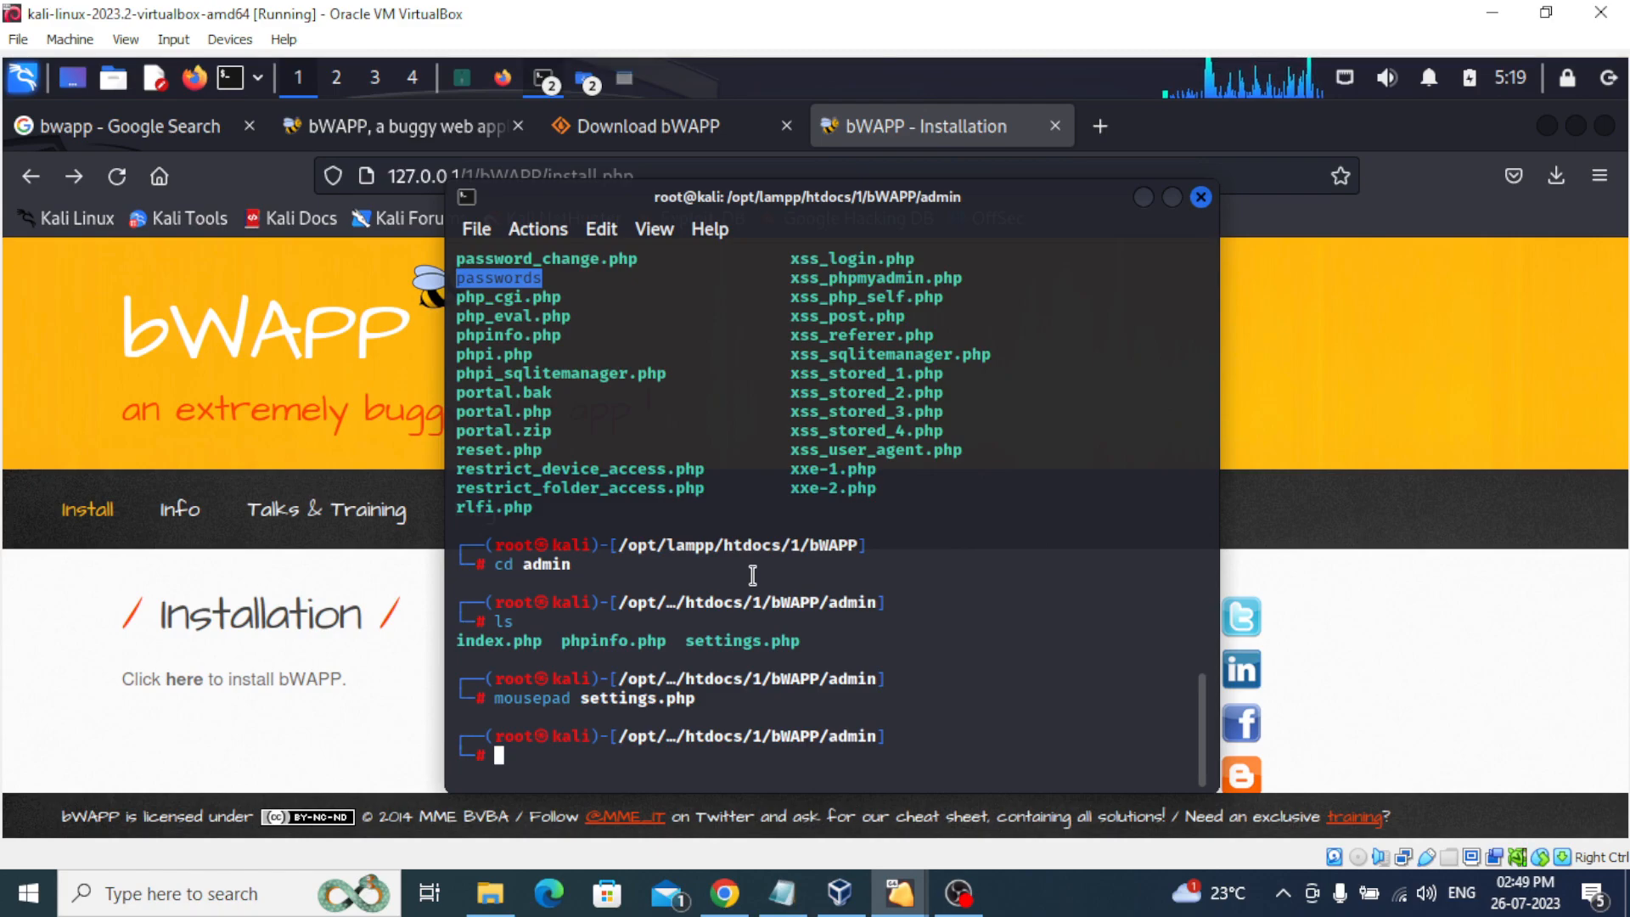
Move from the admin folder back up to bWAPP with cd ..
type("cd admin")
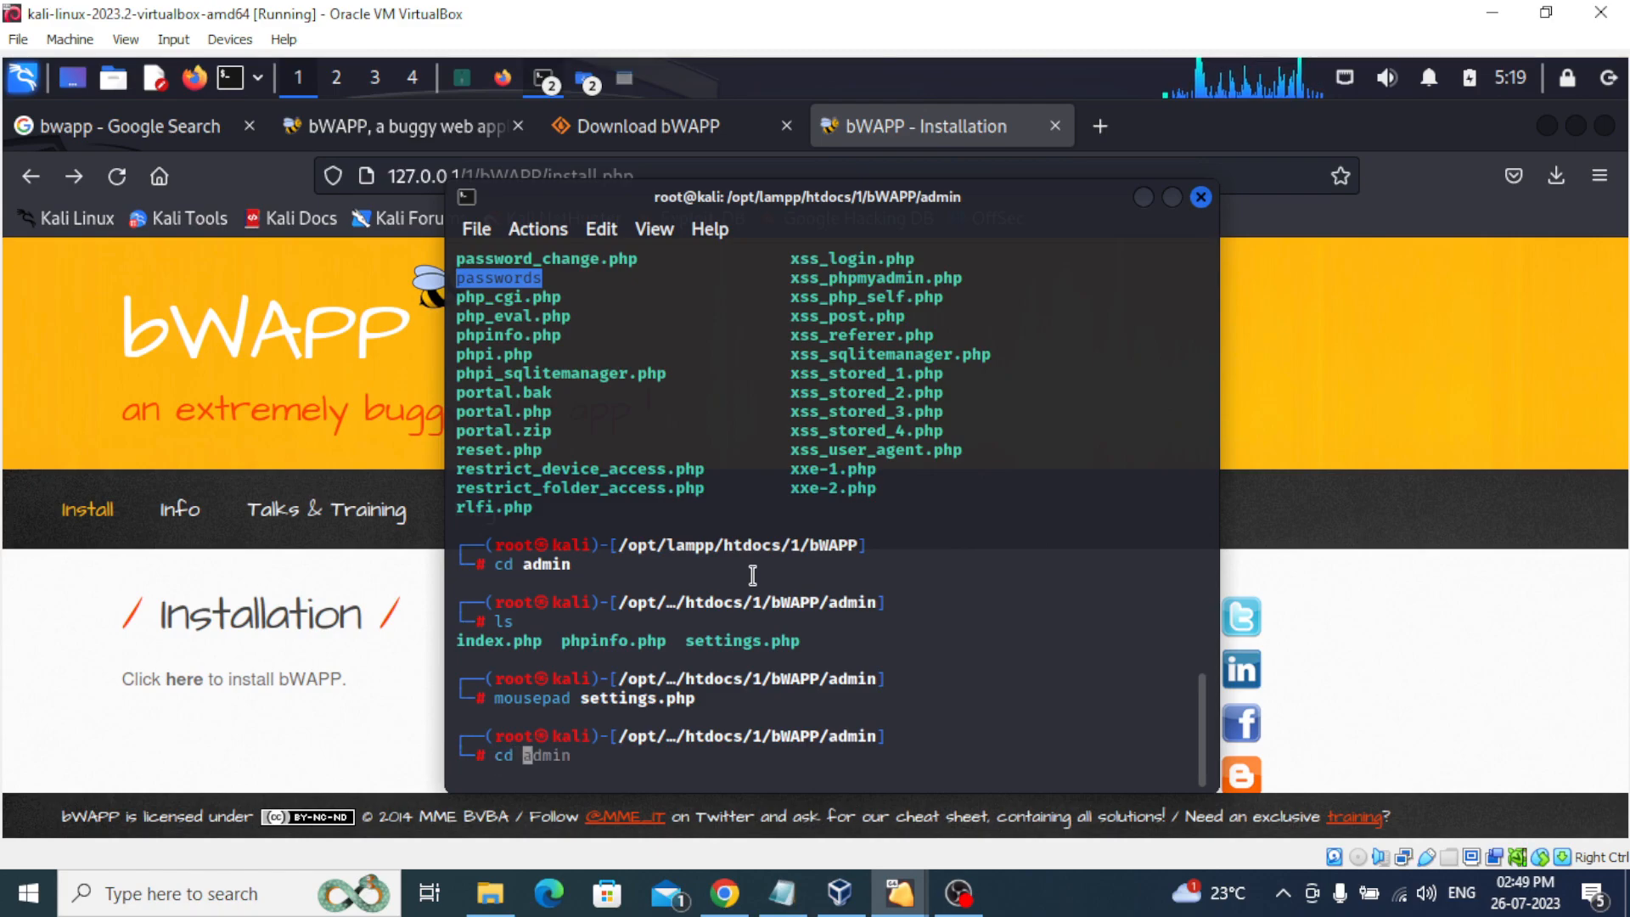
type(" ..")
key("Return")
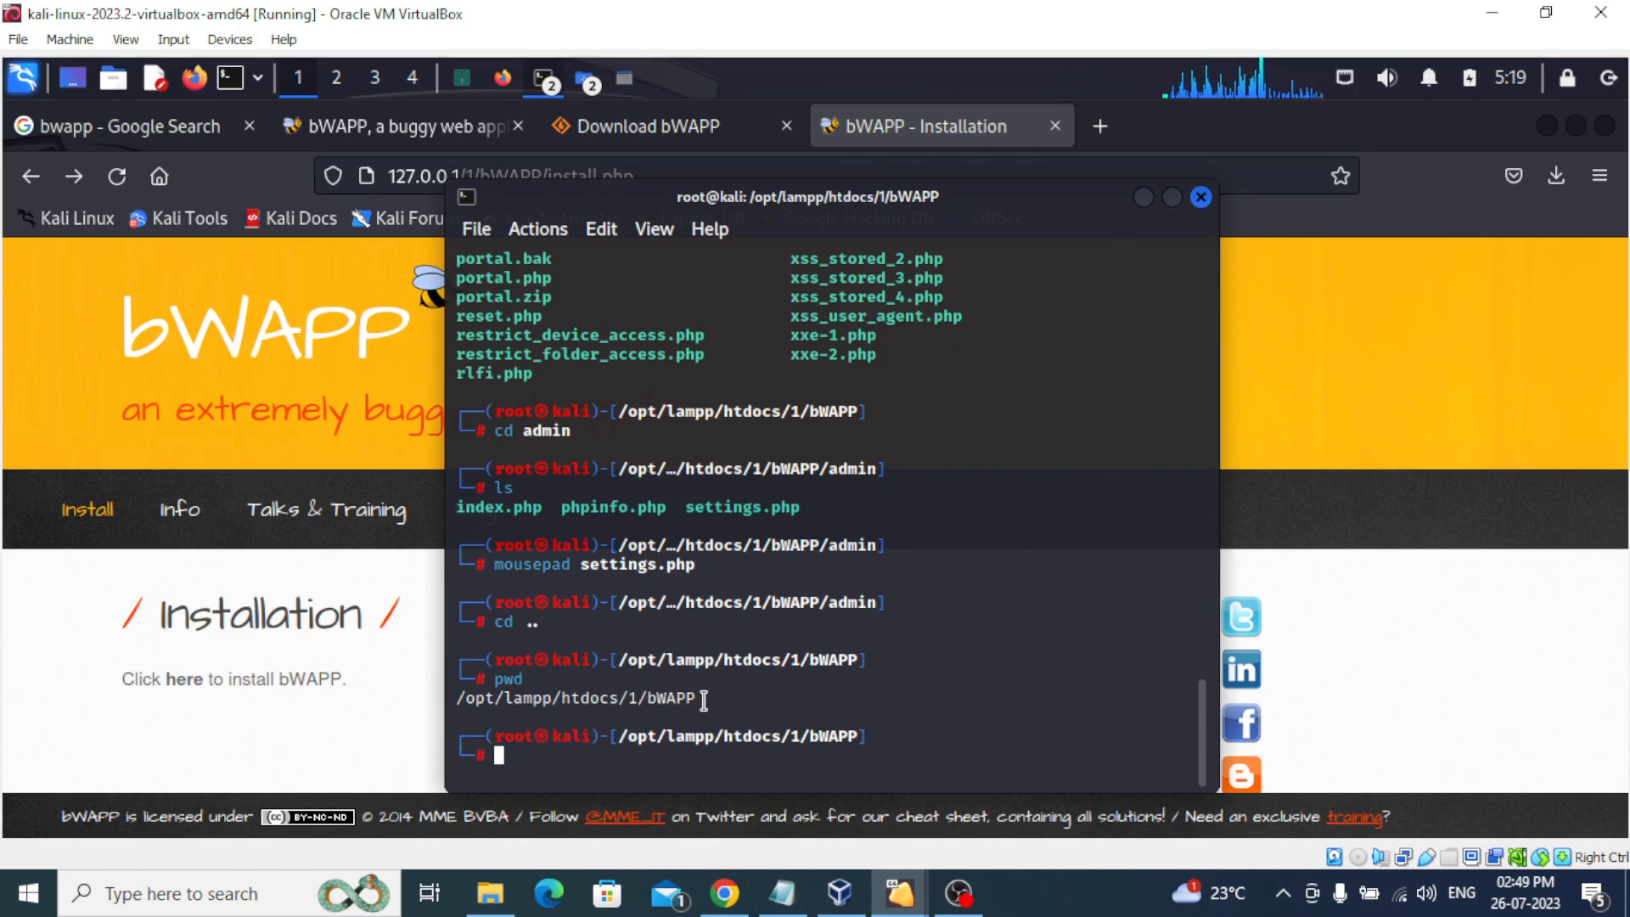
type("cd ..")
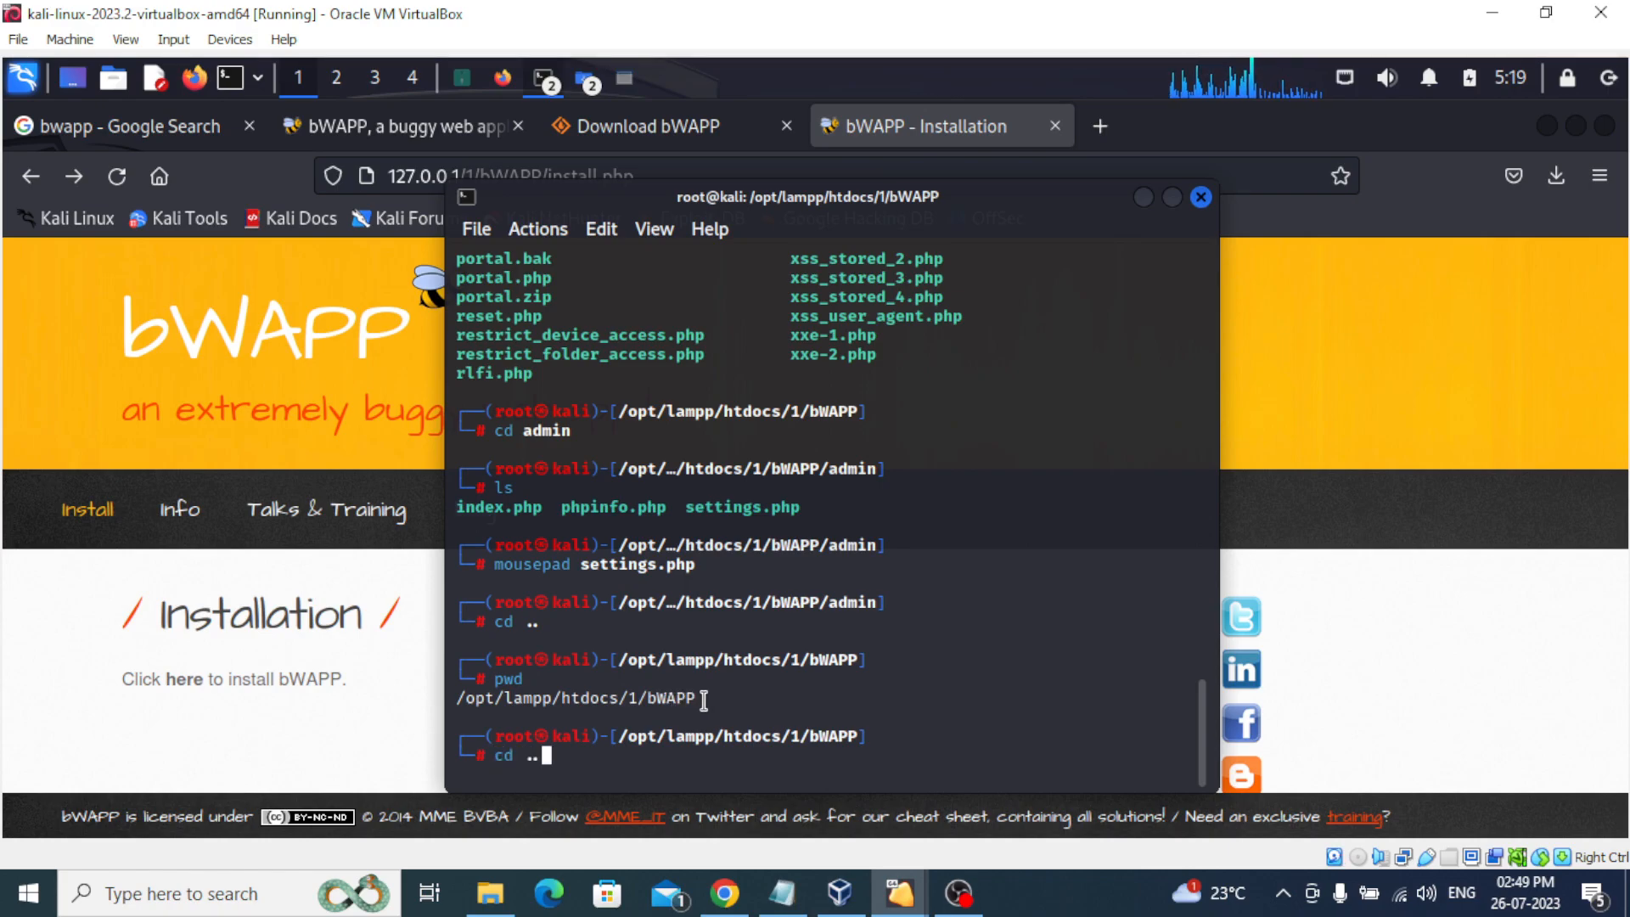
Open the empty settings.php in Mousepad, close it with Don't Save, and retype the mousepad command.
type("mousepad settings.php")
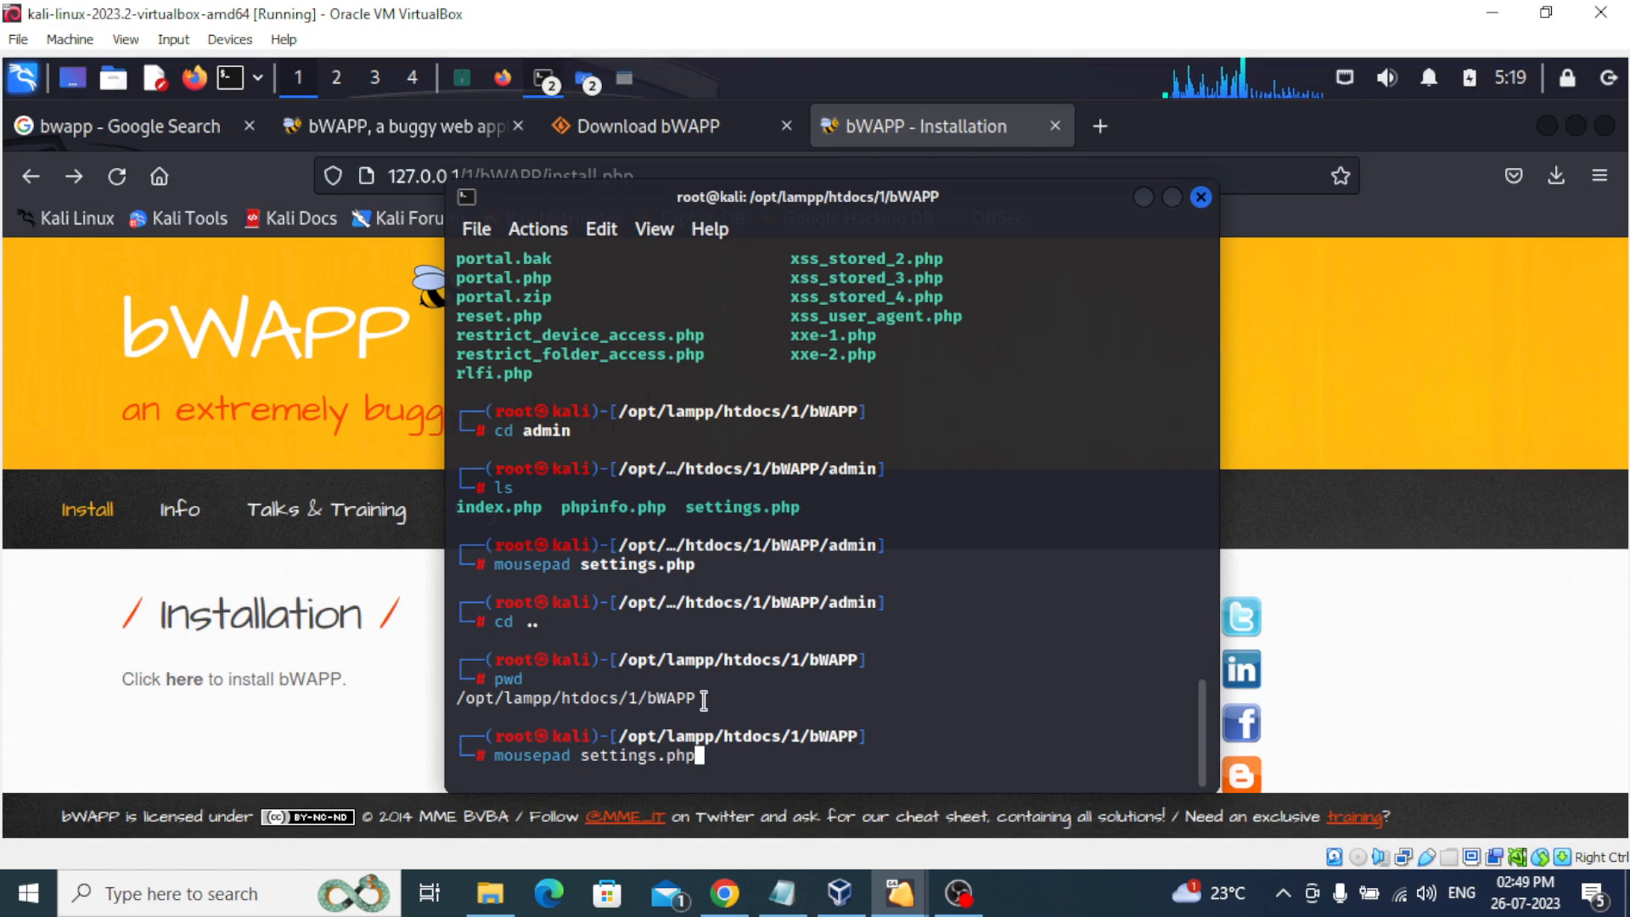
mouse_move(611, 769)
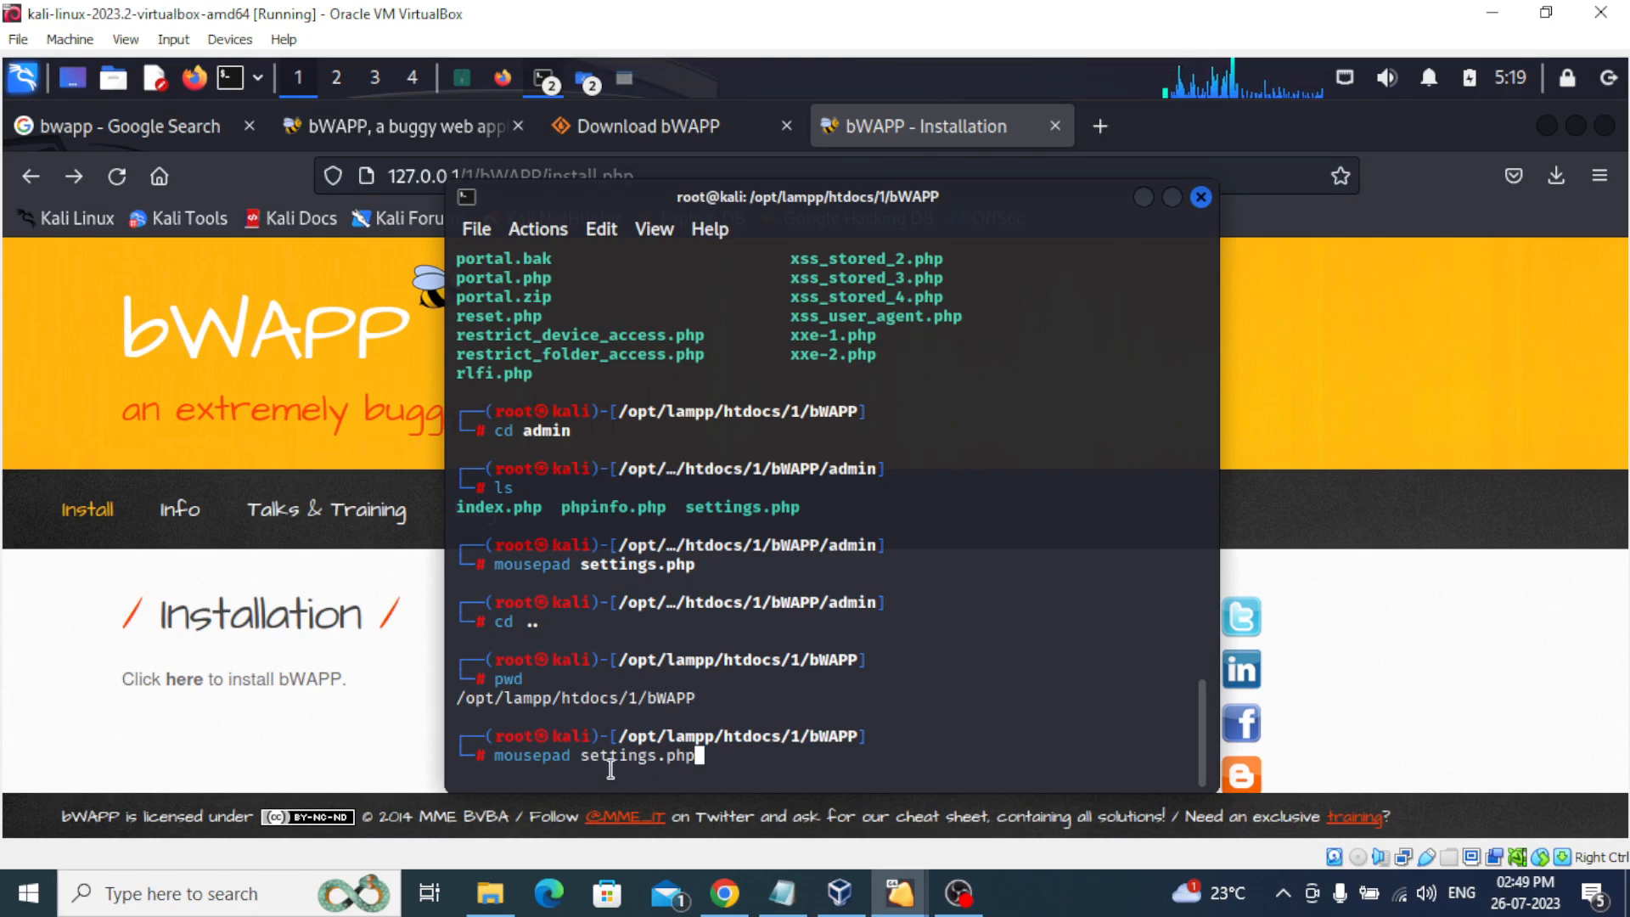
key("Return")
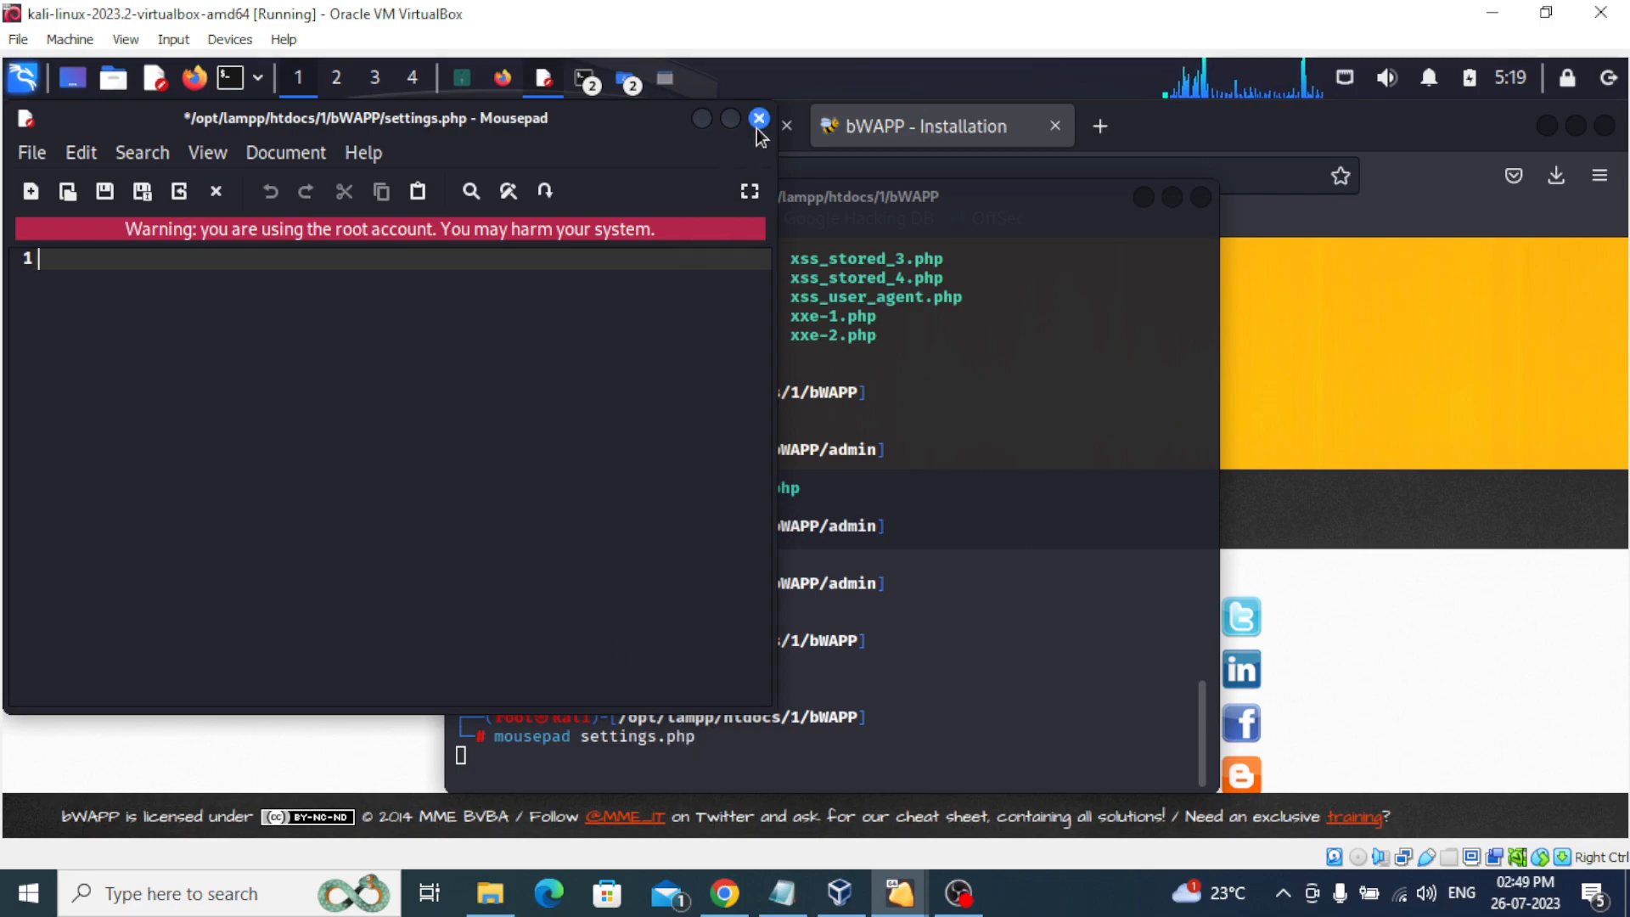
left_click(758, 117)
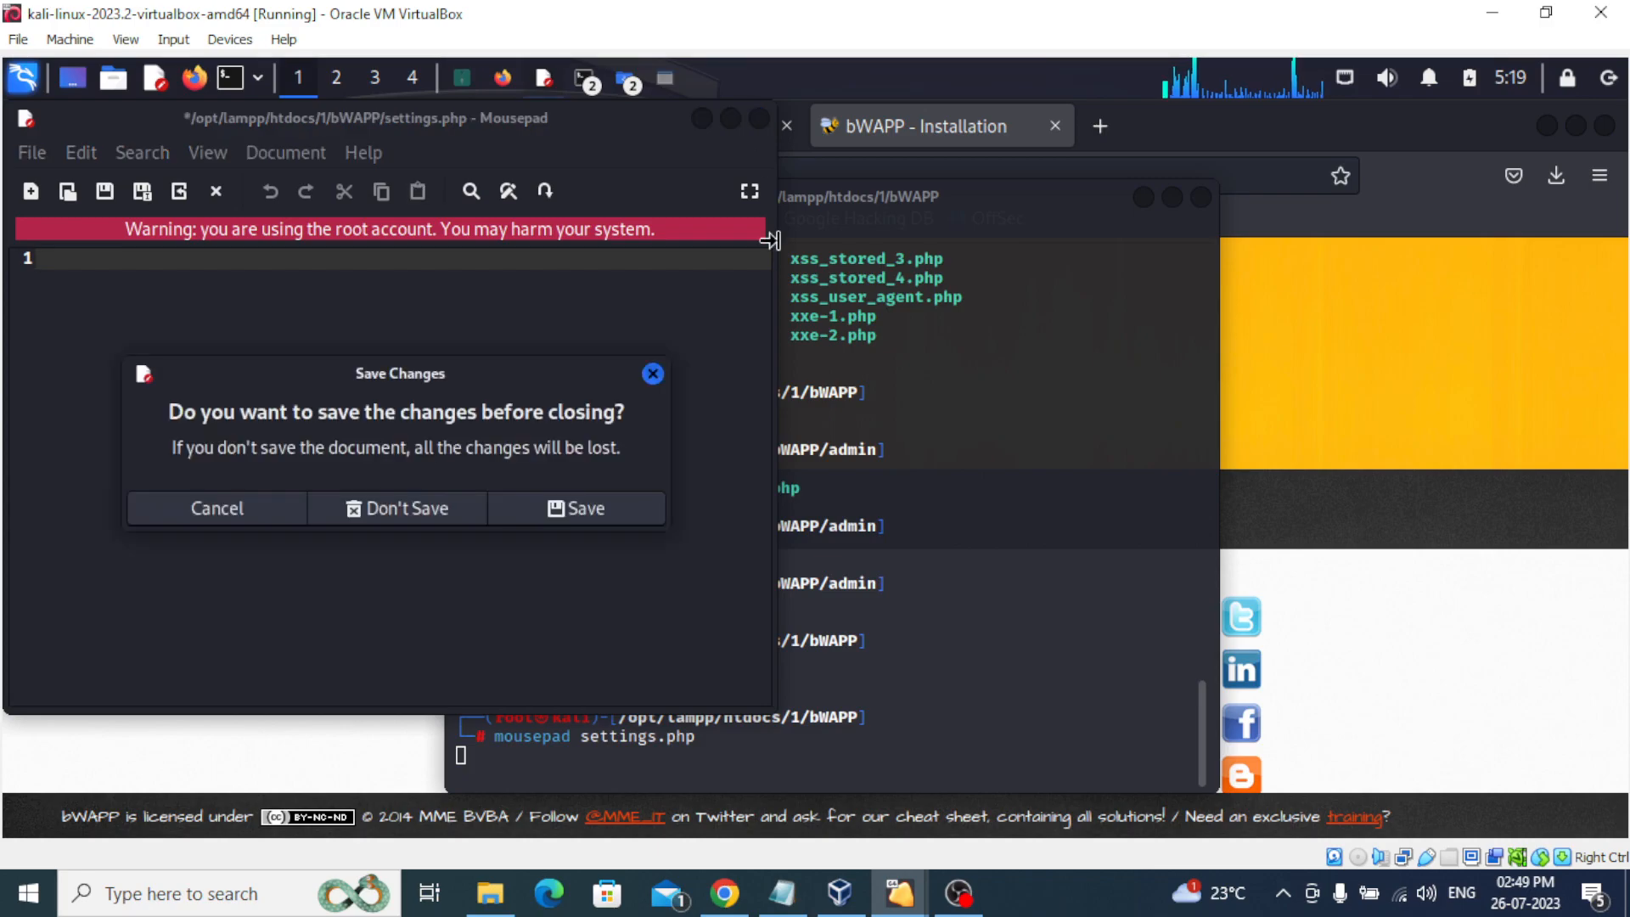
left_click(397, 507)
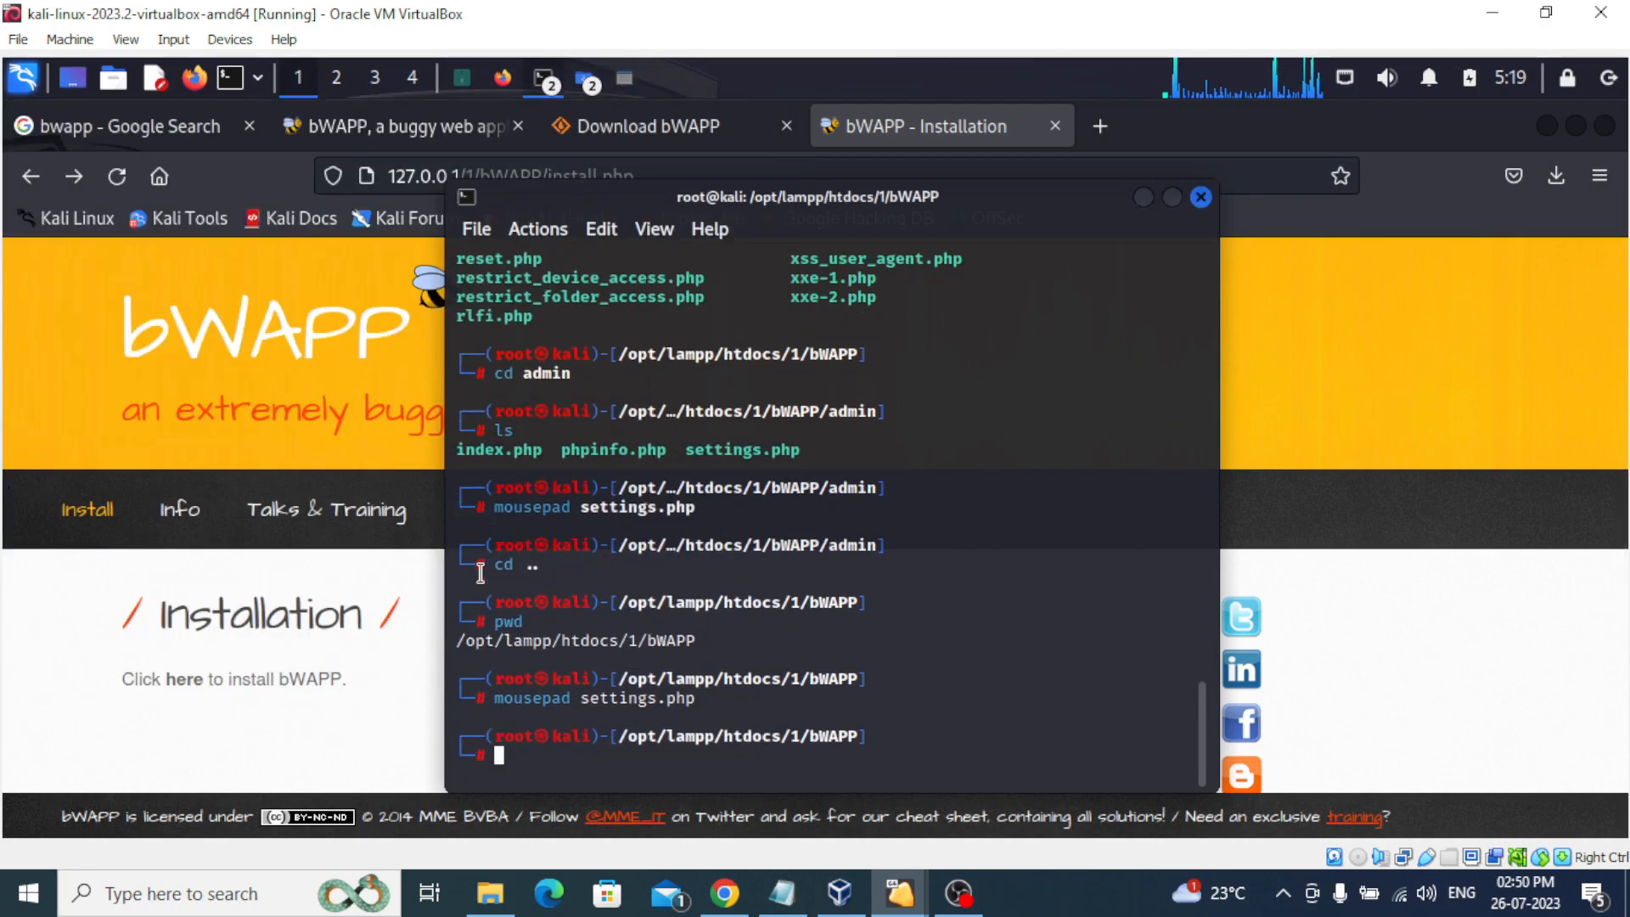
type("mousepad settings.php")
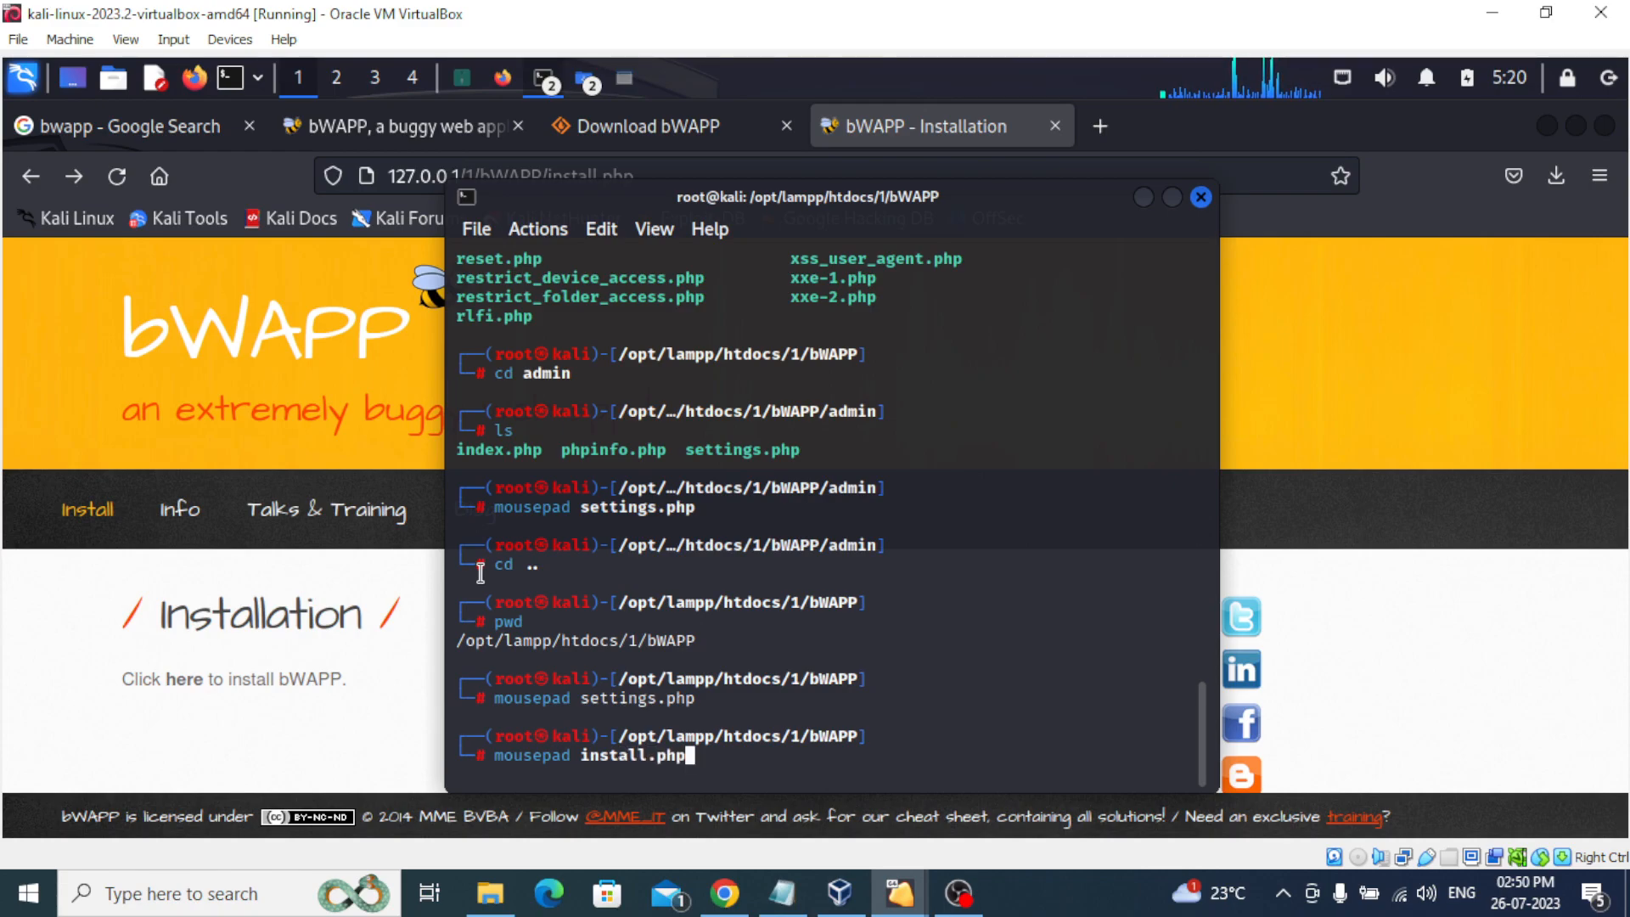
Remove the negation from install.php's database-exists check, then save and close Mousepad.
key("Return")
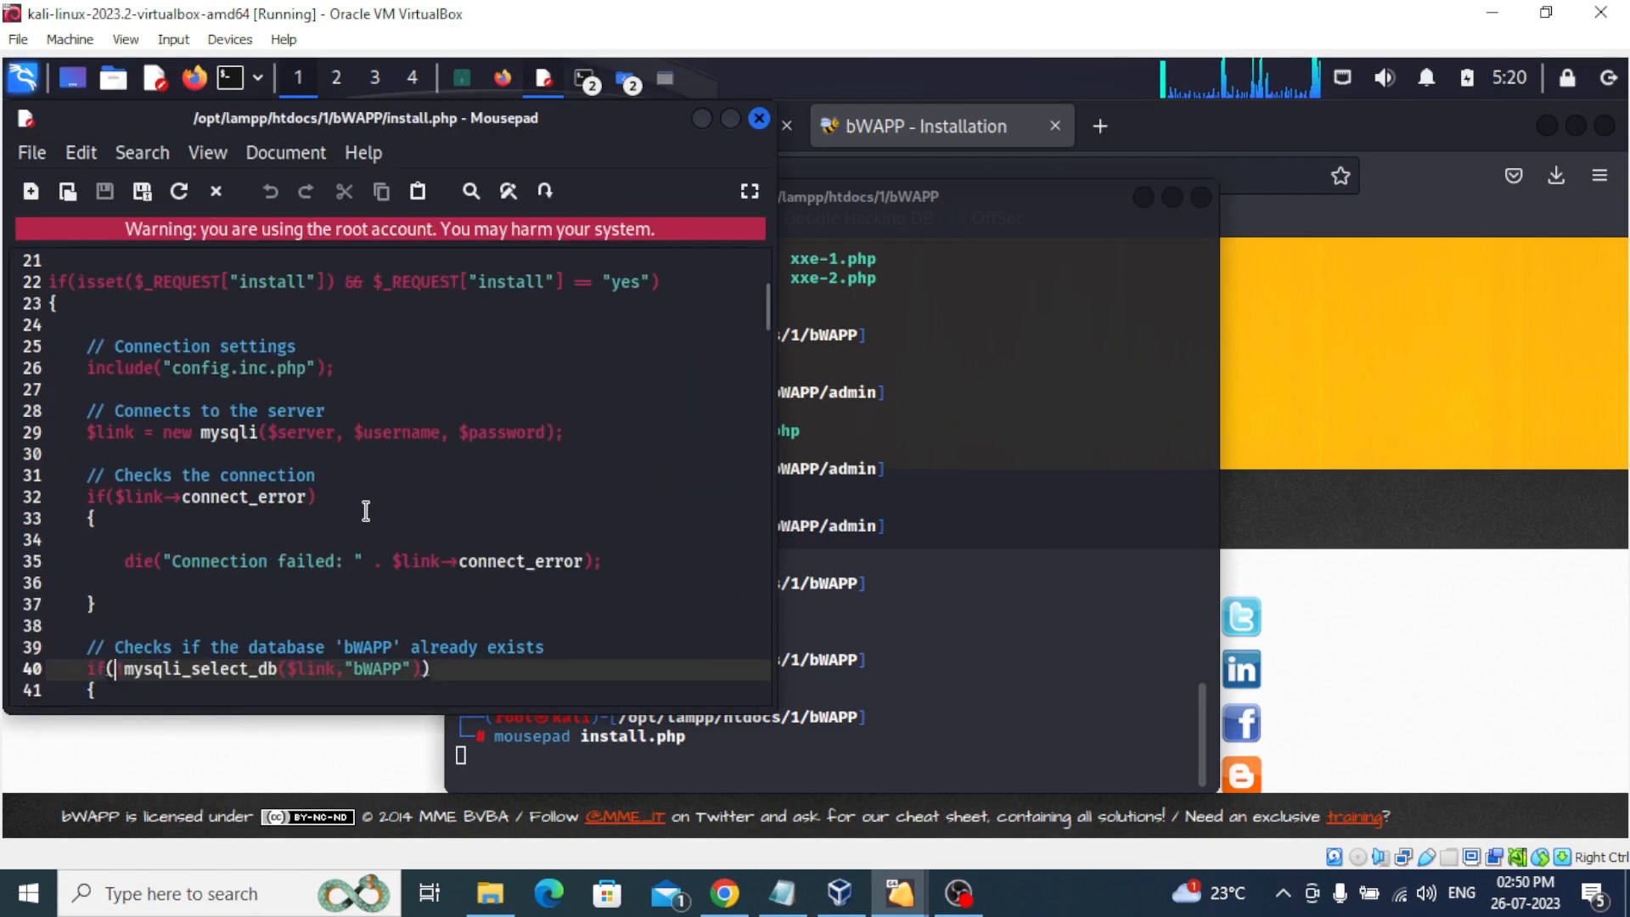
mouse_move(257, 502)
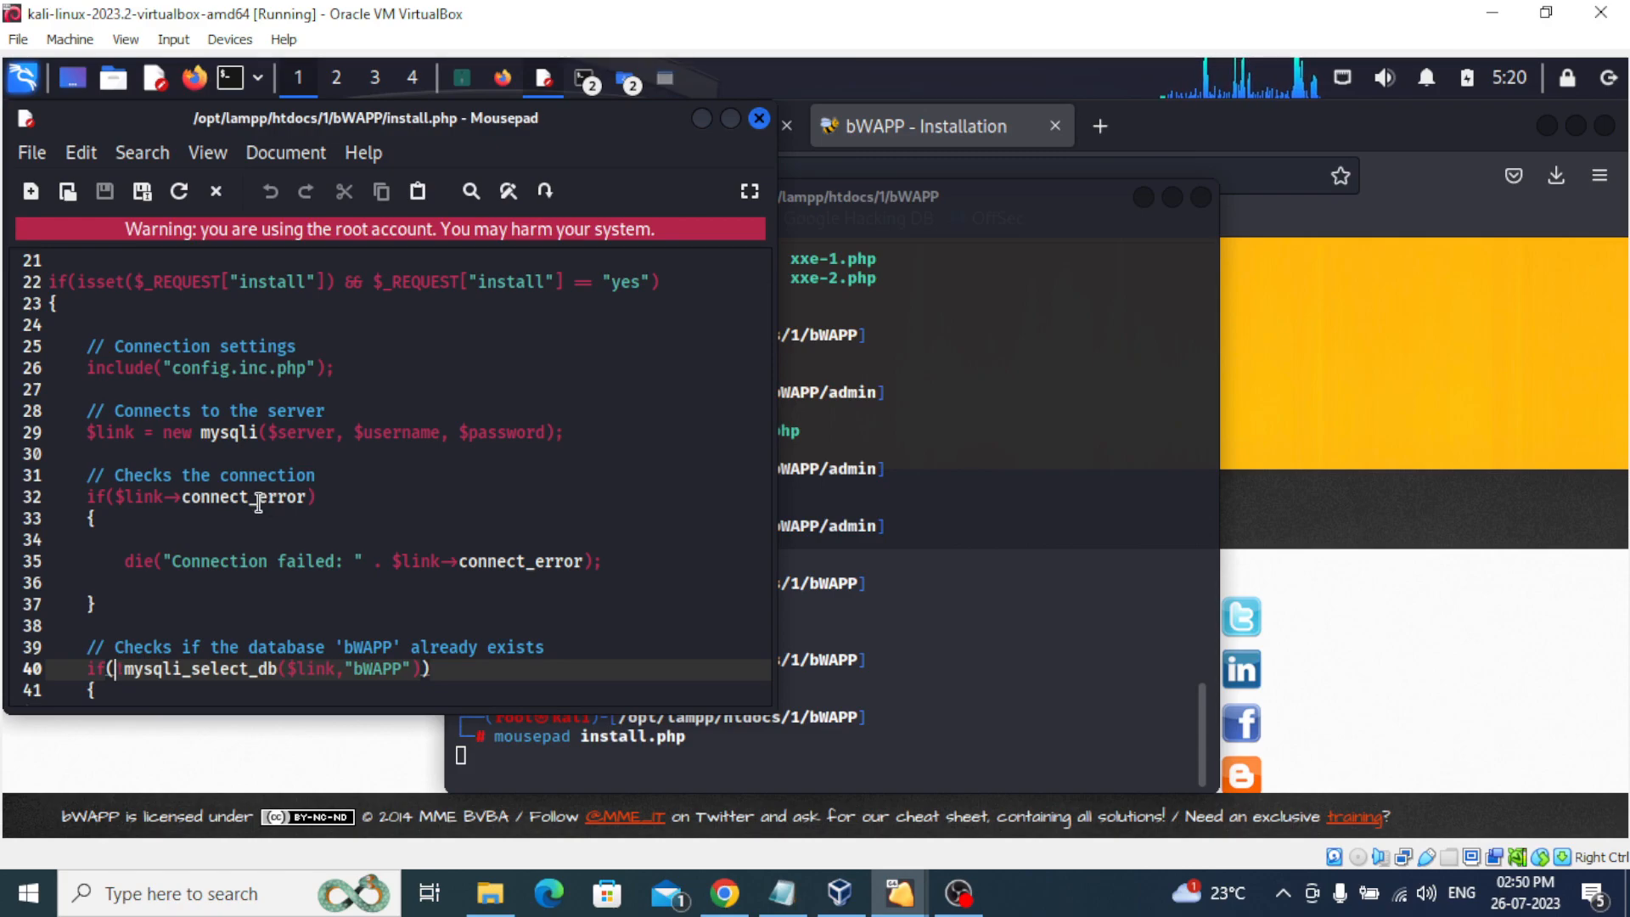
scroll("down", 3)
type("!")
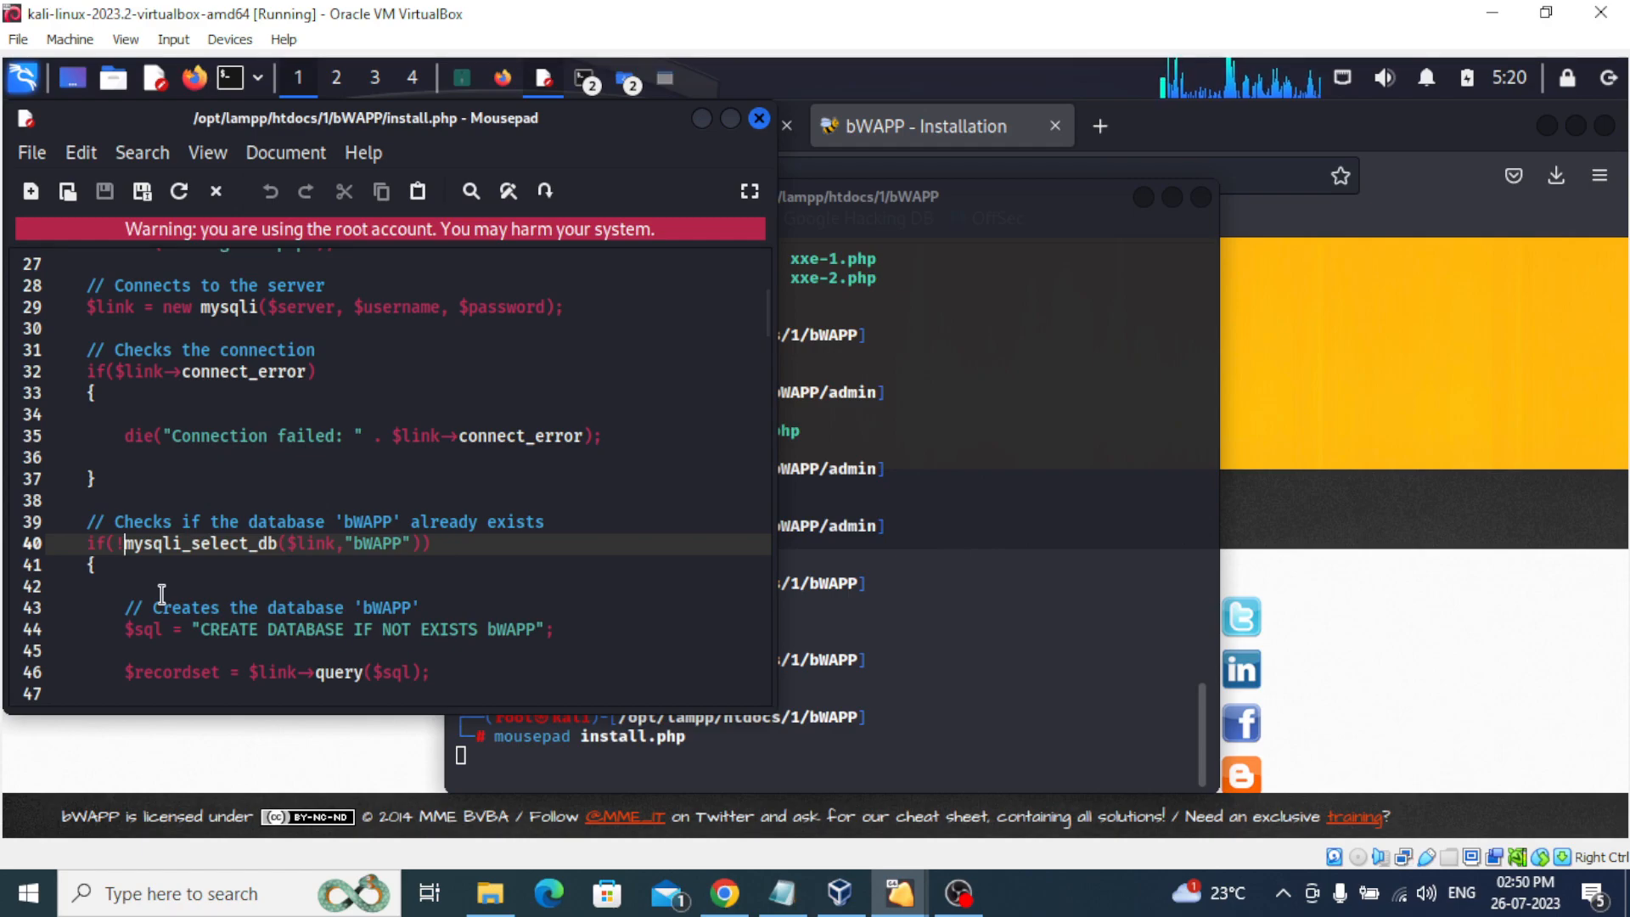
key("BackSpace")
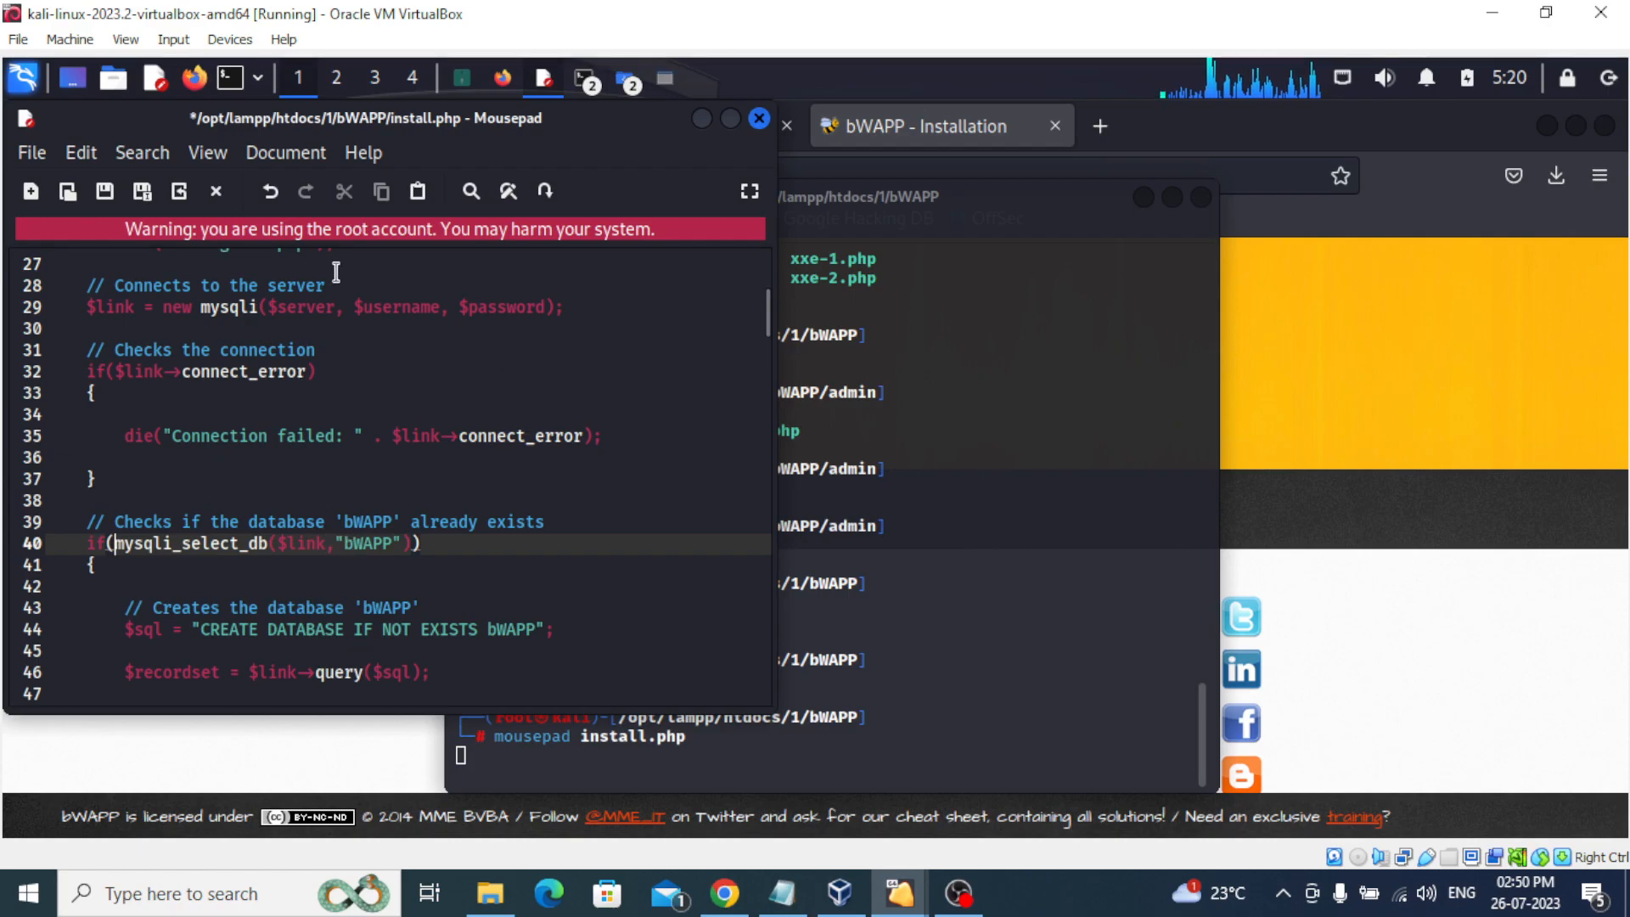
left_click(32, 152)
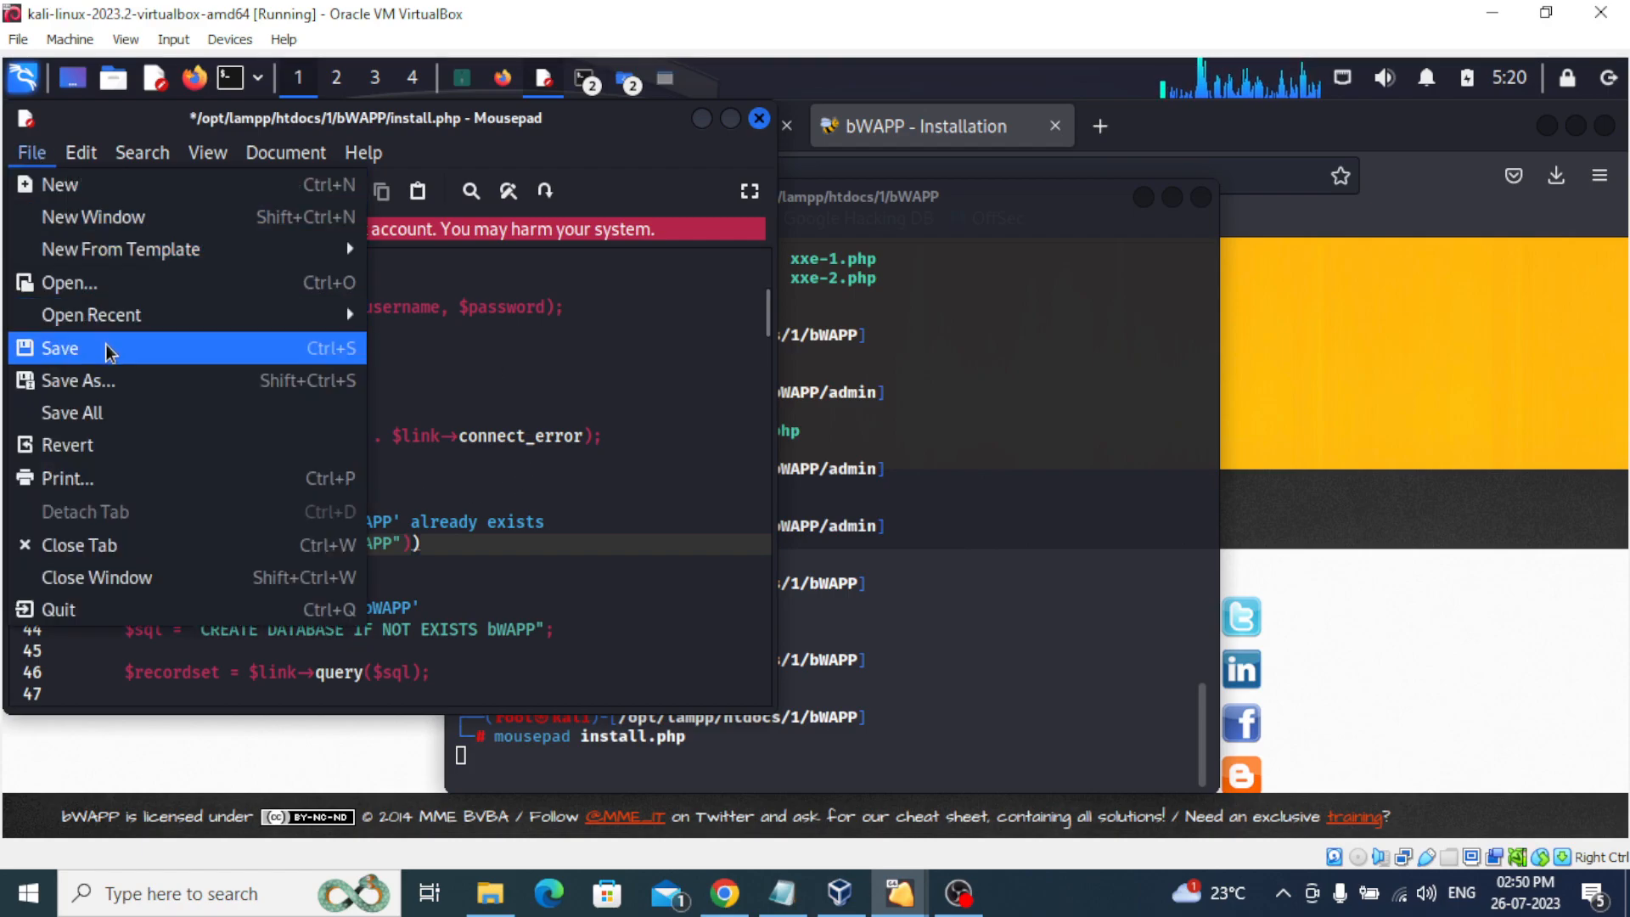
left_click(59, 348)
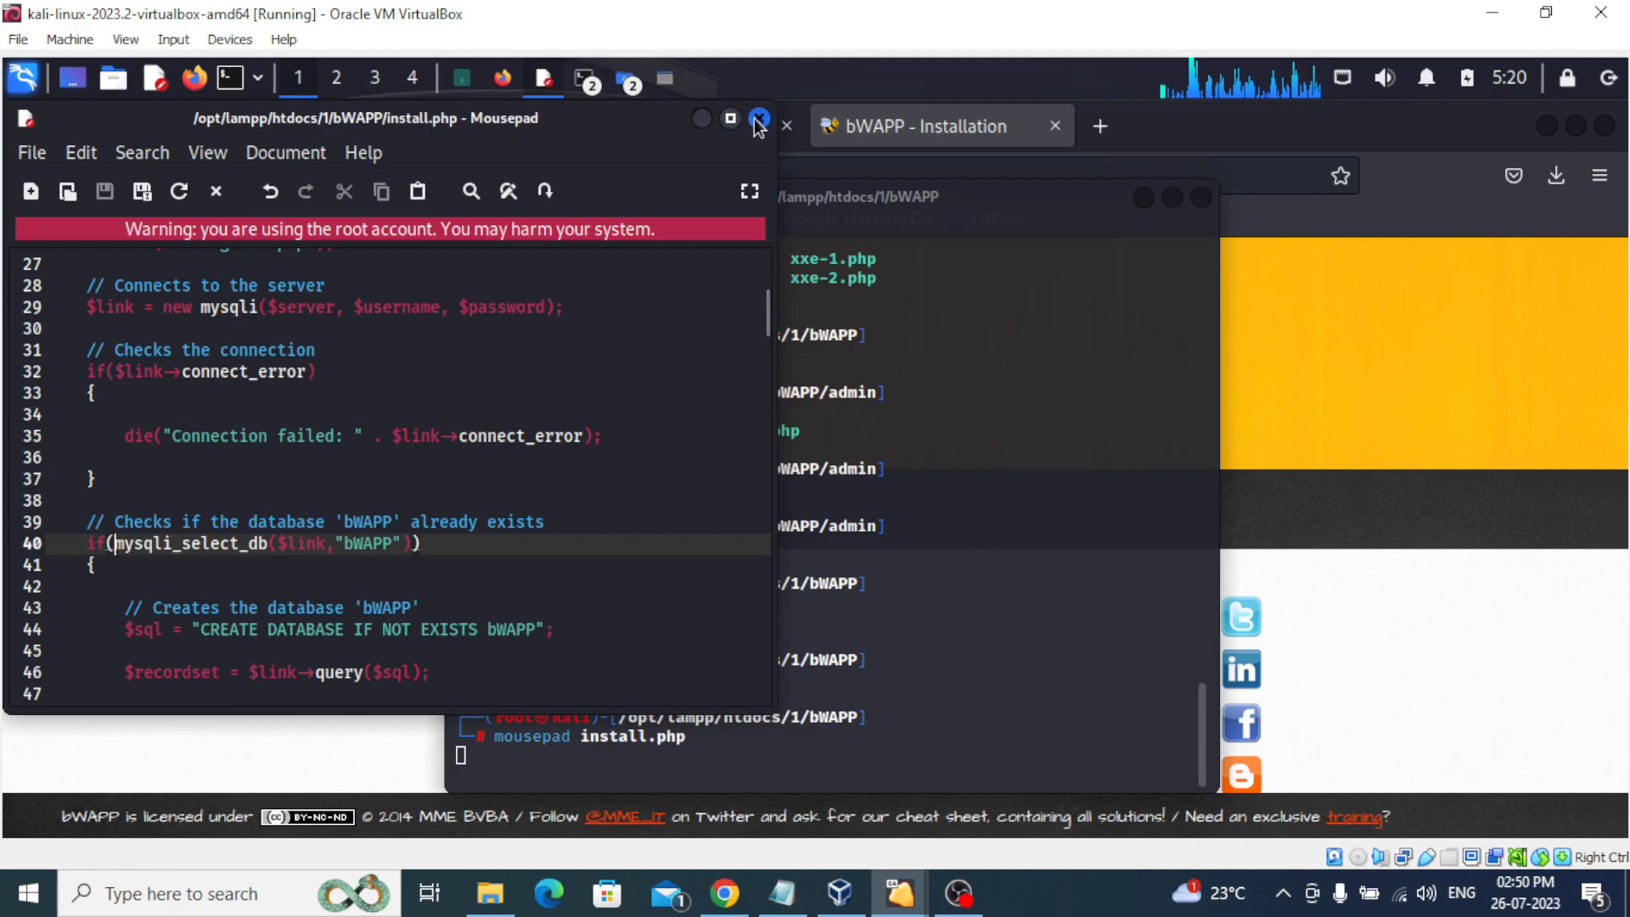
left_click(758, 119)
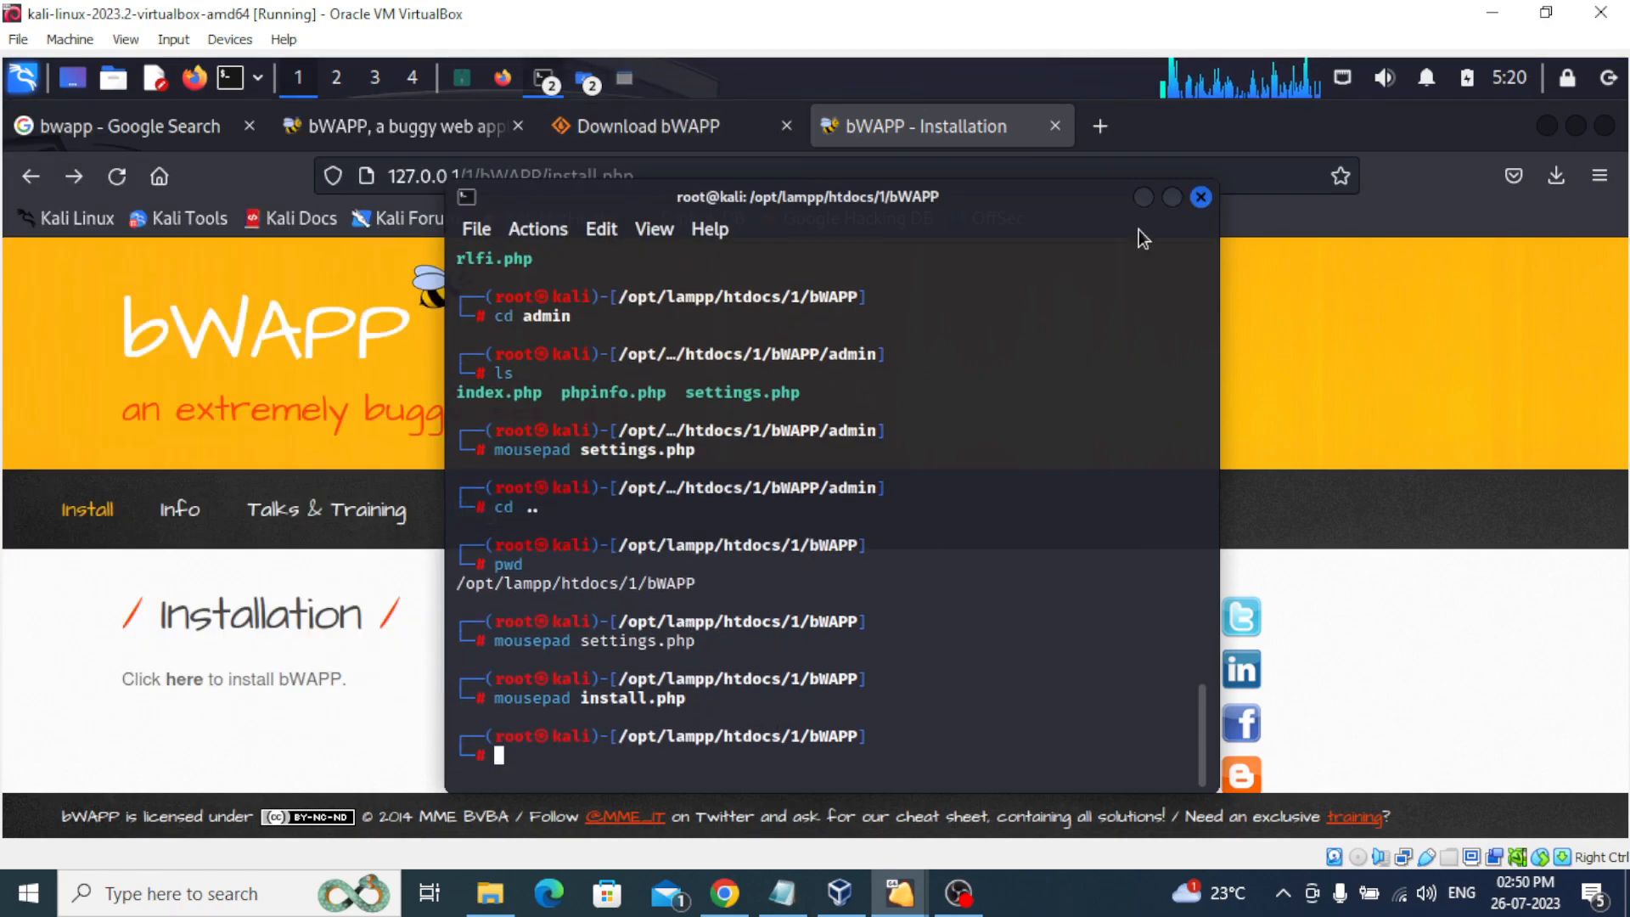
Reload Firefox's bWAPP install.php page and scroll down to the install link.
left_click(1200, 196)
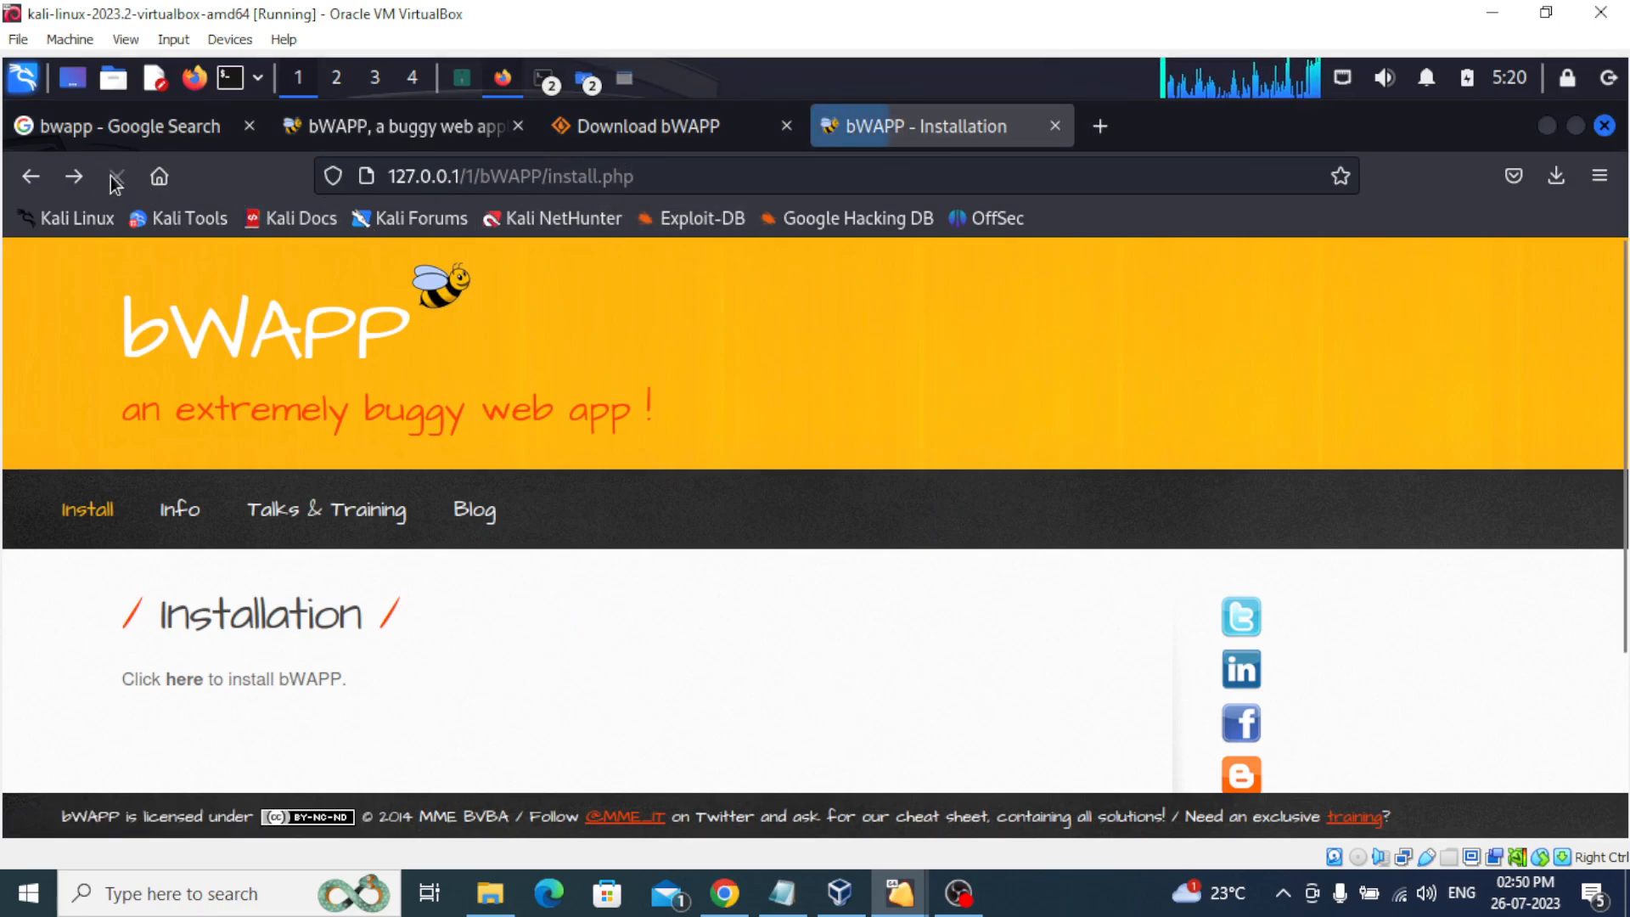
scroll("down", 3)
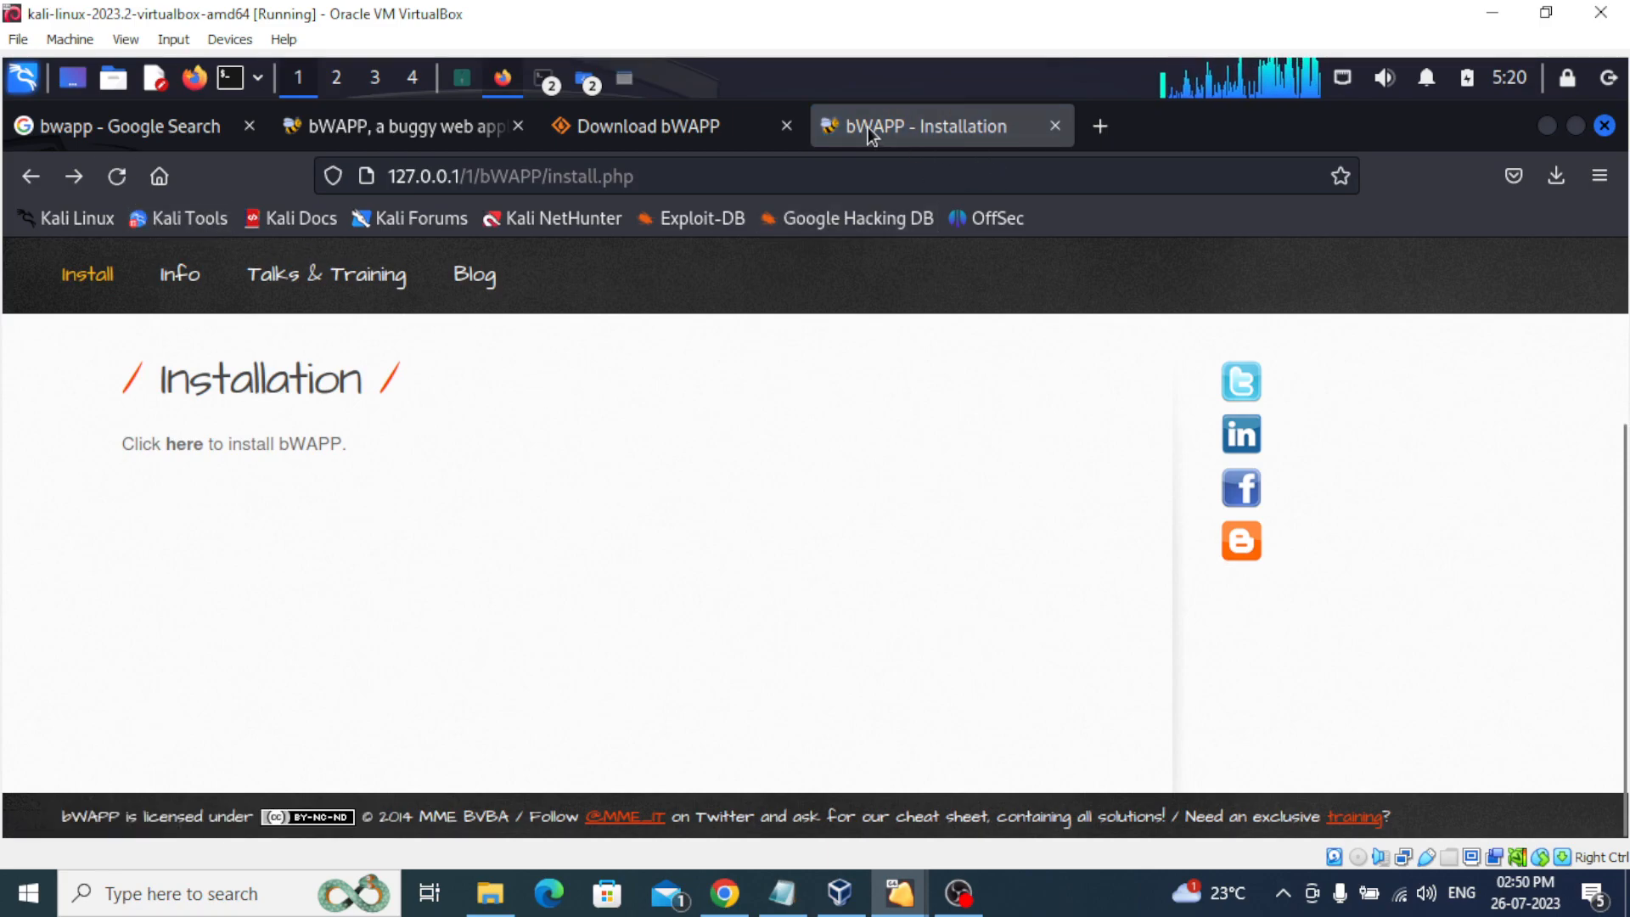
mouse_move(1089, 164)
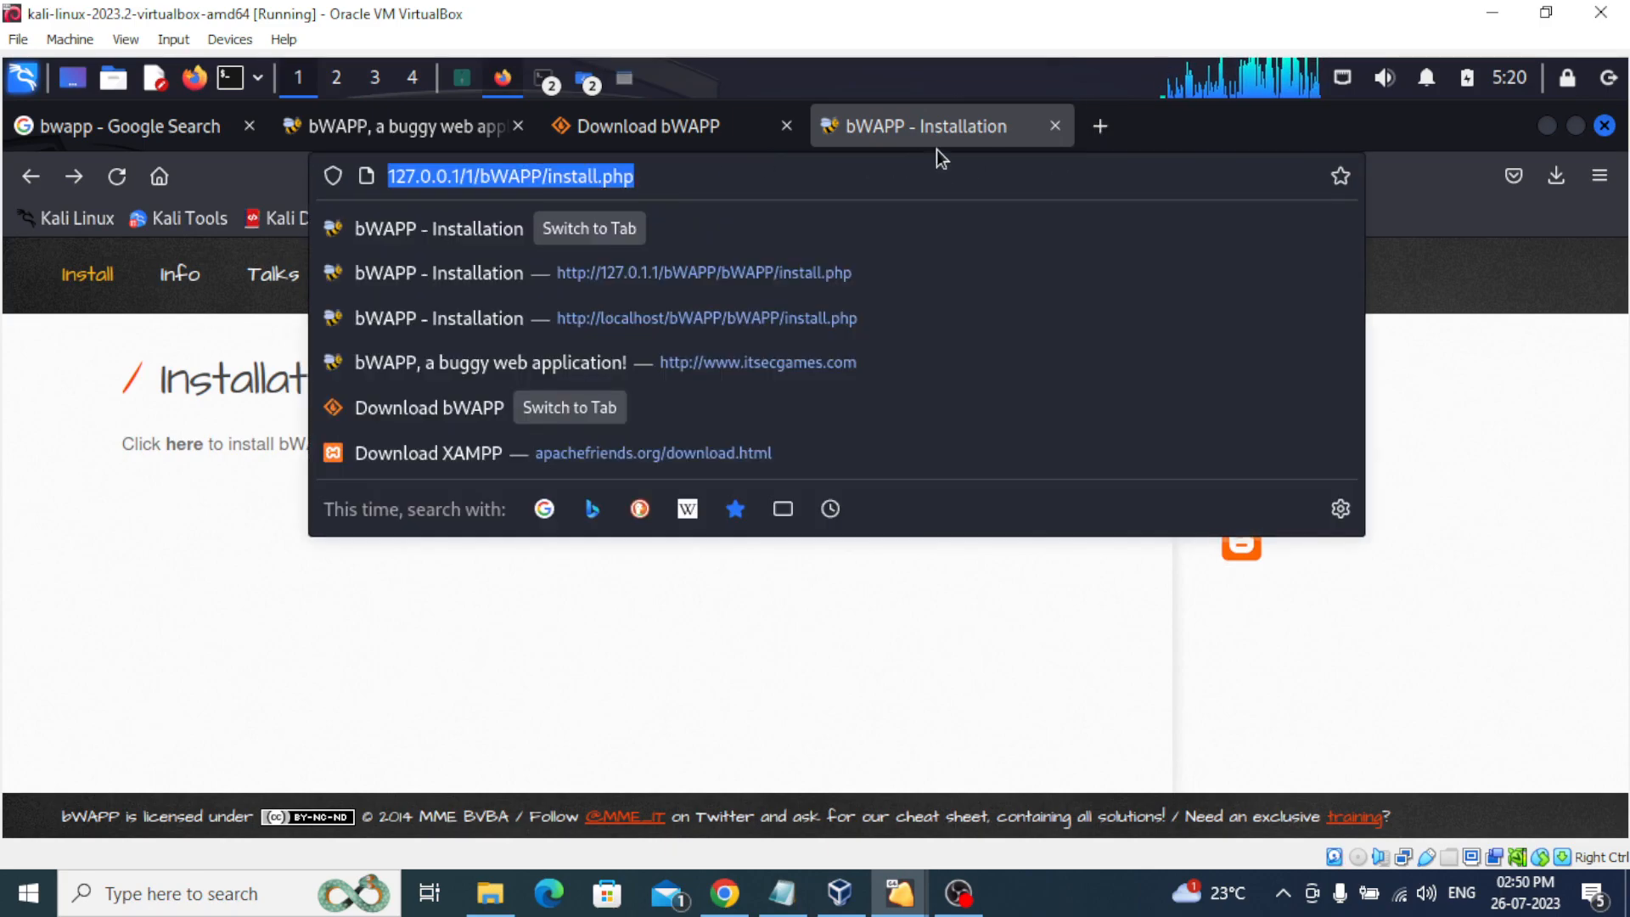
Open 127.0.0.1/phpmyadmin in a new Firefox tab.
left_click(1099, 126)
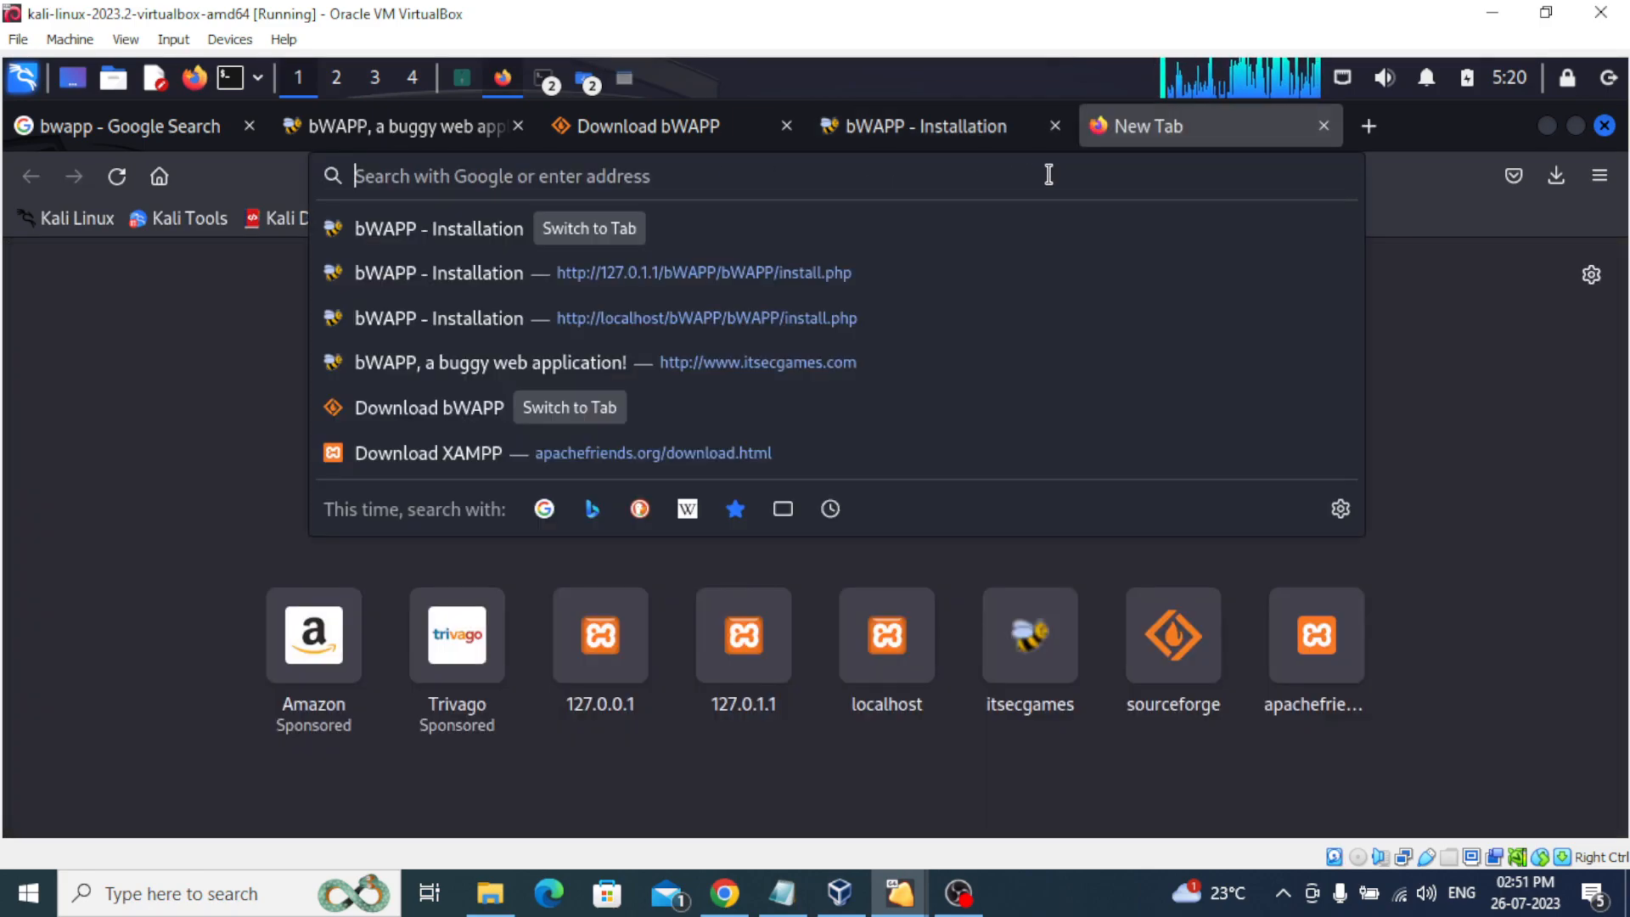
type("127.0.0.1/phpmyadmin/")
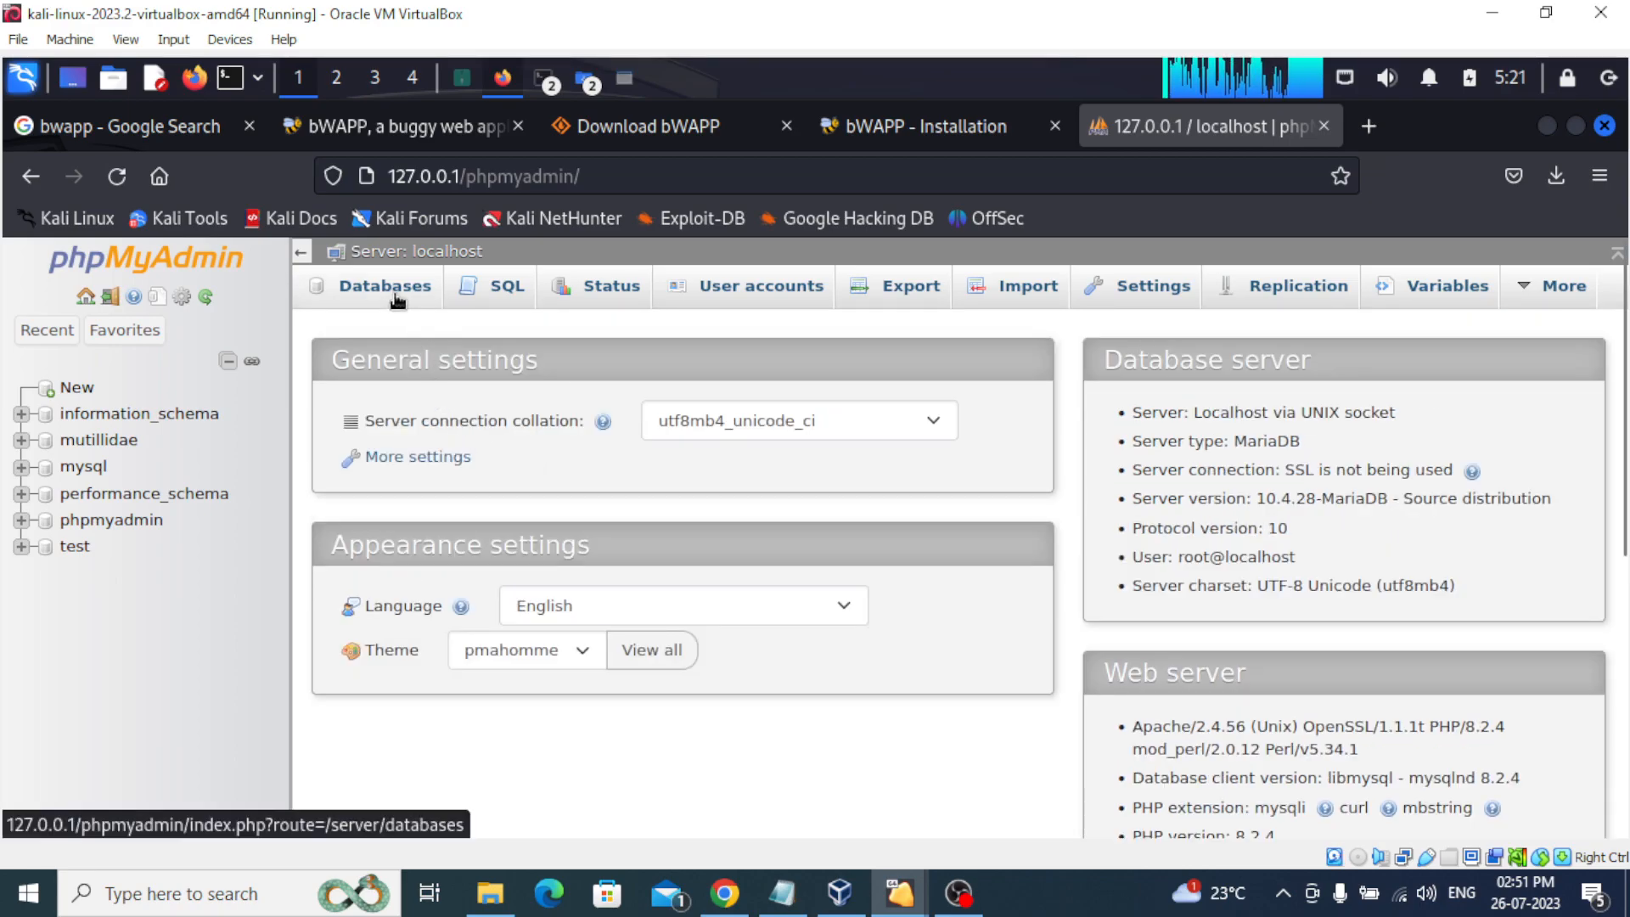
Create an empty bWAPP database from phpMyAdmin's Databases list, open it, then return to the install tab.
left_click(383, 286)
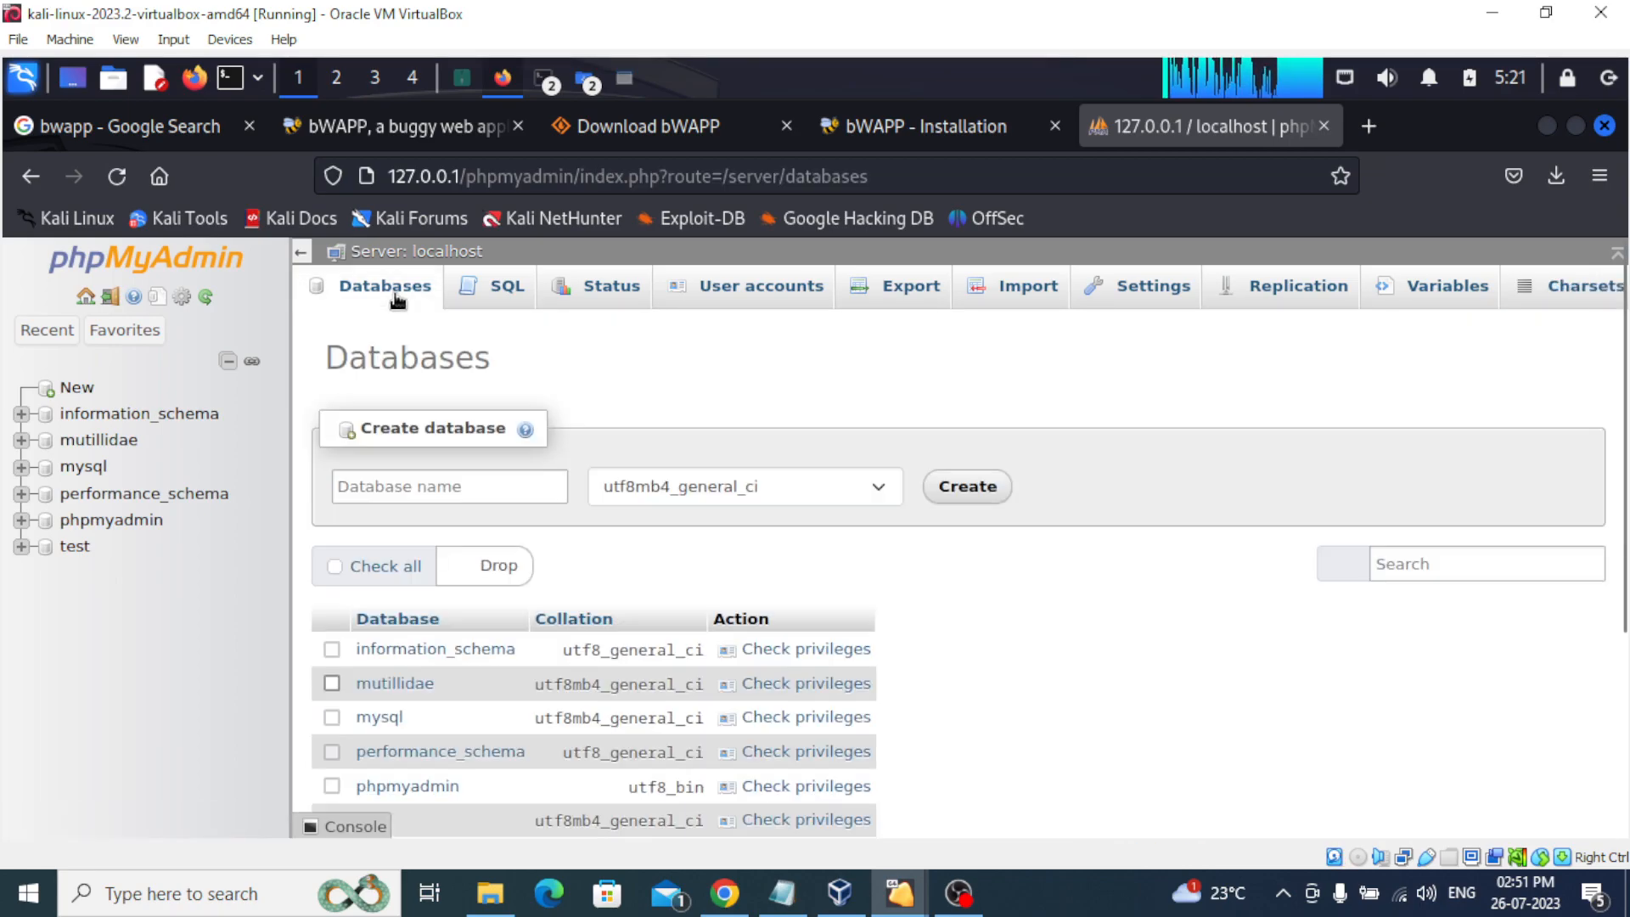
scroll("down", 3)
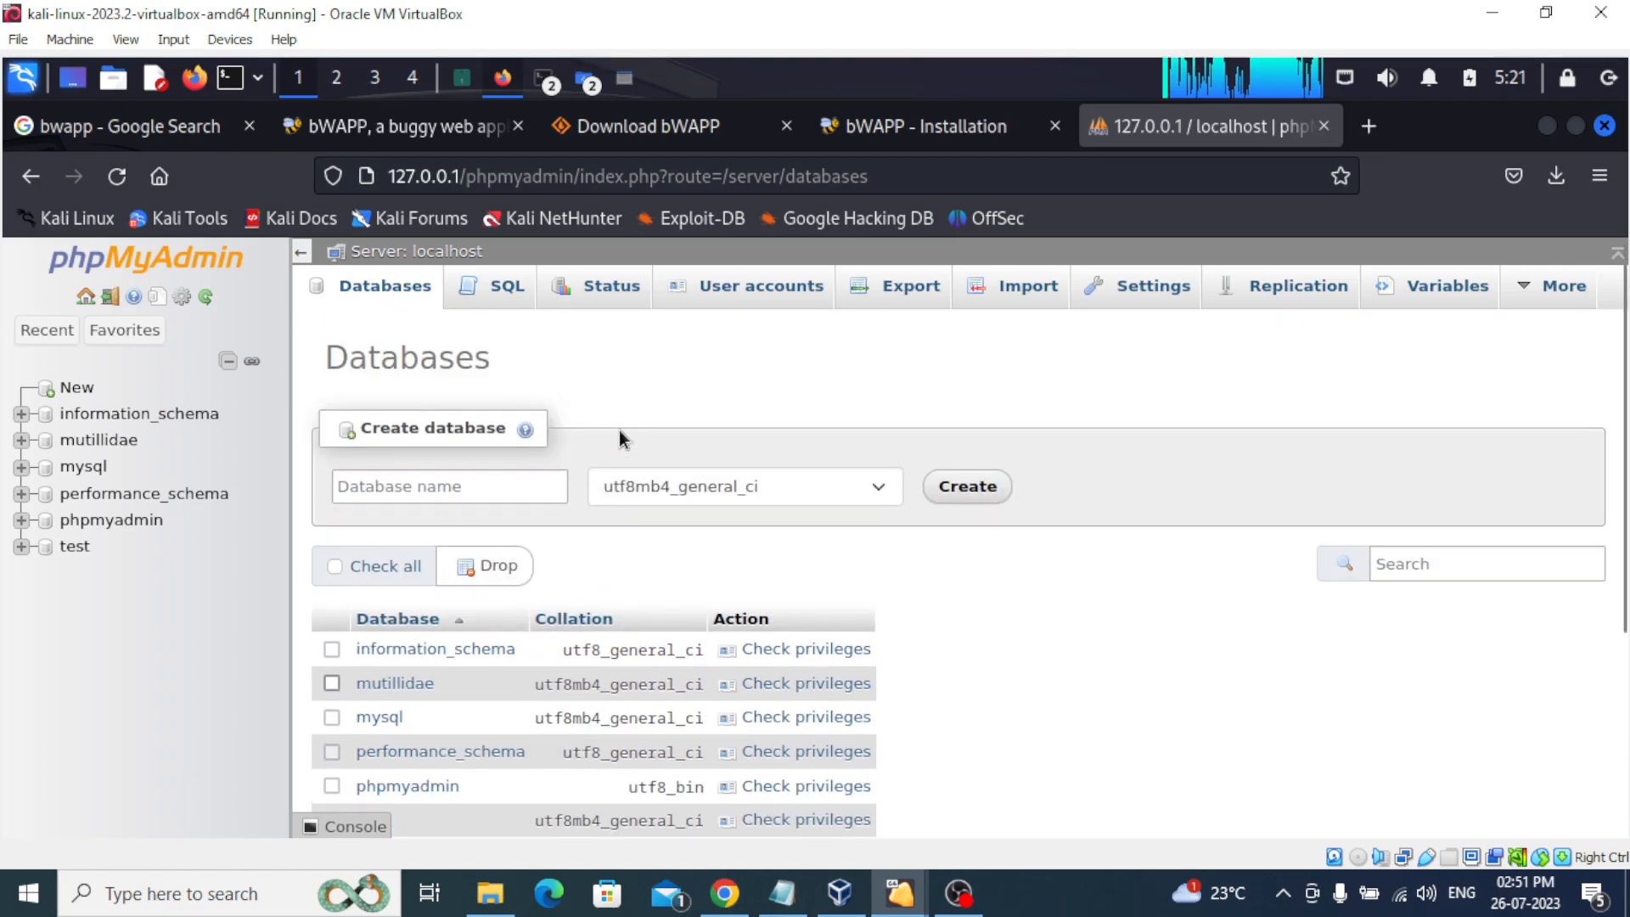
left_click(448, 486)
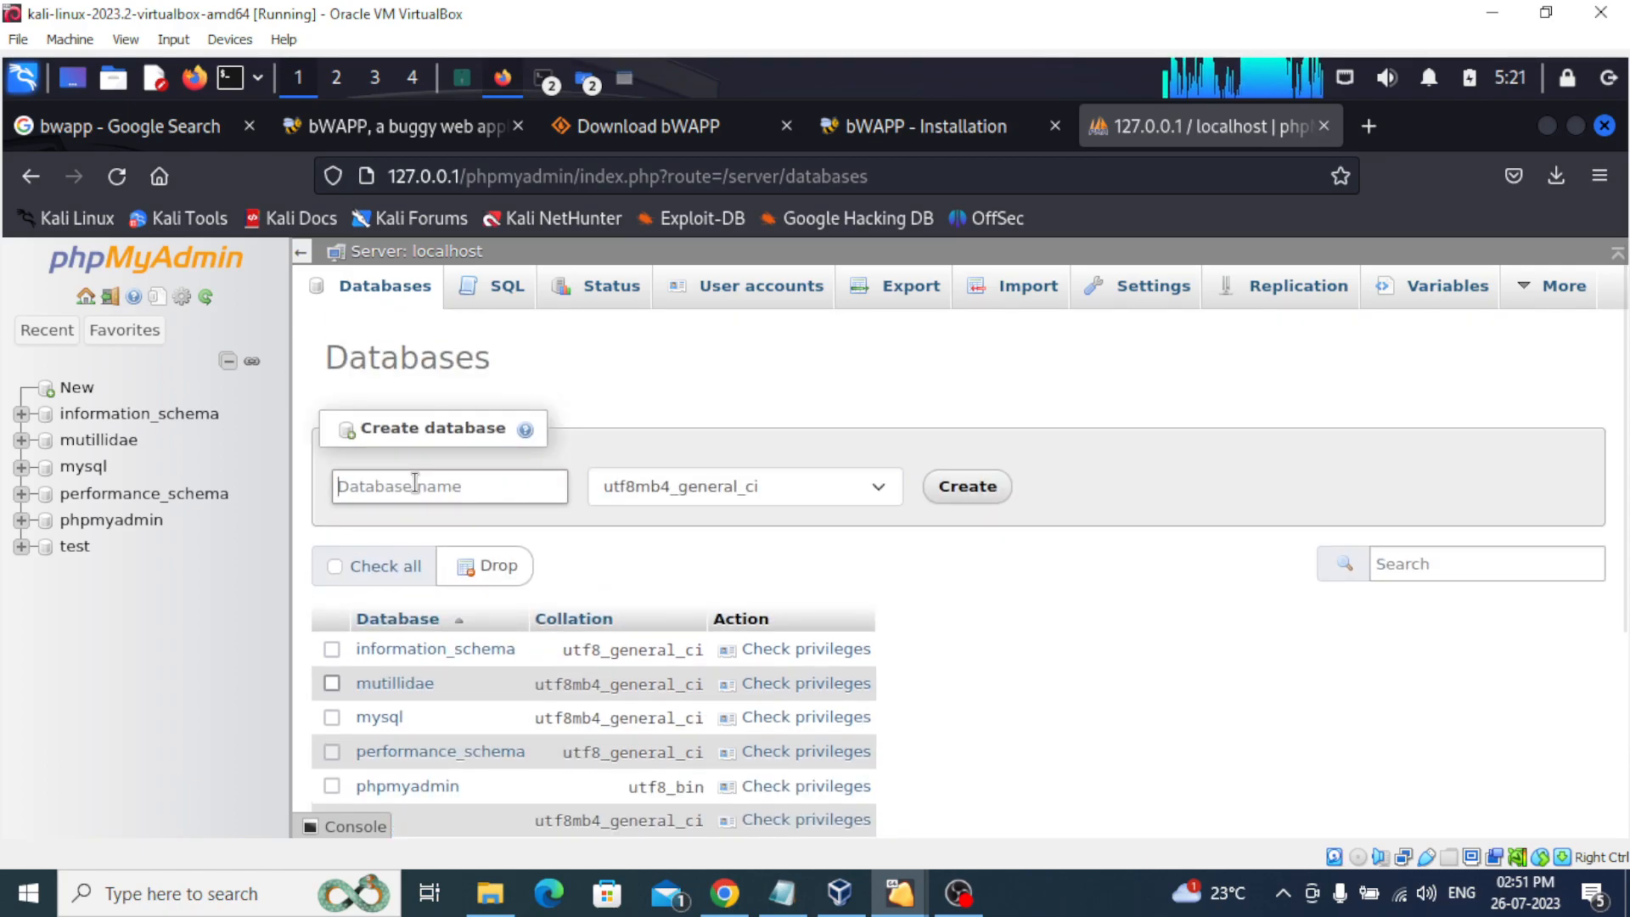
left_click(964, 485)
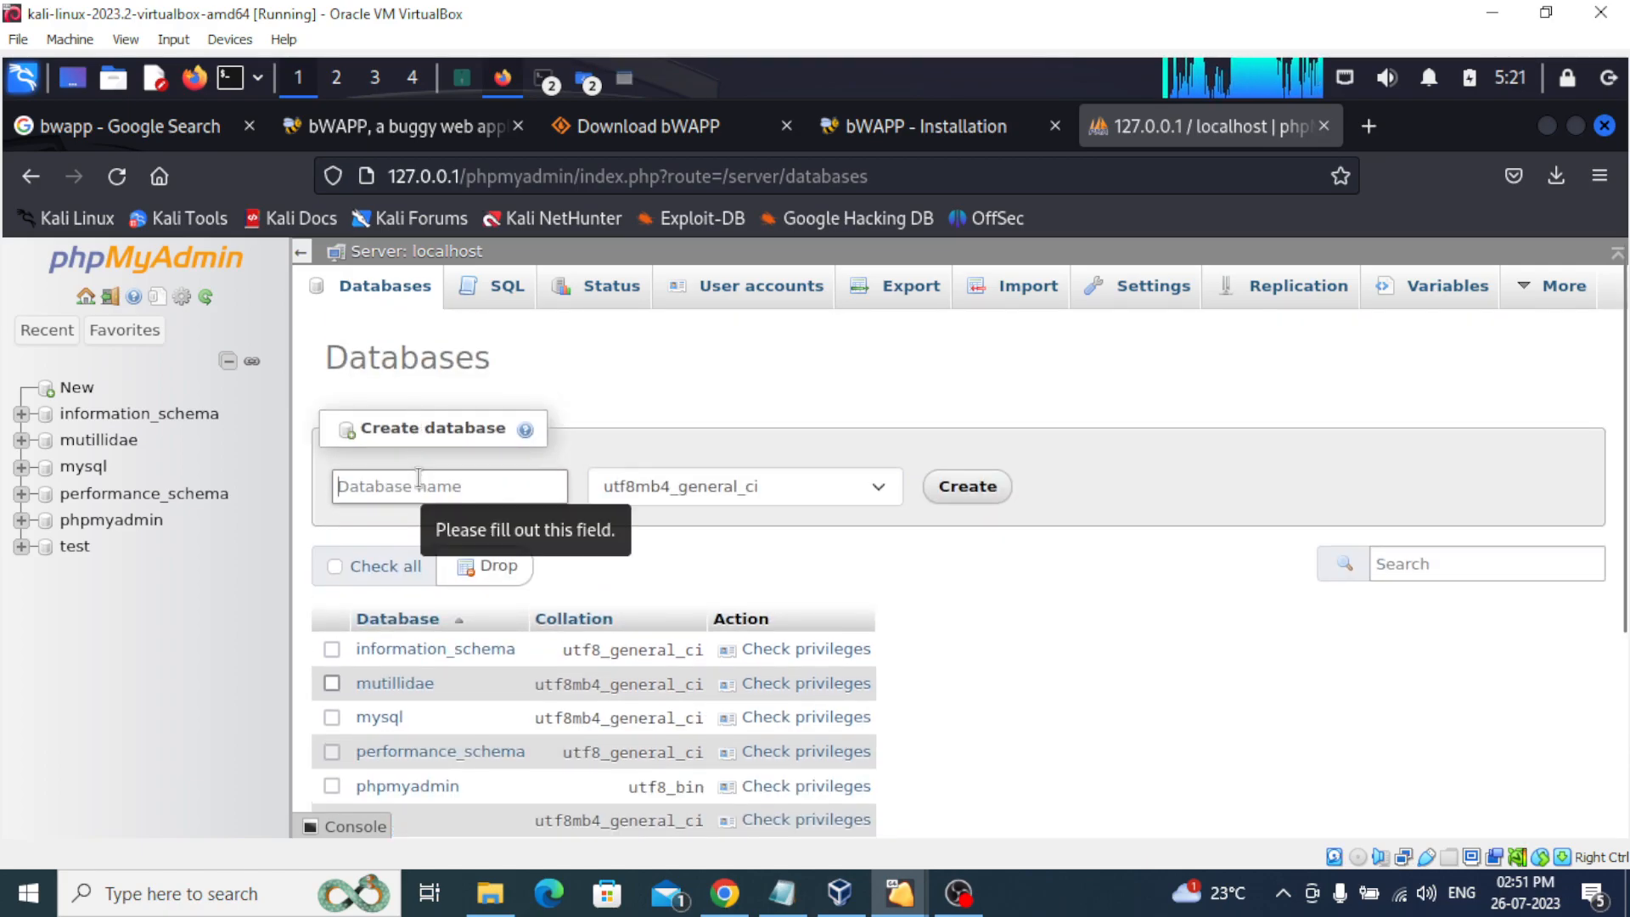
type("bWAPP")
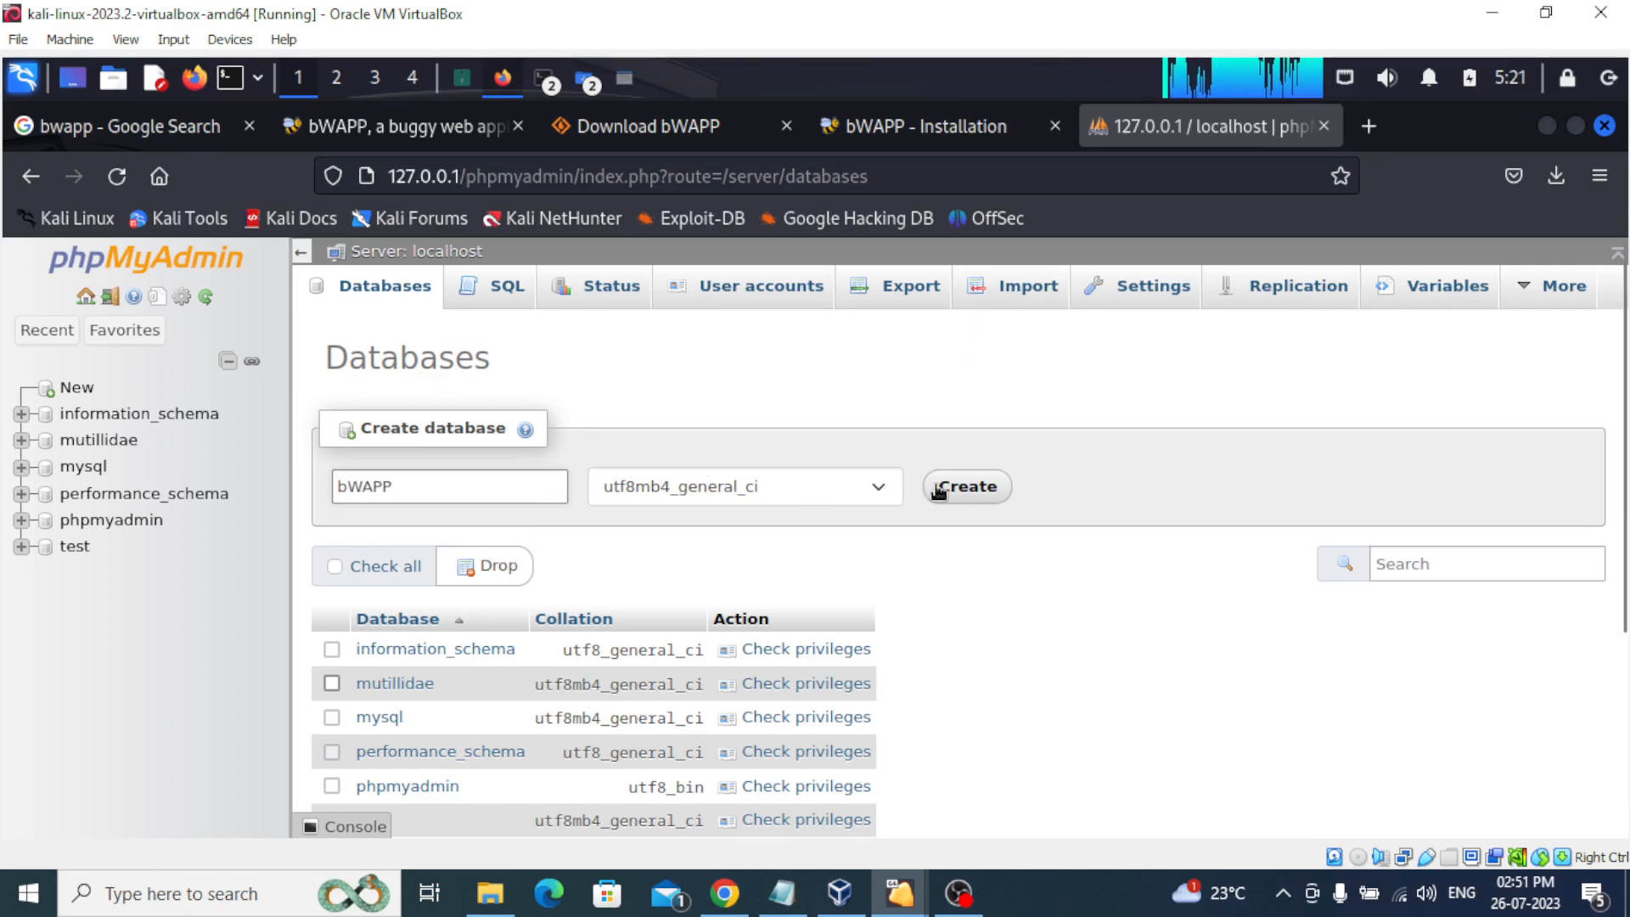
left_click(964, 487)
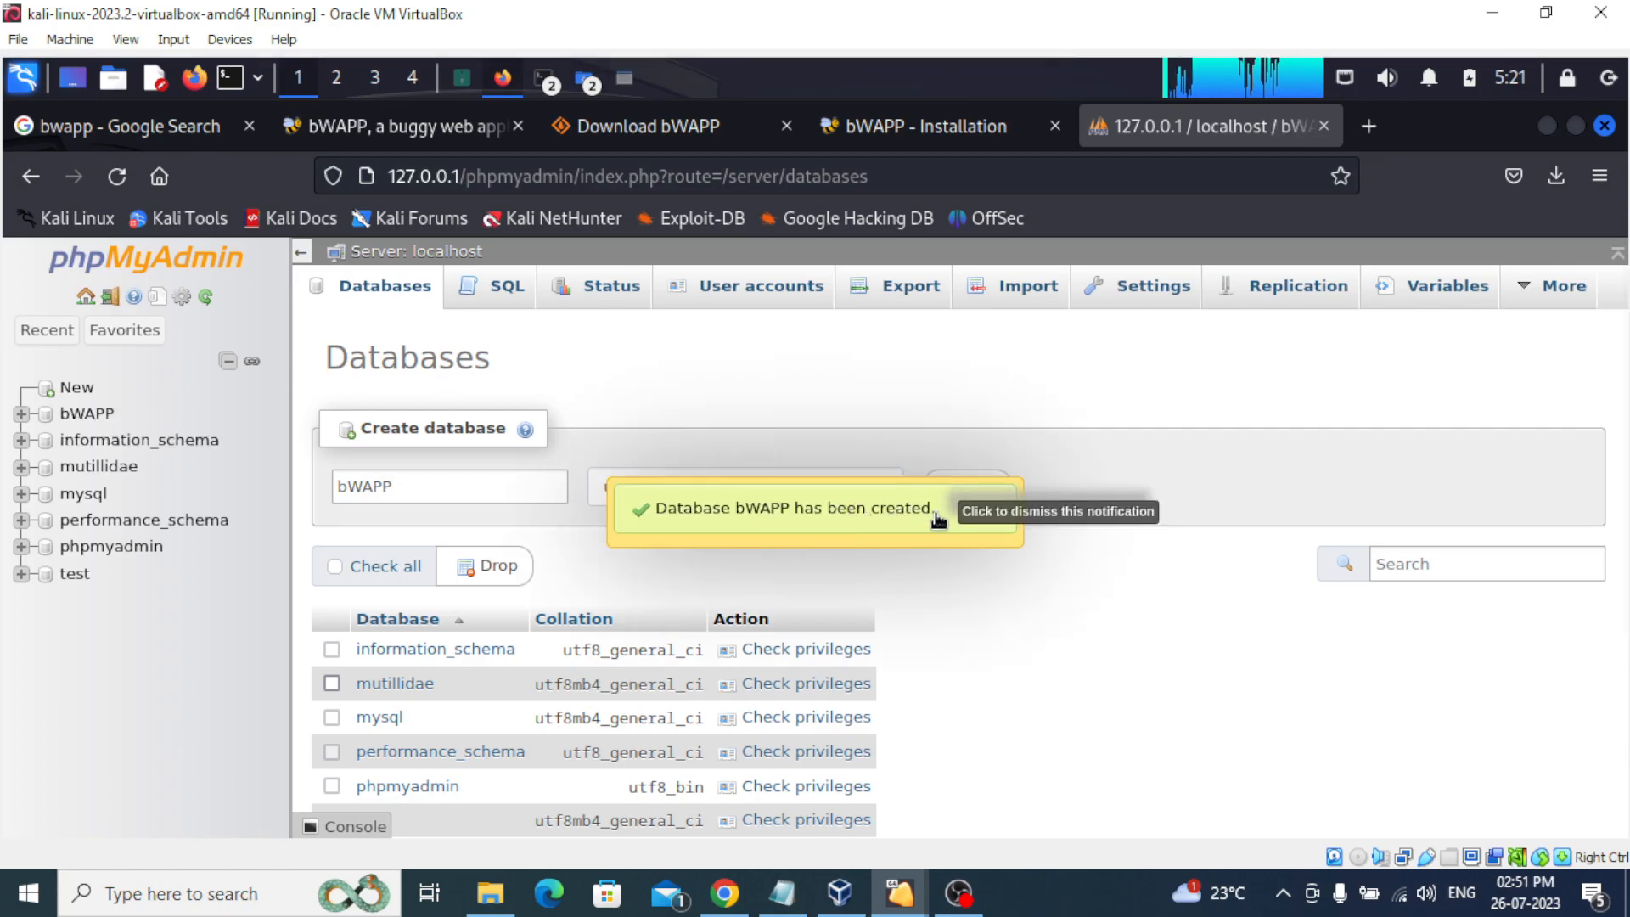
left_click(88, 413)
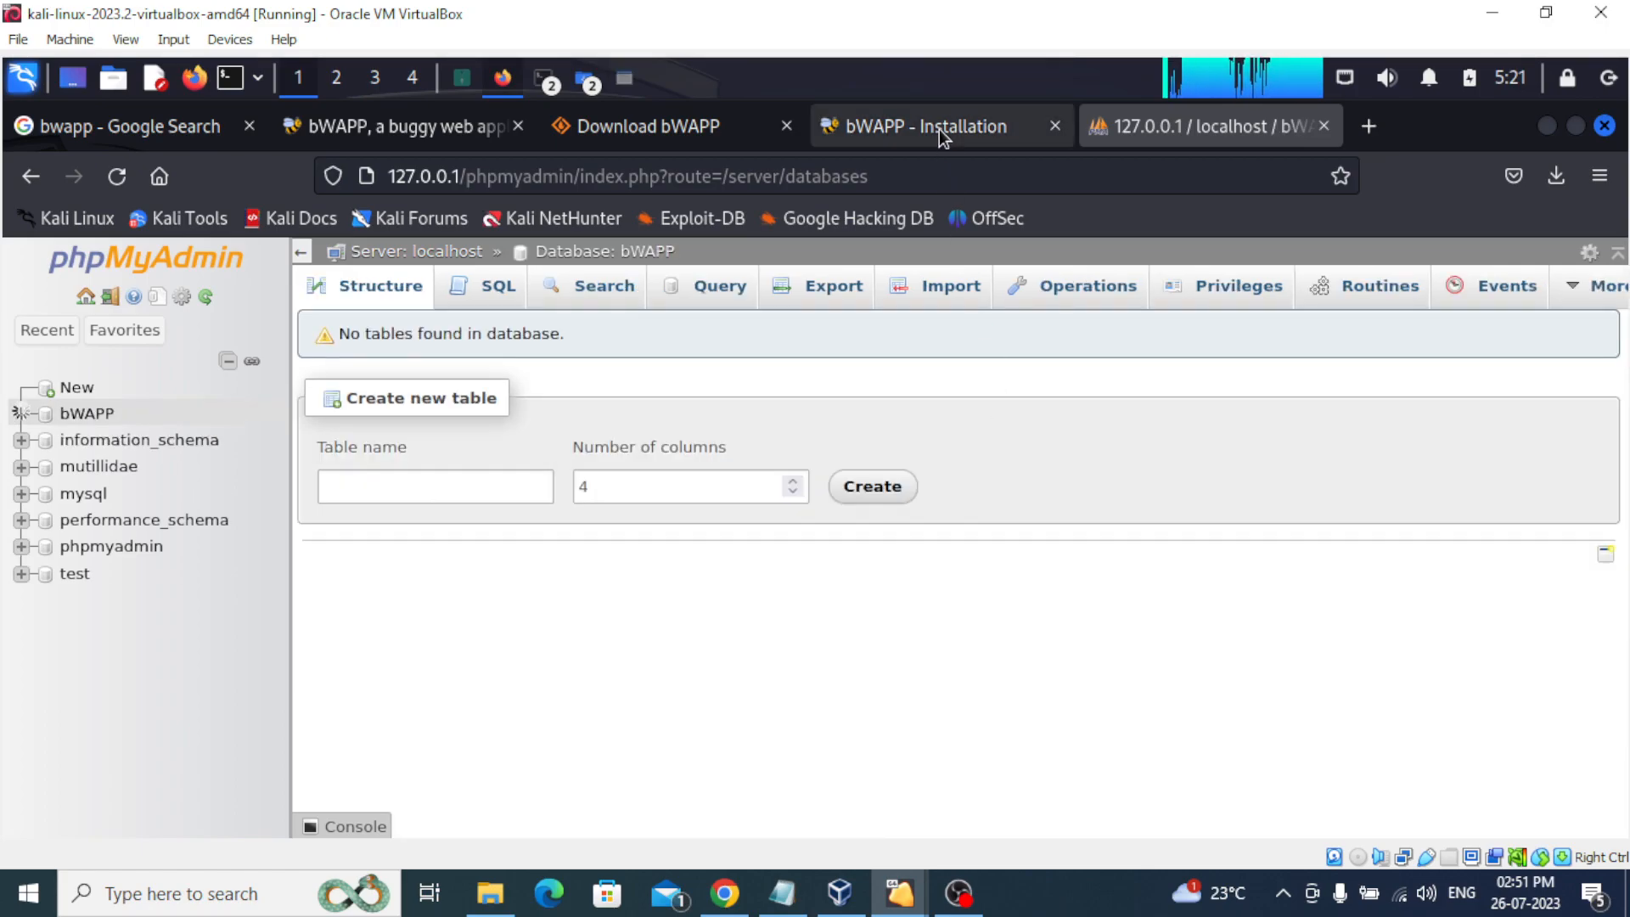
left_click(934, 126)
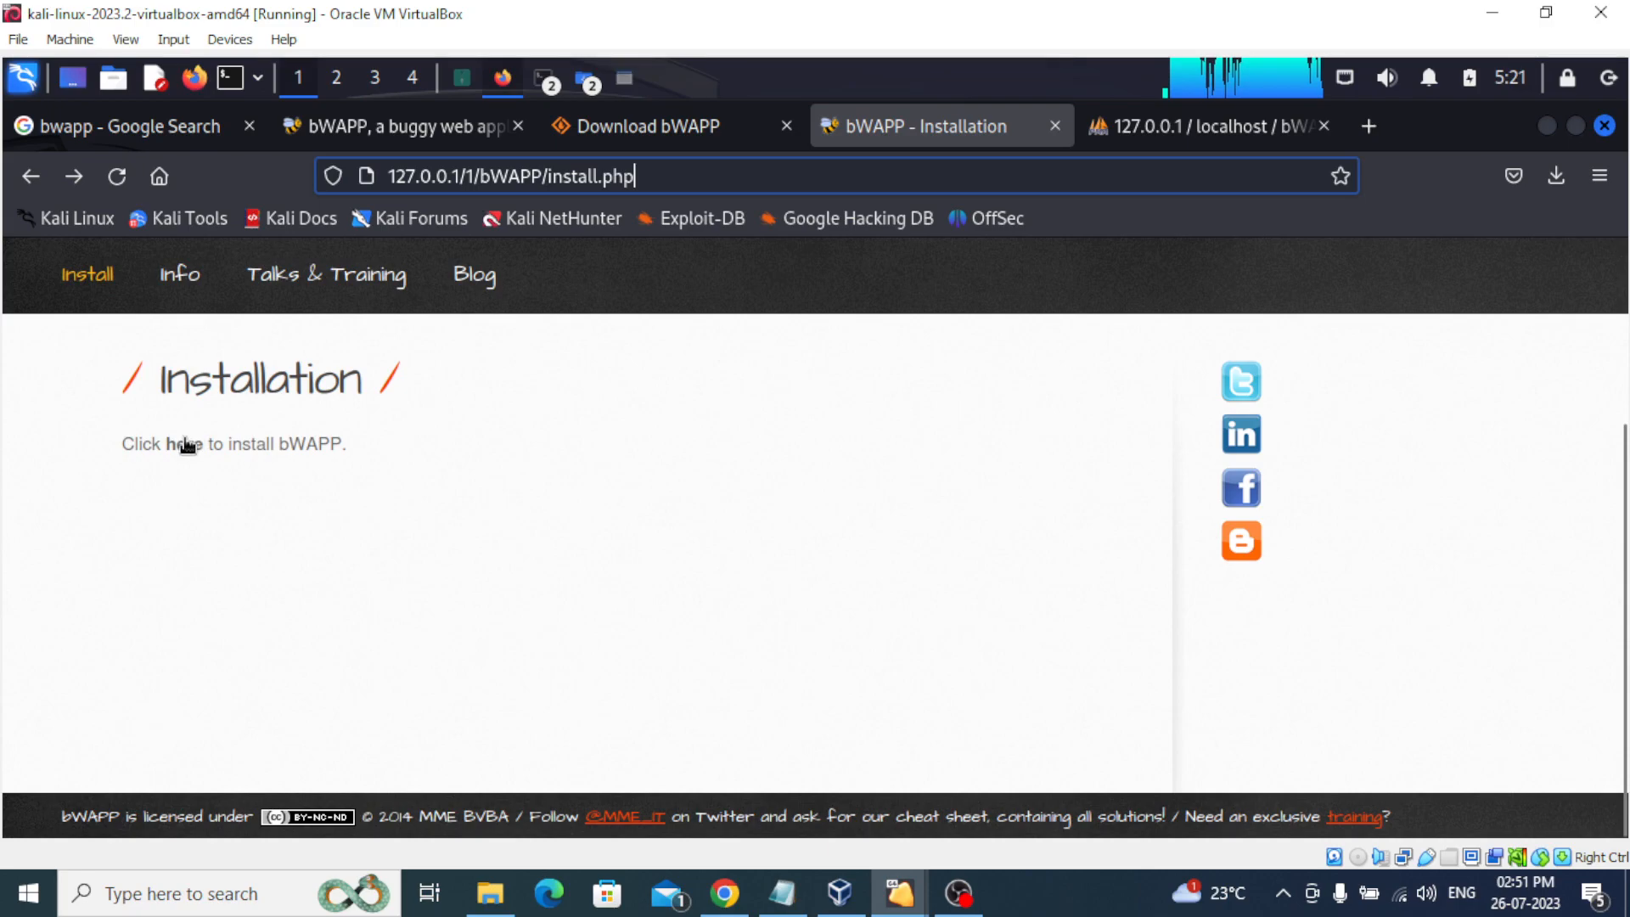
Run the bWAPP installation through the 'here' link, then go to login.php.
left_click(181, 444)
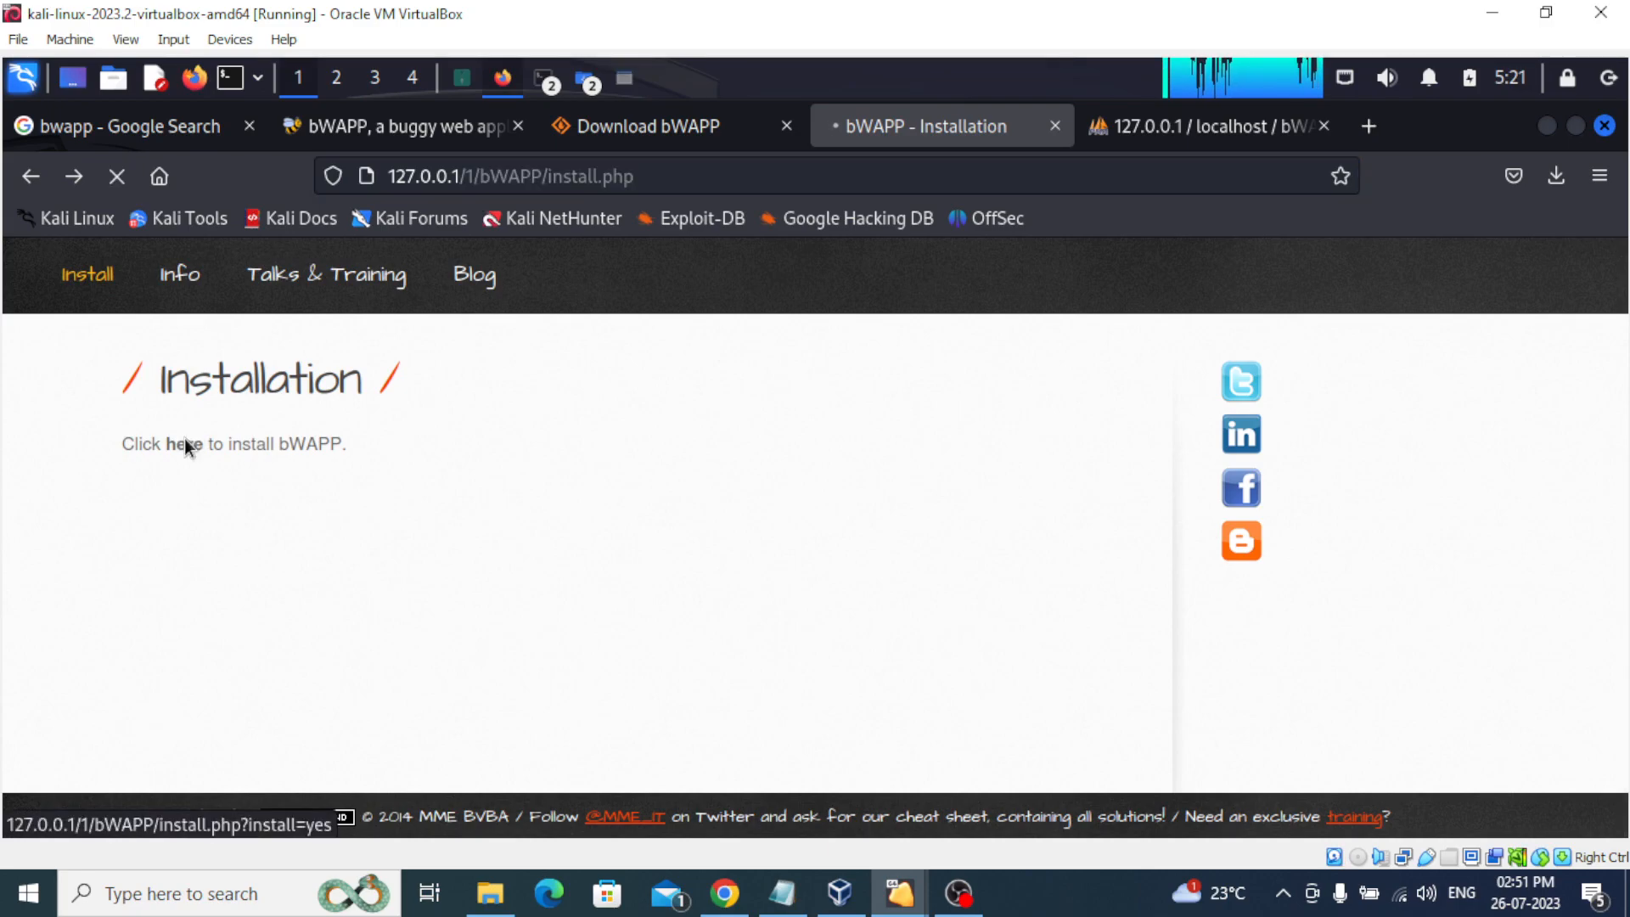
left_click(180, 443)
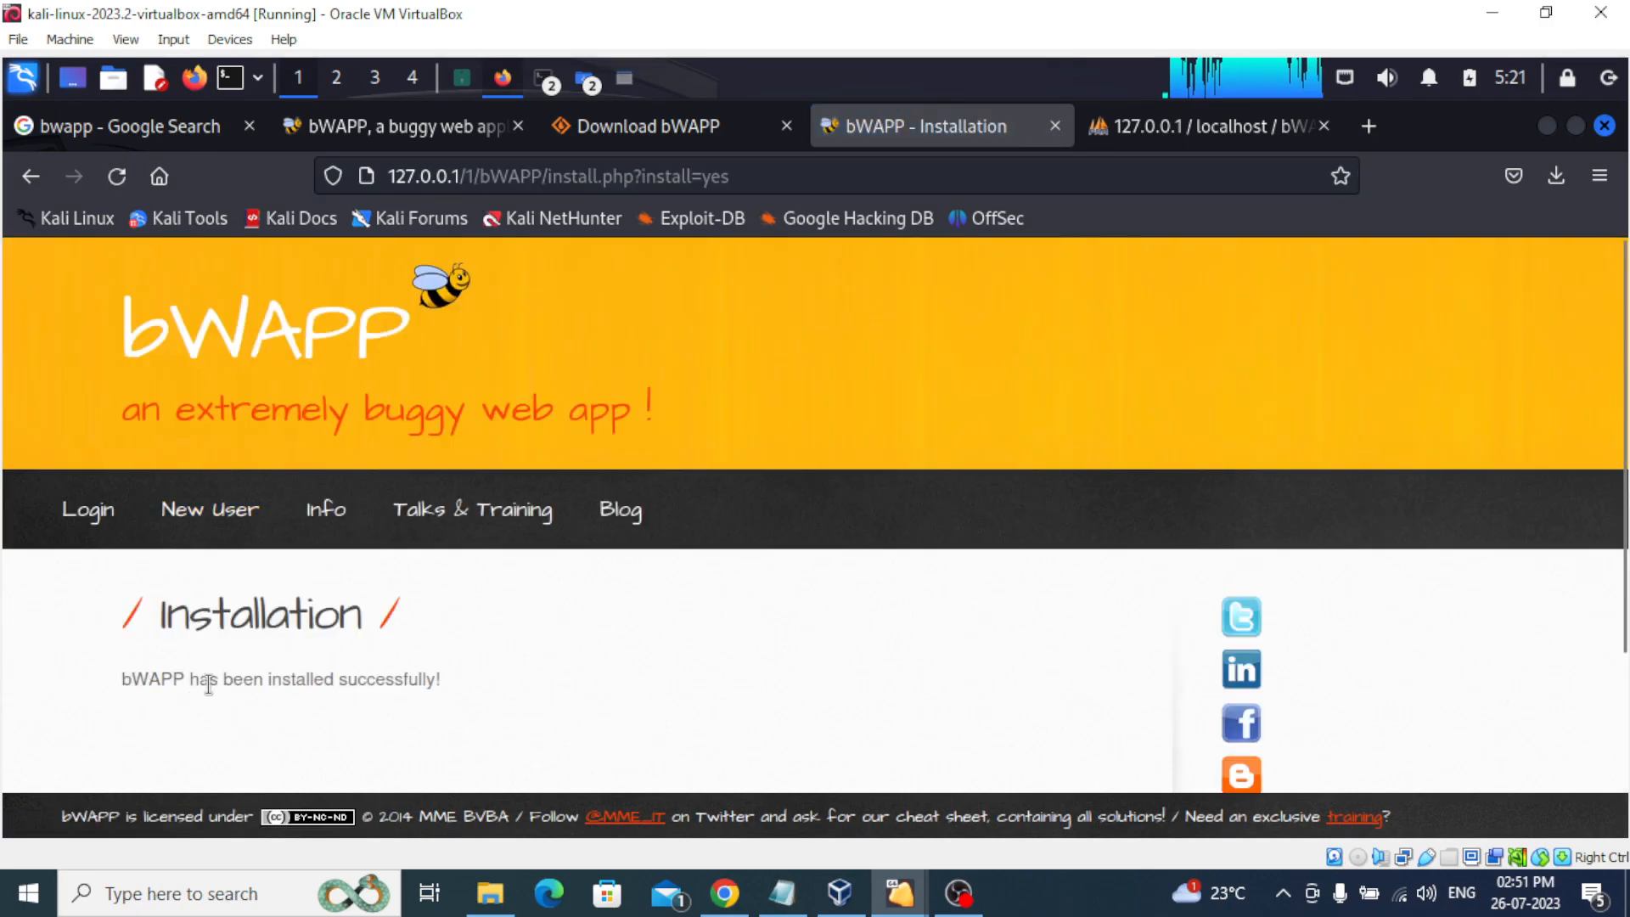
scroll("down", 3)
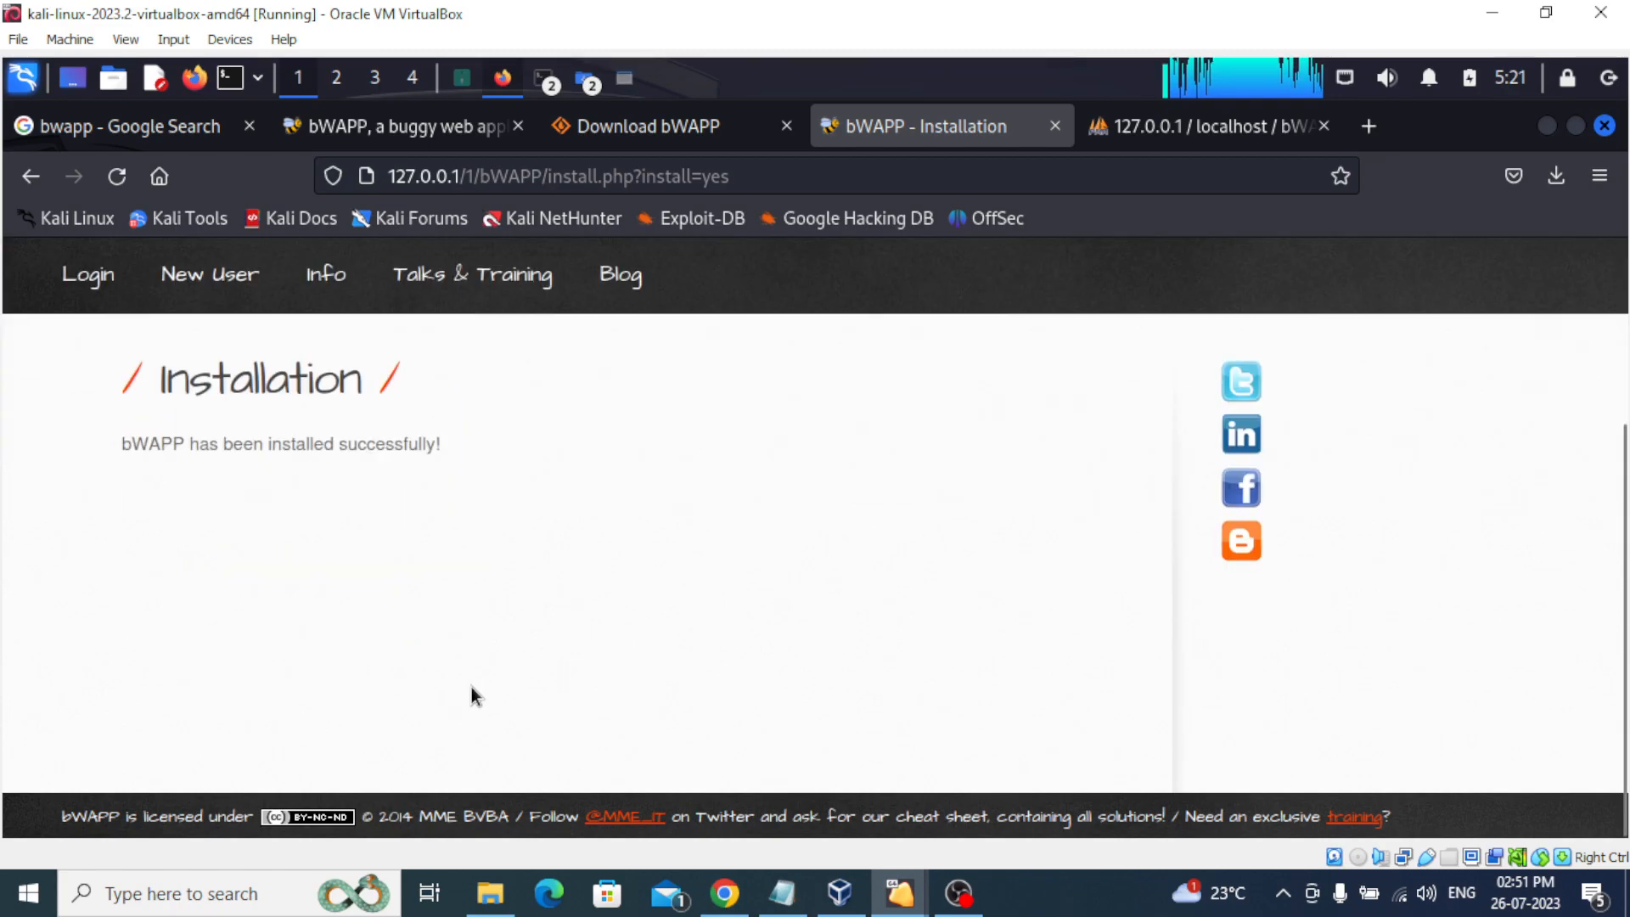
scroll("up", 3)
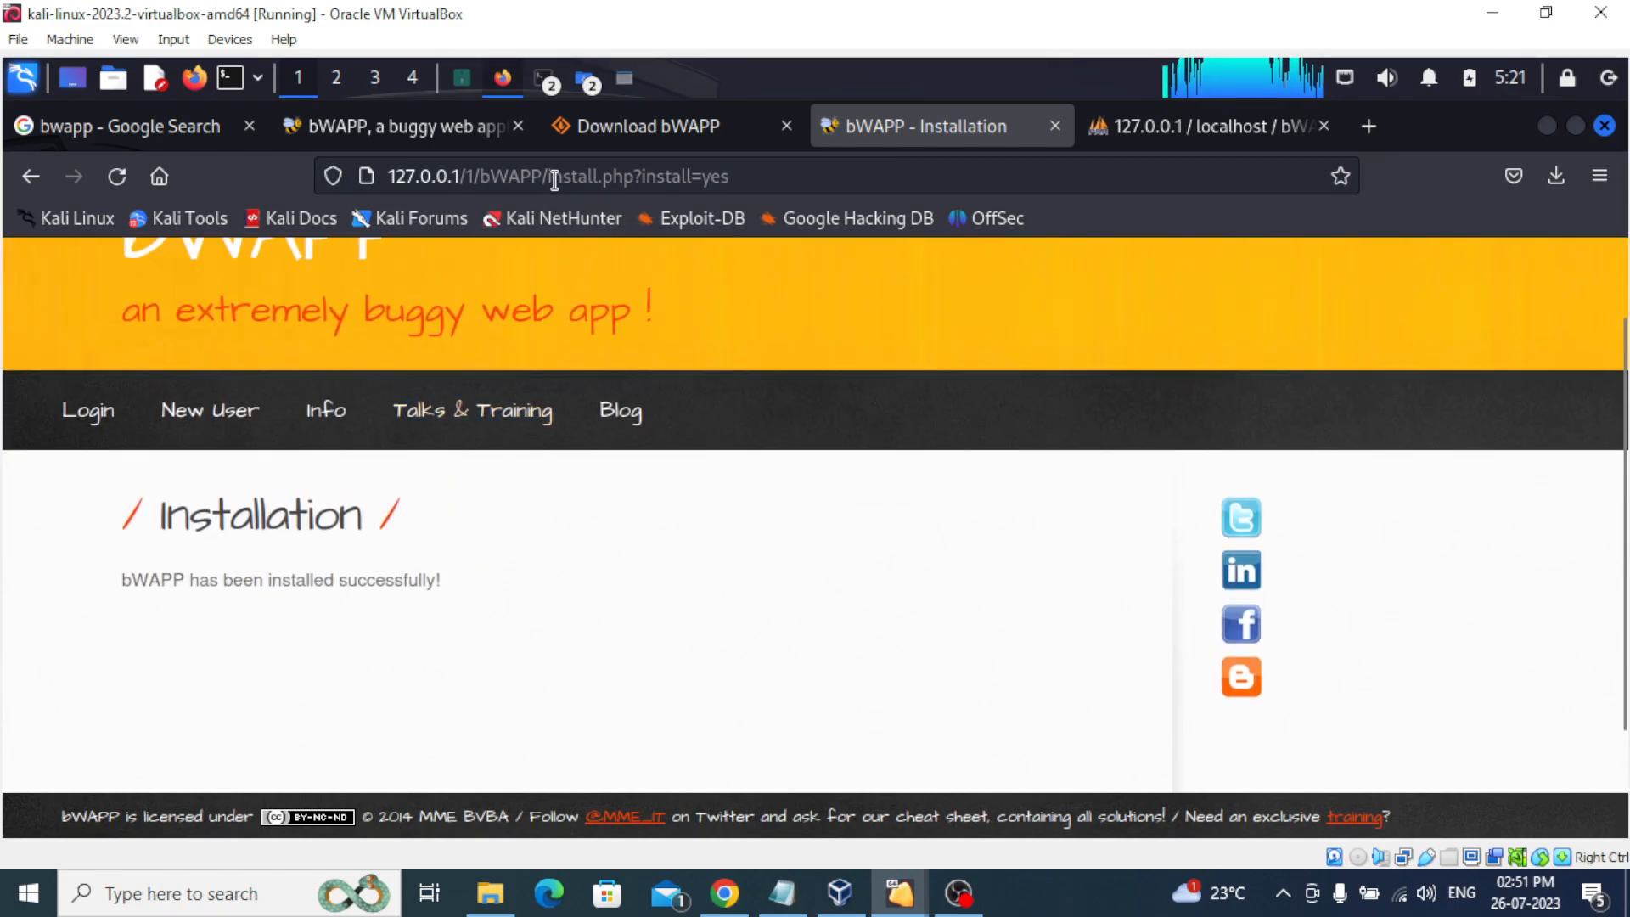
left_click(551, 176)
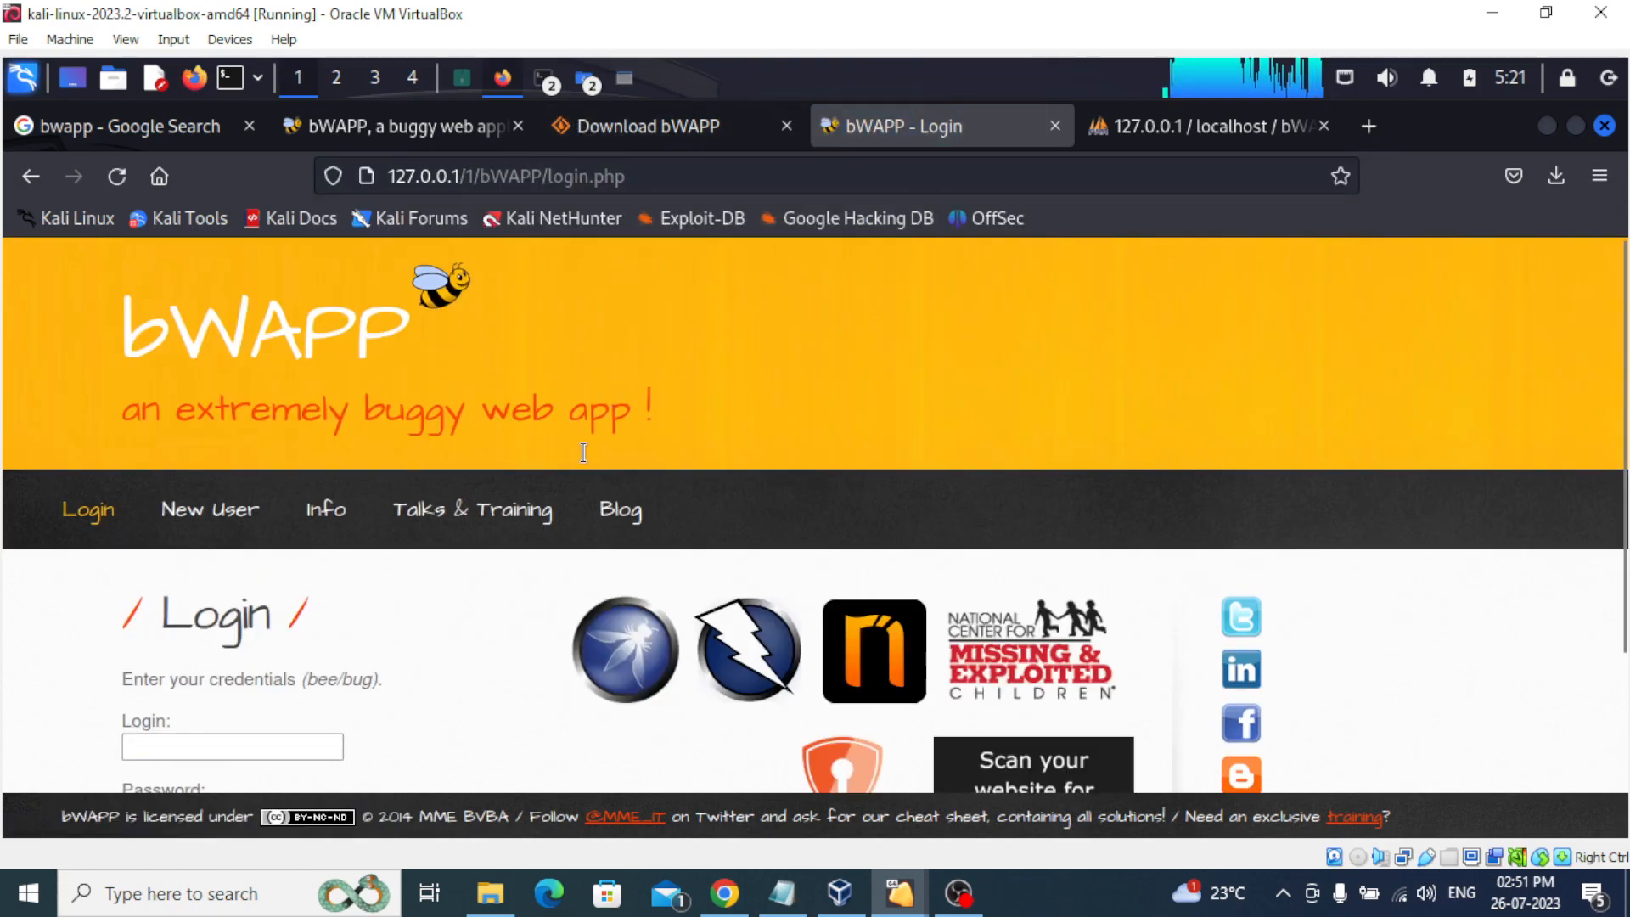
scroll("down", 3)
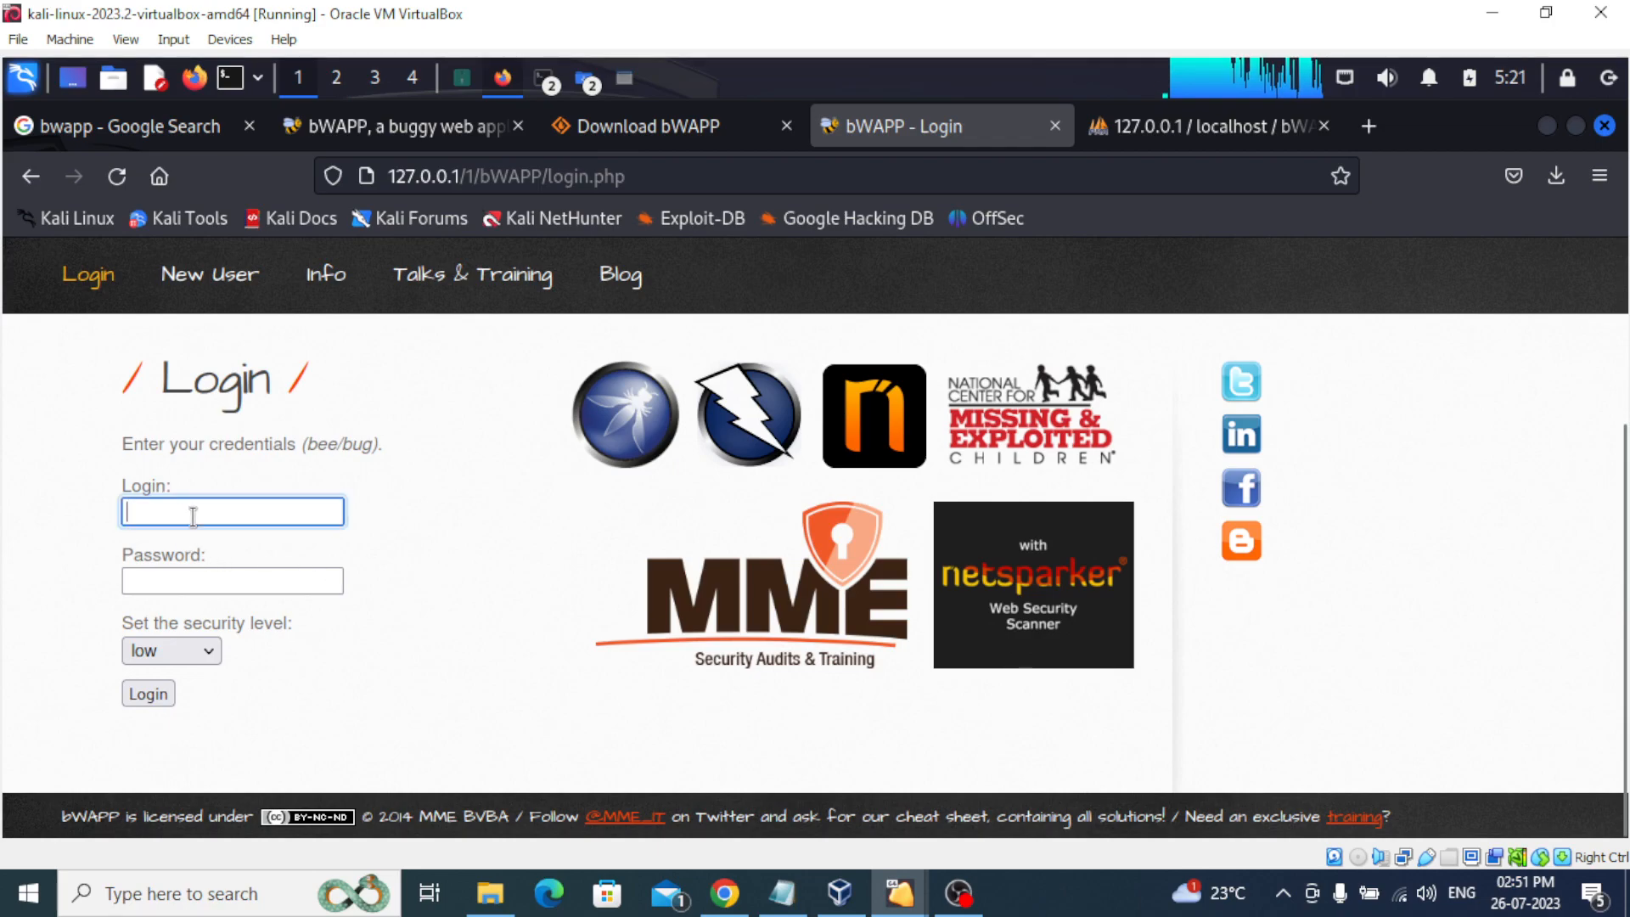
left_click(170, 650)
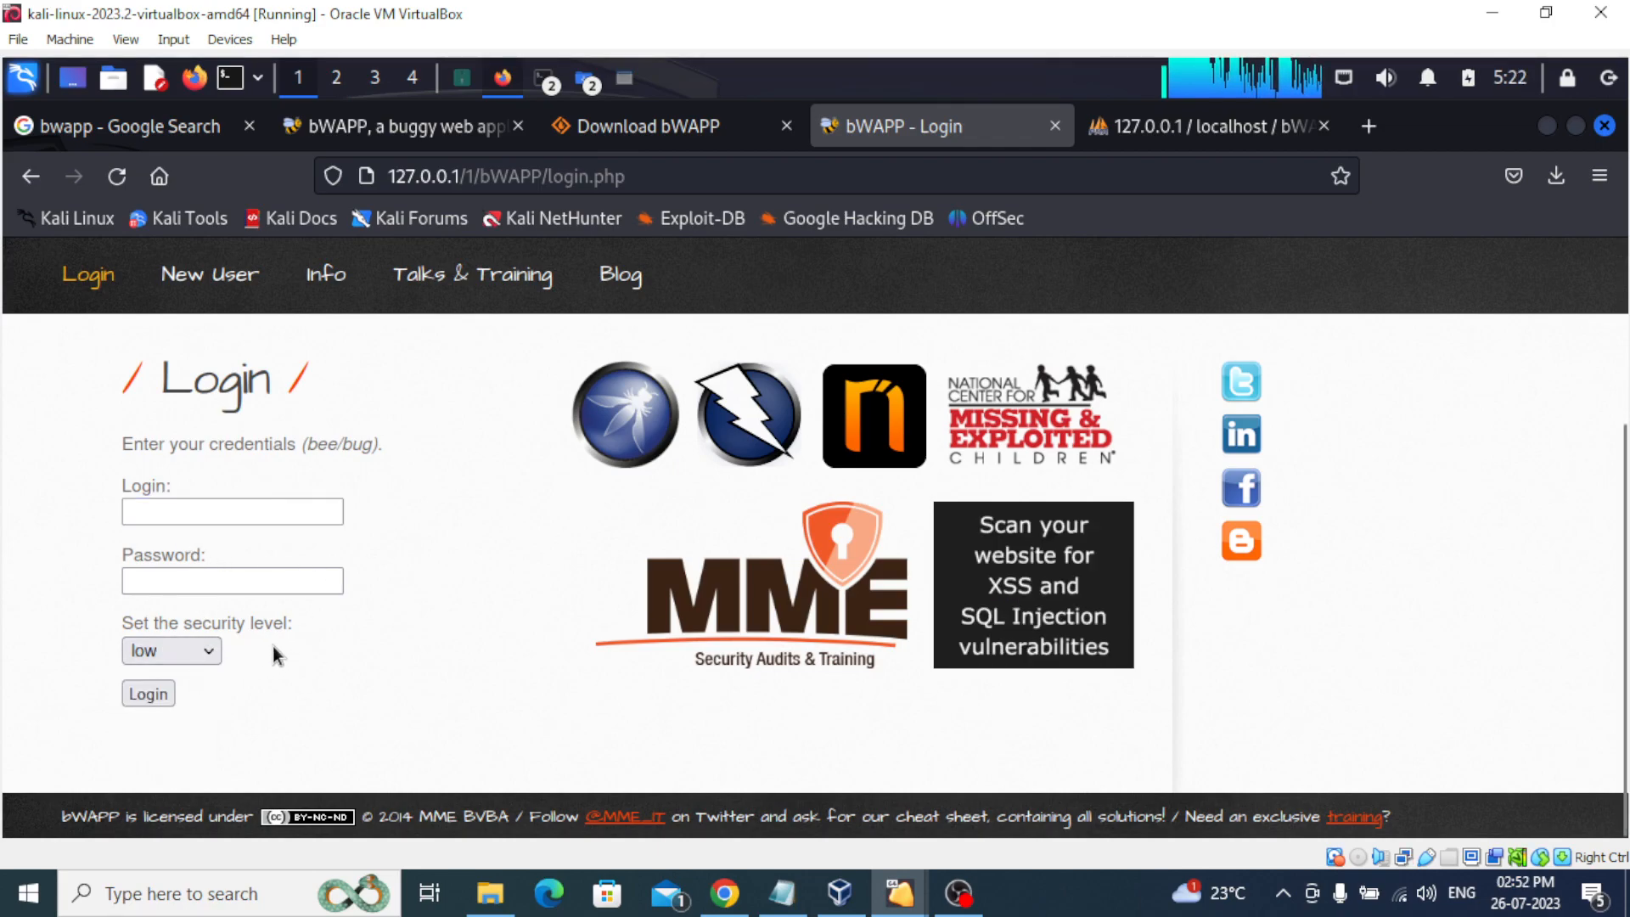
left_click(232, 511)
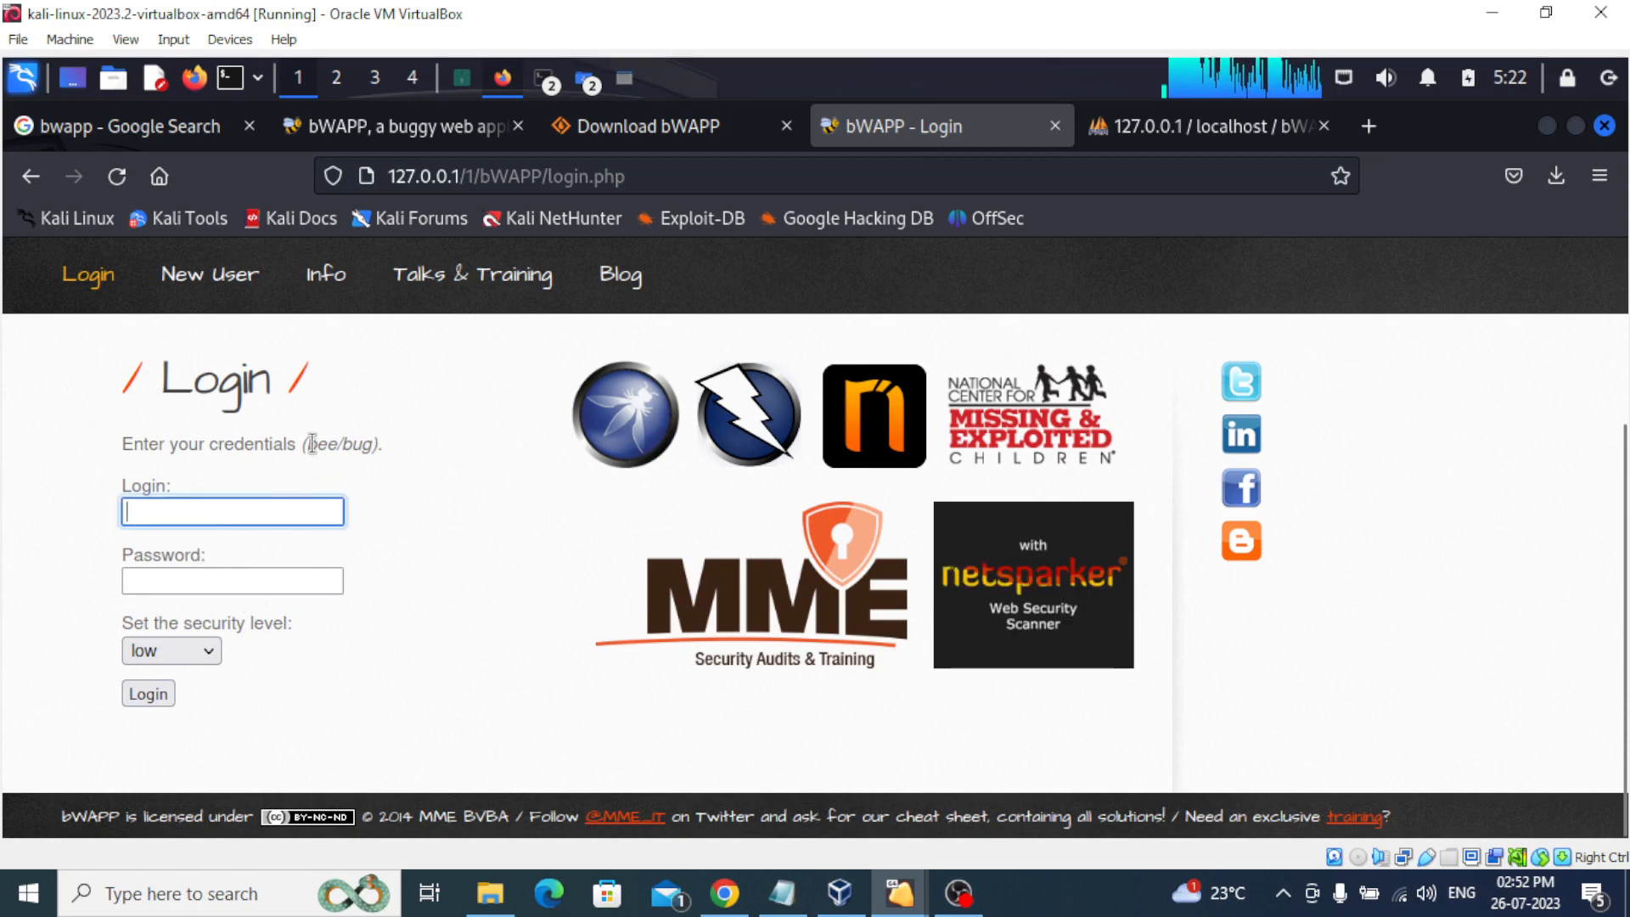
double_click(343, 444)
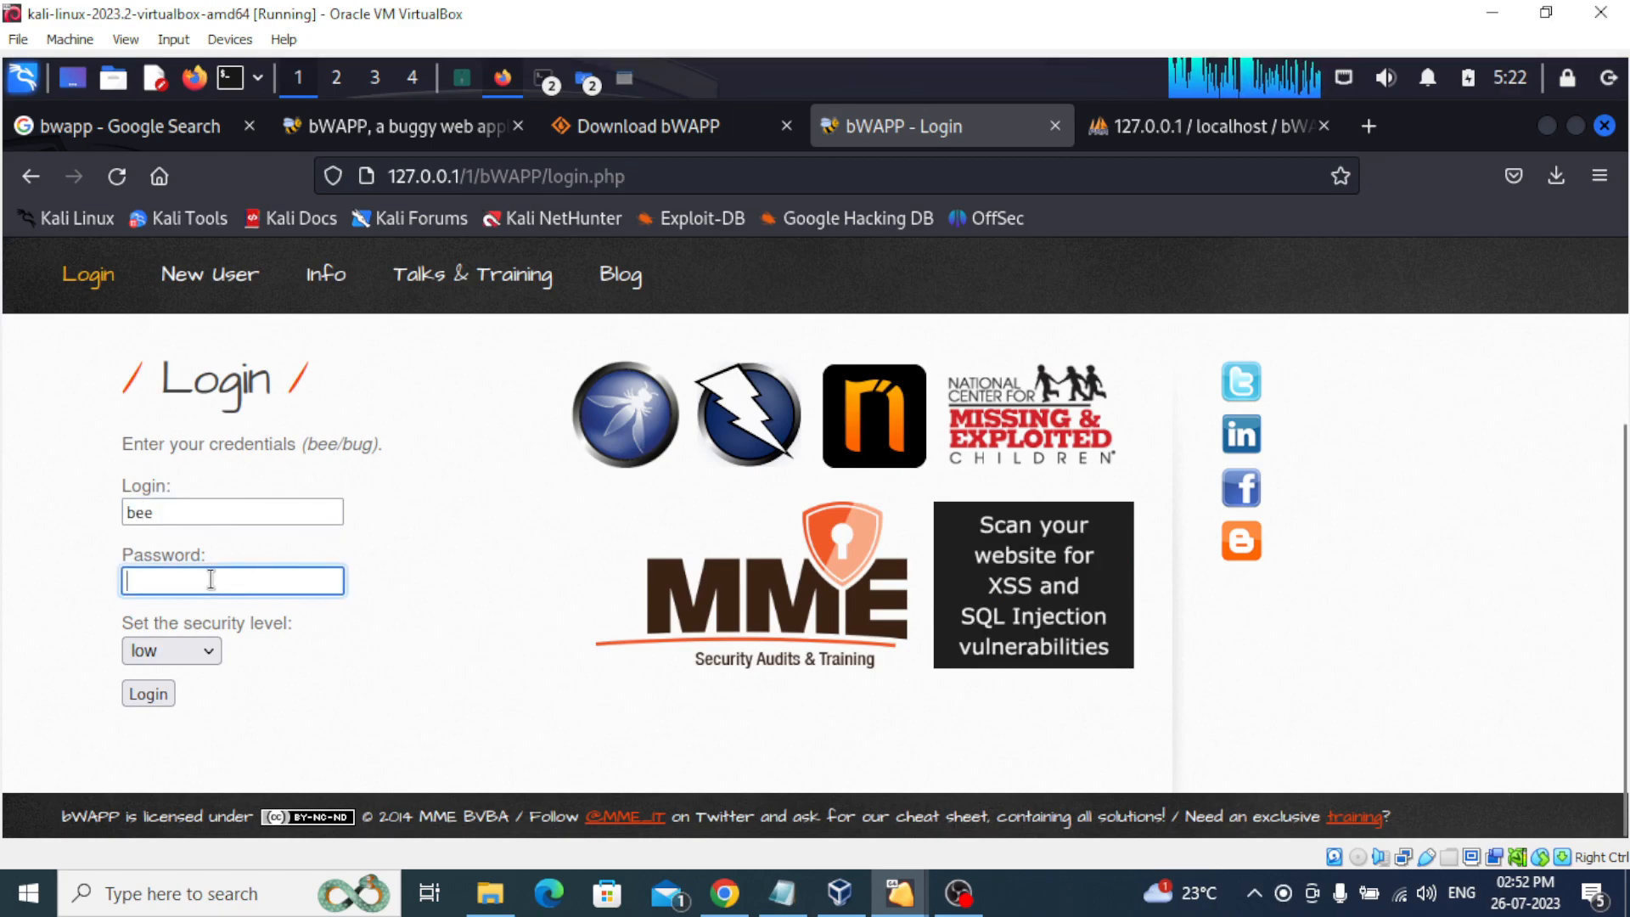
type("bug")
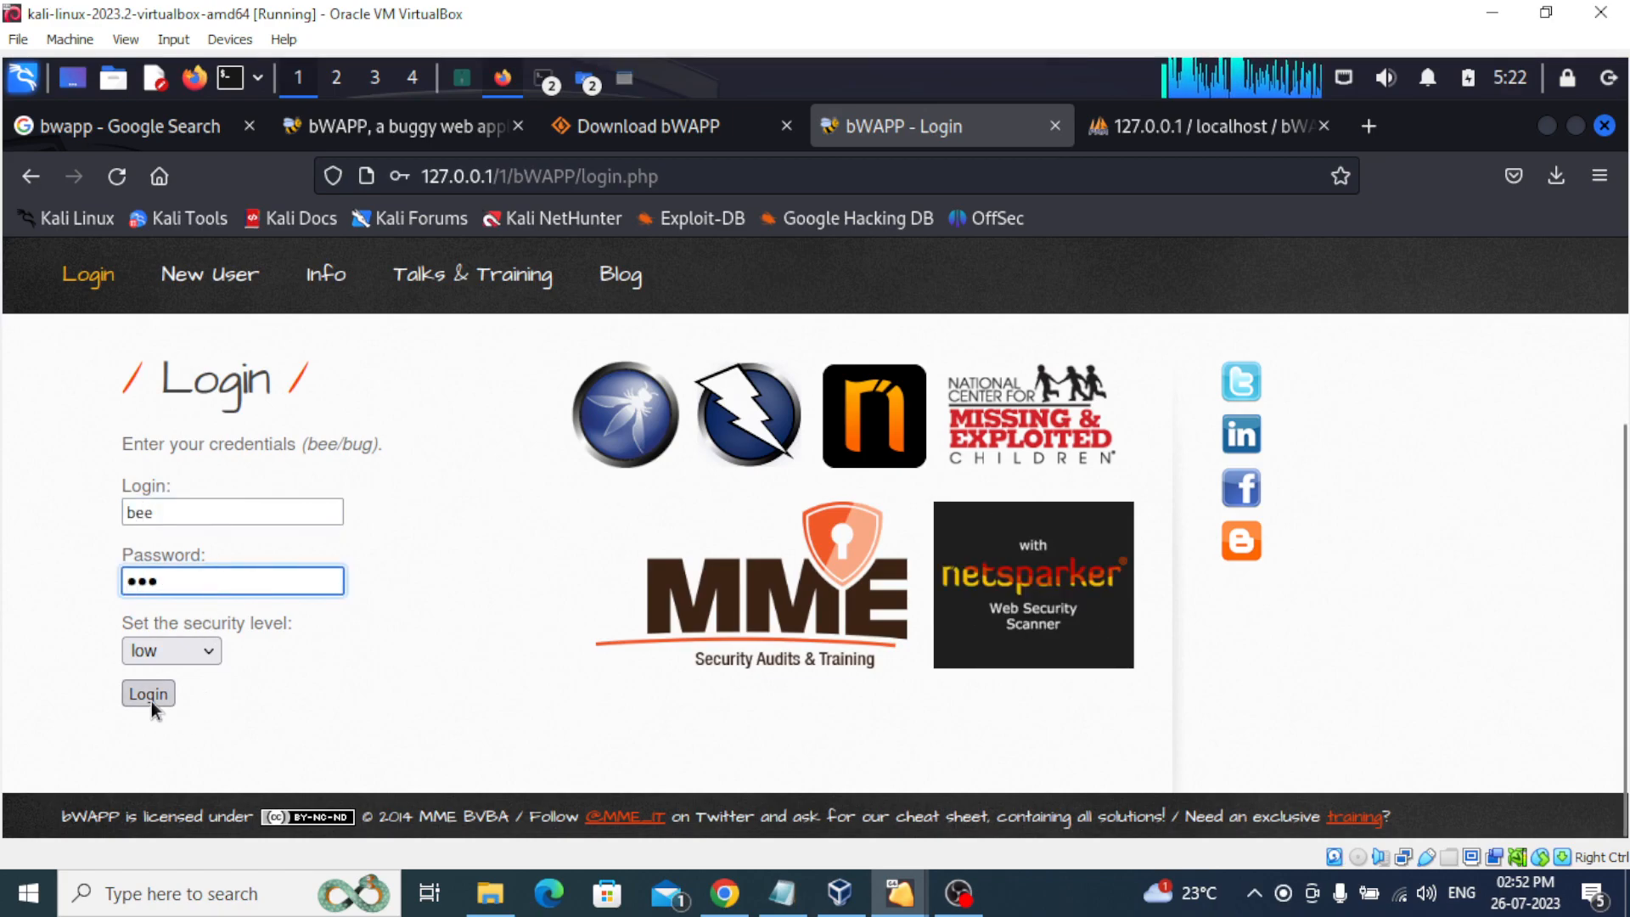
left_click(148, 694)
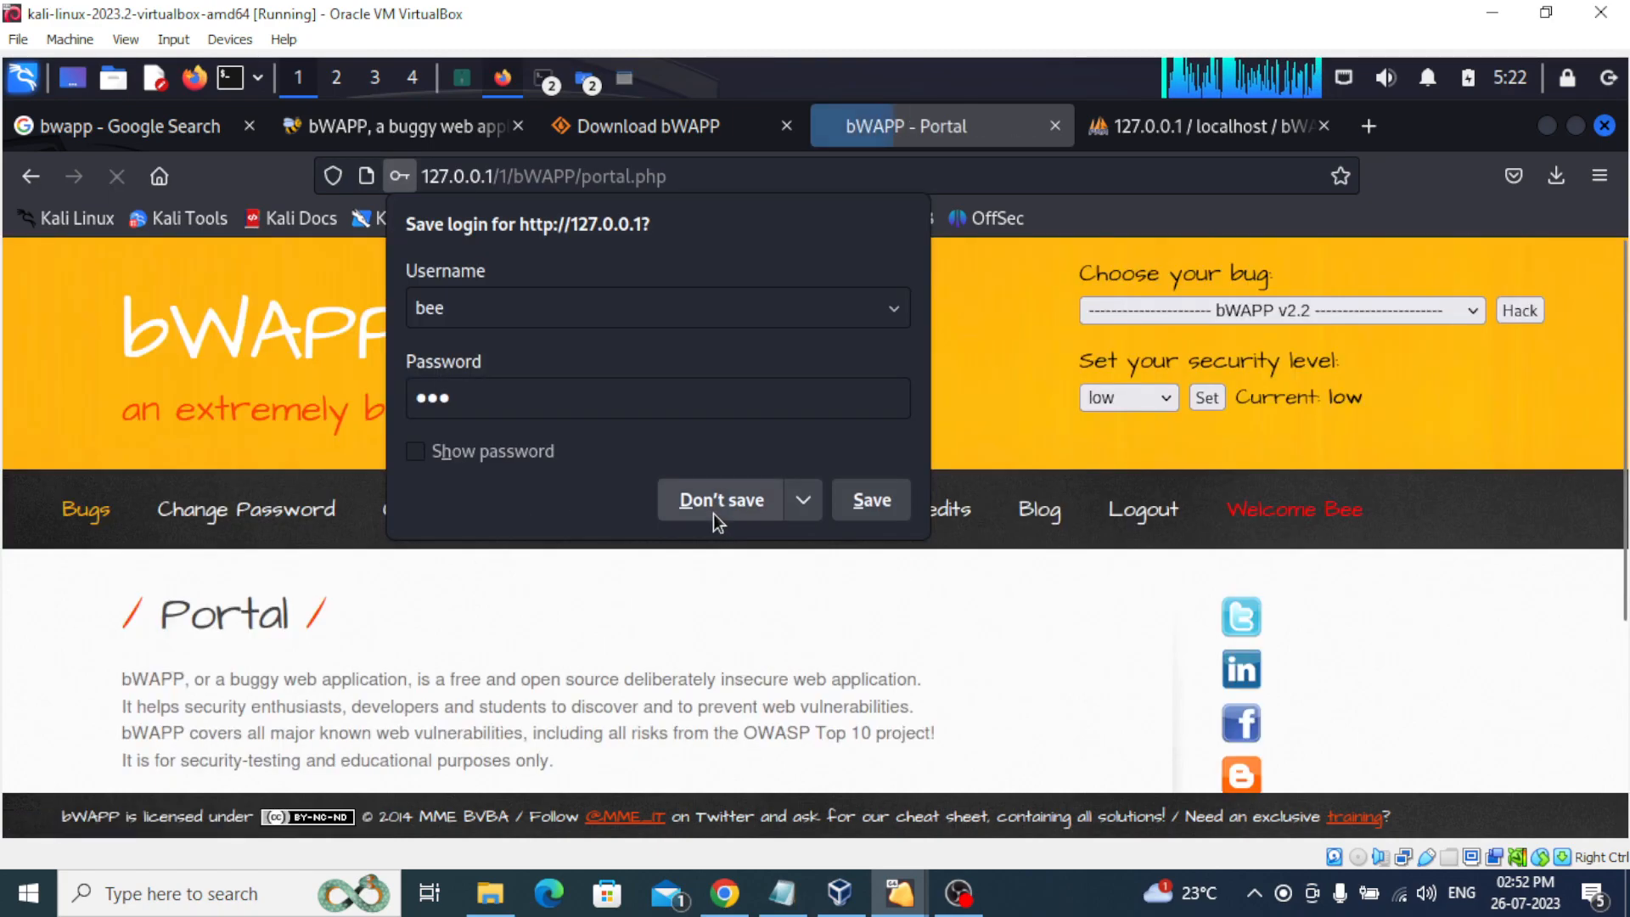
Decline saving the login and launch the SQL Injection (Login Form/Hero) bug.
left_click(721, 501)
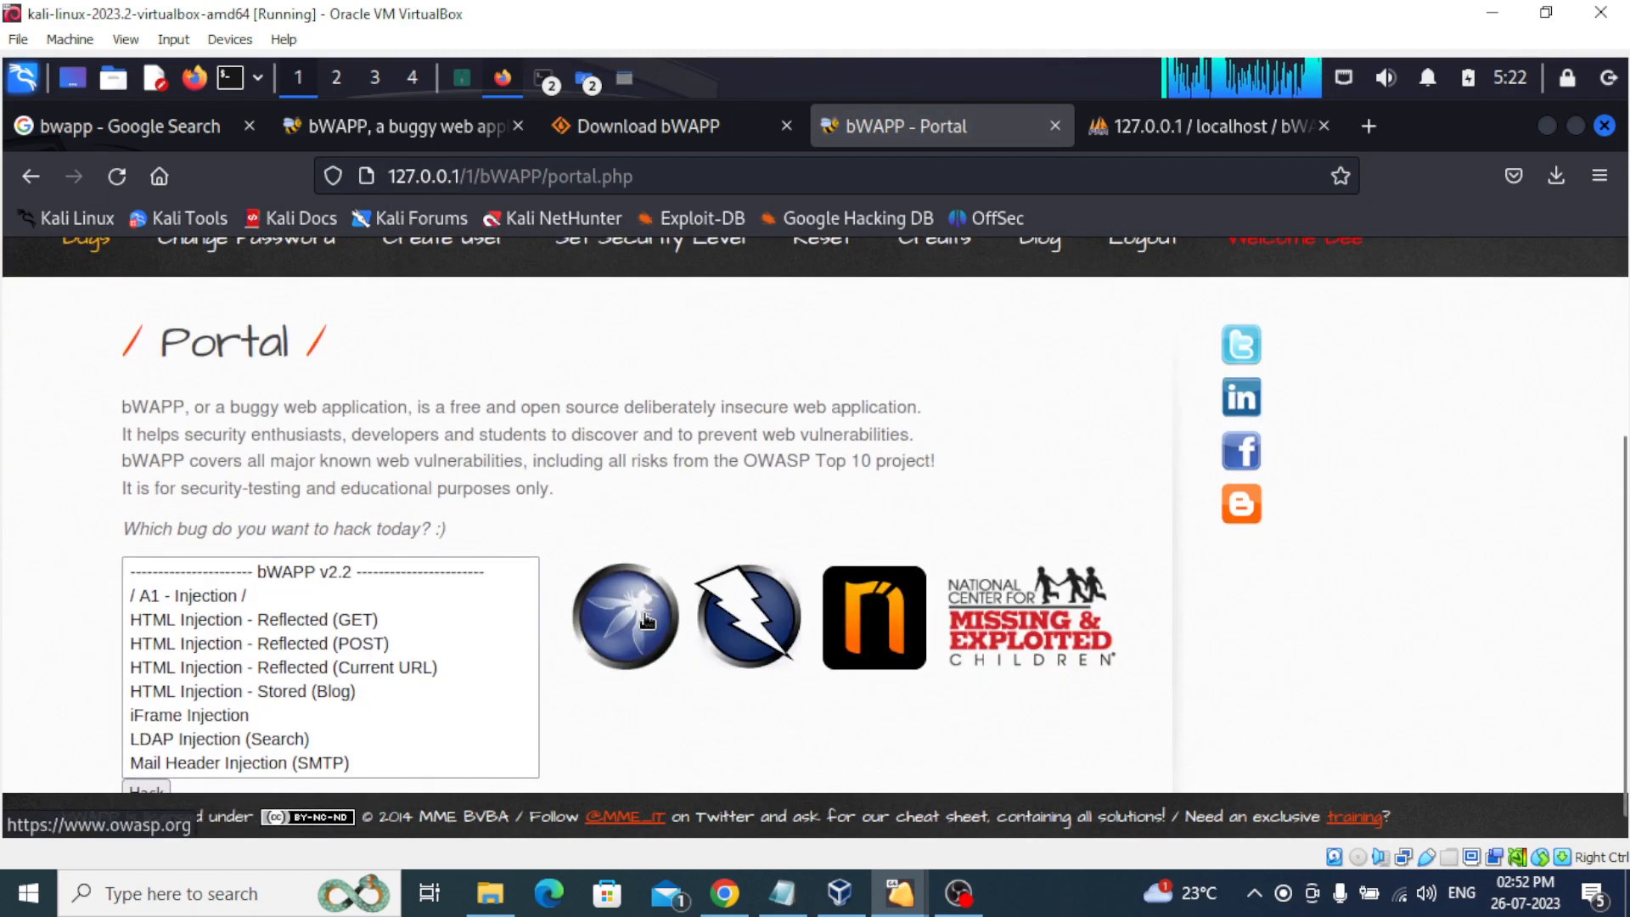
mouse_move(596, 425)
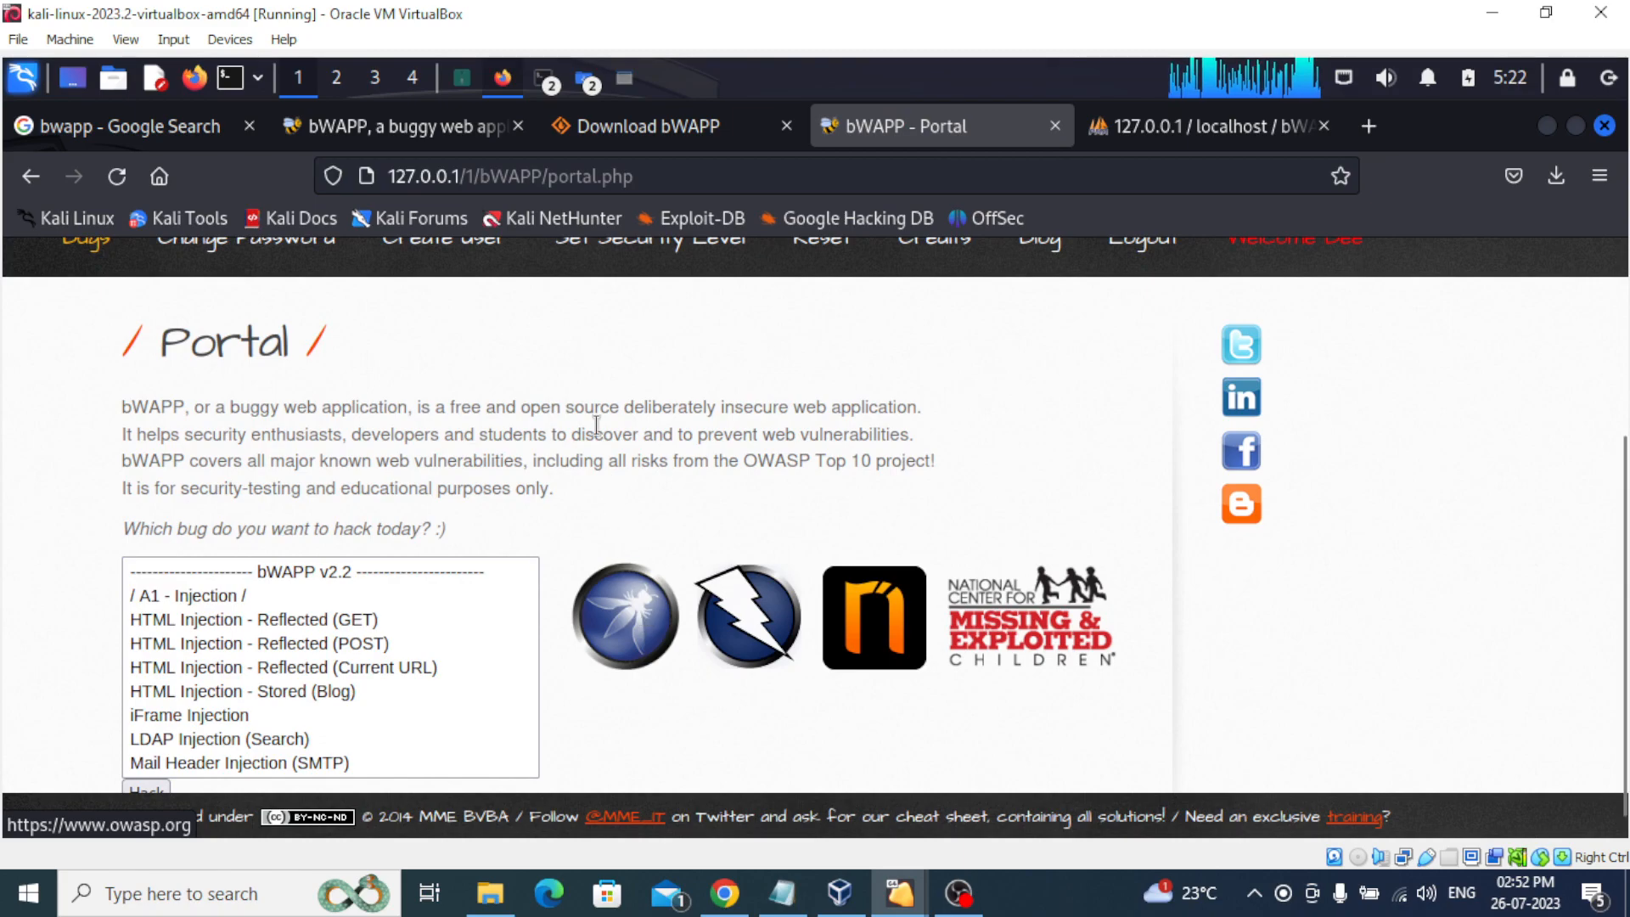
scroll("up", 3)
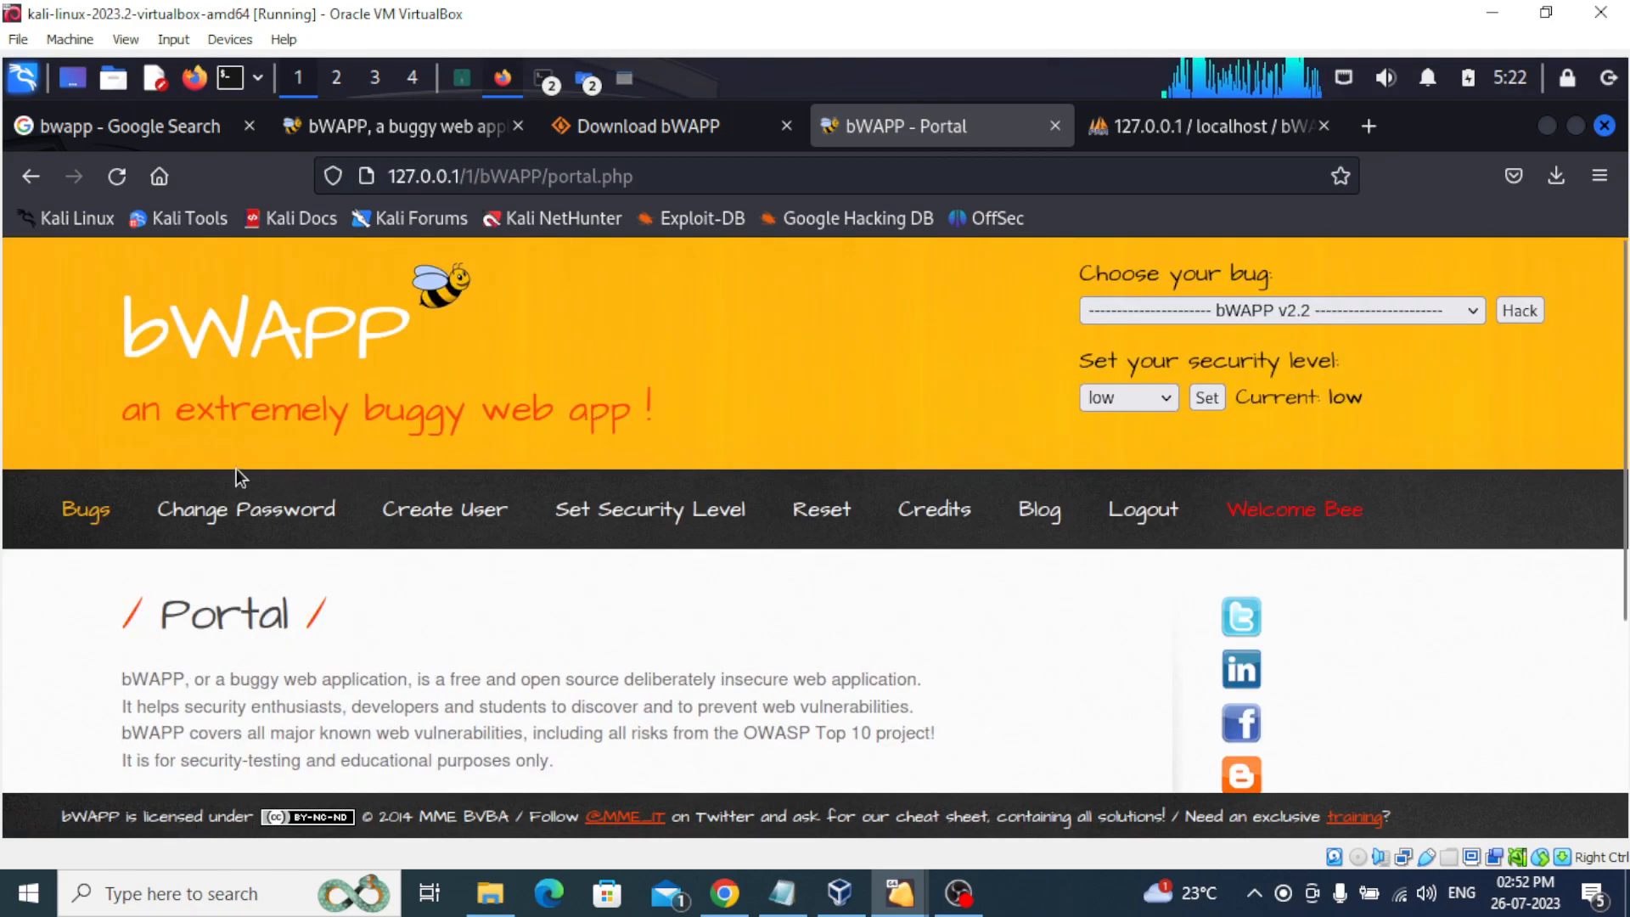
mouse_move(655, 588)
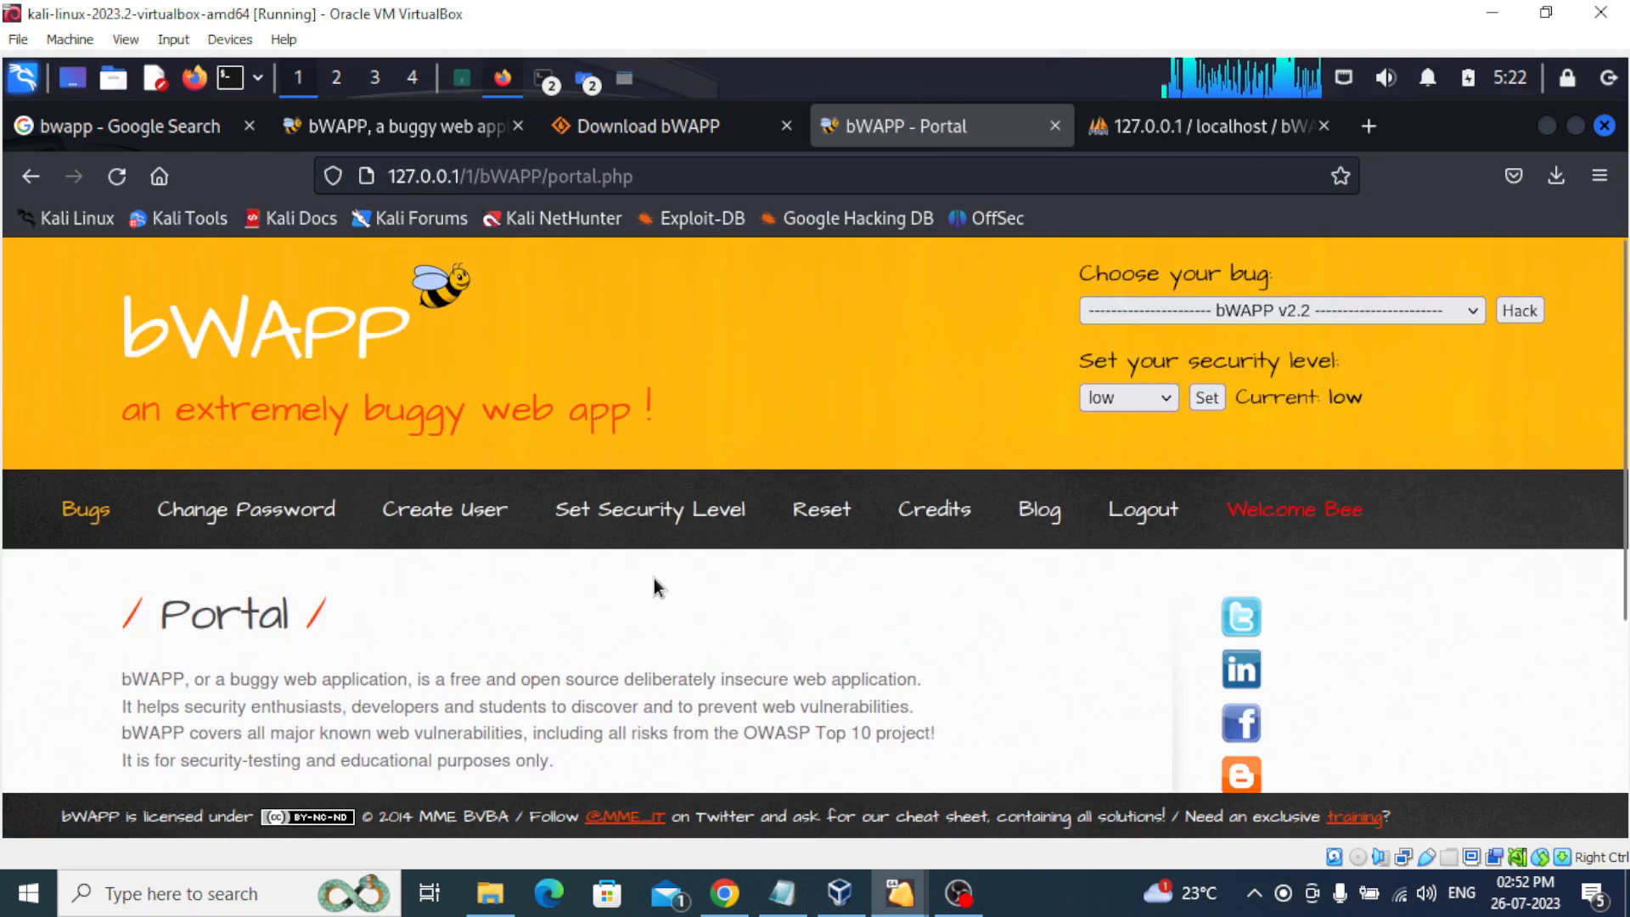
mouse_move(991, 413)
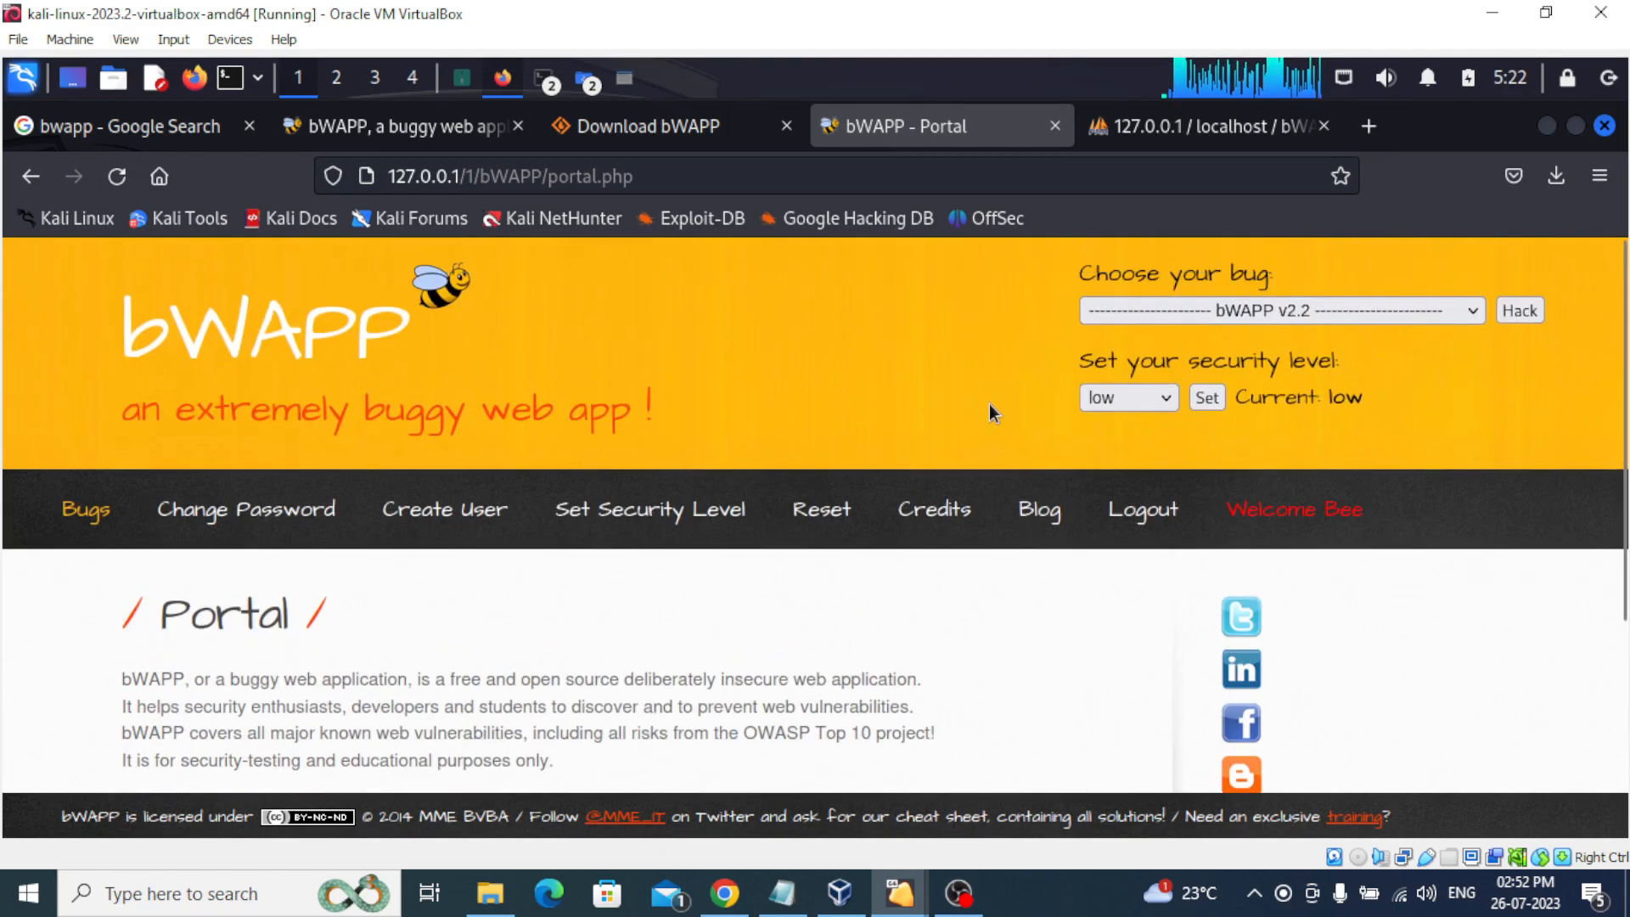
left_click(1279, 311)
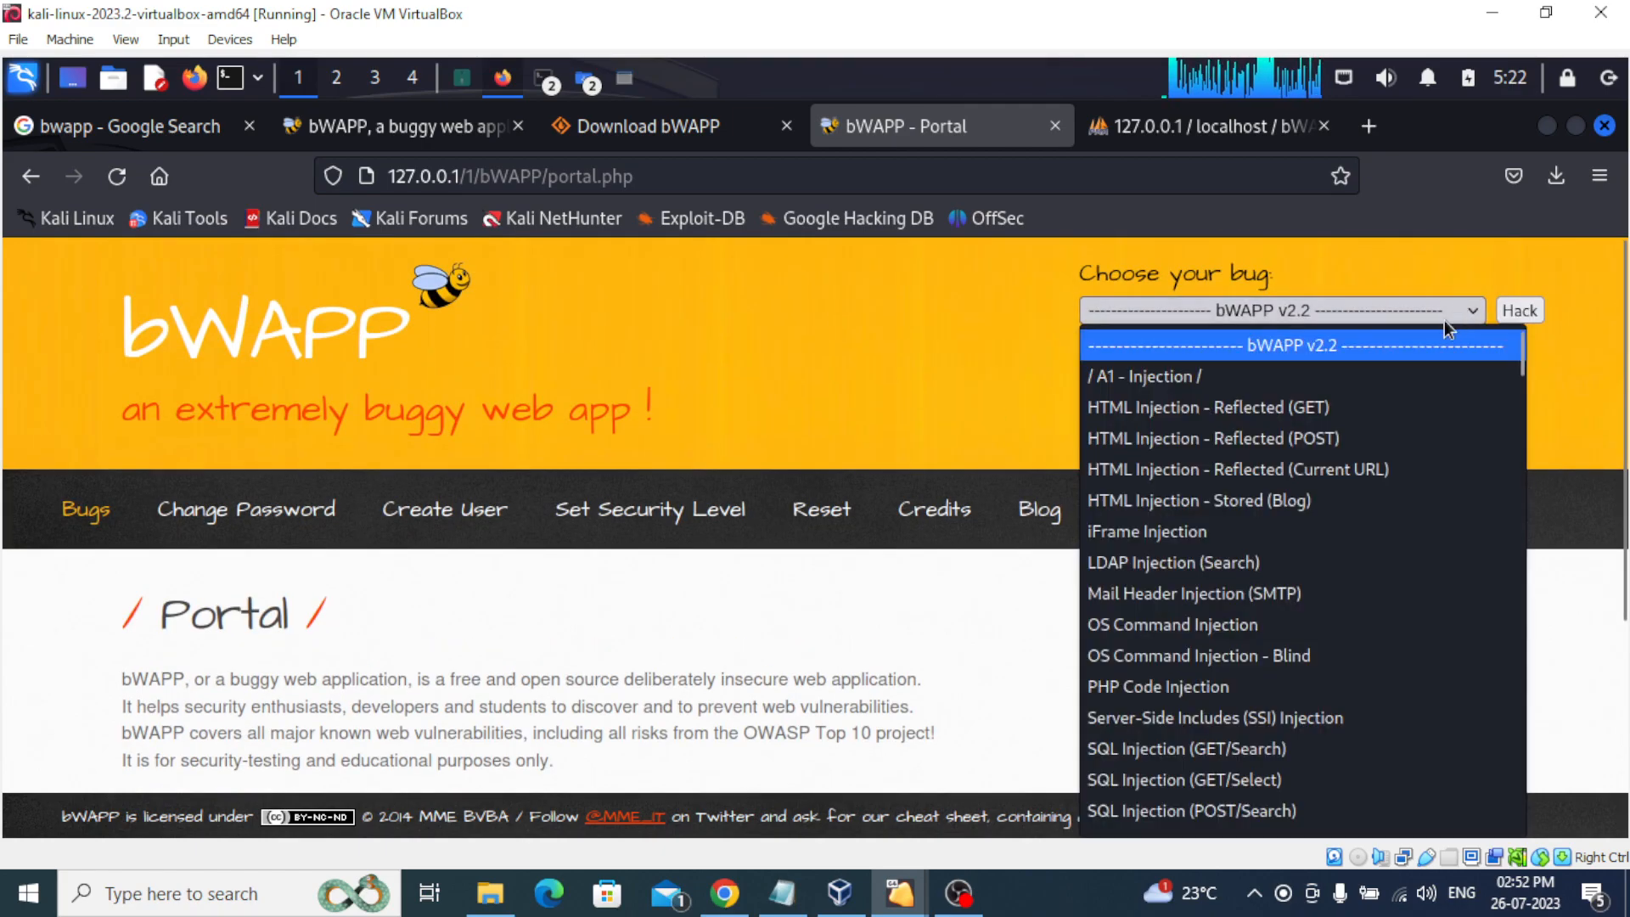
mouse_move(1191, 407)
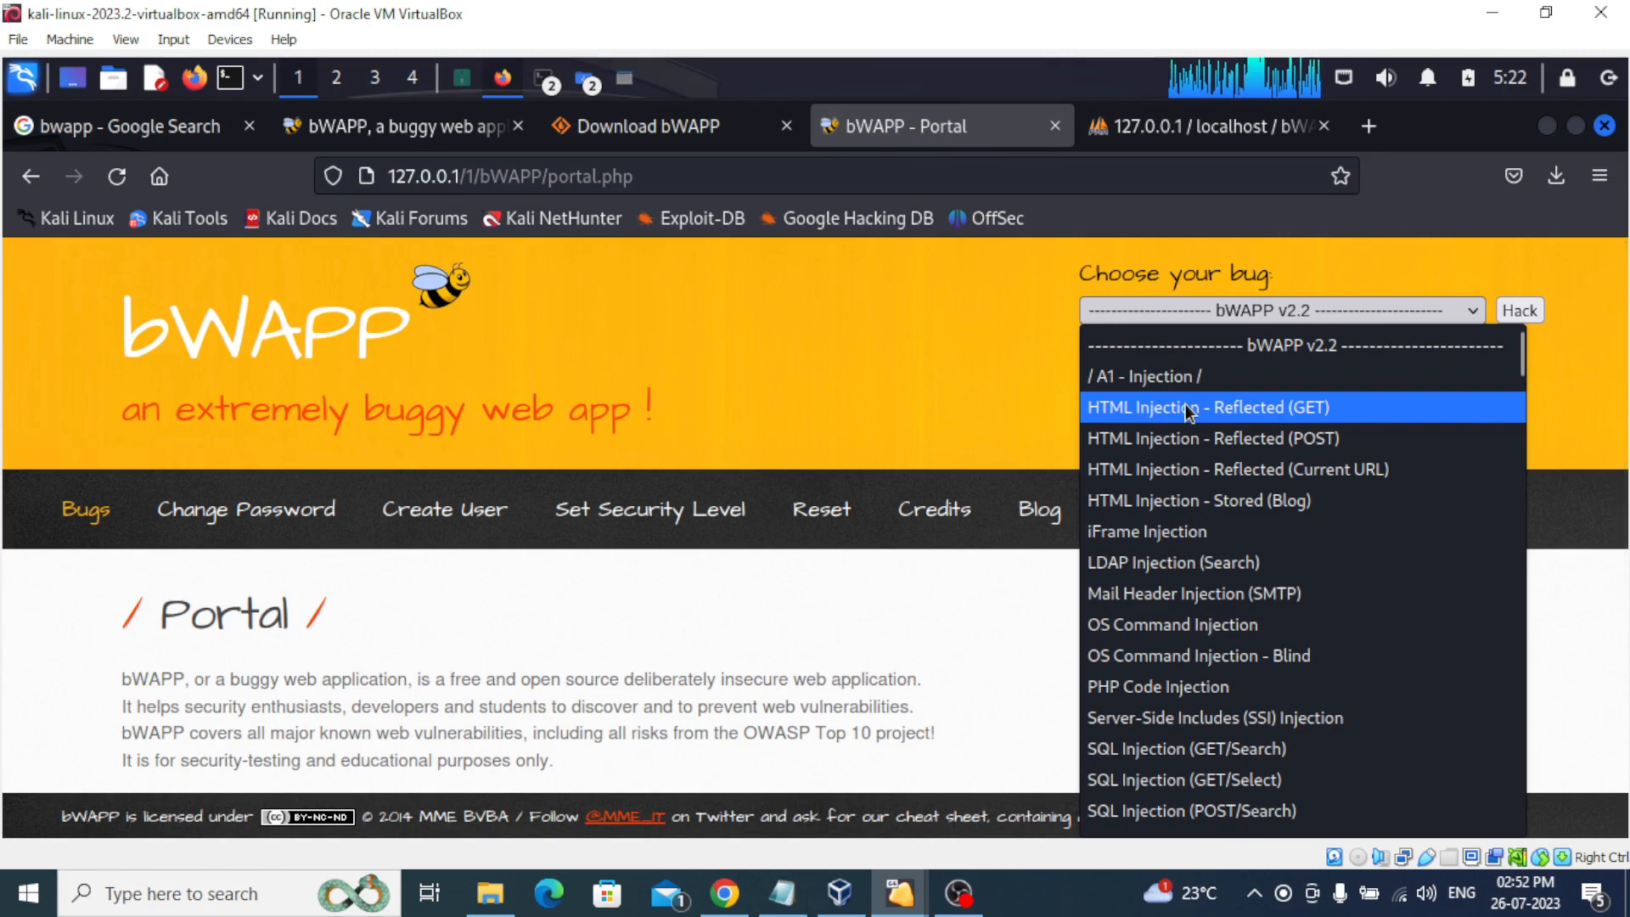
mouse_move(1172, 624)
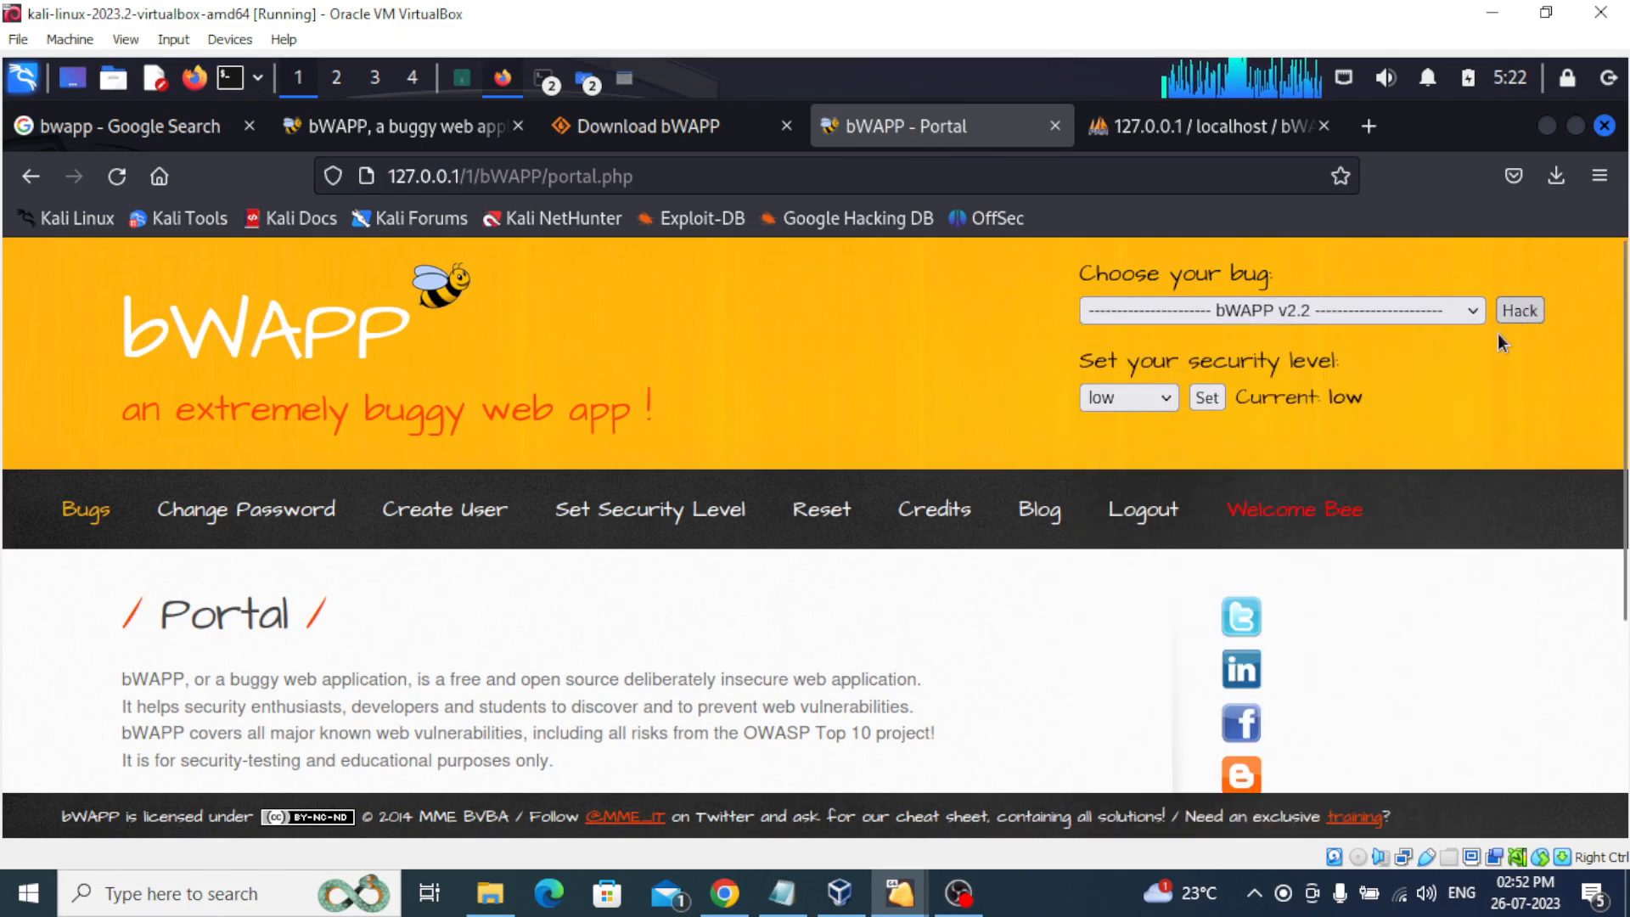
left_click(1128, 397)
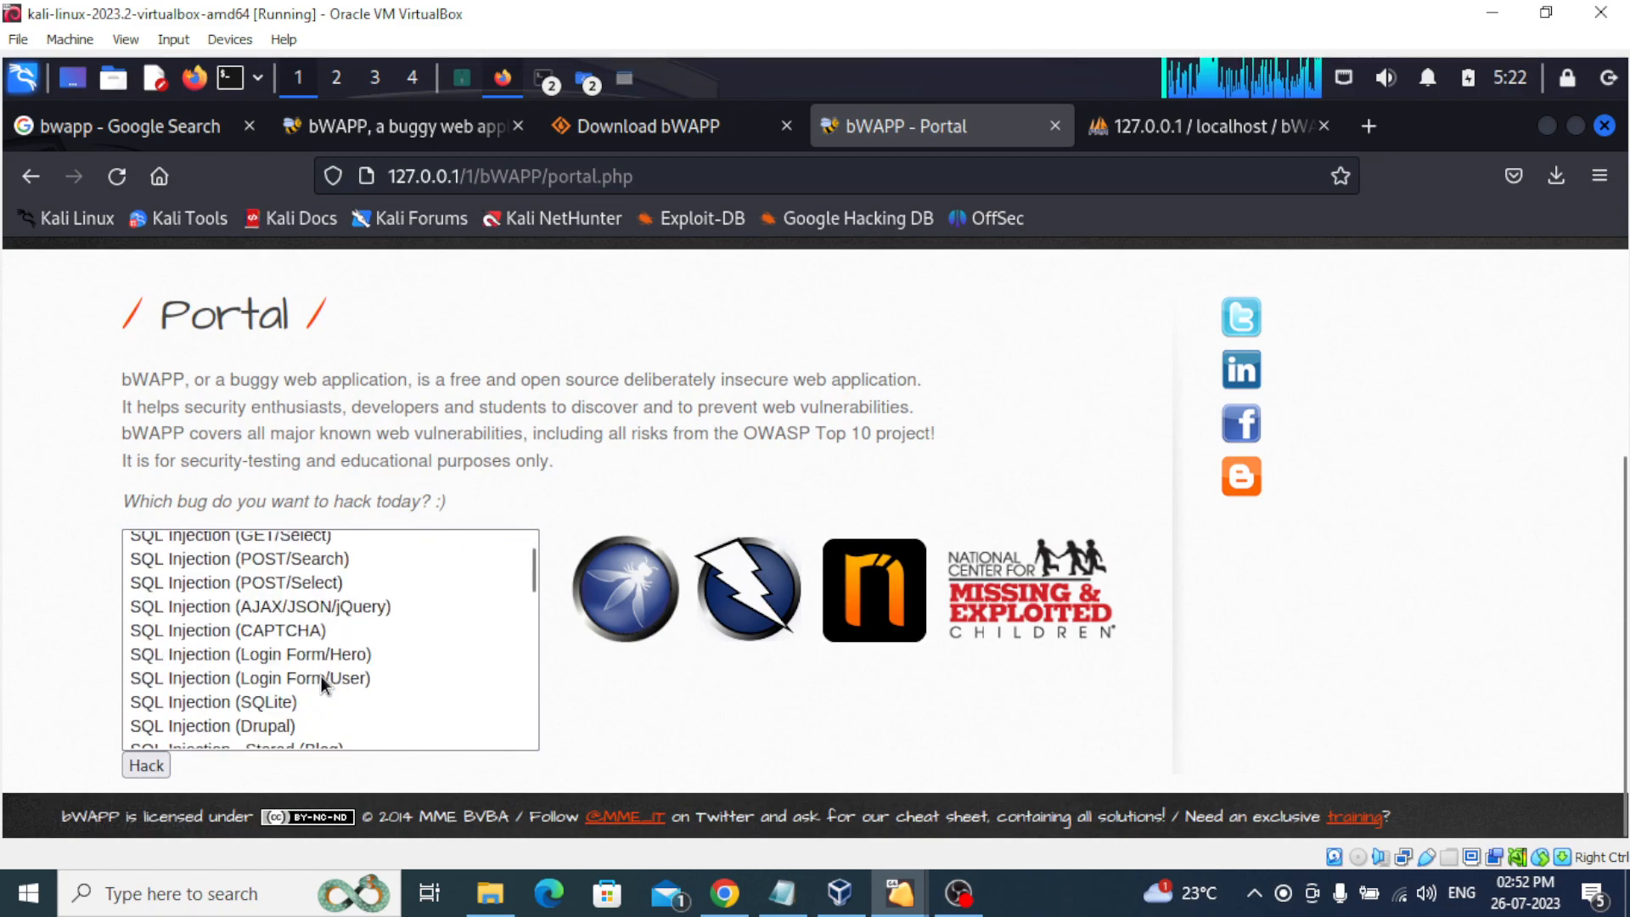
mouse_move(208, 650)
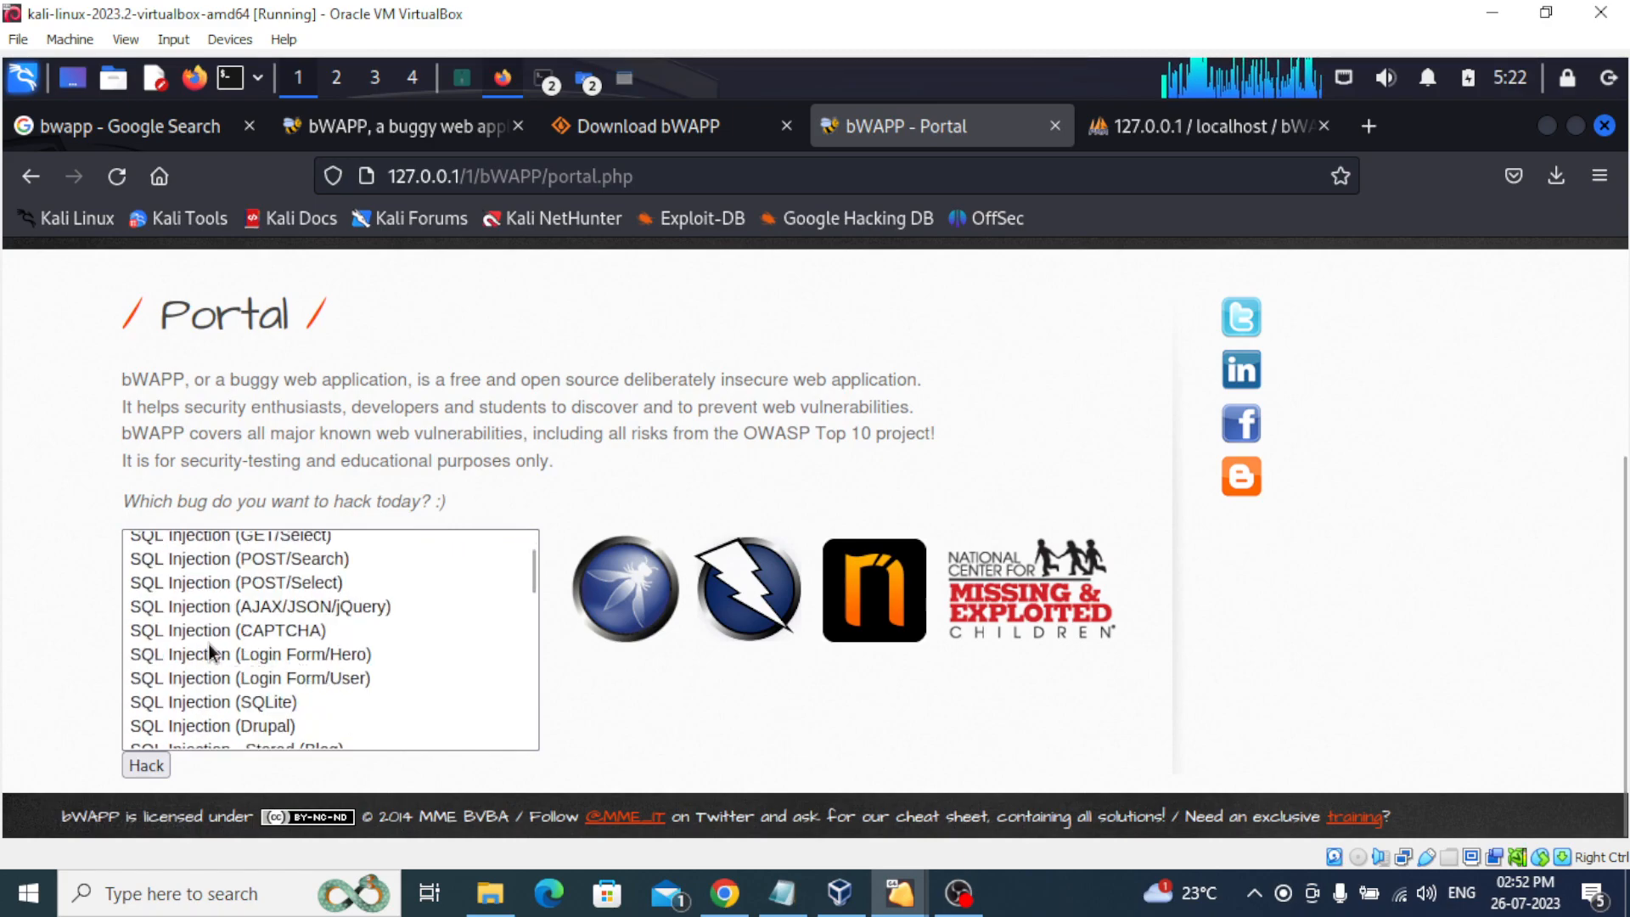
left_click(247, 654)
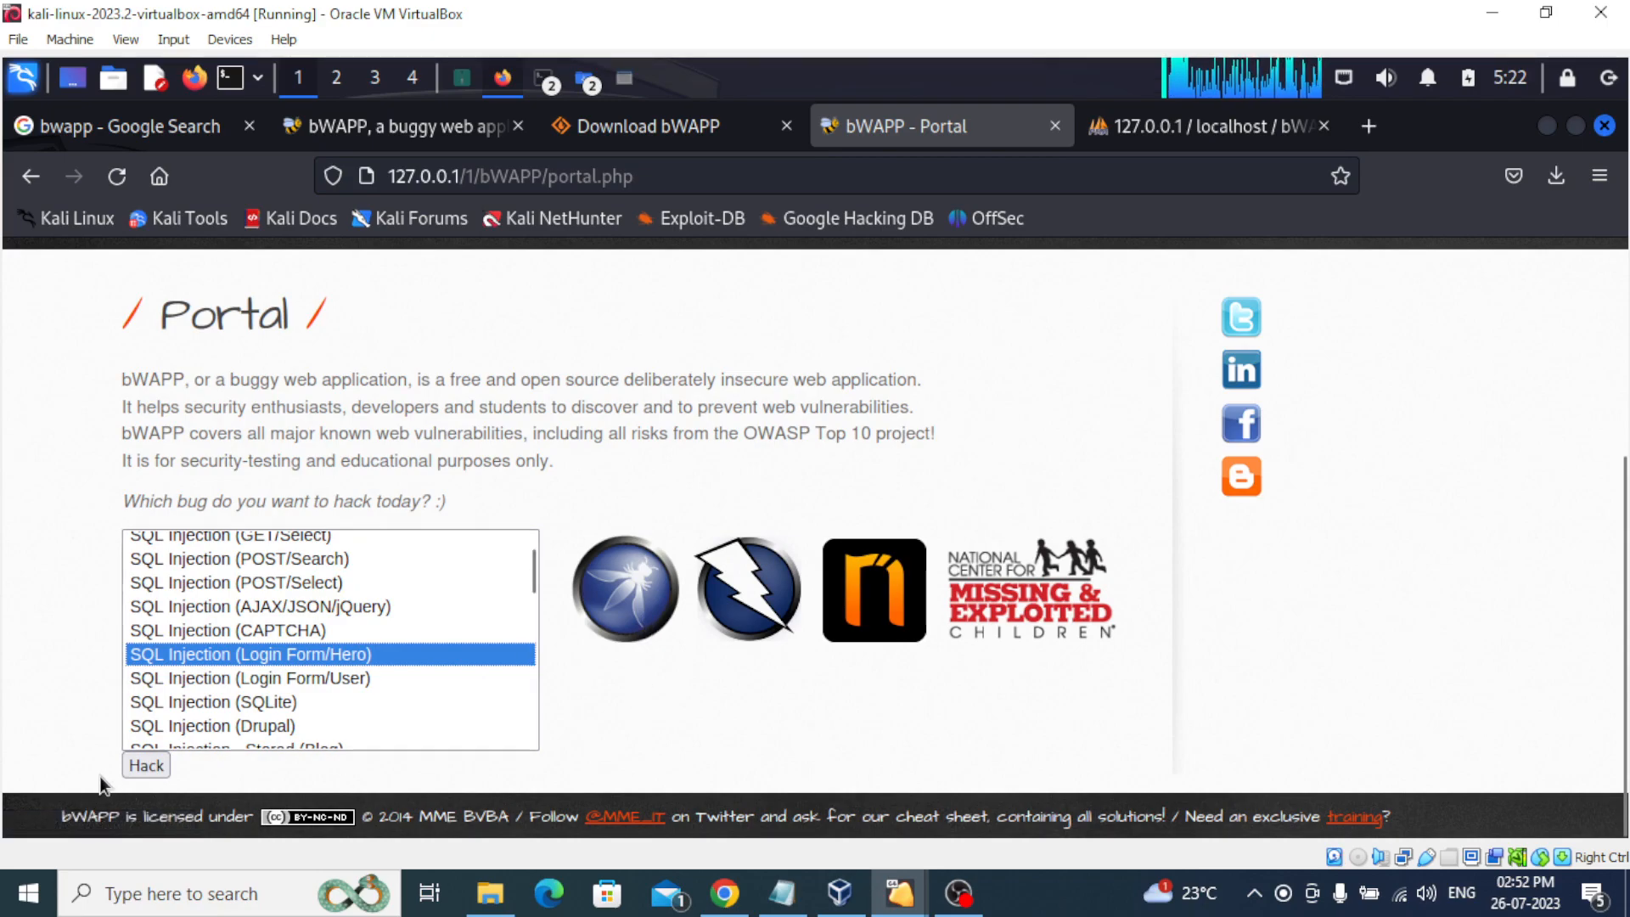
left_click(145, 765)
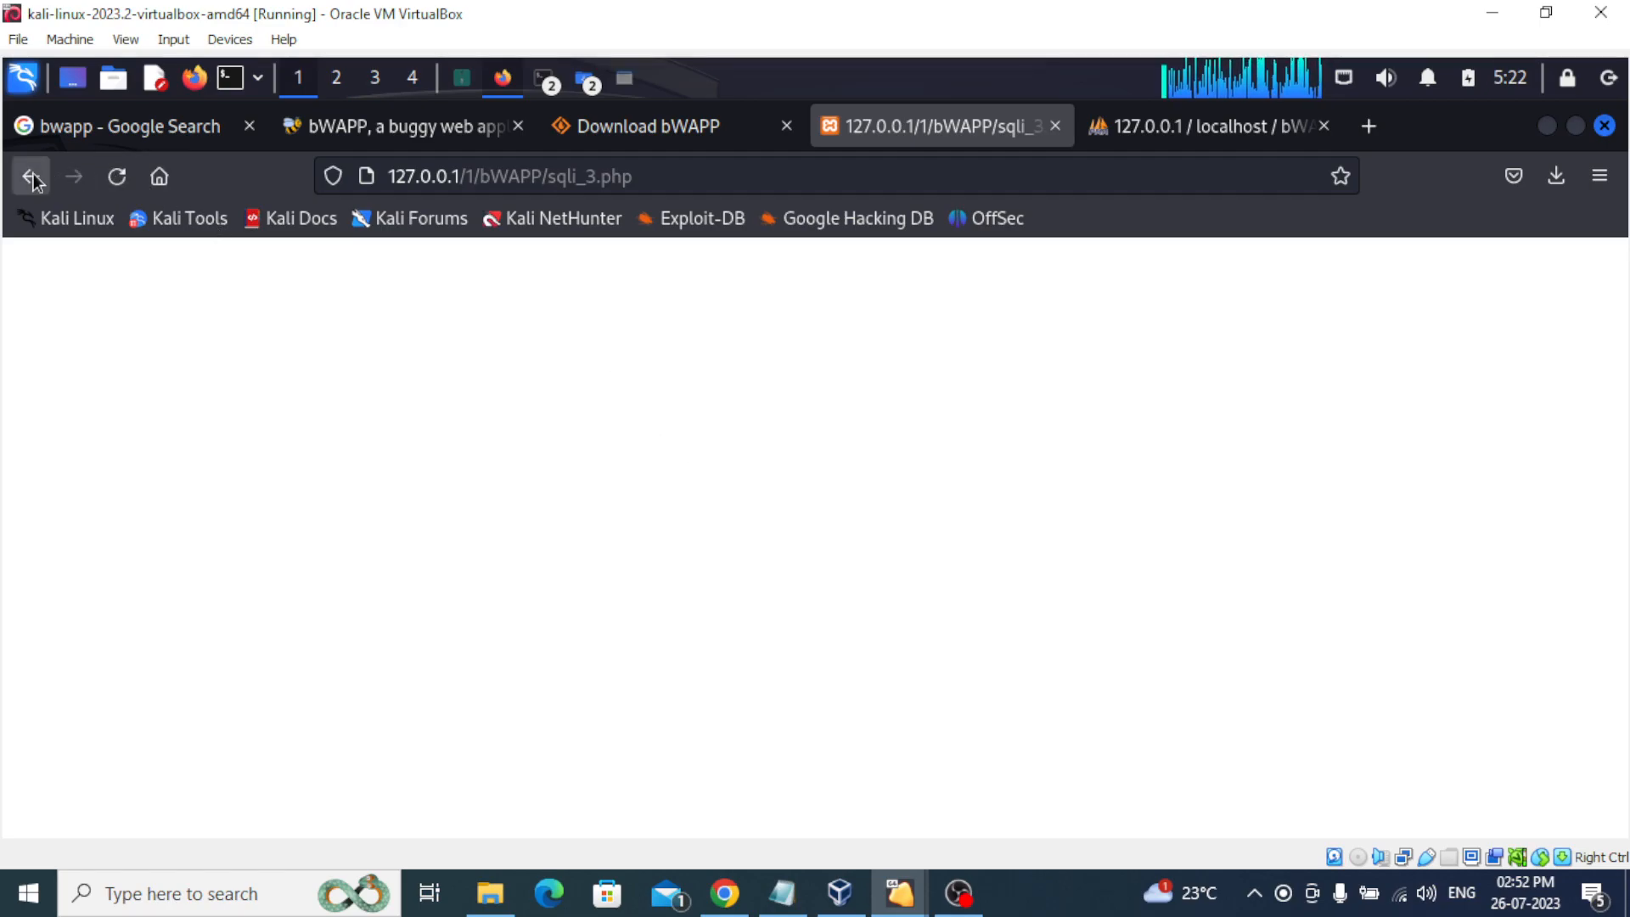
Go back to the portal and hack HTML Injection - Reflected (GET) from the bug list.
left_click(31, 176)
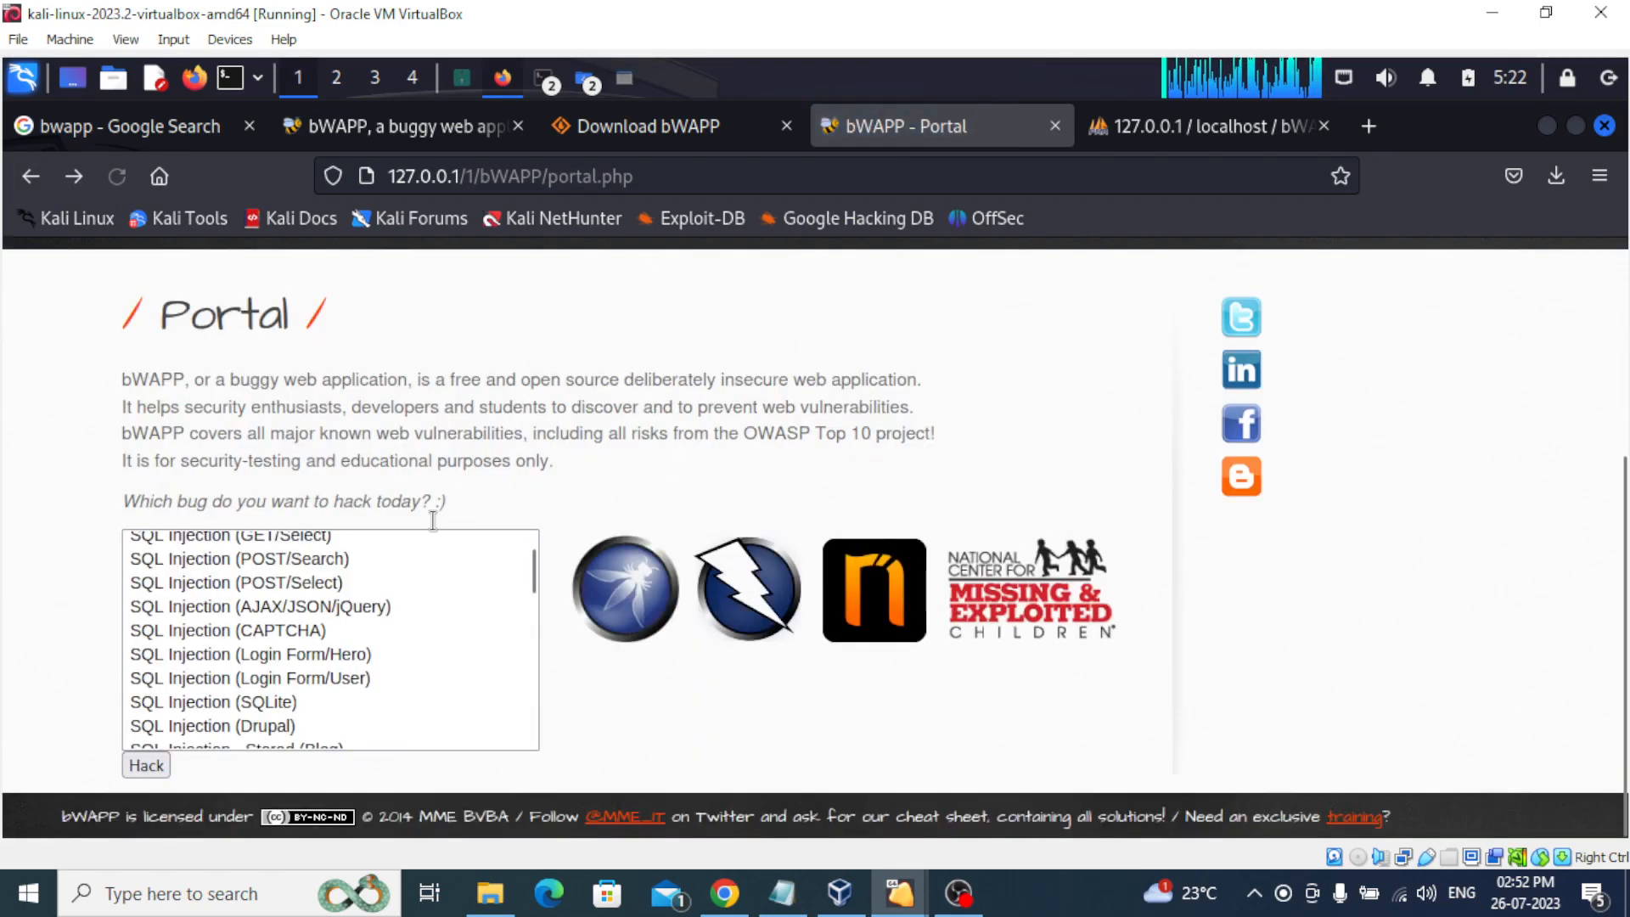
scroll("up", 3)
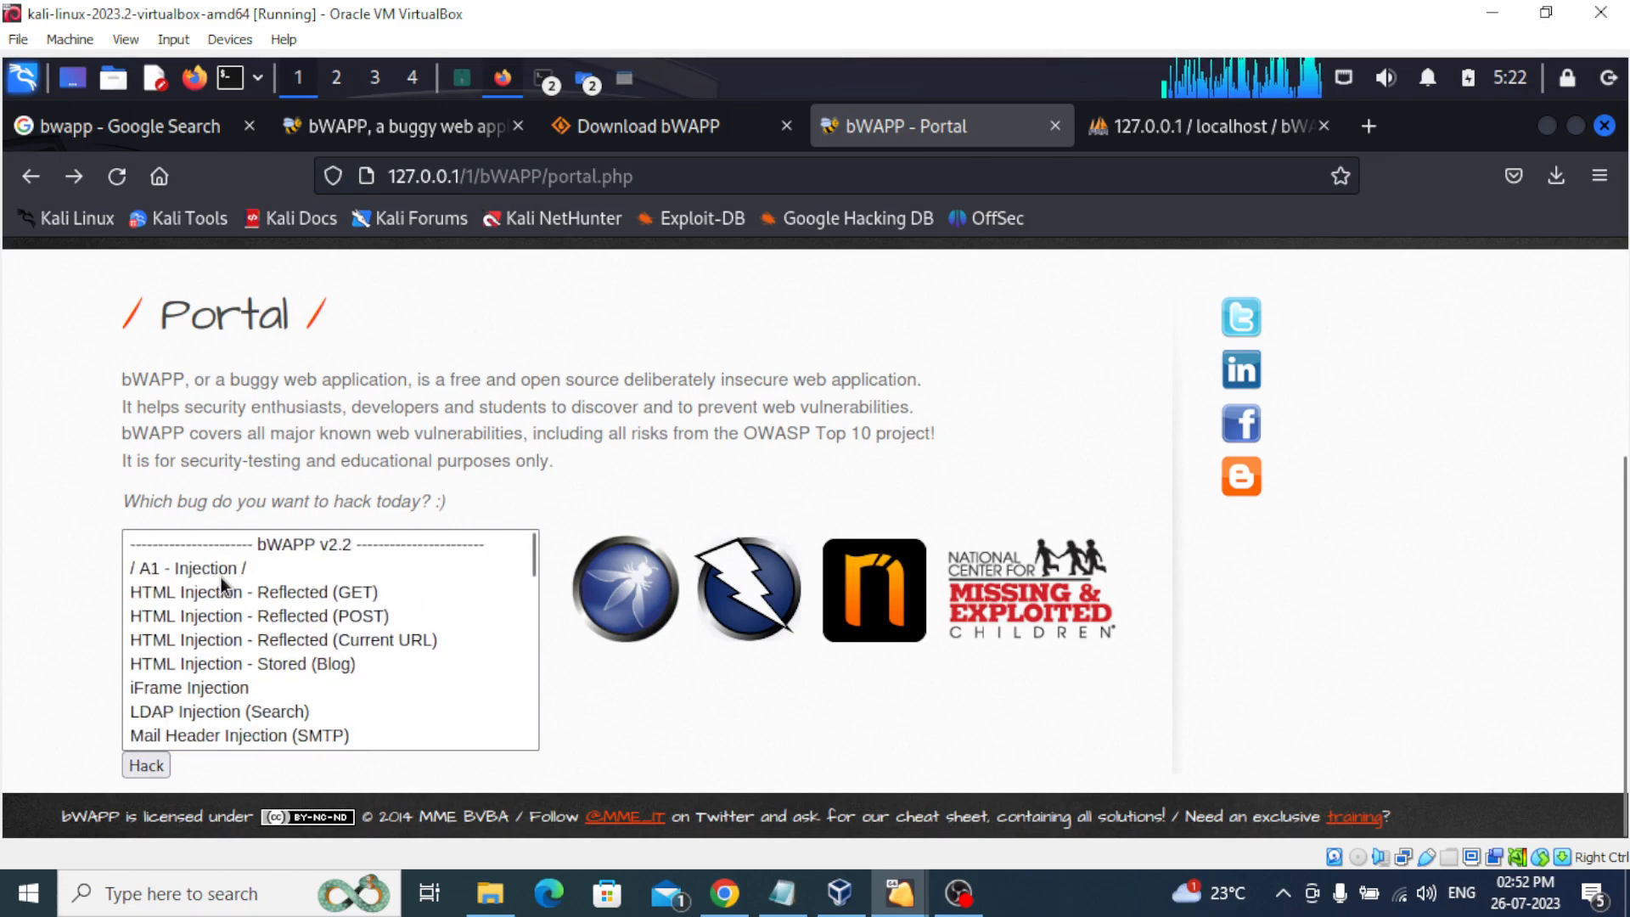
left_click(145, 765)
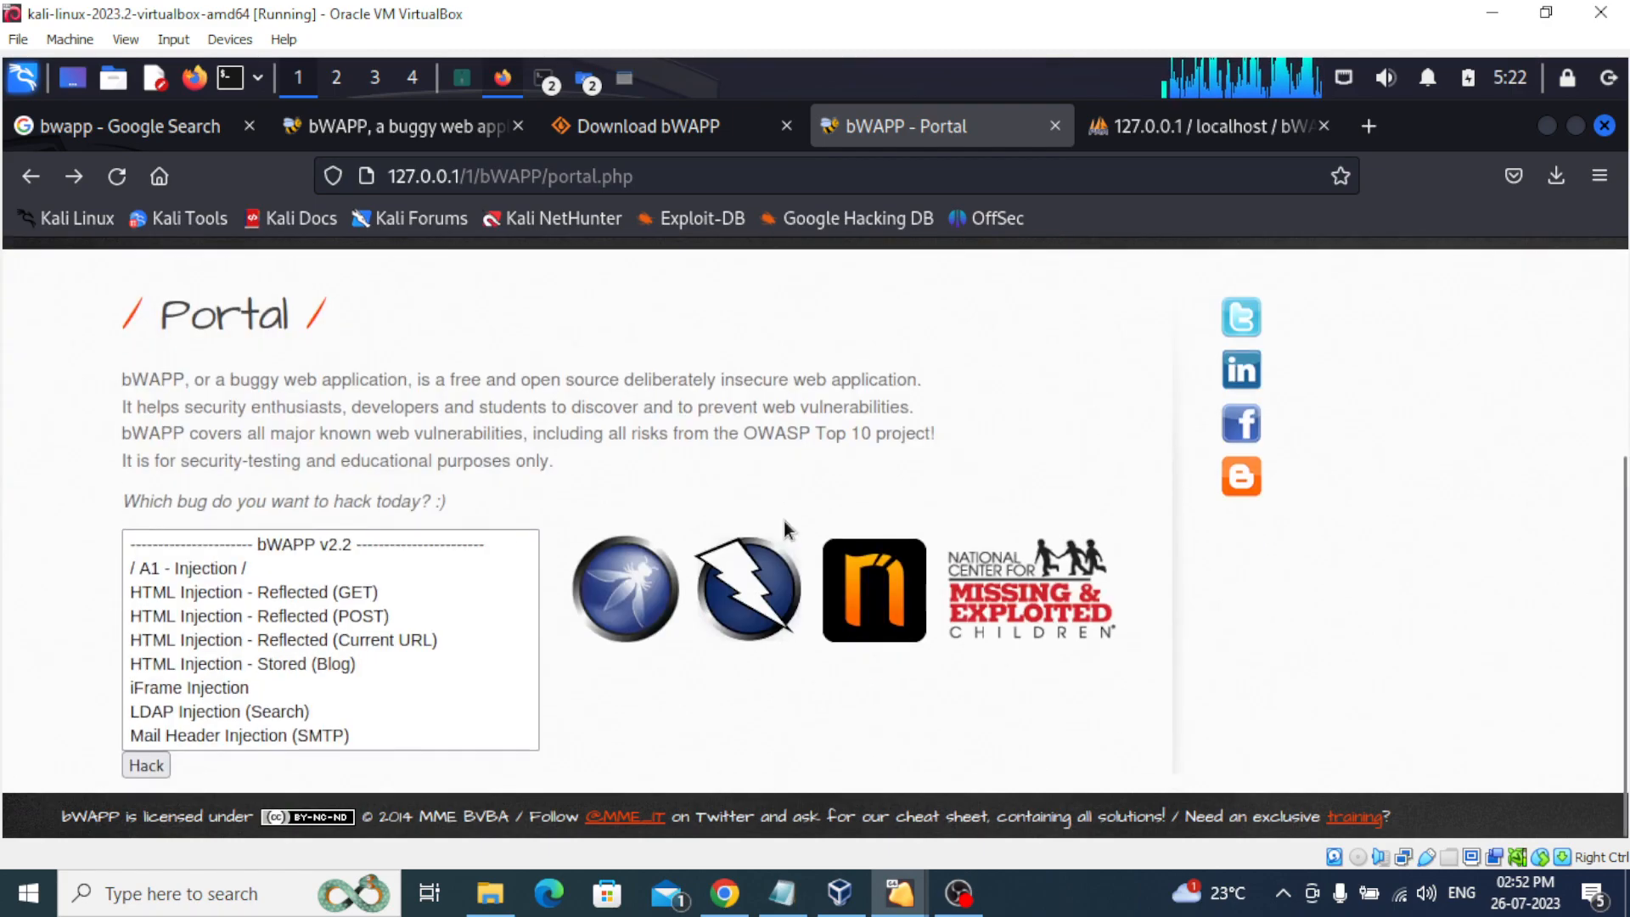
left_click(1279, 310)
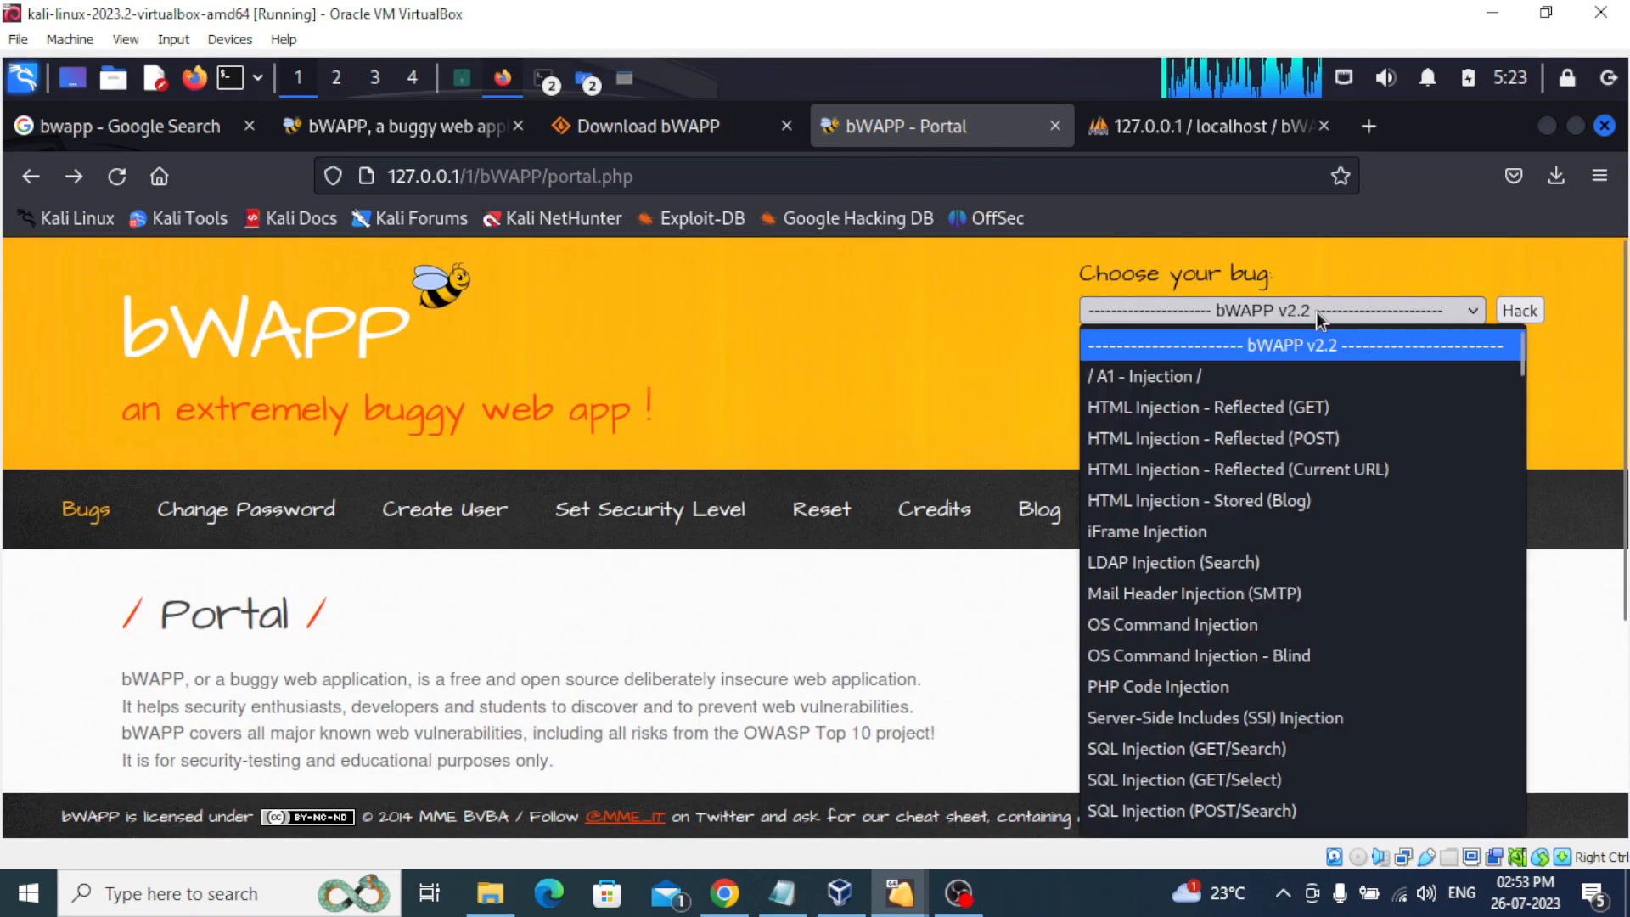
left_click(1209, 406)
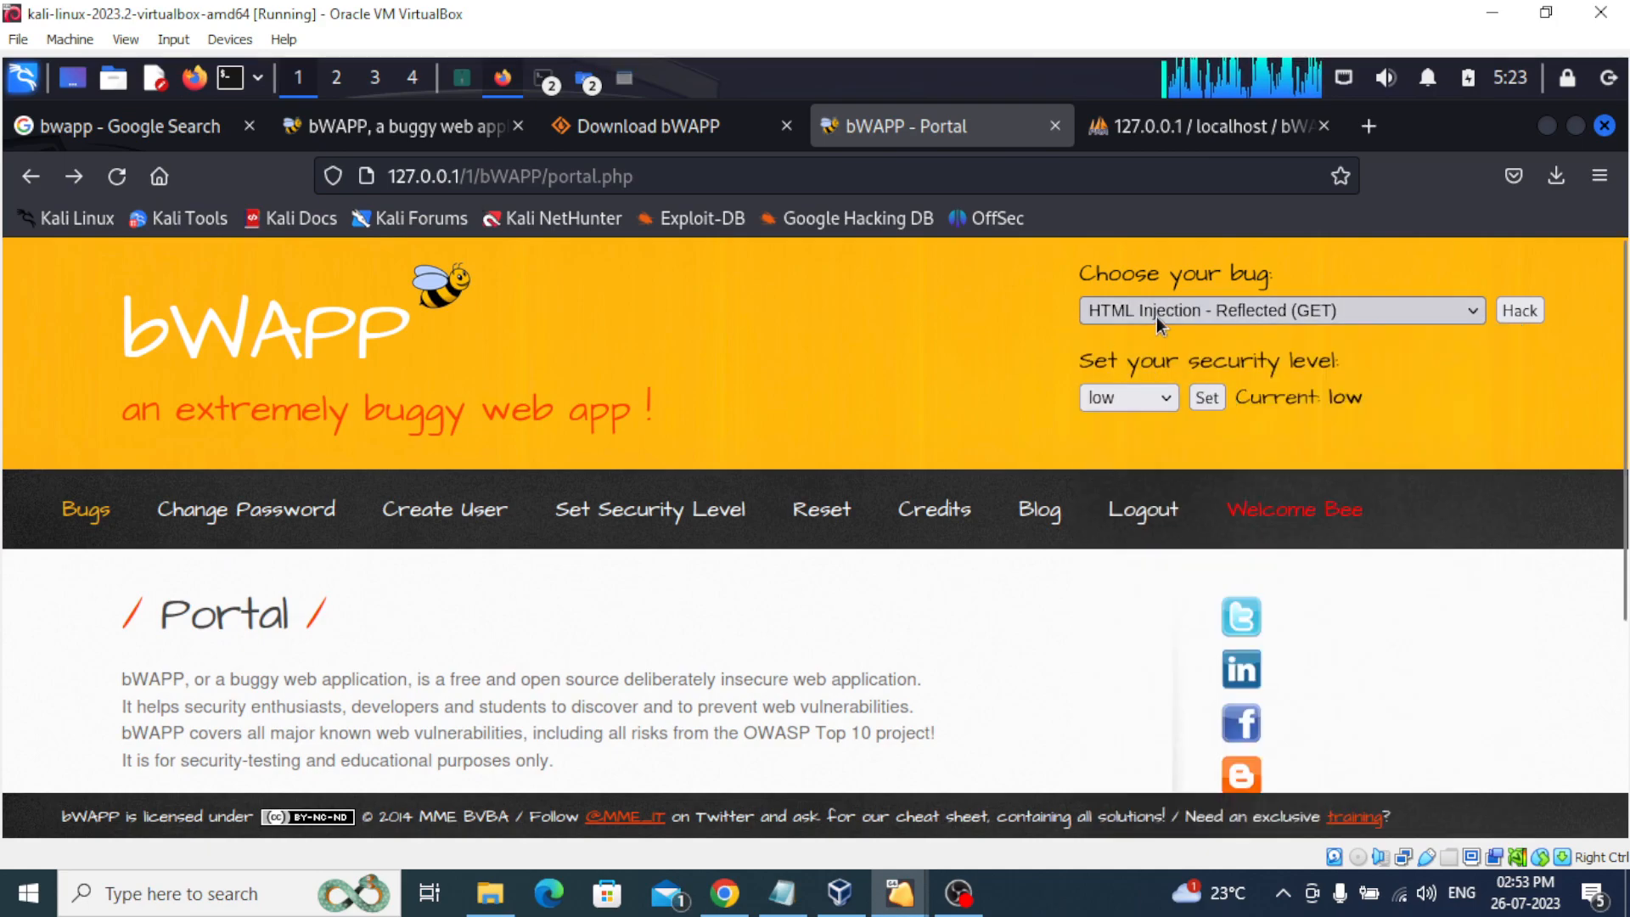
left_click(1519, 310)
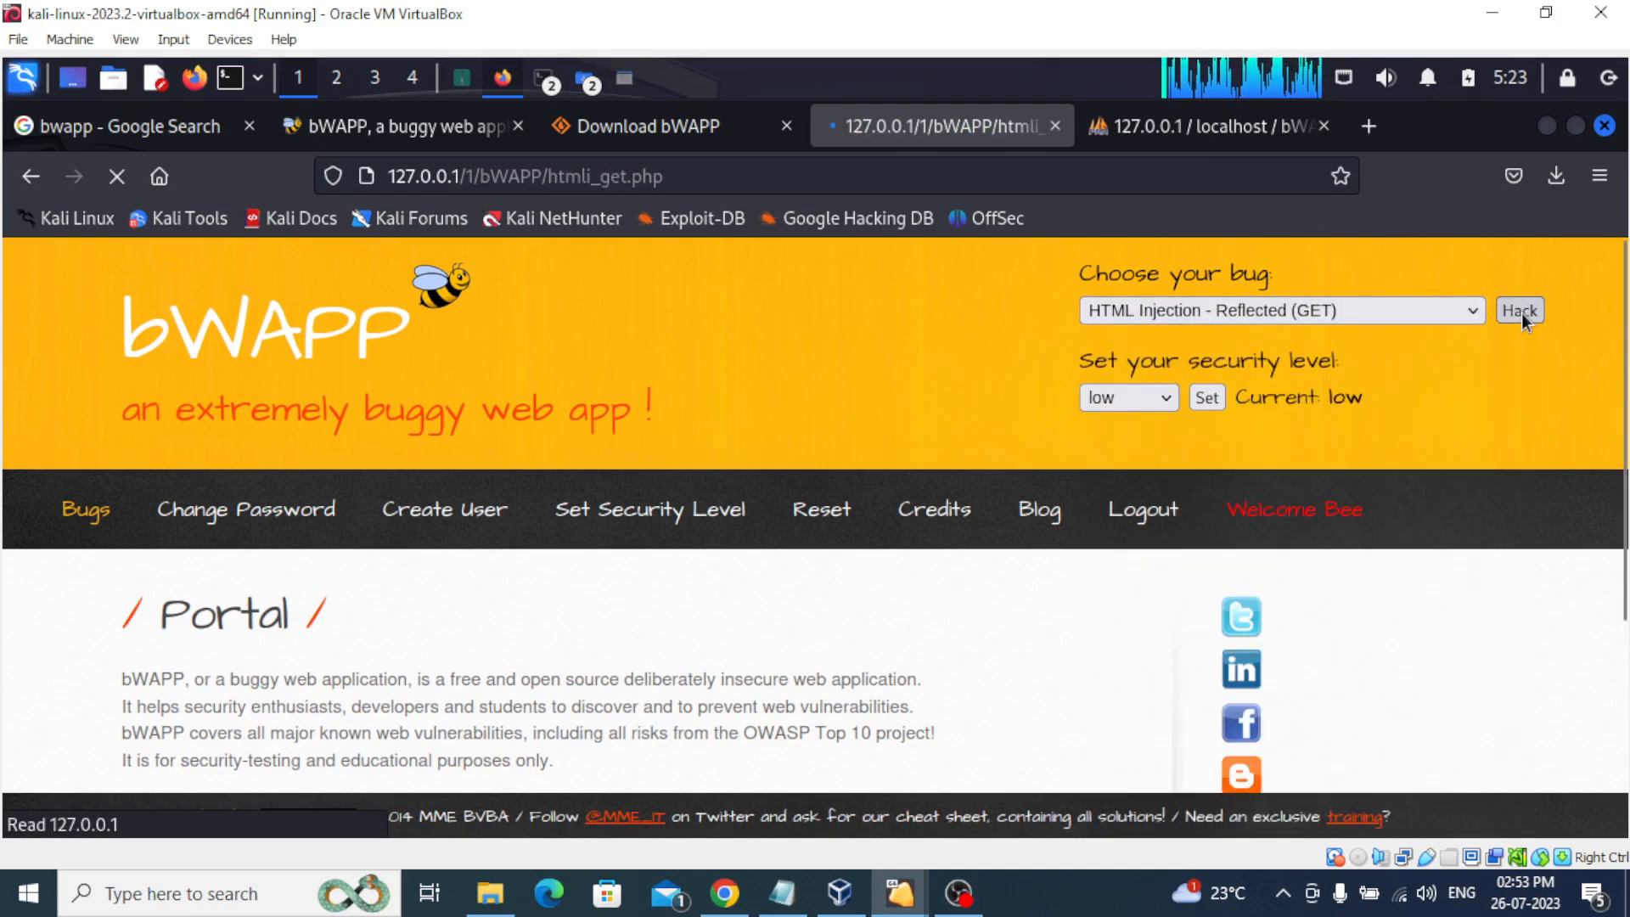
Let htmli_get.php finish loading, select the First name field, and scroll to the top.
left_click(1519, 310)
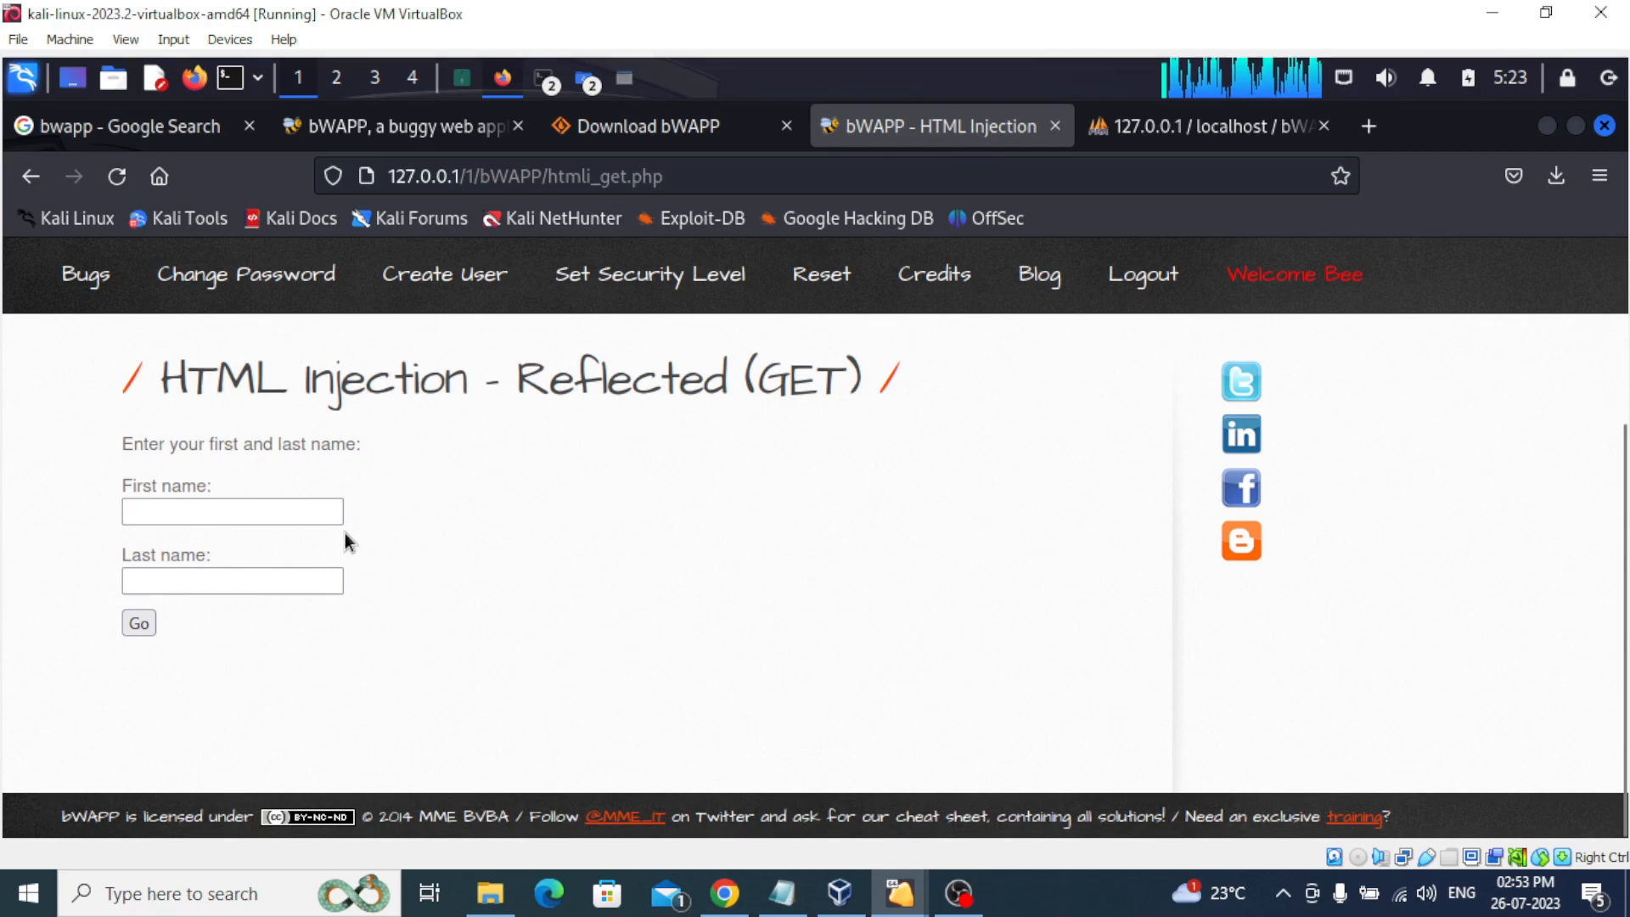
mouse_move(357, 509)
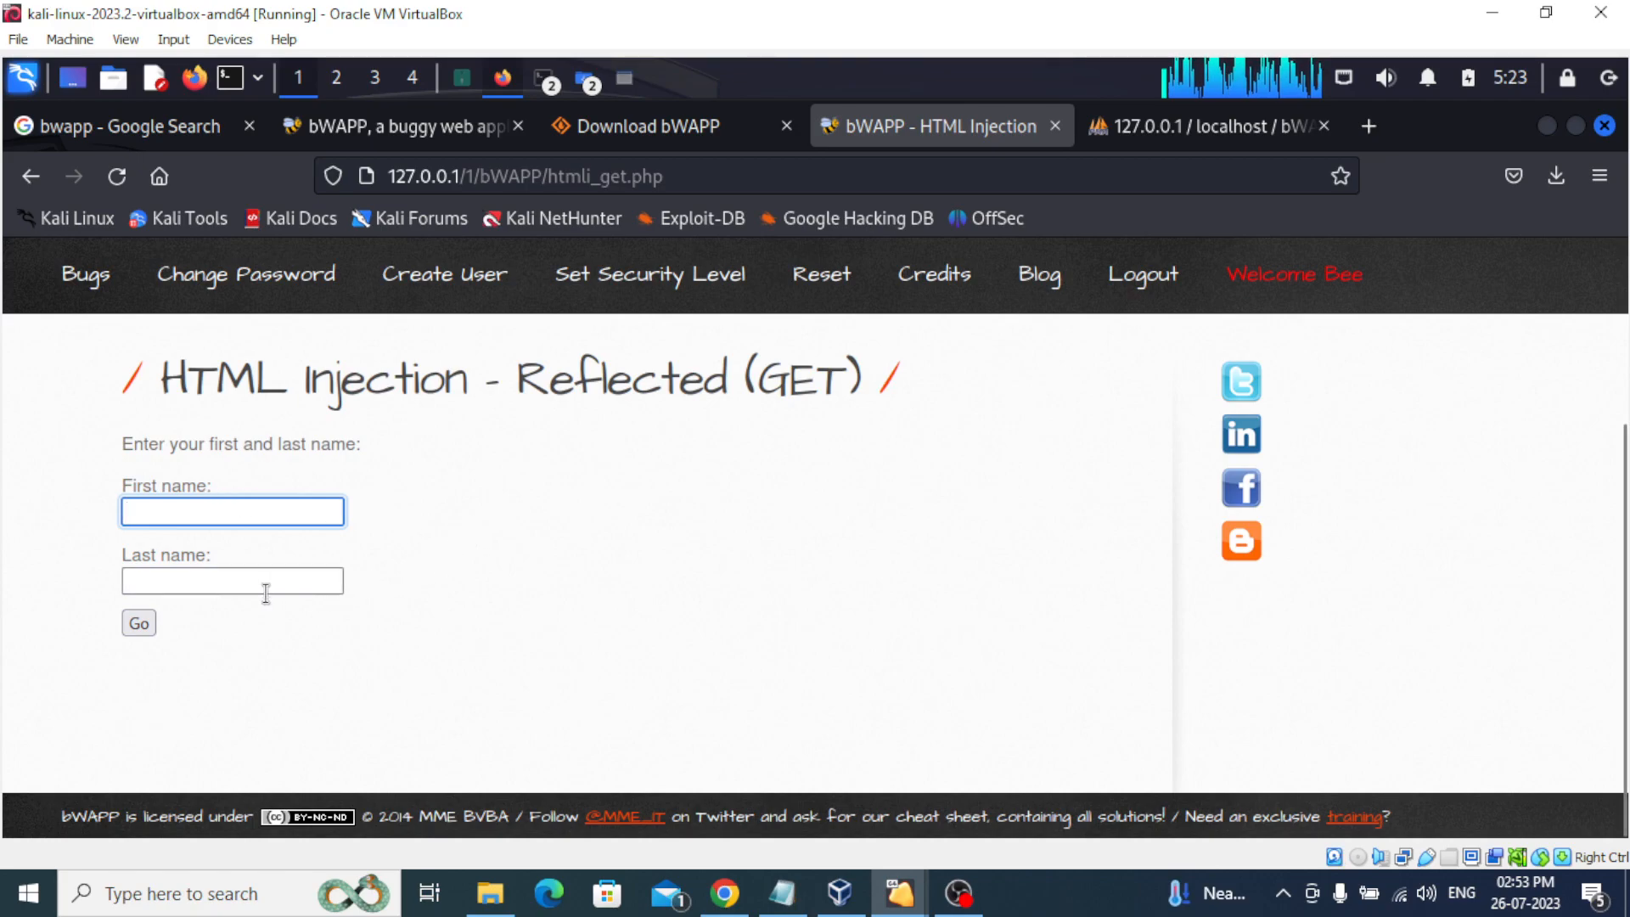
scroll("up", 3)
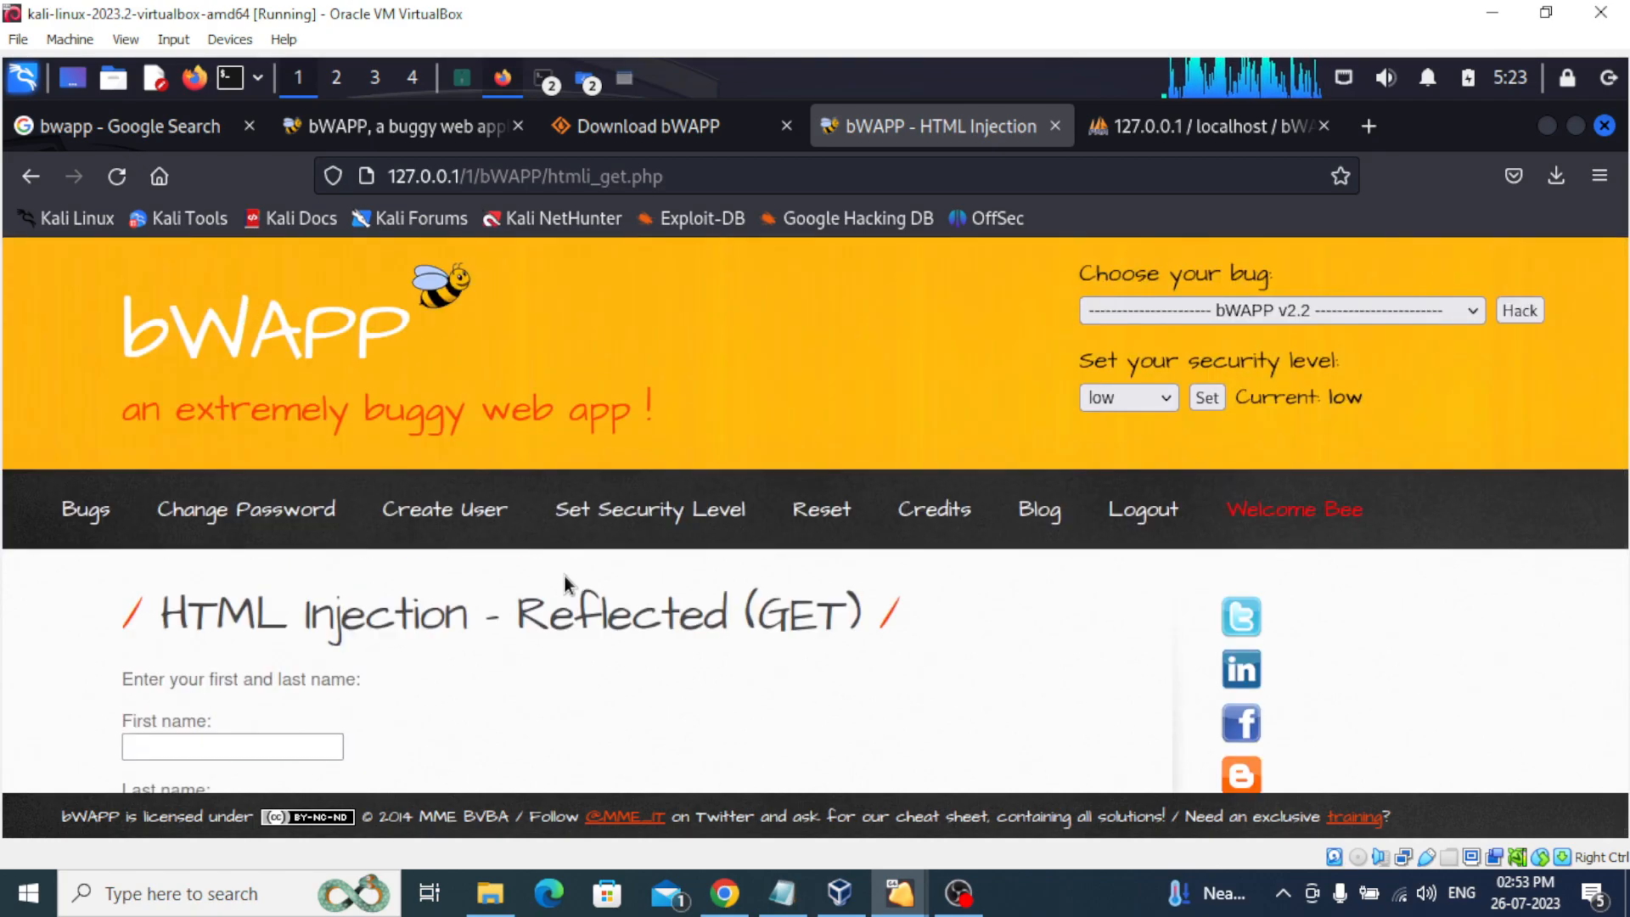
mouse_move(879, 427)
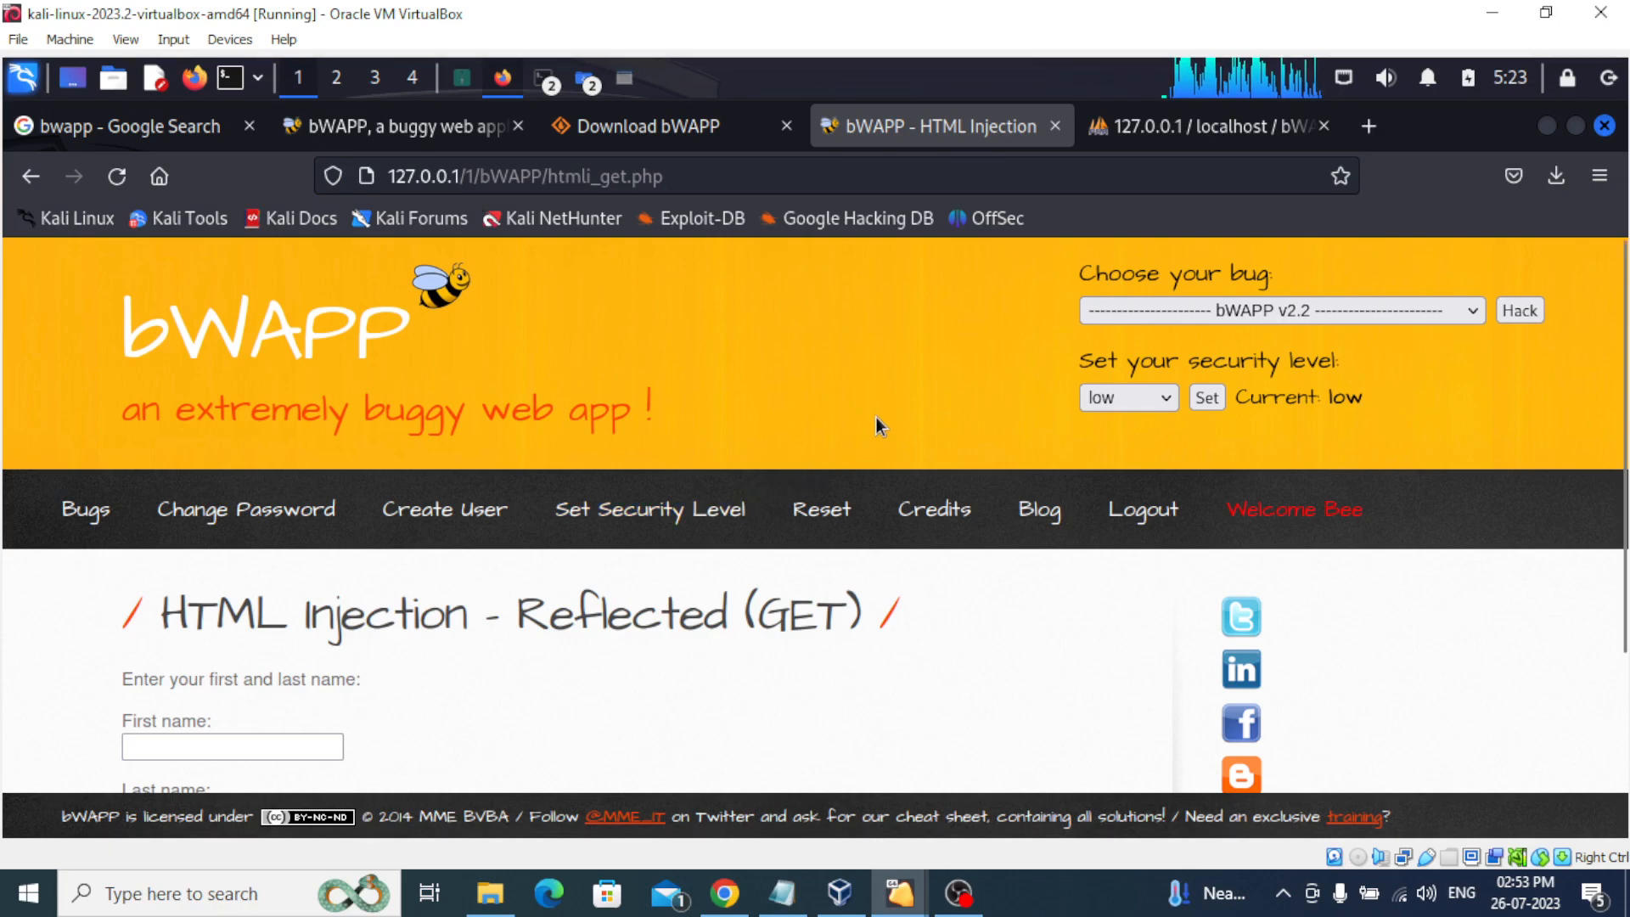
mouse_move(1061, 336)
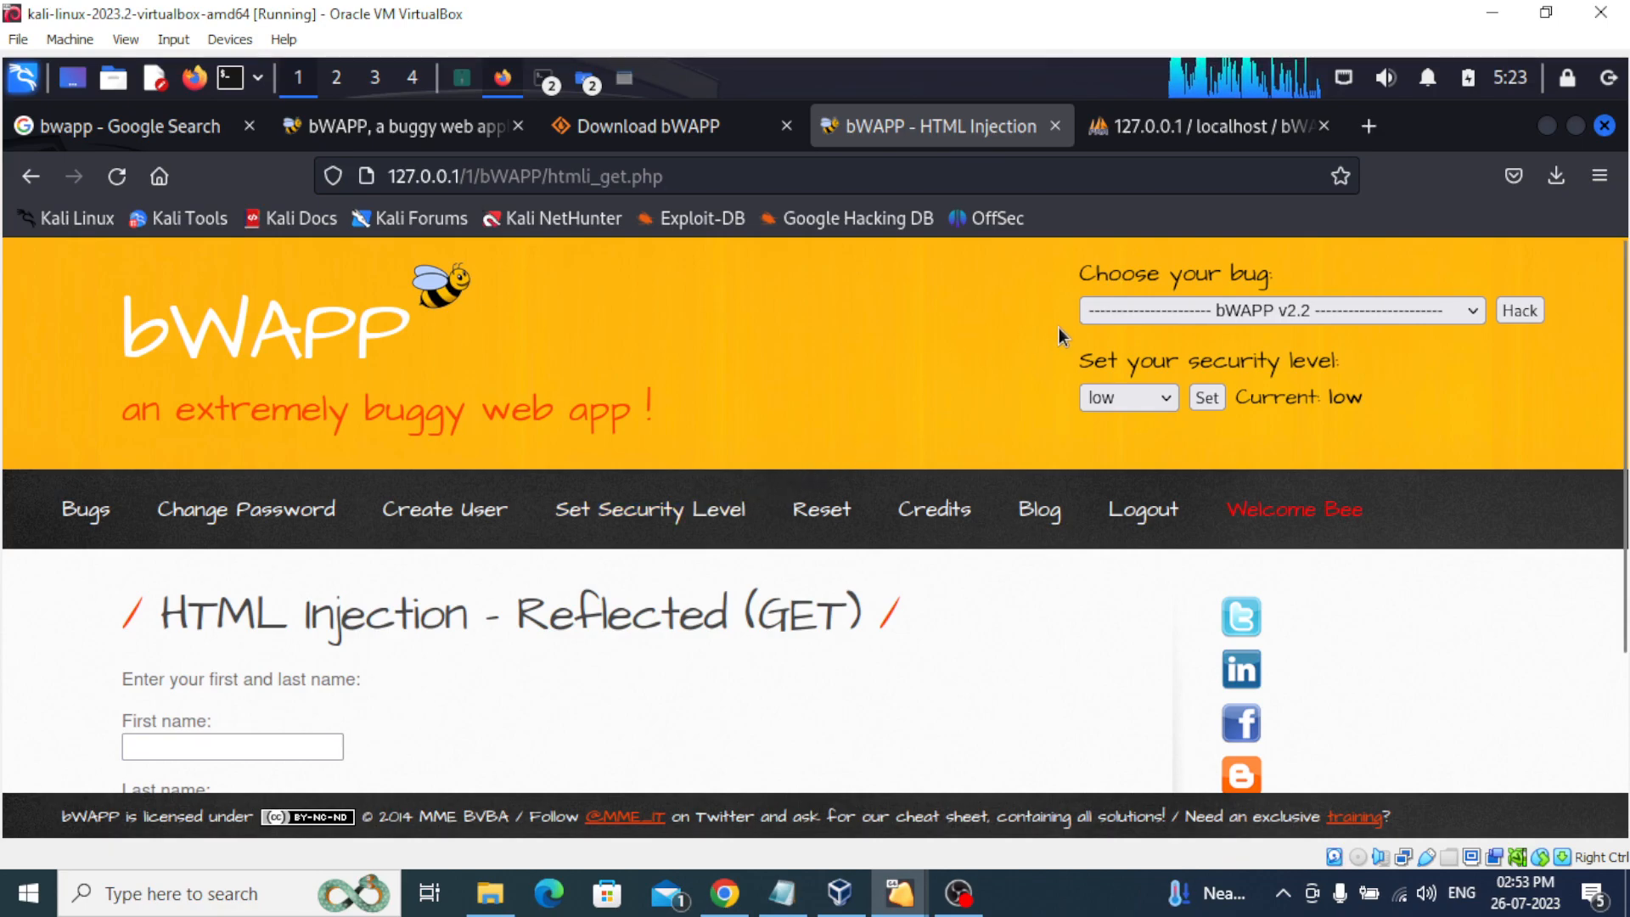
mouse_move(1029, 310)
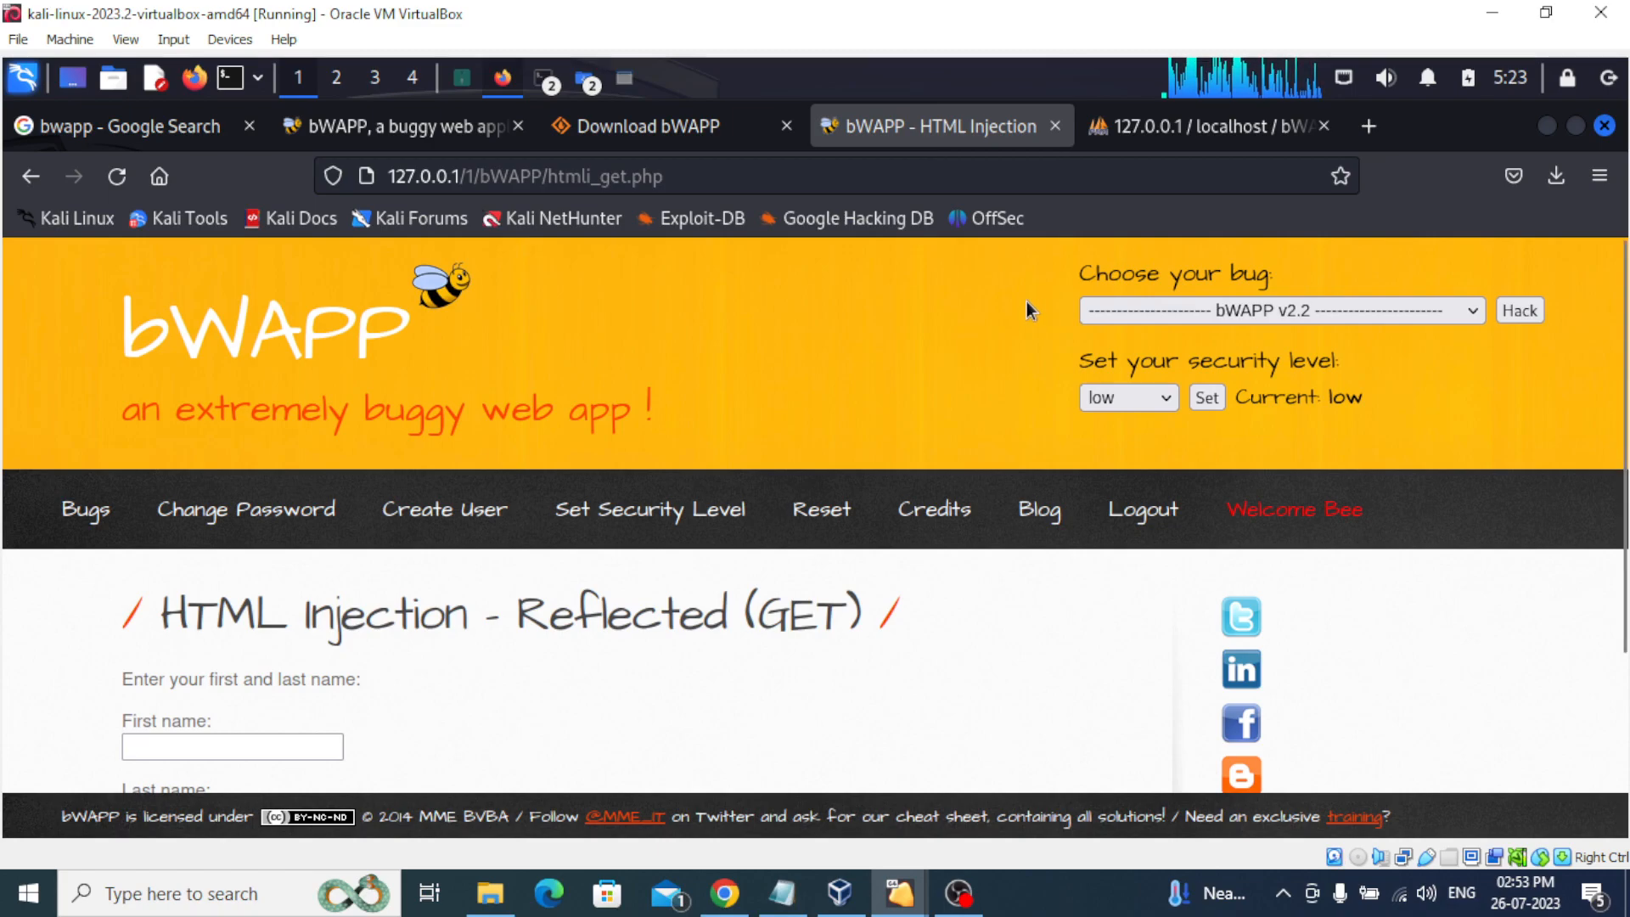
mouse_move(653, 305)
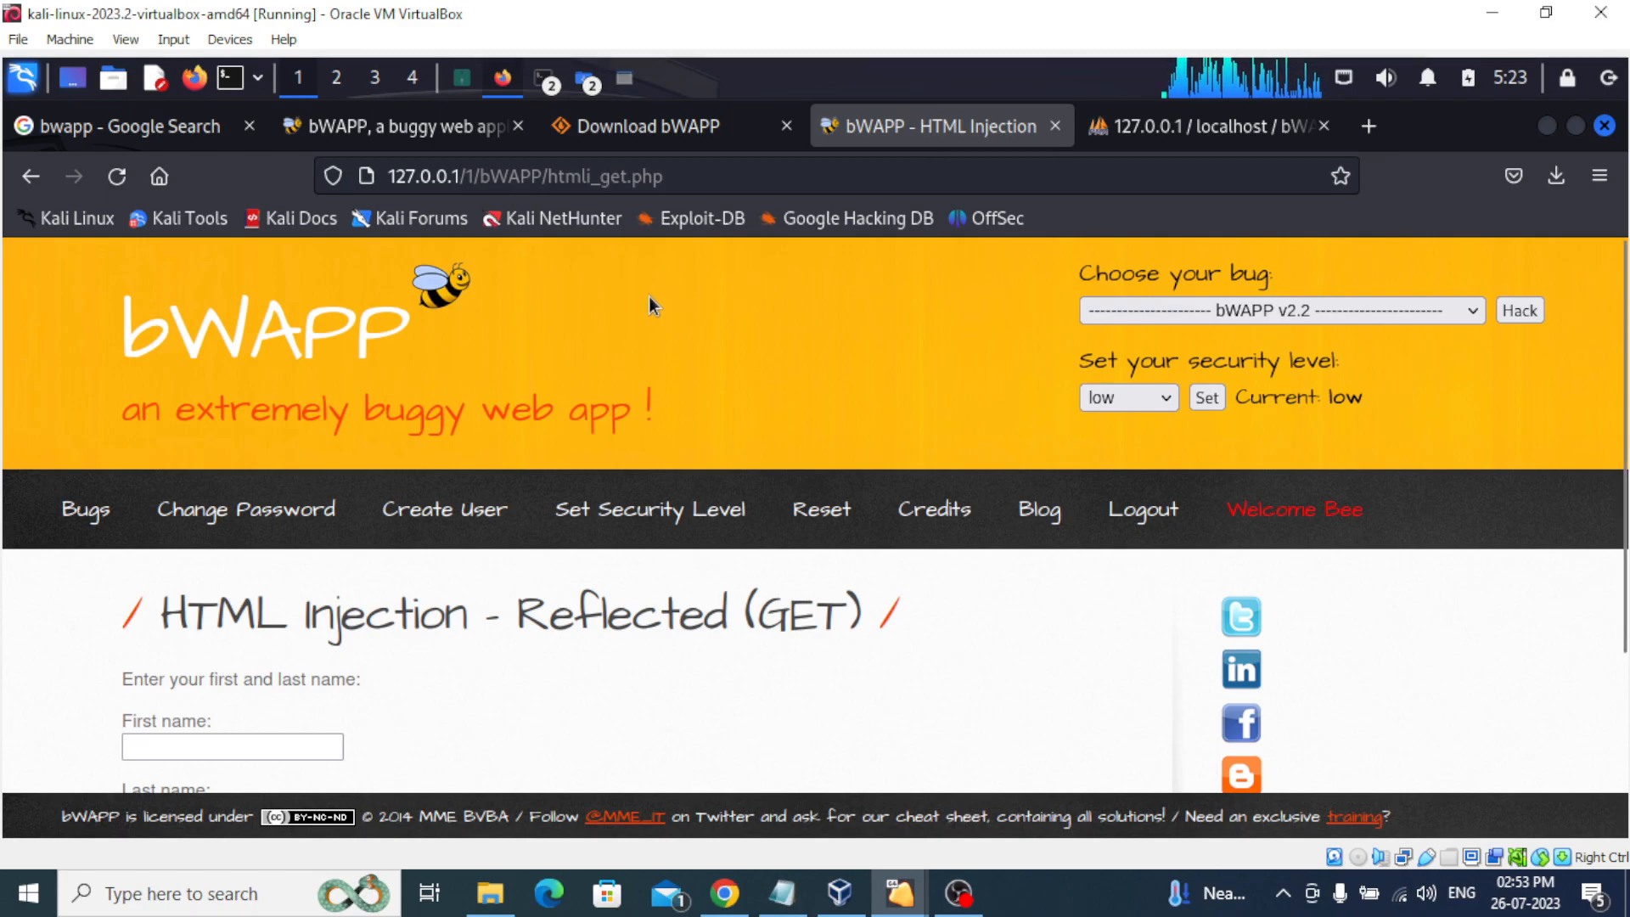
mouse_move(1245, 255)
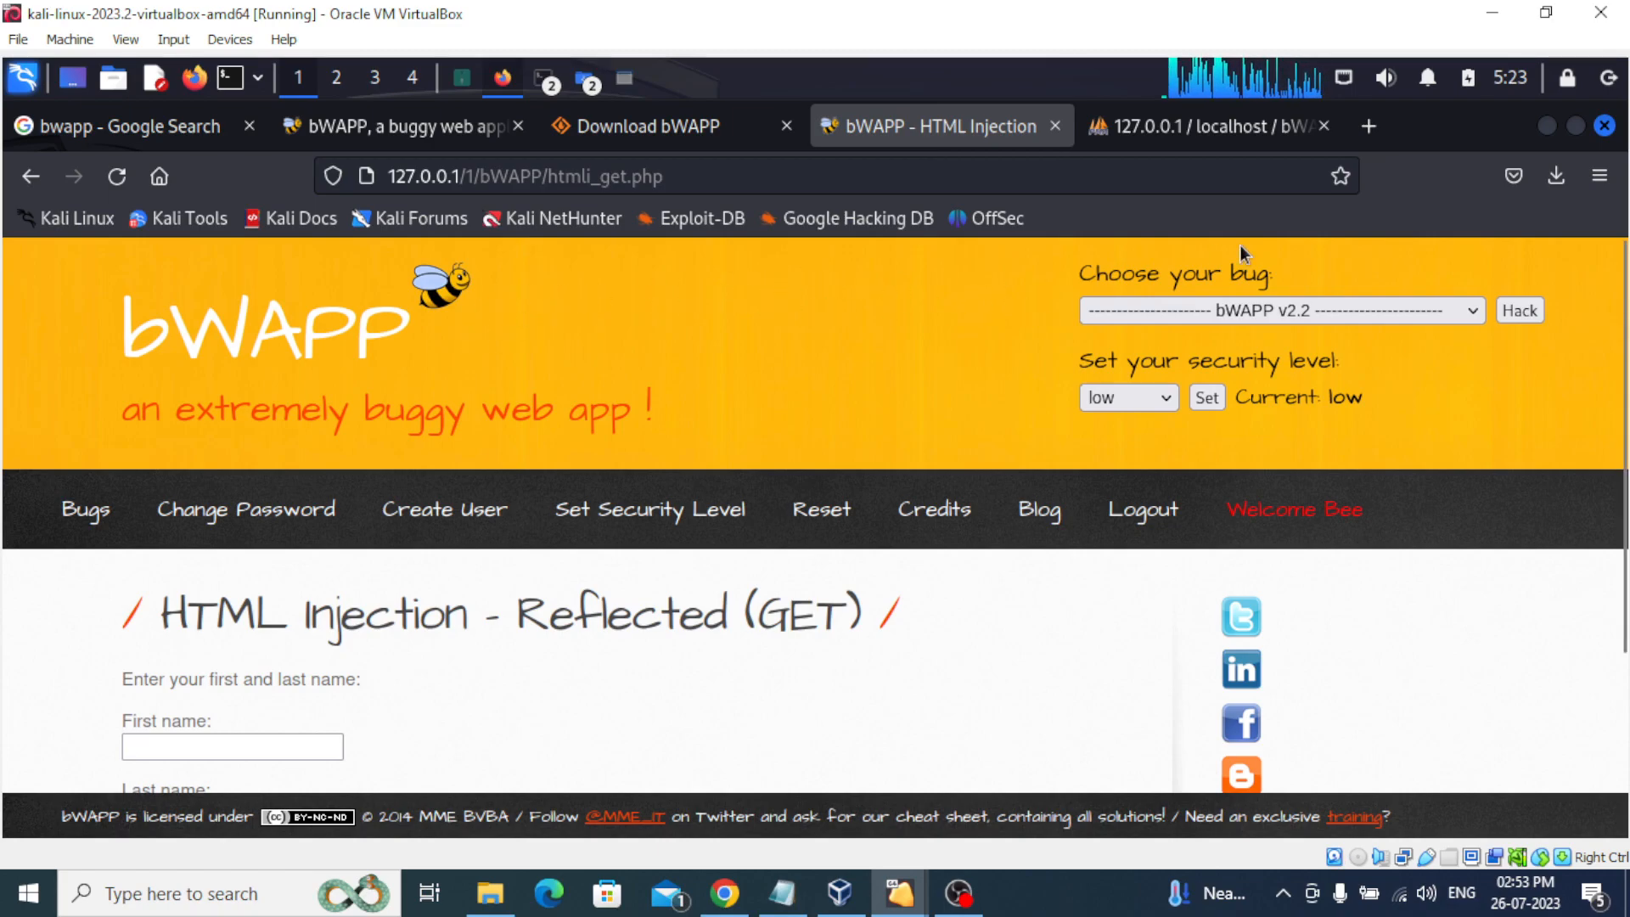
mouse_move(760, 226)
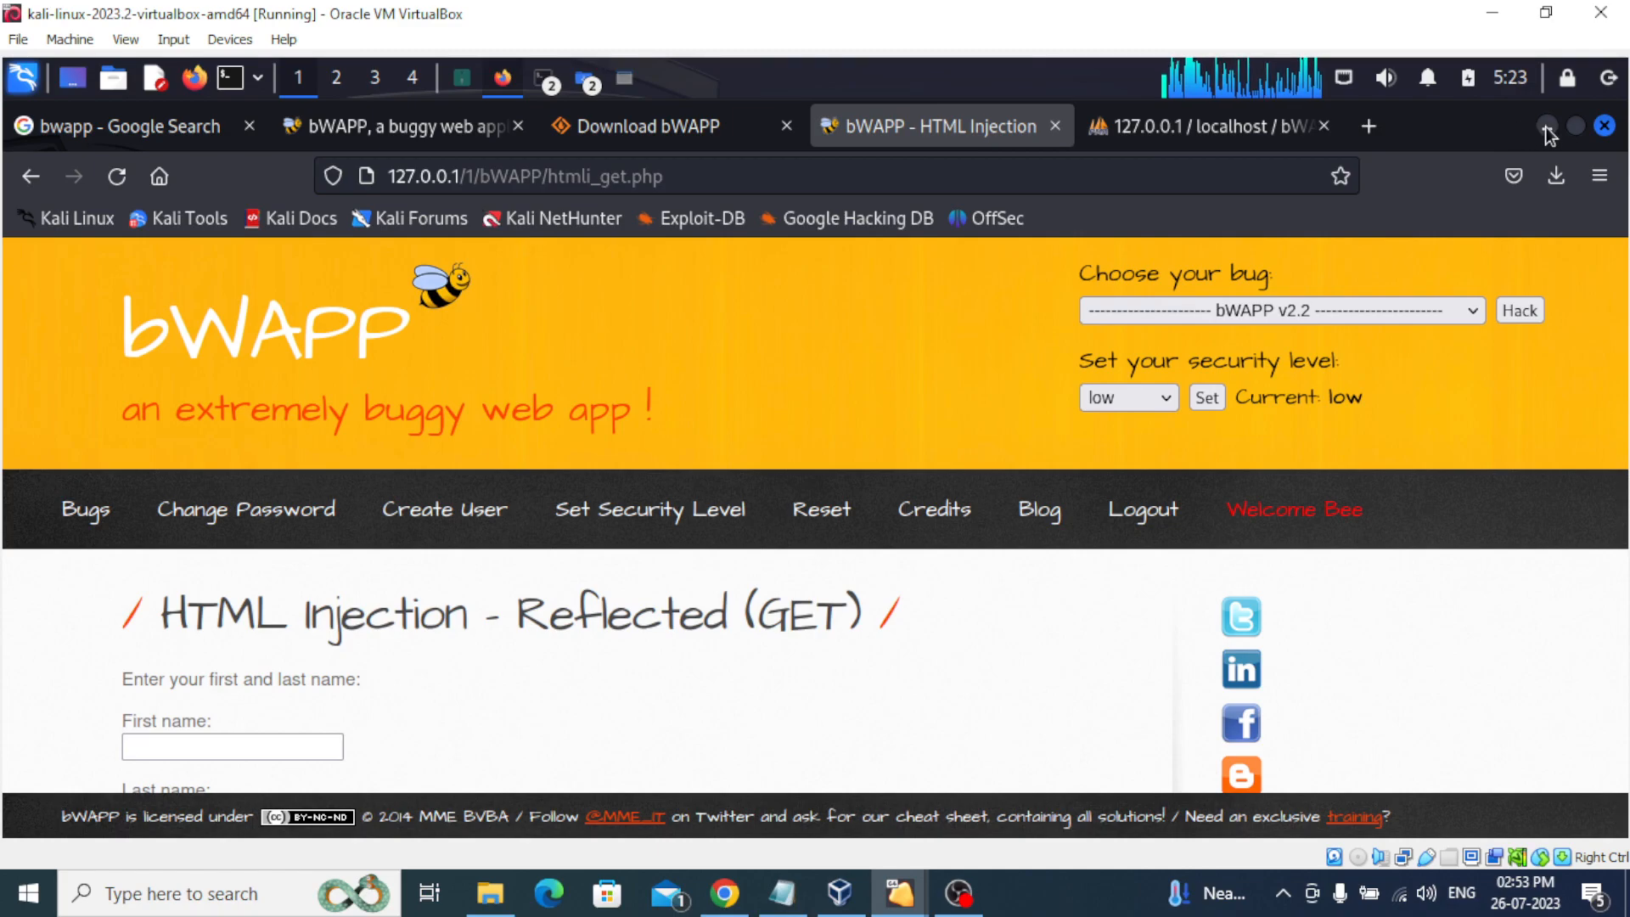
mouse_move(1549, 136)
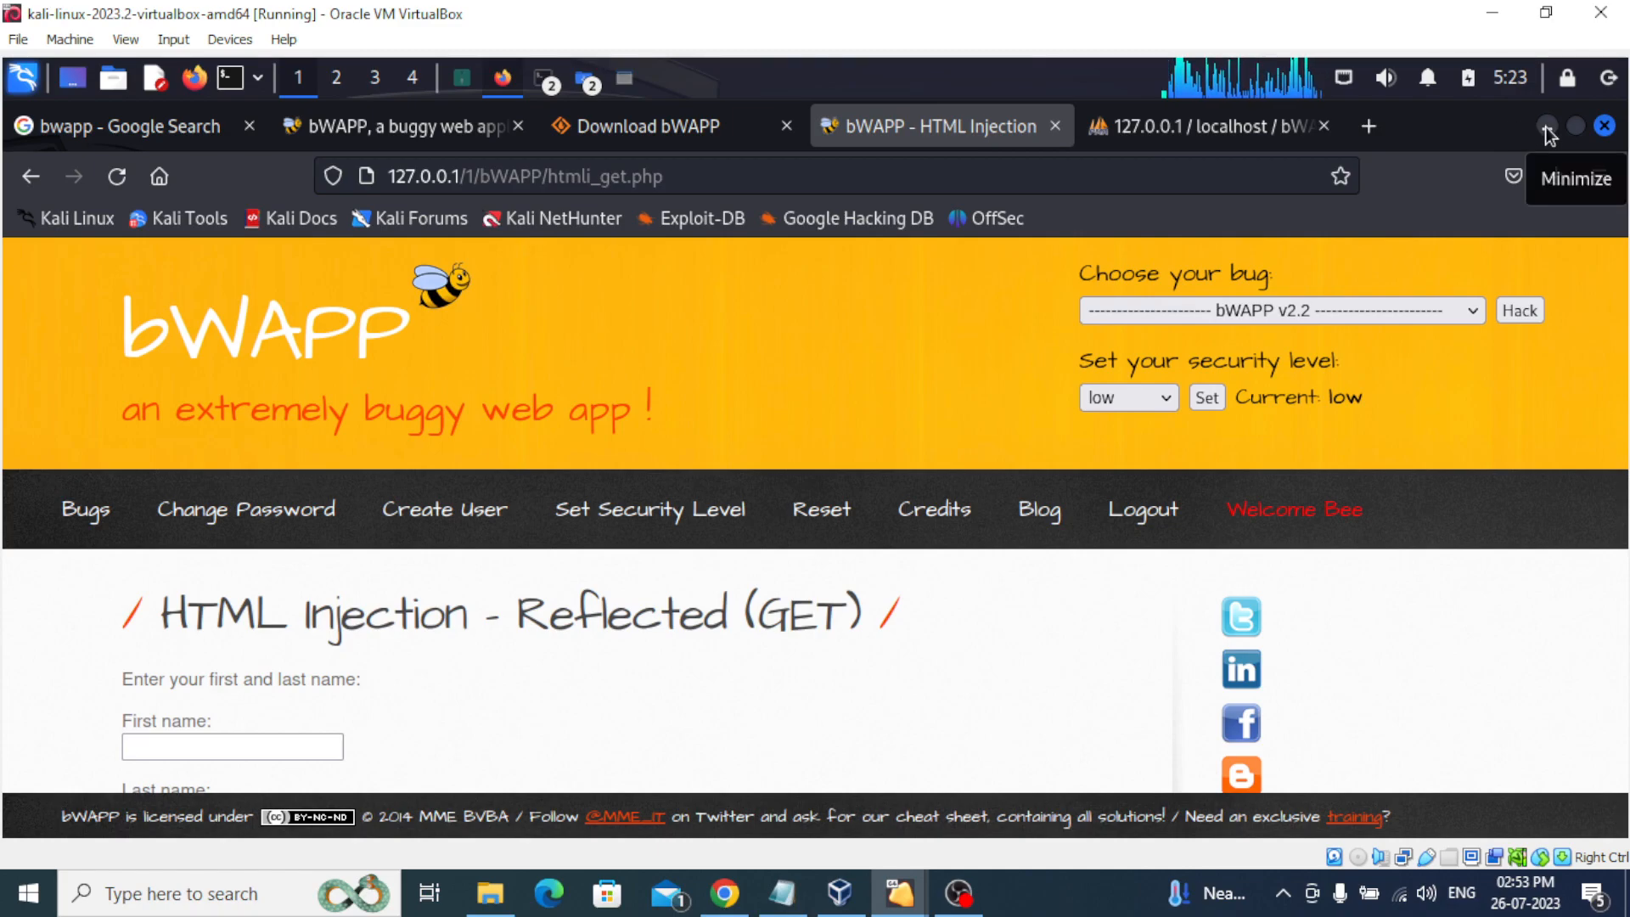